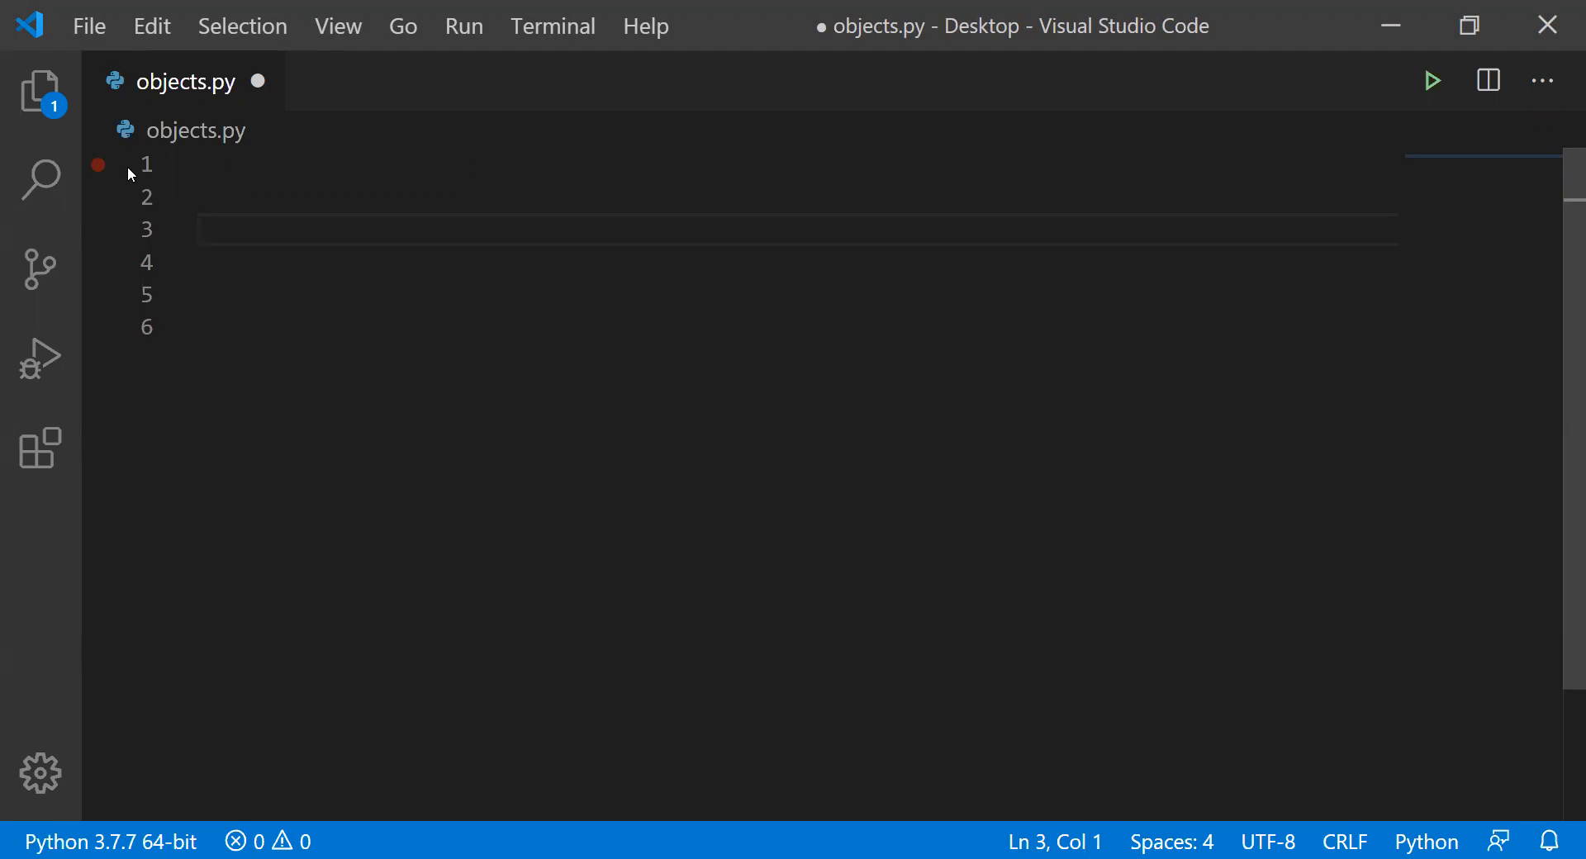
- Write 'Fridge #Refridgerator' on line 3, using # for the comment
{"action": "left_click", "coordinate": [404, 230]}
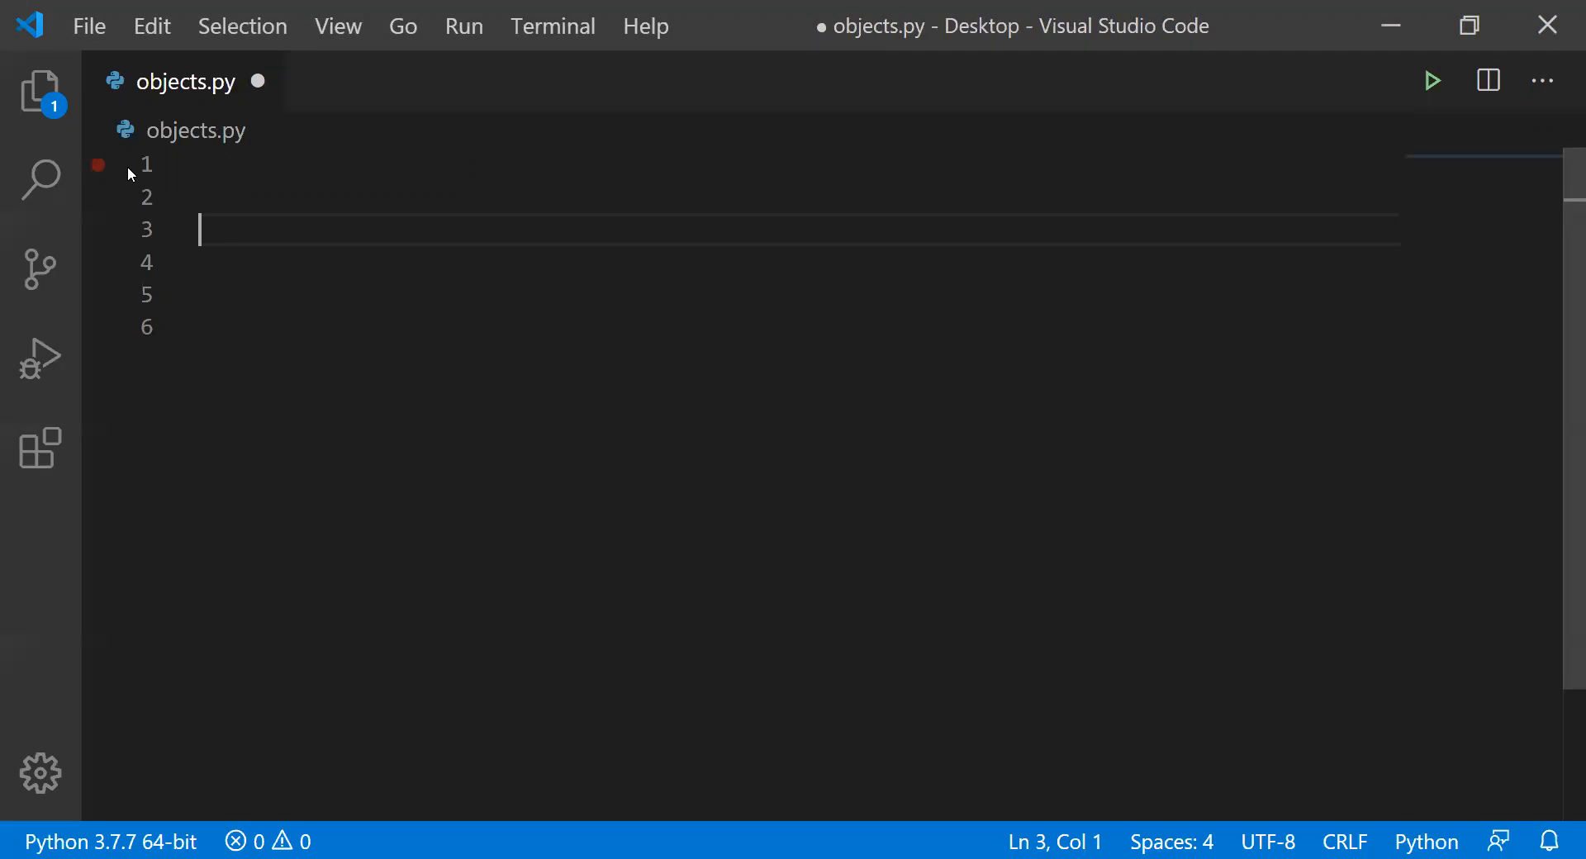
{"action": "type", "text": "F"}
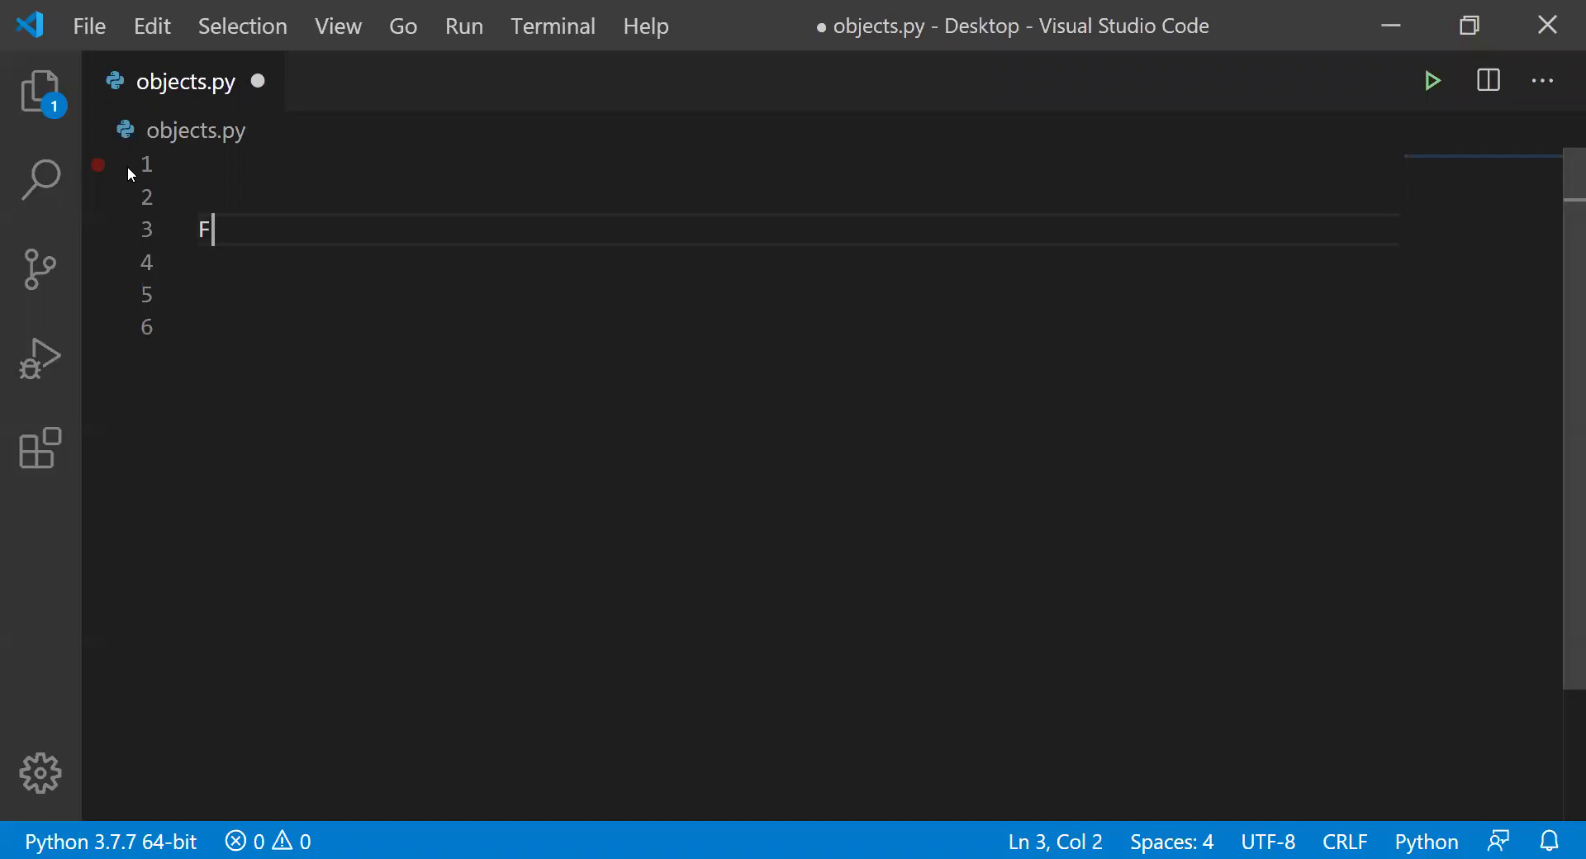
{"action": "type", "text": "rid"}
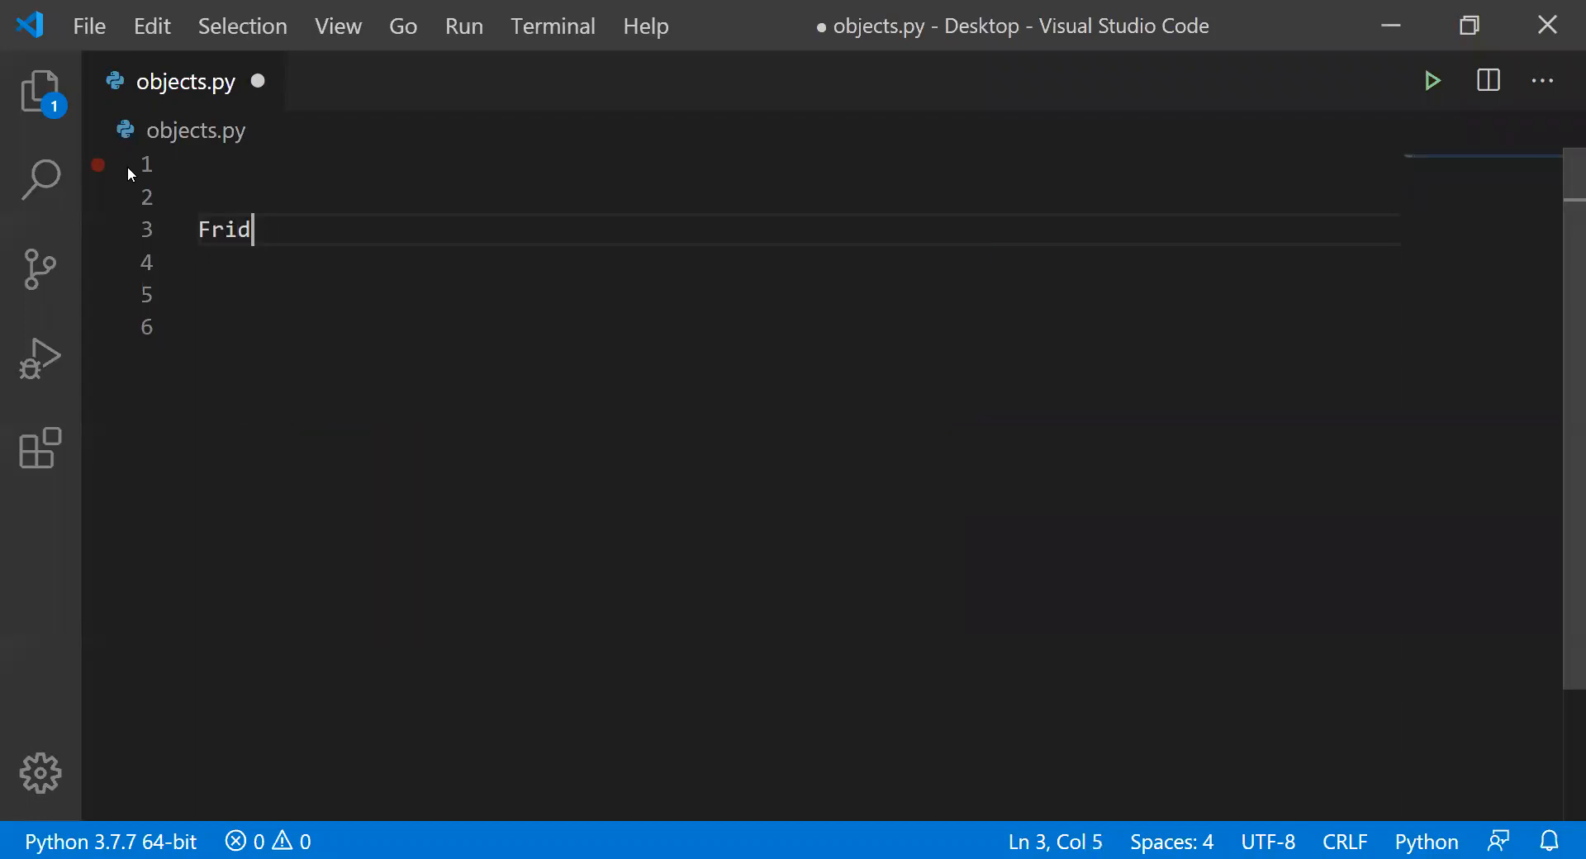
{"action": "type", "text": "ge"}
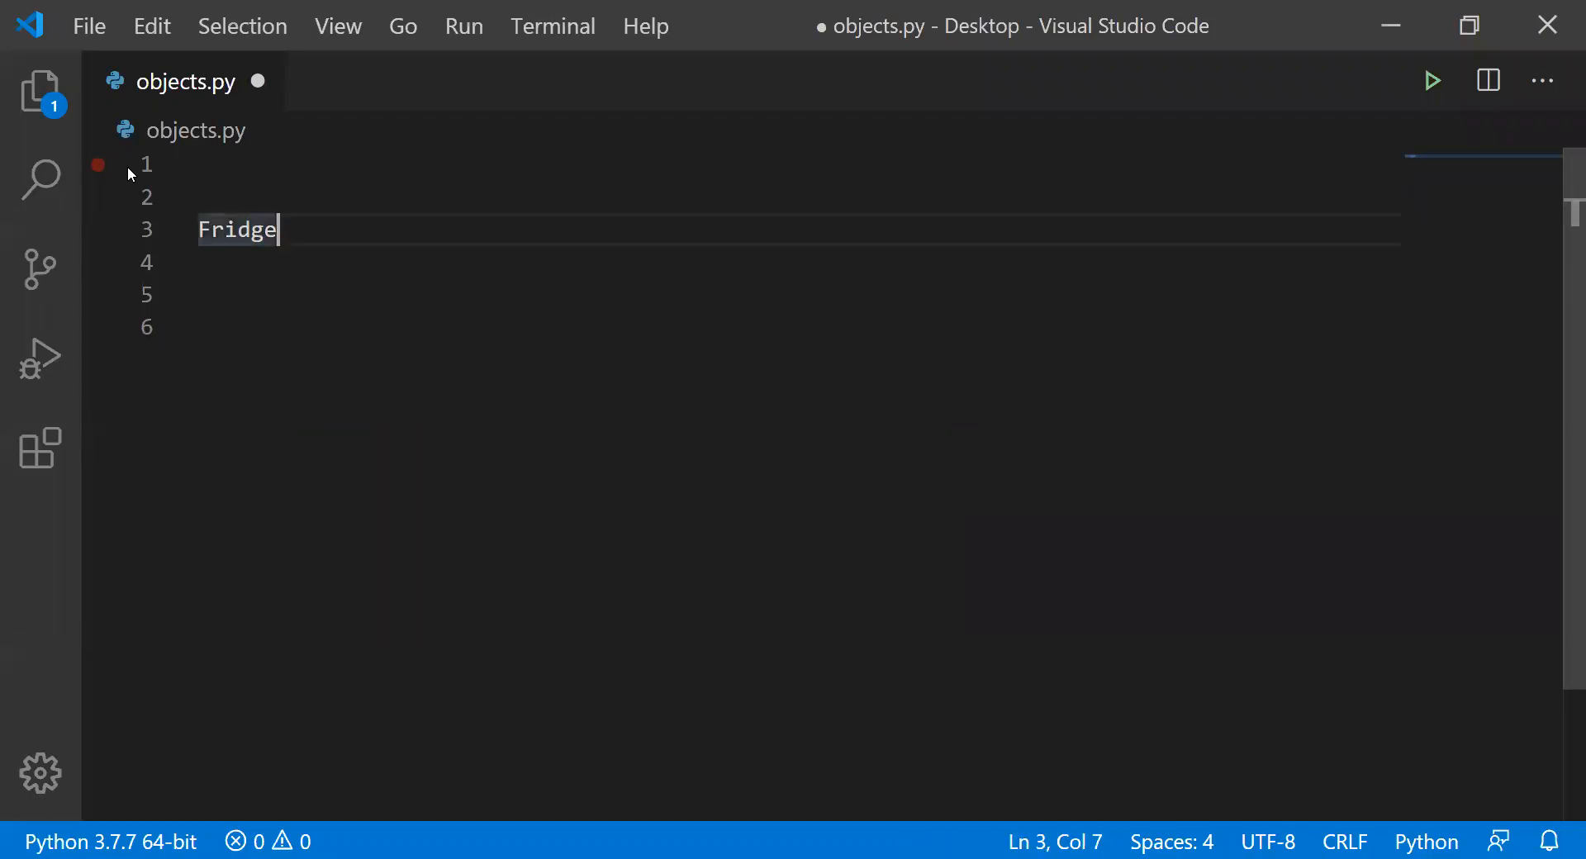
{"action": "type", "text": "//Reg"}
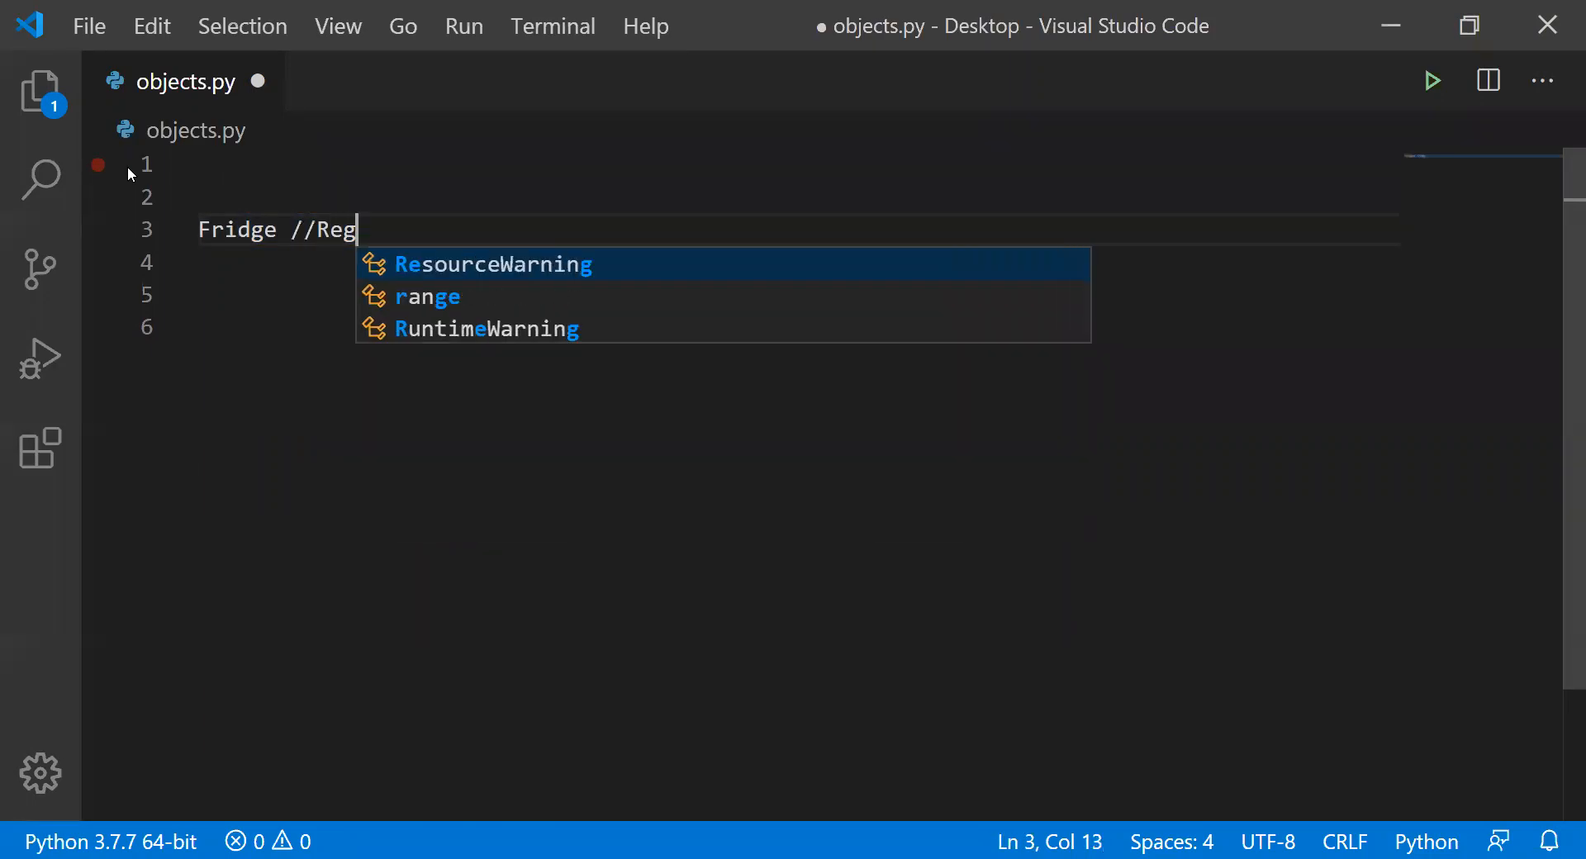
{"action": "type", "text": "f"}
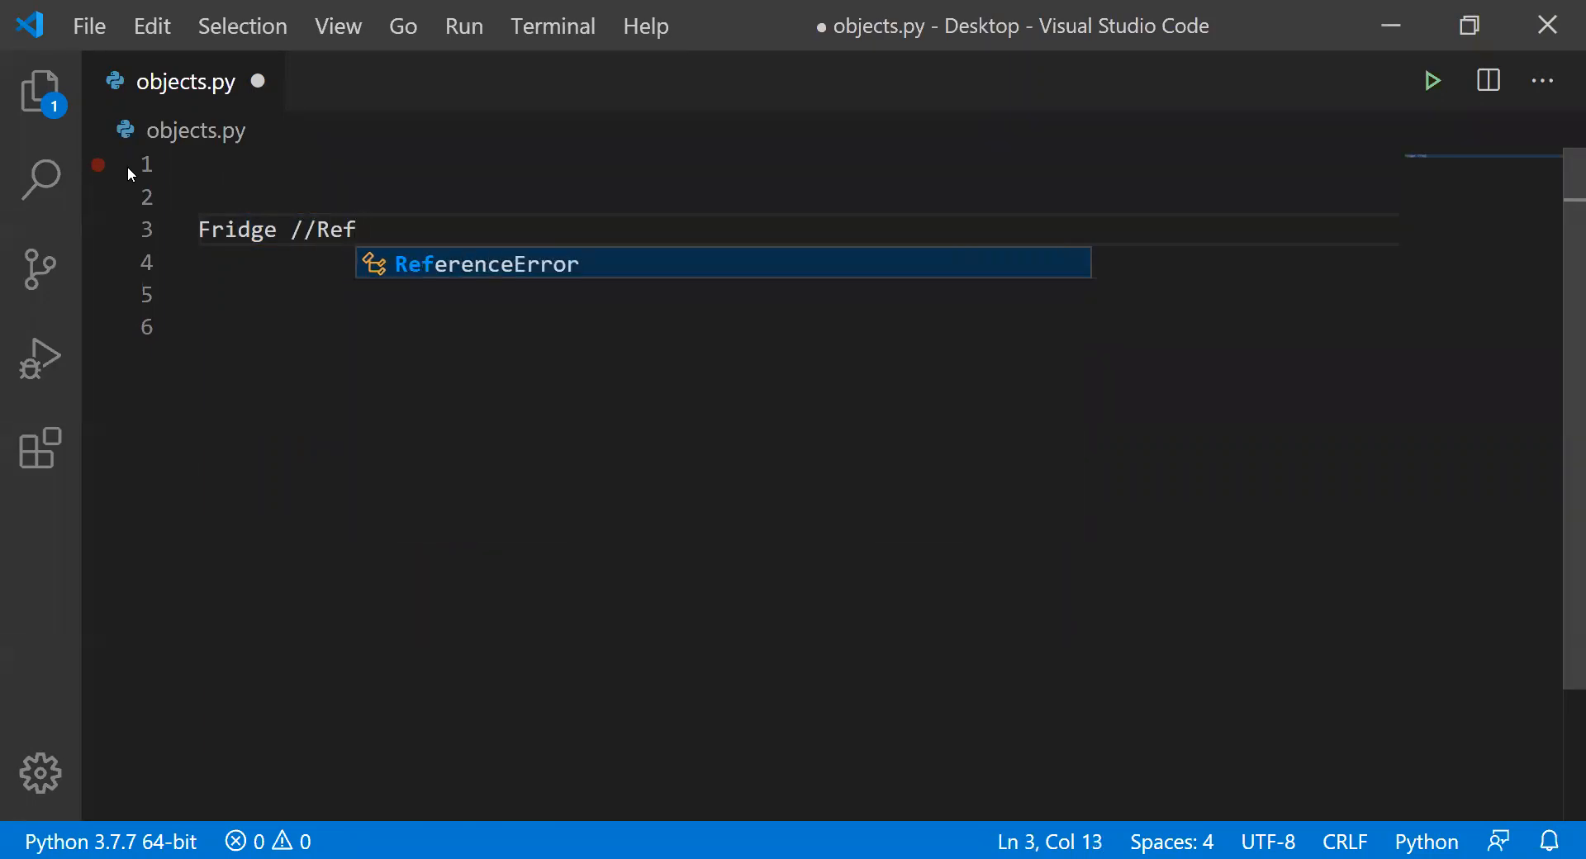
{"action": "type", "text": "ridge"}
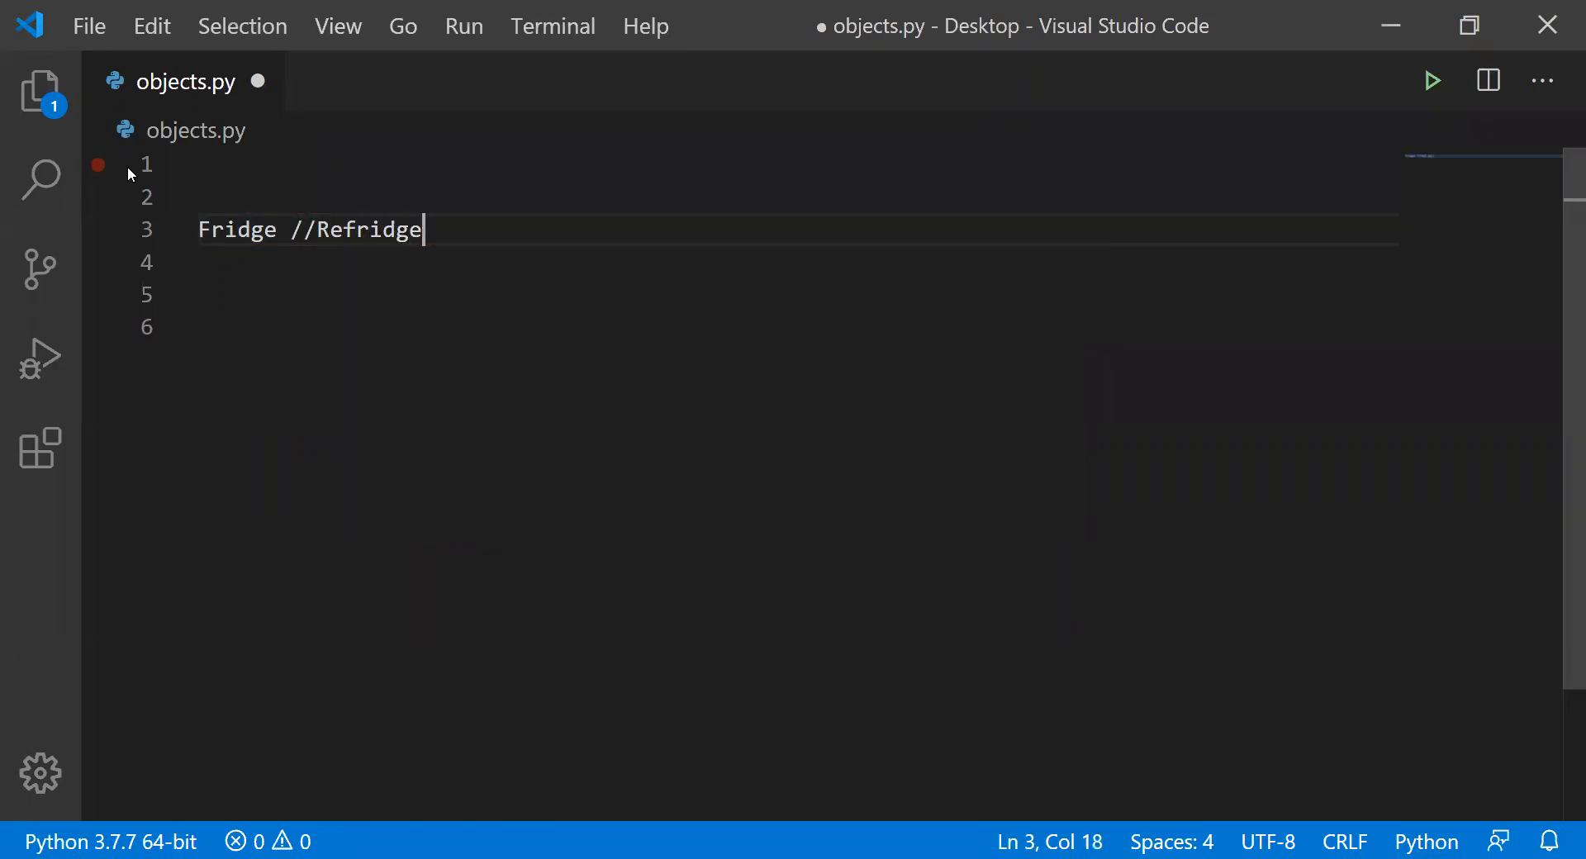
{"action": "type", "text": "rator"}
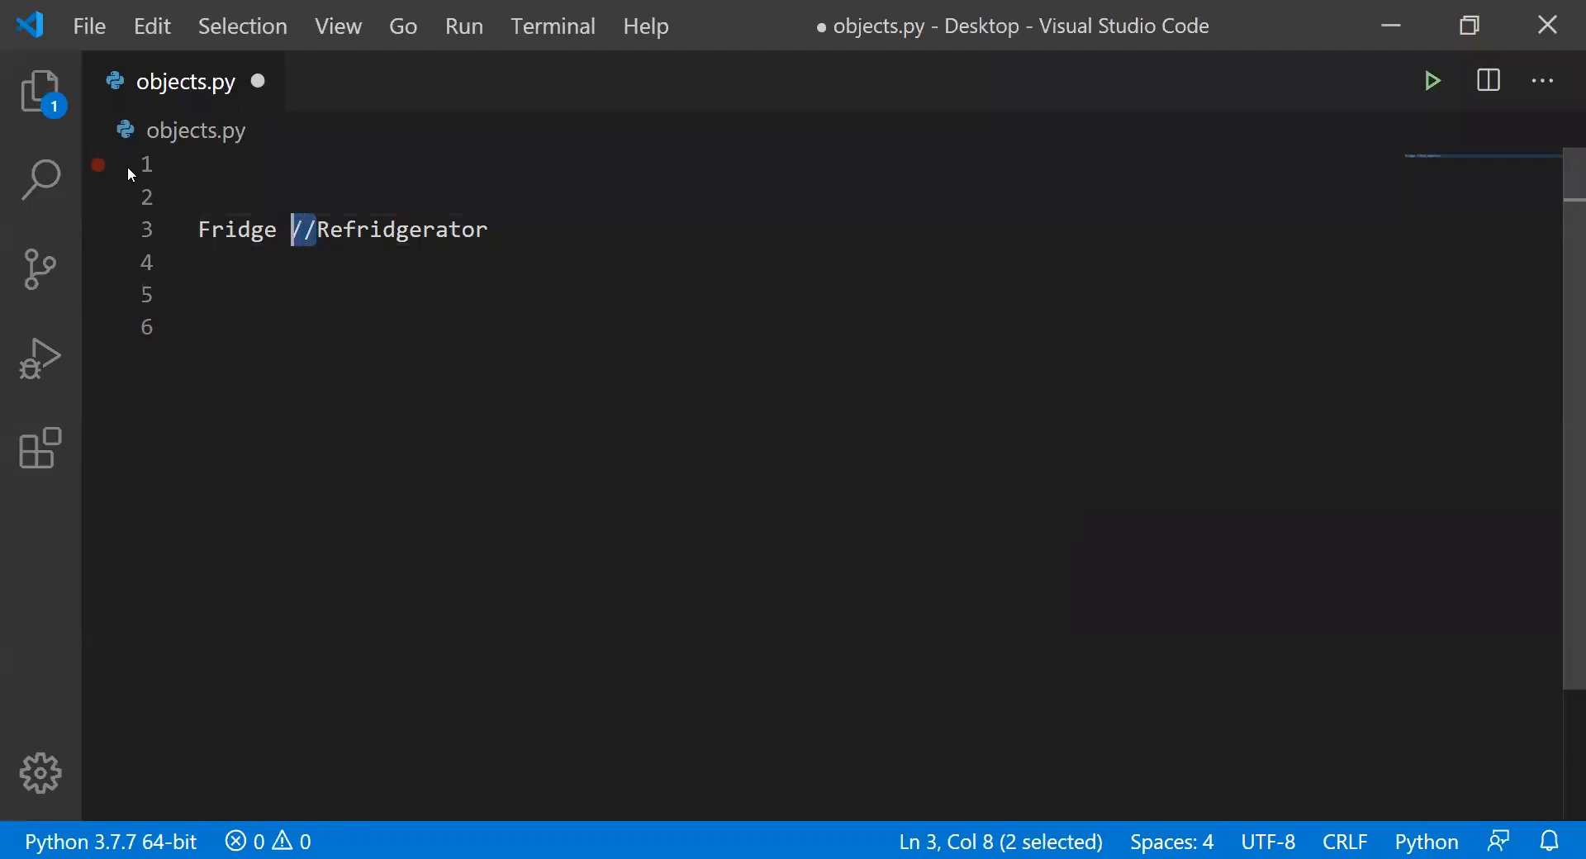
{"action": "type", "text": "#"}
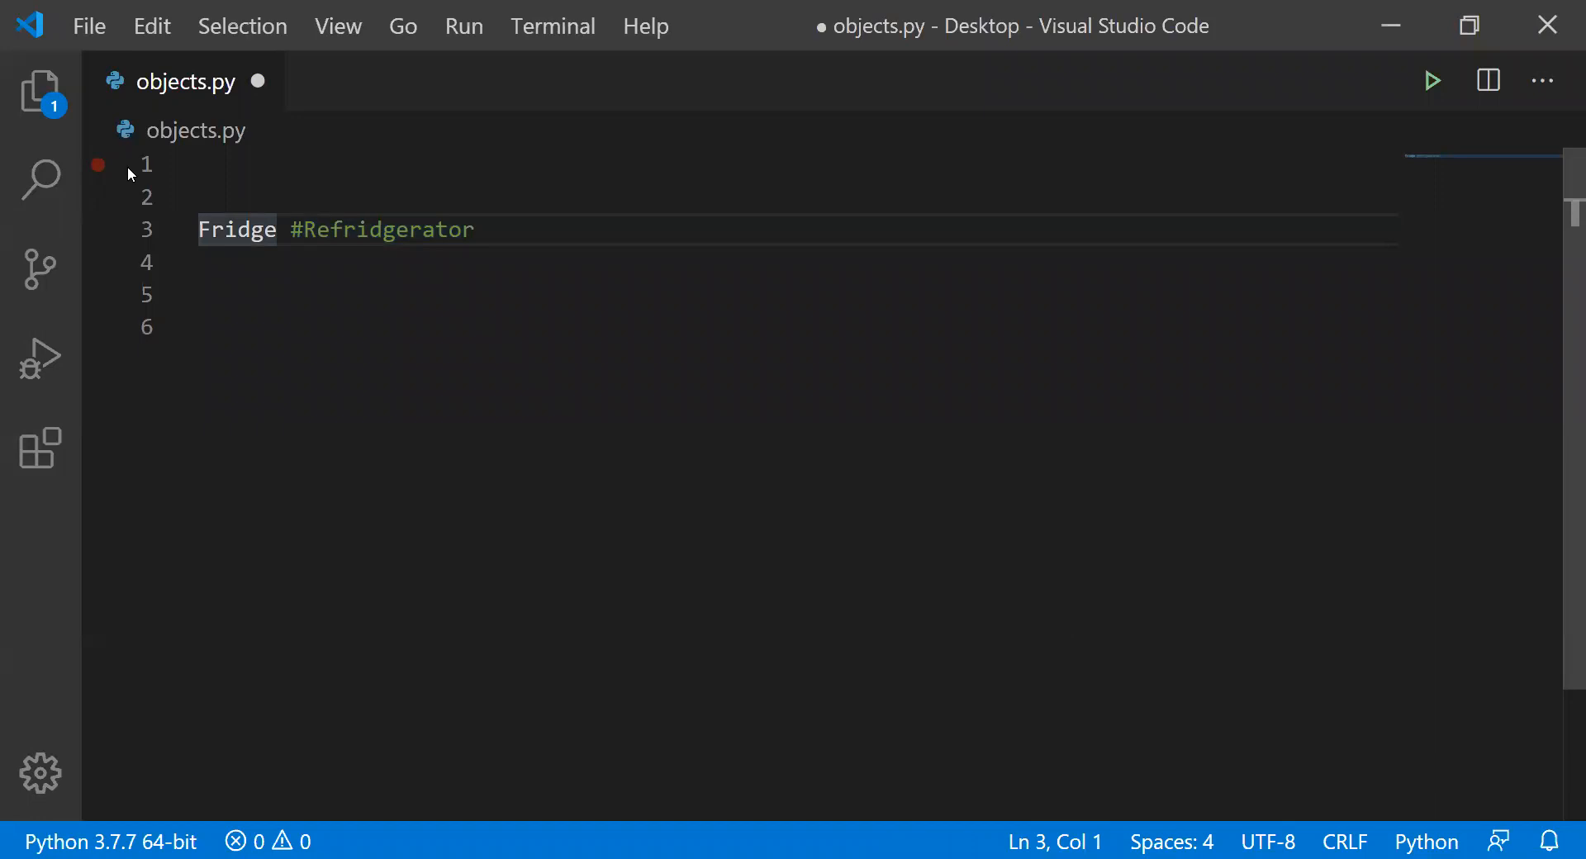
- Change line 3 to 'class Fridge: #Refridgerator' and begin typing def on line 4
{"action": "type", "text": "class"}
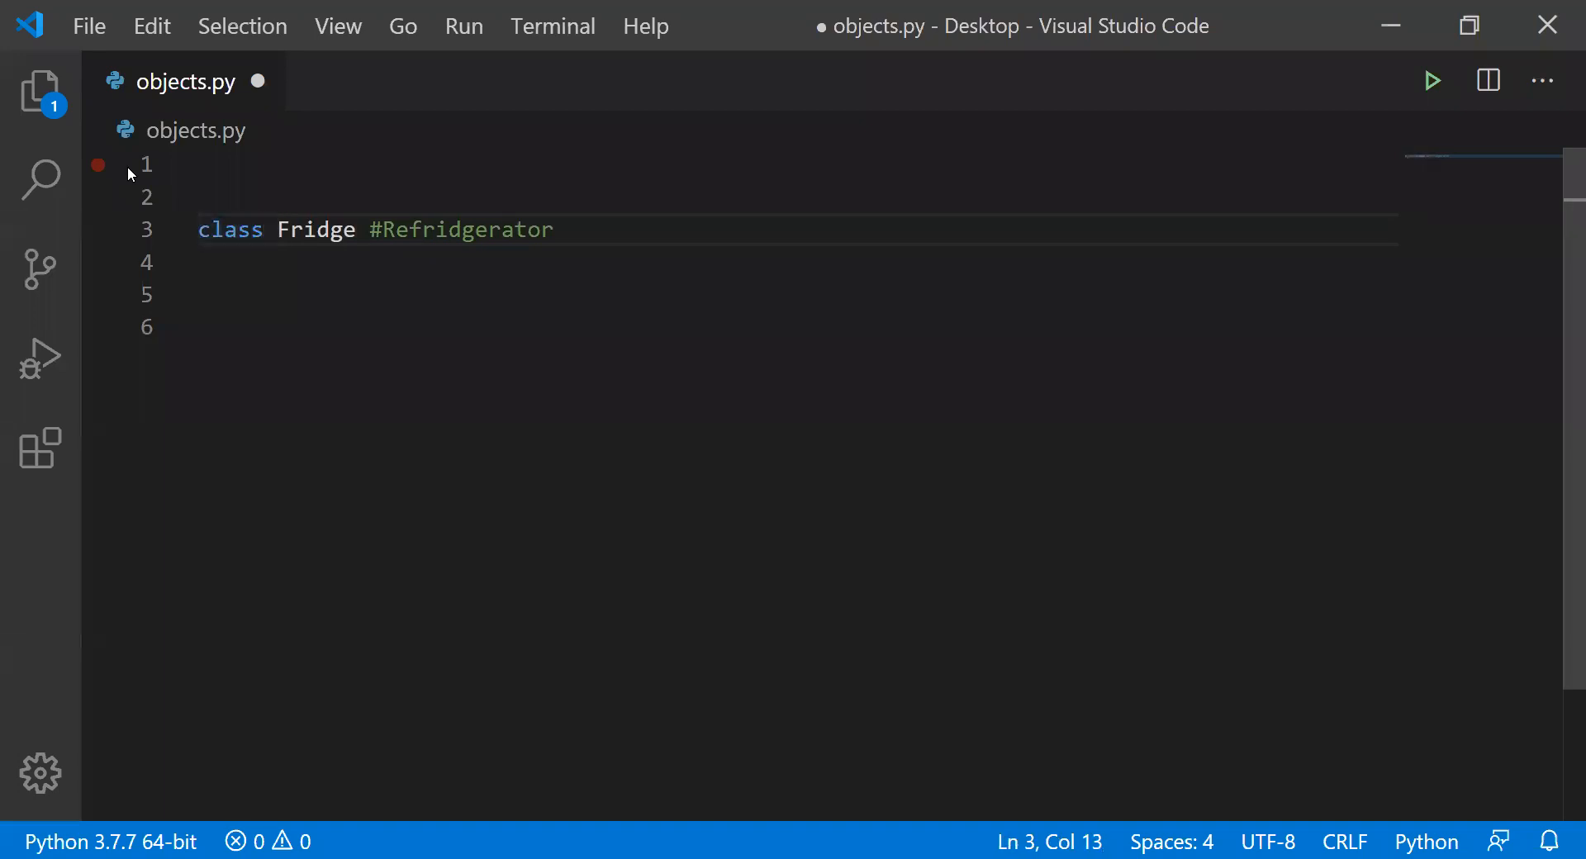
{"action": "type", "text": ":"}
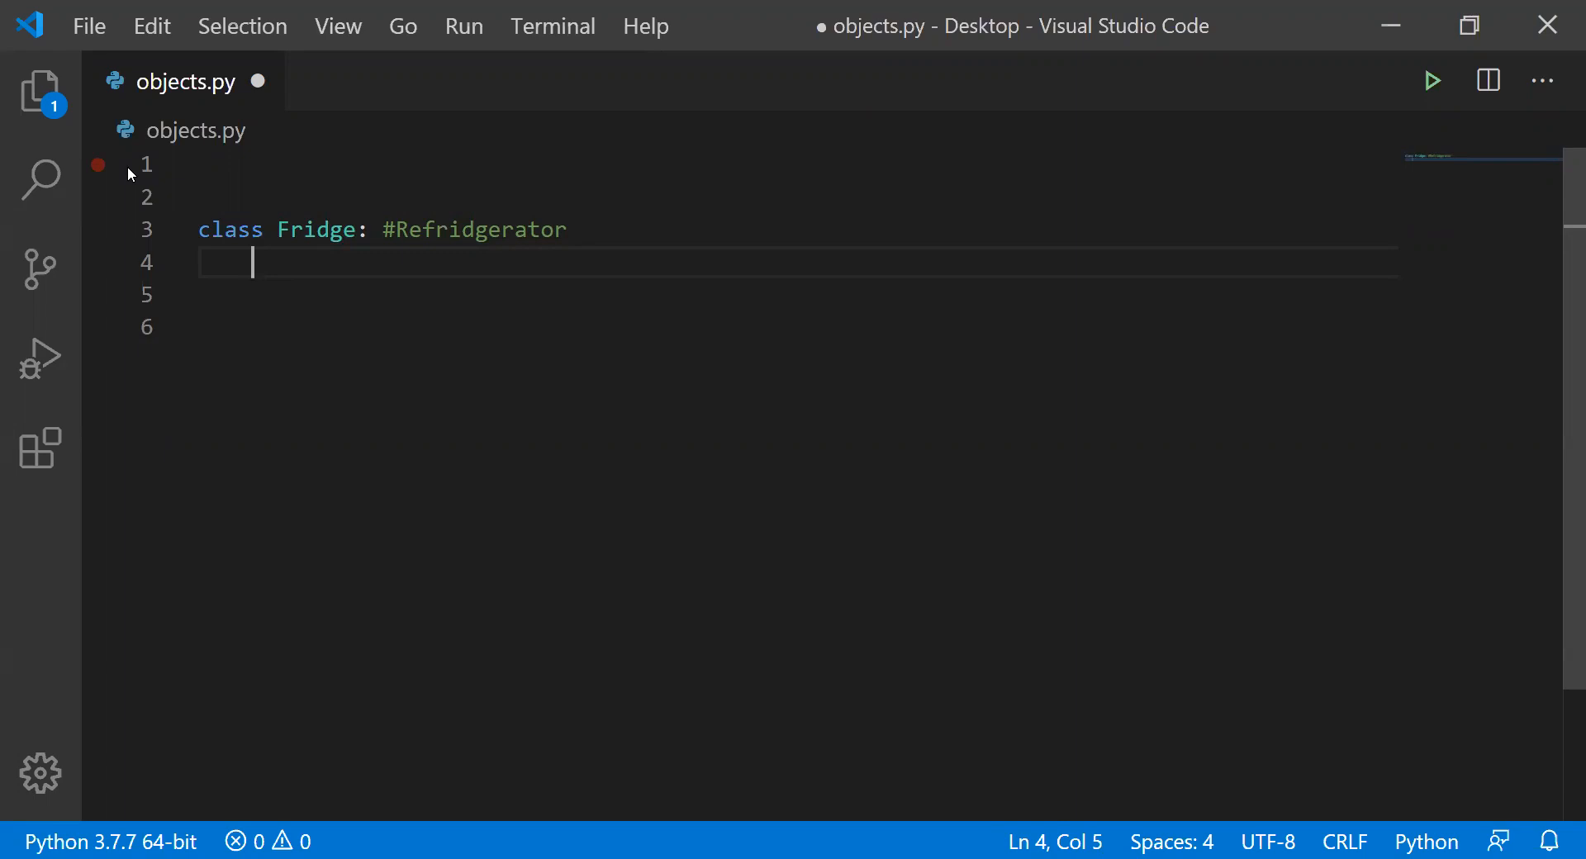
{"action": "type", "text": "def"}
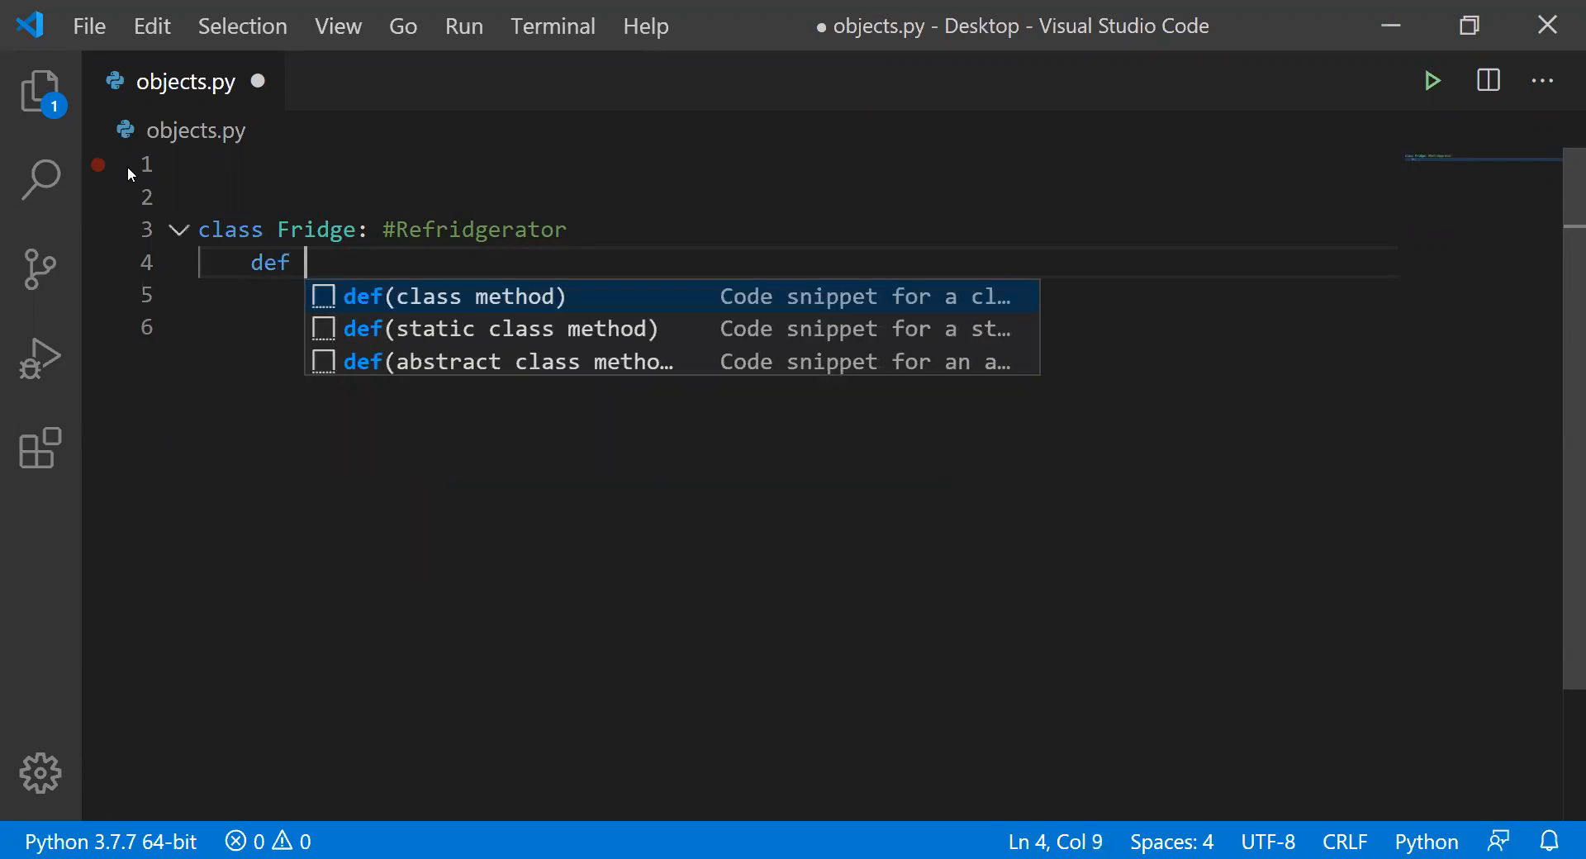
- Write 'def __init__(self):' on line 4 with an indented body line below
{"action": "type", "text": "__init"}
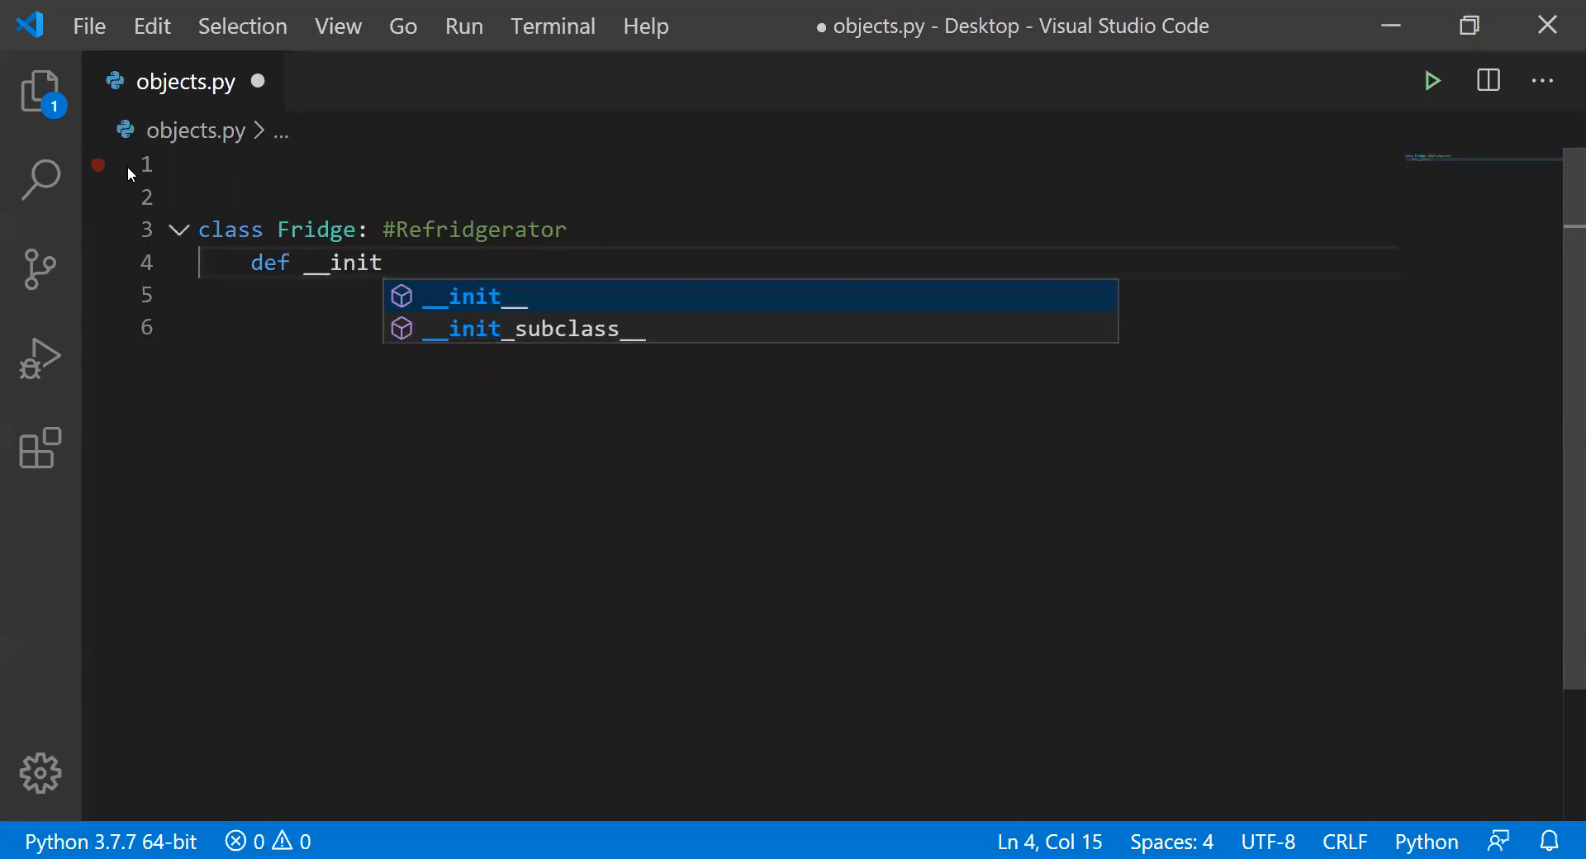
{"action": "type", "text": "__"}
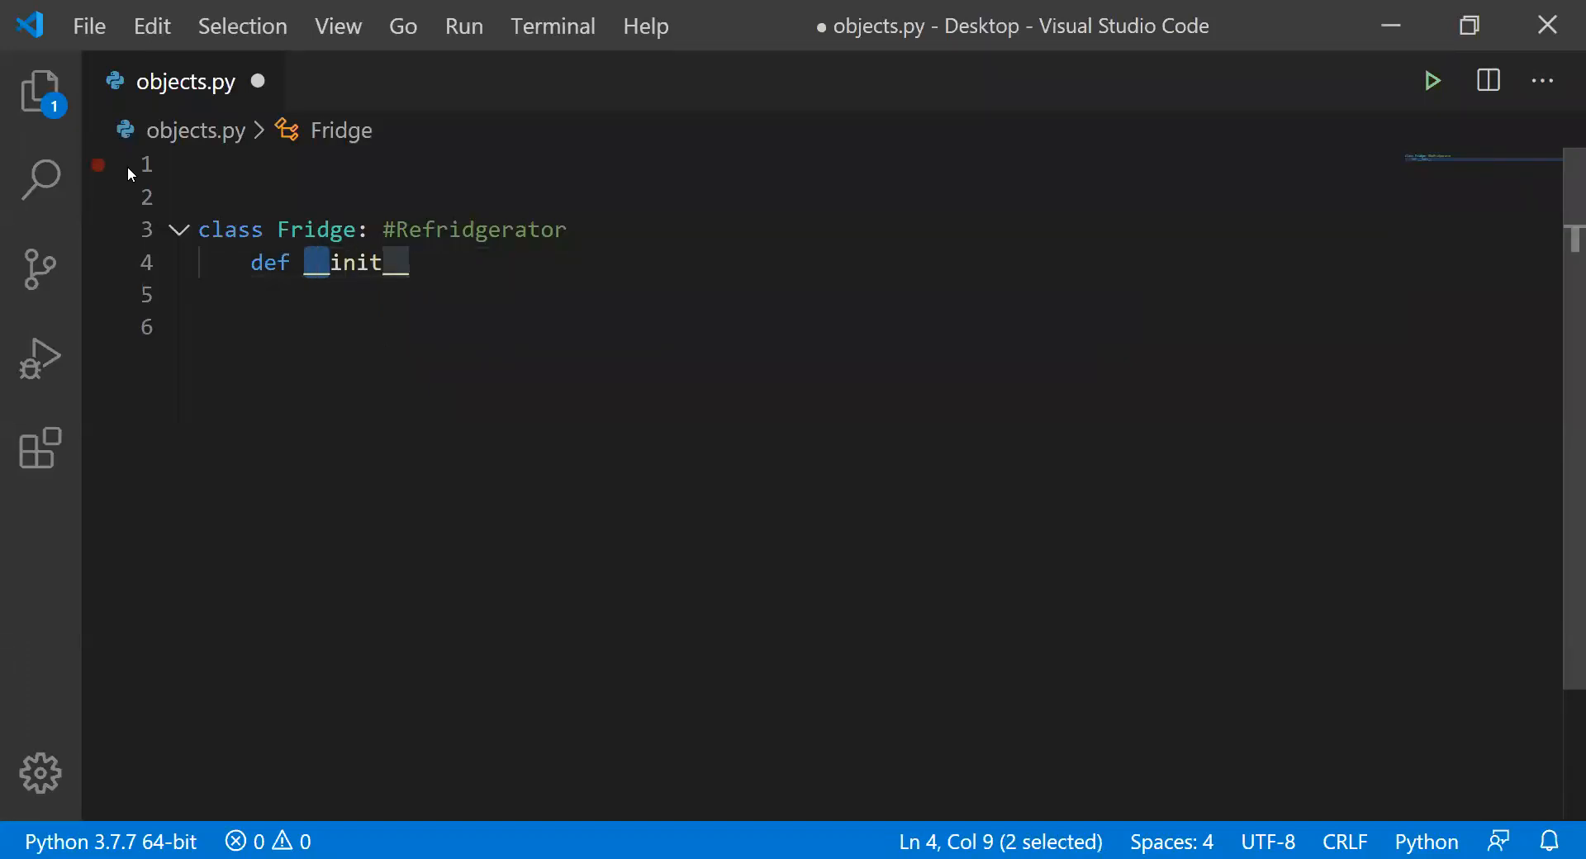
{"action": "left_click", "coordinate": [389, 262]}
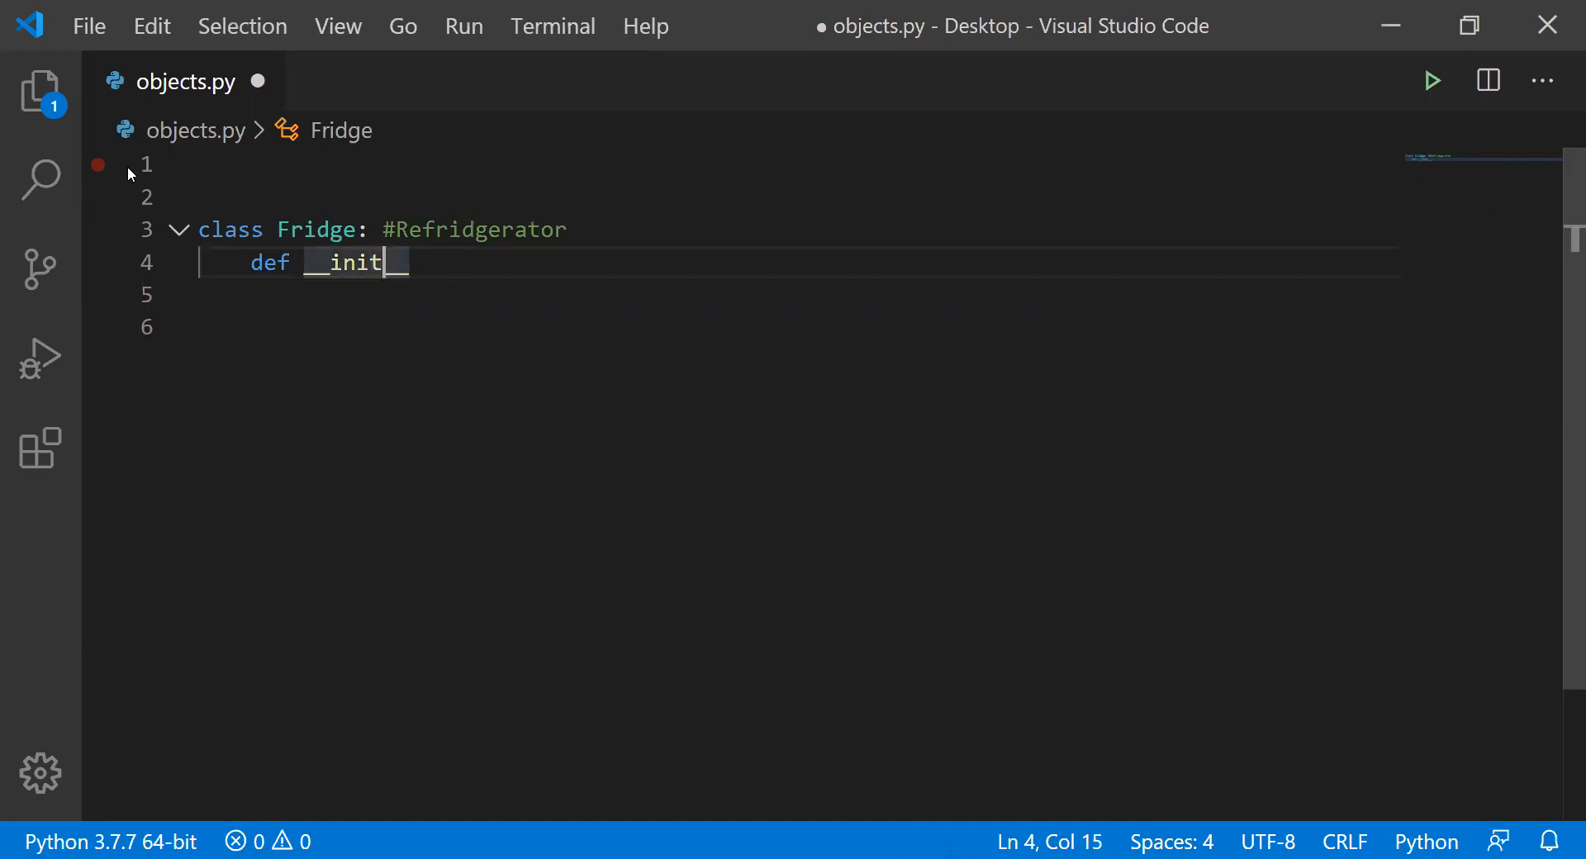
{"action": "type", "text": "__"}
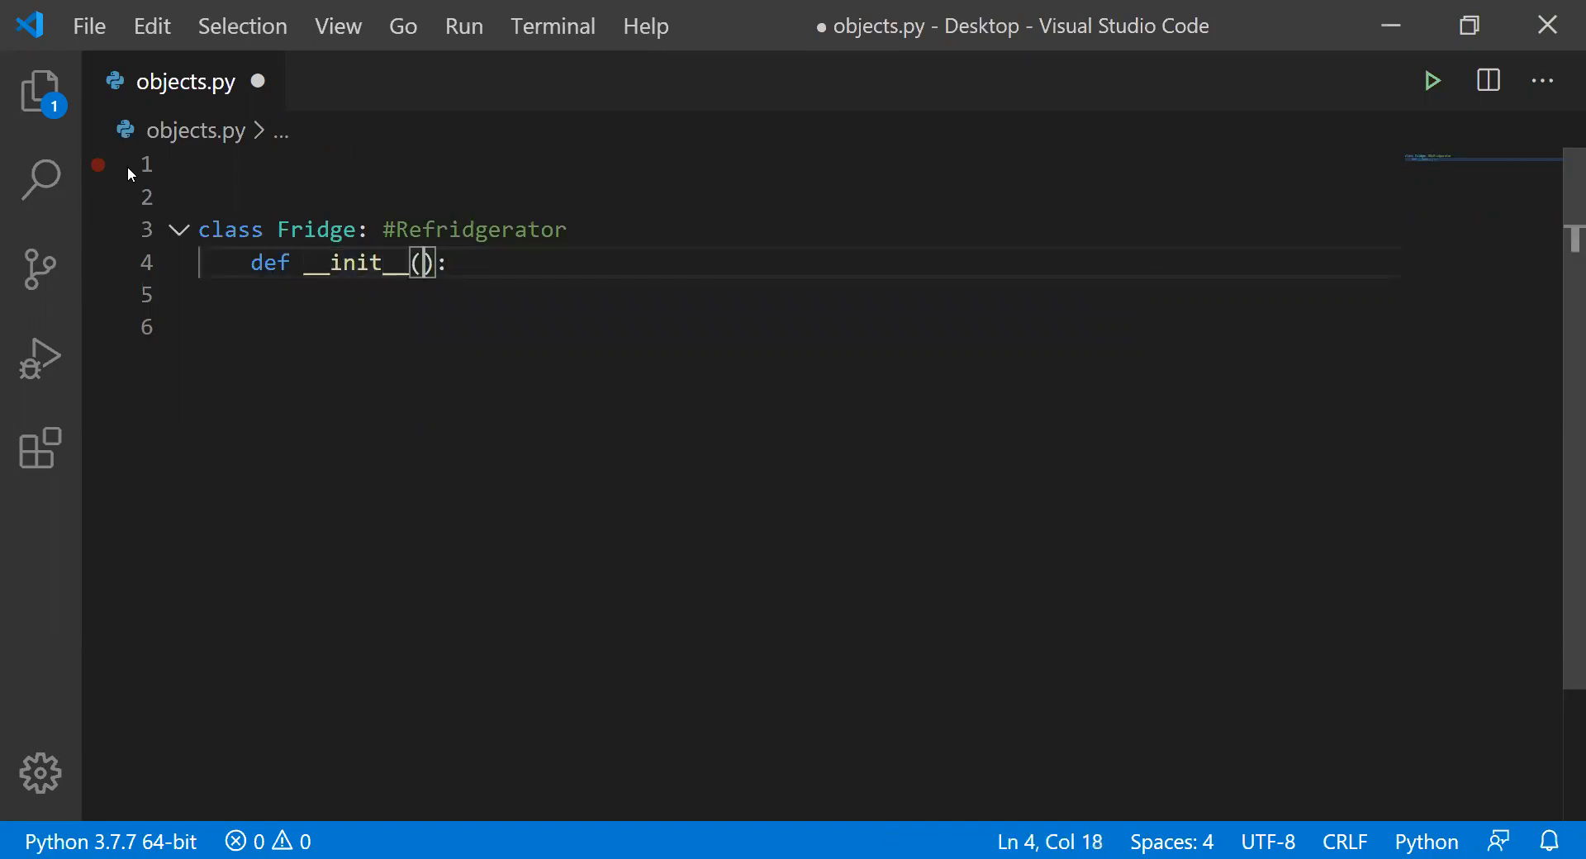
{"action": "type", "text": "self"}
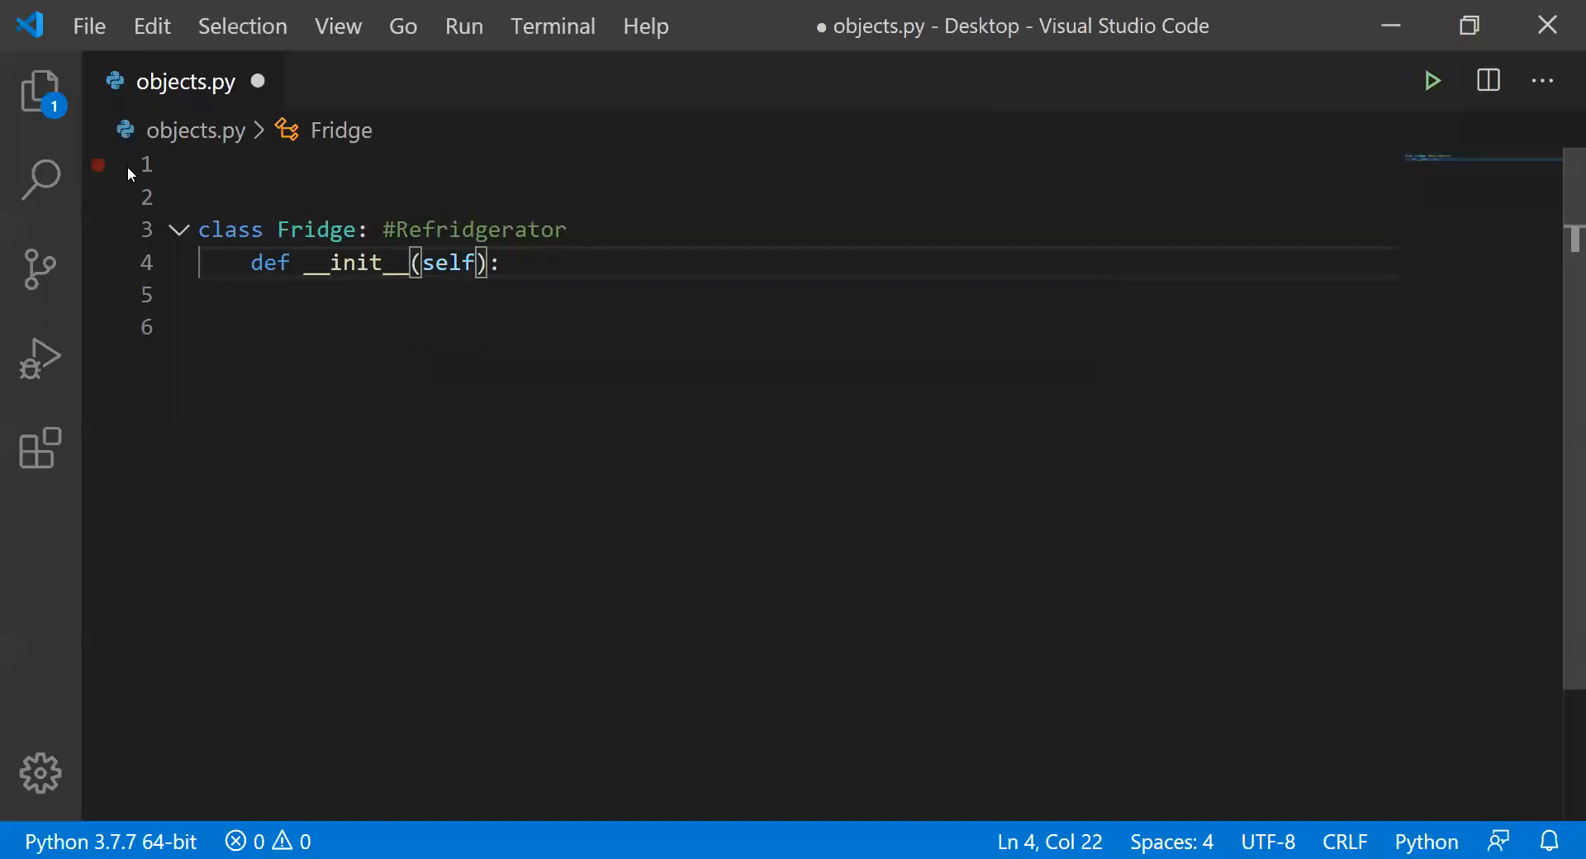
{"action": "key", "text": "Left"}
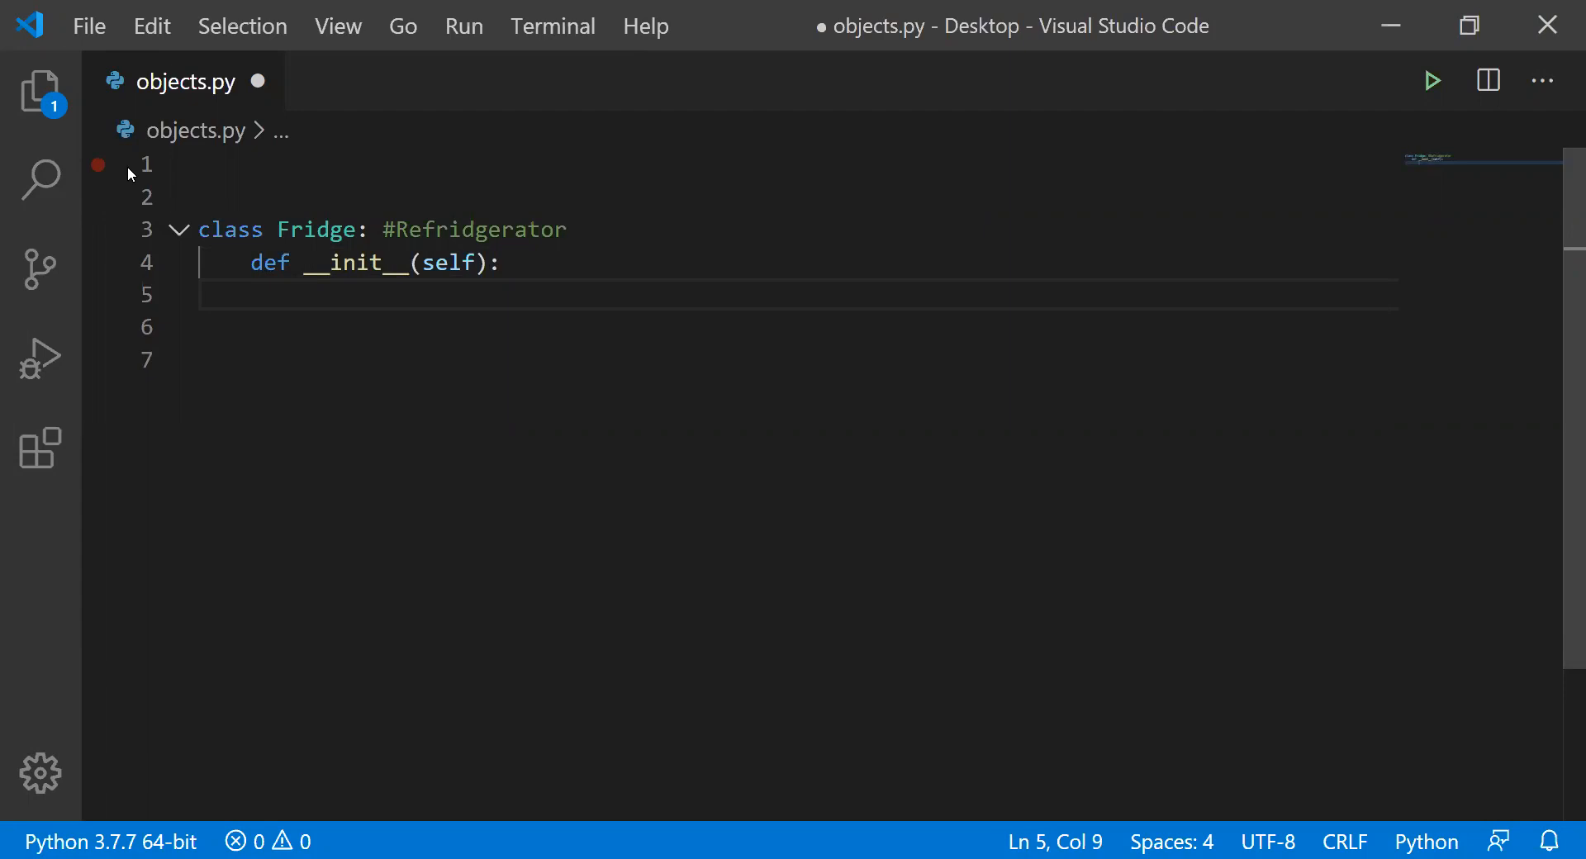
- Type self.temperature = 40 on line 5 of the initializer
{"action": "type", "text": "self."}
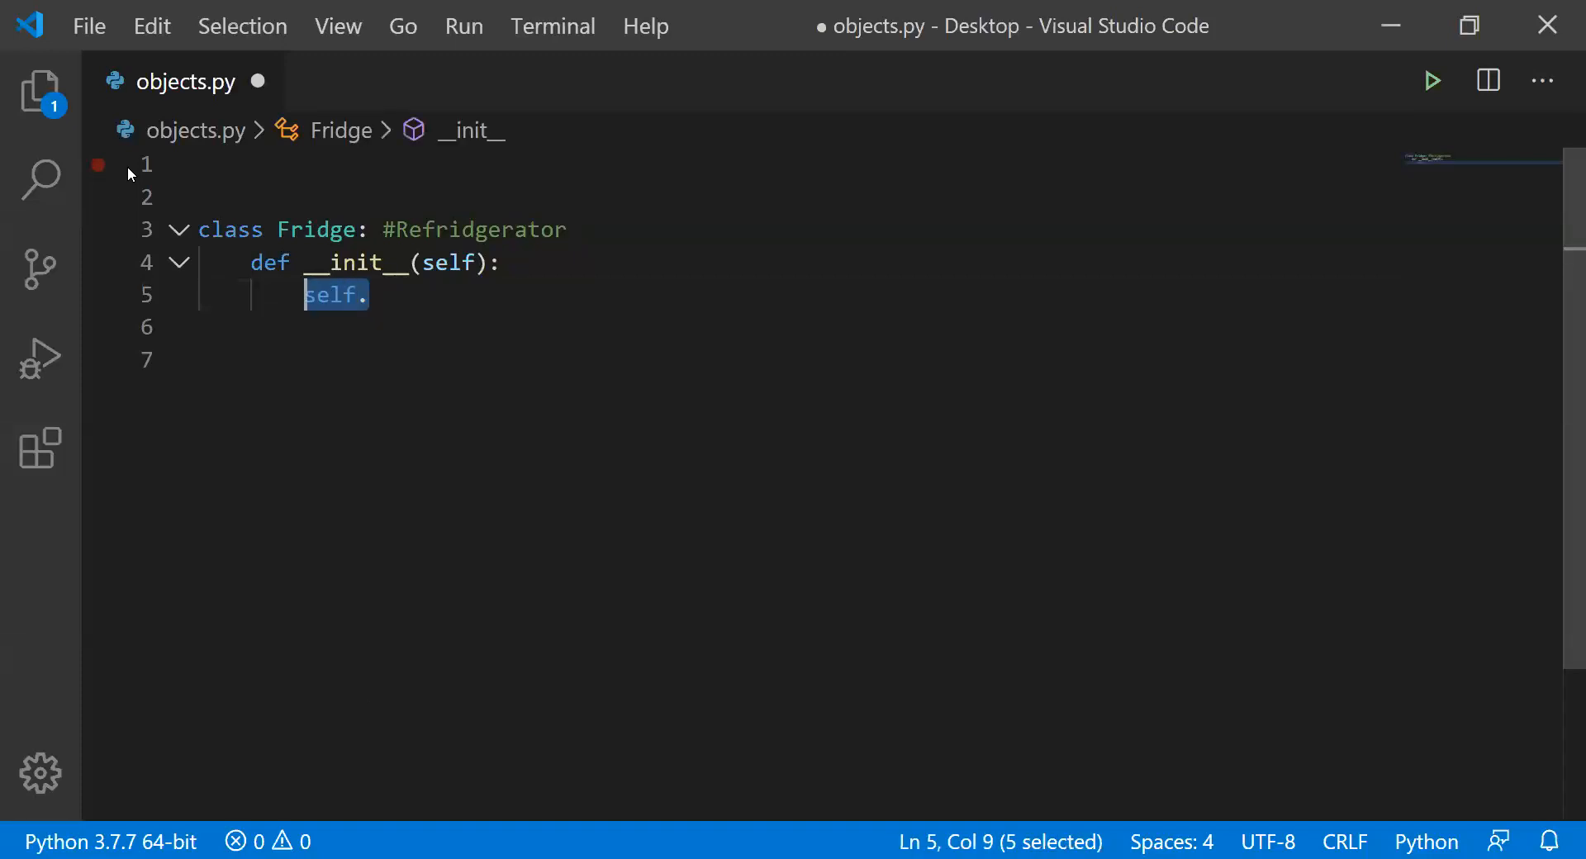
{"action": "key", "text": "shift+Right"}
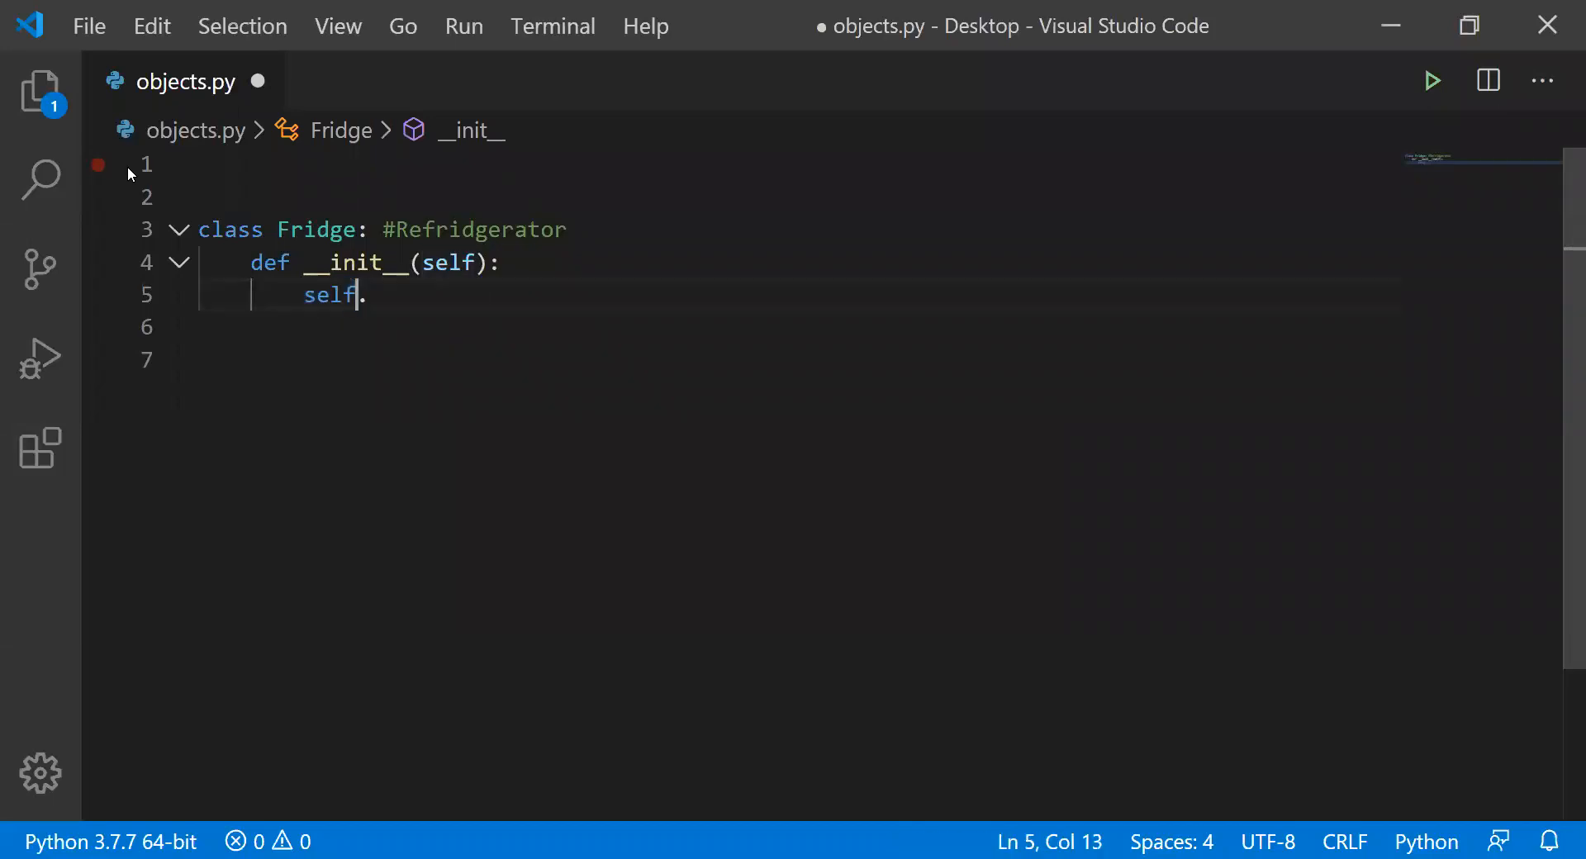
{"action": "type", "text": "."}
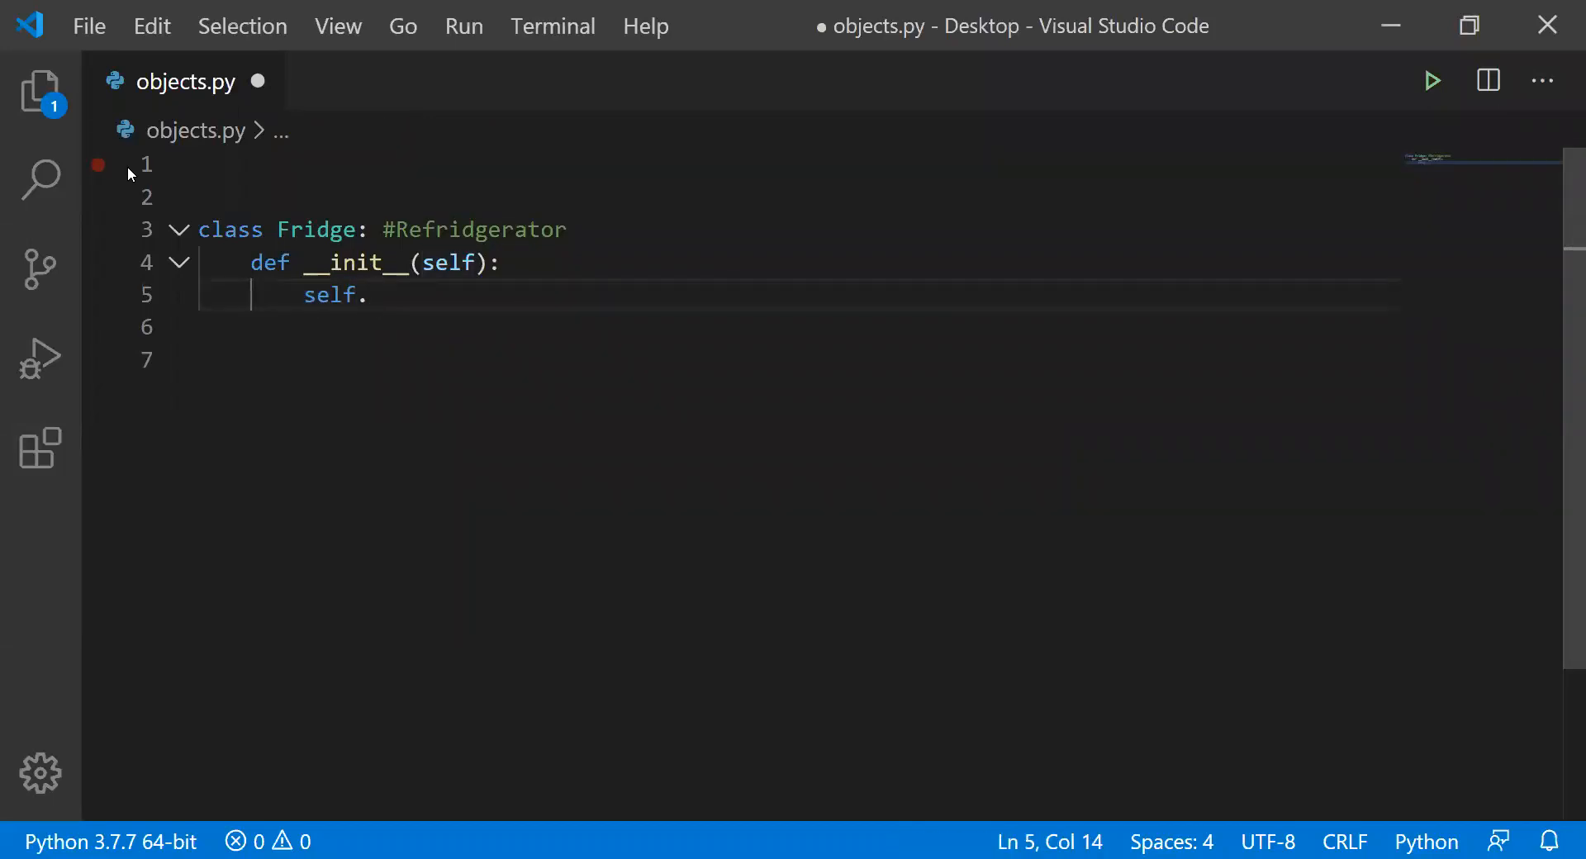
{"action": "type", "text": "te"}
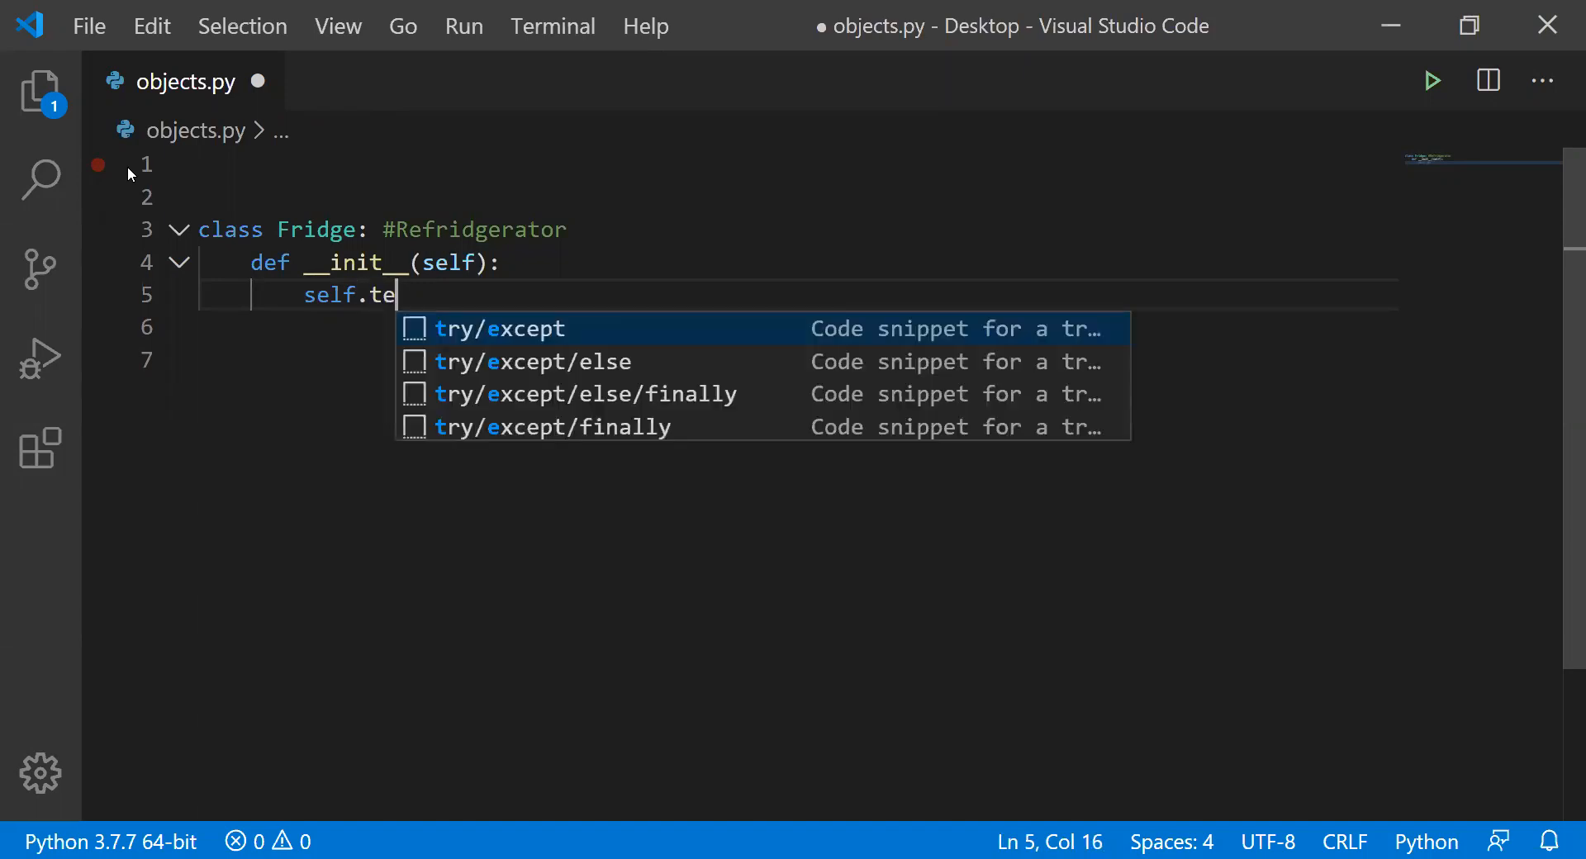
{"action": "type", "text": "mperature ="}
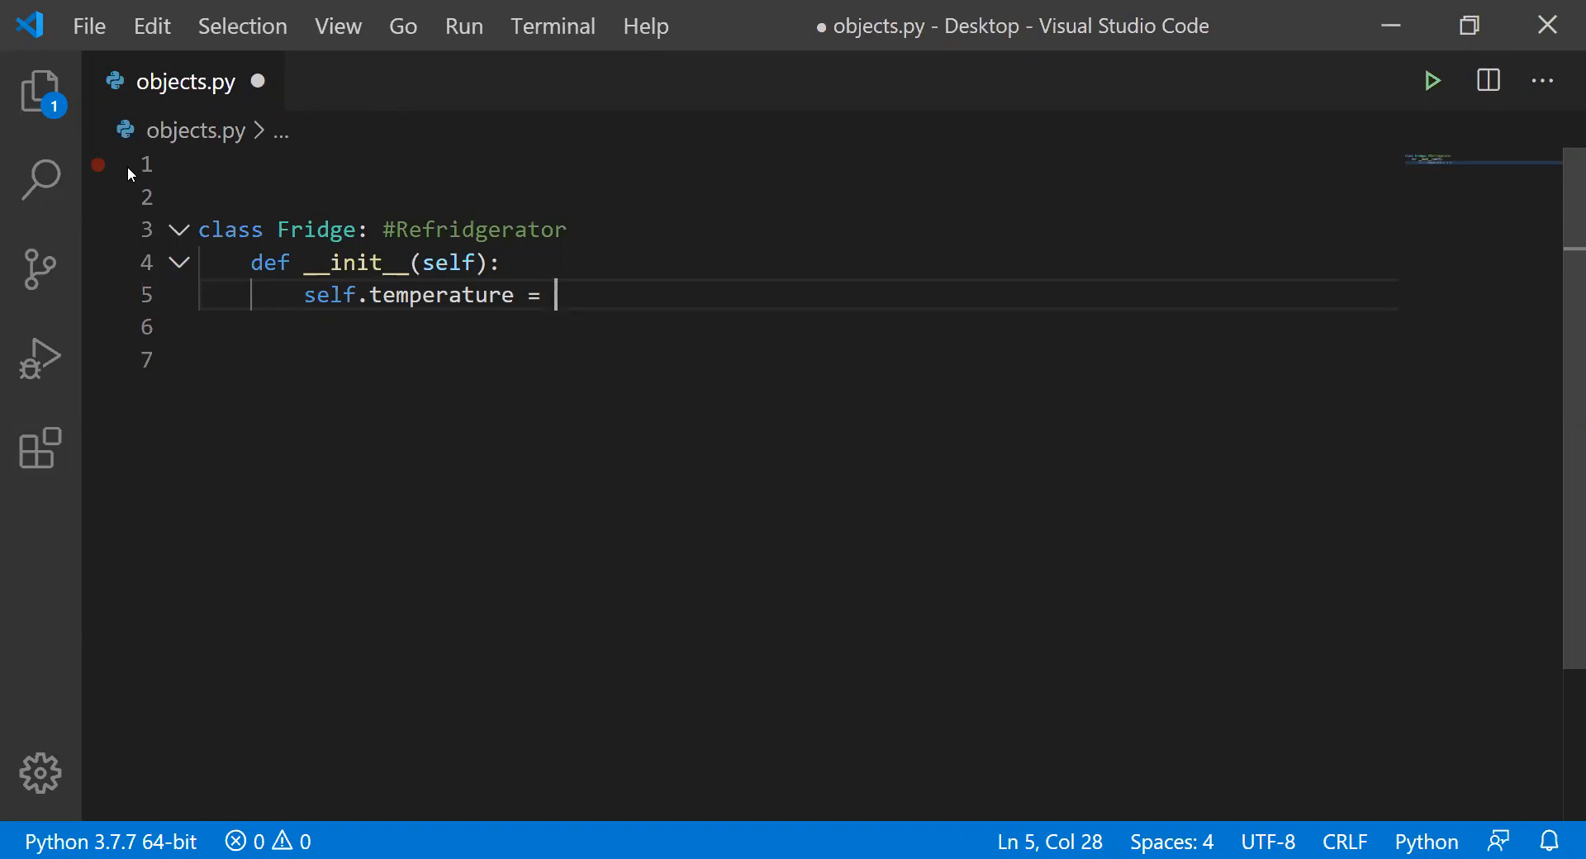
{"action": "type", "text": "40"}
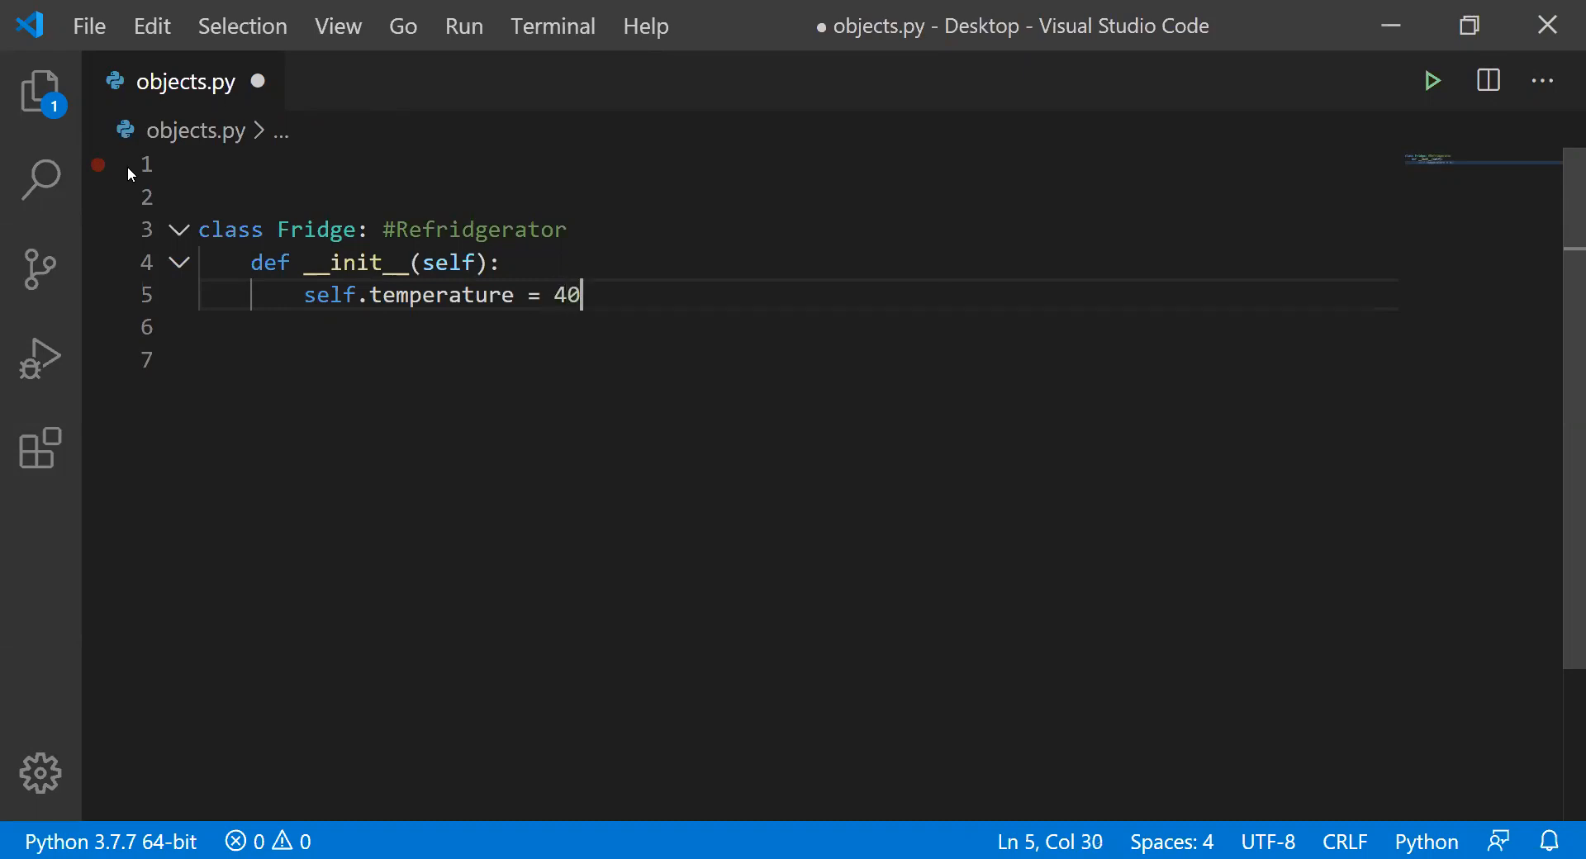
- Add a #Farhenheit comment after the 40 and open a new line
{"action": "double_click", "coordinate": [565, 294]}
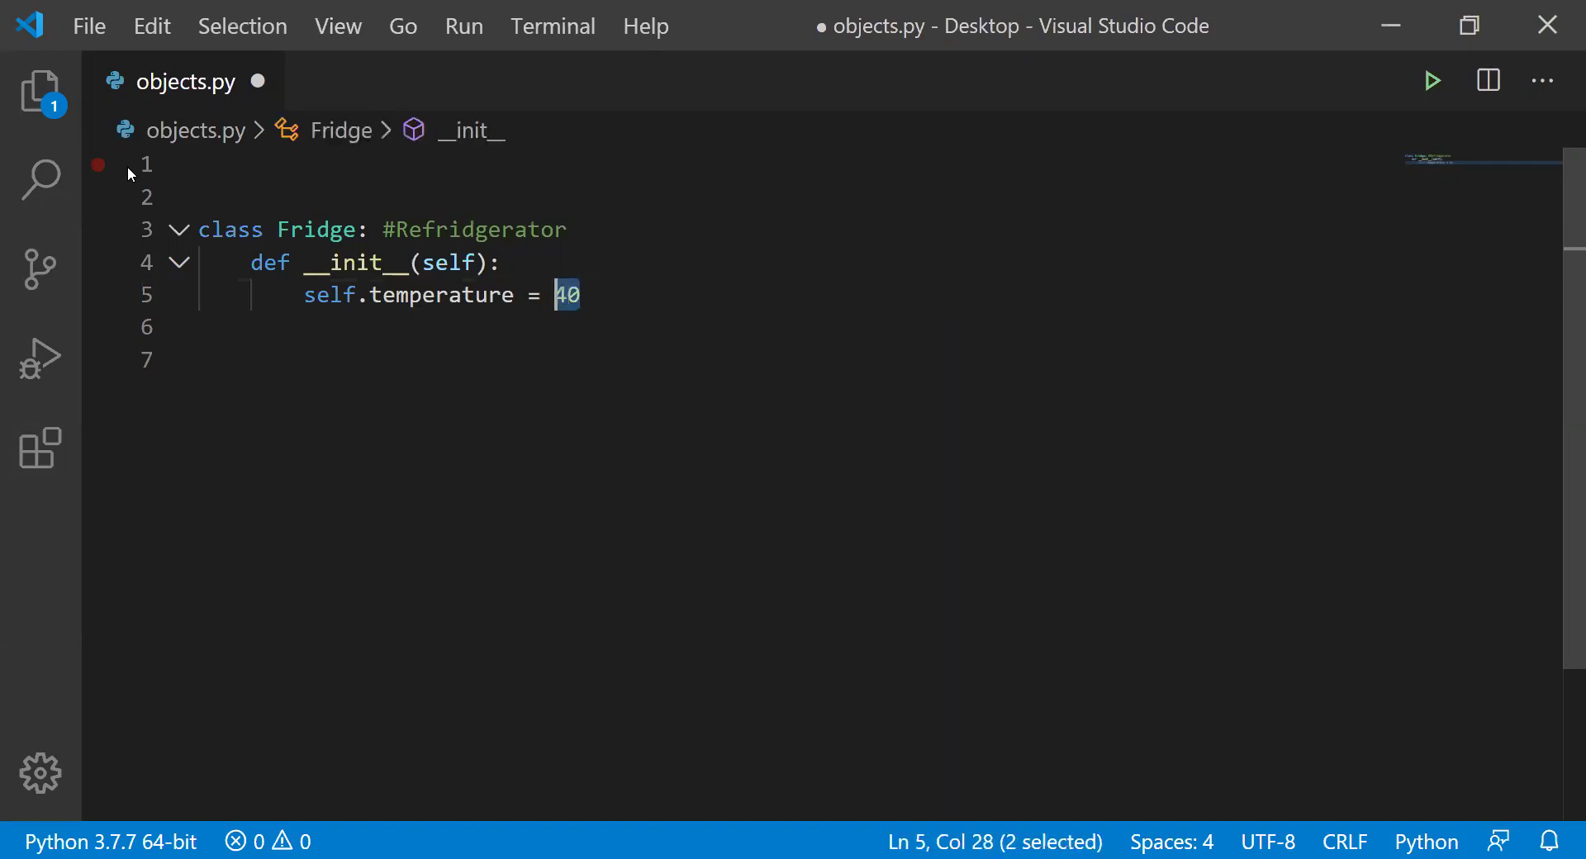
{"action": "left_click", "coordinate": [582, 294]}
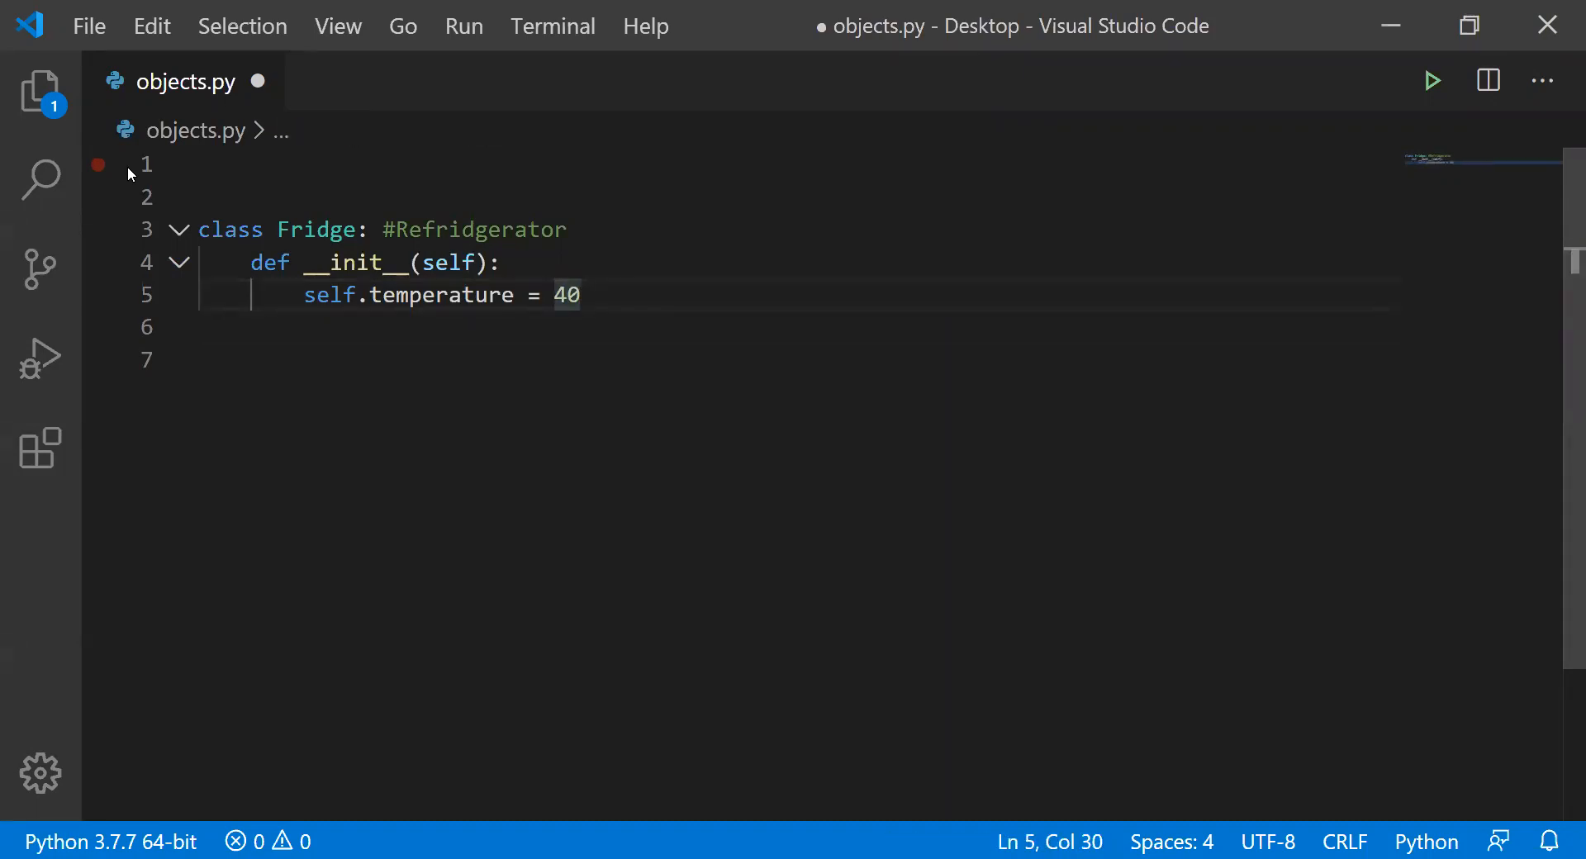
{"action": "type", "text": "#F"}
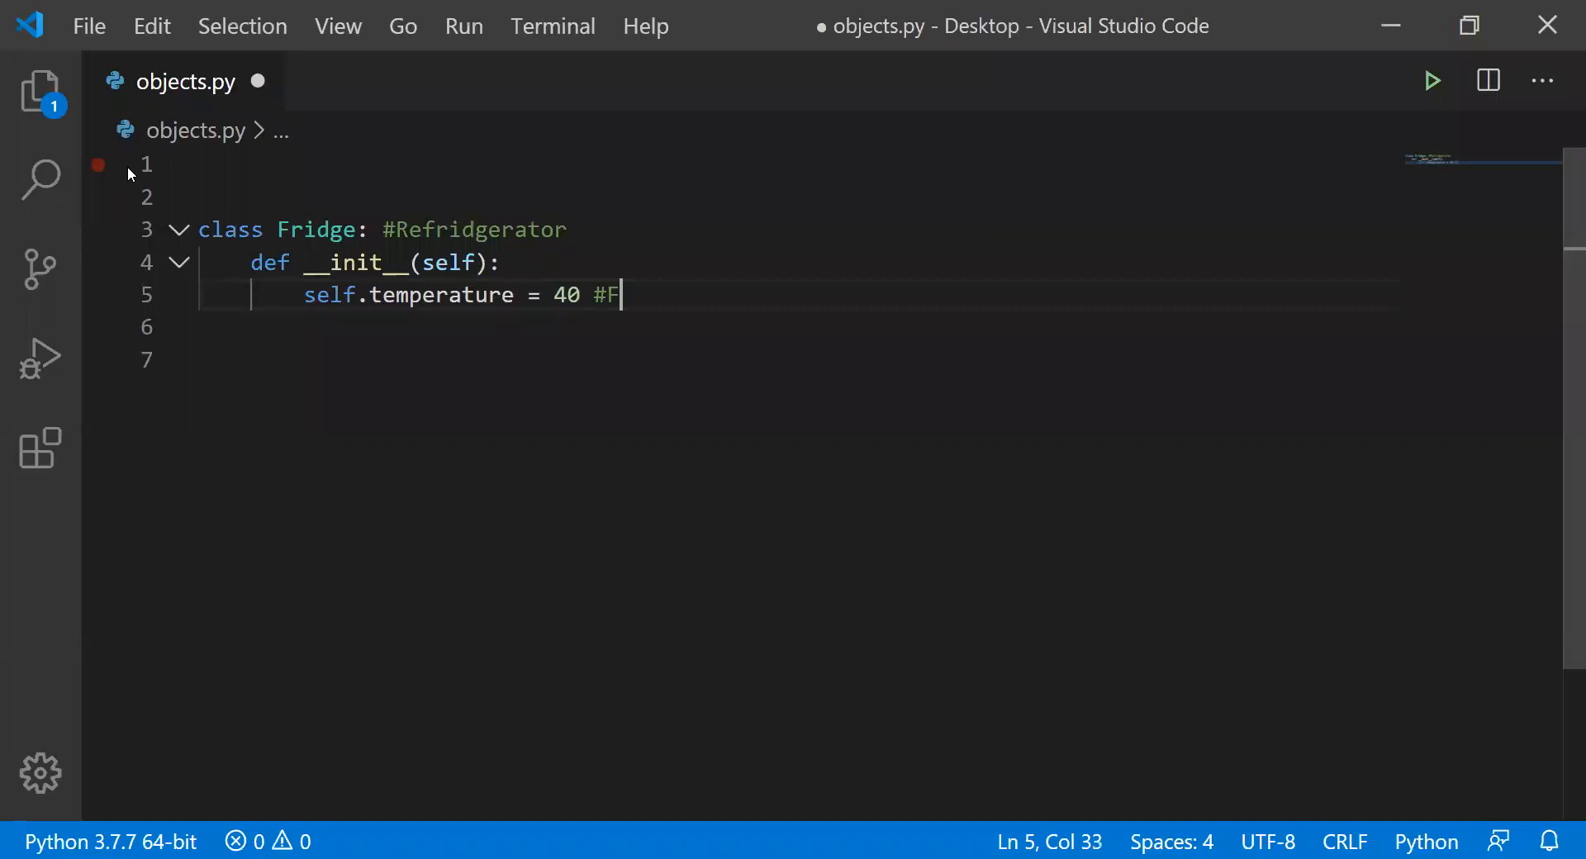
{"action": "type", "text": "a"}
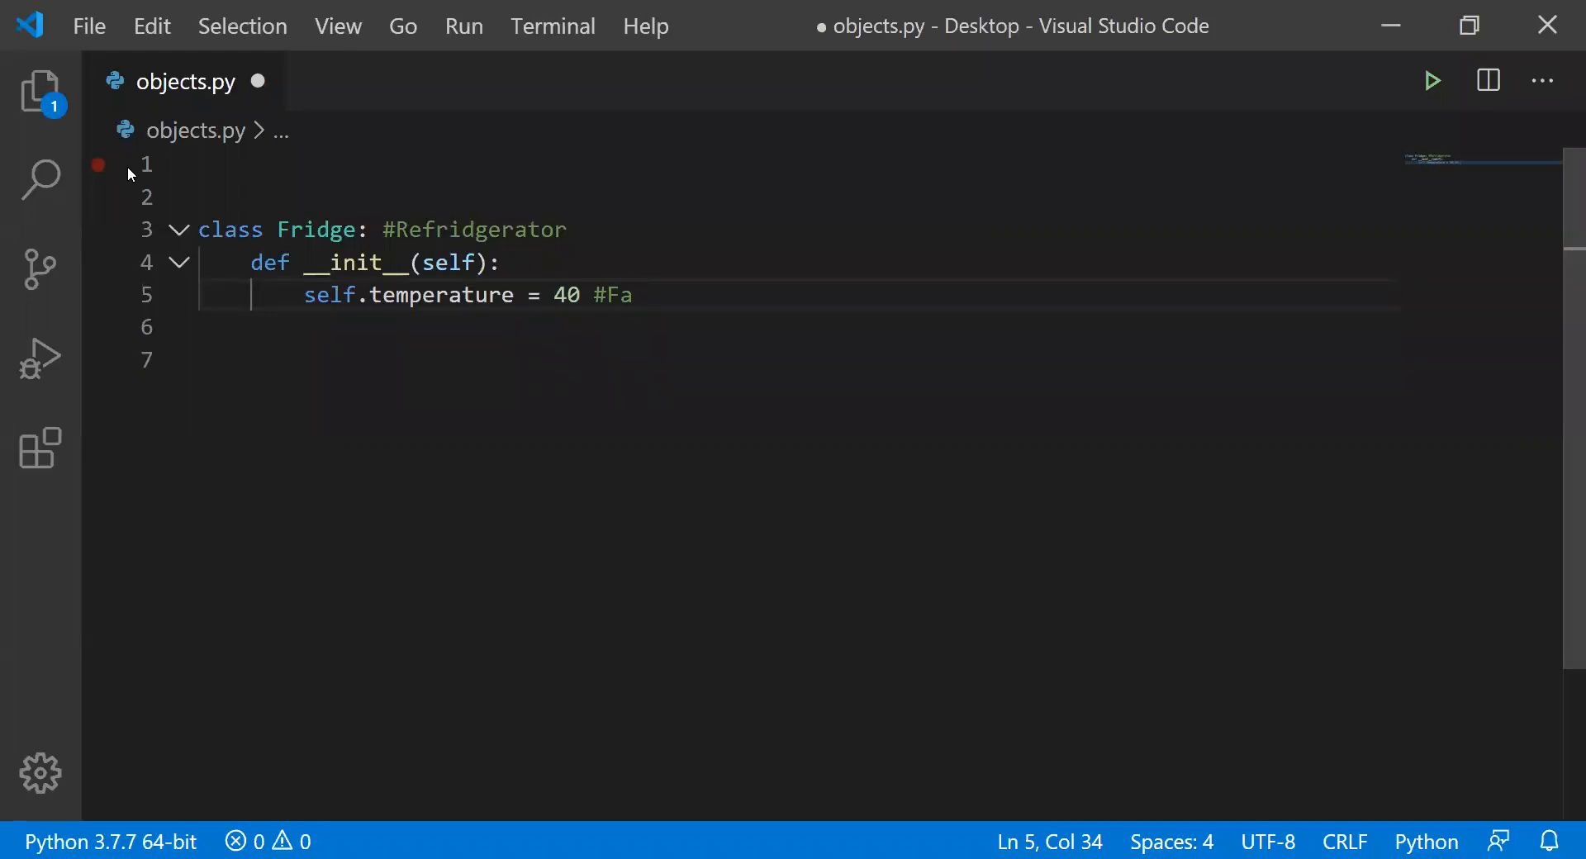
{"action": "type", "text": "rhen"}
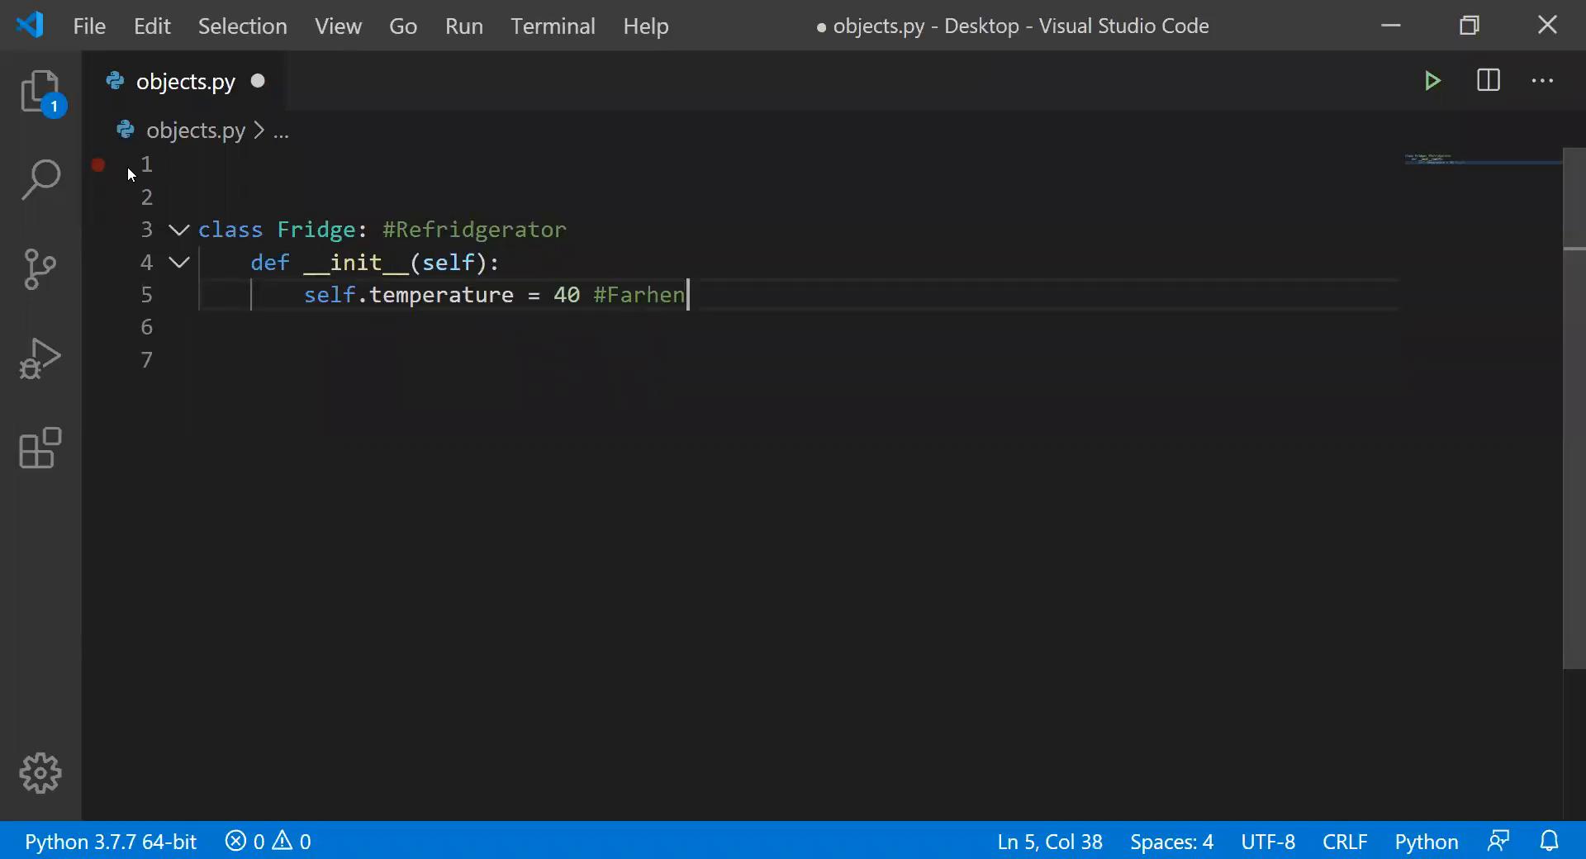
{"action": "type", "text": "heit"}
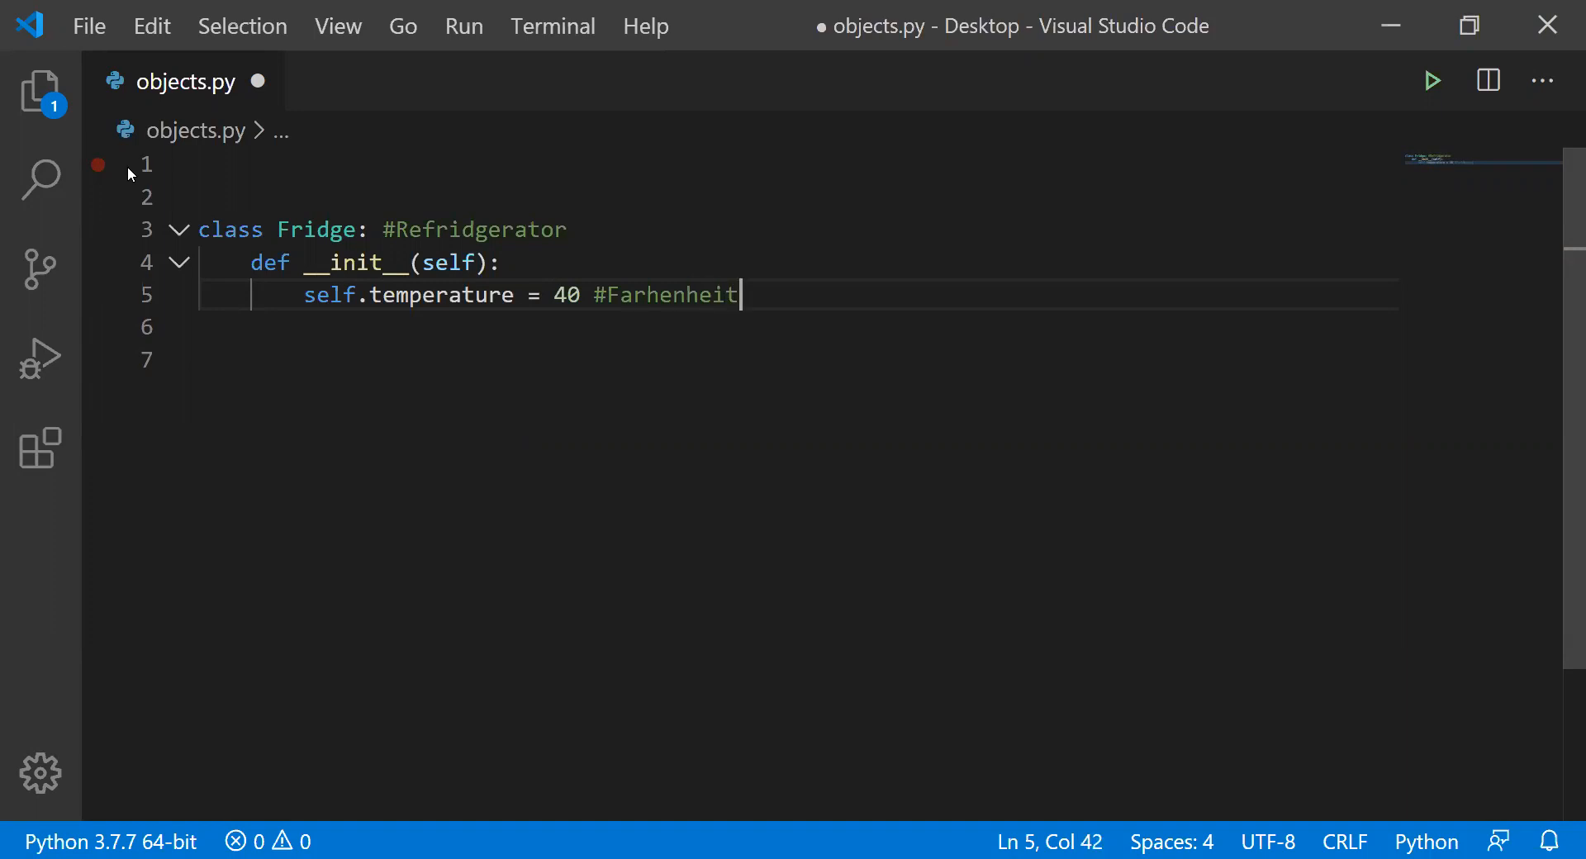
{"action": "left_click", "coordinate": [646, 294]}
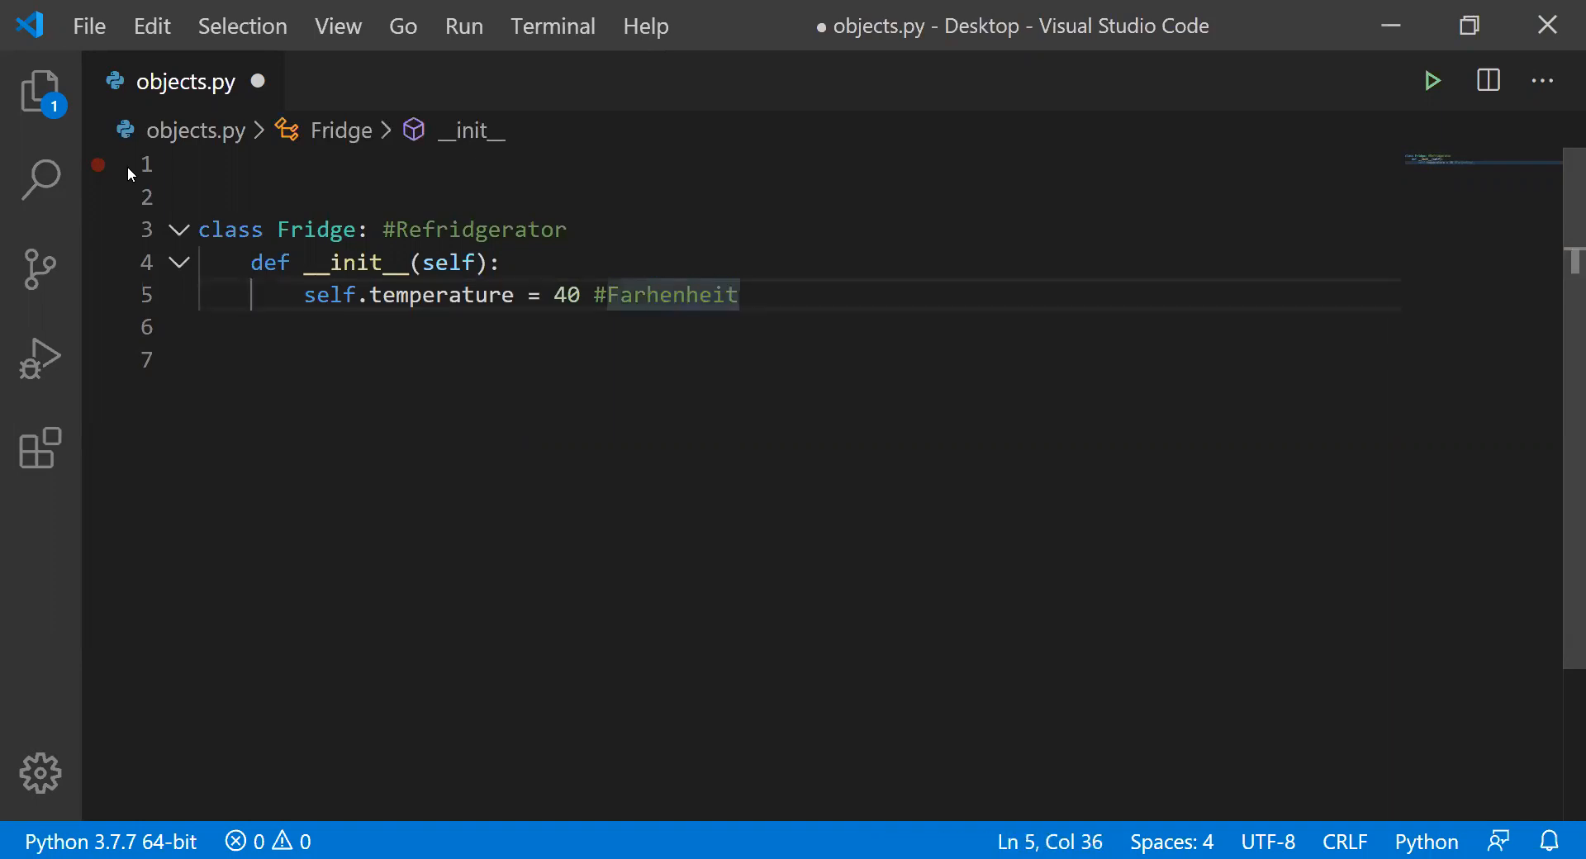
{"action": "left_click", "coordinate": [738, 294]}
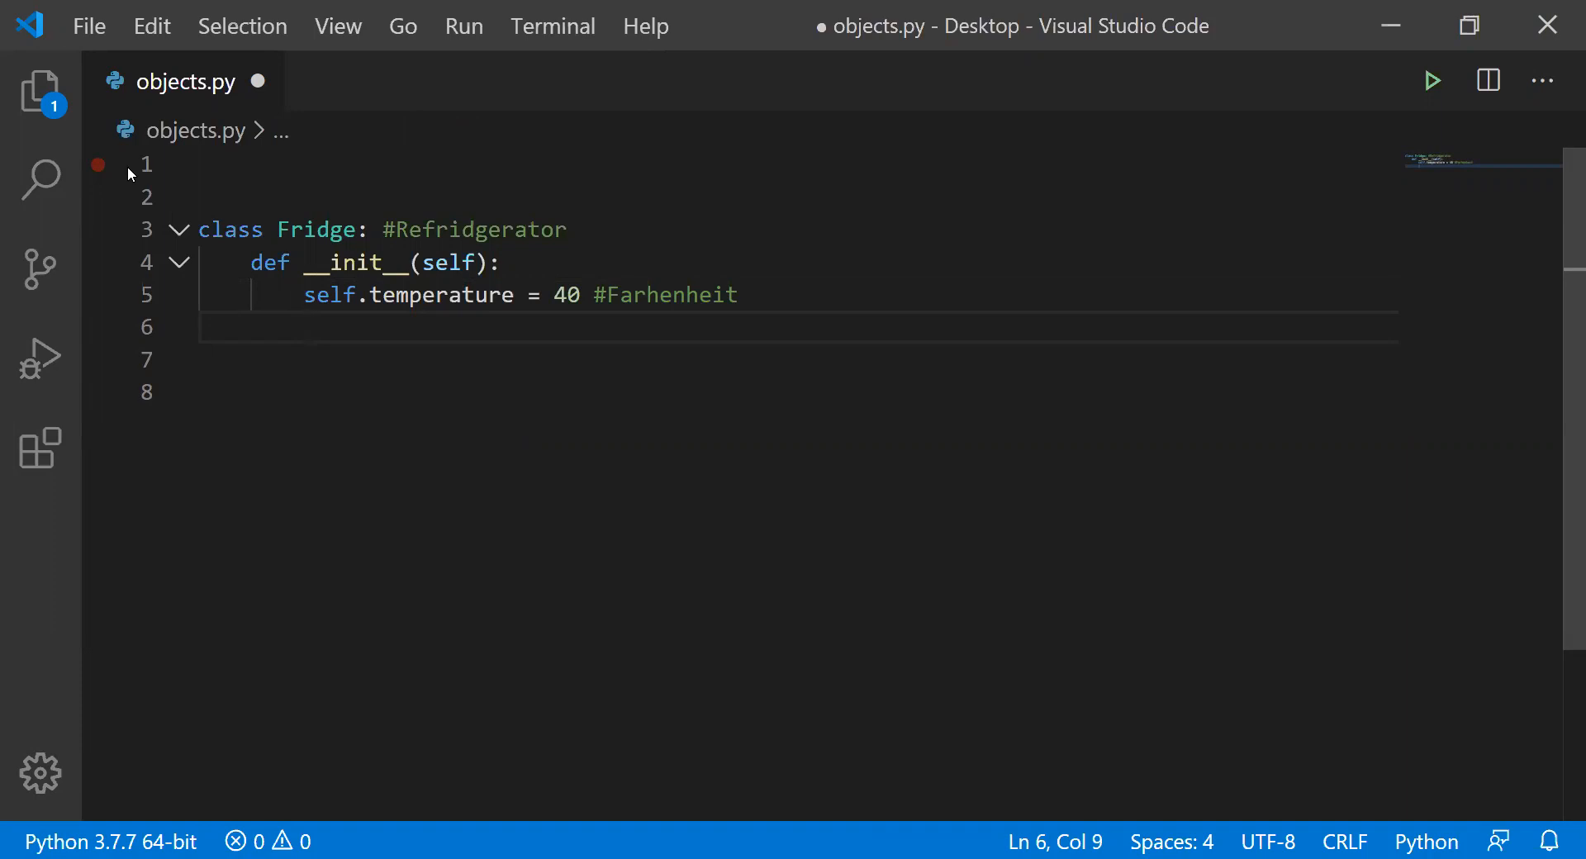
- Type self.open = False on line 6, accepting the False autocomplete
{"action": "type", "text": "self"}
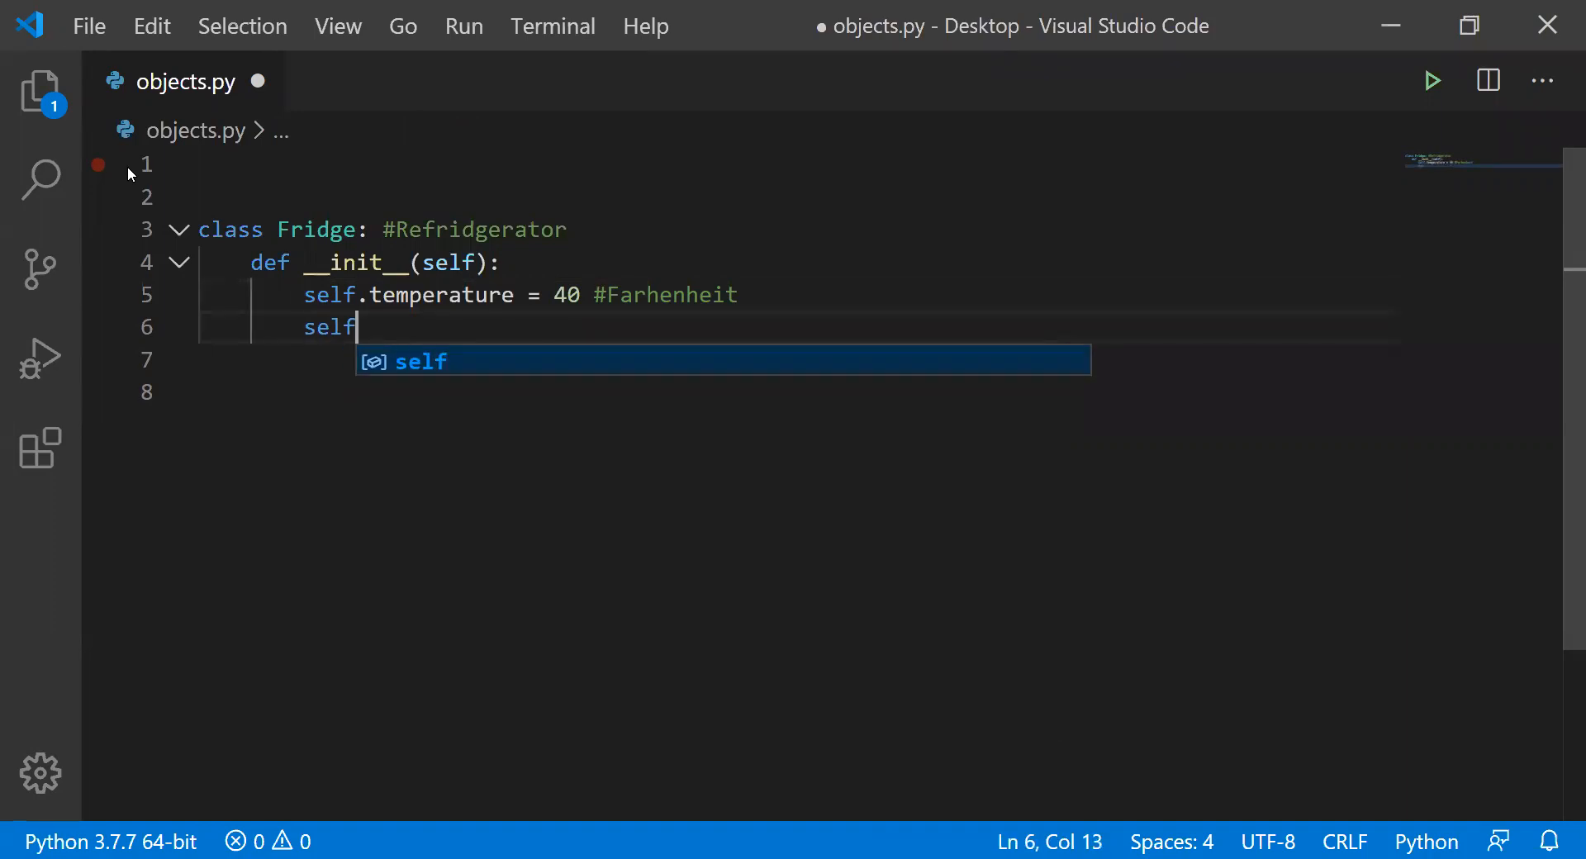
{"action": "type", "text": "."}
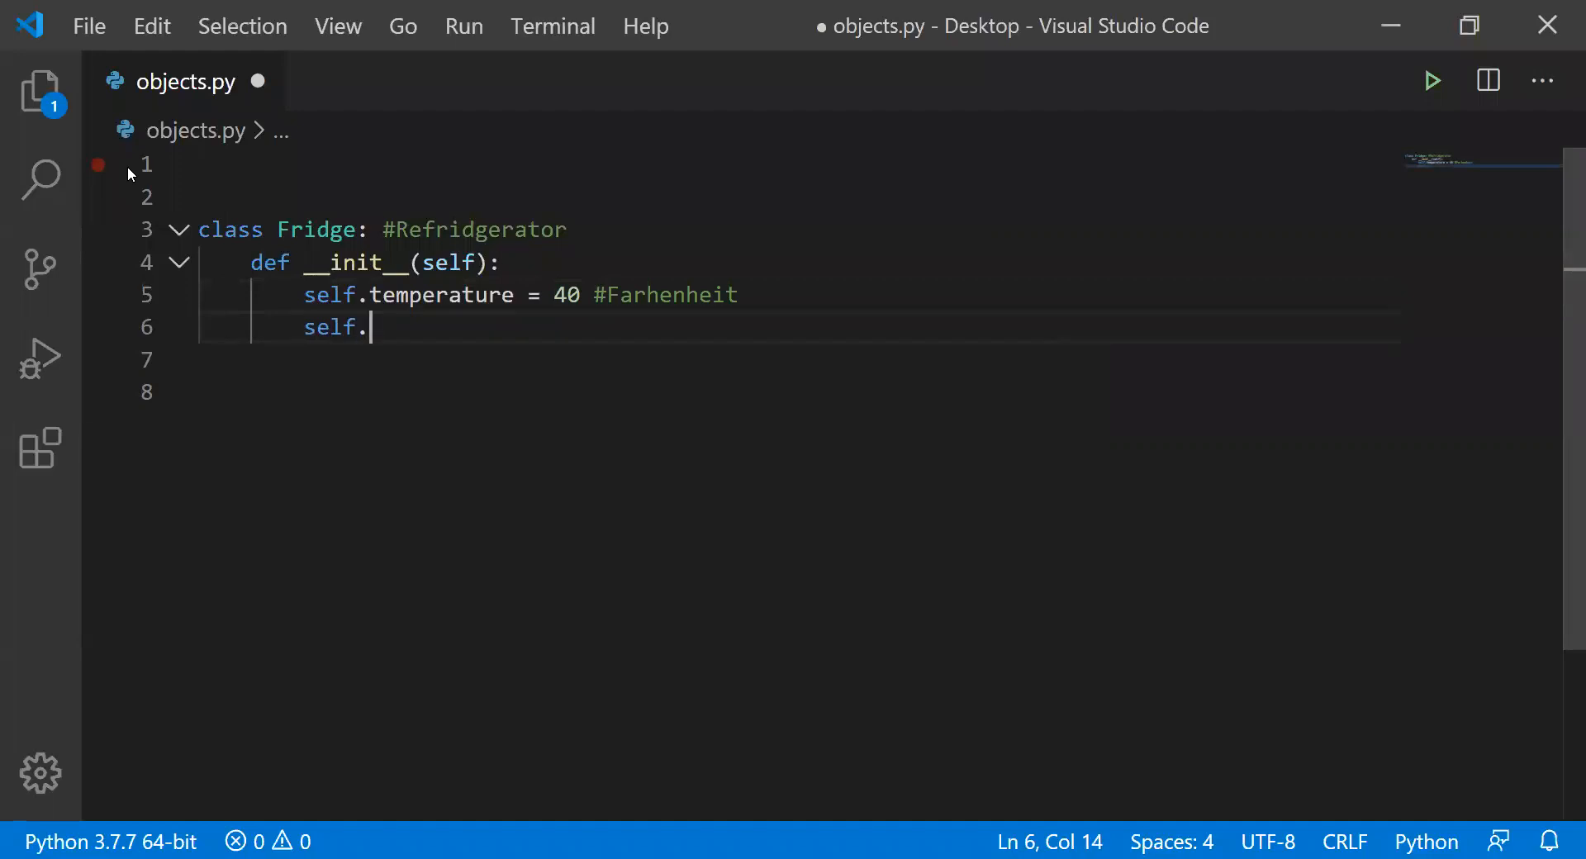
{"action": "type", "text": "open"}
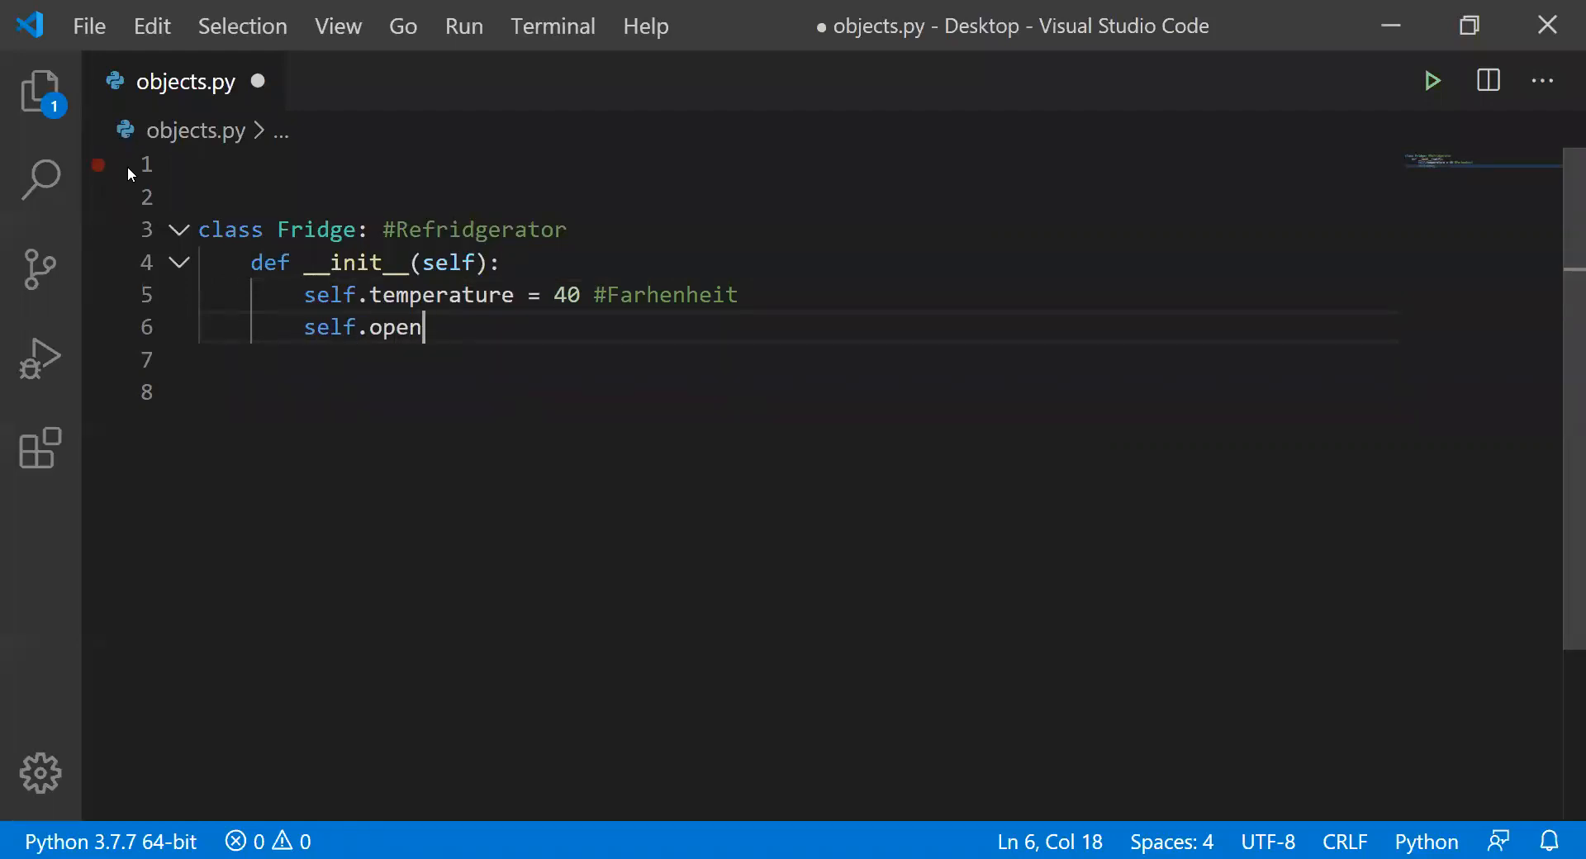
{"action": "type", "text": "="}
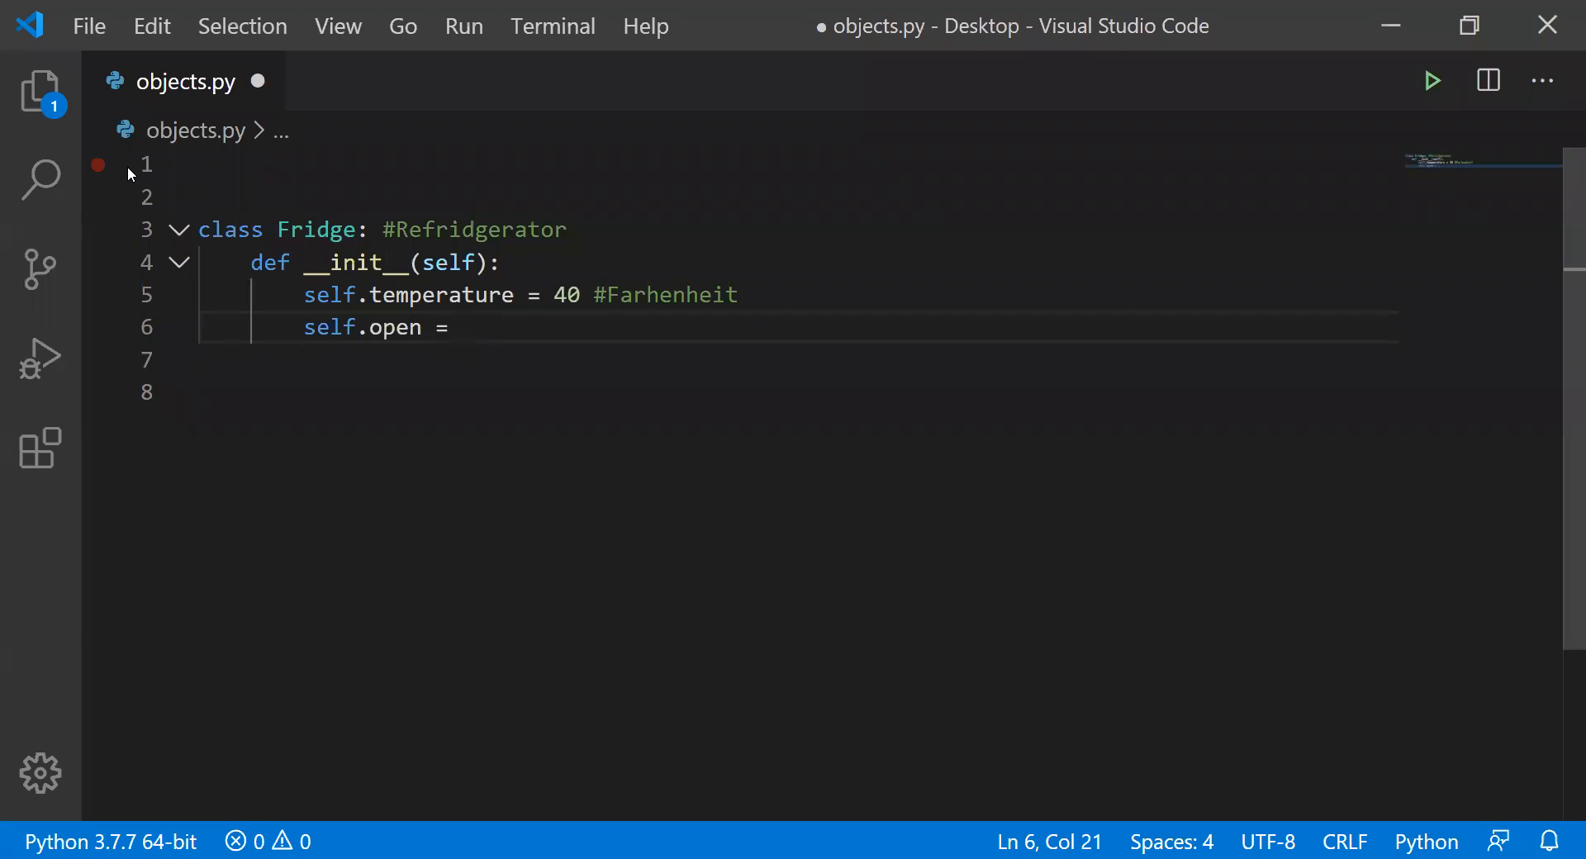
{"action": "type", "text": "False"}
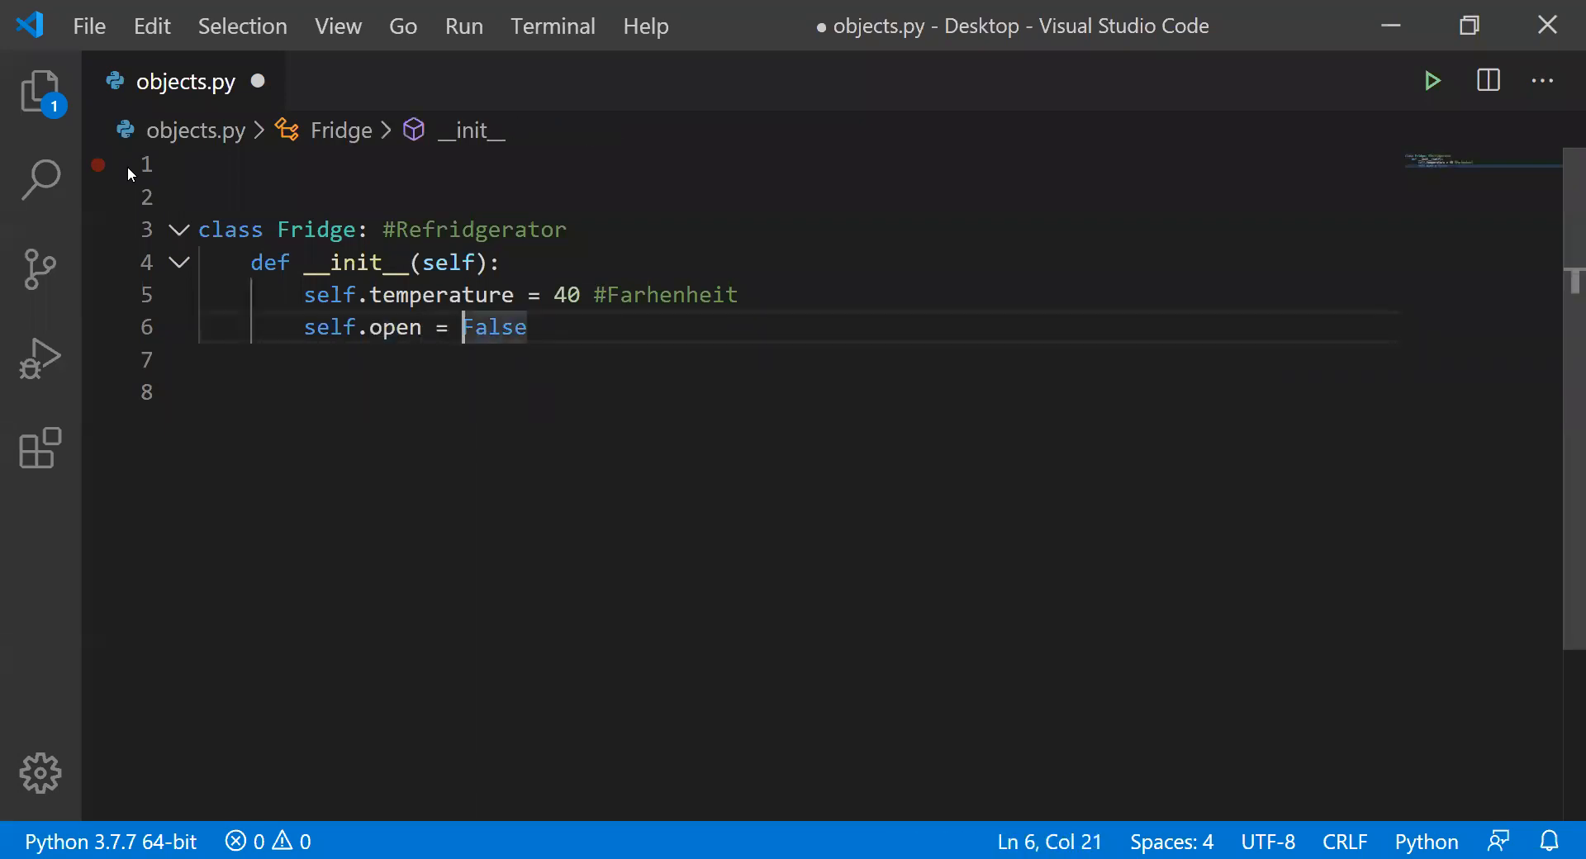
{"action": "double_click", "coordinate": [396, 327]}
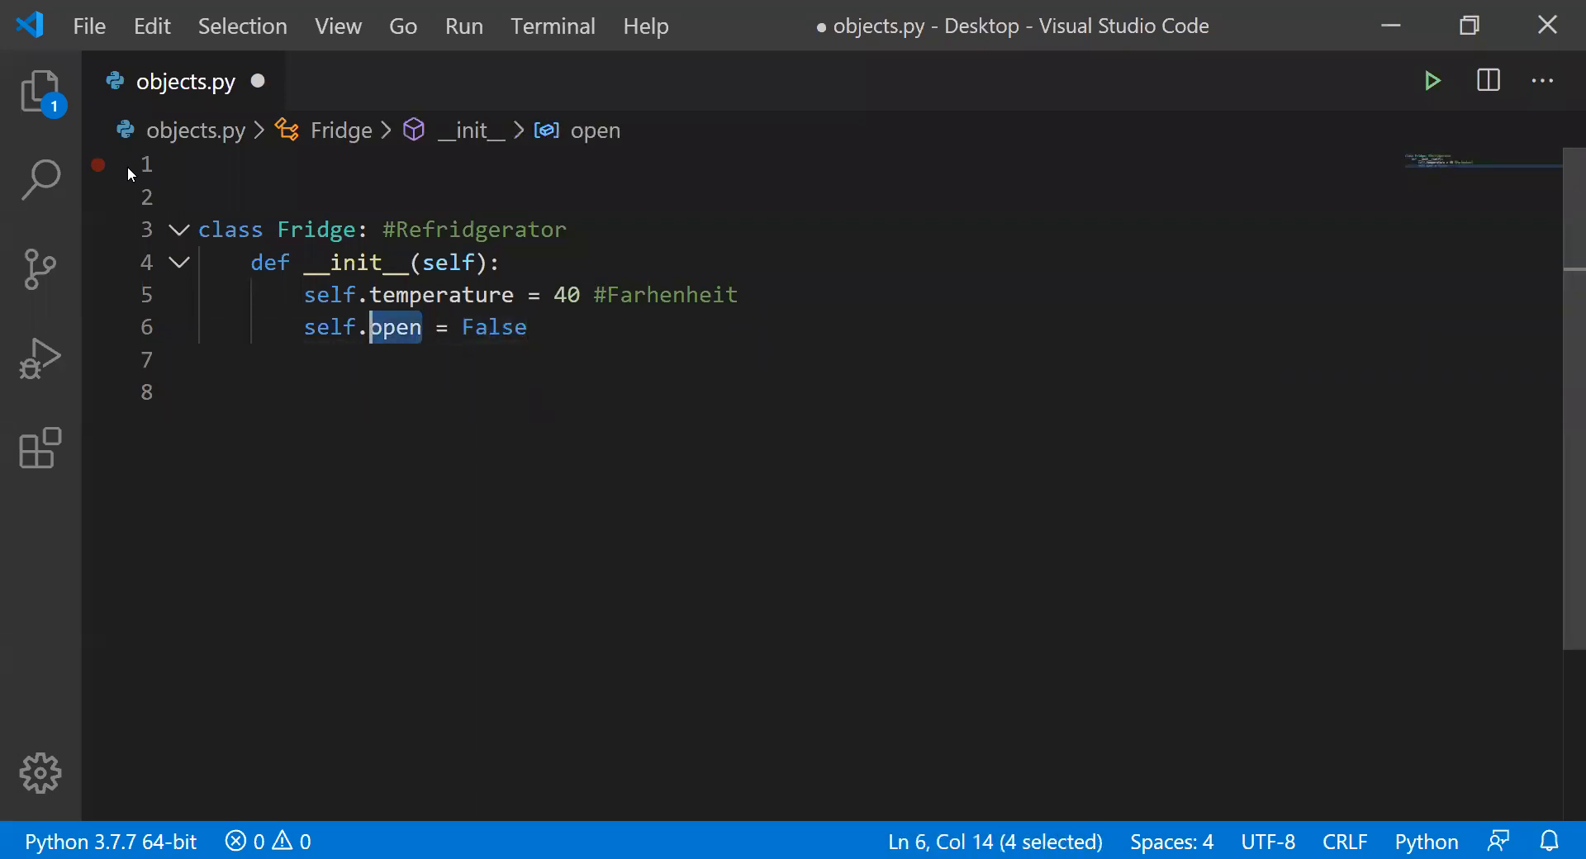
{"action": "left_click", "coordinate": [465, 328]}
{"action": "type", "text": "se"}
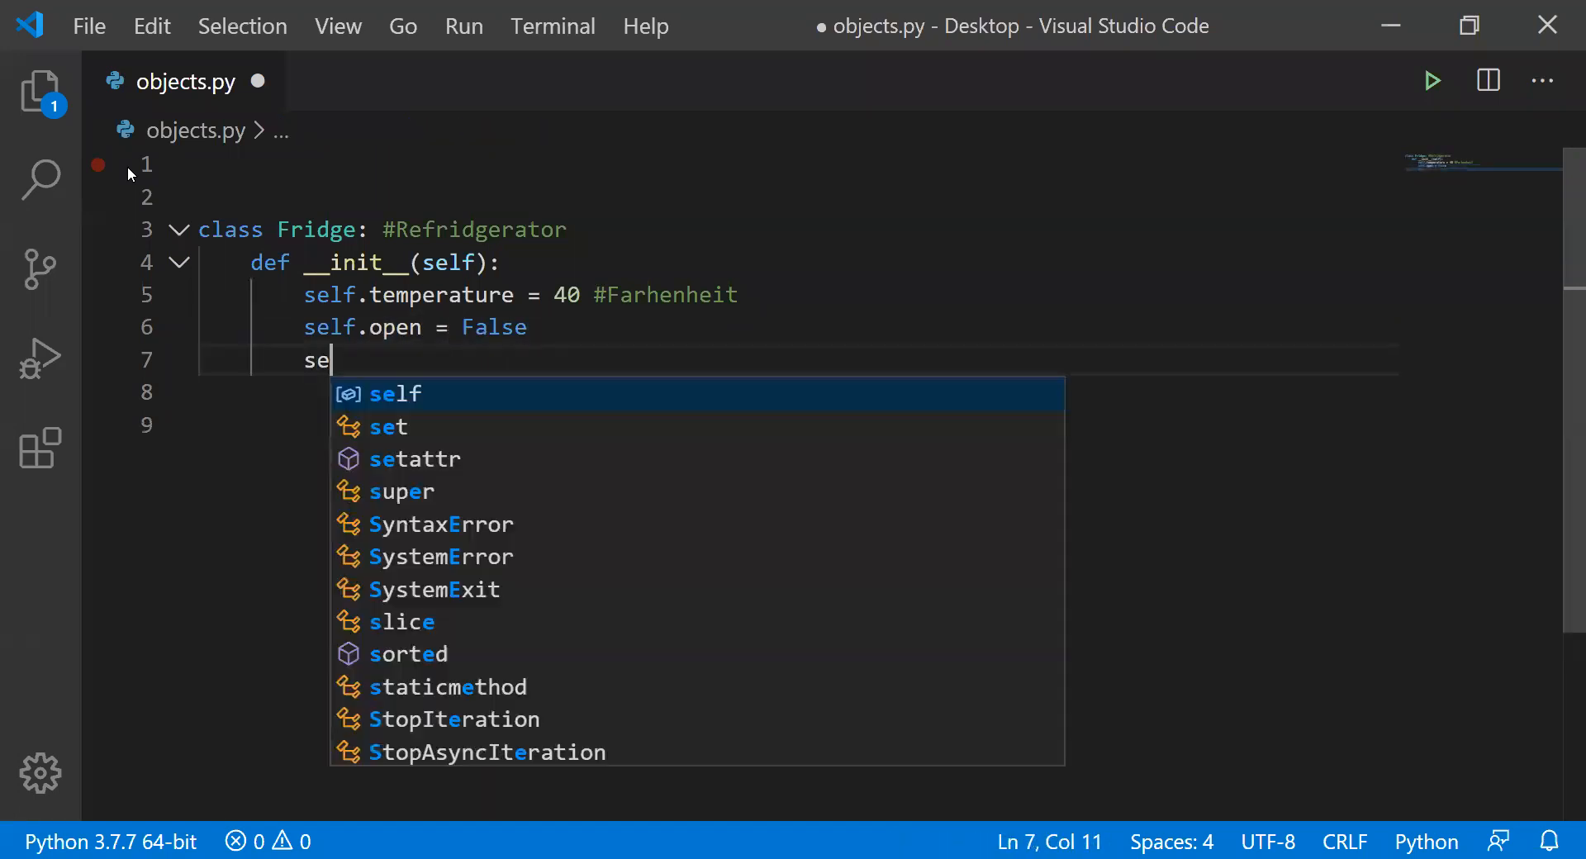
- Type self.contents = [] on line 7 of the initializer
{"action": "type", "text": "lf.conte"}
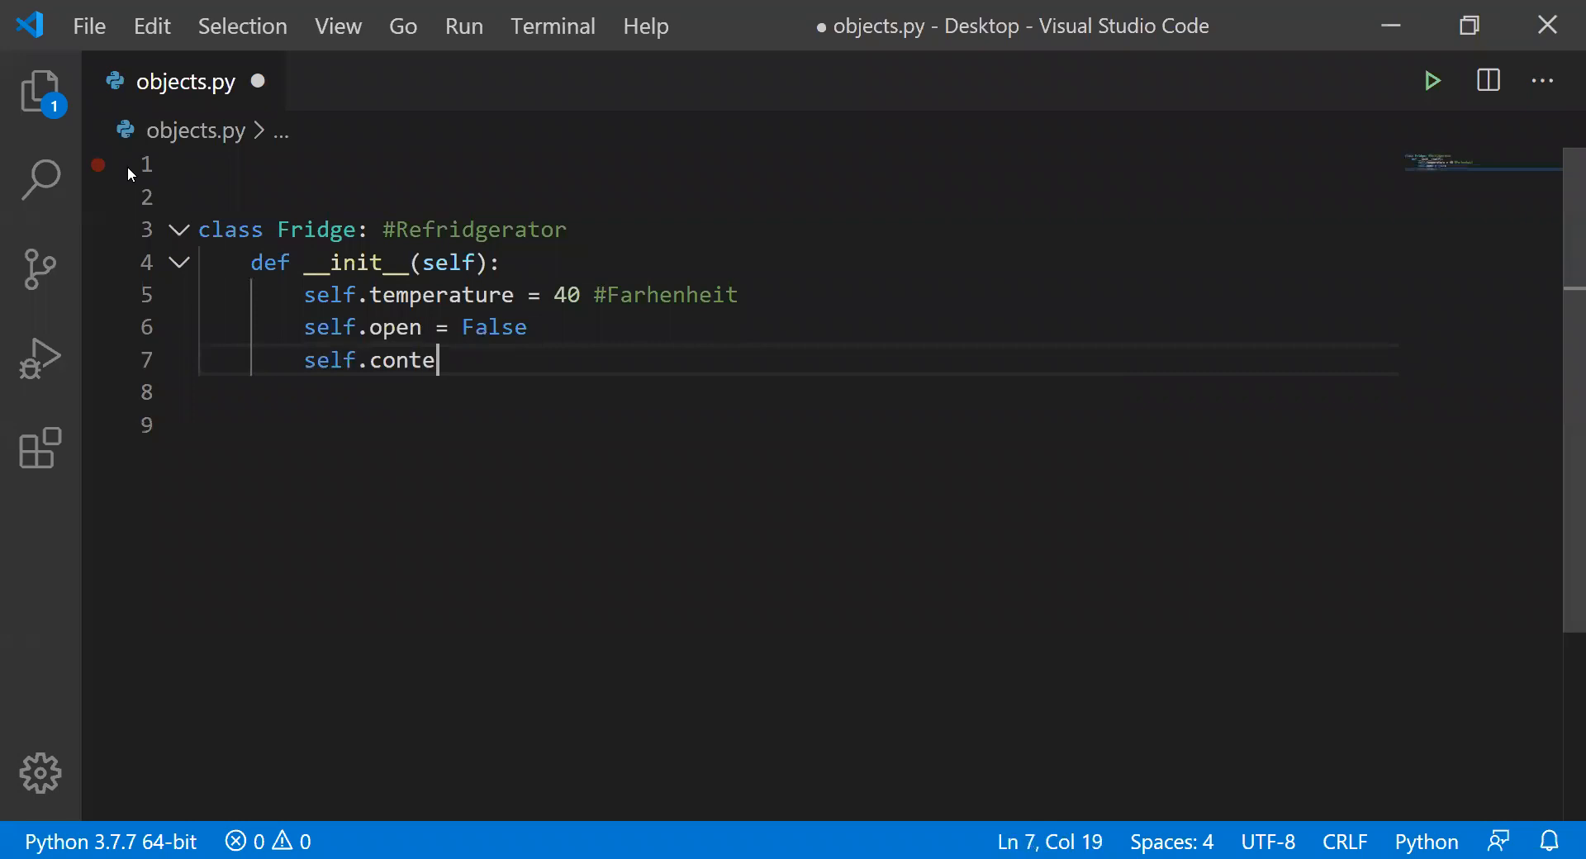
{"action": "type", "text": "nts = []"}
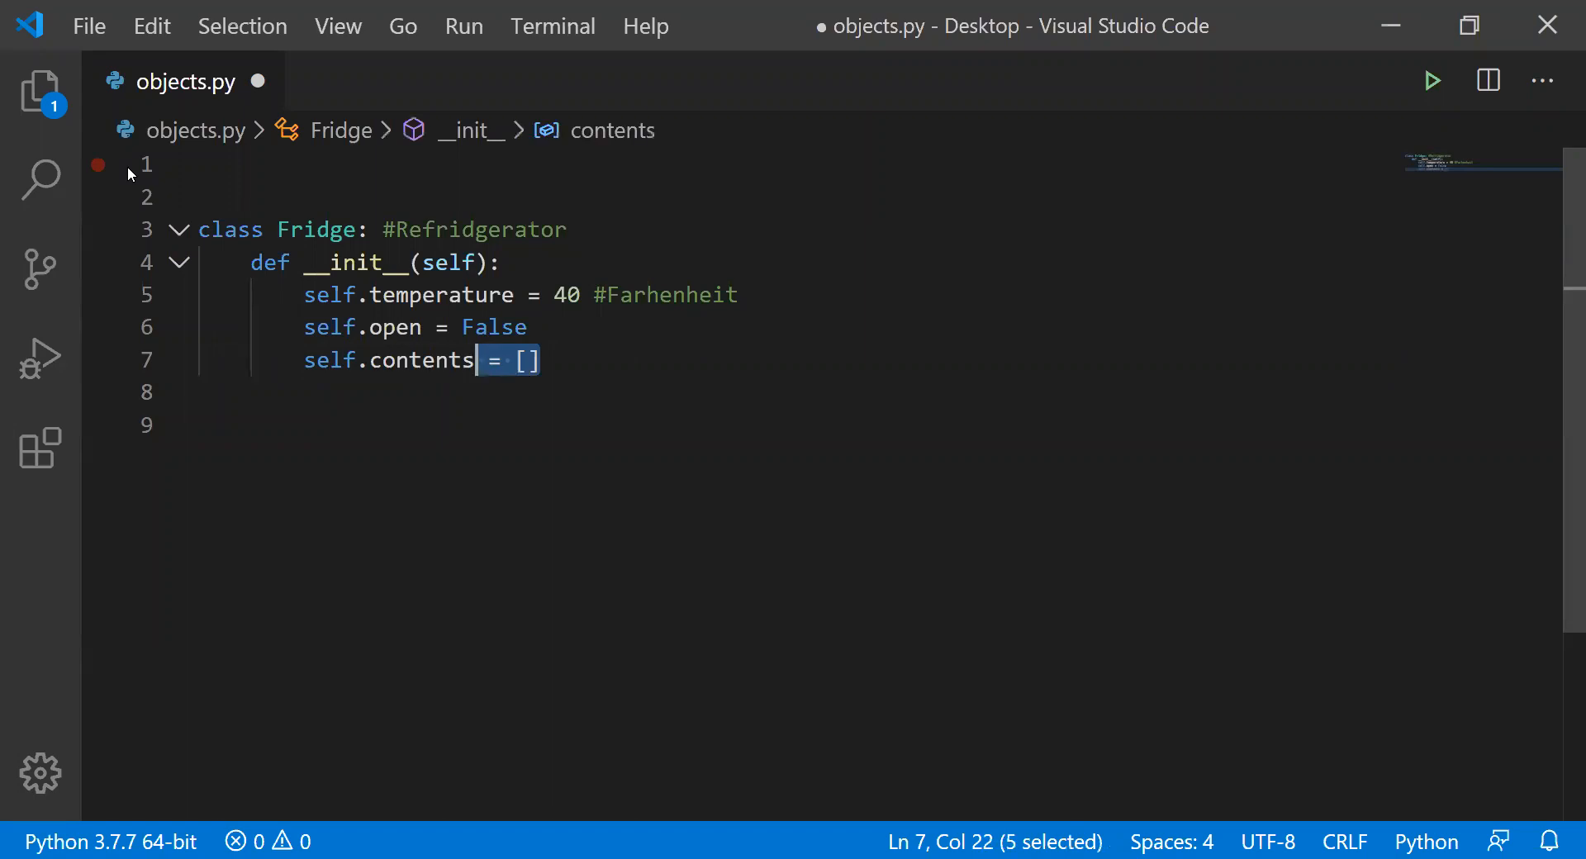
{"action": "left_click", "coordinate": [526, 360]}
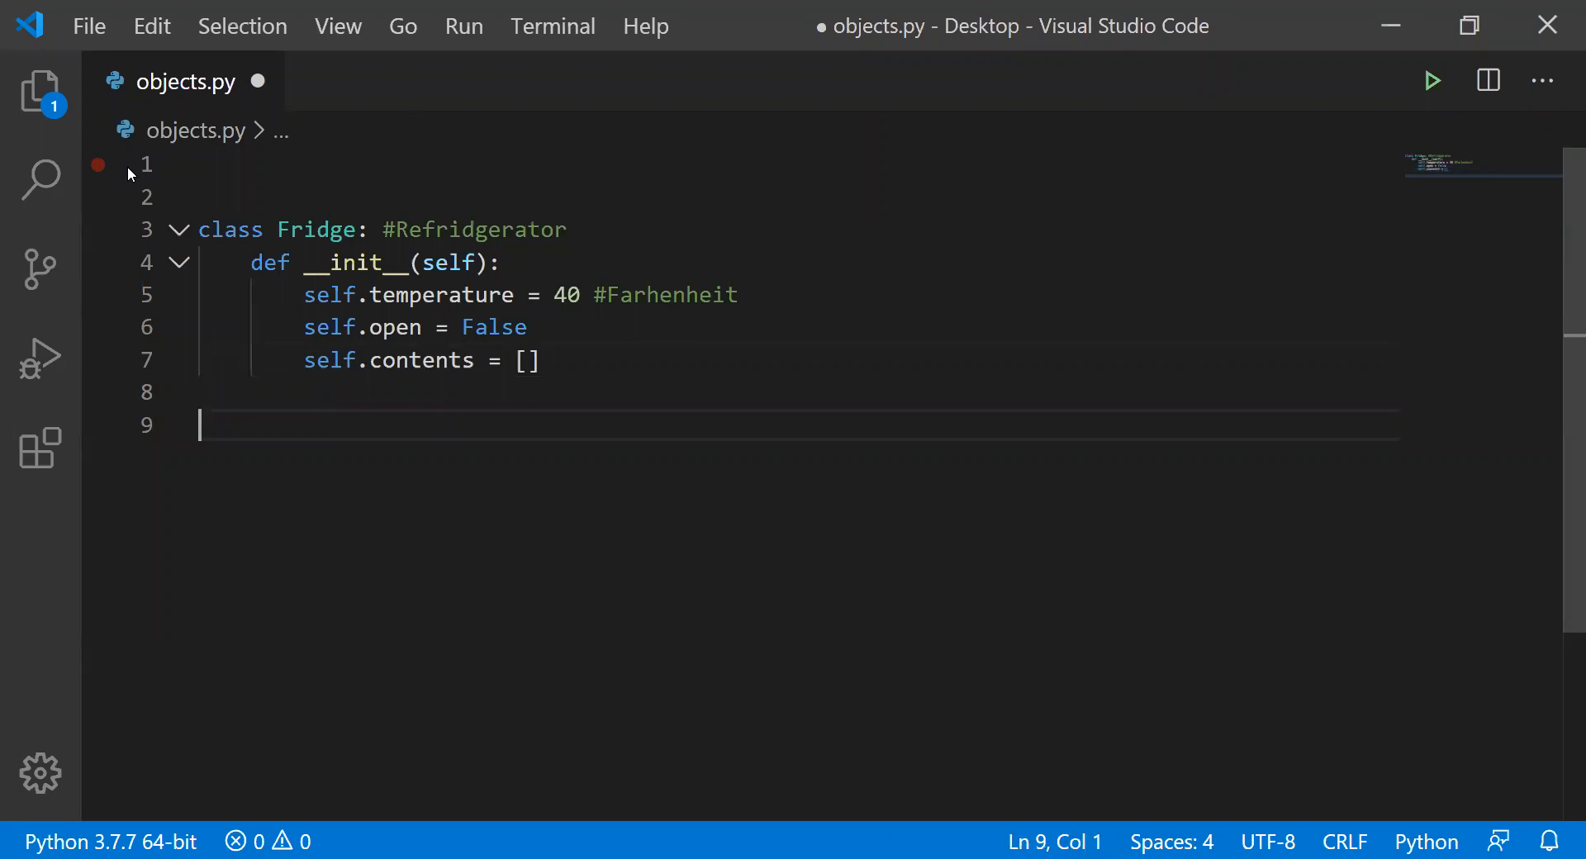
- Below the class, create the instance my_fridge = Fridge() on line 10
{"action": "key", "text": "ctrl+a"}
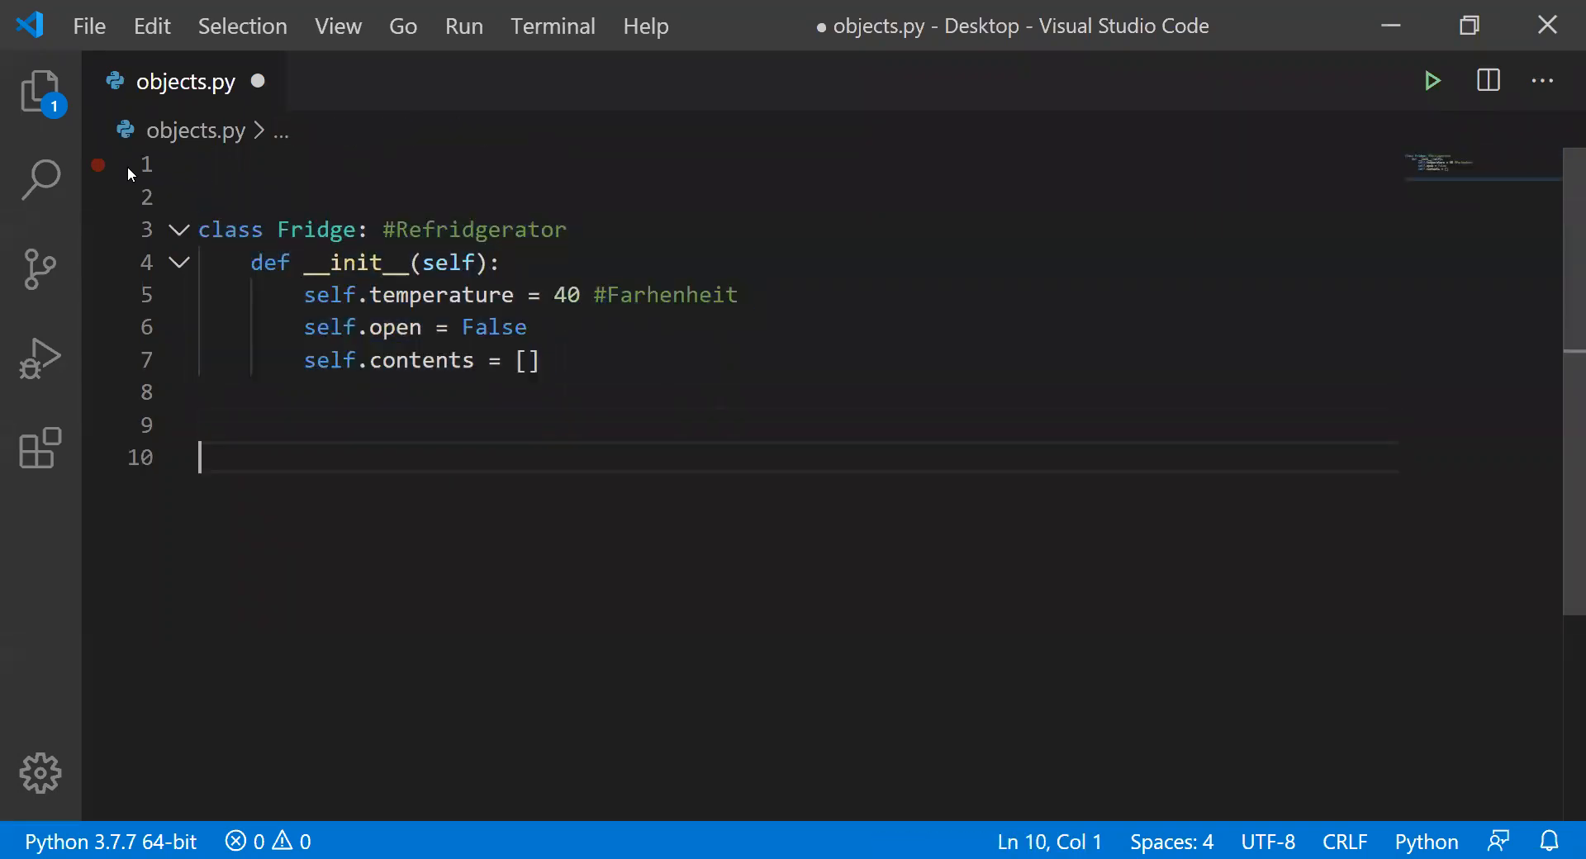
{"action": "key", "text": "Enter"}
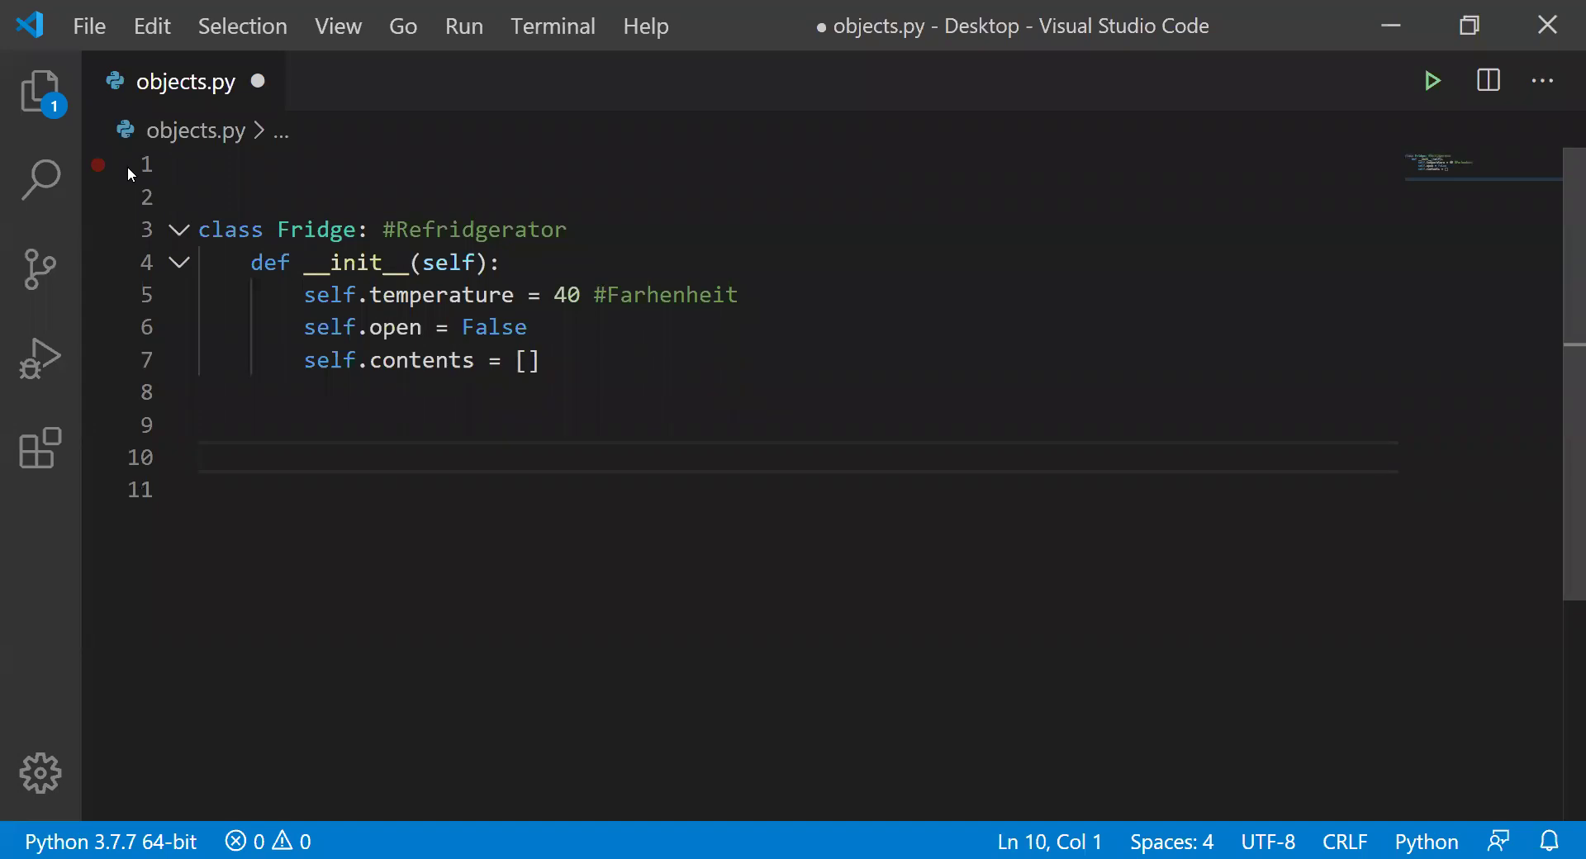
{"action": "type", "text": "my_frid"}
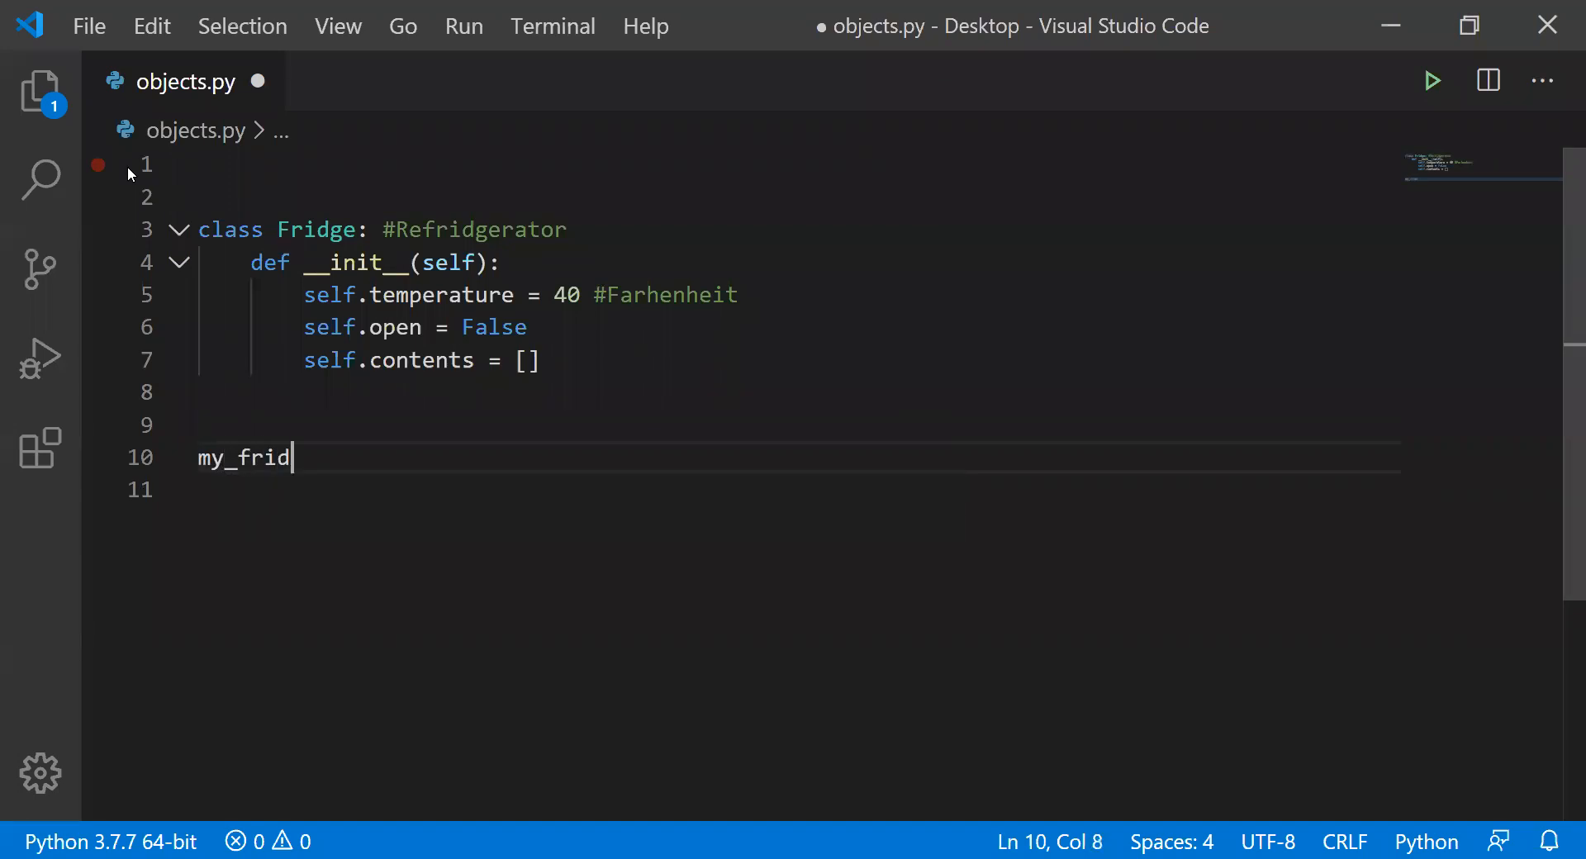
{"action": "type", "text": "ge ="}
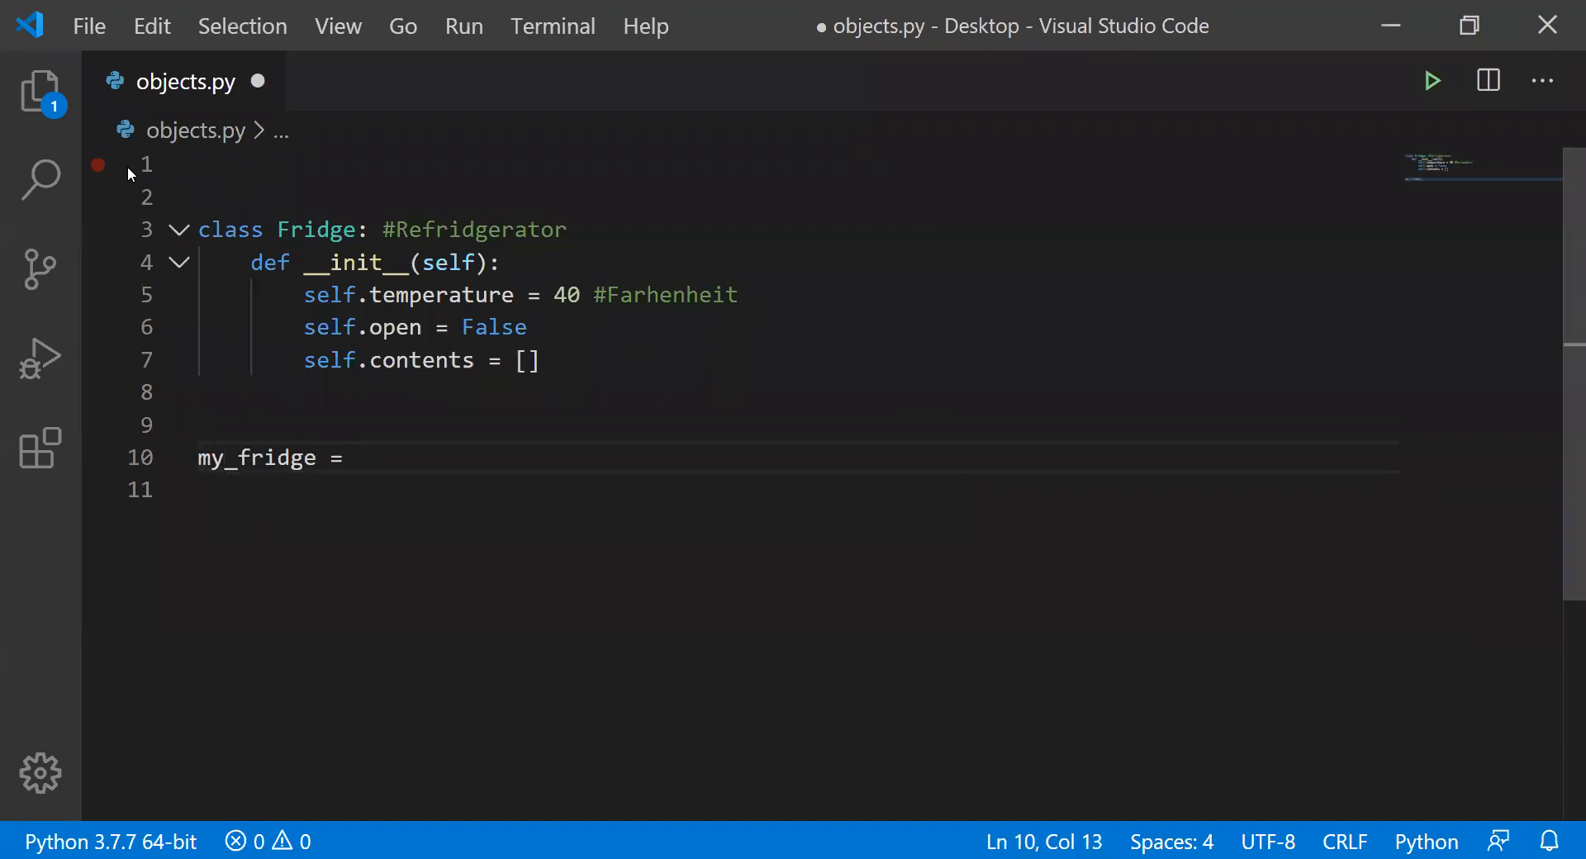
{"action": "type", "text": "F"}
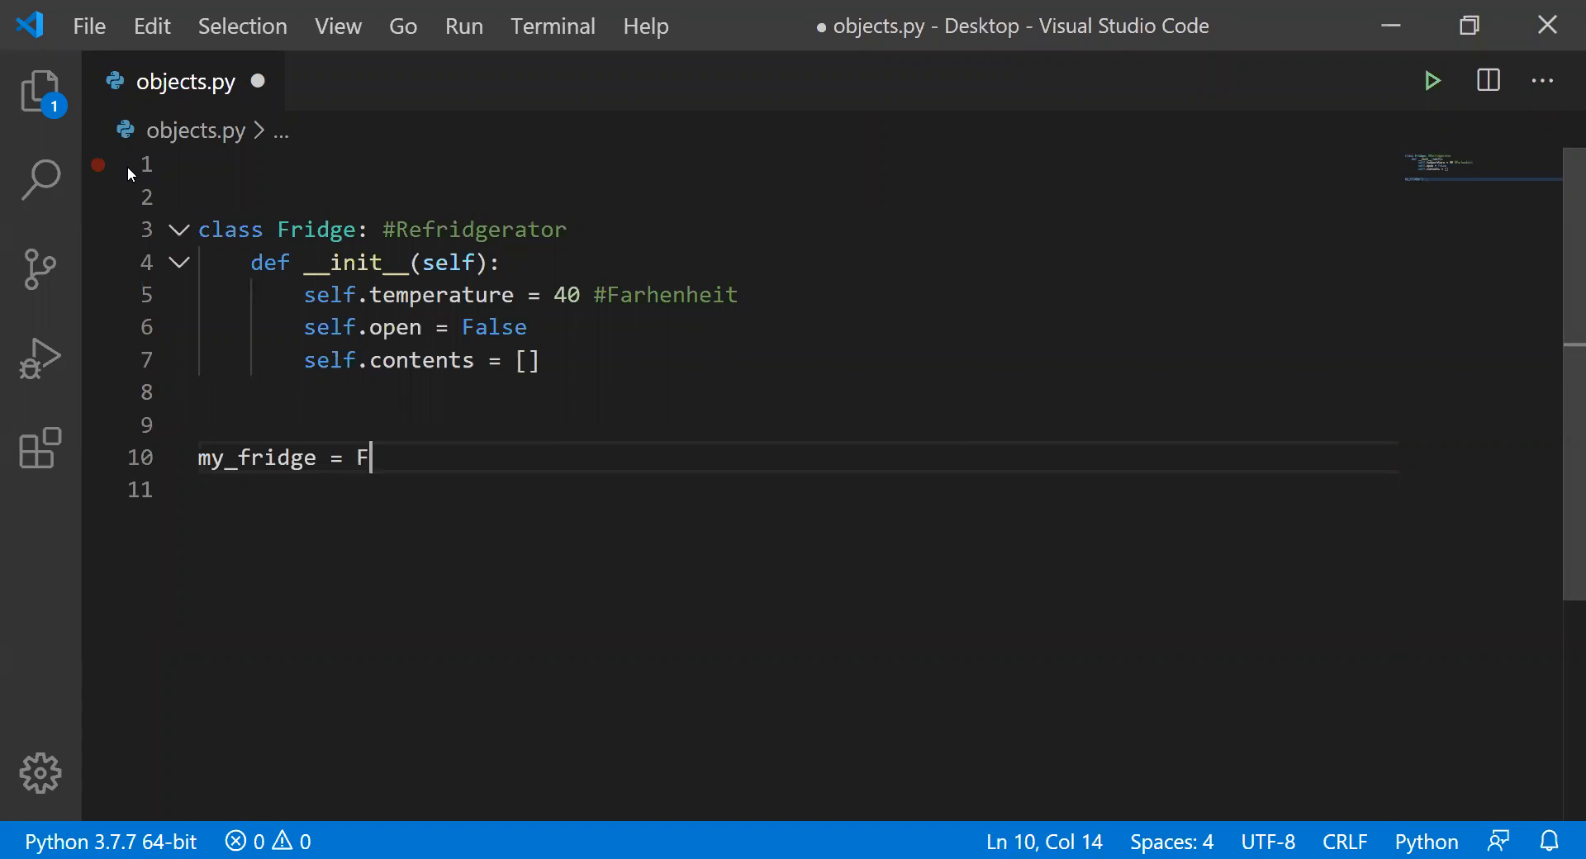
{"action": "type", "text": "ridge"}
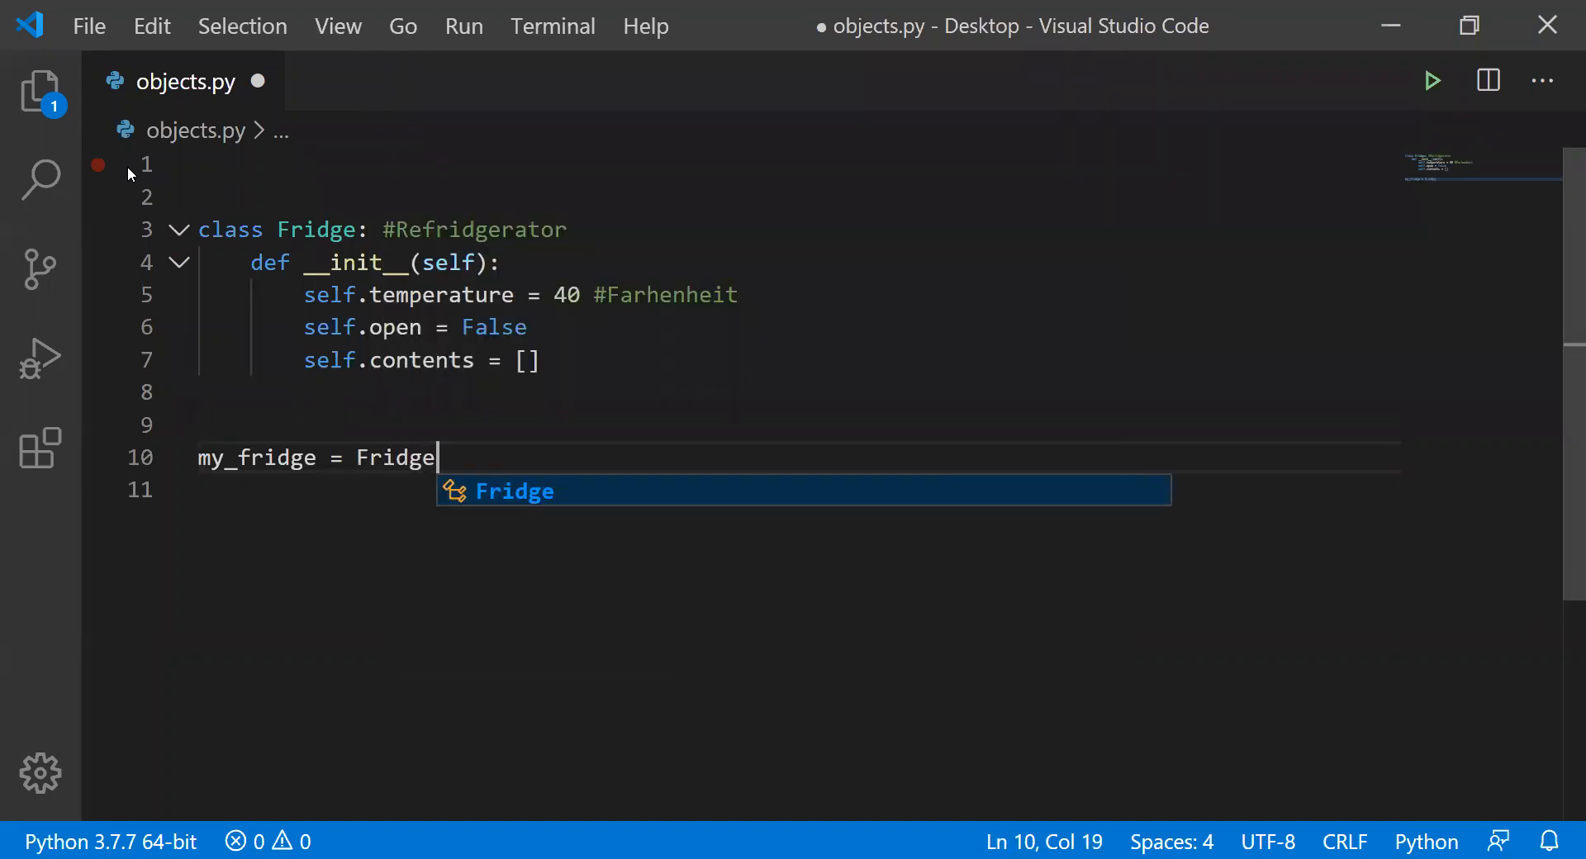
{"action": "type", "text": "()"}
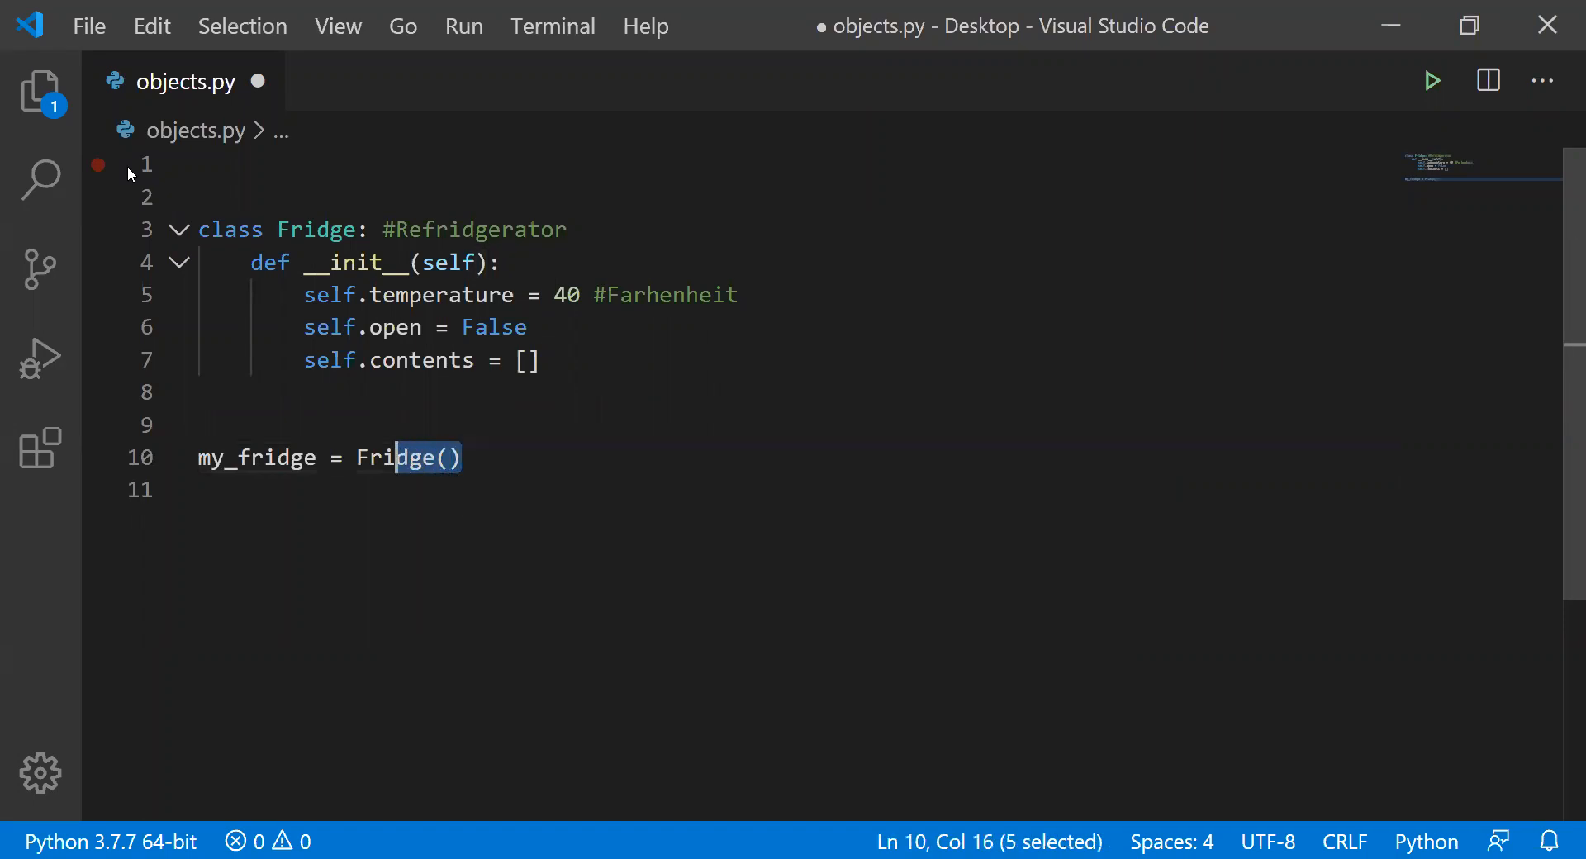
- Add print lines for my_fridge.open and my_fridge.temperature
{"action": "left_click", "coordinate": [329, 458]}
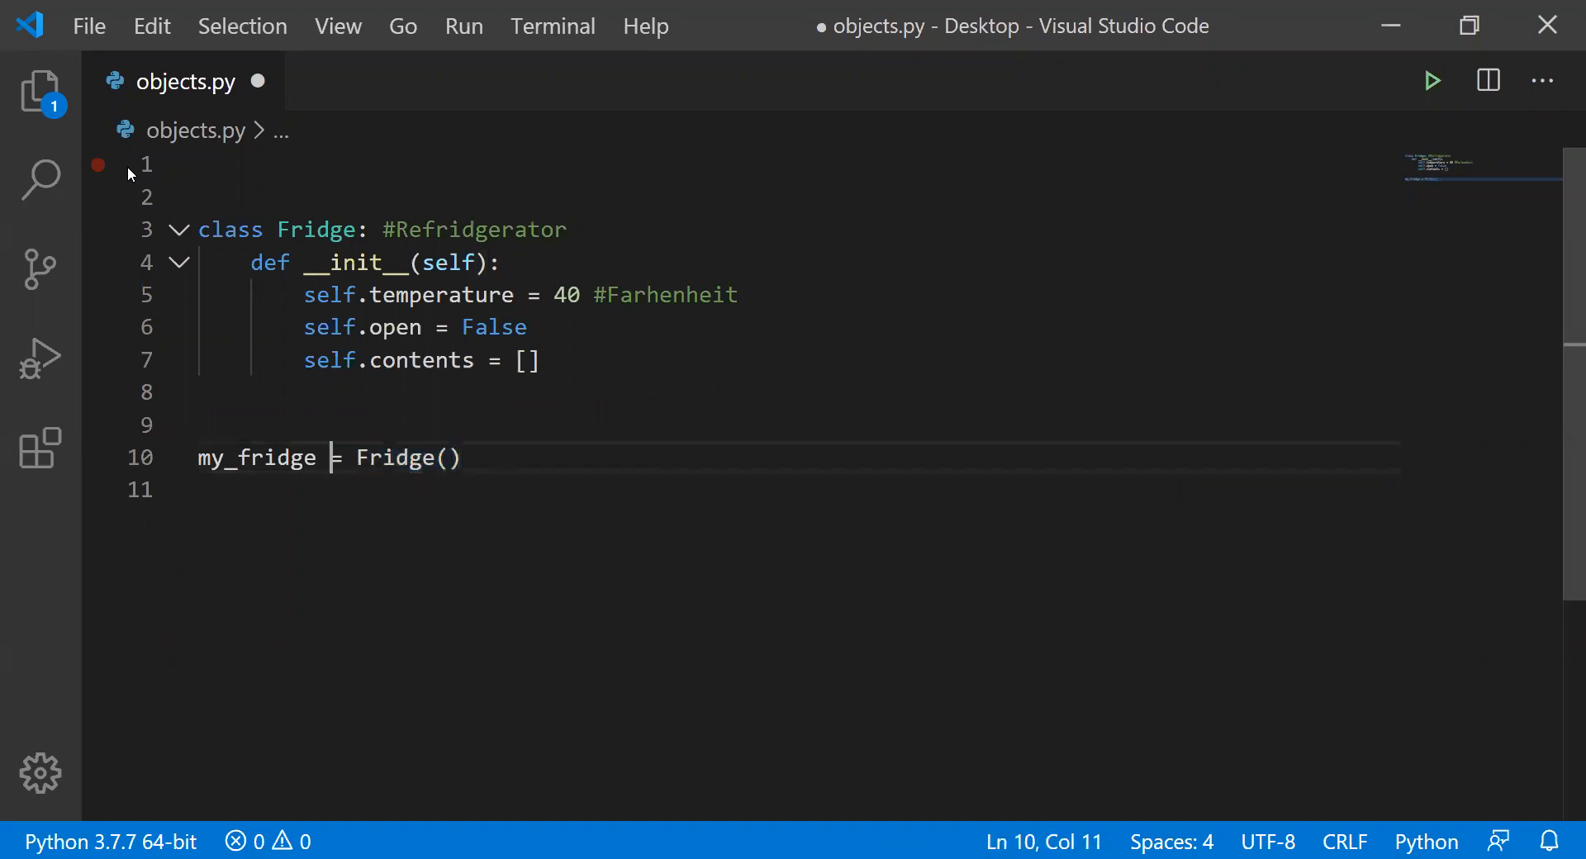
{"action": "double_click", "coordinate": [256, 458]}
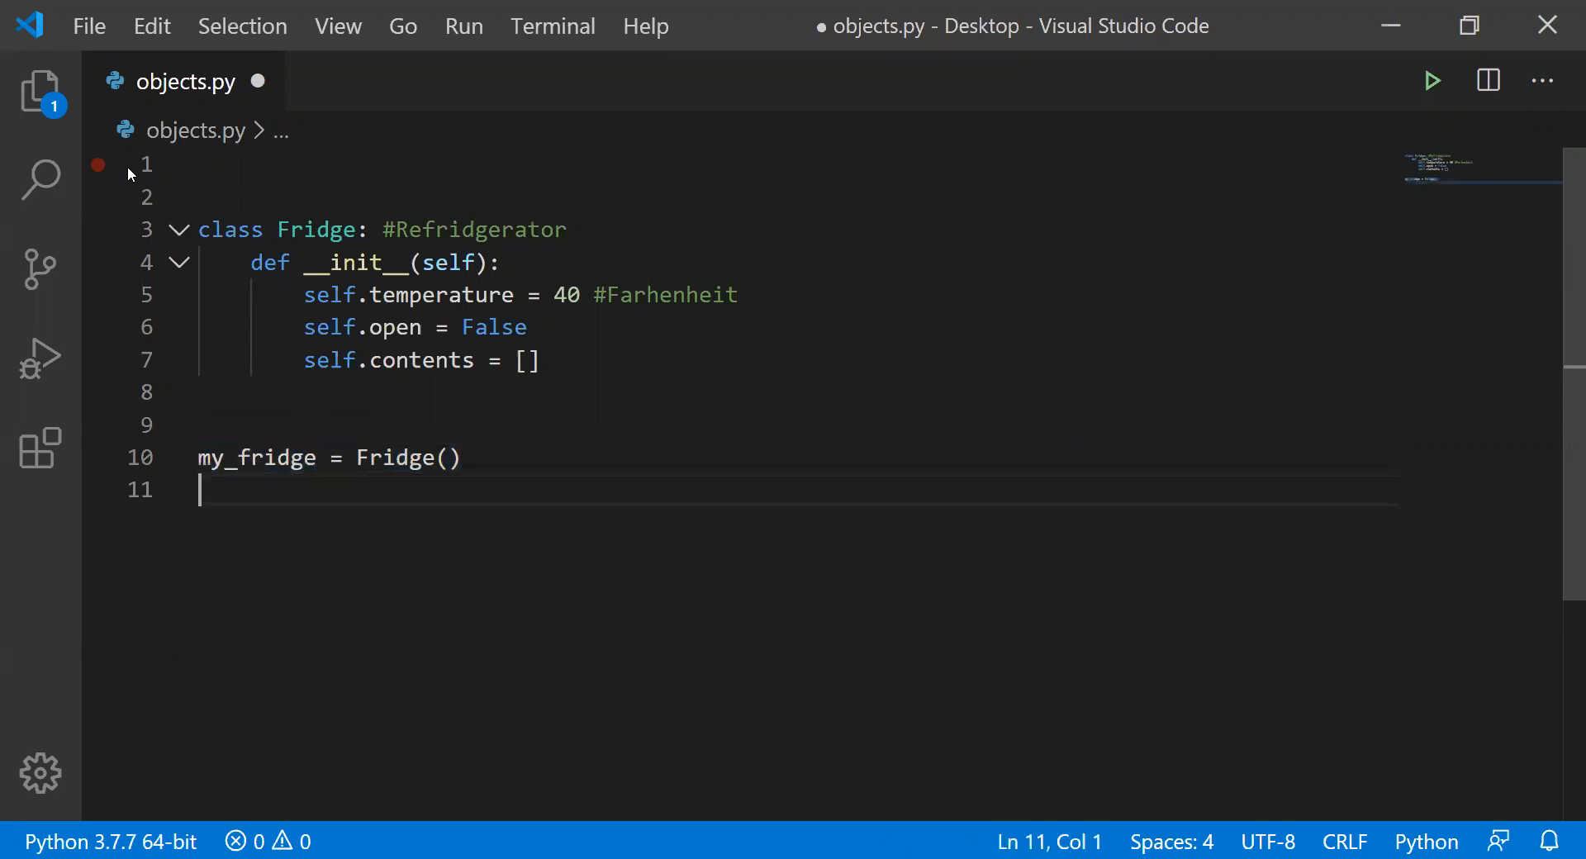
{"action": "type", "text": "prin"}
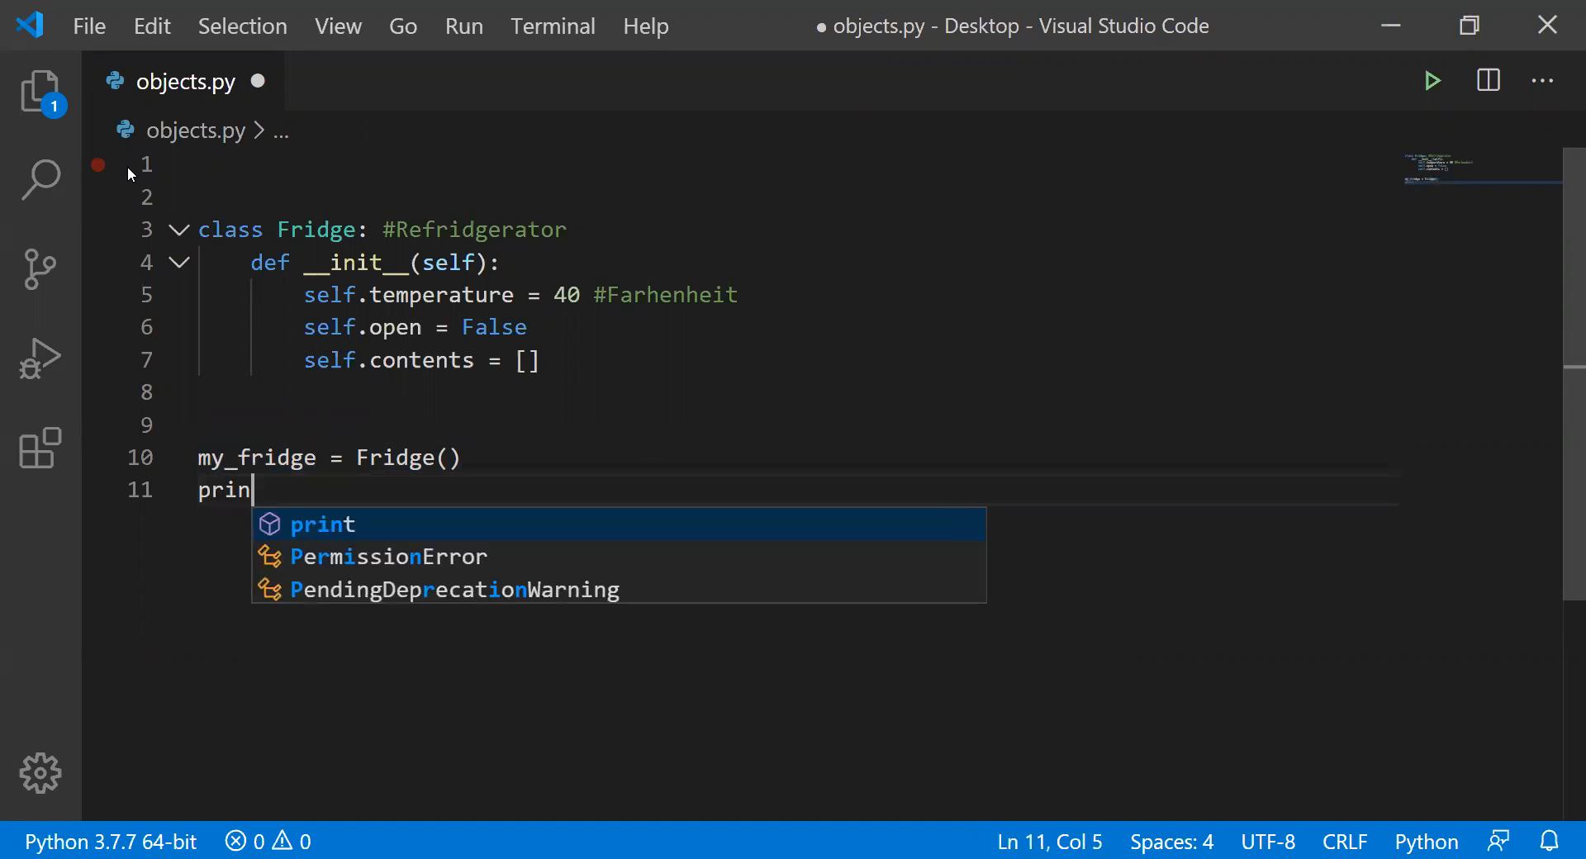
{"action": "type", "text": "t(my_fridge"}
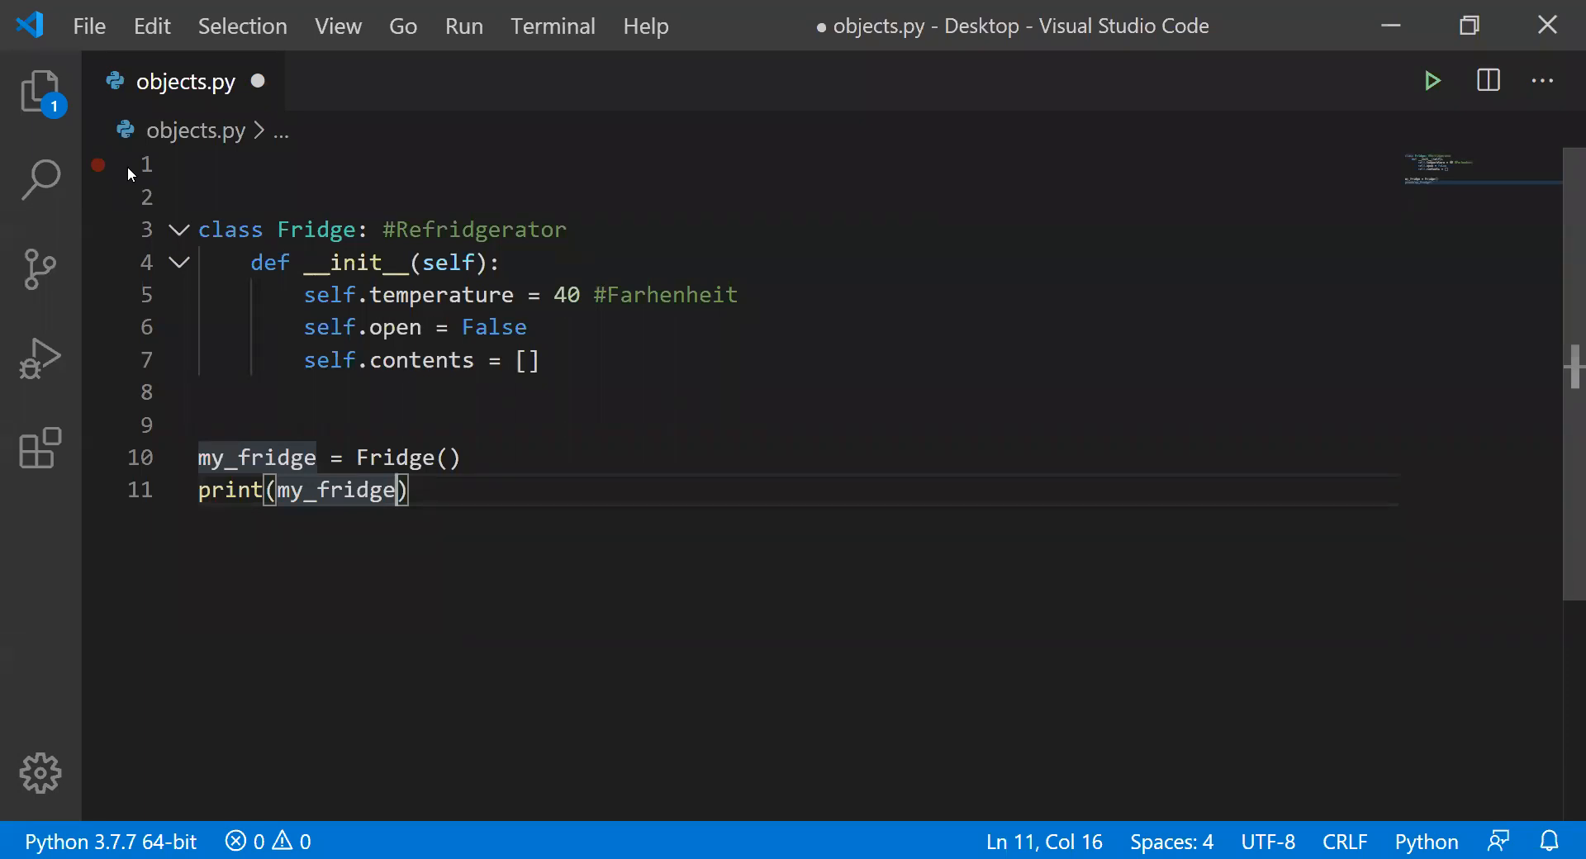
{"action": "type", "text": ".temperature"}
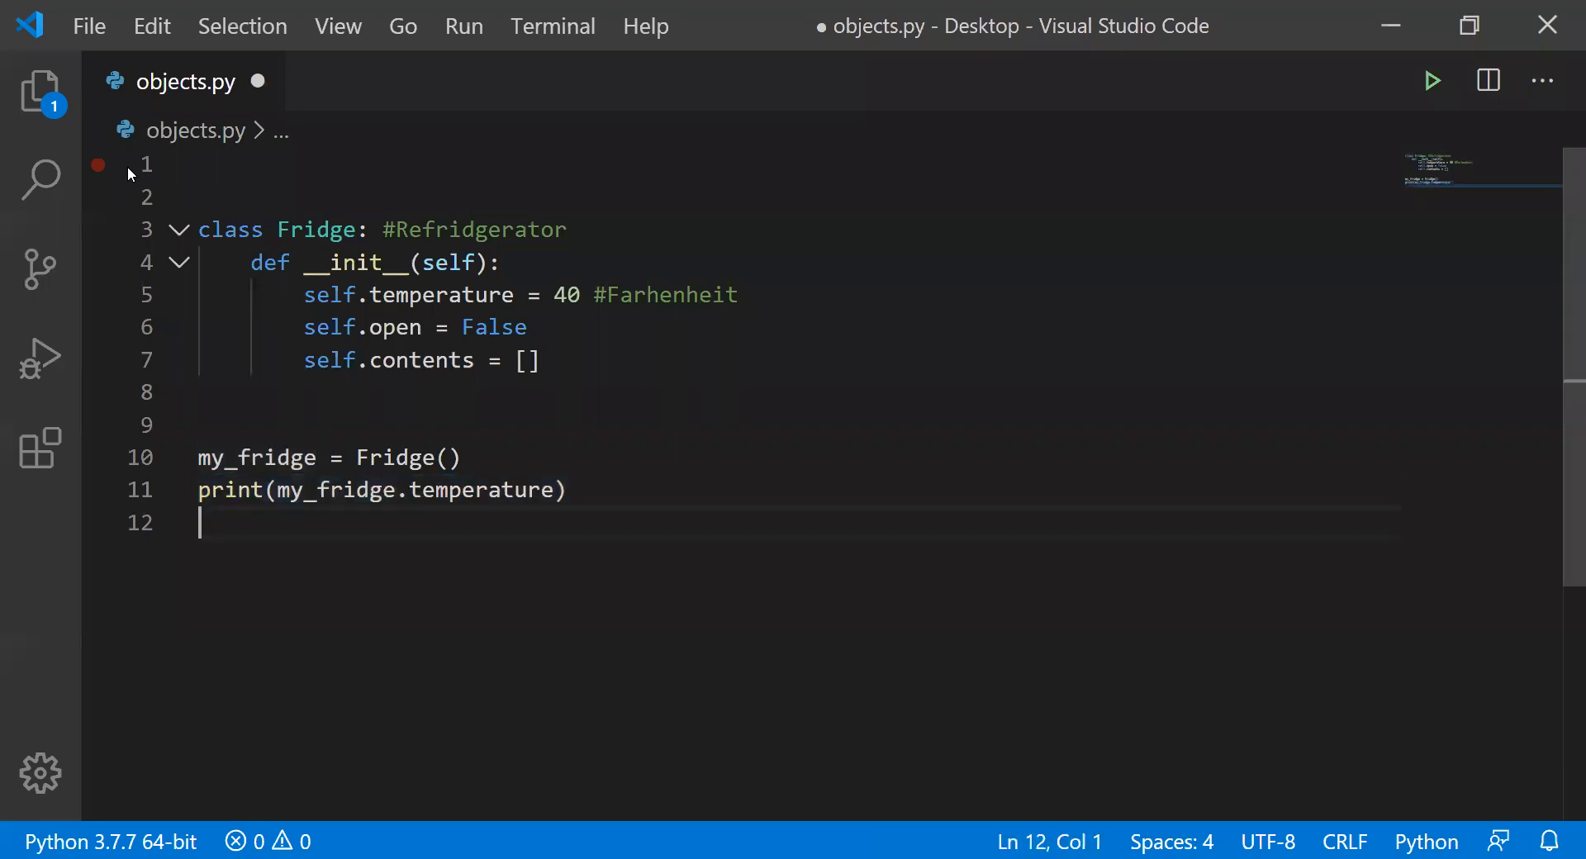
{"action": "type", "text": "print(my_fridge.temperature)"}
{"action": "type", "text": "print(my_fridge.open)"}
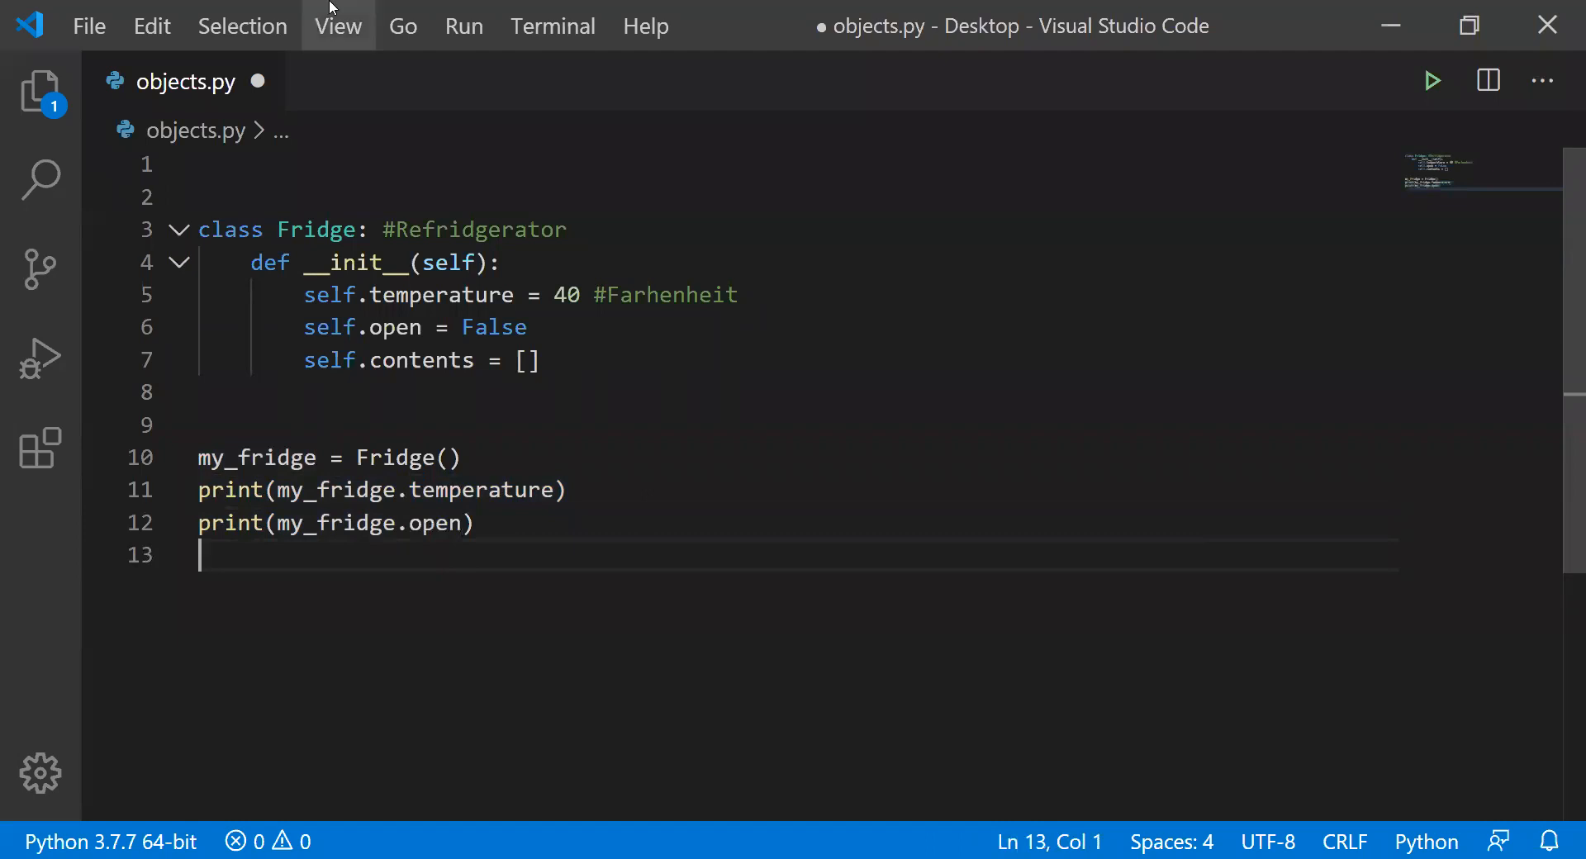
- Run objects.py, confirm output 40 and False, and close the terminal
{"action": "left_click", "coordinate": [1432, 80]}
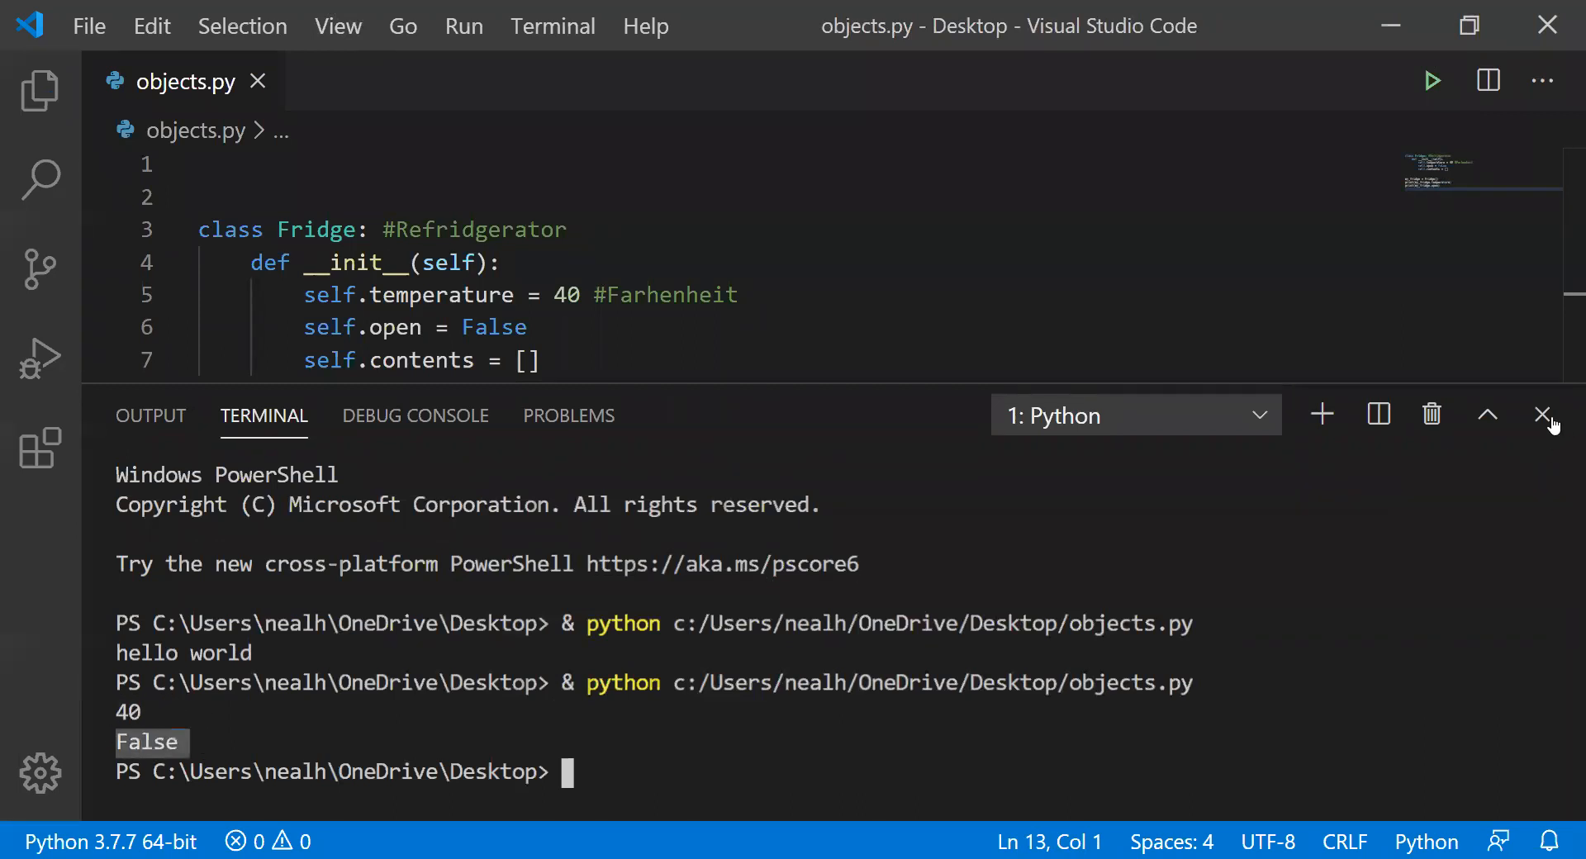
{"action": "left_click", "coordinate": [1545, 415]}
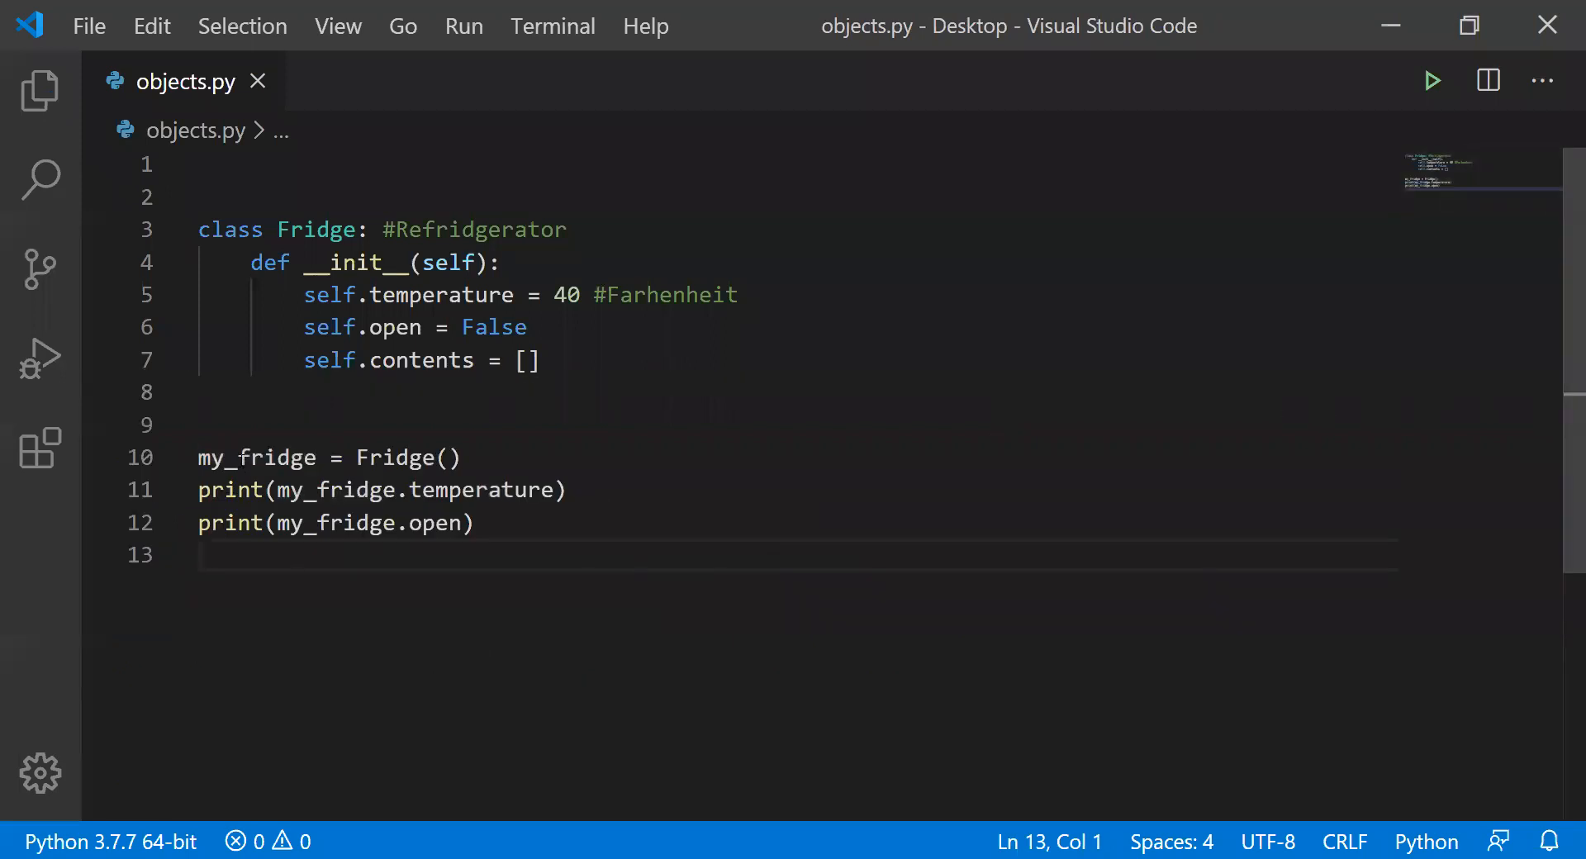
- Add a your_fridge = Fridge() instance and a self.running = True attribute
{"action": "left_click", "coordinate": [509, 457]}
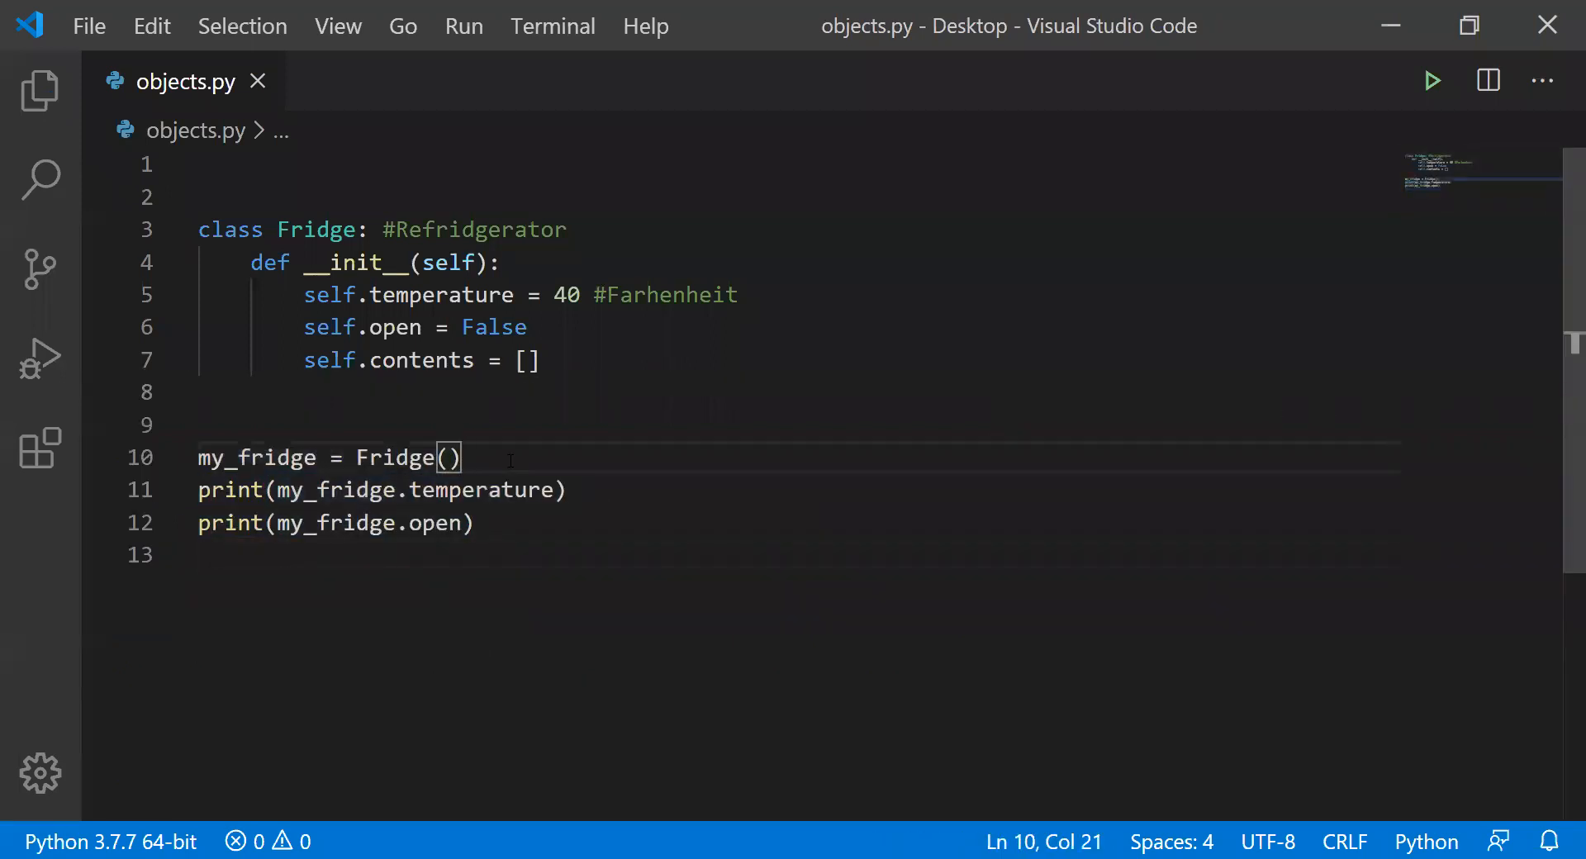
{"action": "type", "text": "your_fridge = Fridge("}
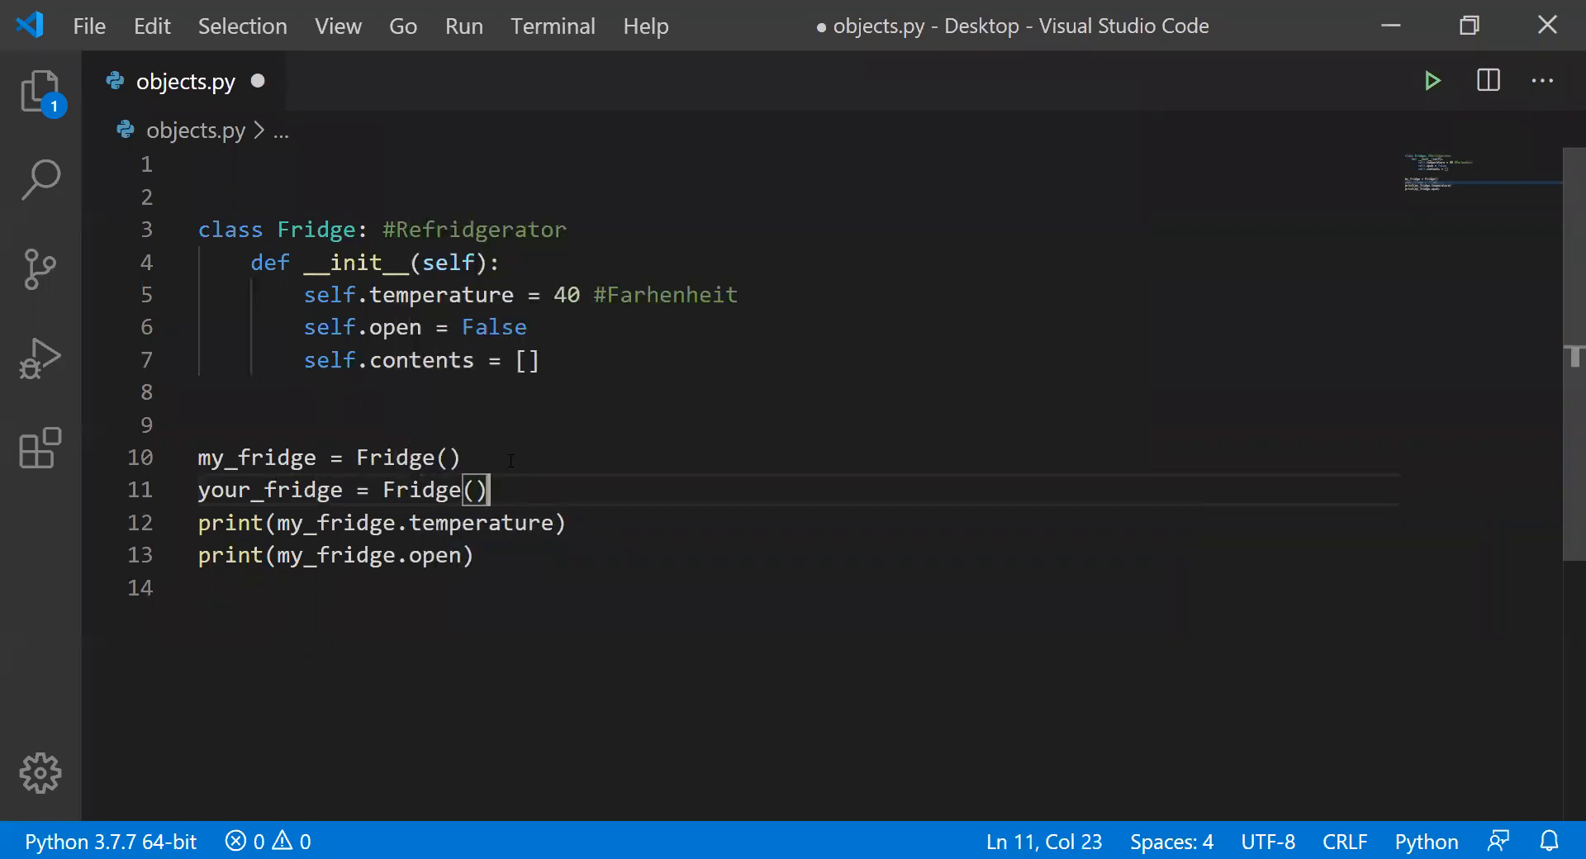
{"action": "key", "text": "Enter"}
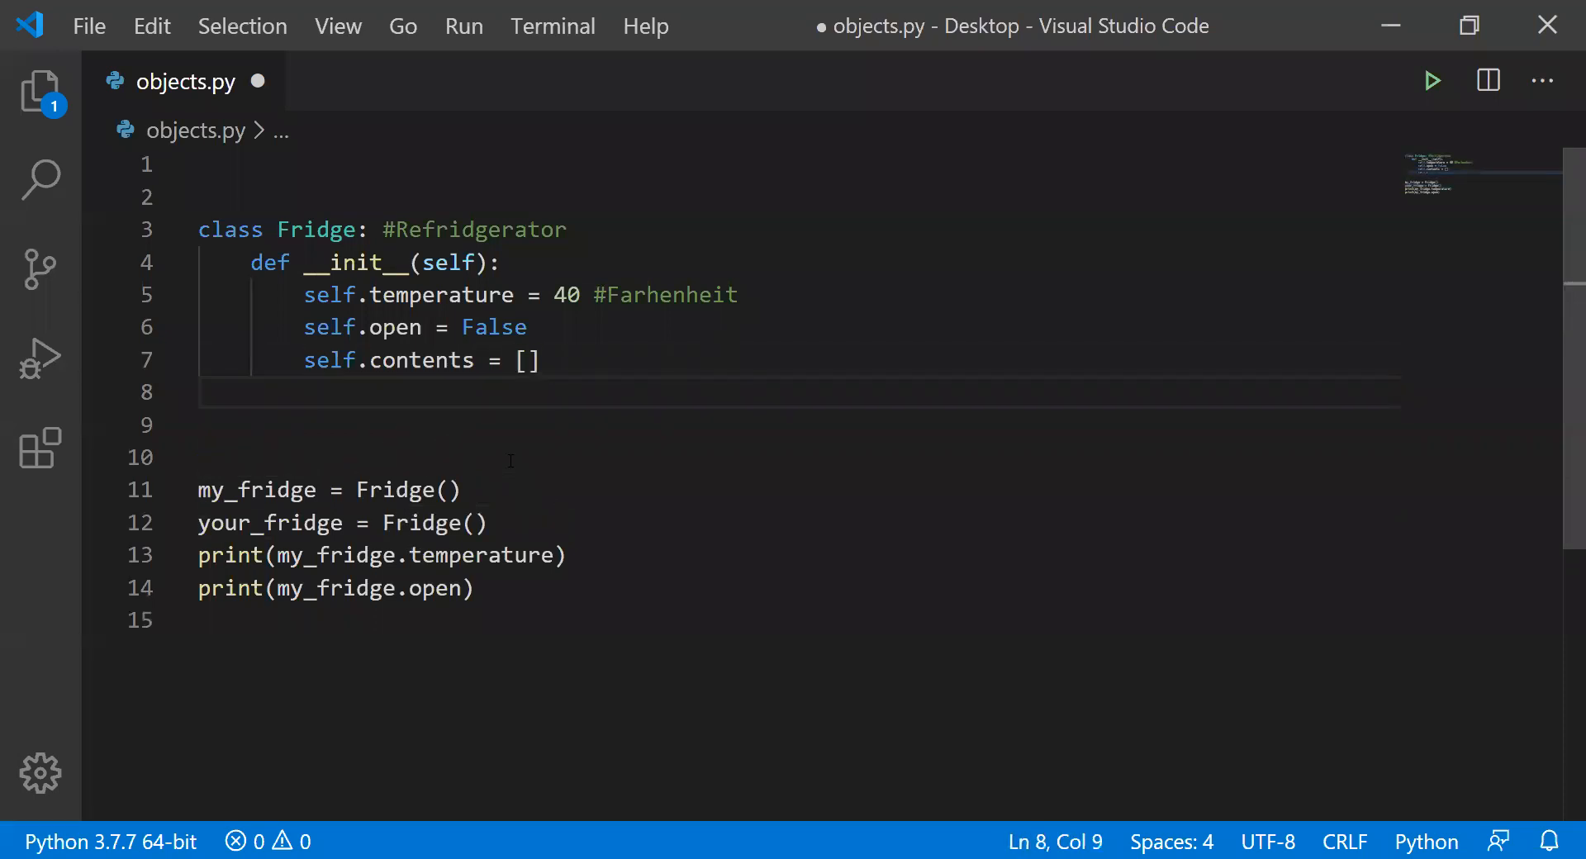
{"action": "type", "text": "self.running"}
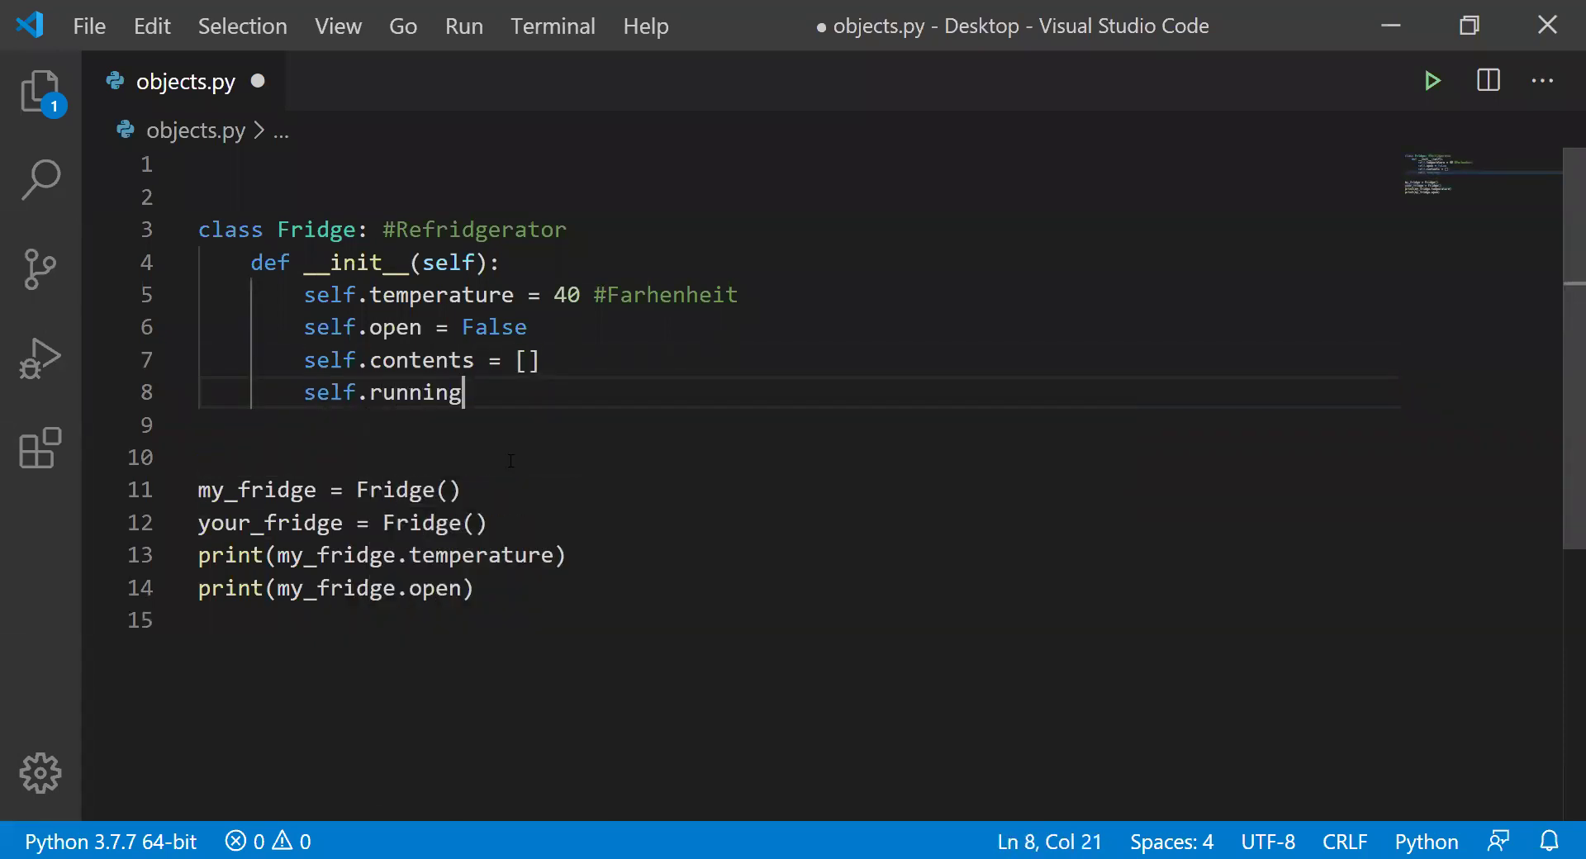
{"action": "type", "text": "="}
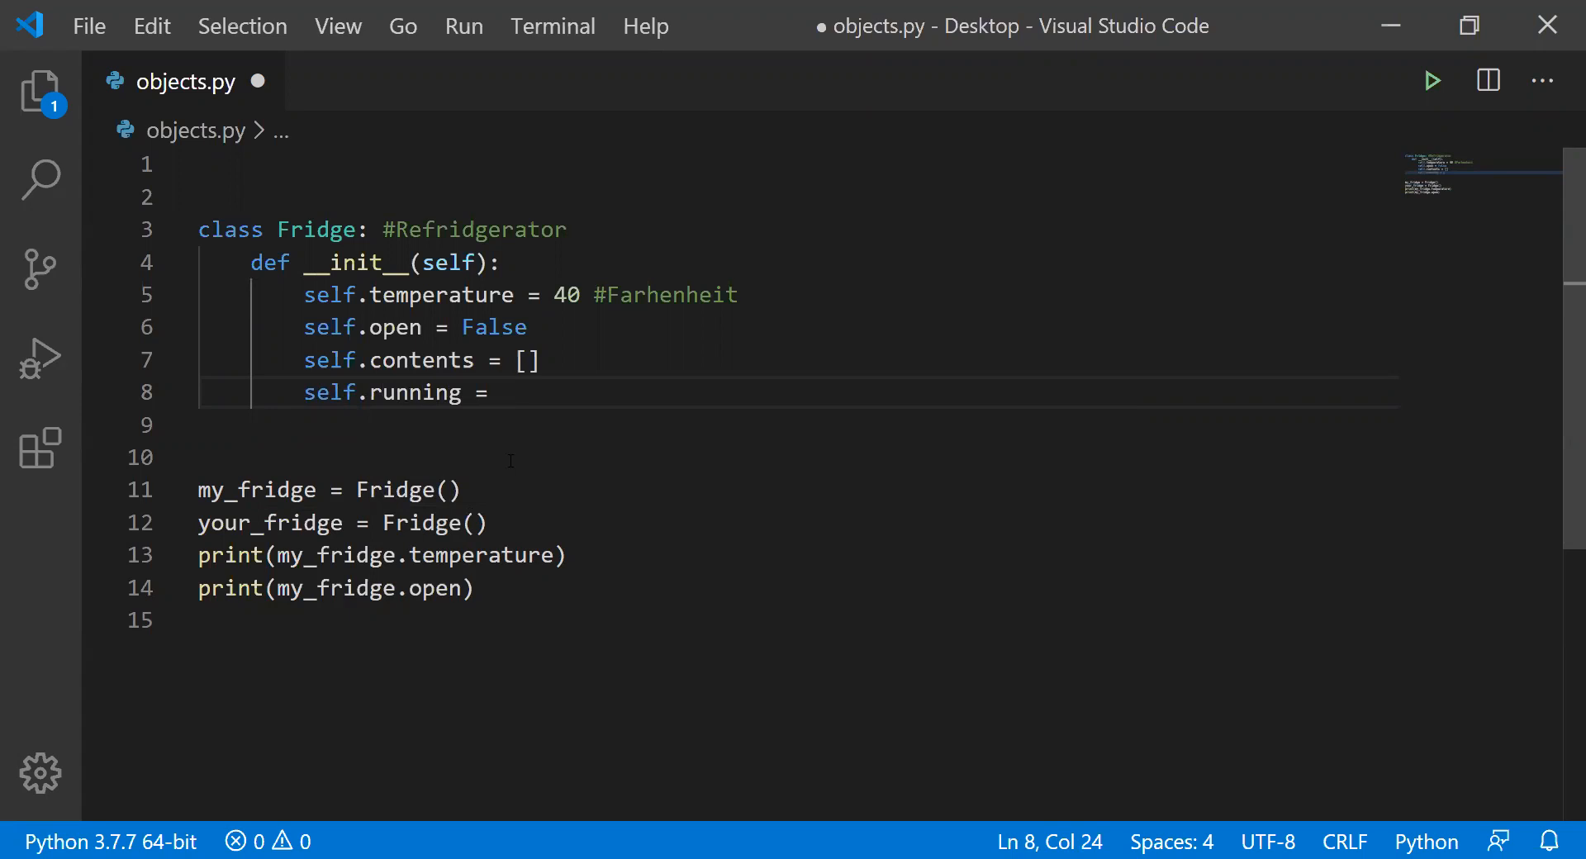
{"action": "type", "text": "True"}
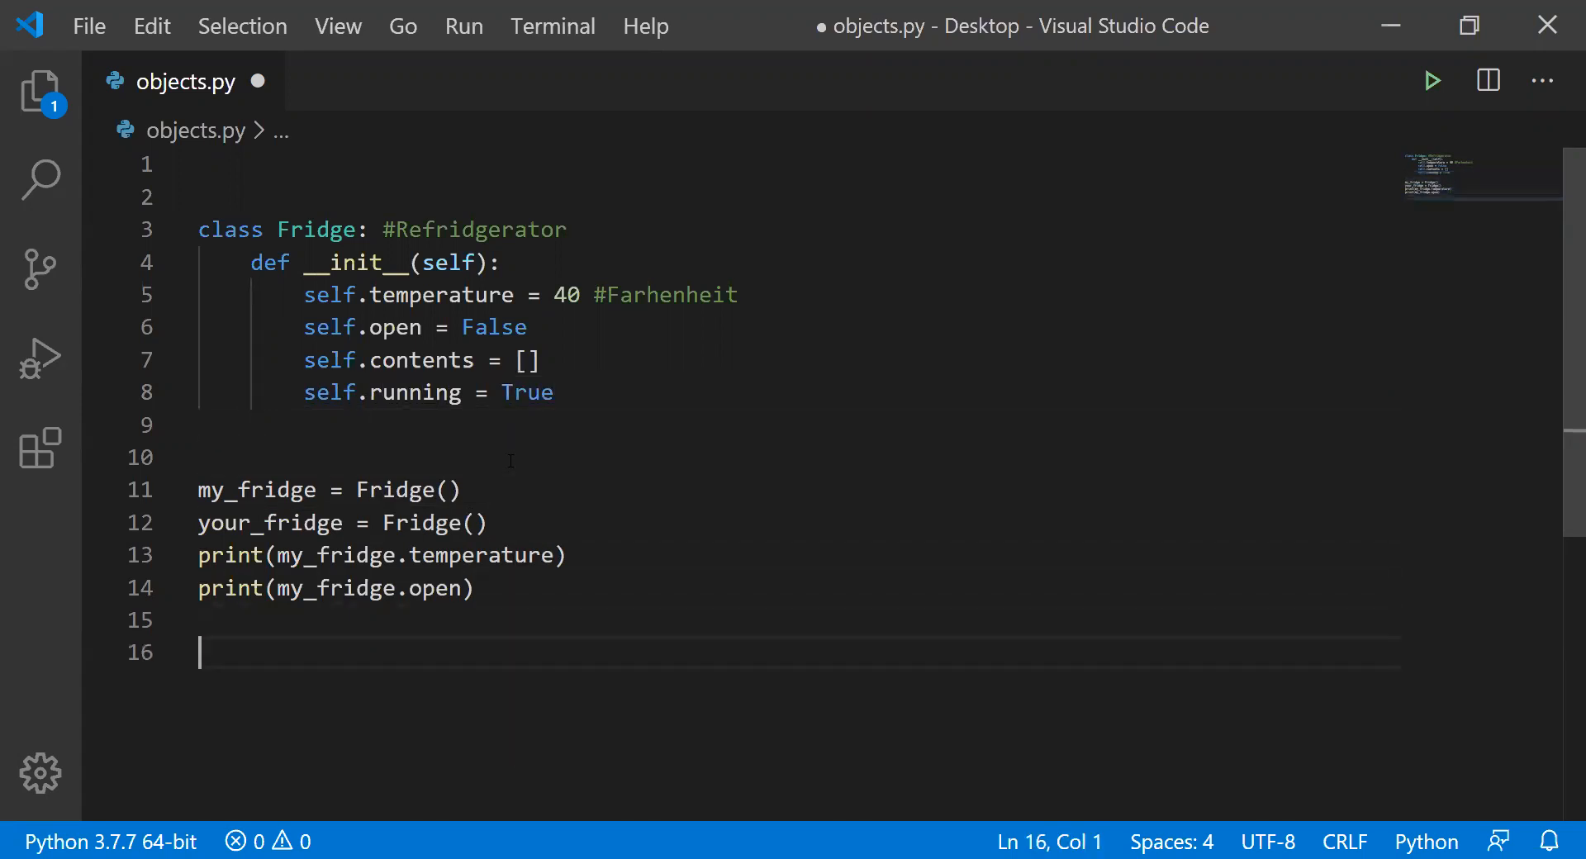
- Print 'Is you running?', your_fridge.running, and 'Better go catch it'
{"action": "type", "text": "print("}
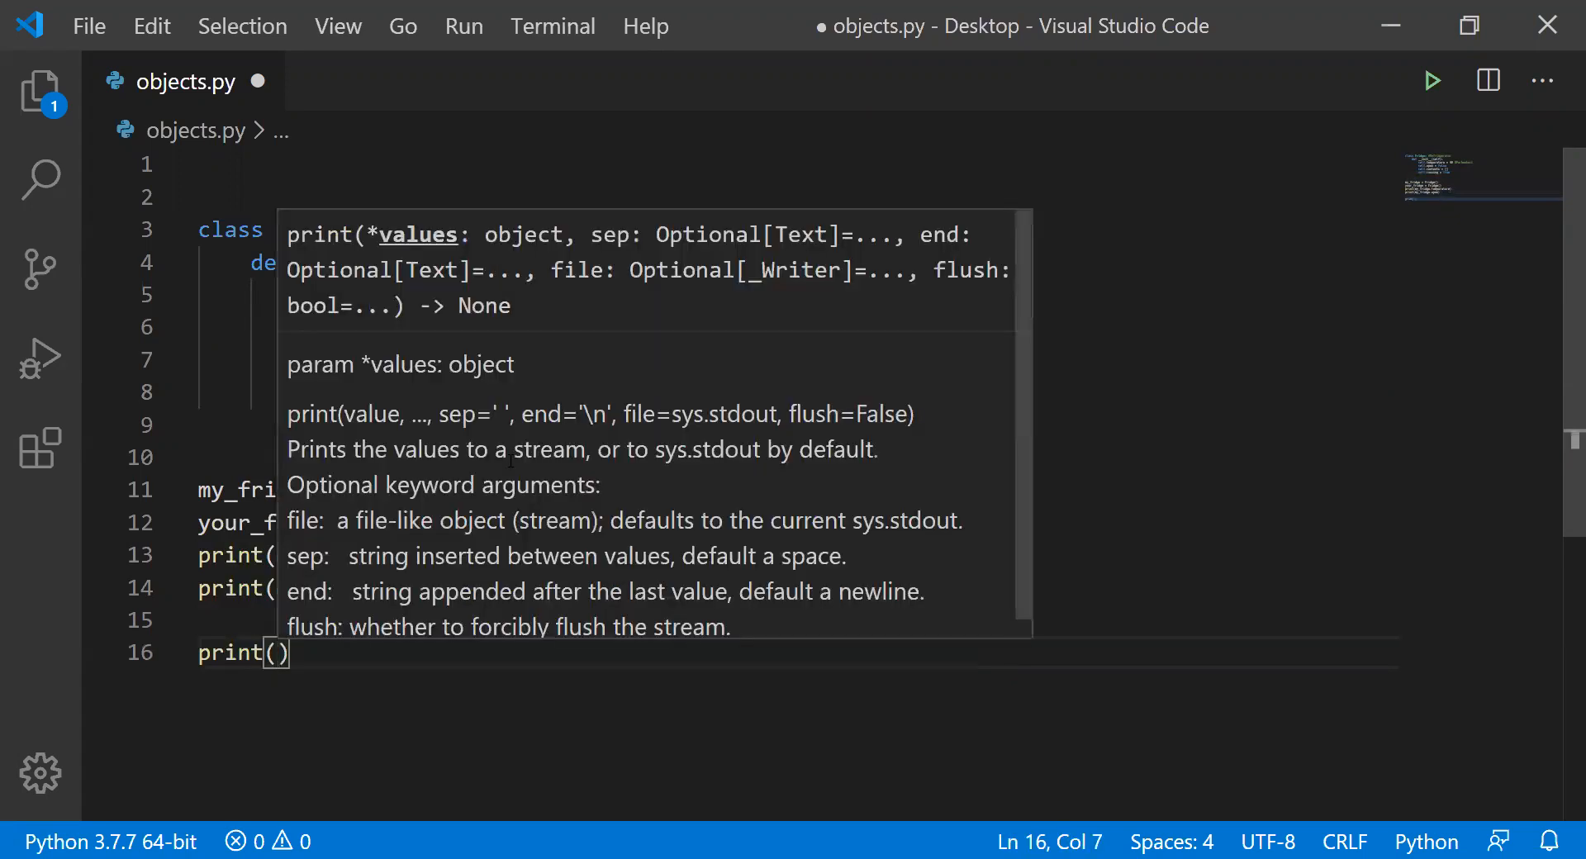
{"action": "type", "text": "\"Is you \""}
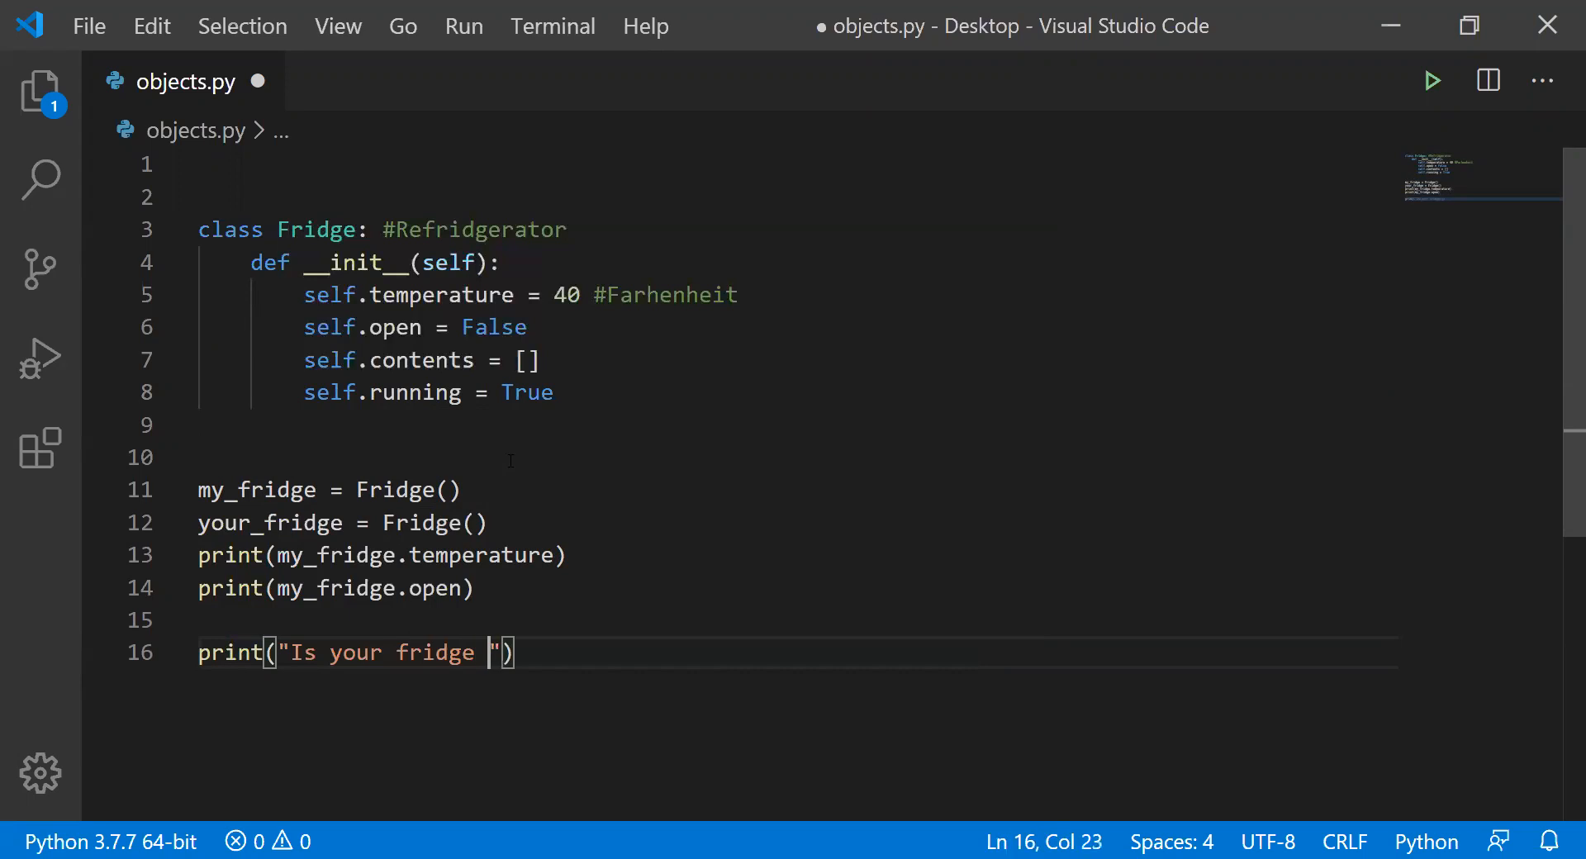
{"action": "type", "text": "running?"}
{"action": "type", "text": "print"}
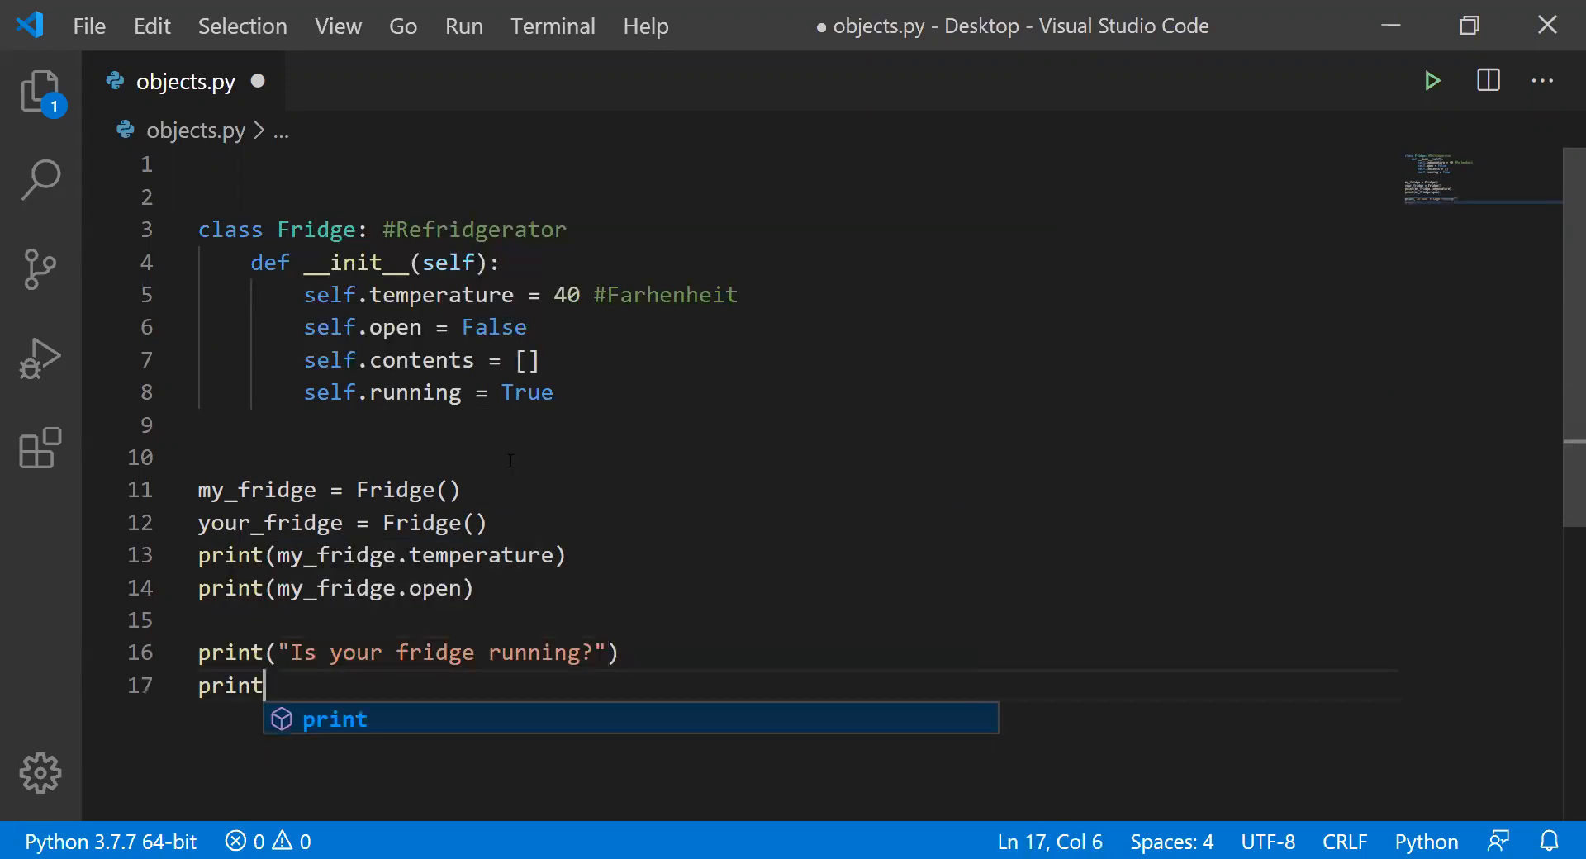
{"action": "type", "text": "(your_fridge)"}
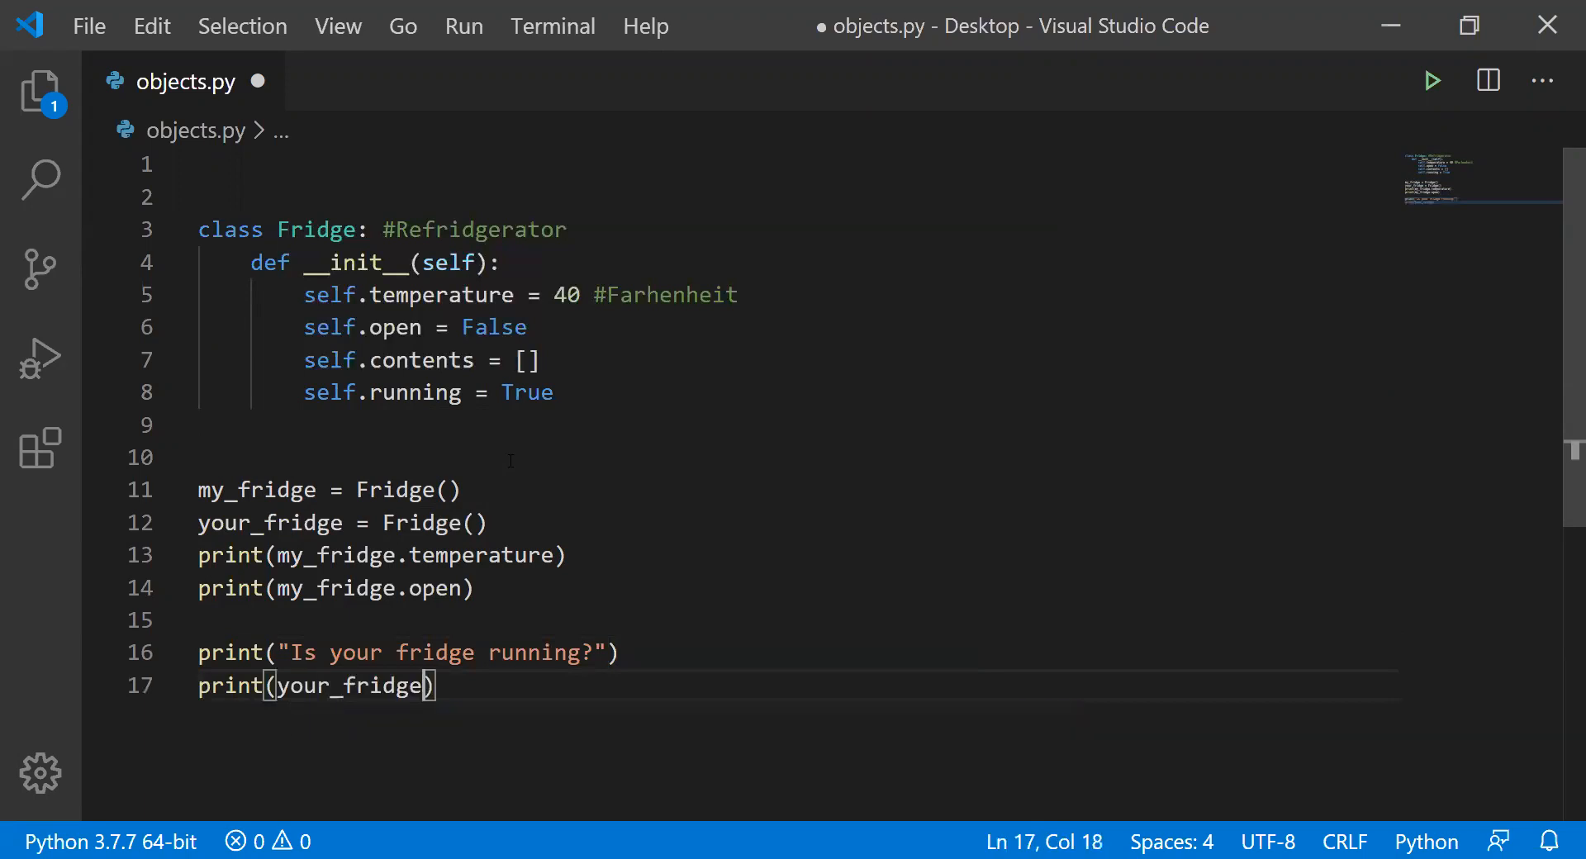
{"action": "type", "text": ".runn"}
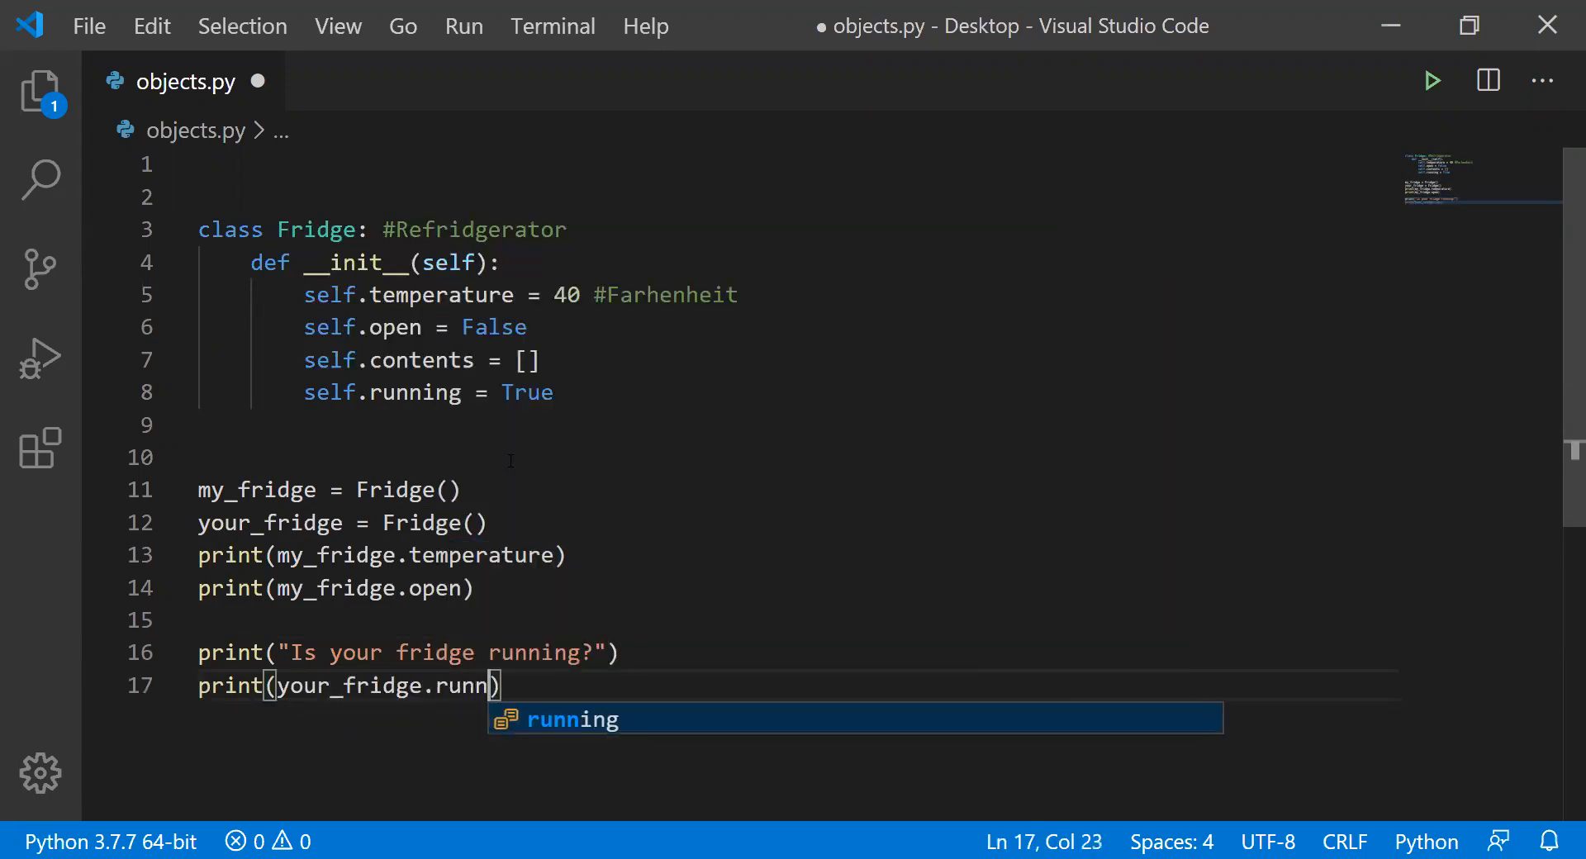
{"action": "key", "text": "enter"}
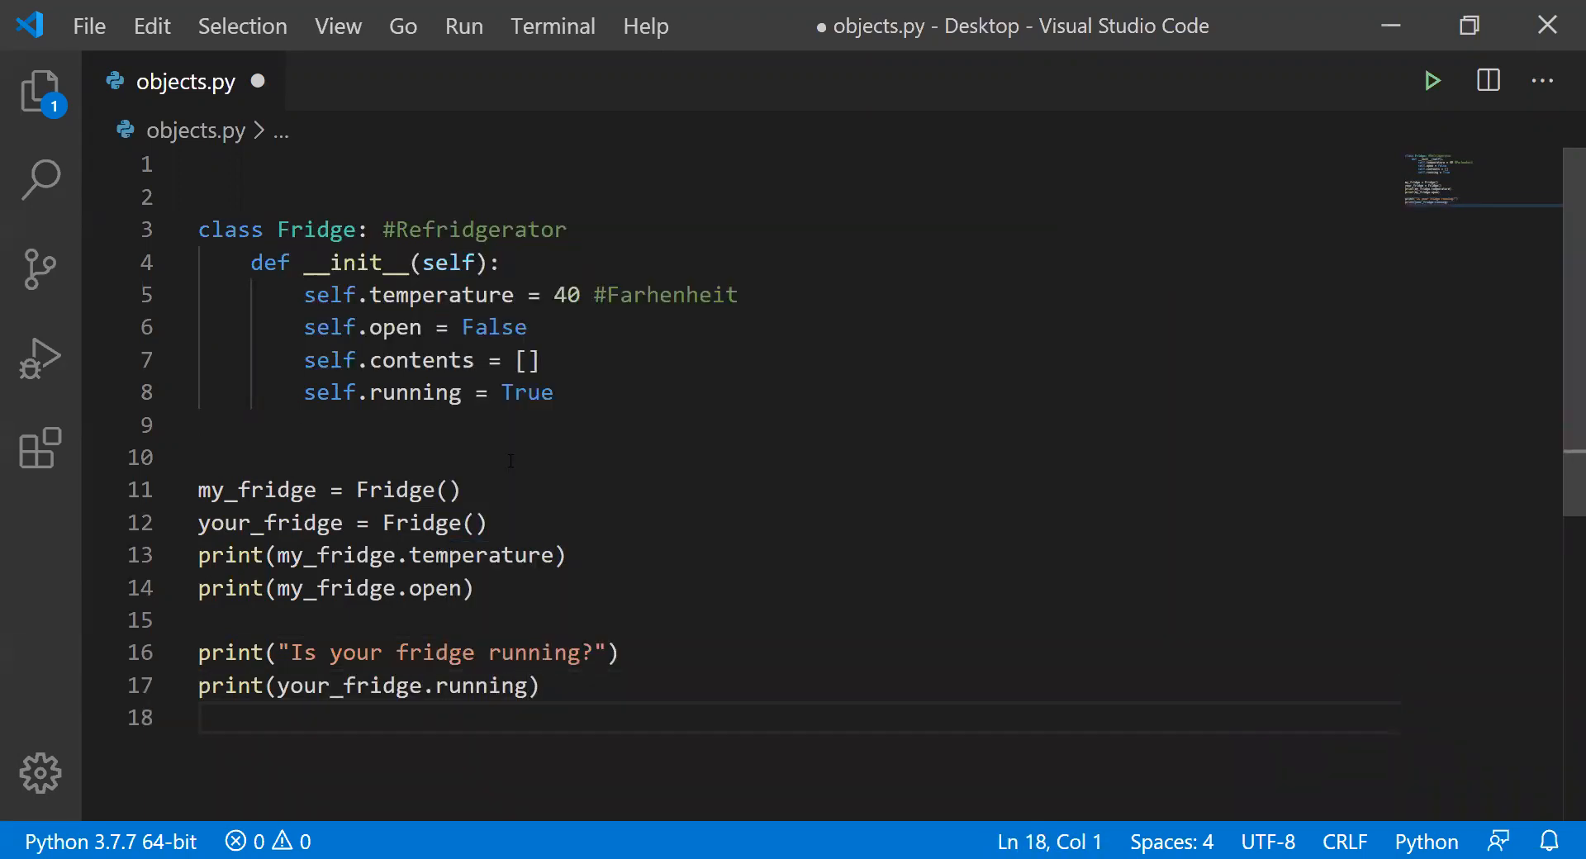
{"action": "type", "text": "print("}
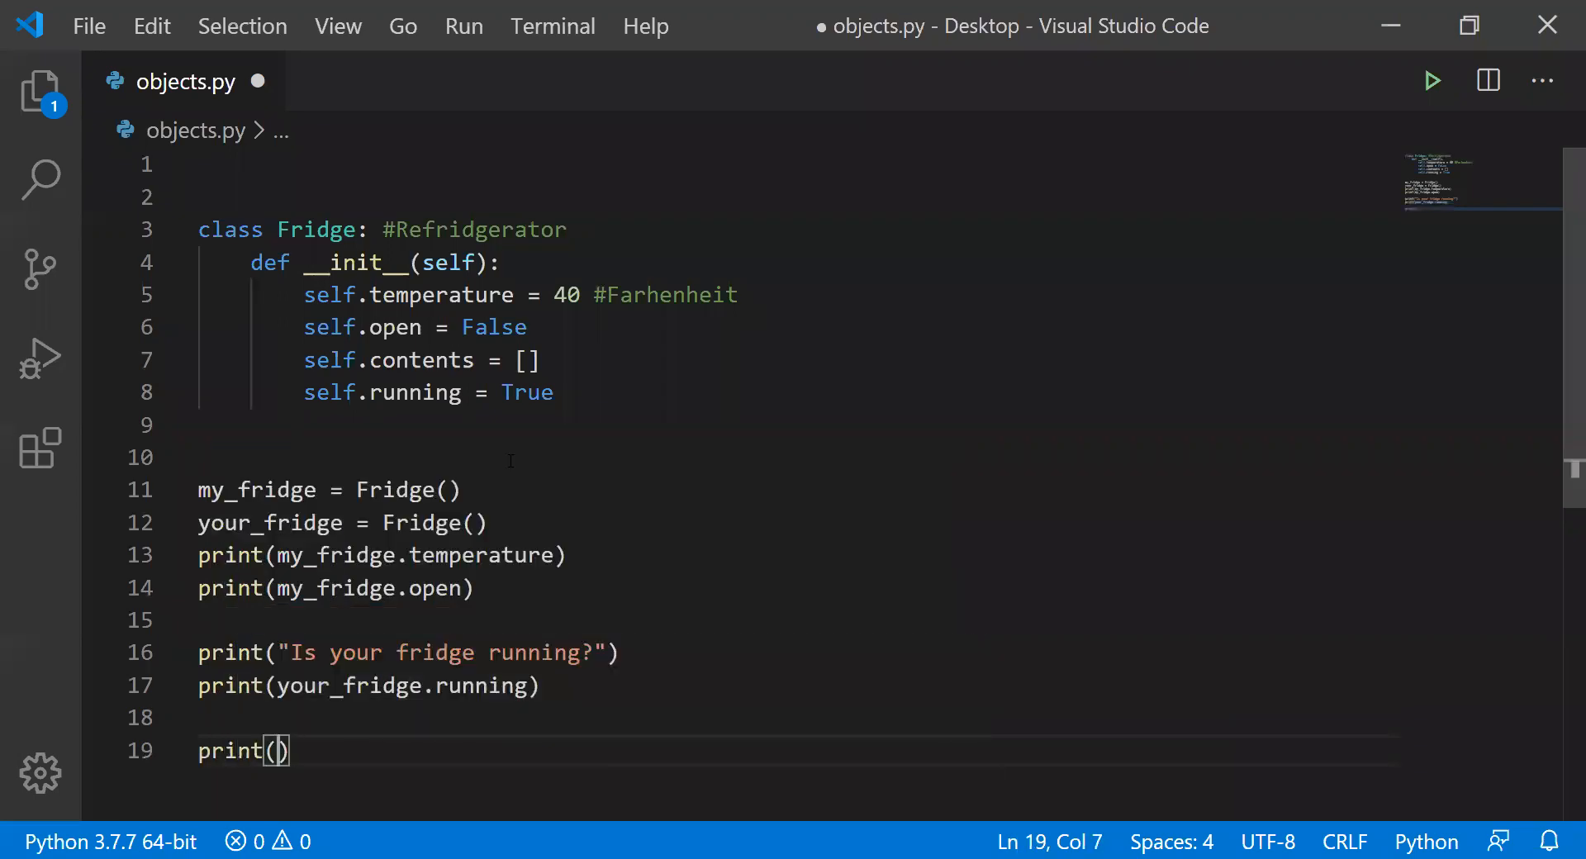
{"action": "type", "text": "'Better"}
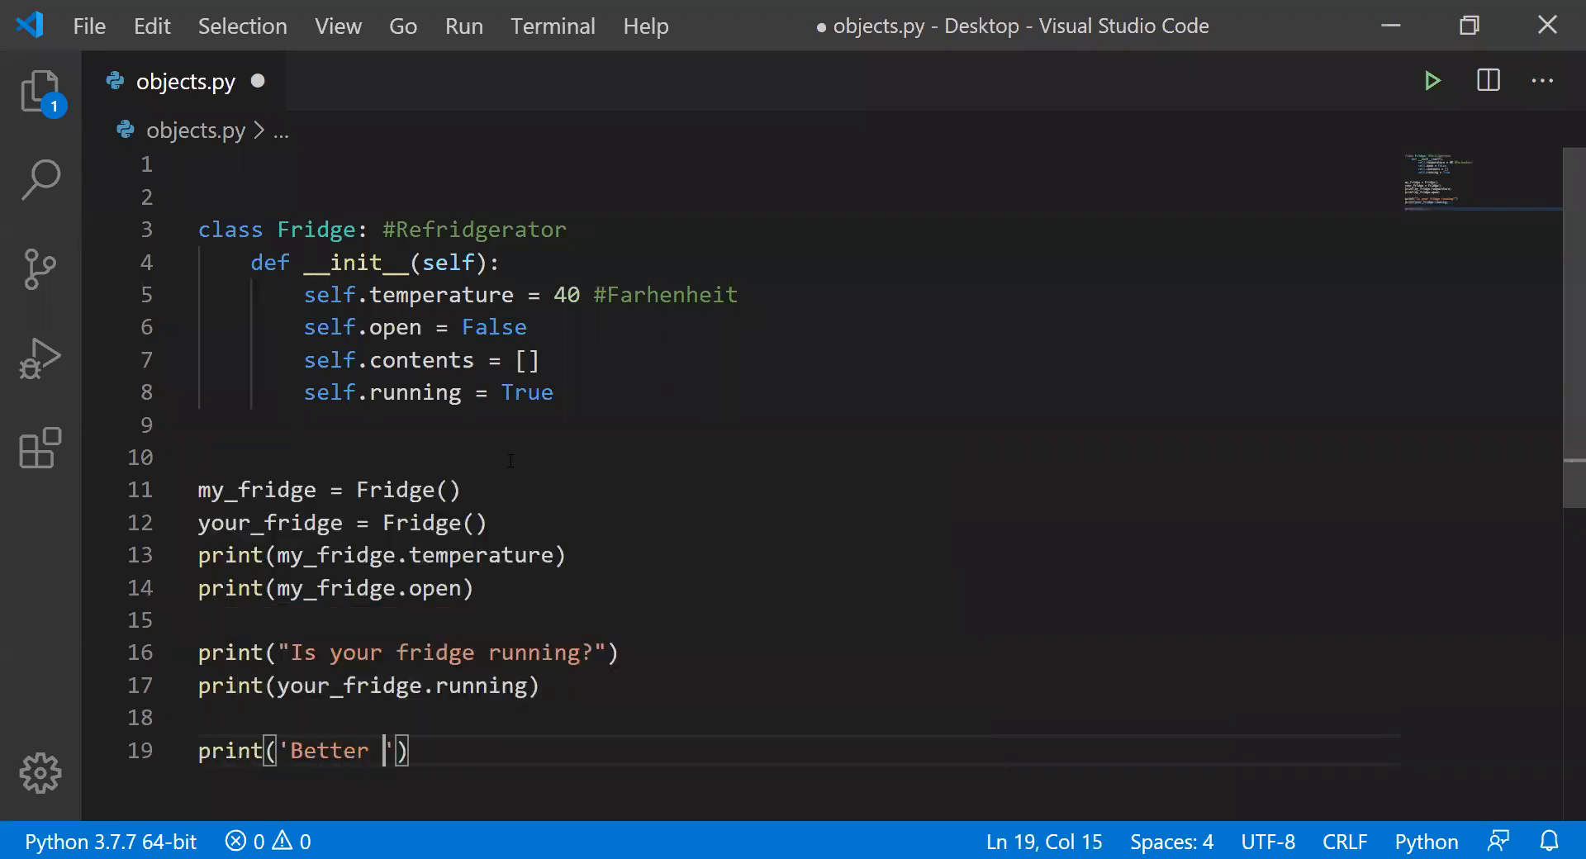
{"action": "type", "text": "go catch it"}
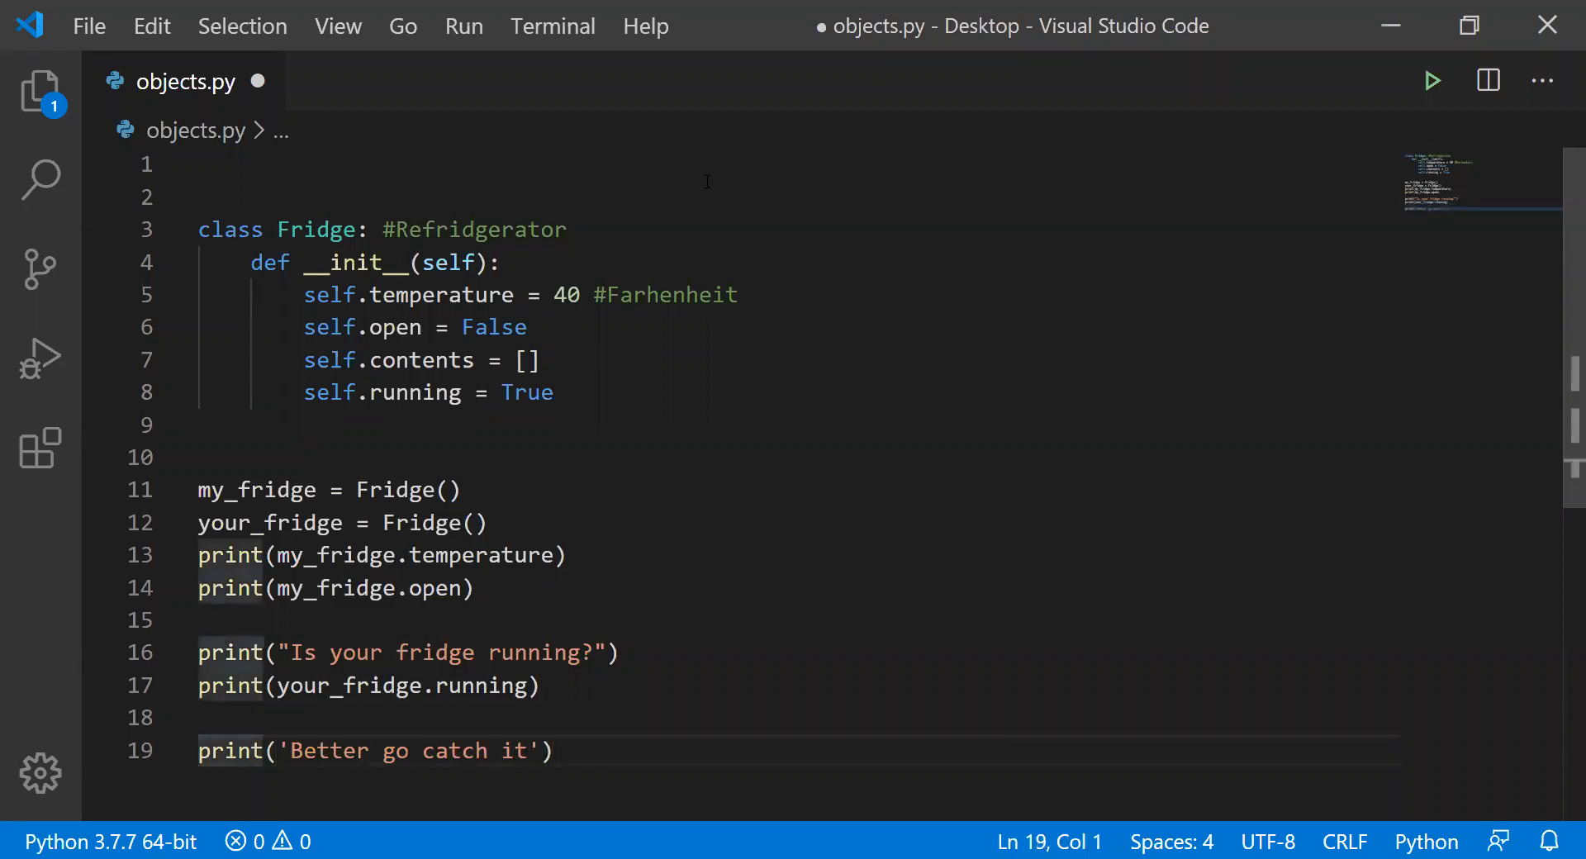
- Run objects.py to see True and 'Better go catch it', then close the terminal
{"action": "left_click", "coordinate": [1432, 81]}
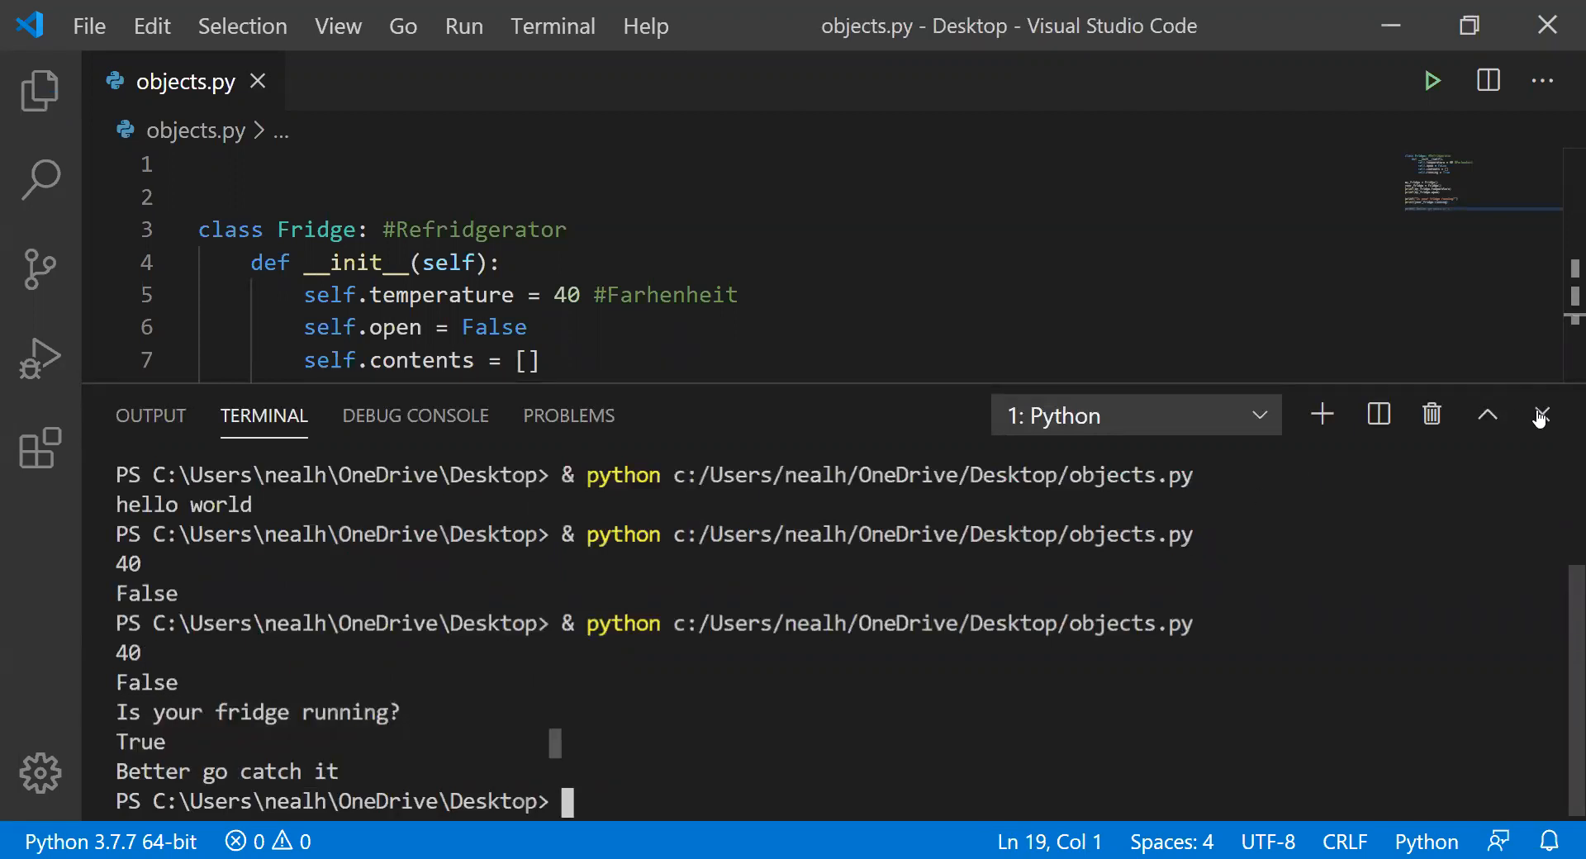
{"action": "left_click", "coordinate": [1542, 415]}
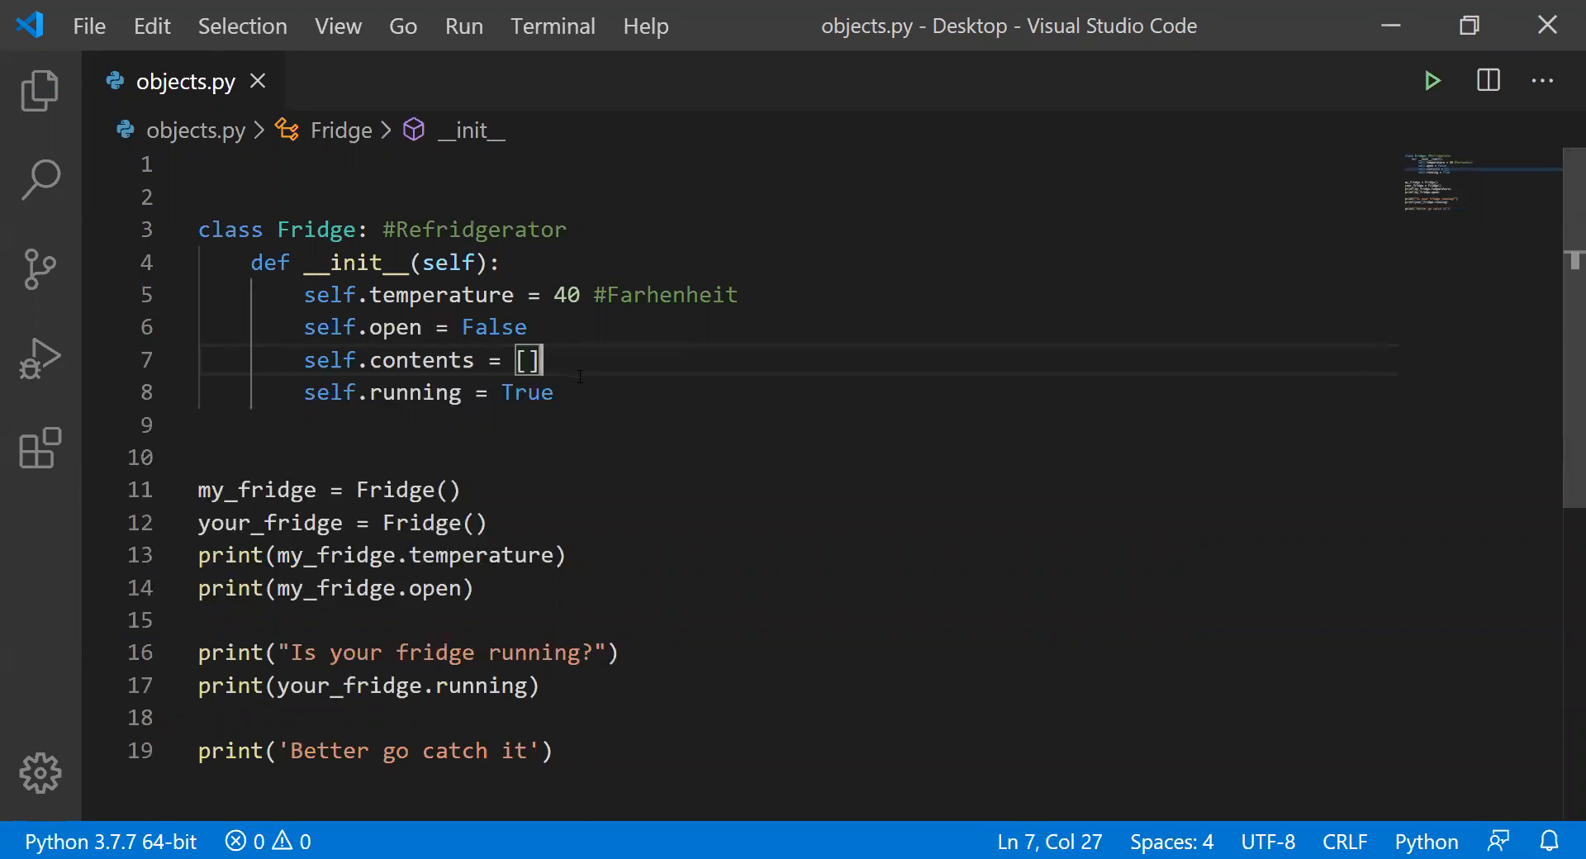
{"action": "mouse_move", "coordinate": [194, 512]}
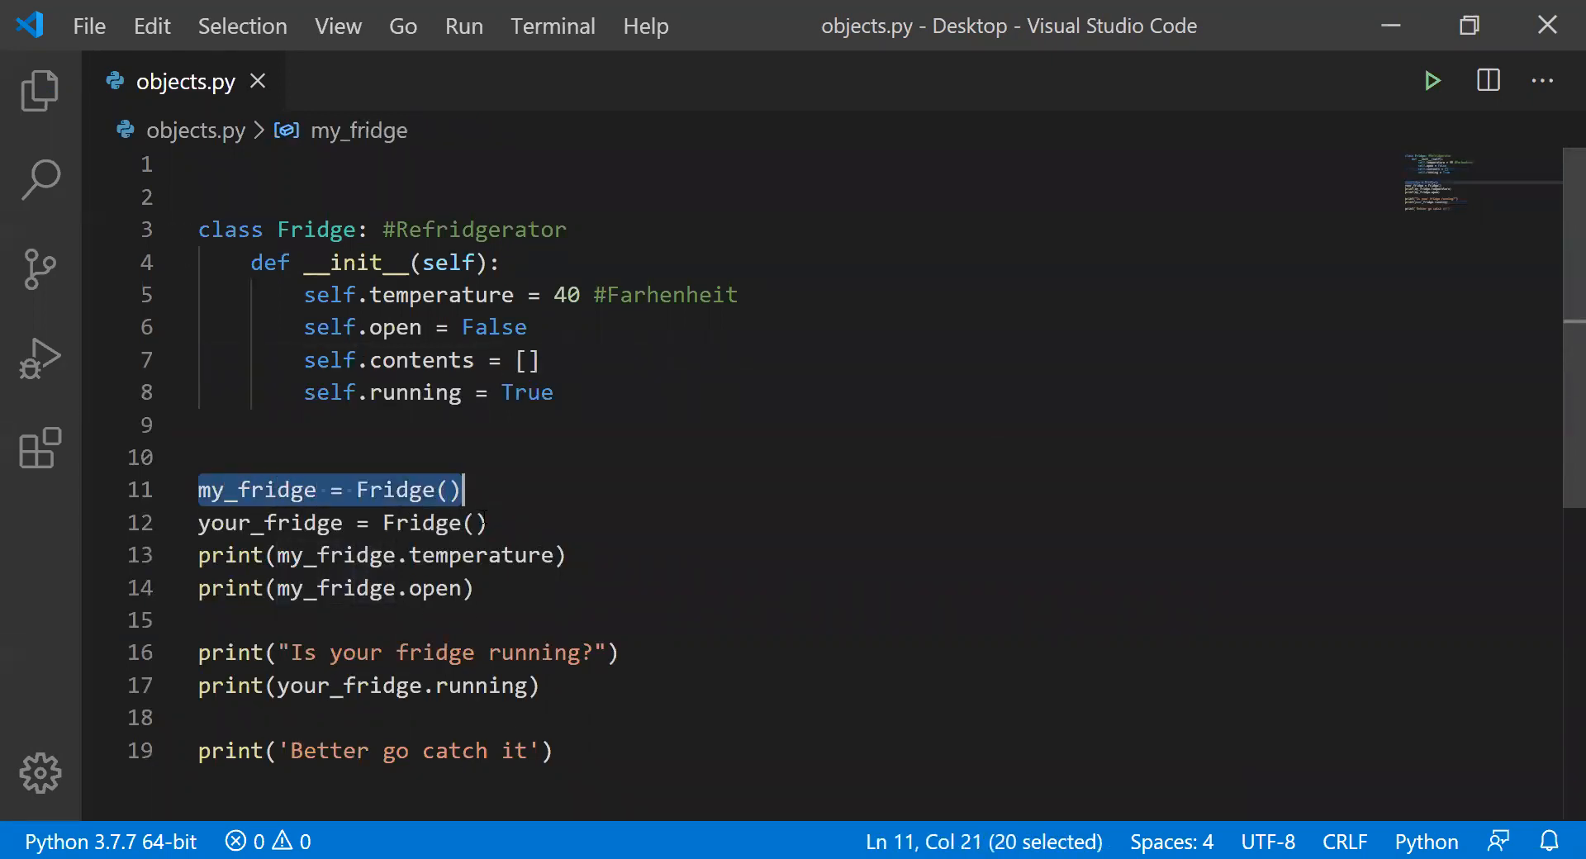
- Append an #instantiate comment to the your_fridge and my_fridge creation lines
{"action": "double_click", "coordinate": [256, 490]}
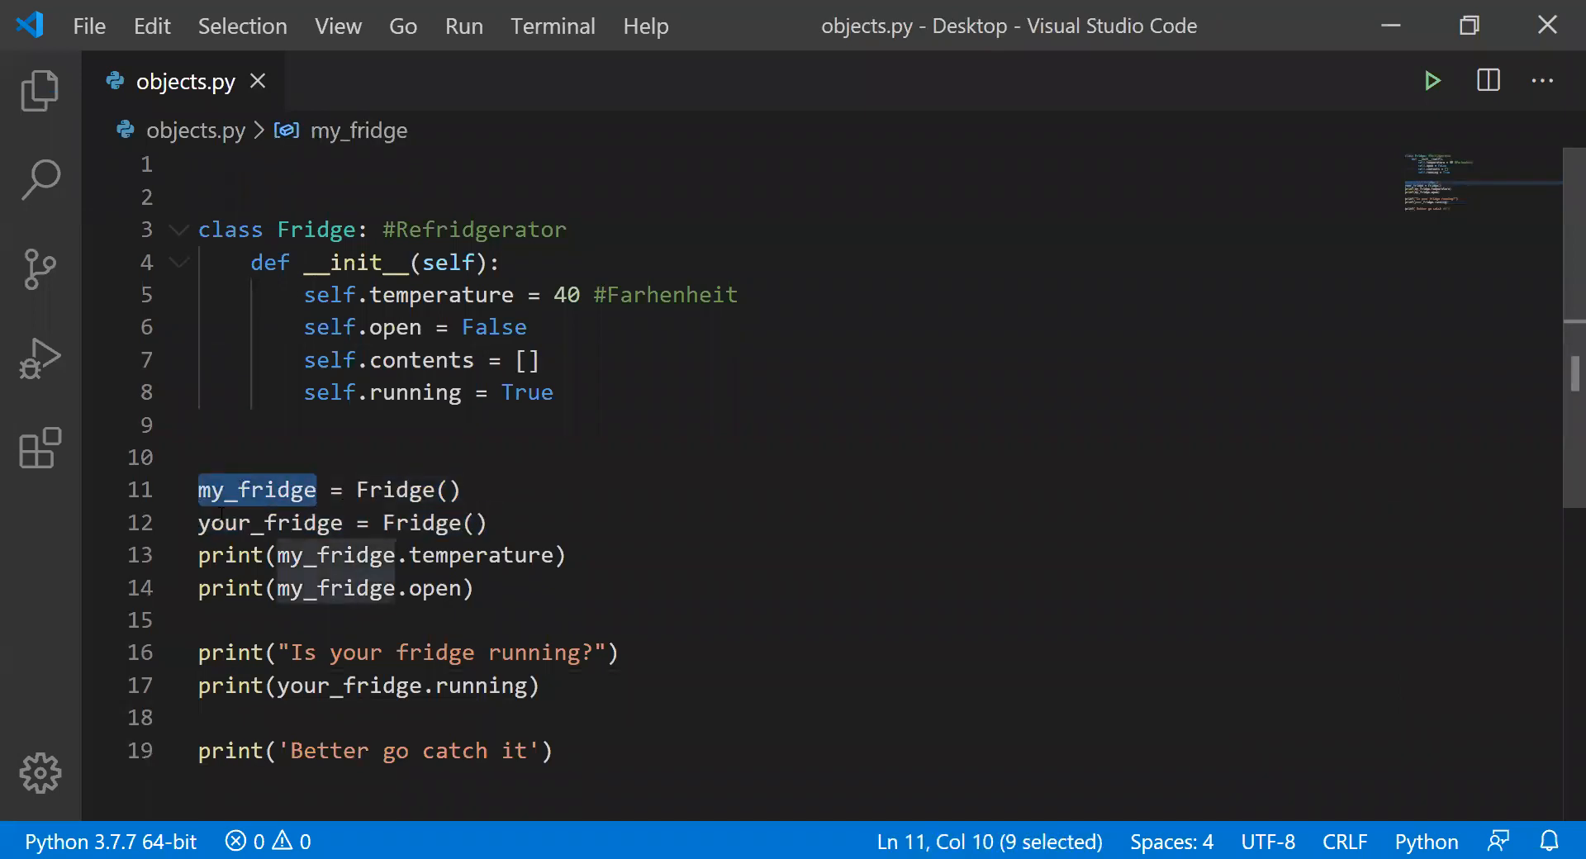
{"action": "double_click", "coordinate": [271, 522]}
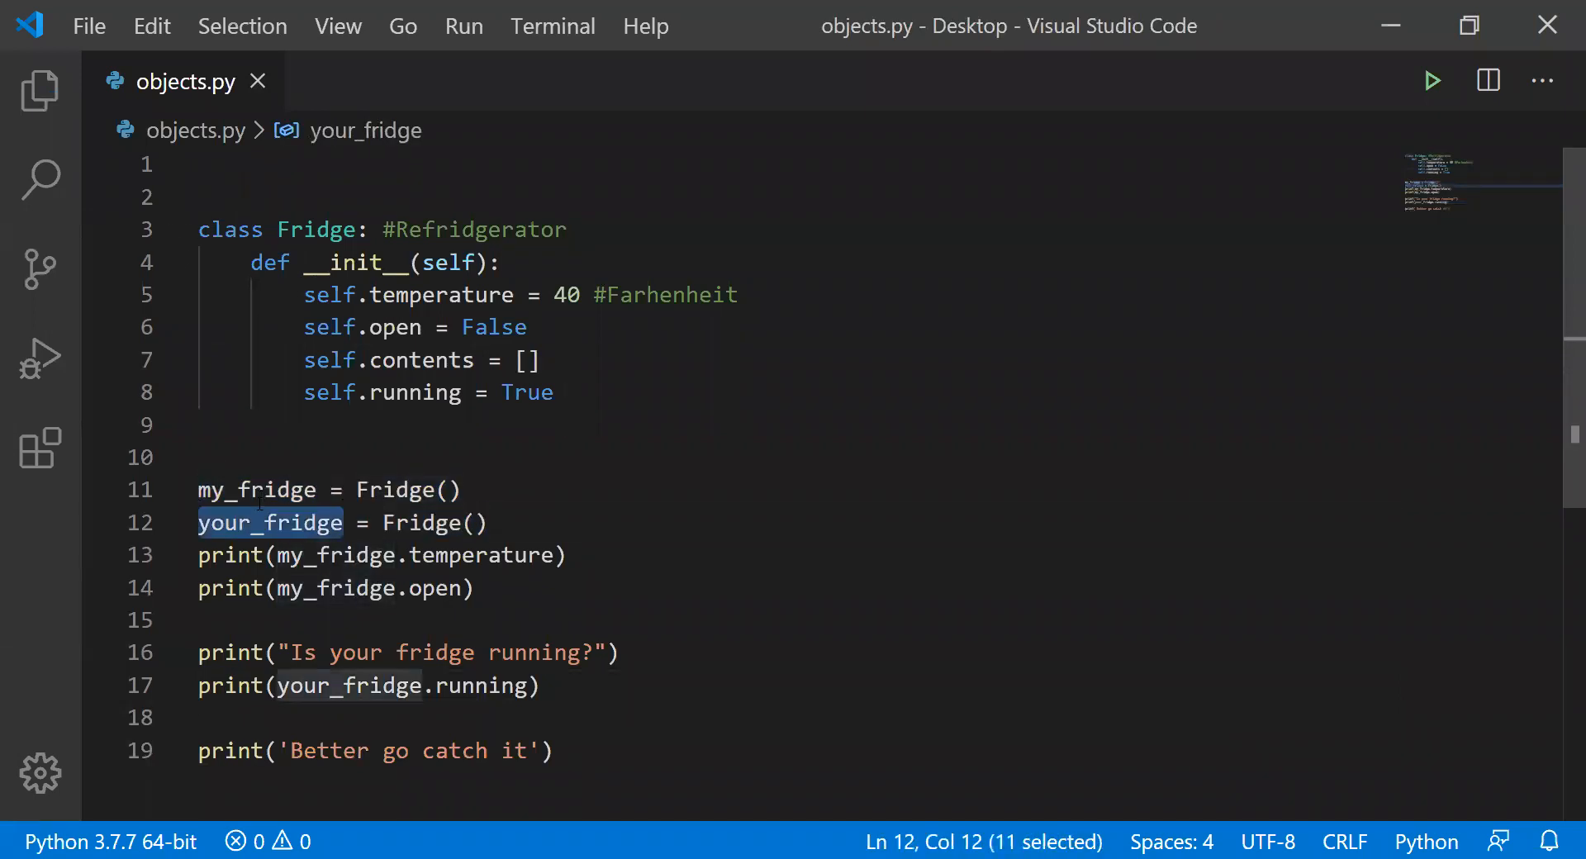
{"action": "left_click", "coordinate": [491, 523]}
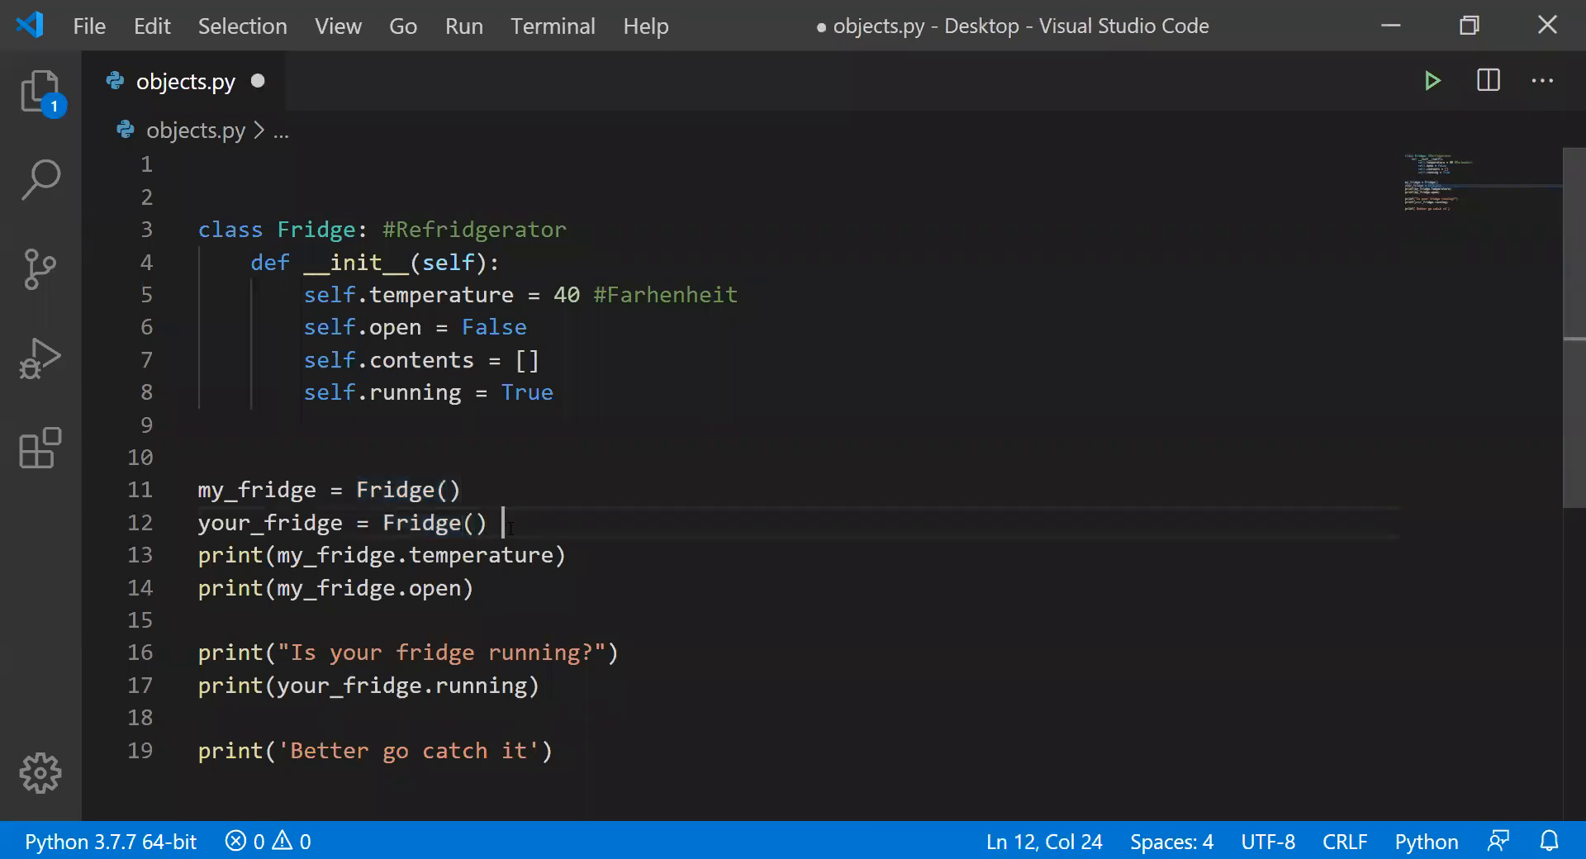
{"action": "type", "text": "#instantiate"}
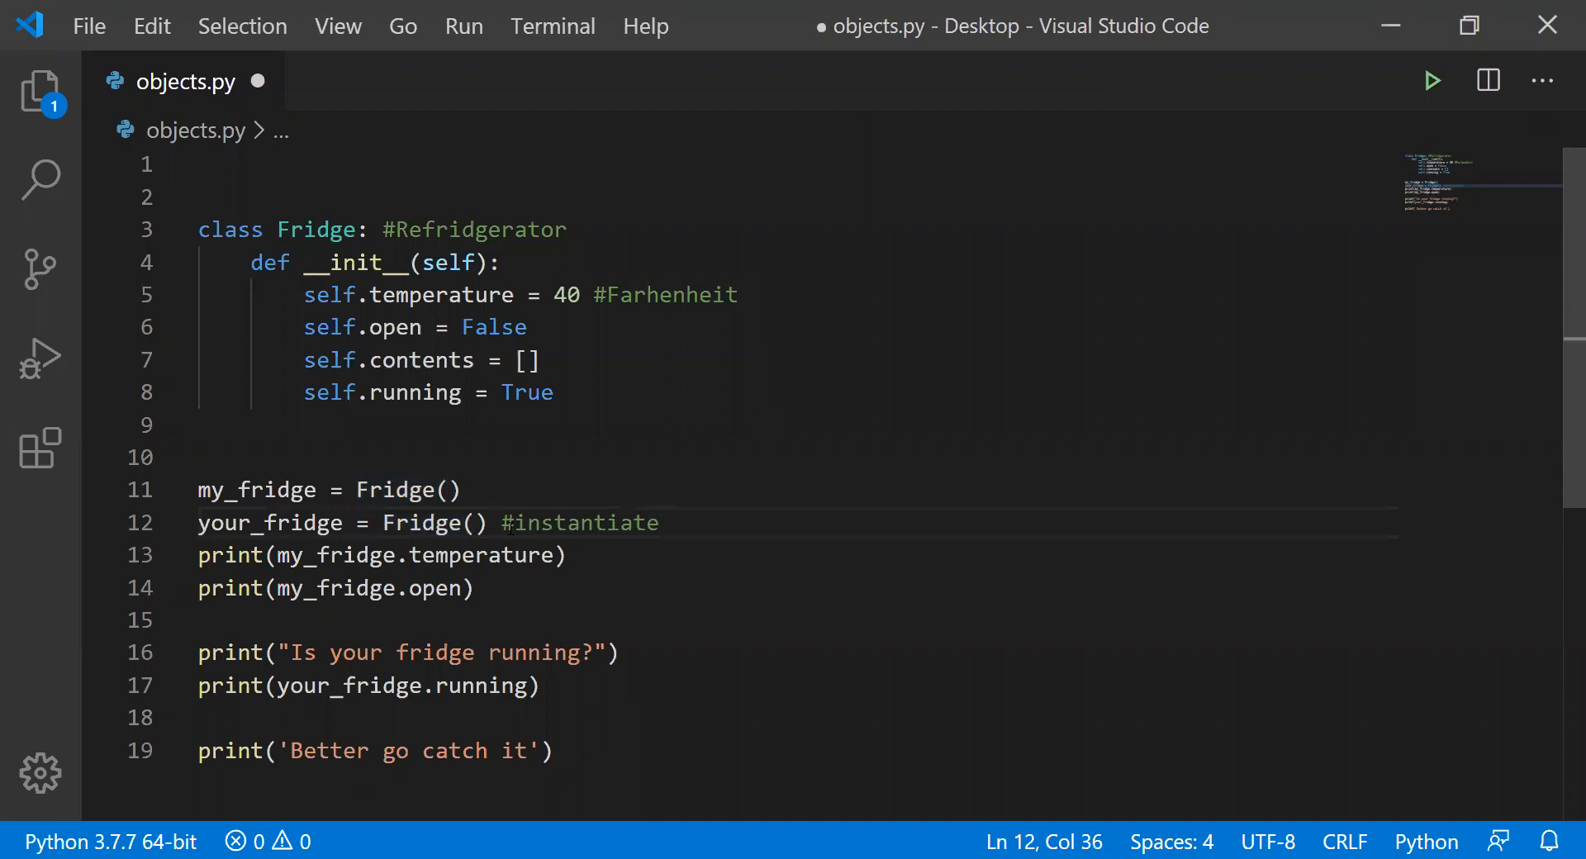
{"action": "left_click", "coordinate": [447, 489]}
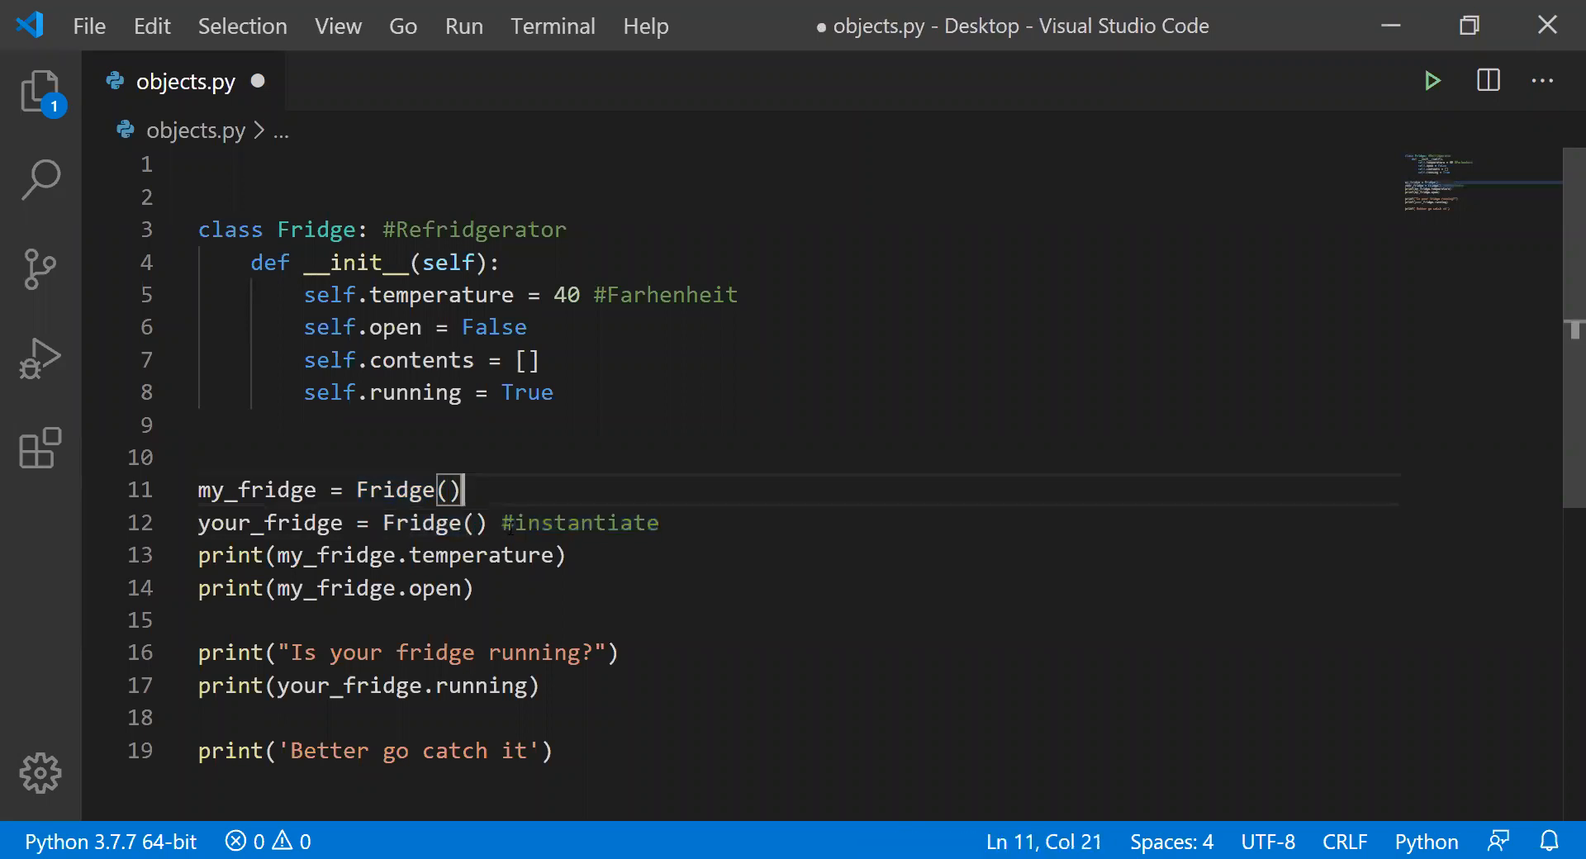
{"action": "type", "text": "#instantiate"}
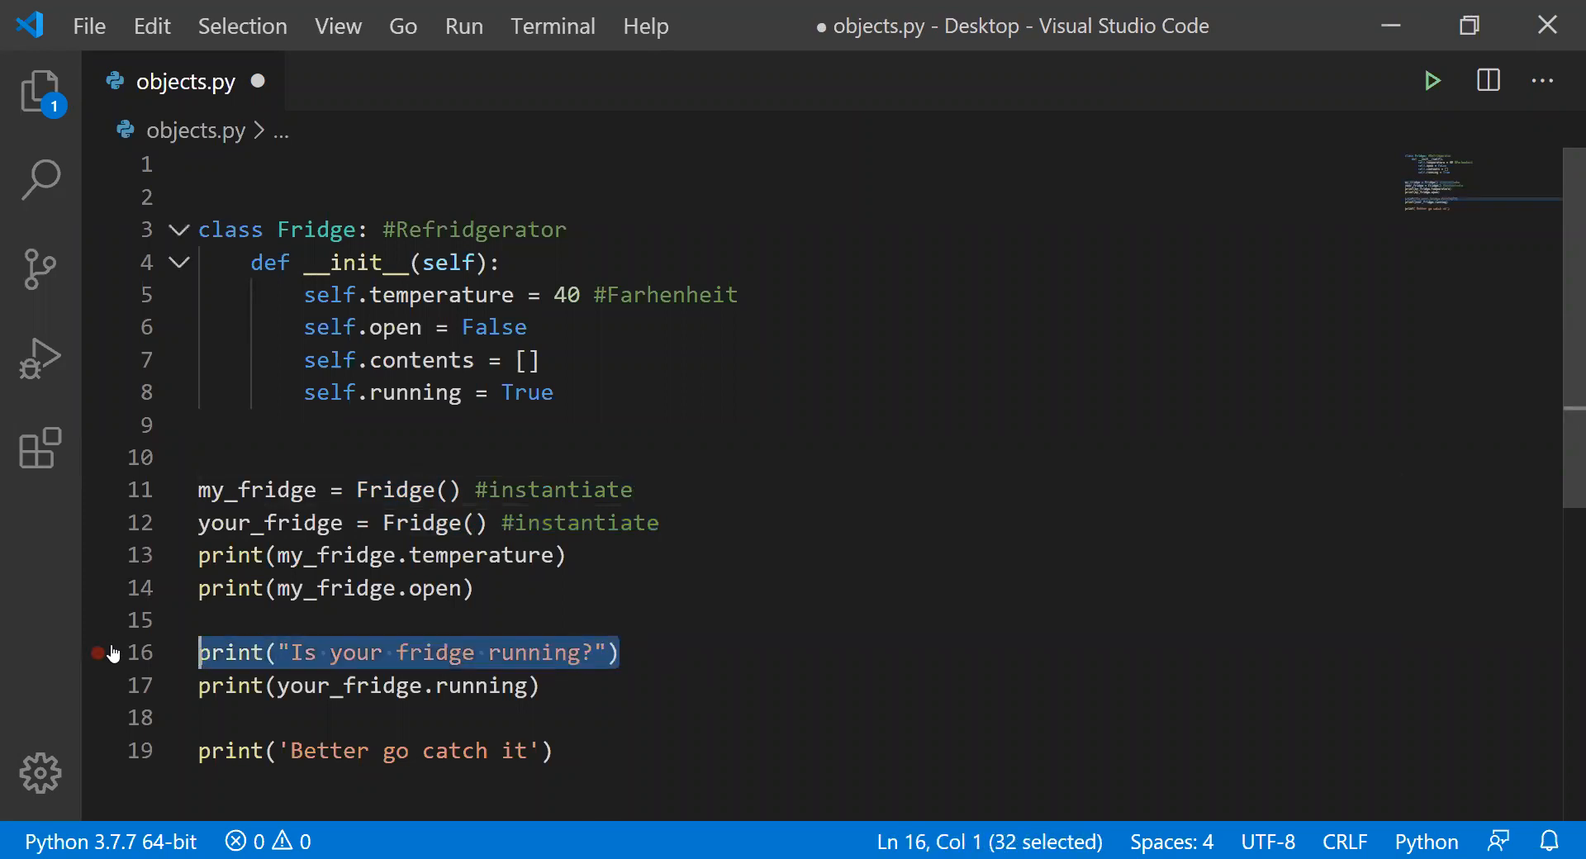
- Replace the running-question print line with your_fridge.open = True and print(my_fridge.open)
{"action": "key", "text": "Delete"}
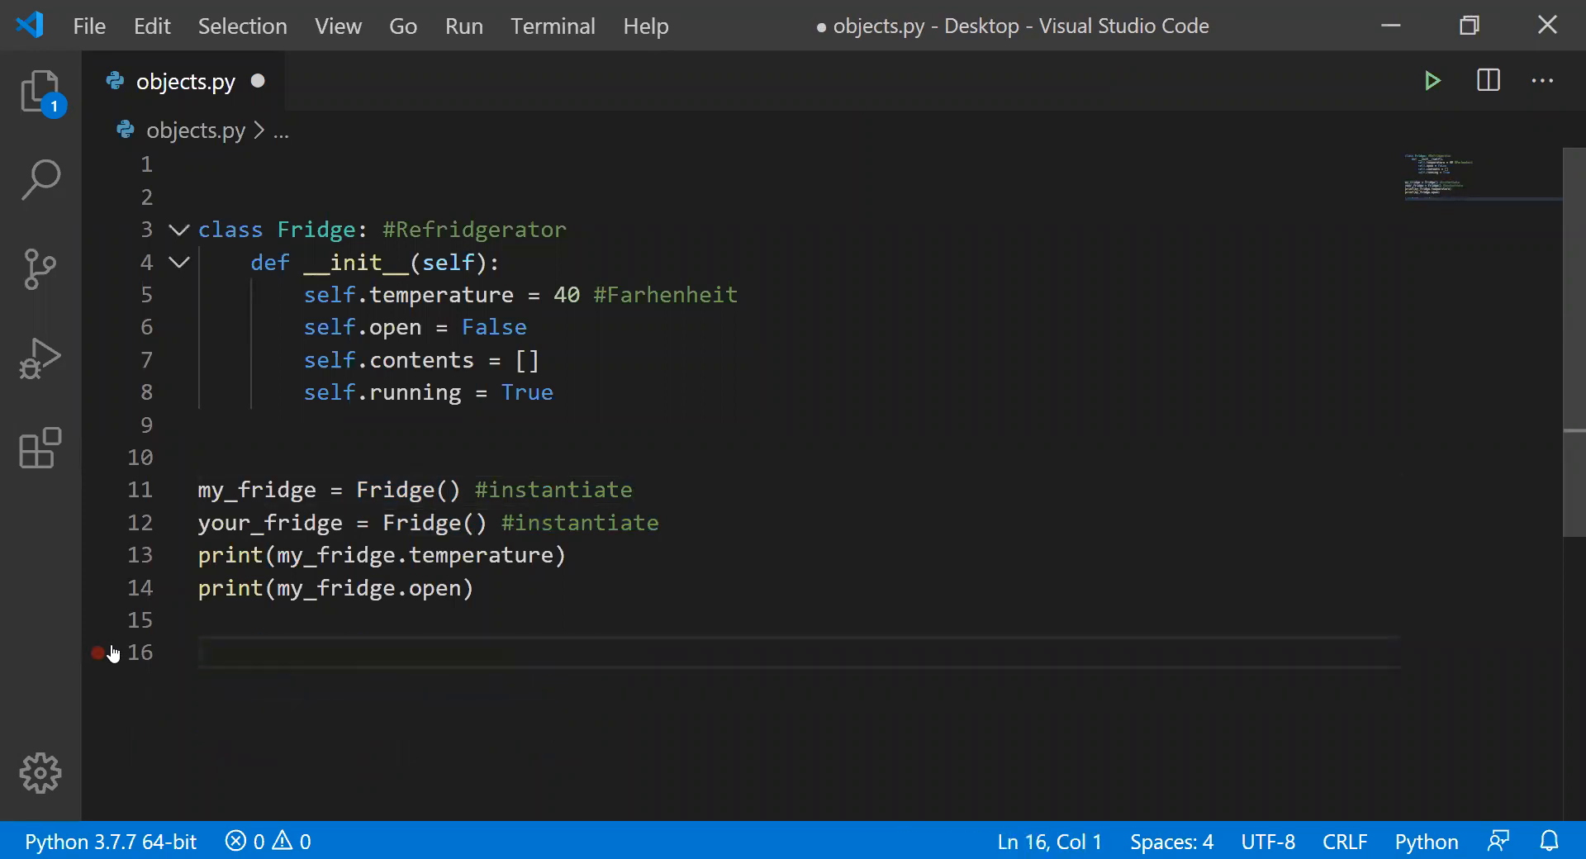
{"action": "type", "text": "your_fridge.op"}
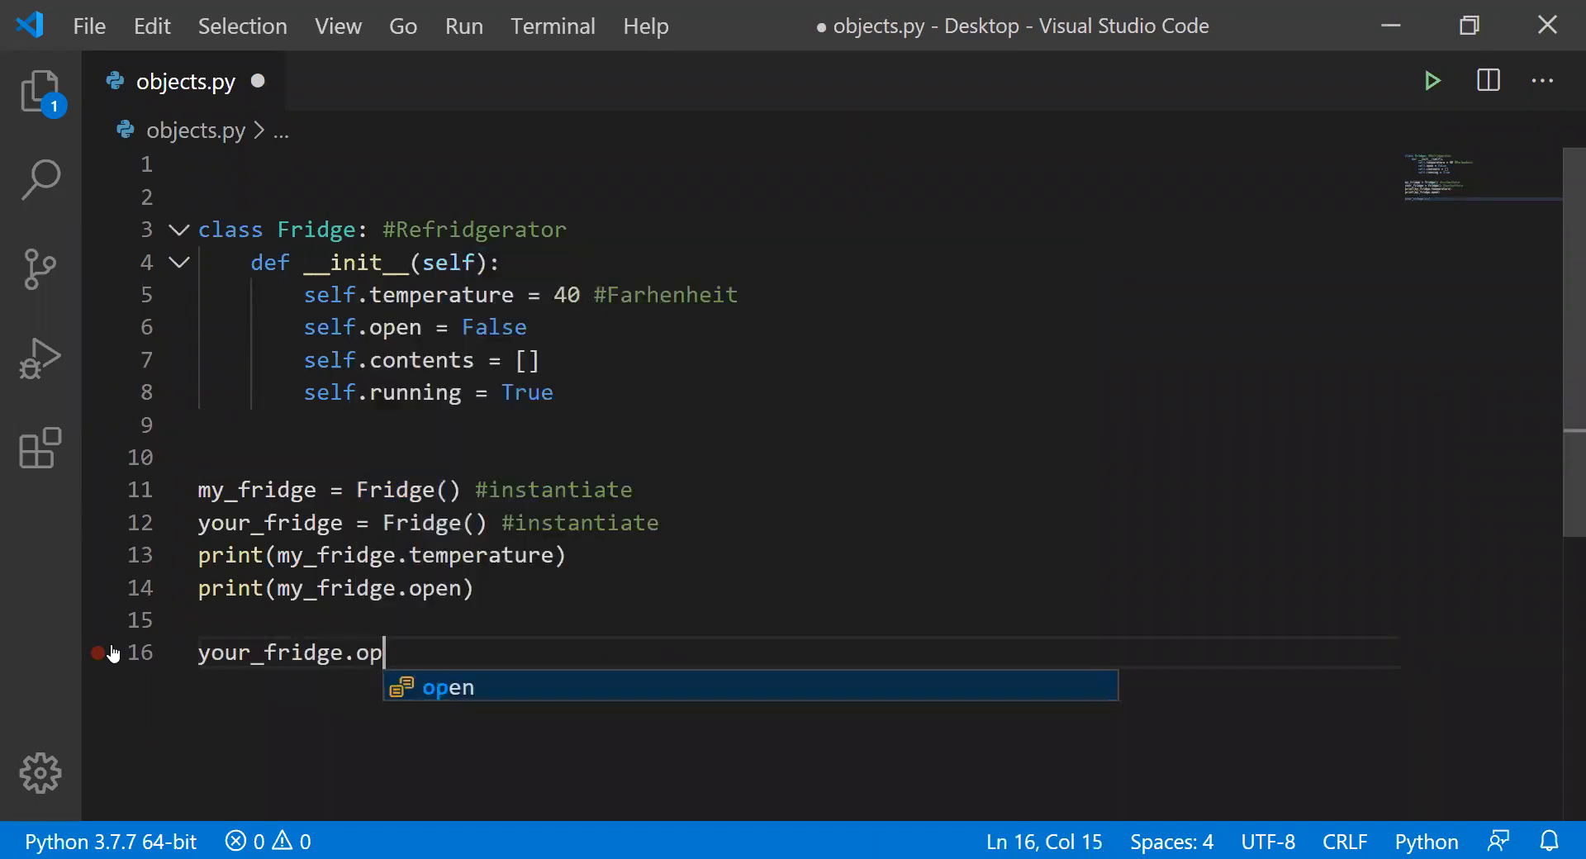
{"action": "type", "text": "en = True"}
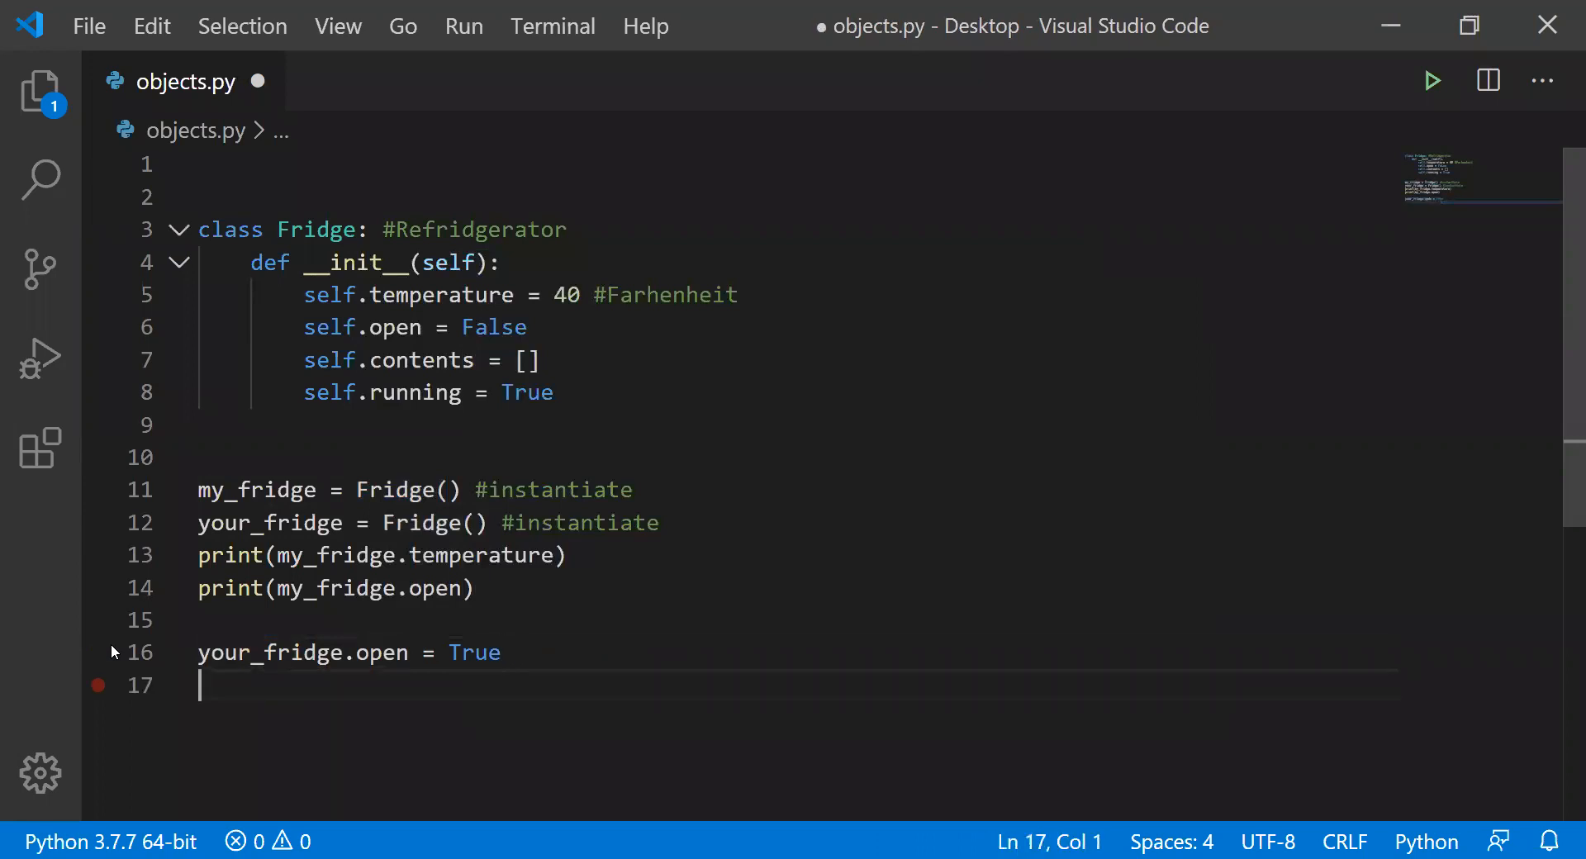
{"action": "type", "text": "print"}
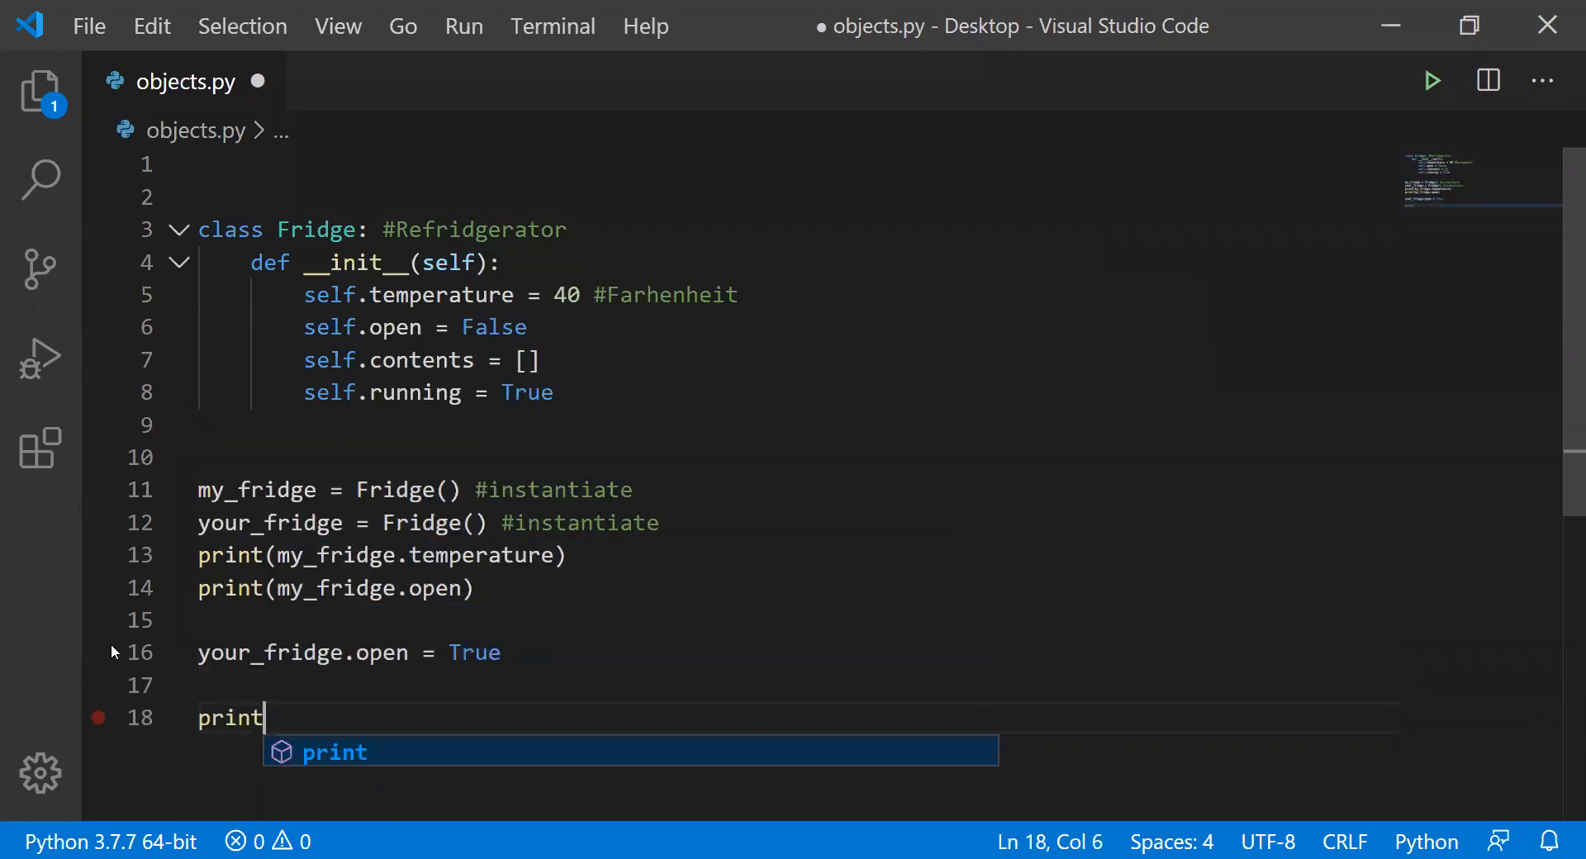
{"action": "type", "text": "(my"}
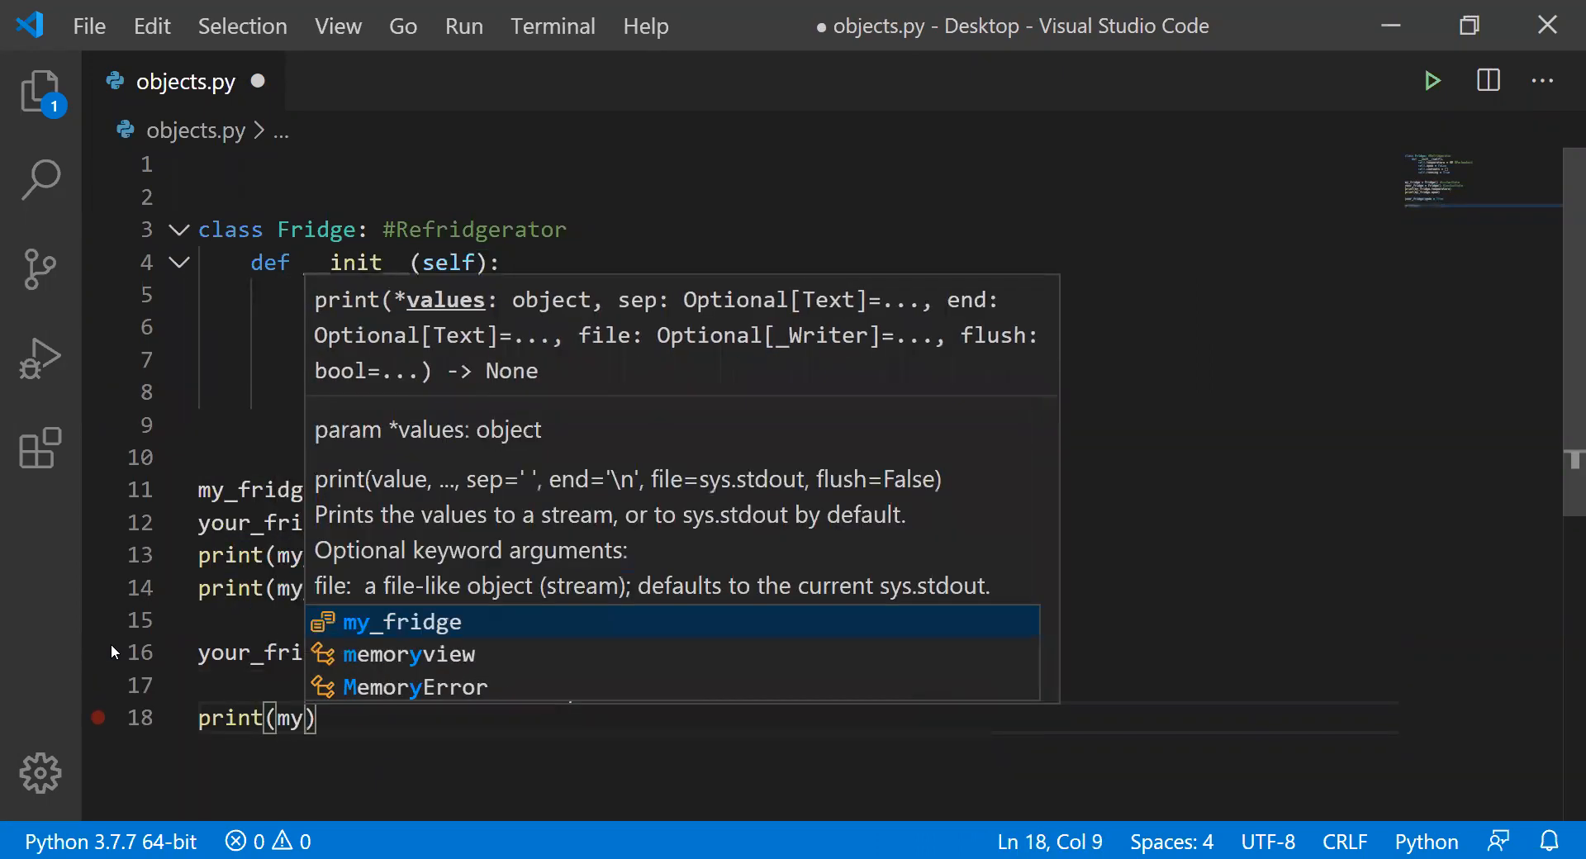
{"action": "type", "text": "_fridge.open"}
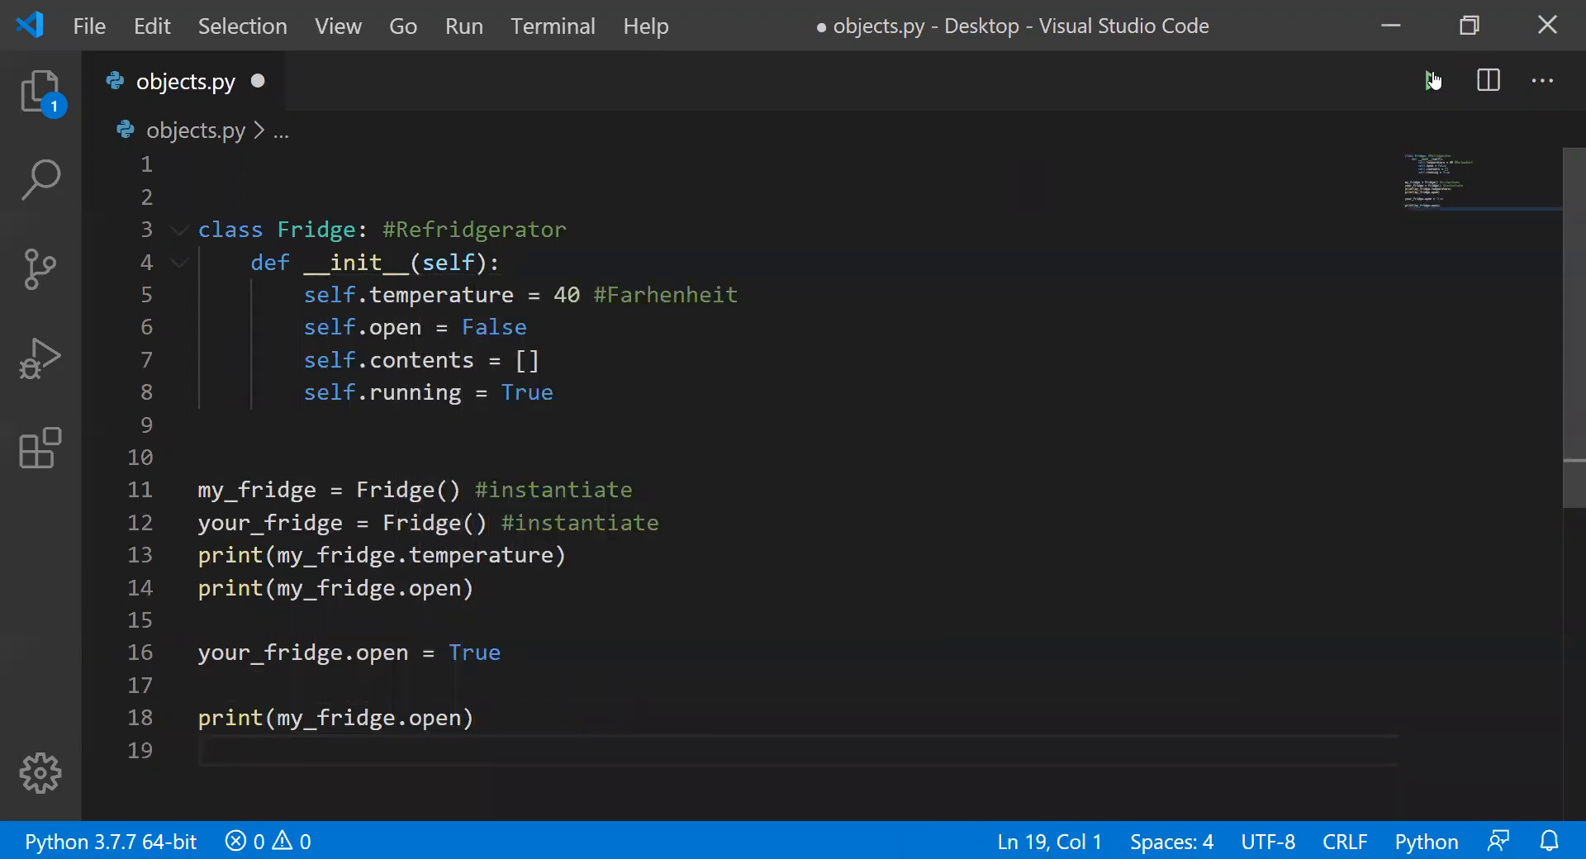
- Save and run objects.py, then inspect your_fridge's open attribute and the line above my_fridge
{"action": "left_click", "coordinate": [1432, 81]}
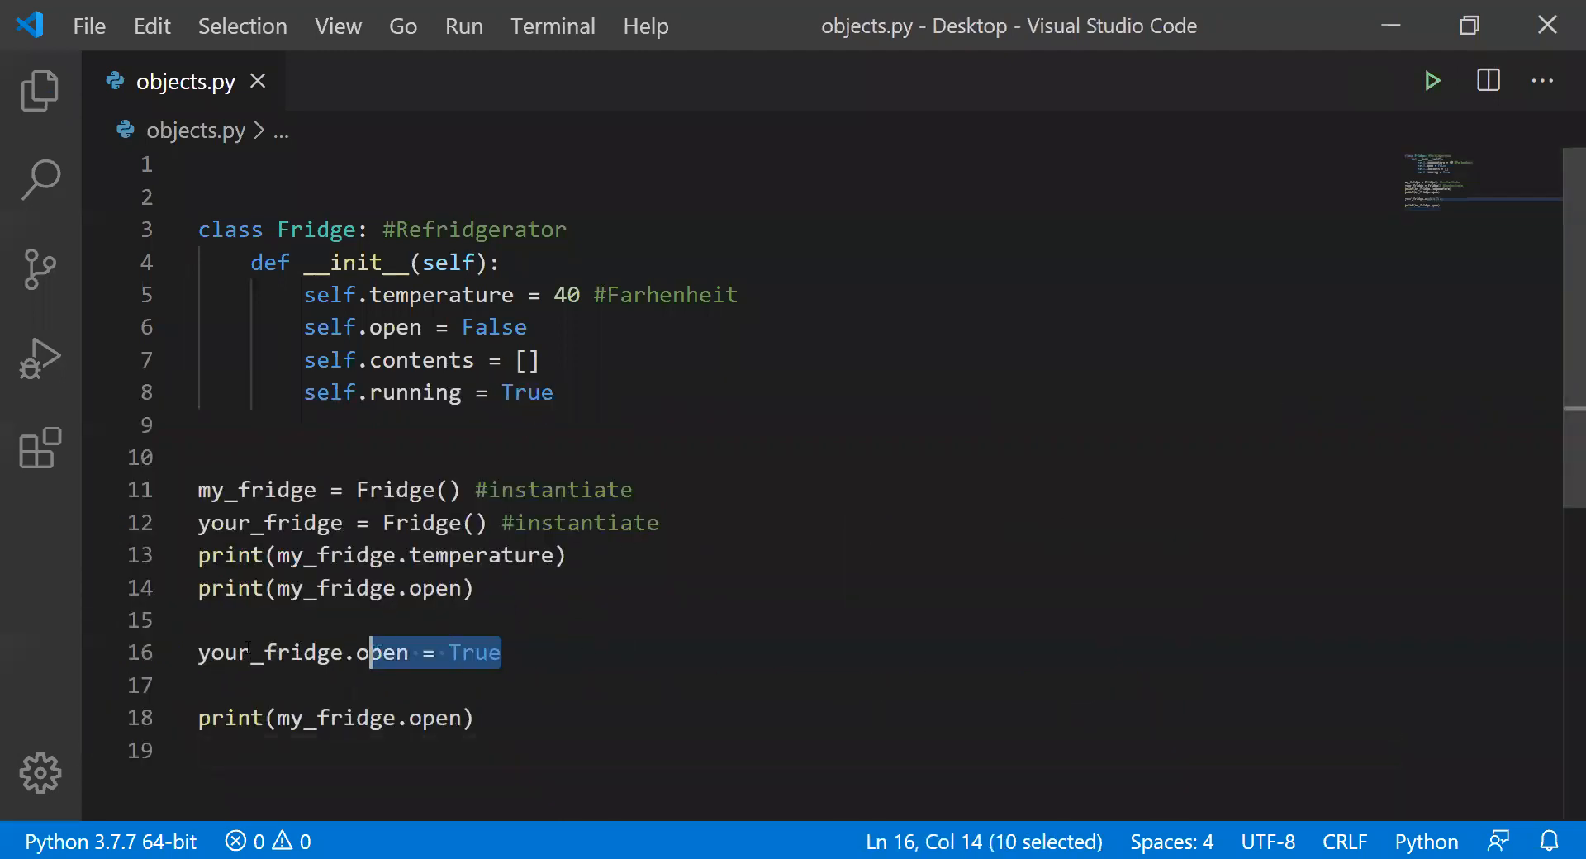
{"action": "left_click", "coordinate": [347, 653]}
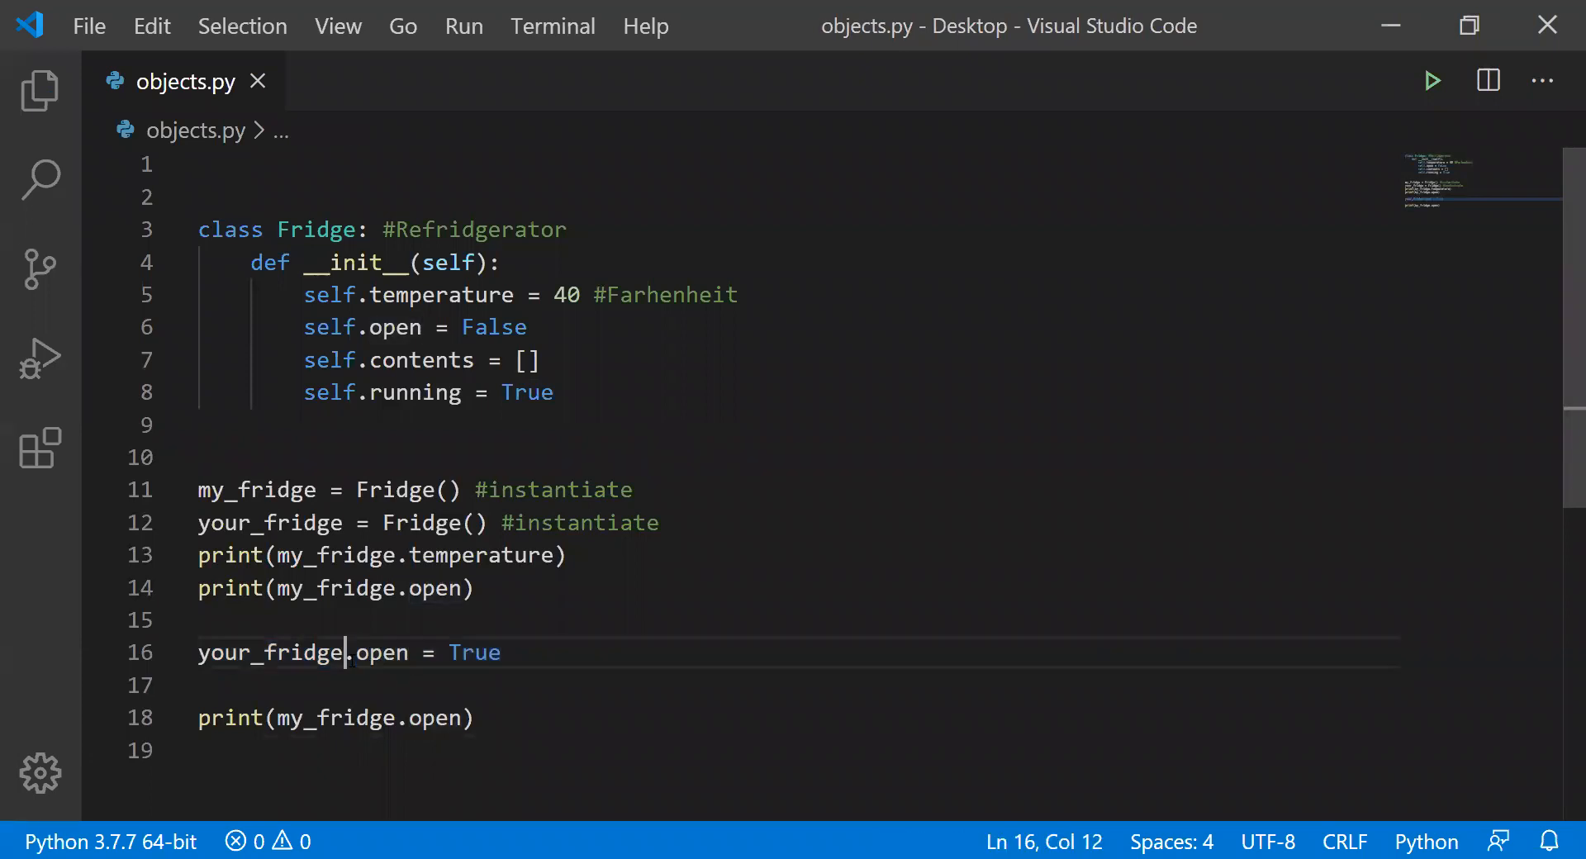
{"action": "double_click", "coordinate": [271, 651]}
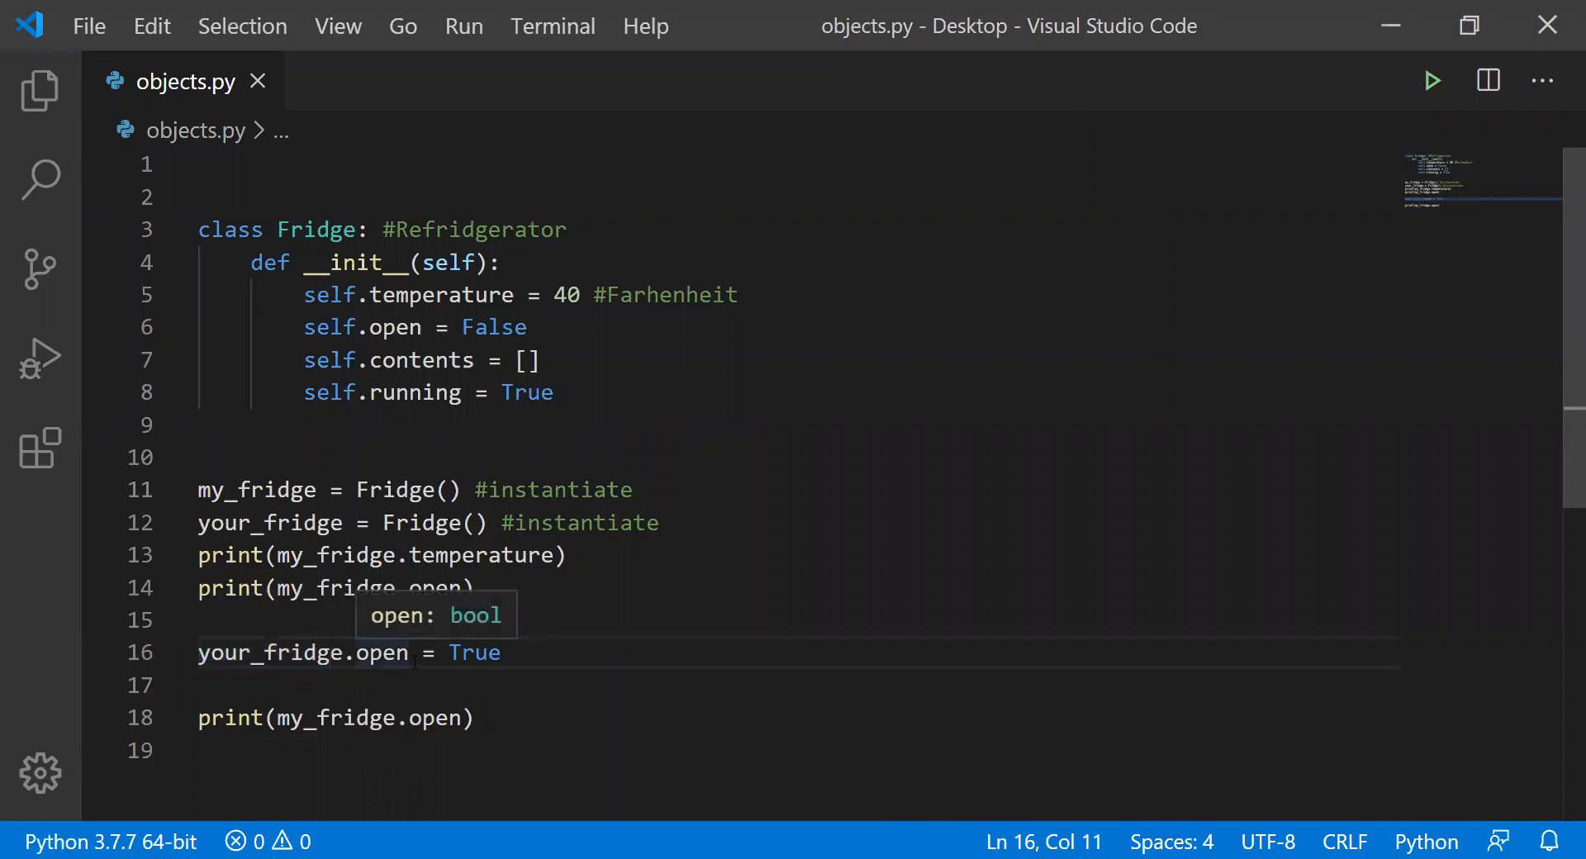
{"action": "left_click", "coordinate": [465, 456]}
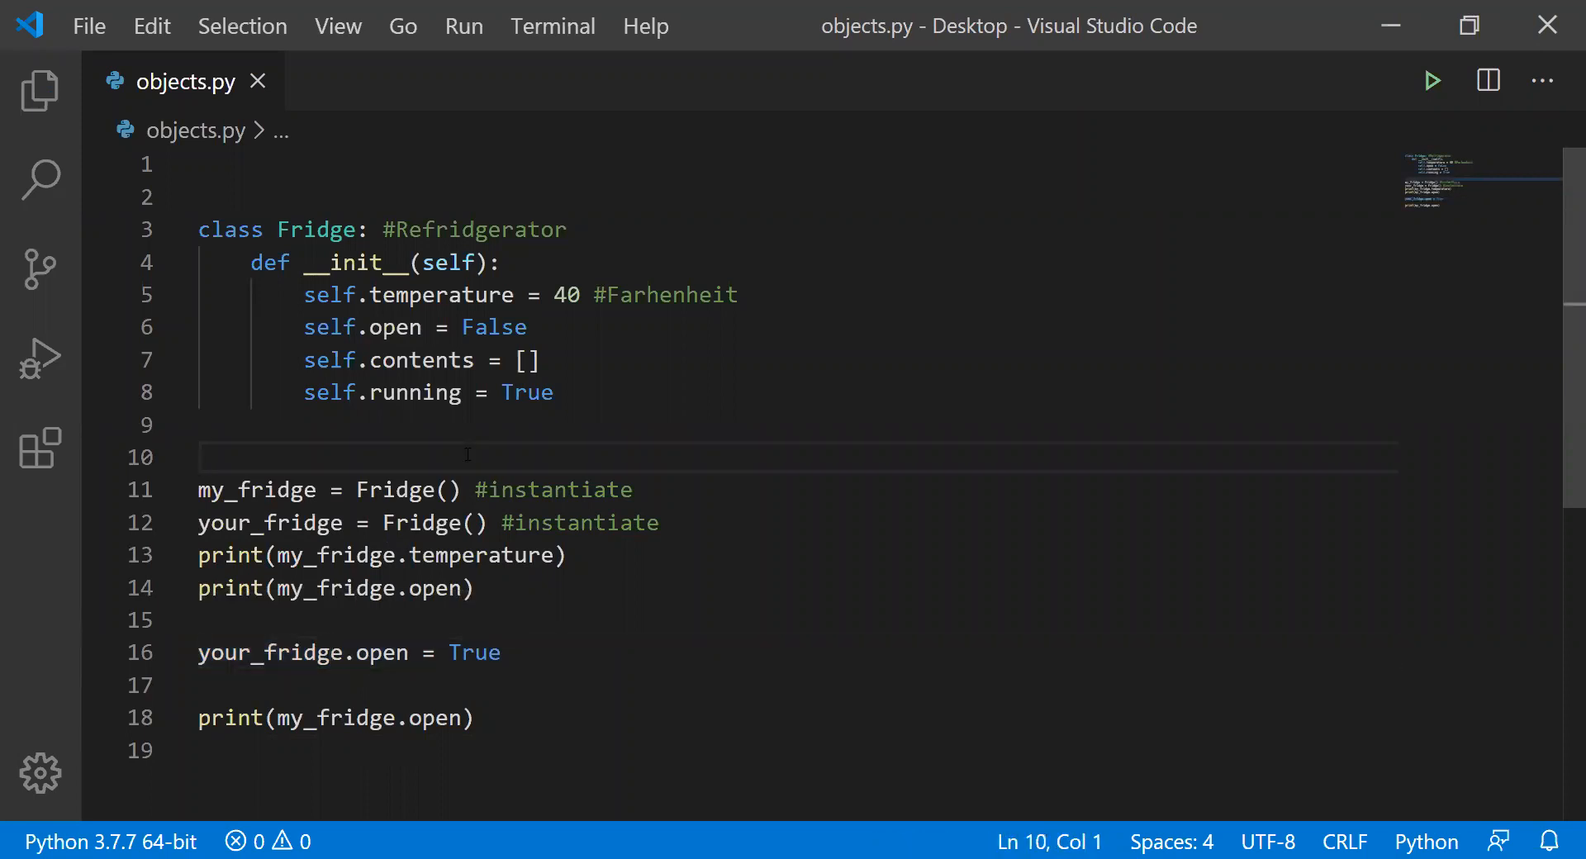
- Add a blank line and a '#Attributes - variables that belong to a class' comment above the attributes
{"action": "key", "text": "enter"}
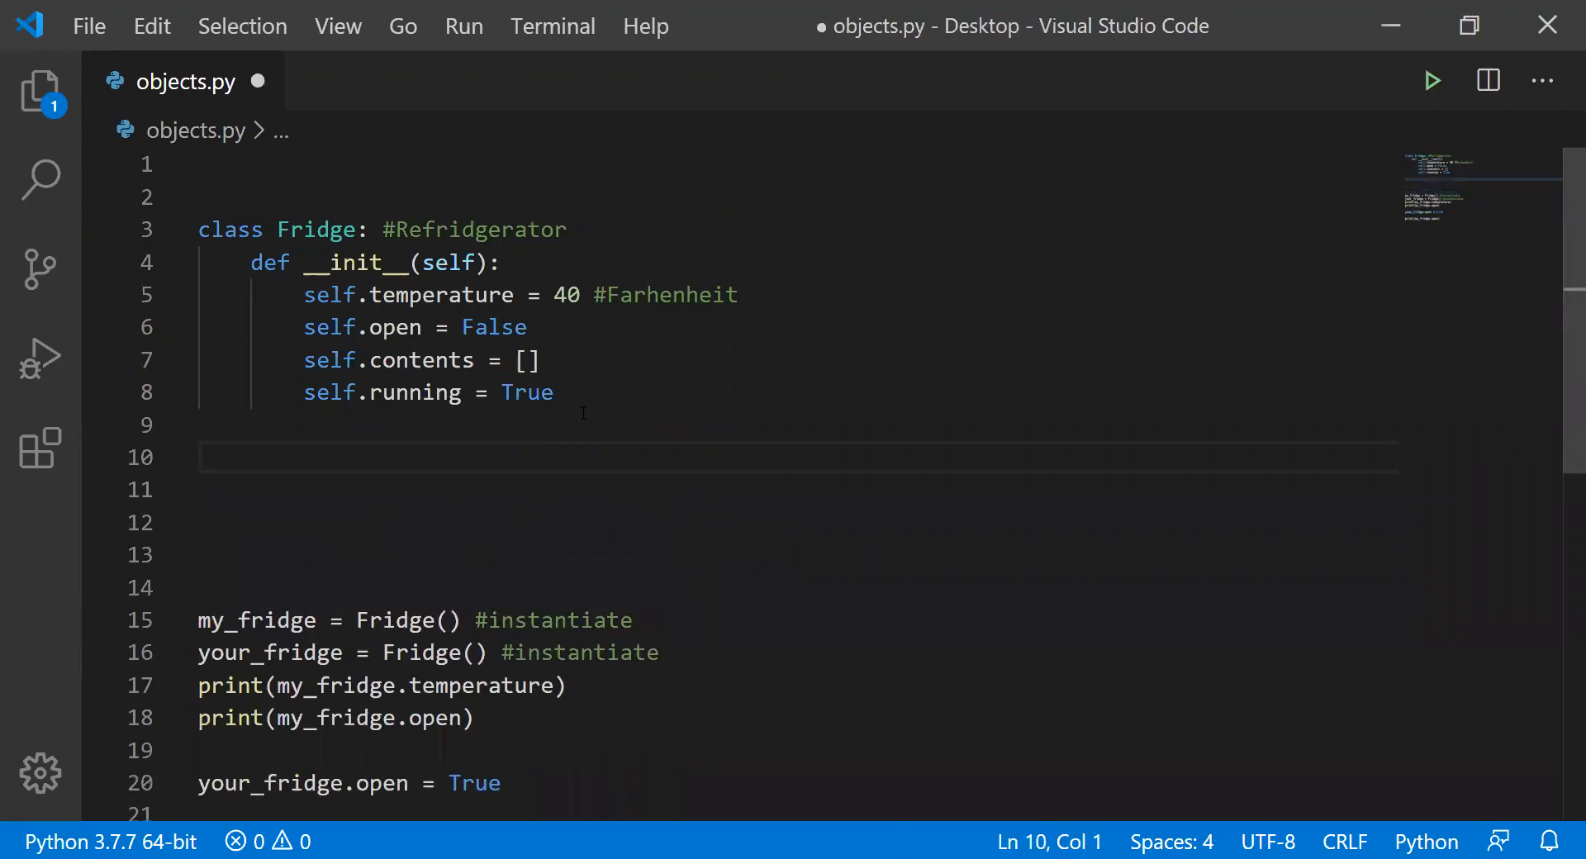
{"action": "left_click_drag", "start_coordinate": [303, 294], "coordinate": [554, 392]}
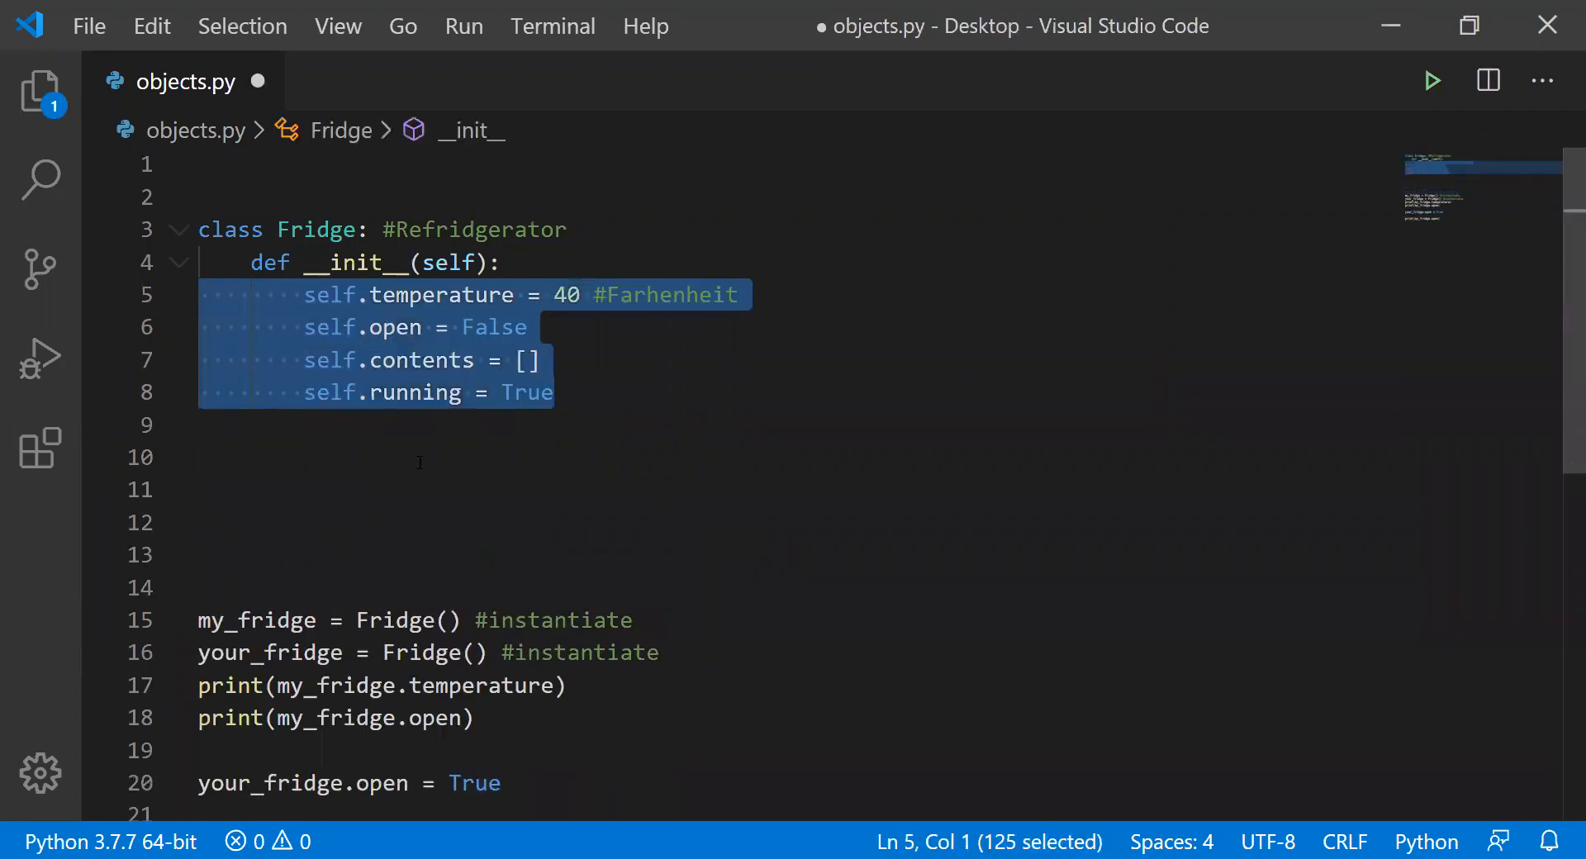
{"action": "left_click", "coordinate": [503, 262]}
{"action": "type", "text": "#"}
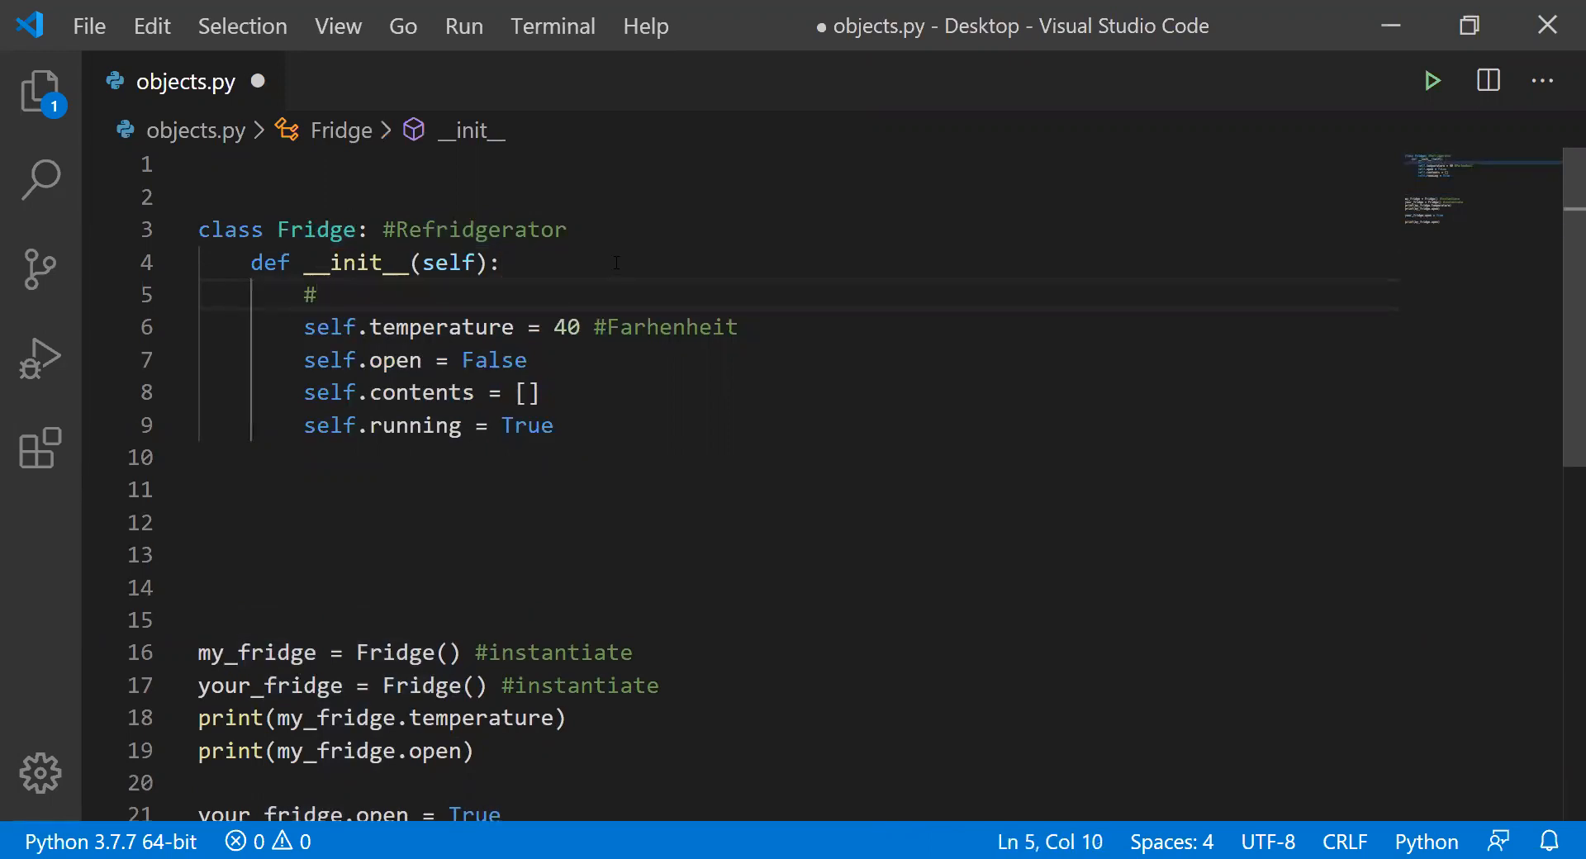
{"action": "type", "text": "Attrib"}
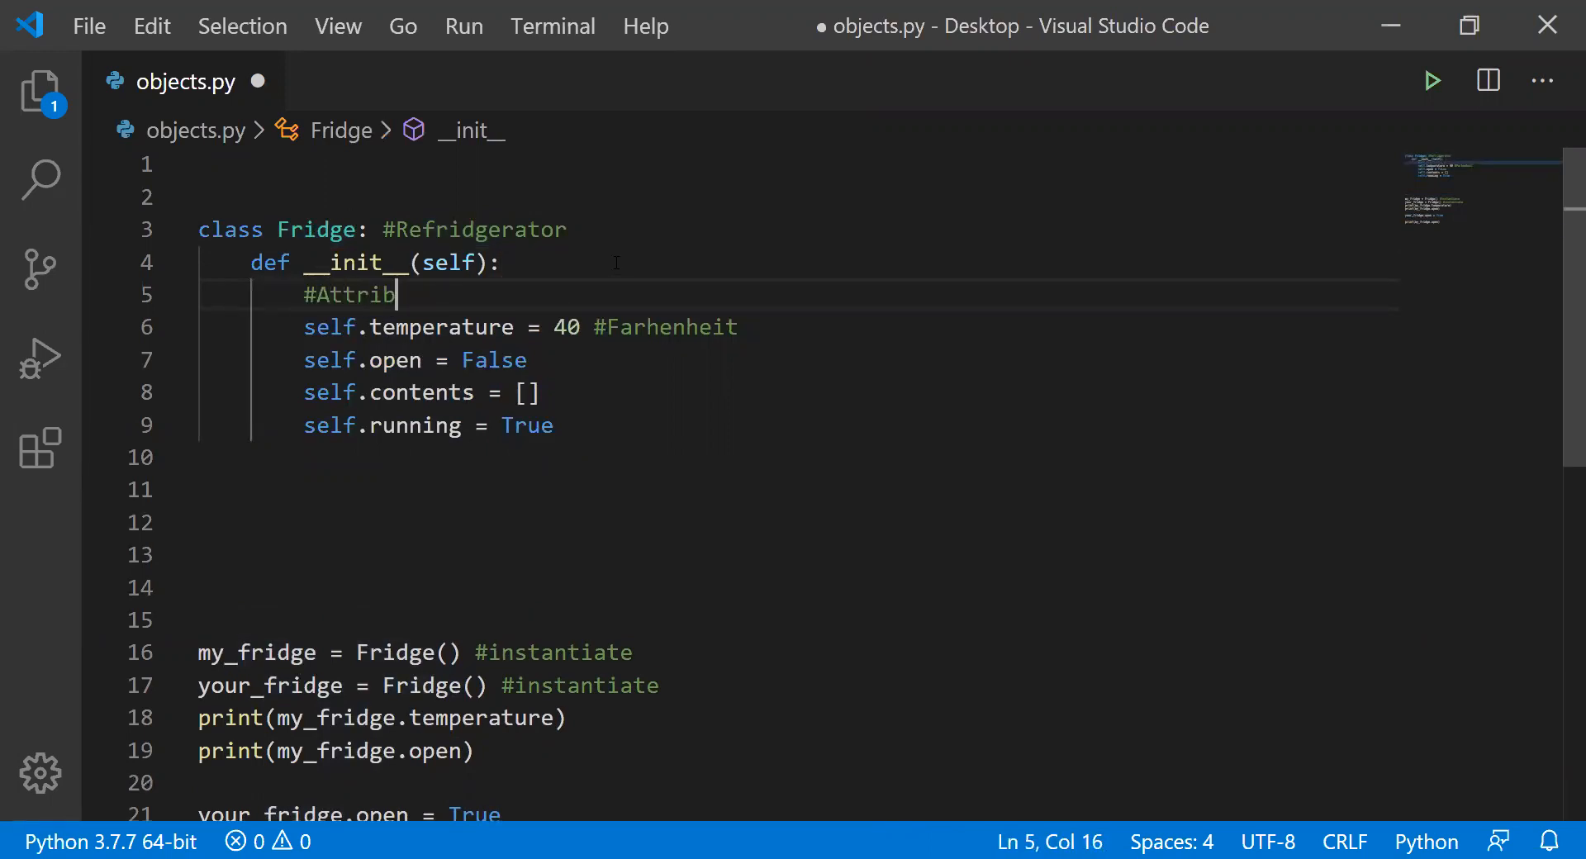
{"action": "type", "text": "utes"}
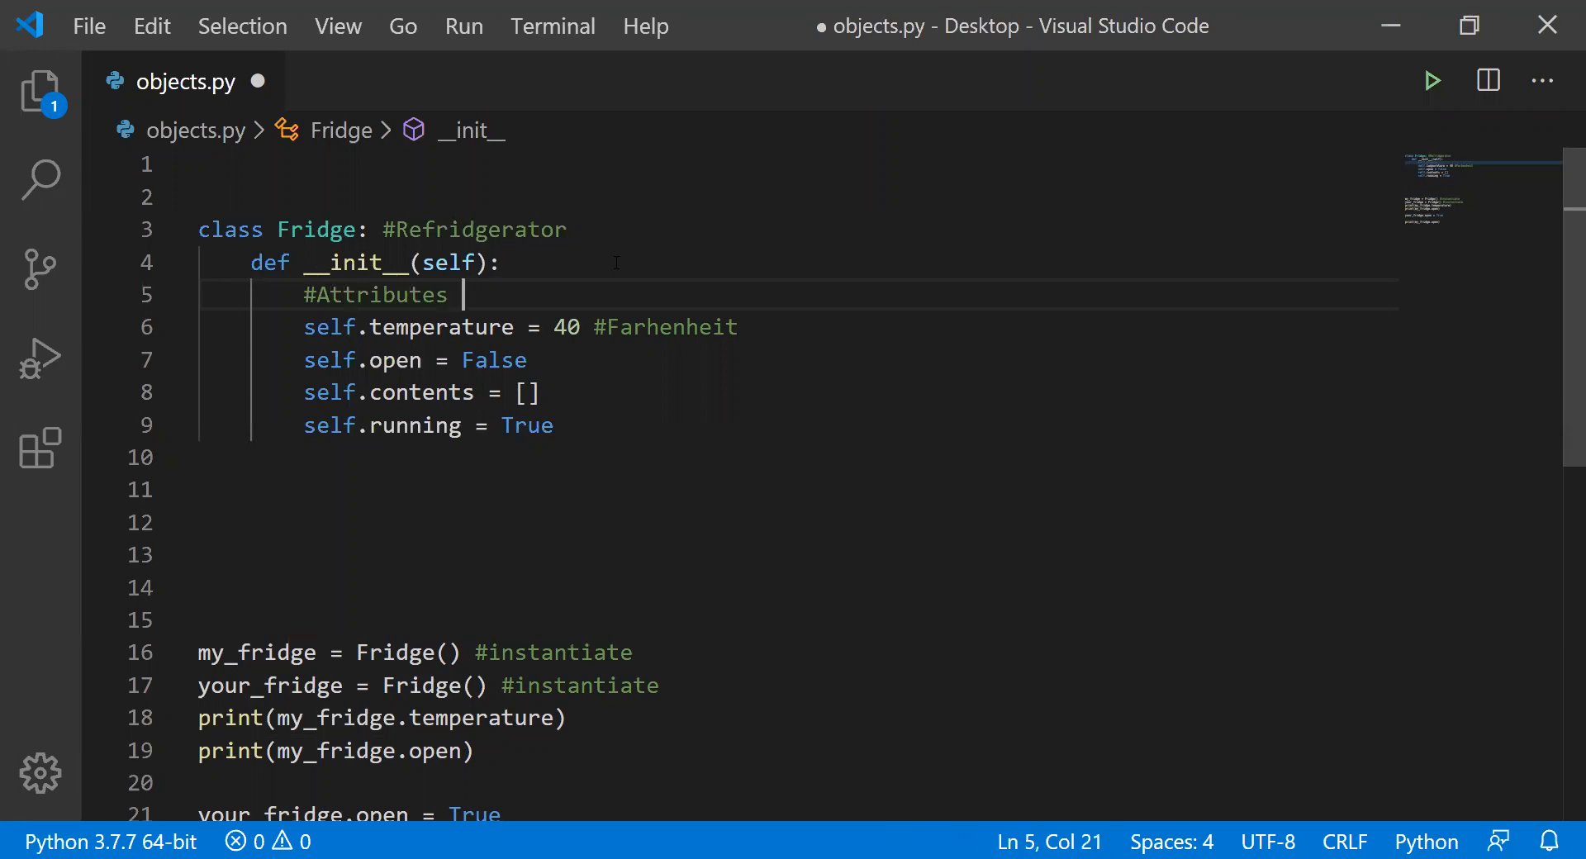
{"action": "type", "text": "- variables"}
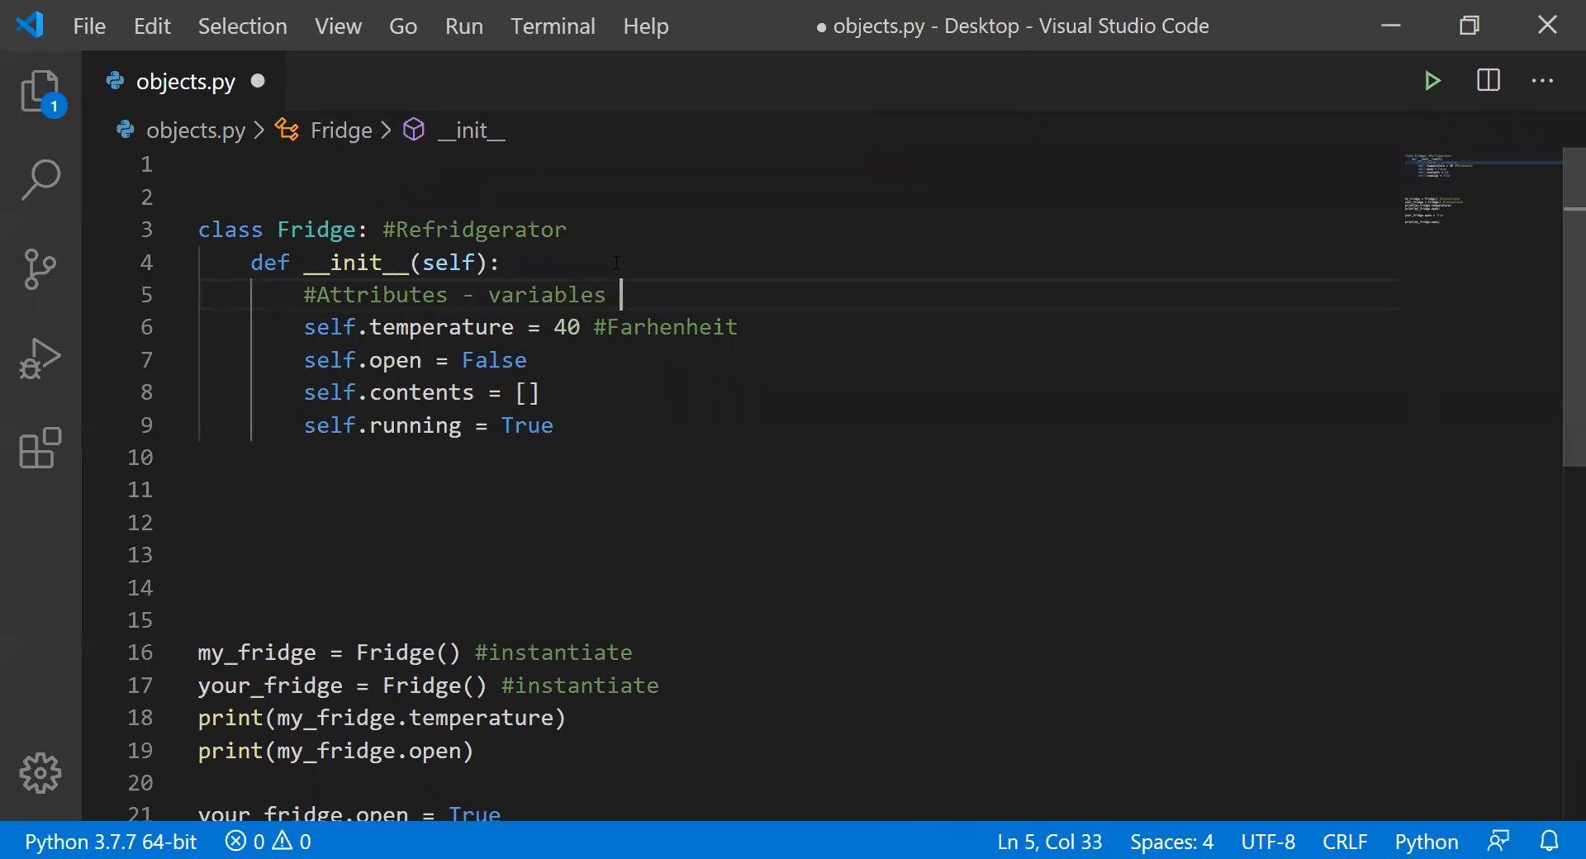
{"action": "type", "text": "that belong to"}
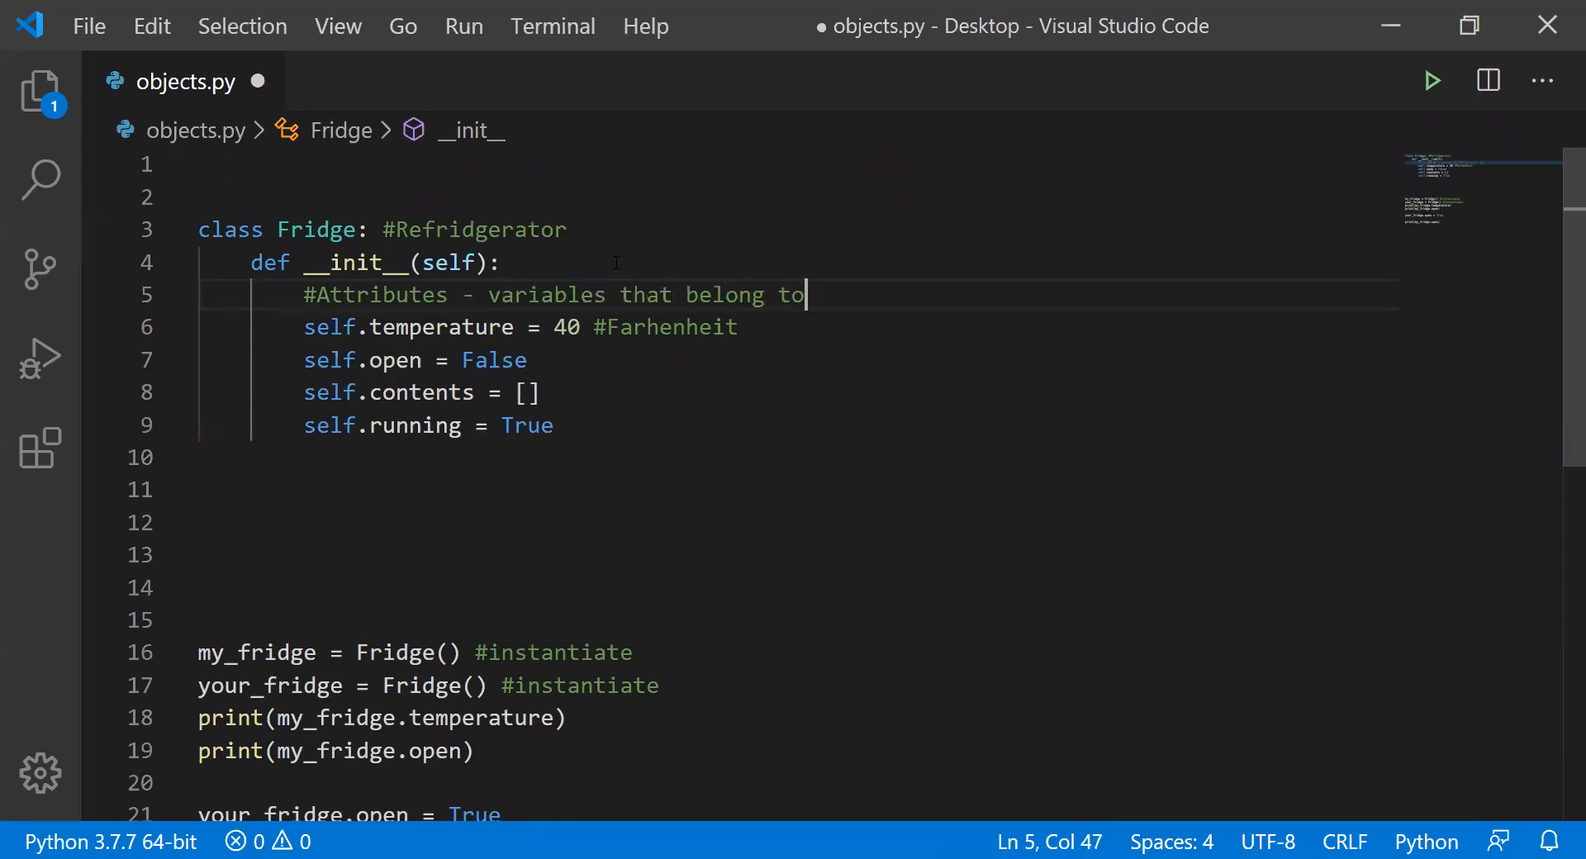
{"action": "type", "text": "a class"}
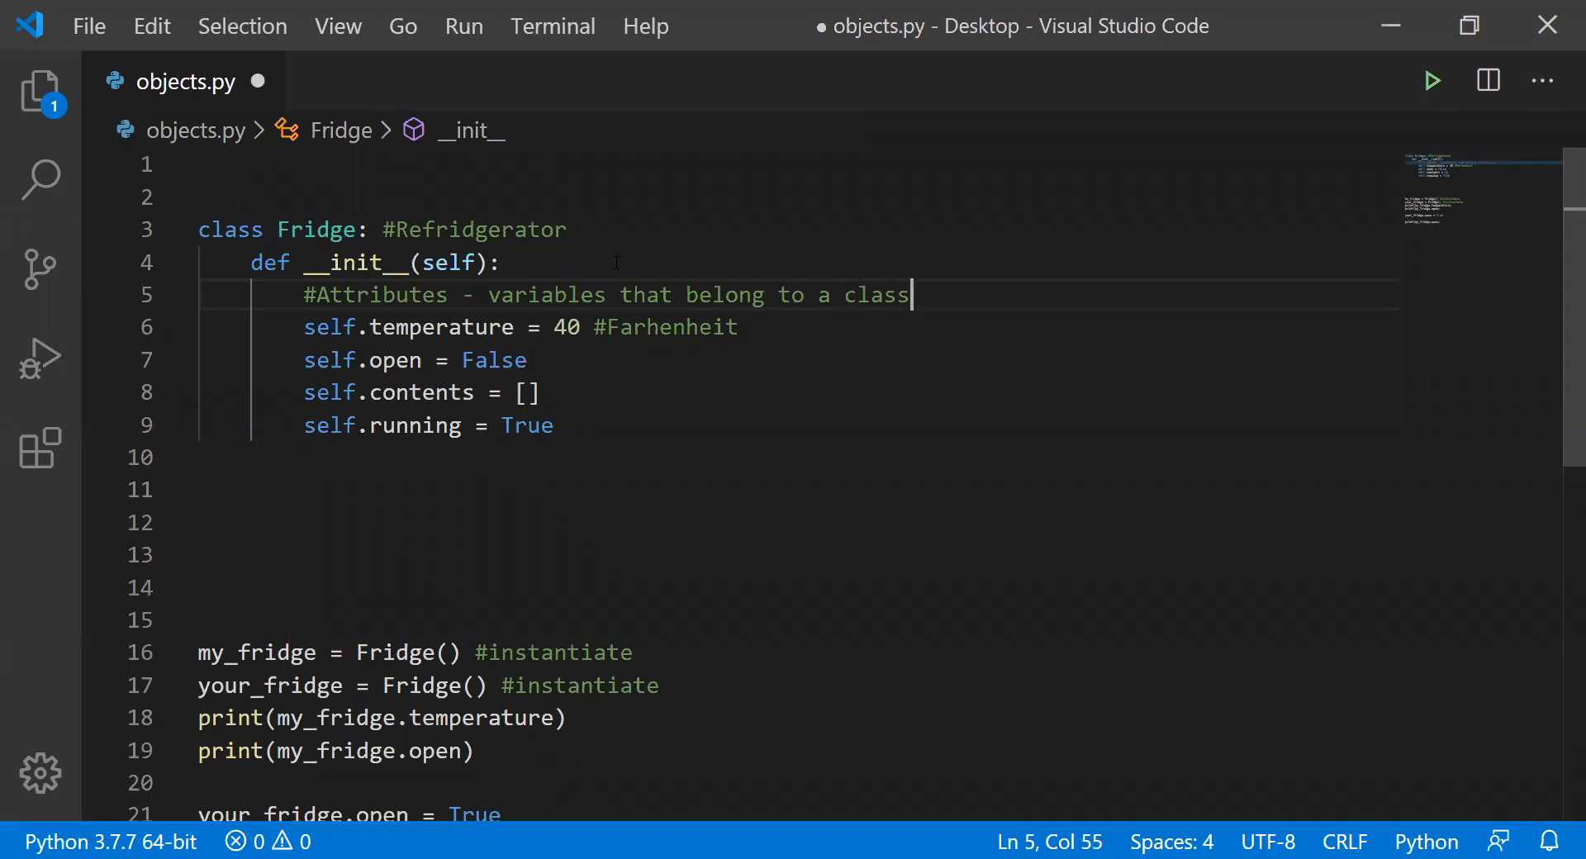
{"action": "left_click", "coordinate": [491, 294]}
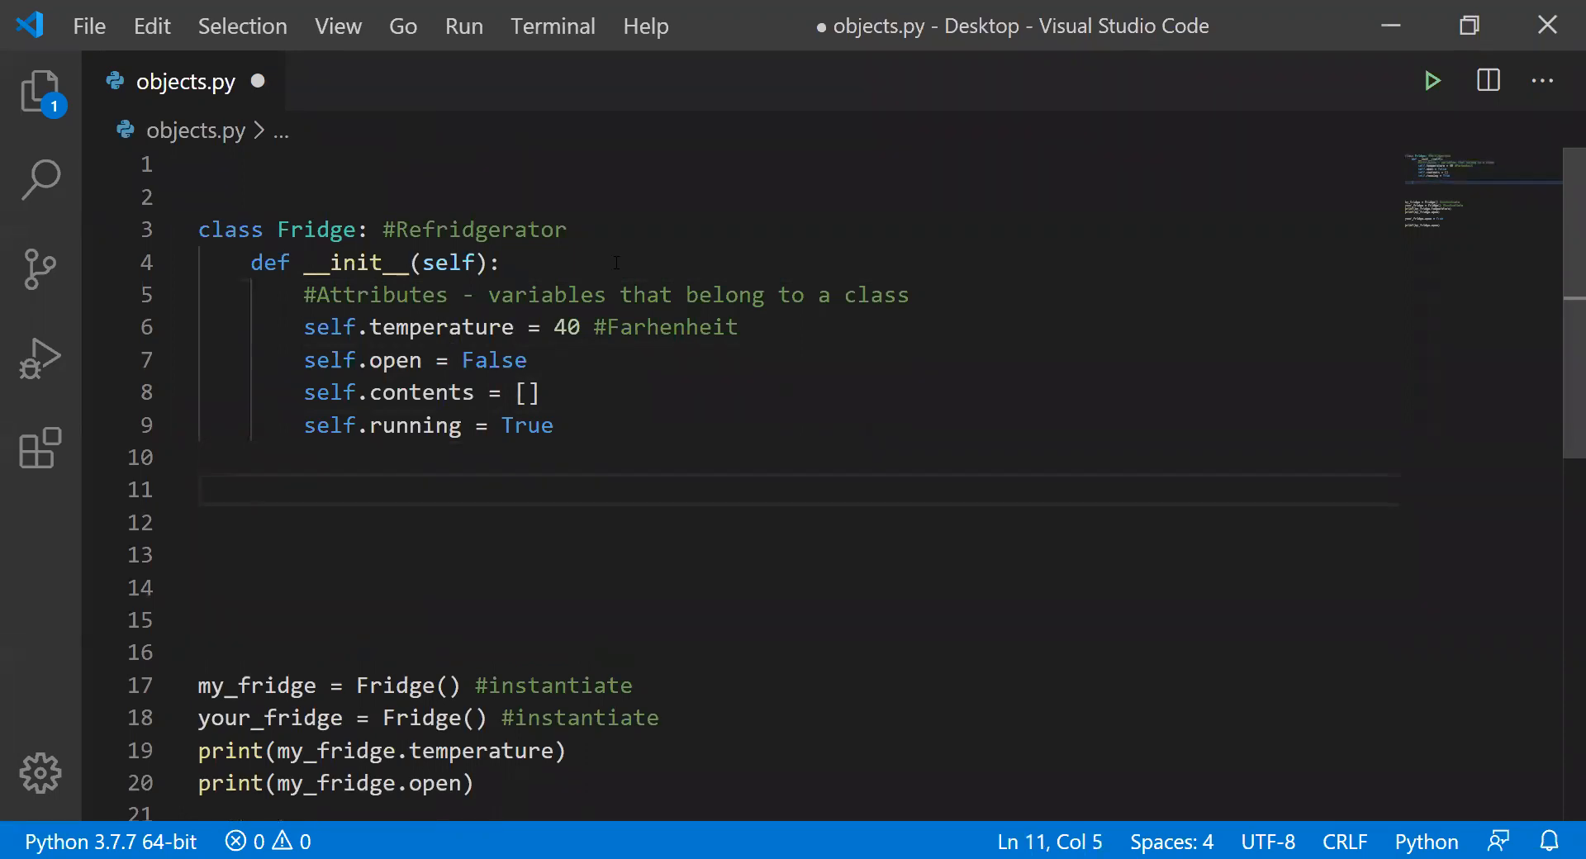
- Write the '#Methods - functions that belong to a class' comment and start a new line
{"action": "type", "text": "#"}
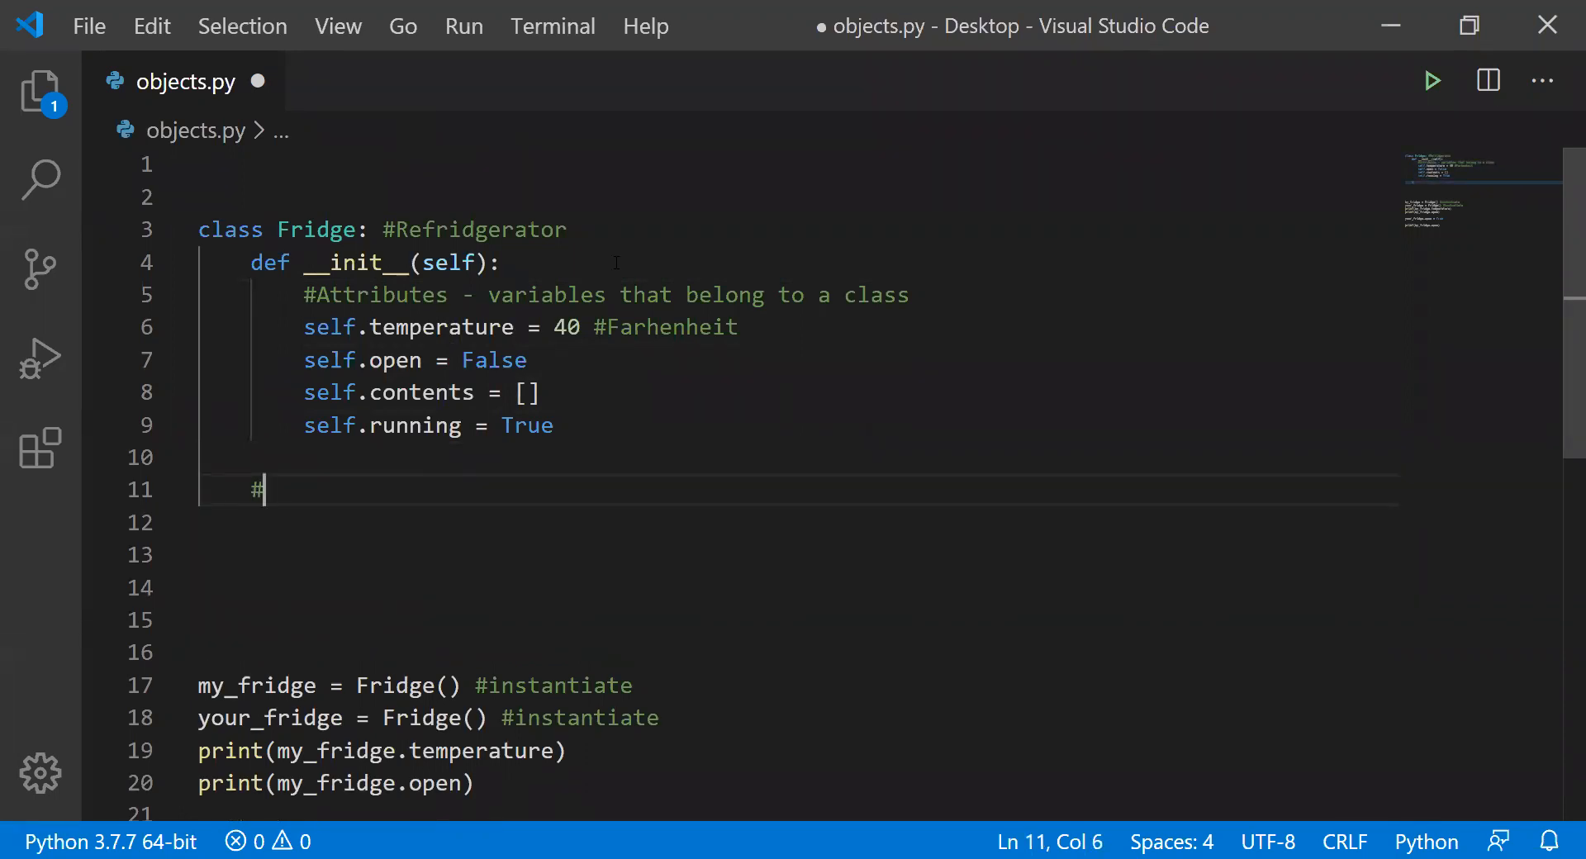
{"action": "type", "text": "Methods"}
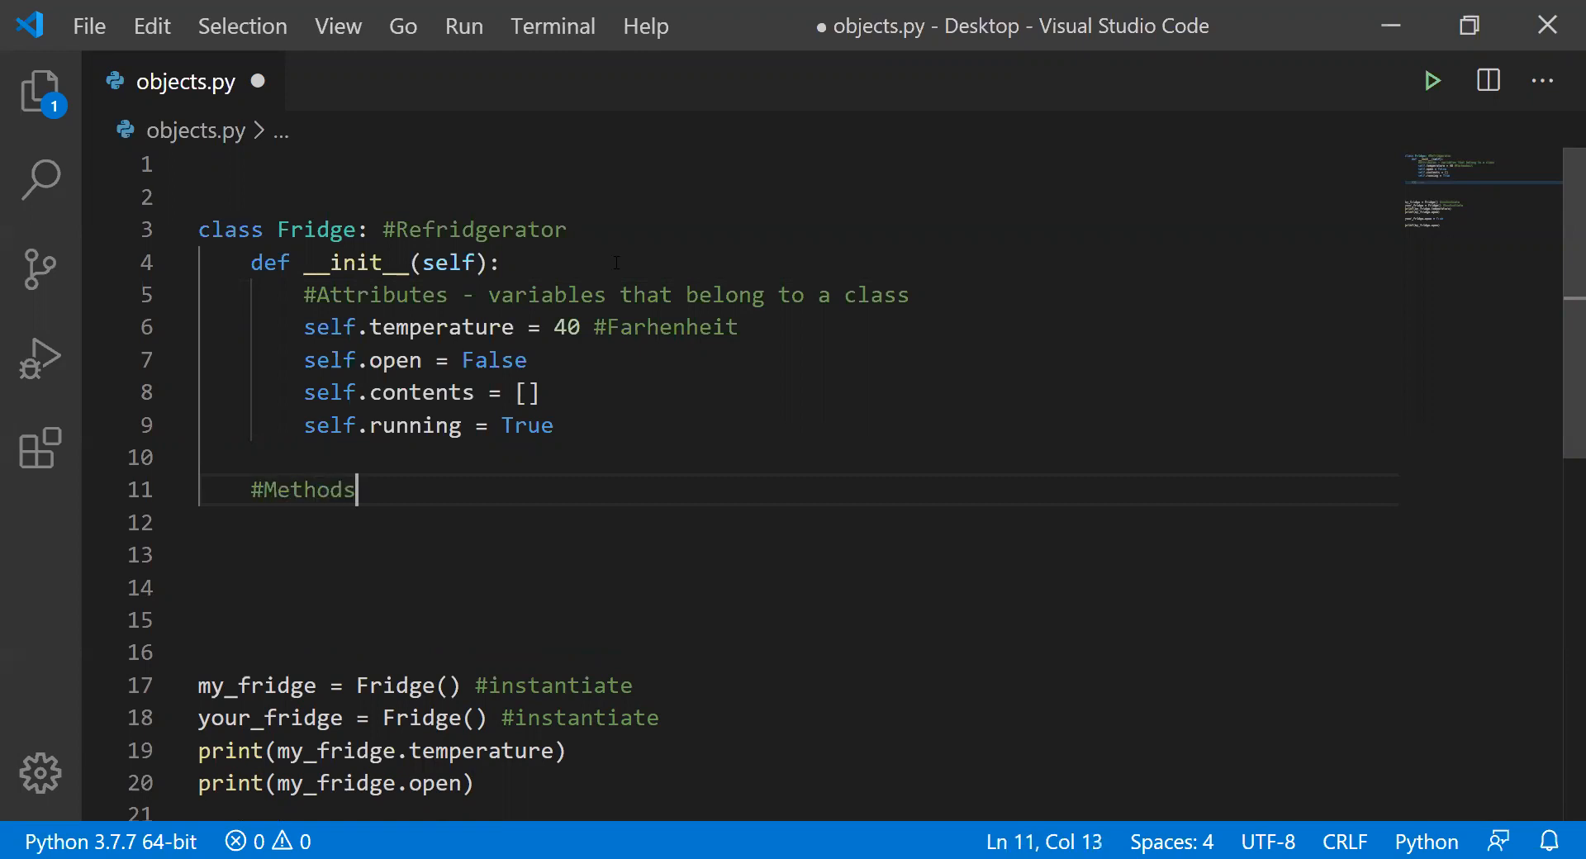
{"action": "type", "text": "- functions"}
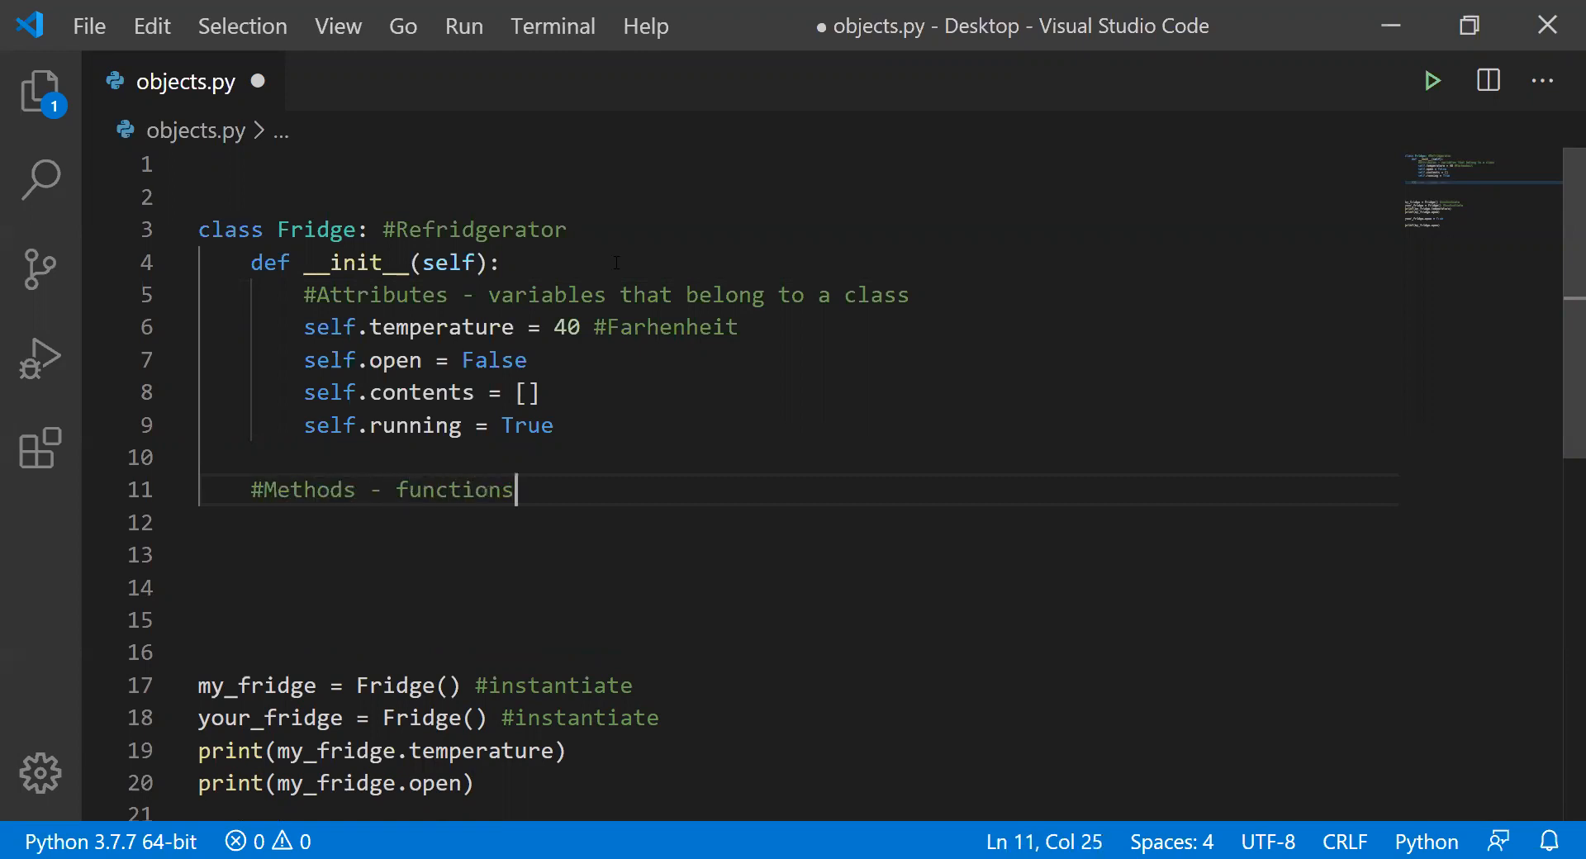
{"action": "type", "text": "that belo"}
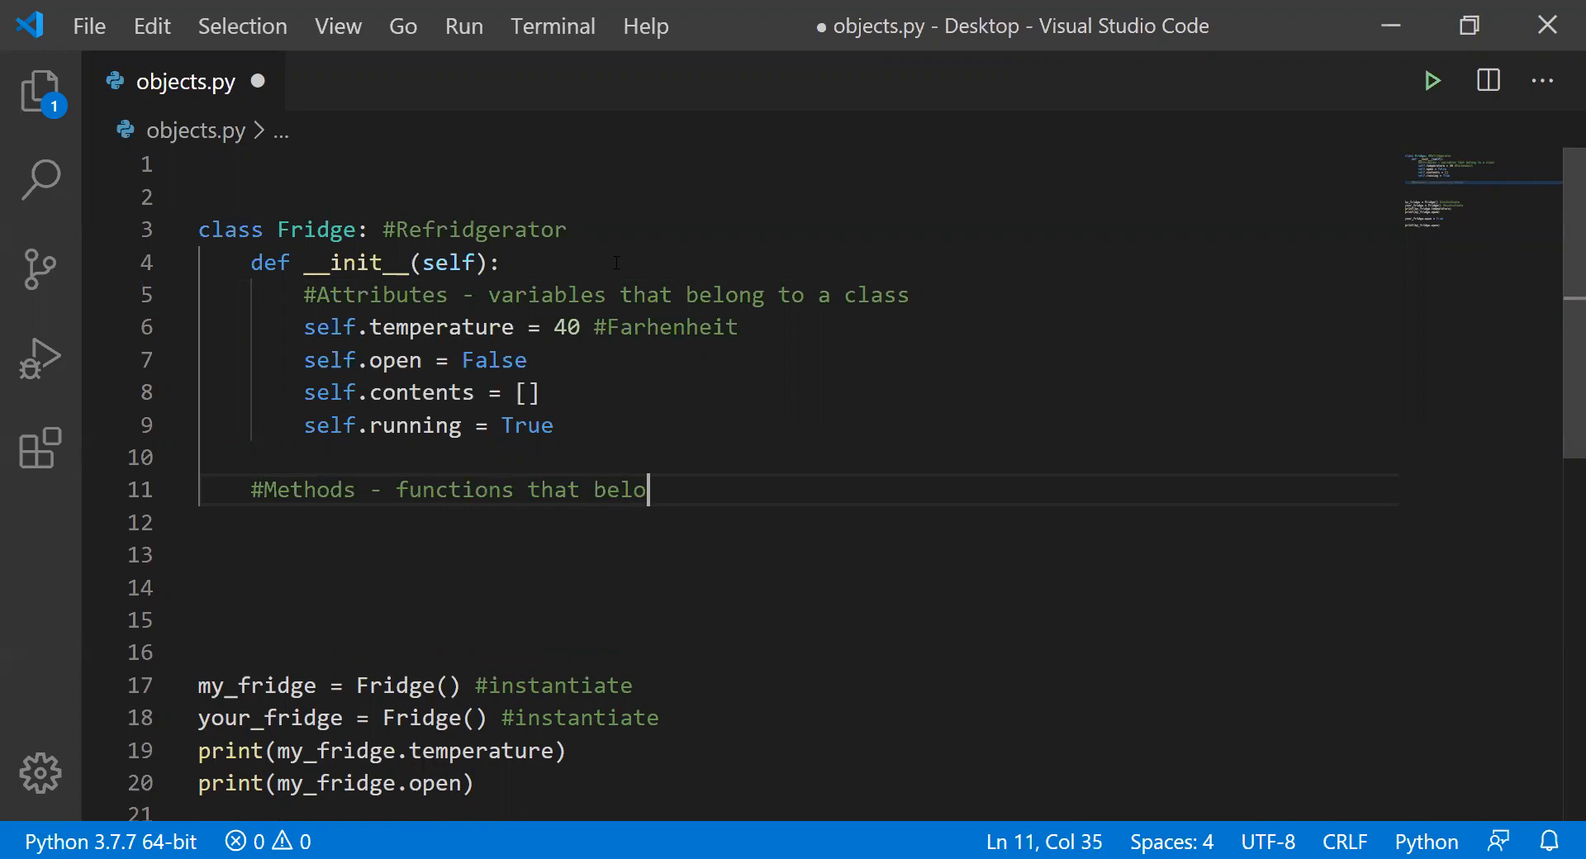
{"action": "type", "text": "ng to a class"}
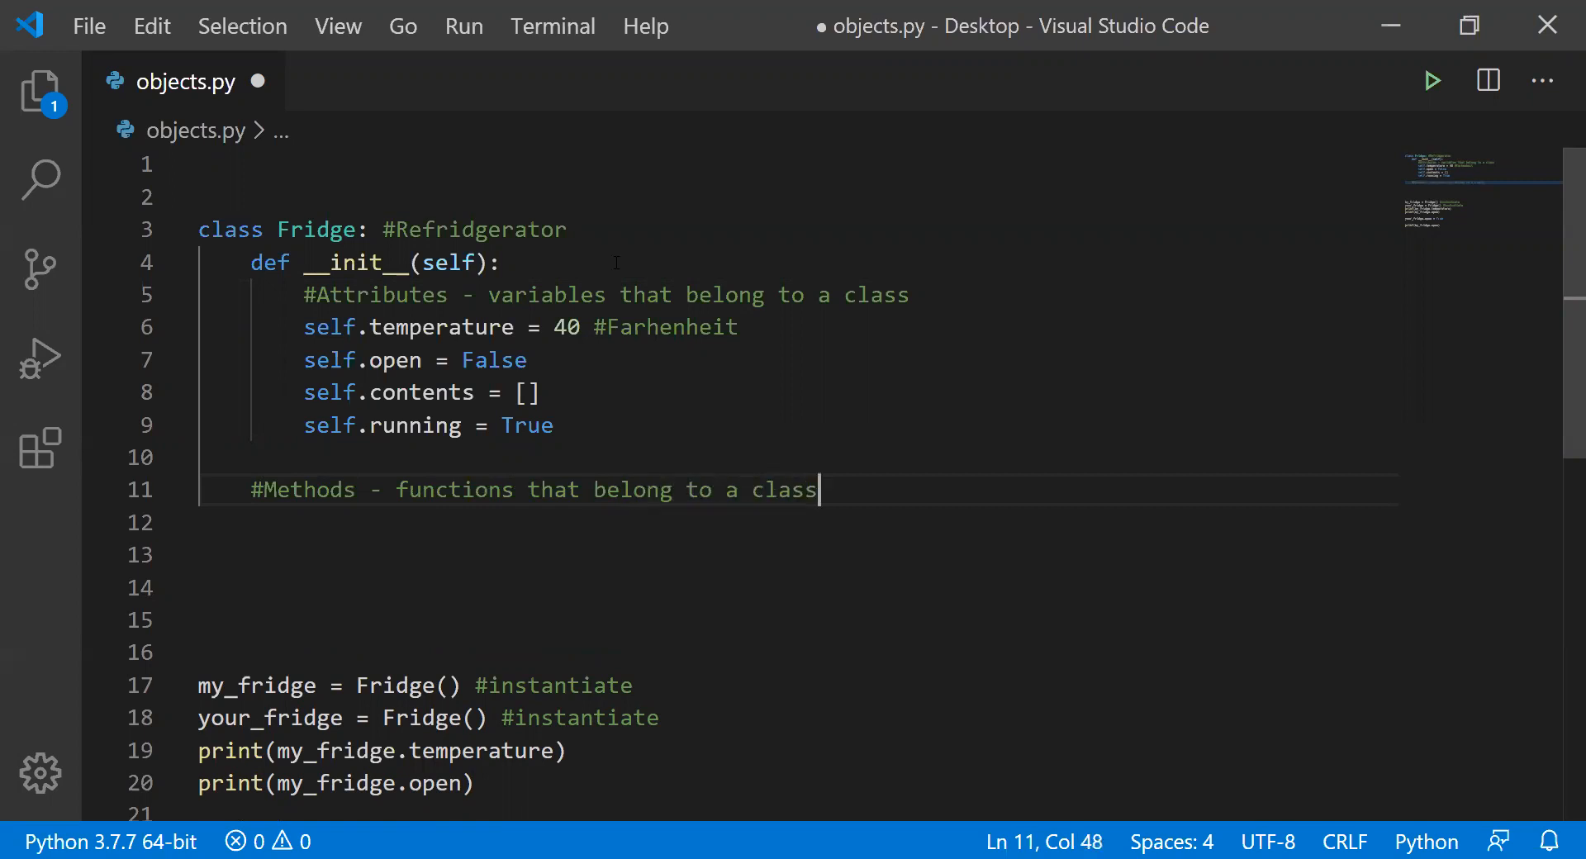
{"action": "key", "text": "enter"}
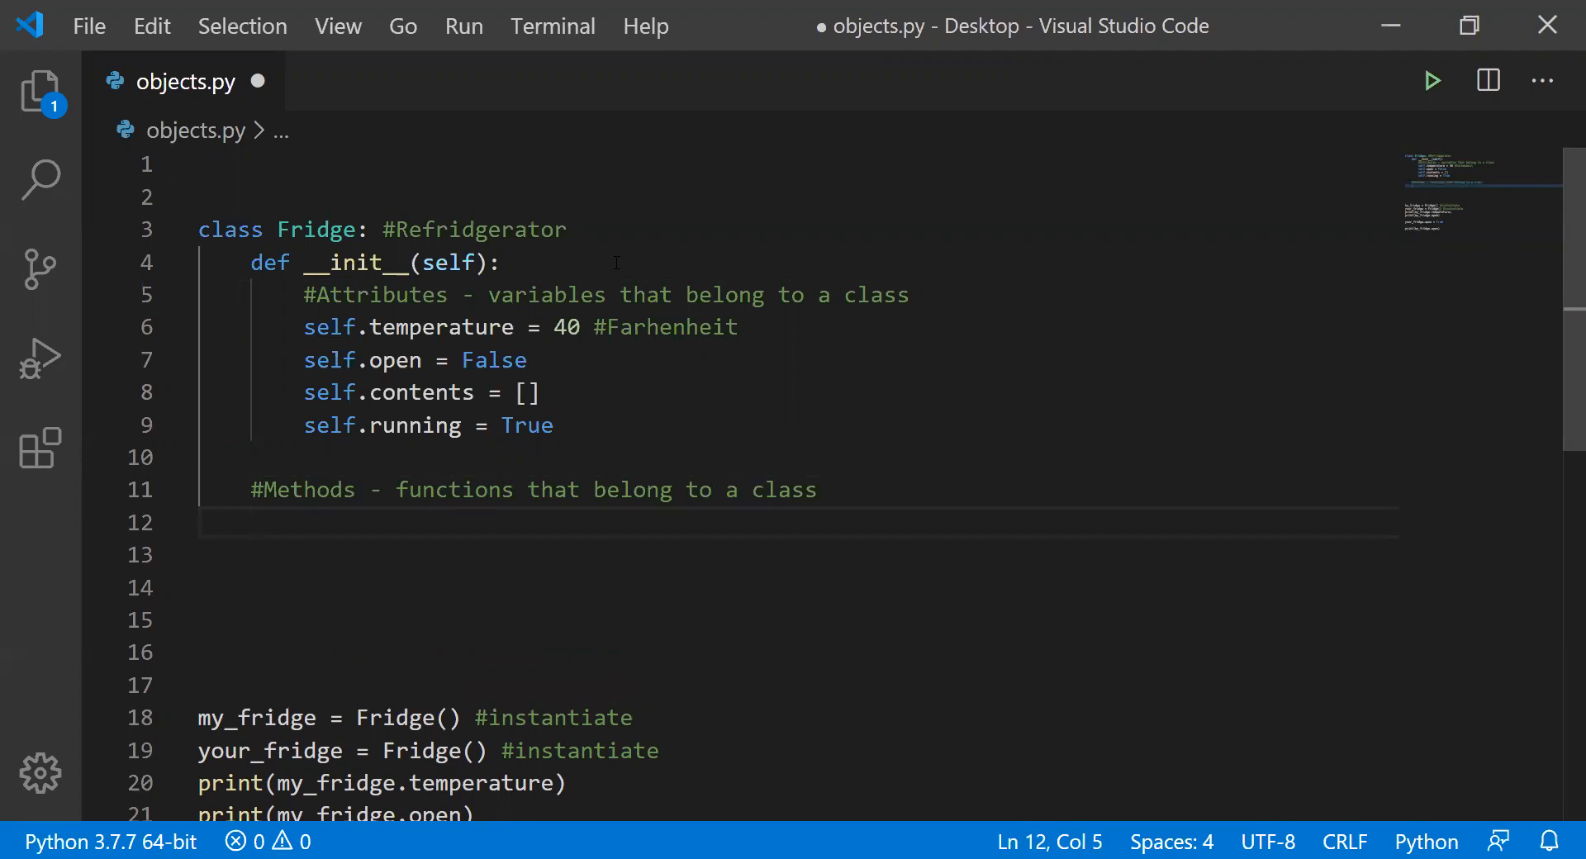
- Define def putIn(self, food): in Fridge with pass as its body
{"action": "type", "text": "def add("}
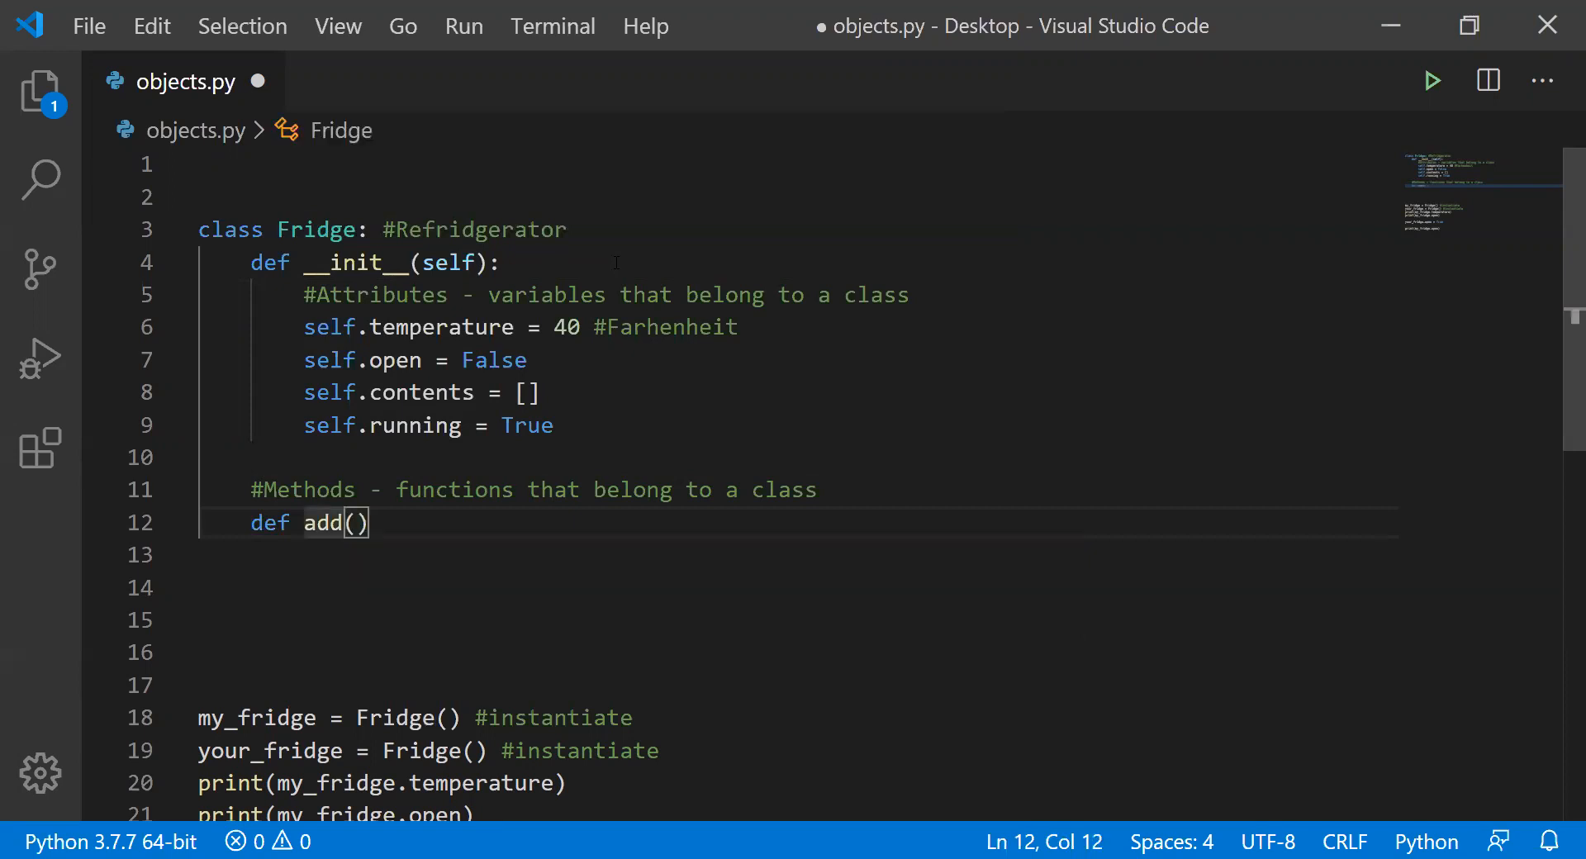
{"action": "double_click", "coordinate": [323, 522]}
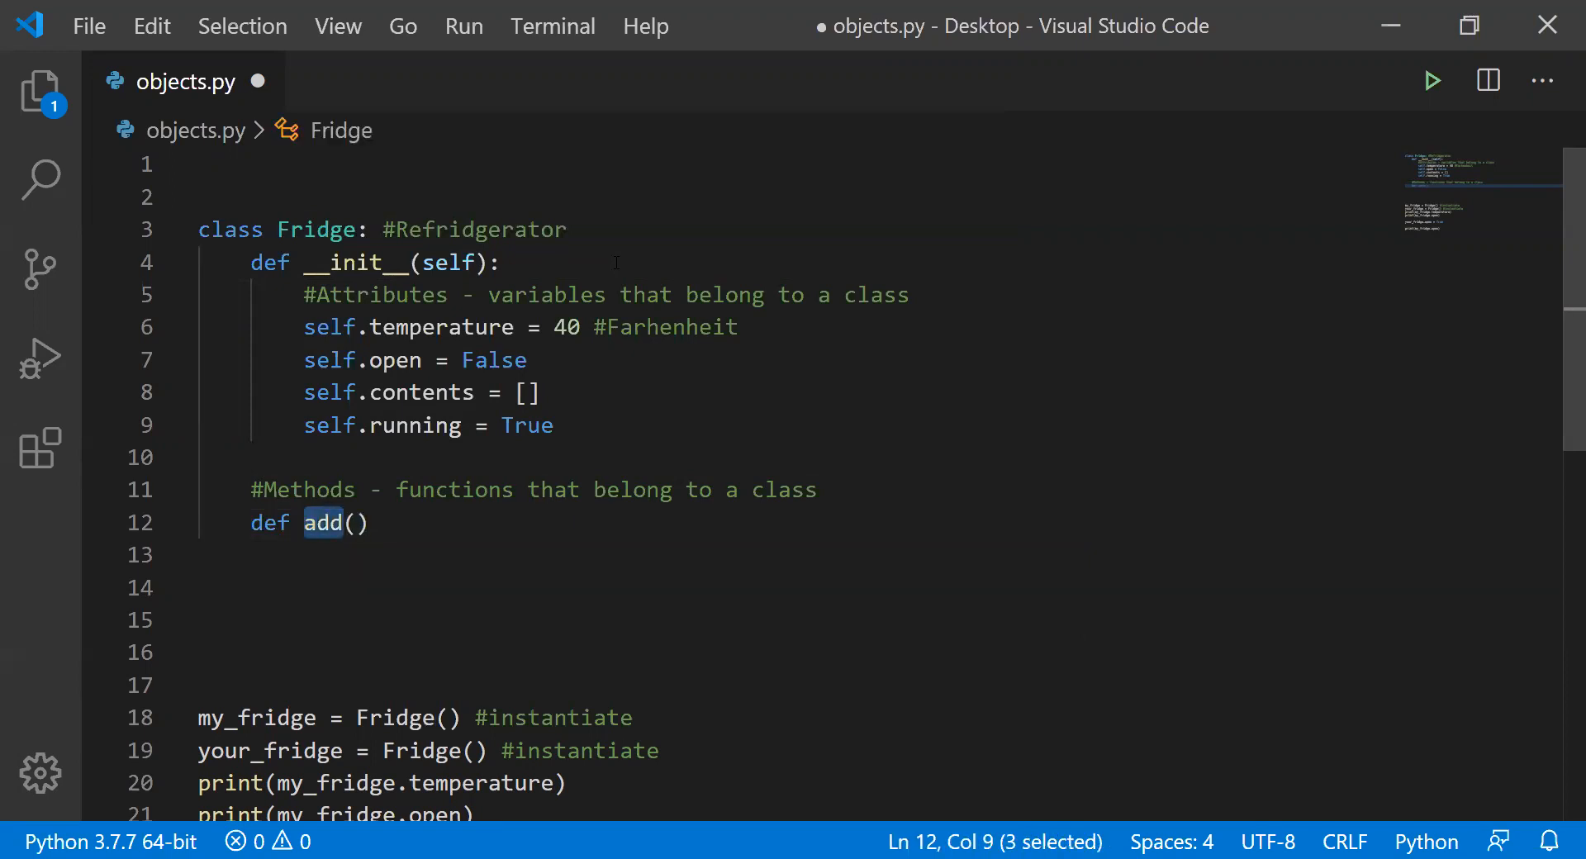
{"action": "type", "text": "putIn"}
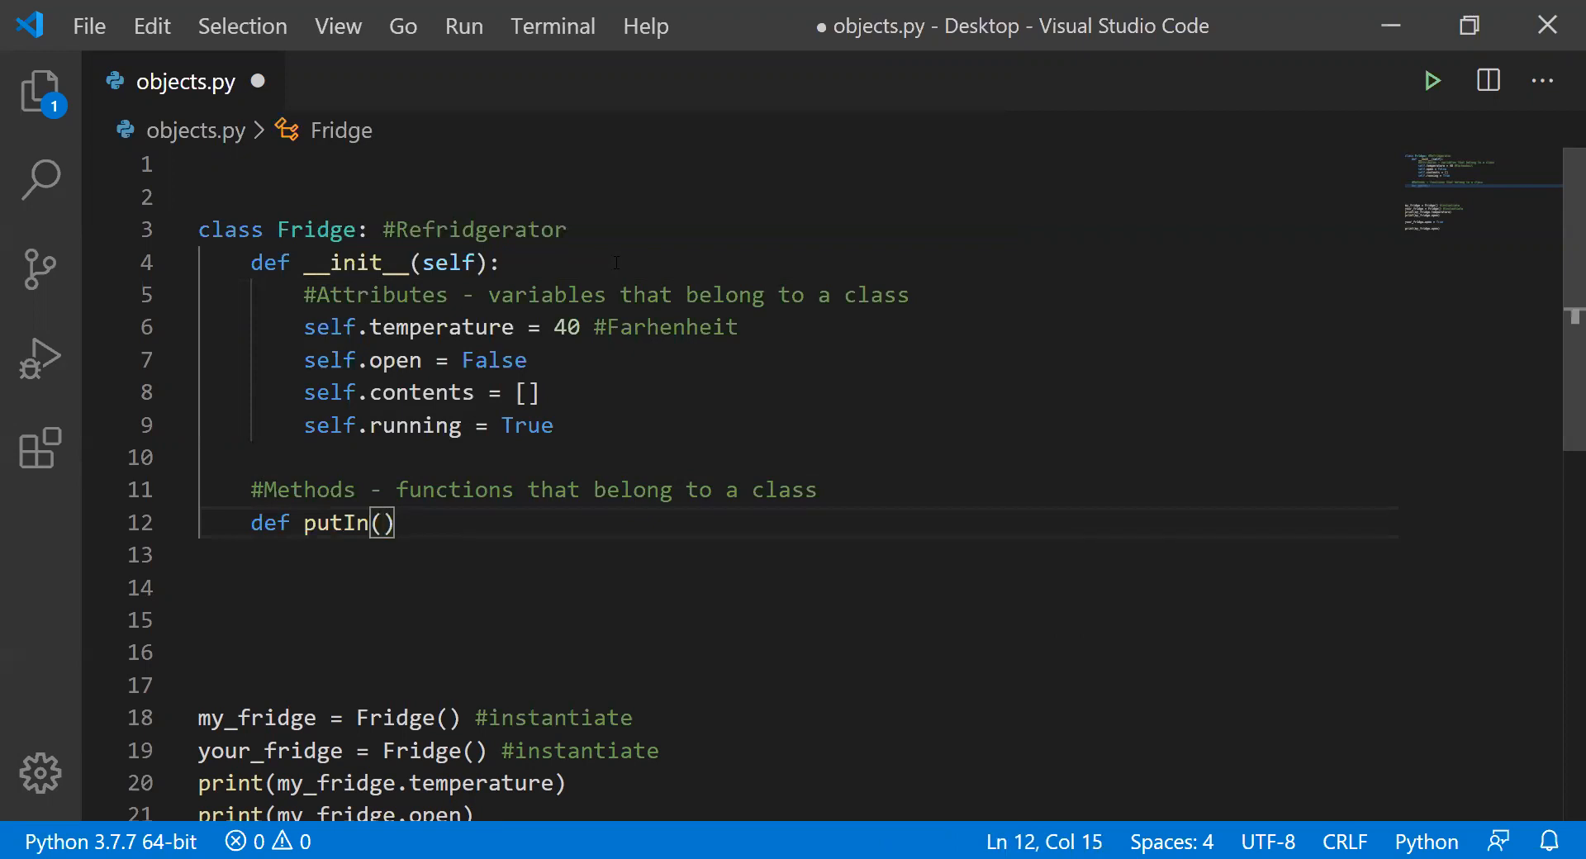
{"action": "type", "text": "self,"}
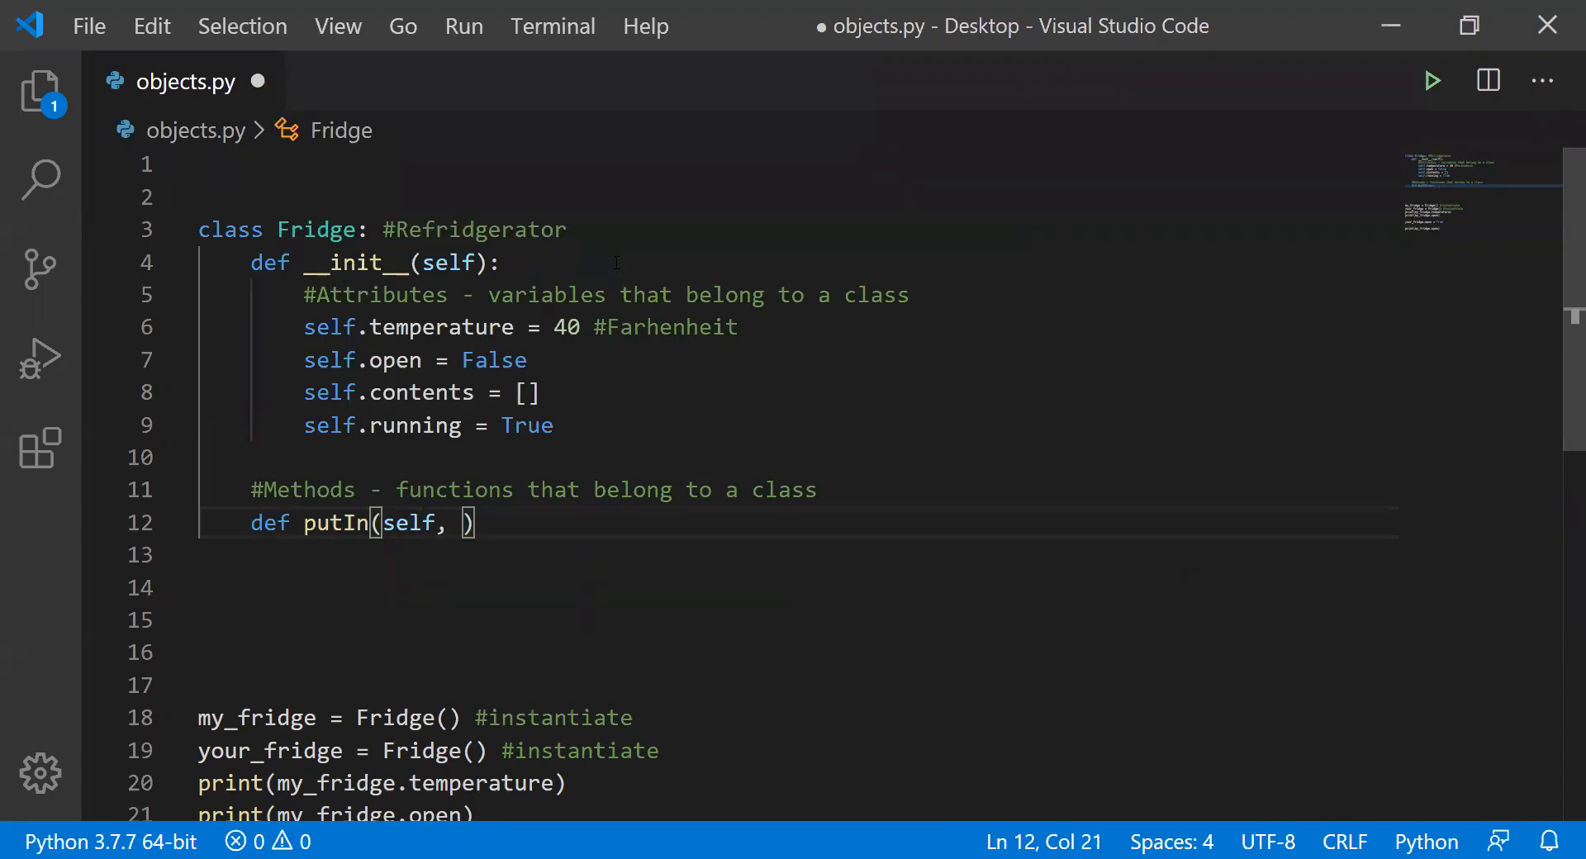
{"action": "type", "text": "food):"}
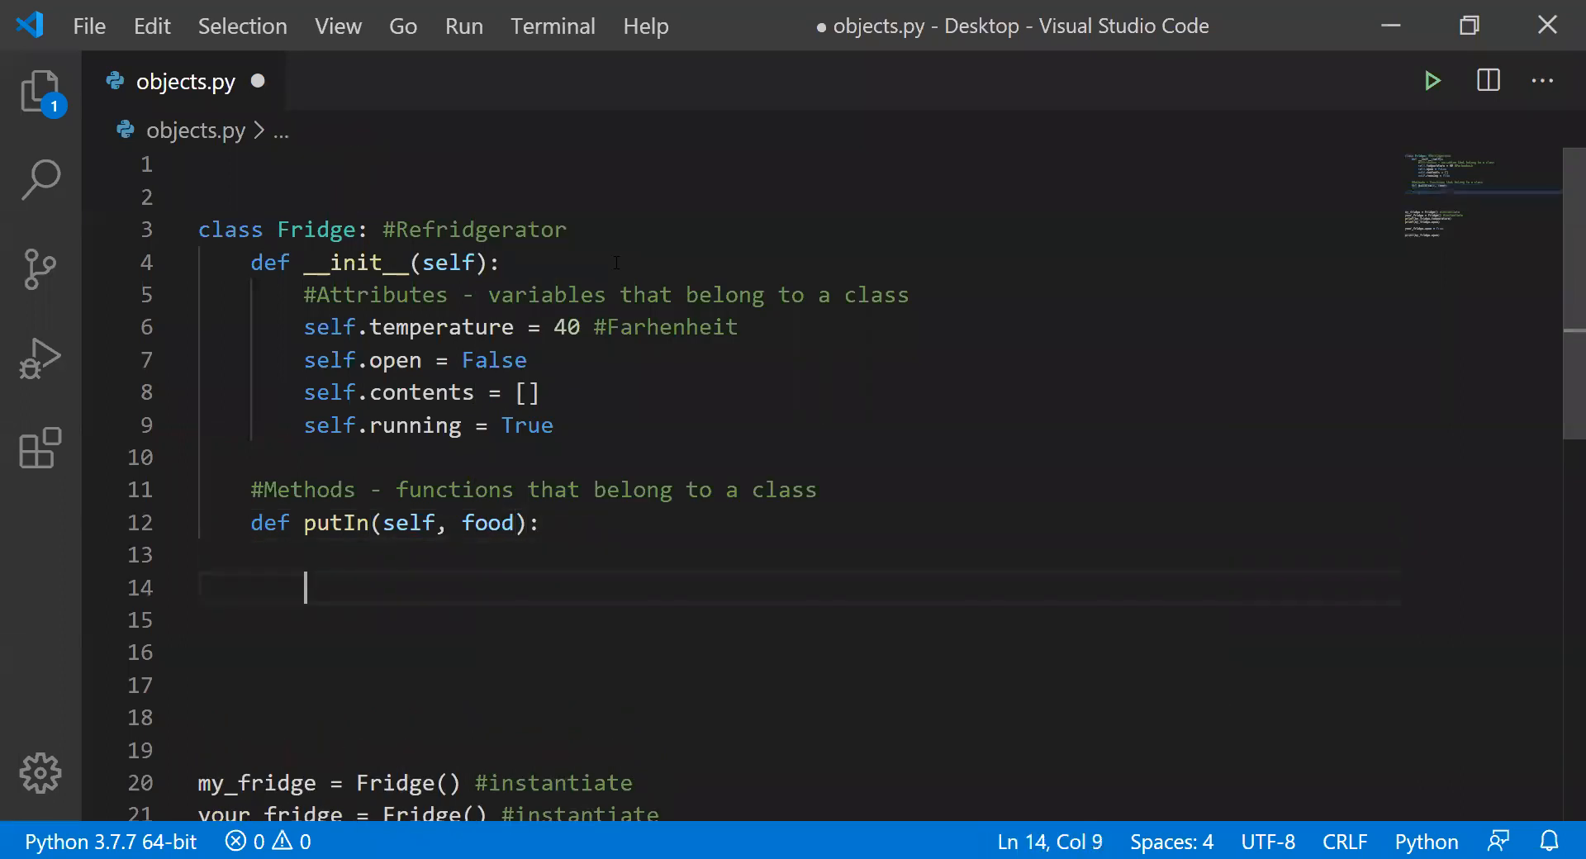
{"action": "key", "text": "Backspace"}
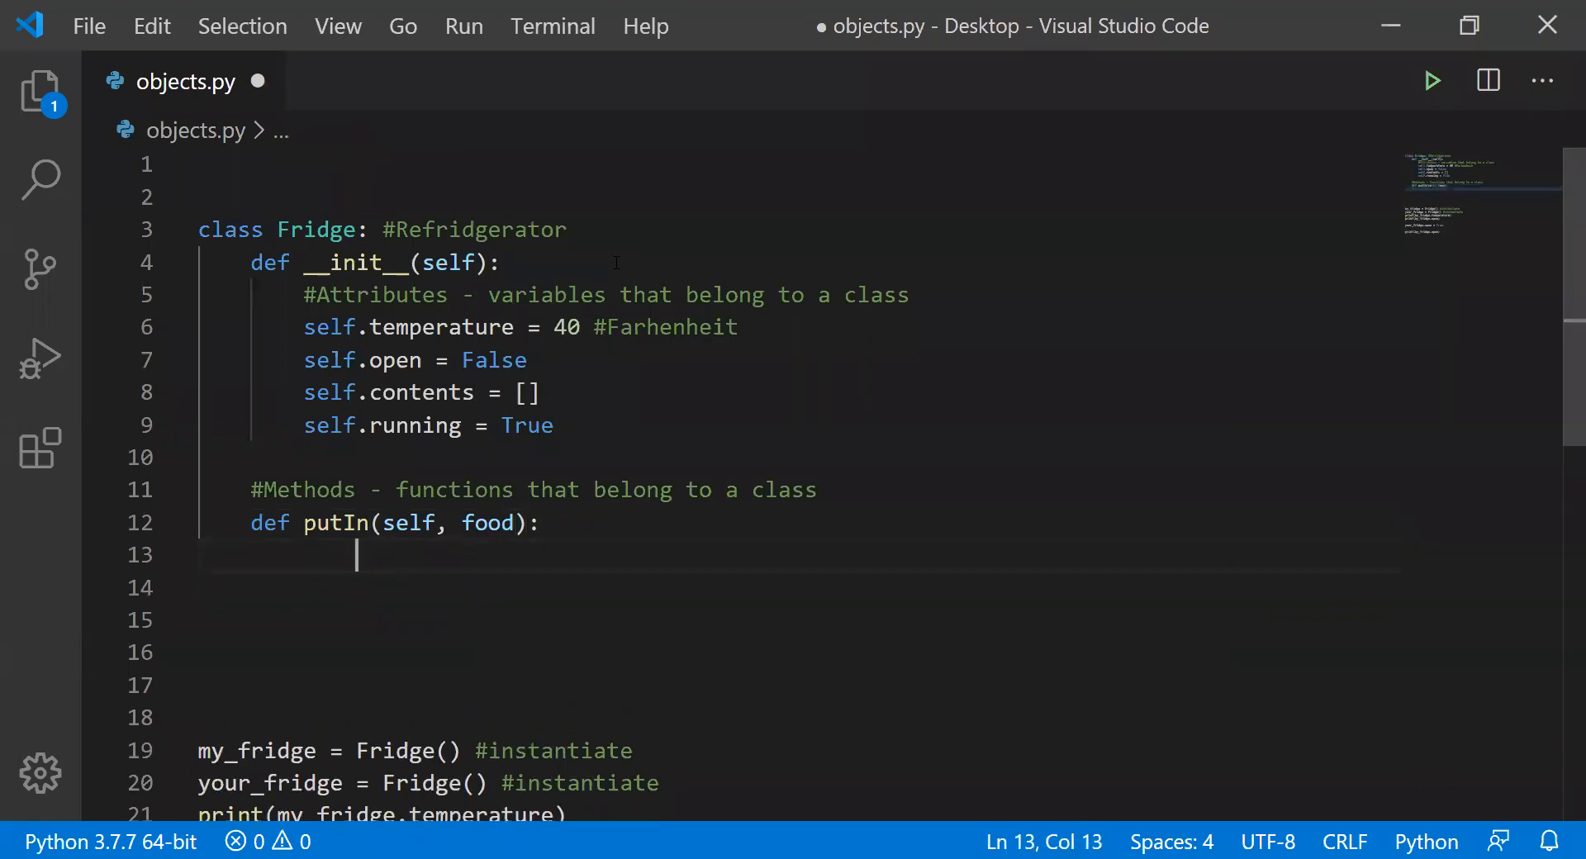
{"action": "type", "text": "pass"}
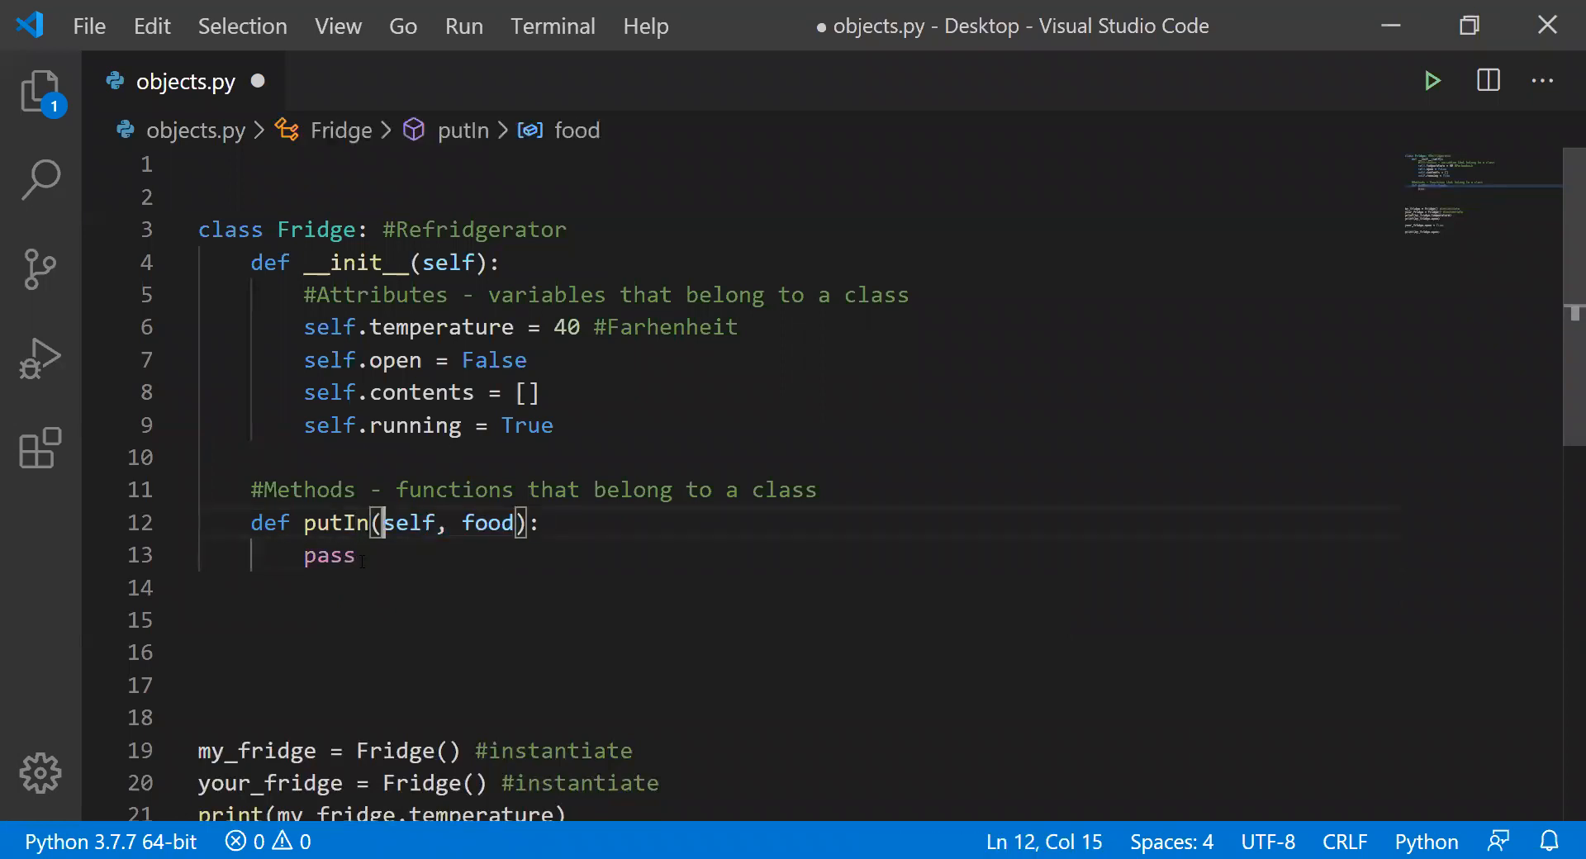
{"action": "left_click", "coordinate": [410, 522]}
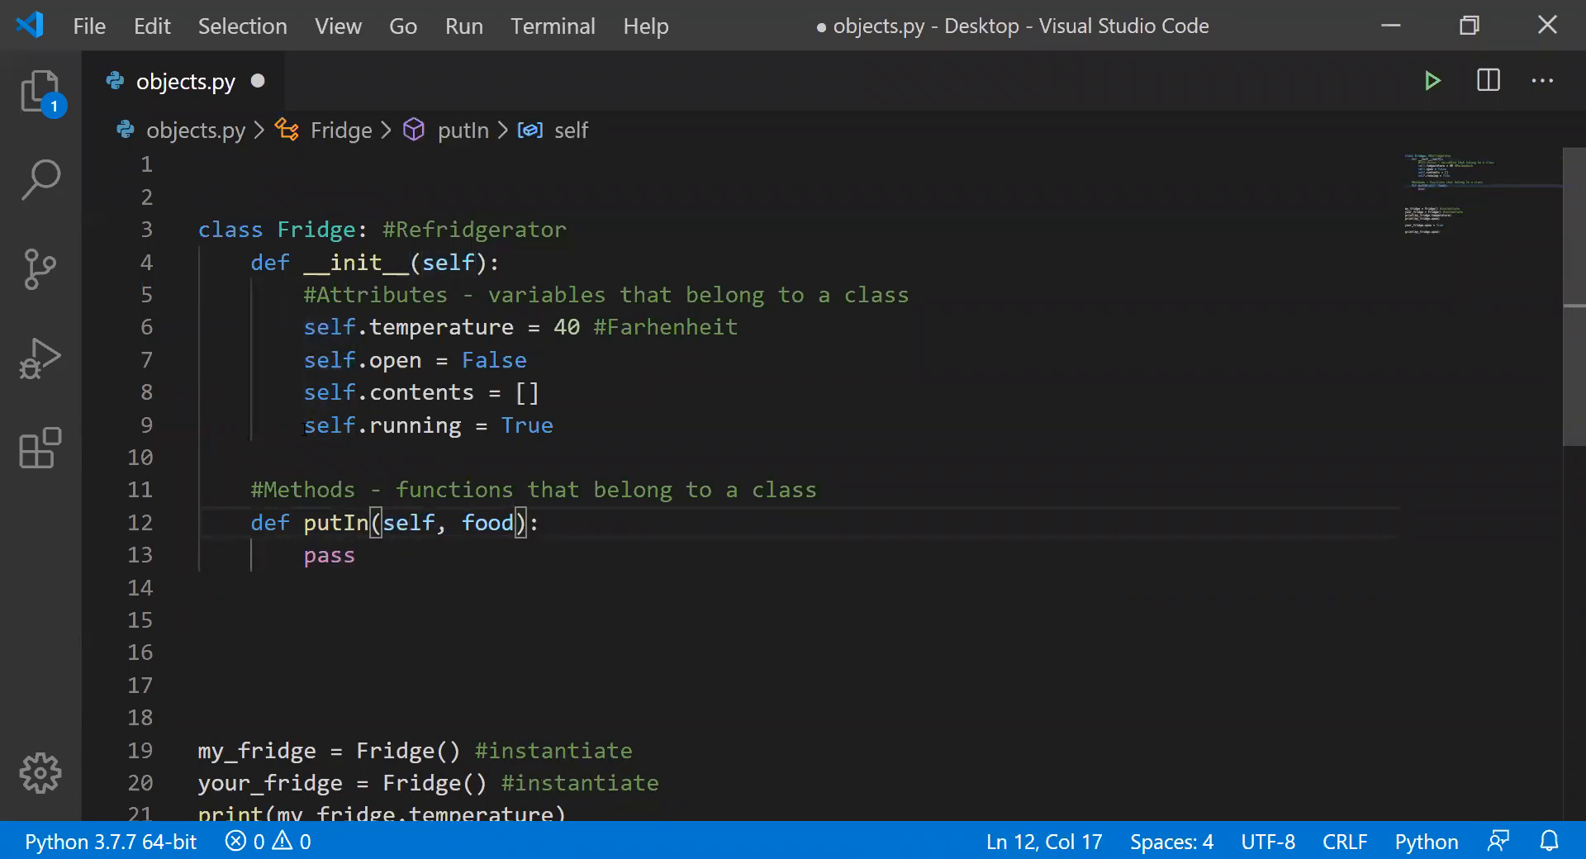
{"action": "double_click", "coordinate": [329, 392]}
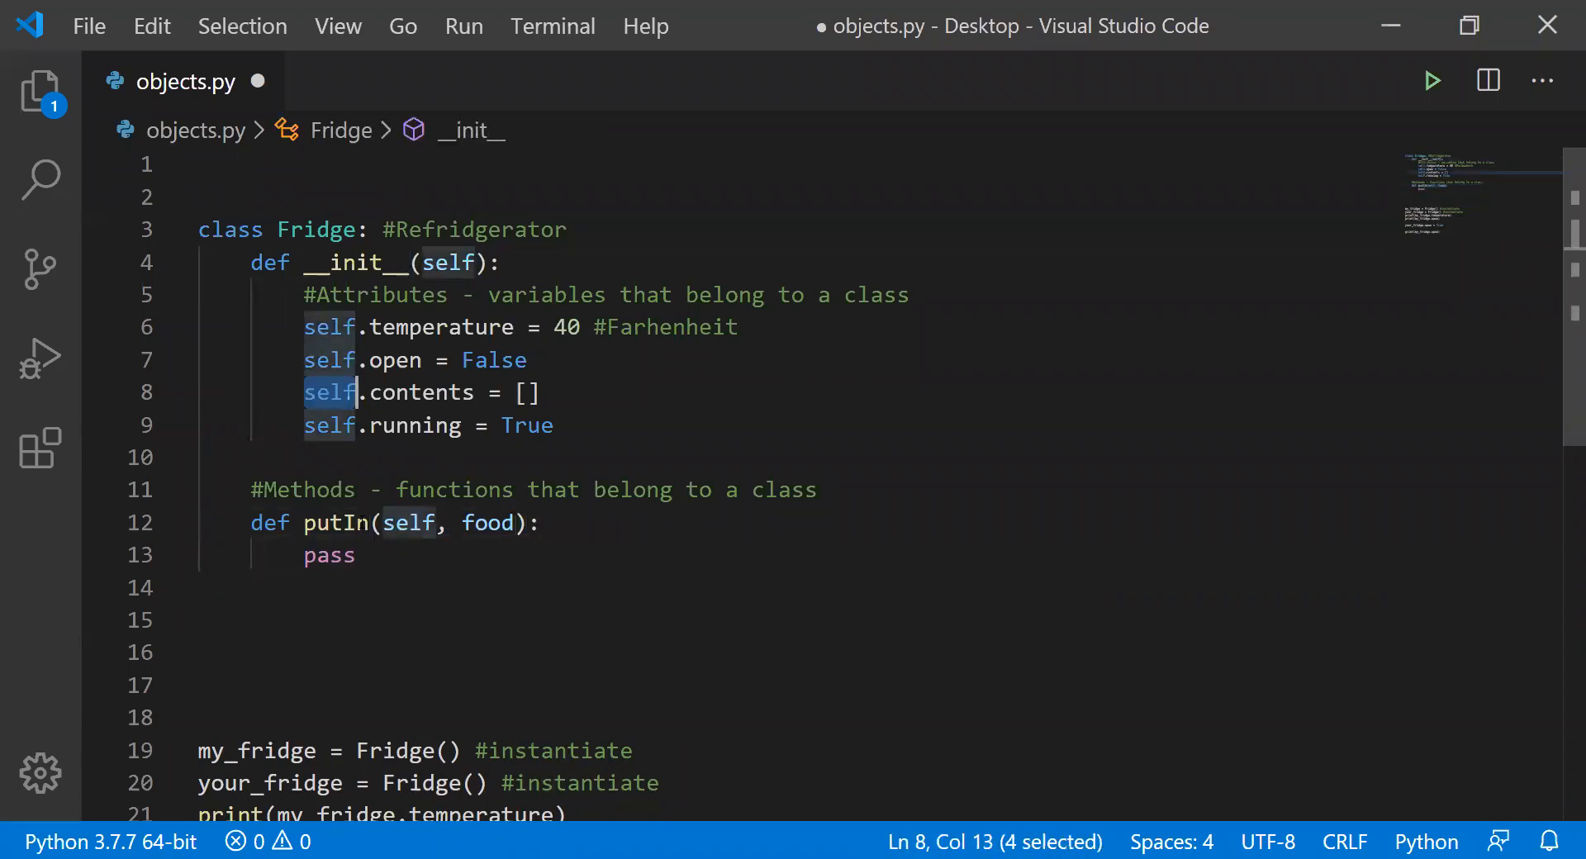
{"action": "double_click", "coordinate": [409, 523]}
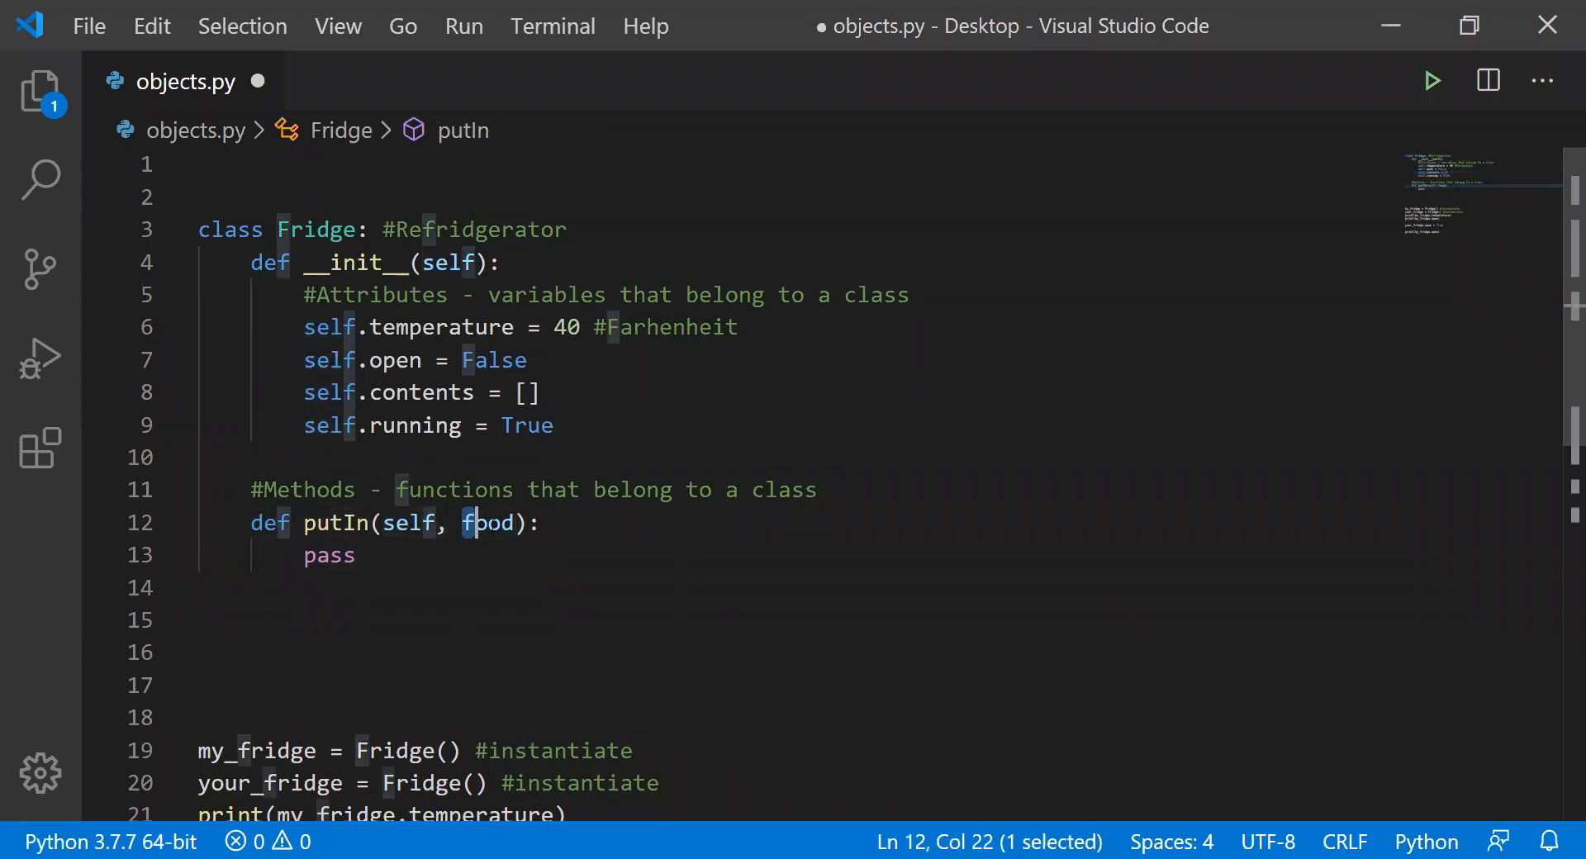
{"action": "double_click", "coordinate": [487, 523]}
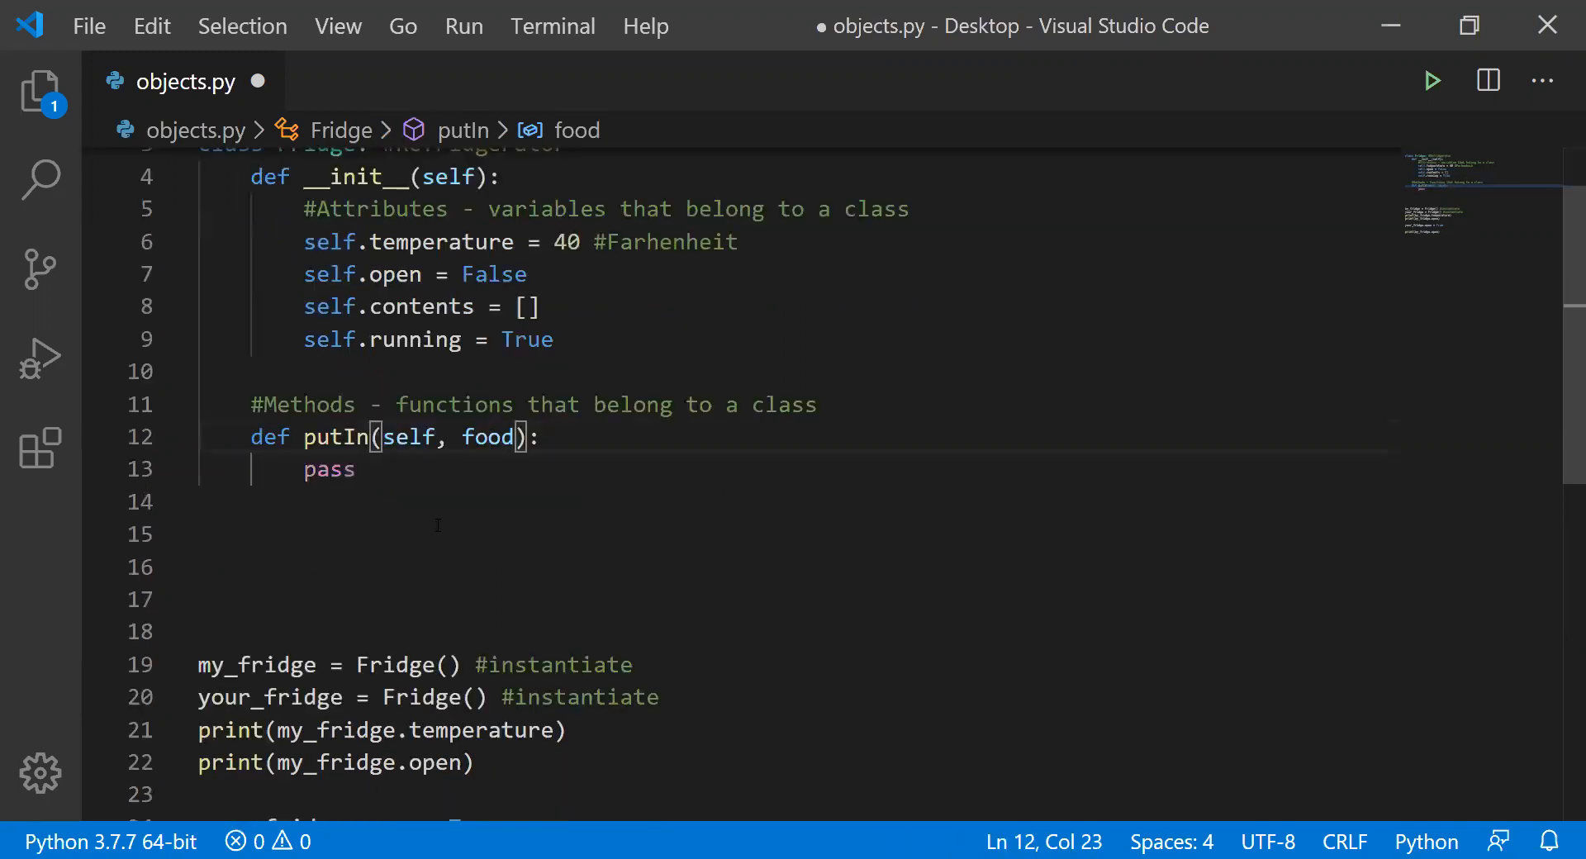
{"action": "mouse_move", "coordinate": [177, 456]}
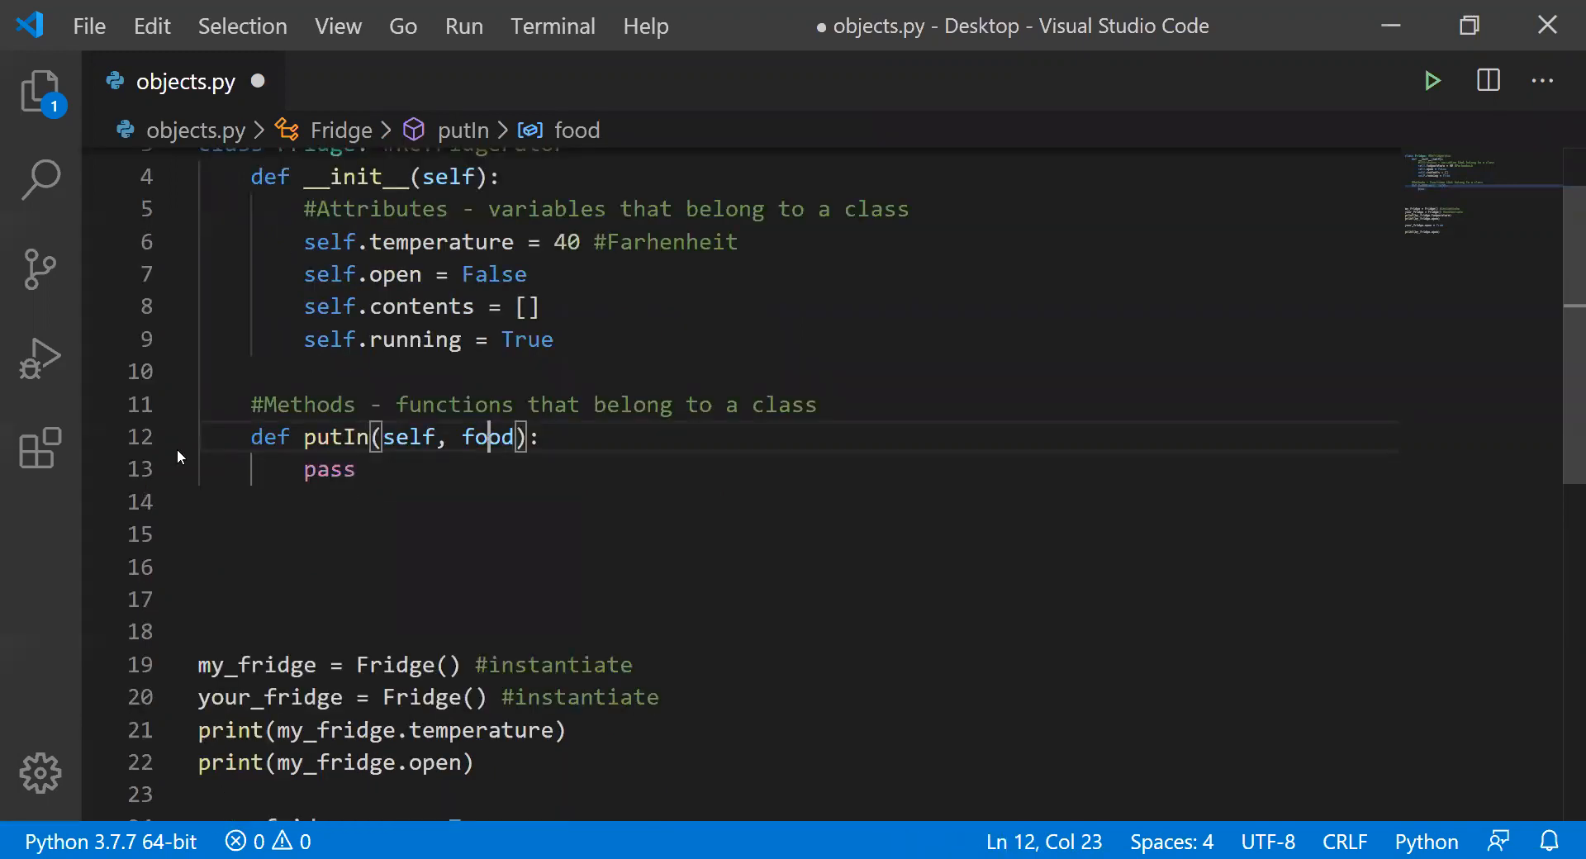
- Add my_fridge.putIn('milk') and print(my_fridge.contents), then run the script, which prints []
{"action": "scroll", "scroll_direction": "down", "scroll_amount": 3}
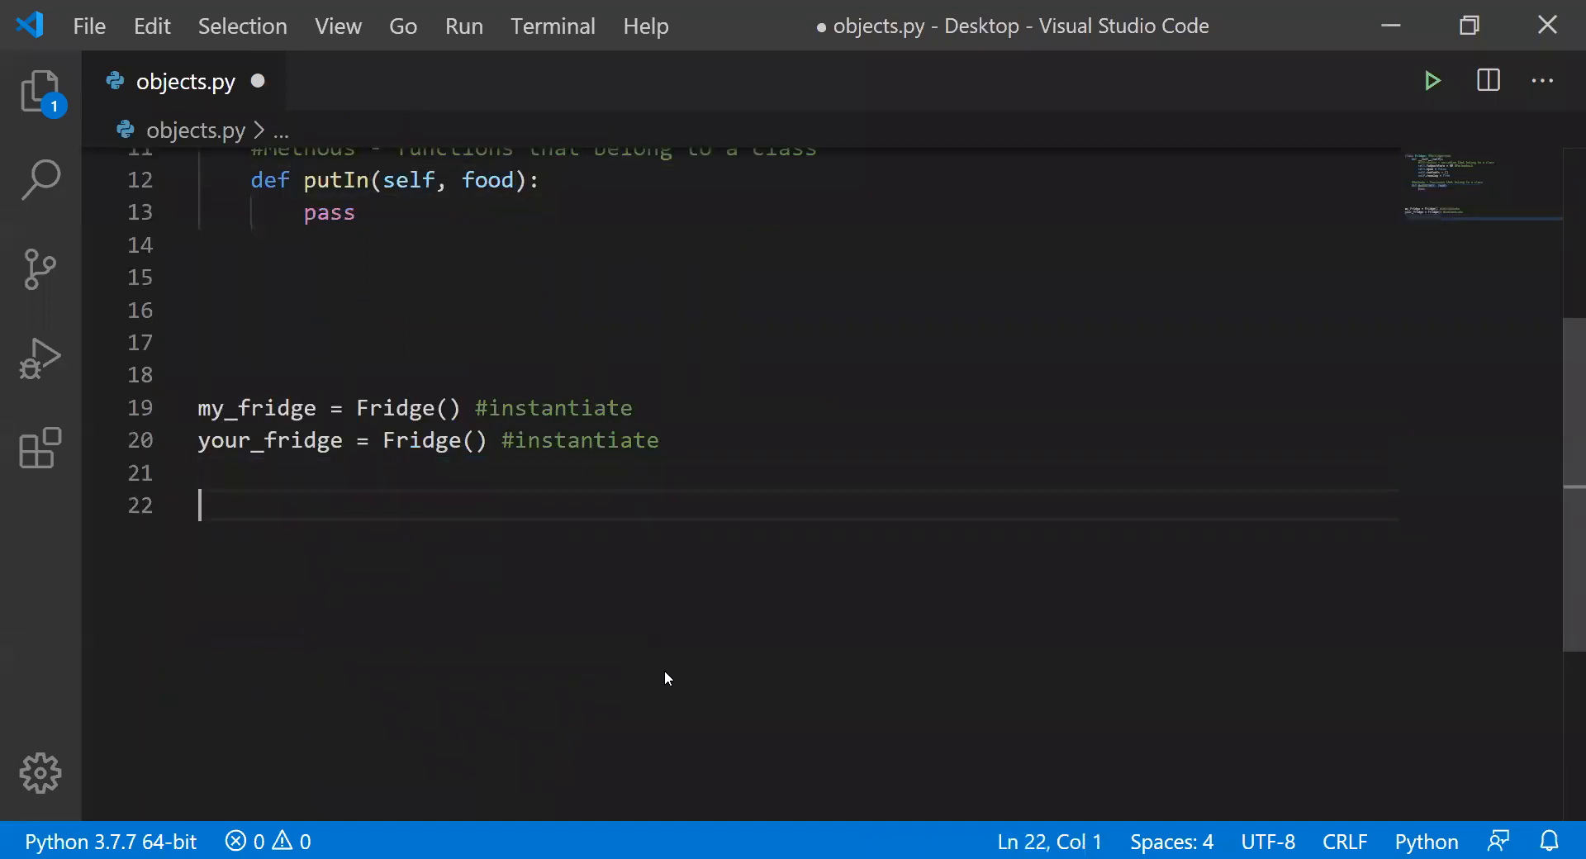
{"action": "type", "text": "my_fridge."}
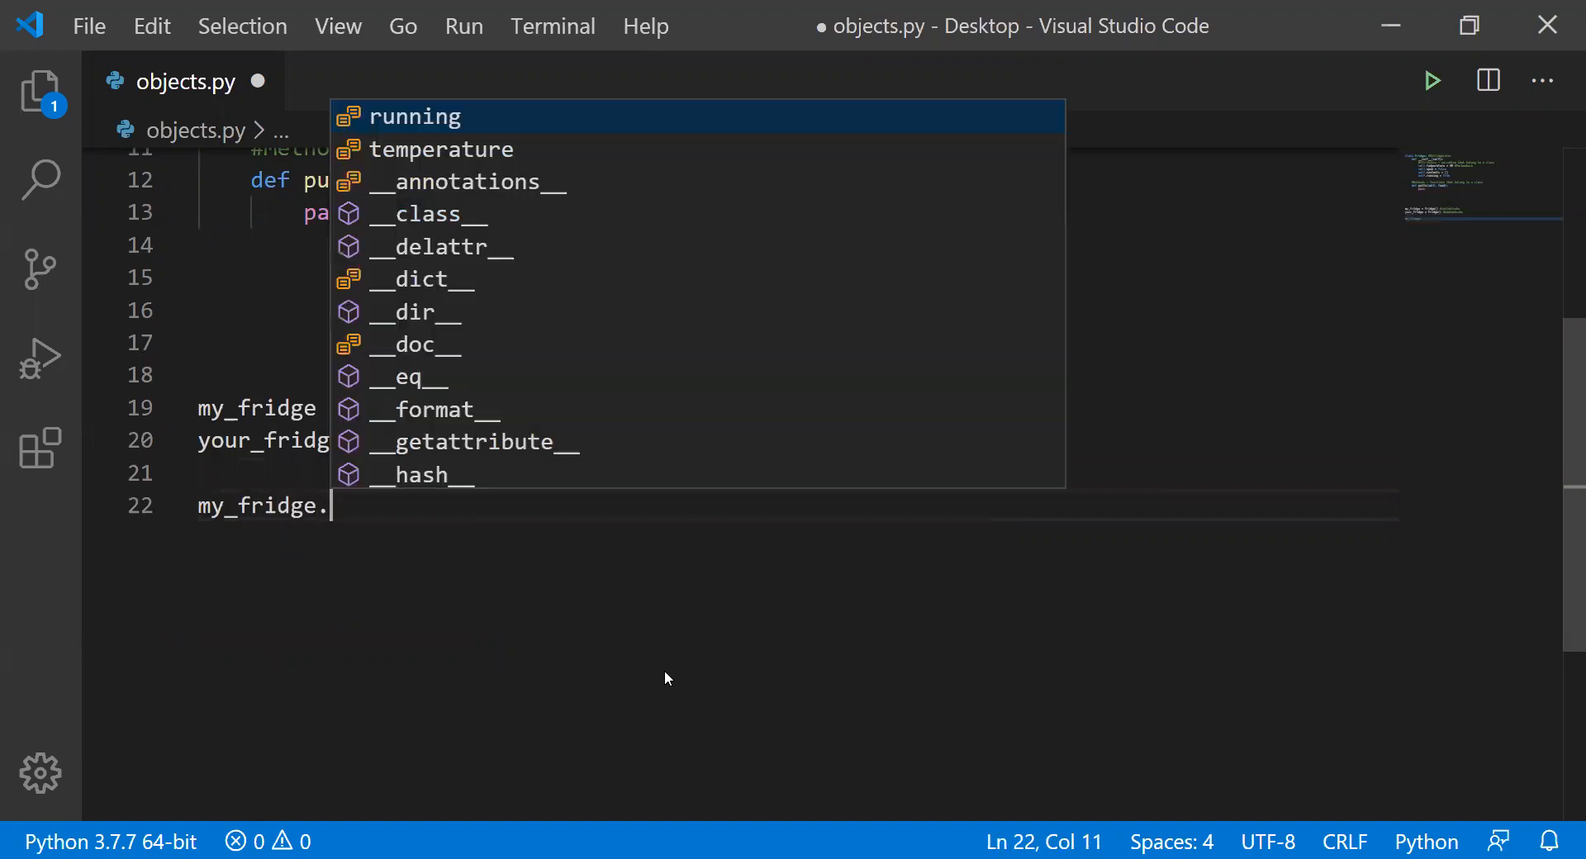
{"action": "type", "text": "putIn()"}
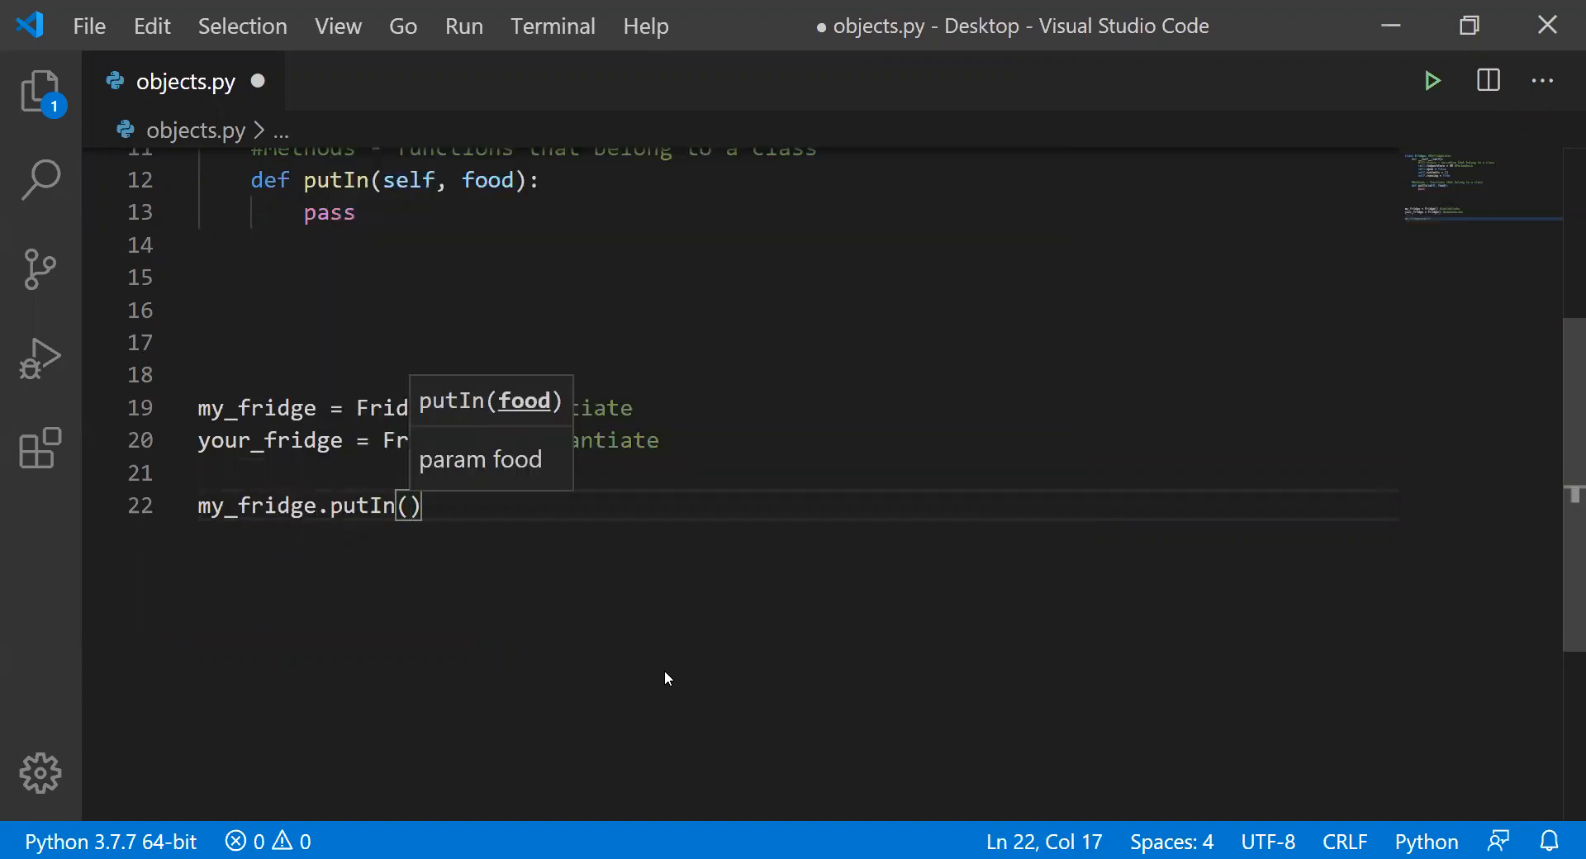
{"action": "type", "text": "'milk'"}
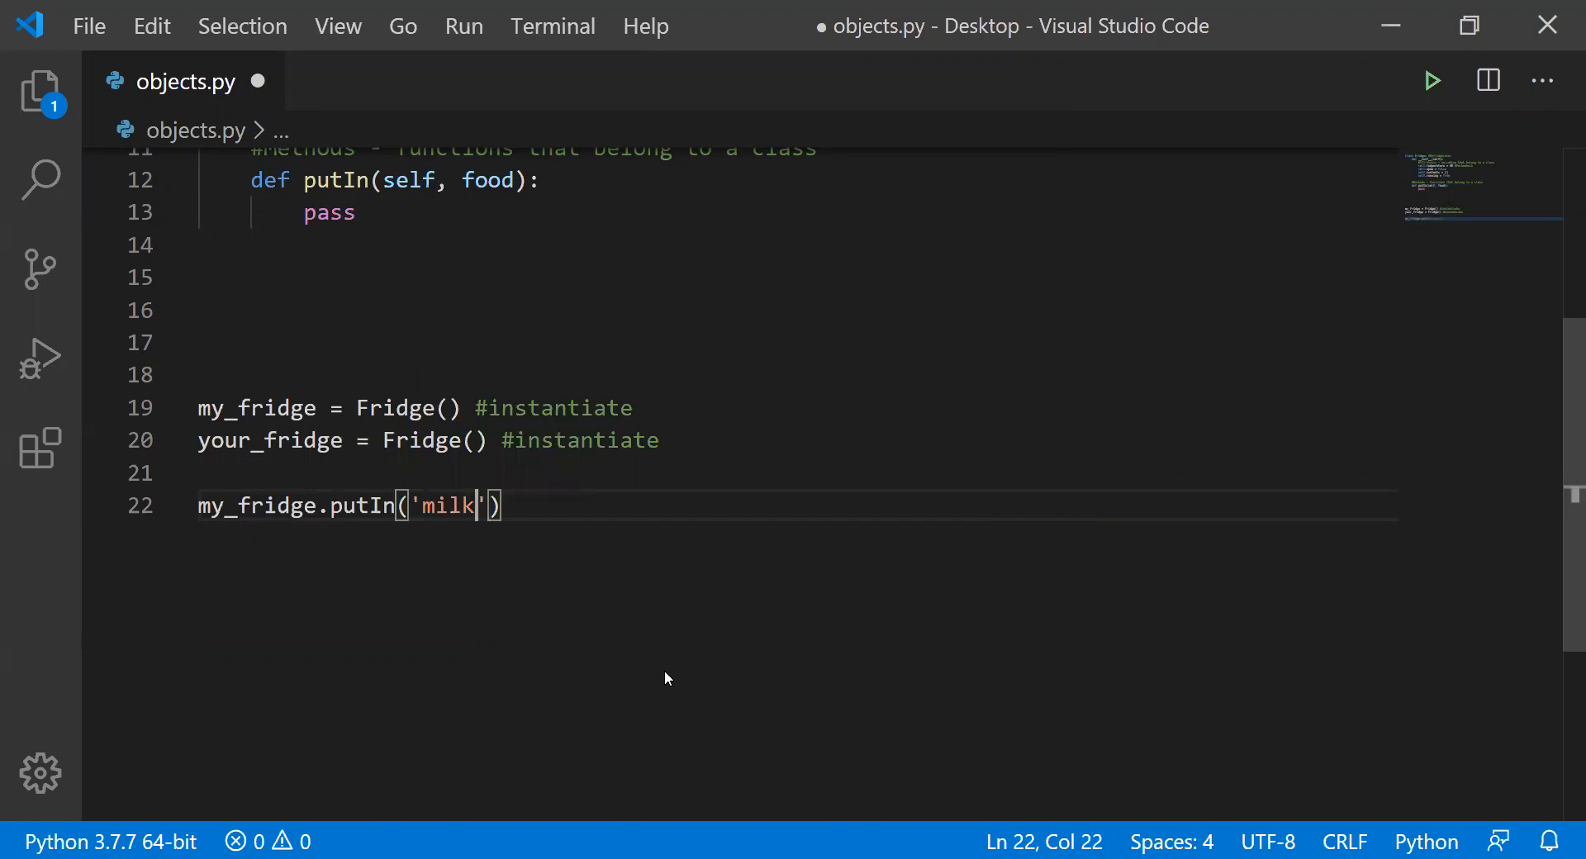
{"action": "mouse_move", "coordinate": [593, 657]}
{"action": "type", "text": "print("}
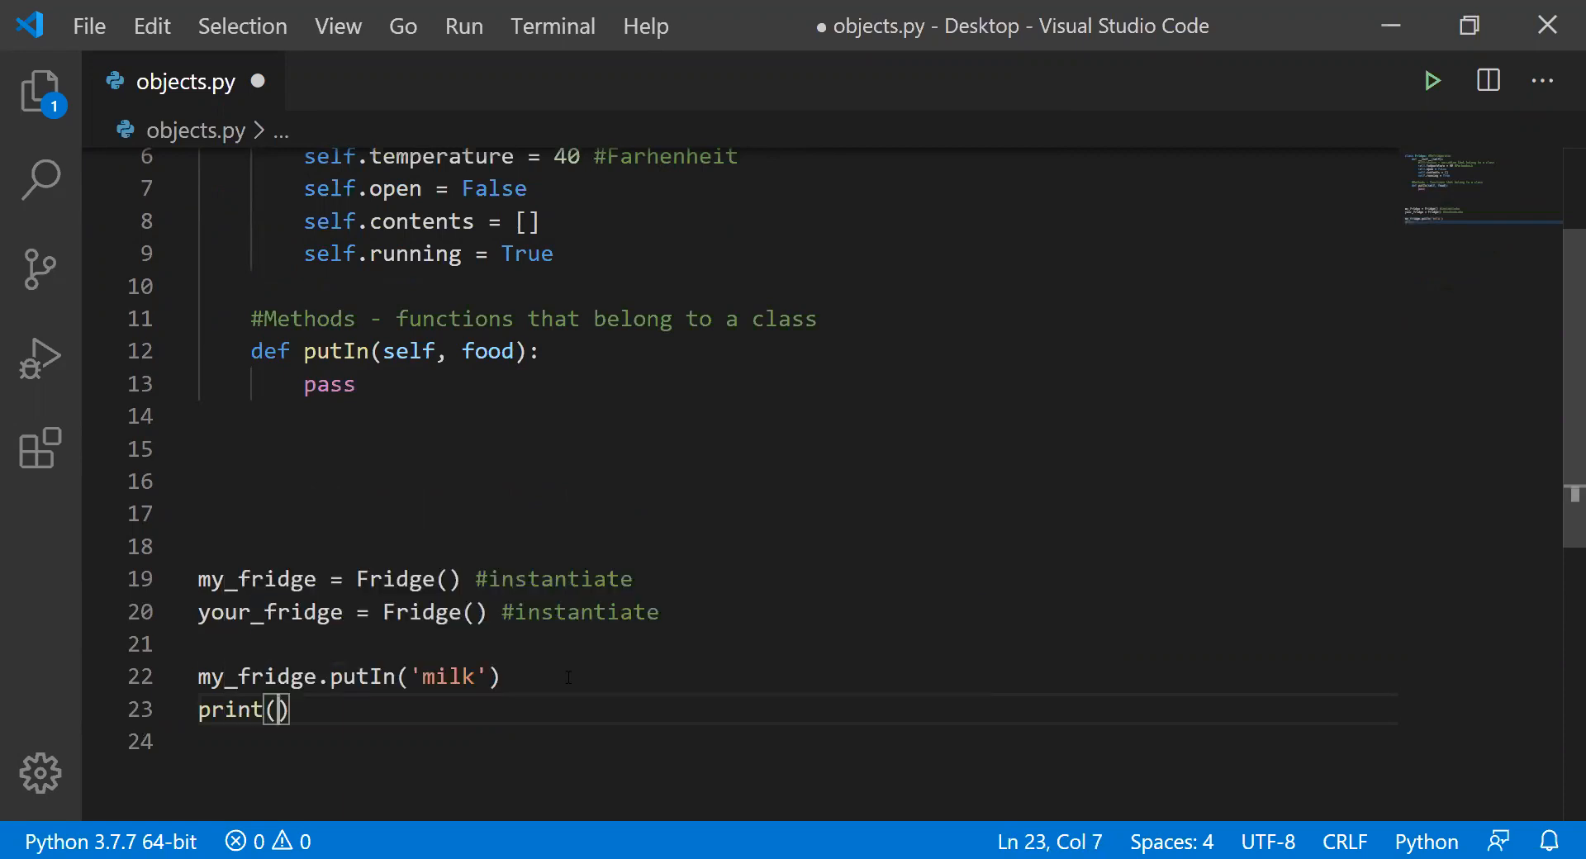
{"action": "type", "text": ","}
{"action": "type", "text": "my_fridge.contents"}
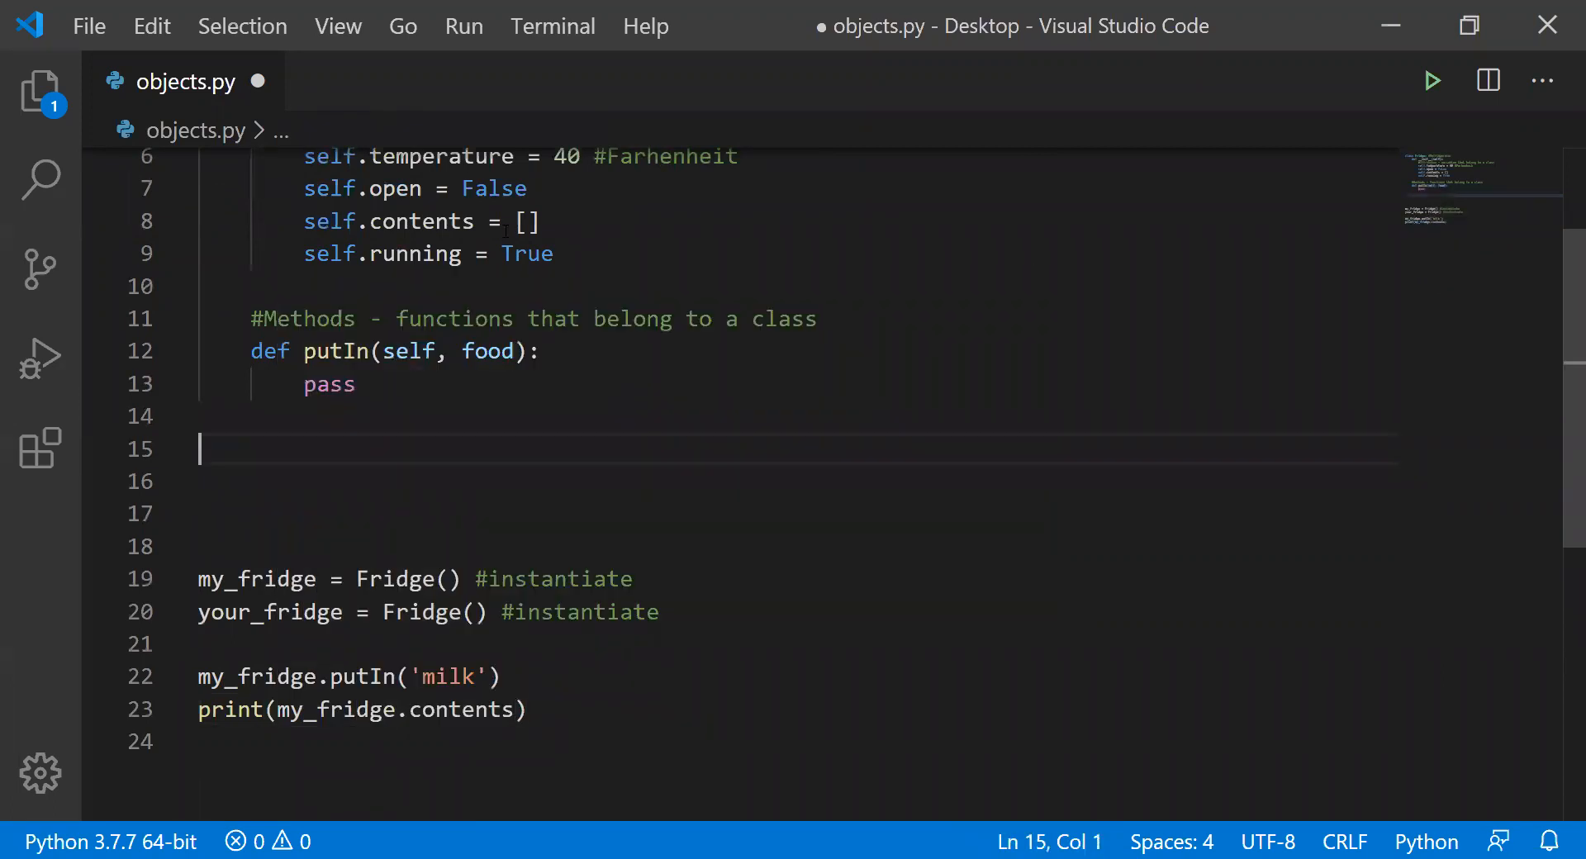
{"action": "double_click", "coordinate": [329, 384]}
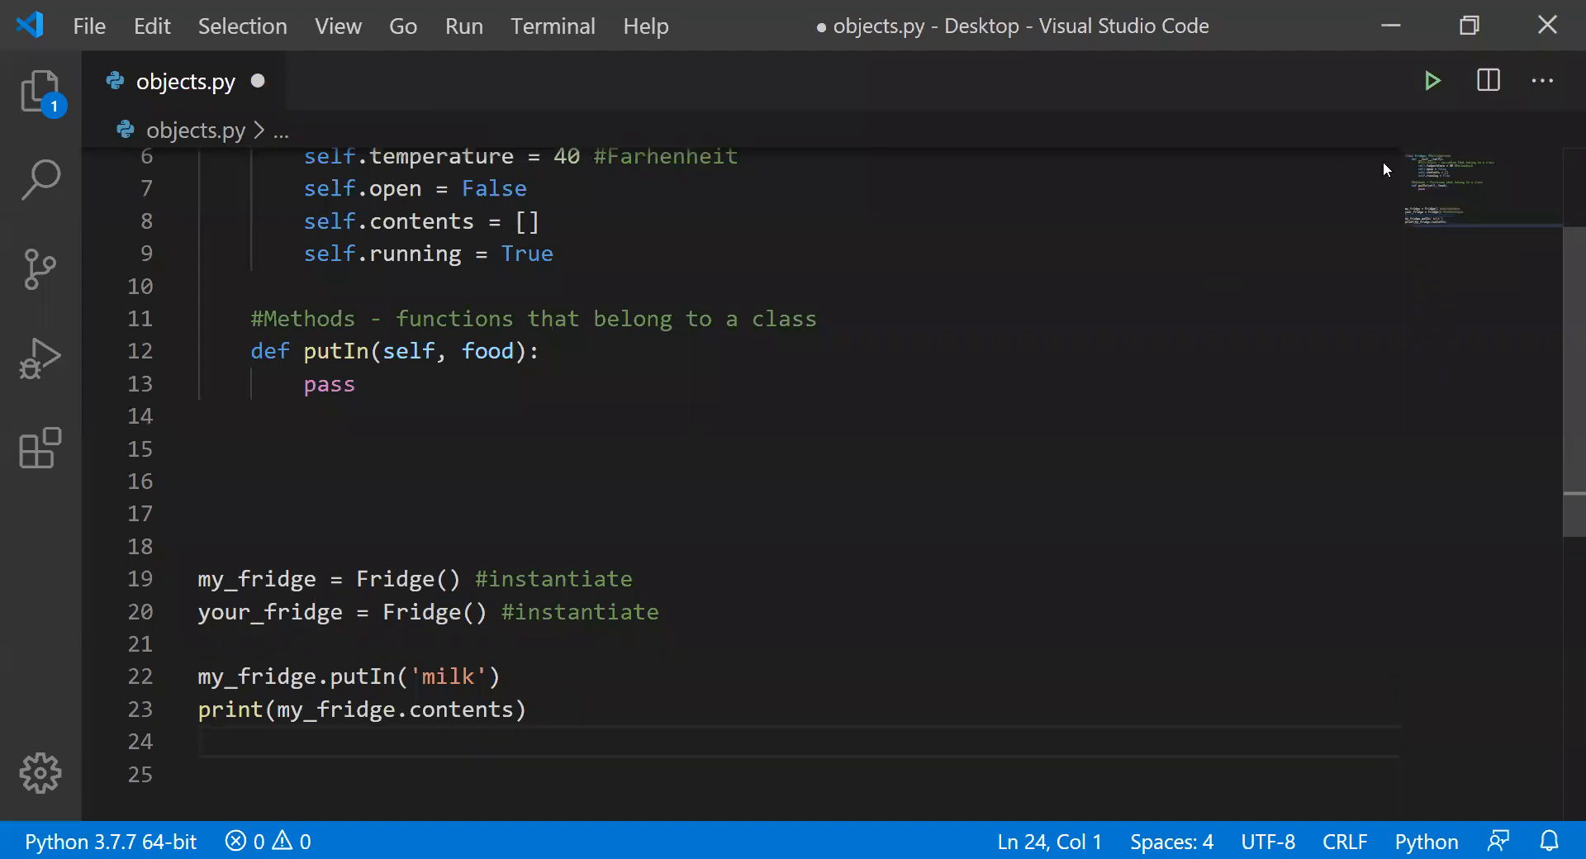
{"action": "left_click", "coordinate": [1432, 80]}
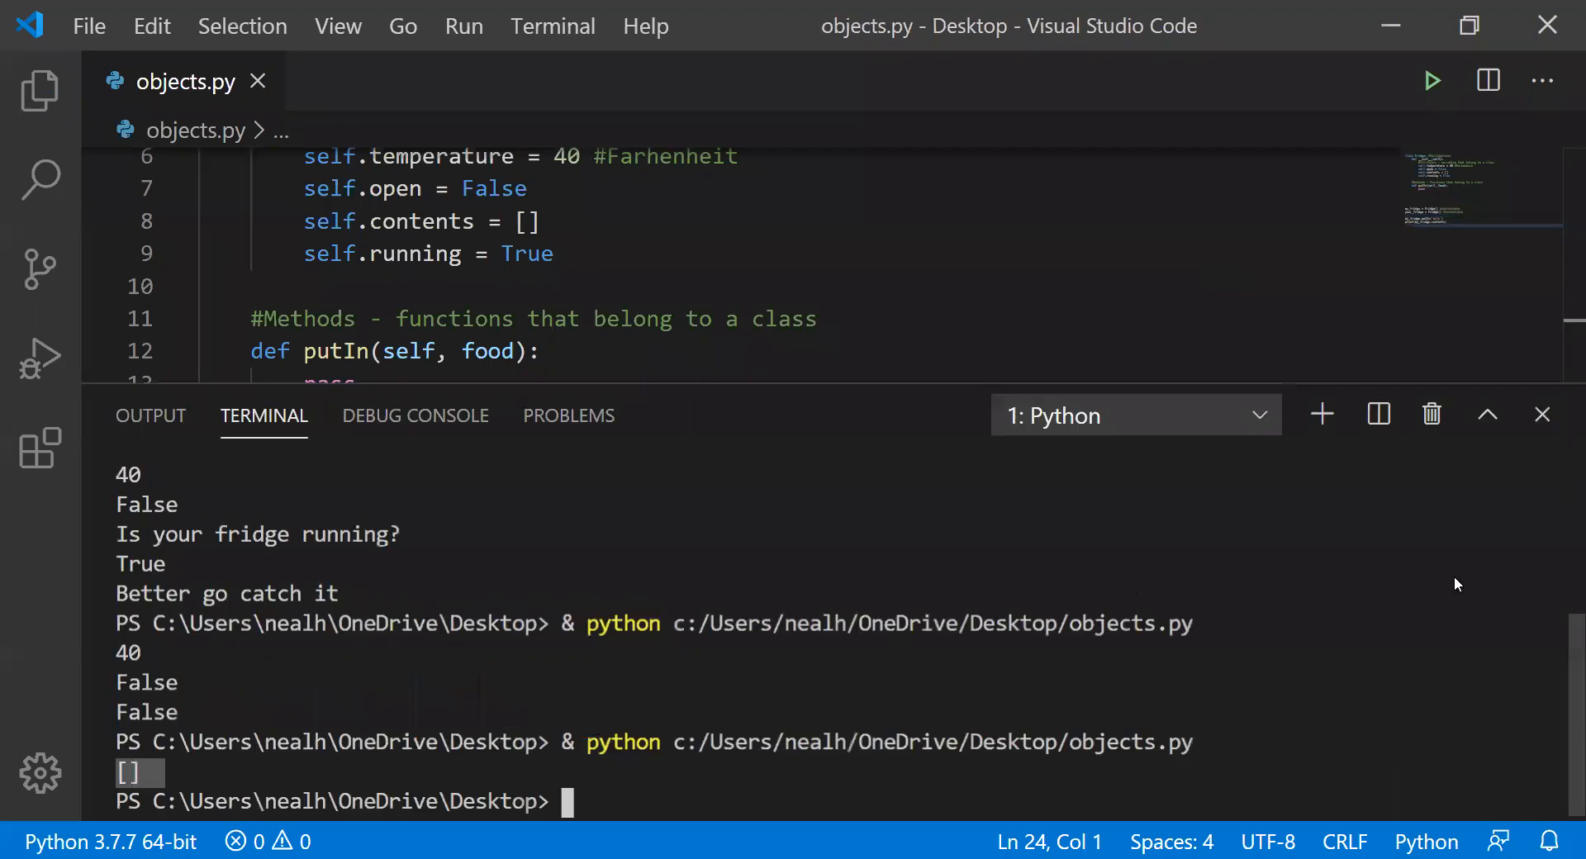
- Close the run output and point out self and the object name in the putIn code
{"action": "left_click", "coordinate": [1541, 415]}
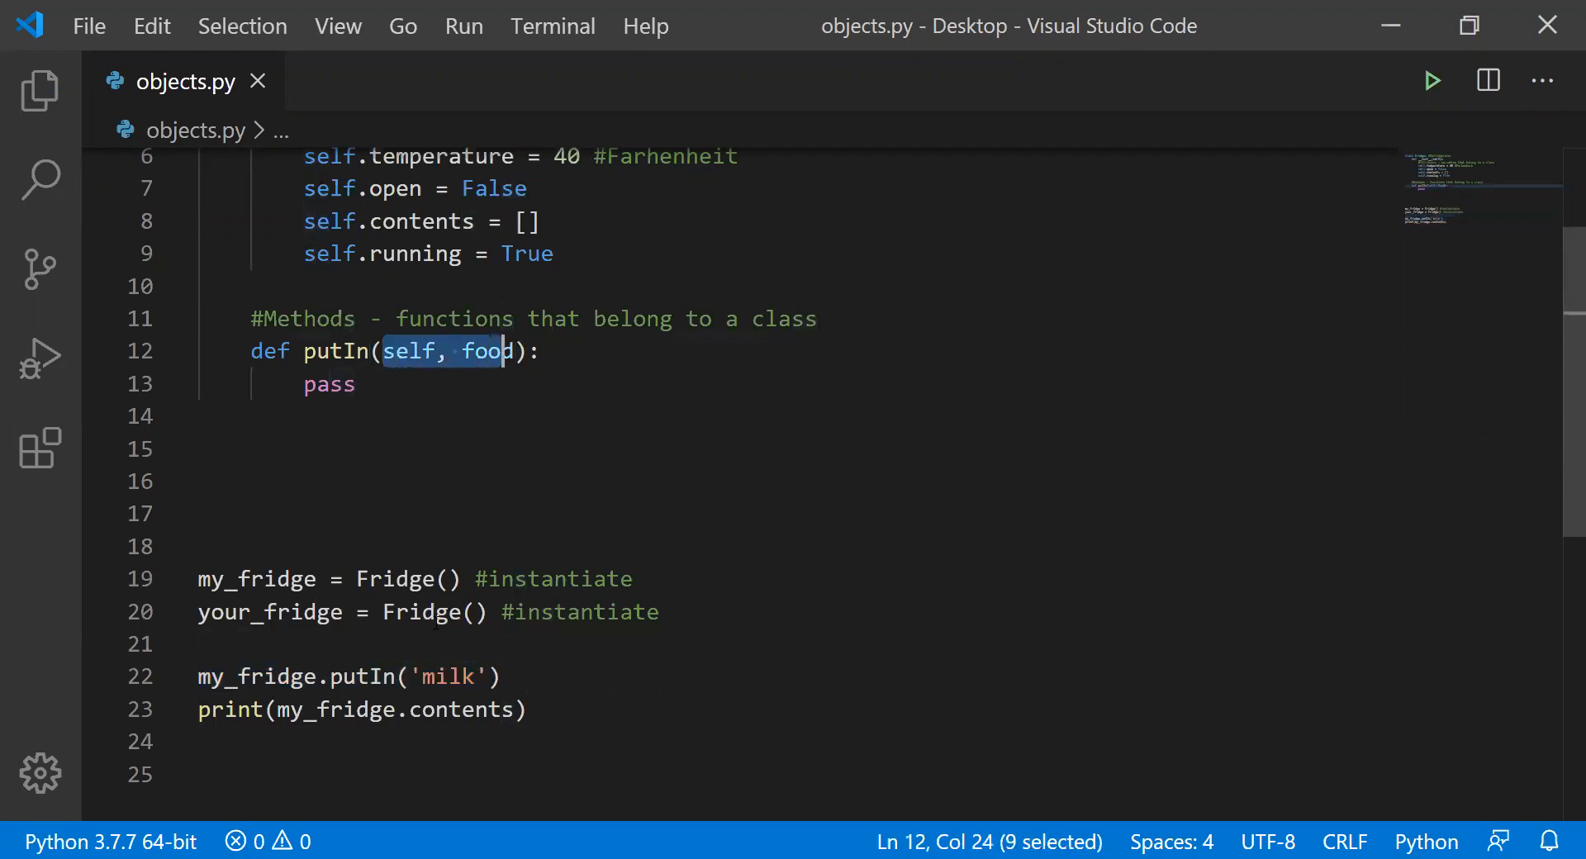
{"action": "left_click", "coordinate": [213, 448]}
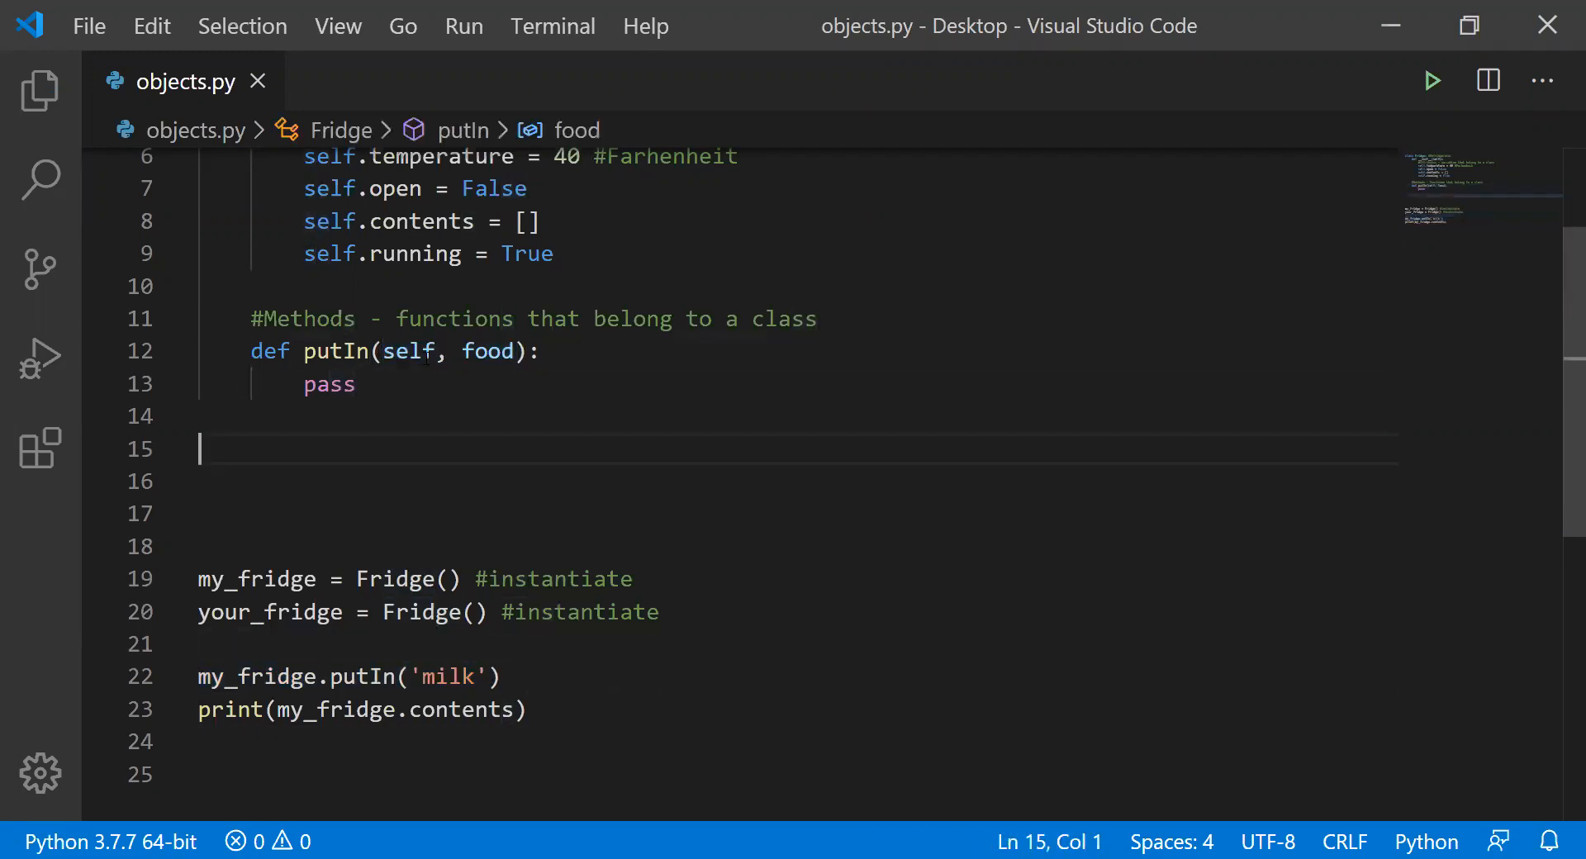
{"action": "double_click", "coordinate": [409, 522]}
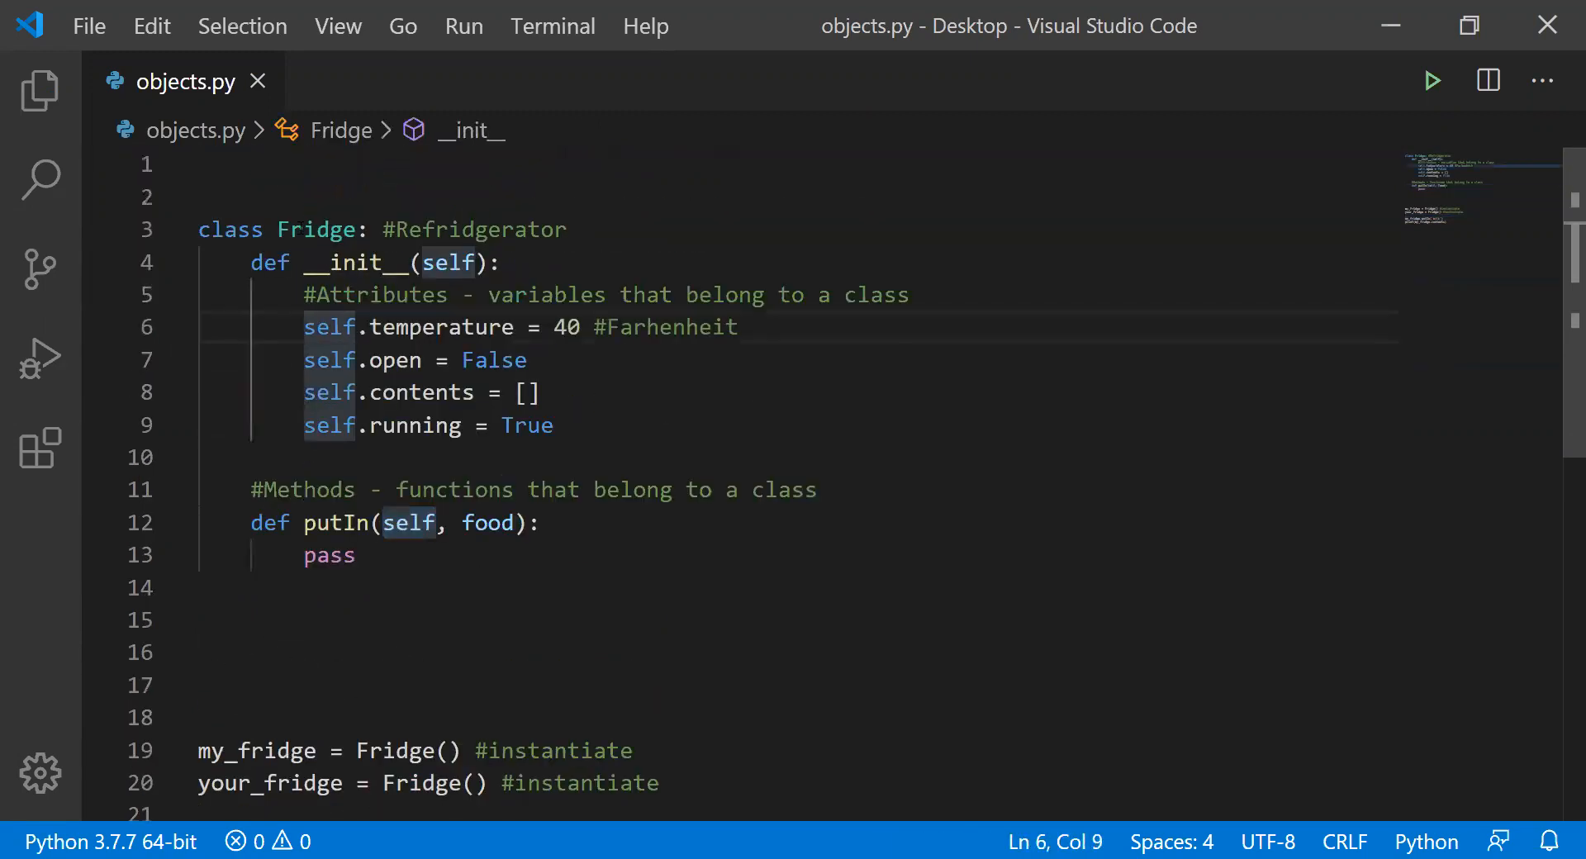
{"action": "double_click", "coordinate": [320, 229]}
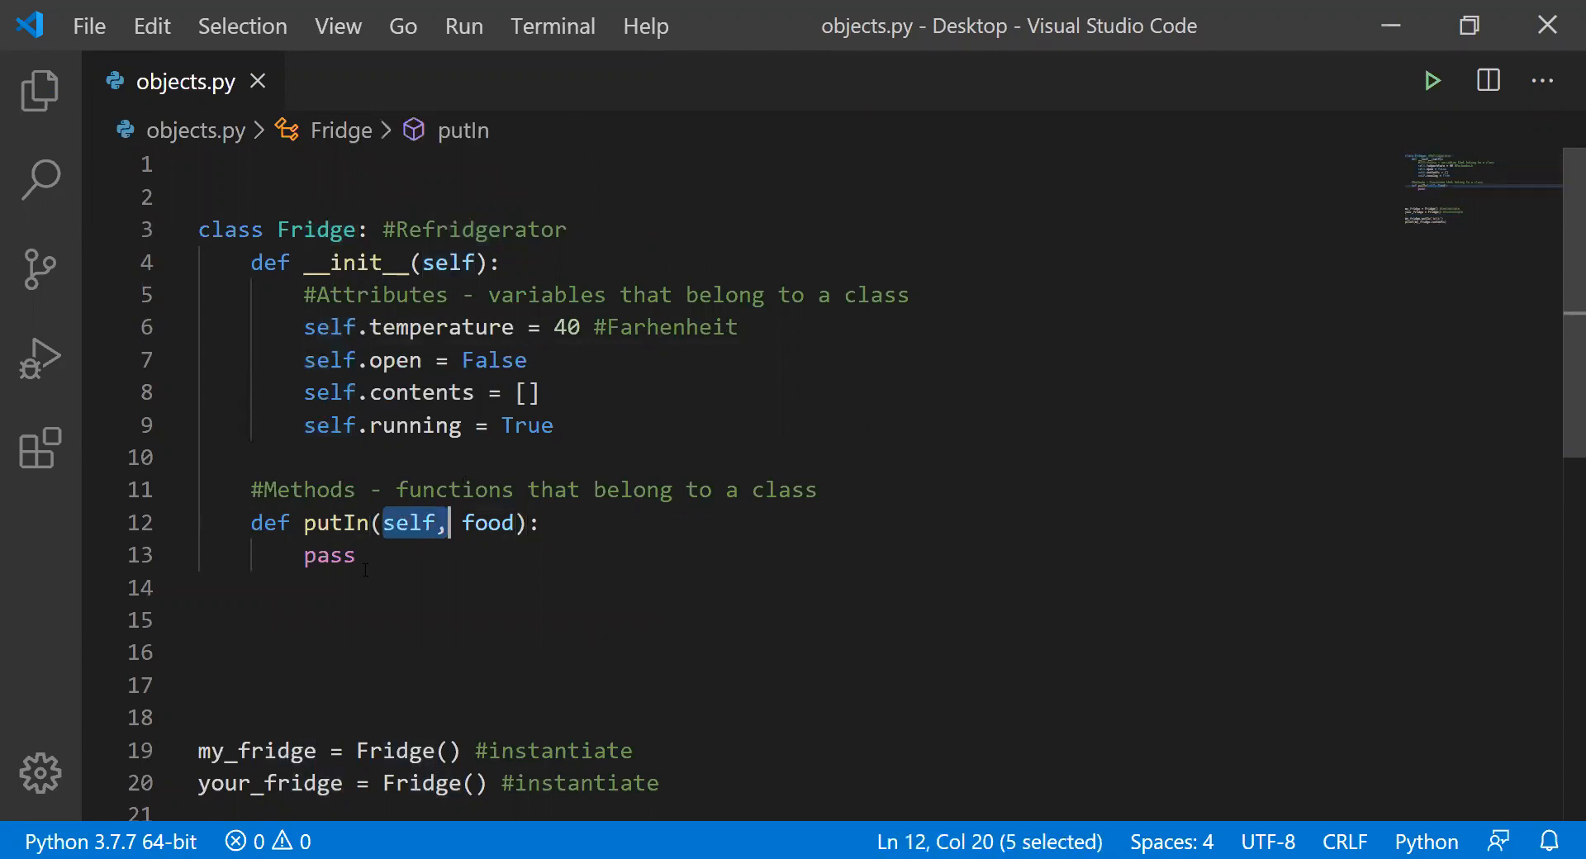
{"action": "scroll", "scroll_direction": "down", "scroll_amount": 3}
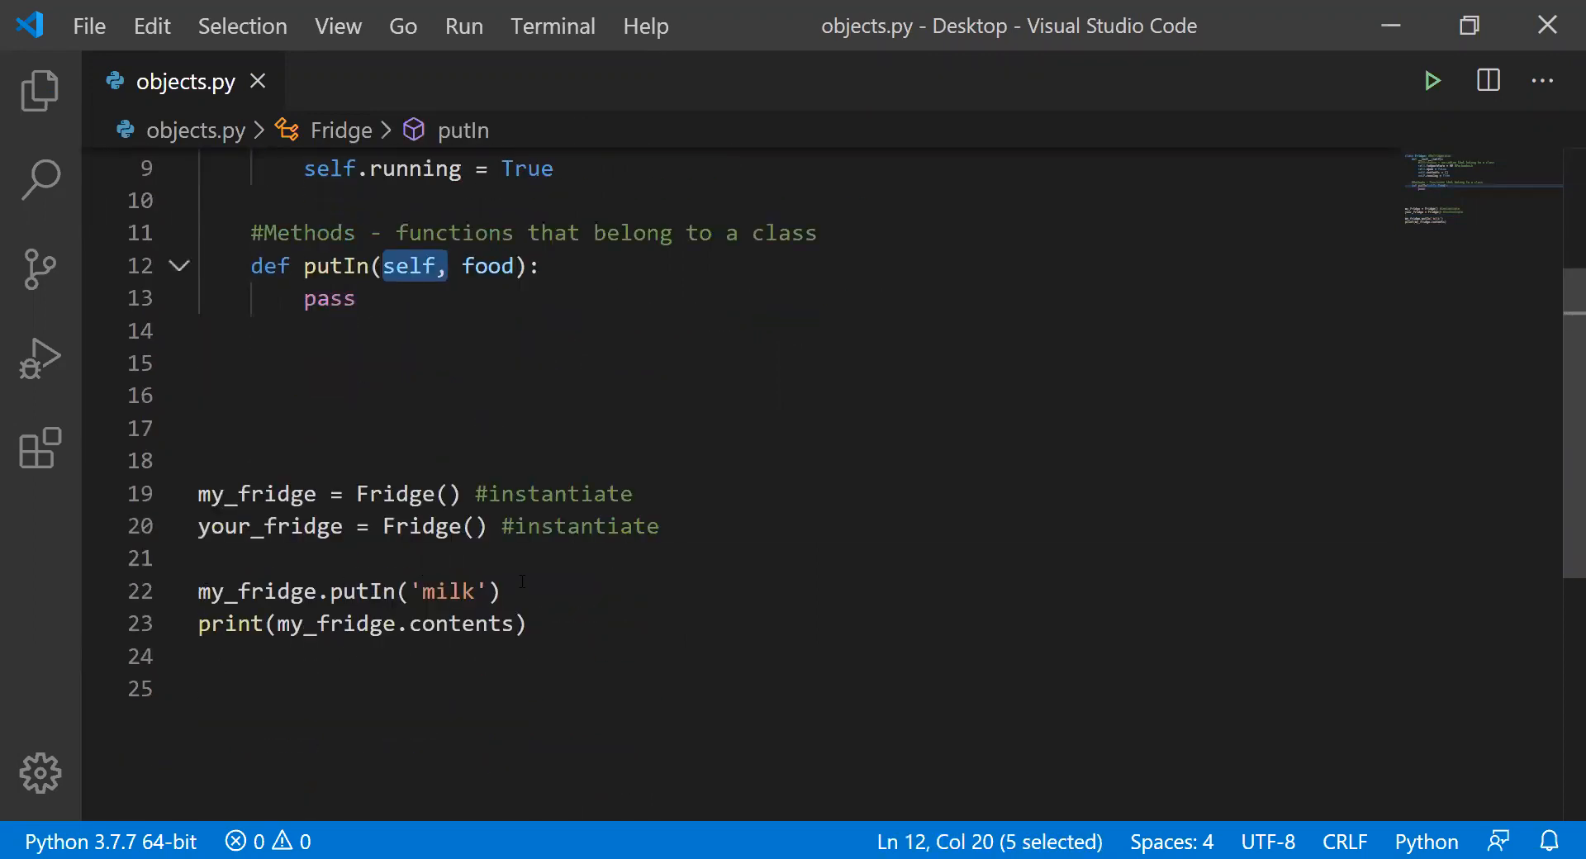
{"action": "left_click", "coordinate": [495, 592]}
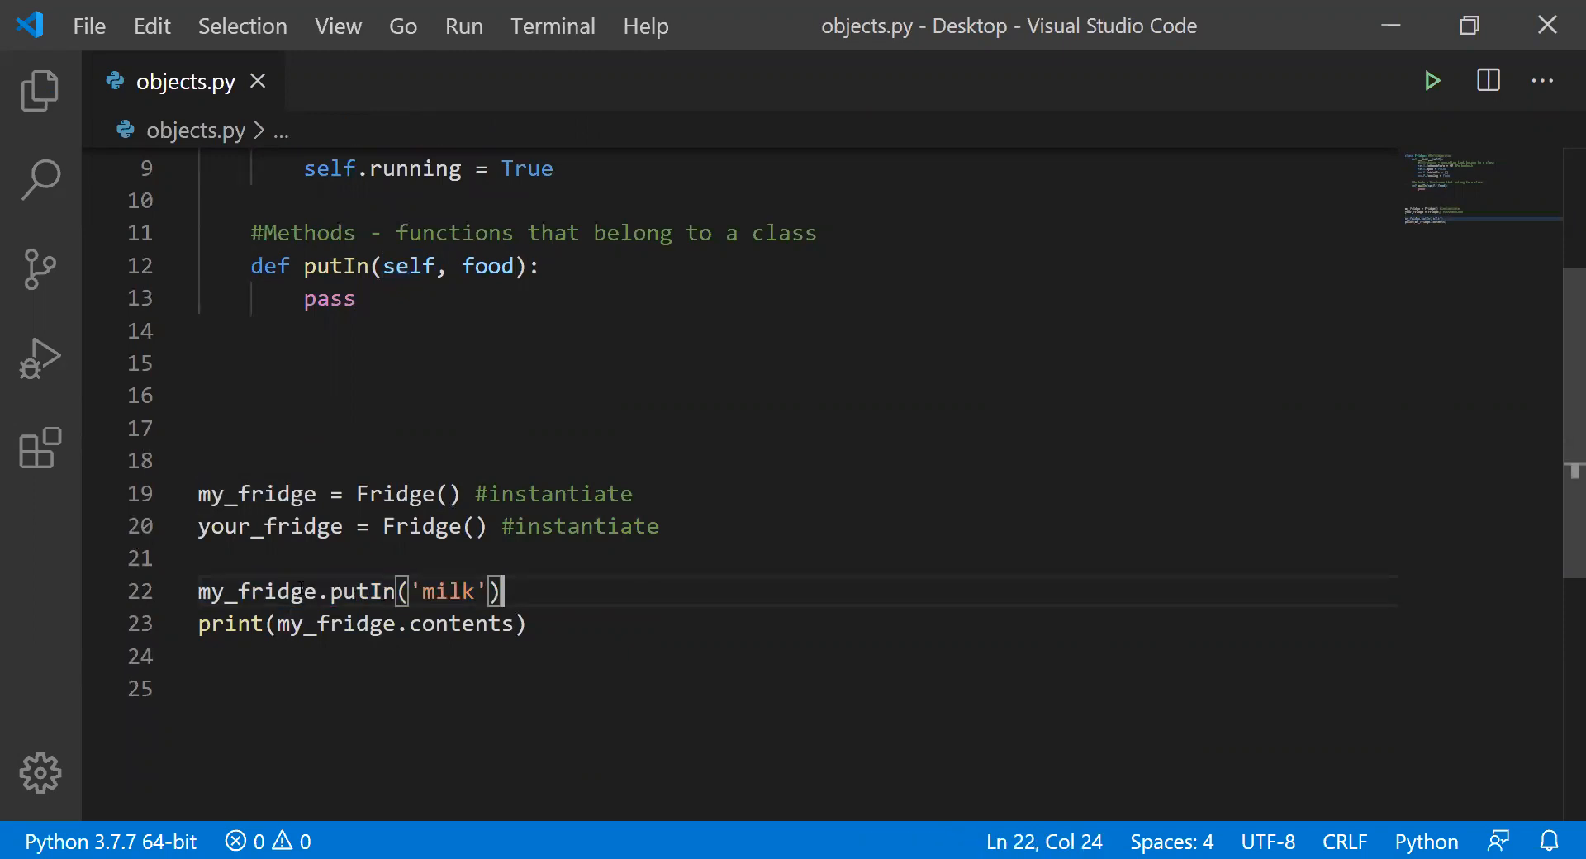
{"action": "double_click", "coordinate": [284, 590]}
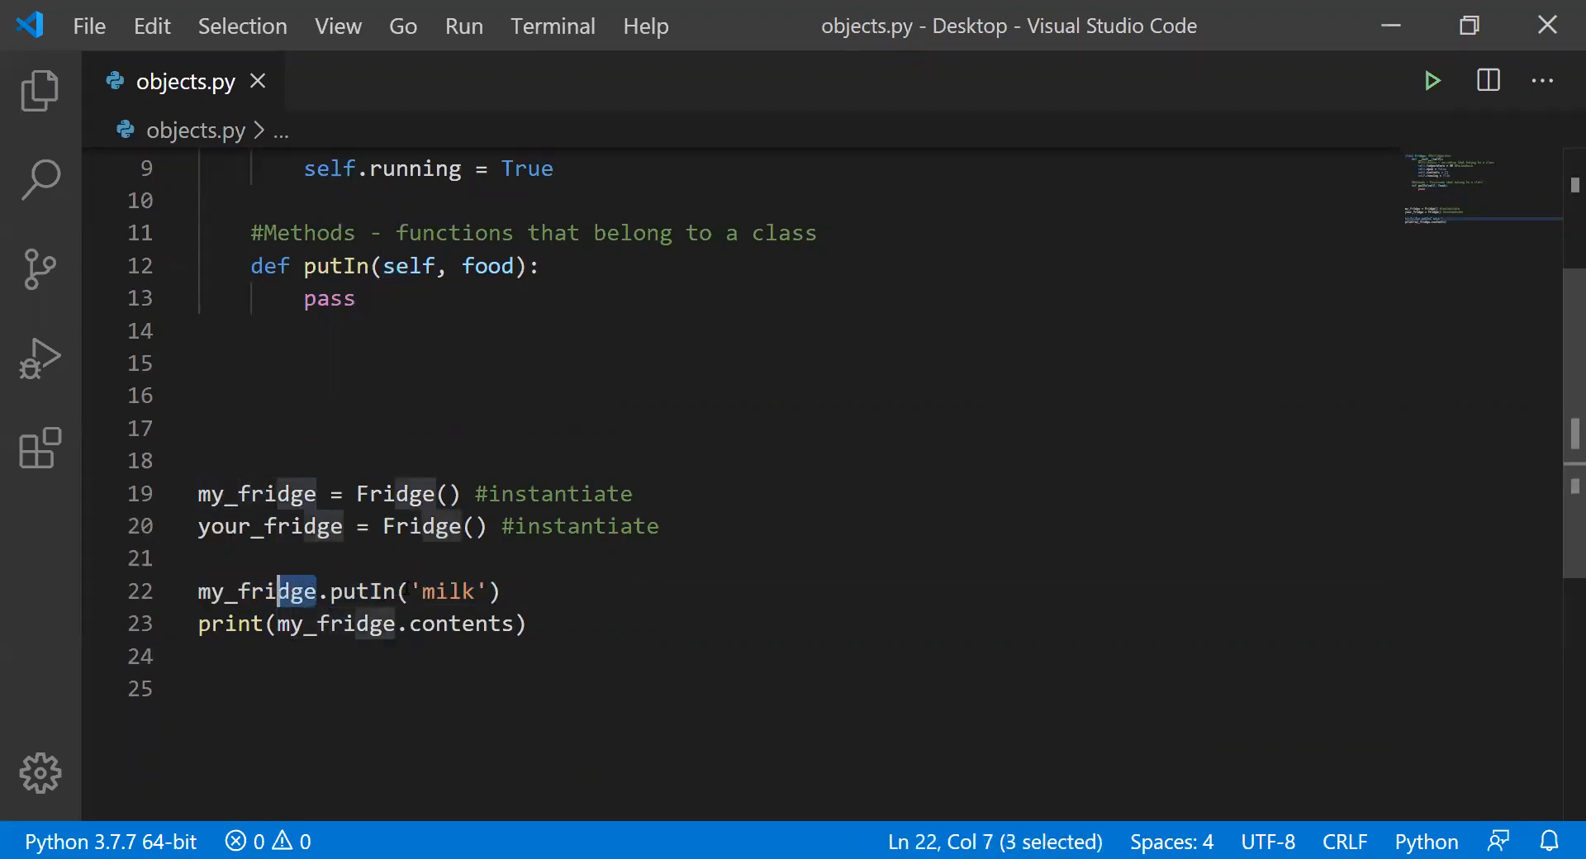
{"action": "left_click", "coordinate": [413, 592]}
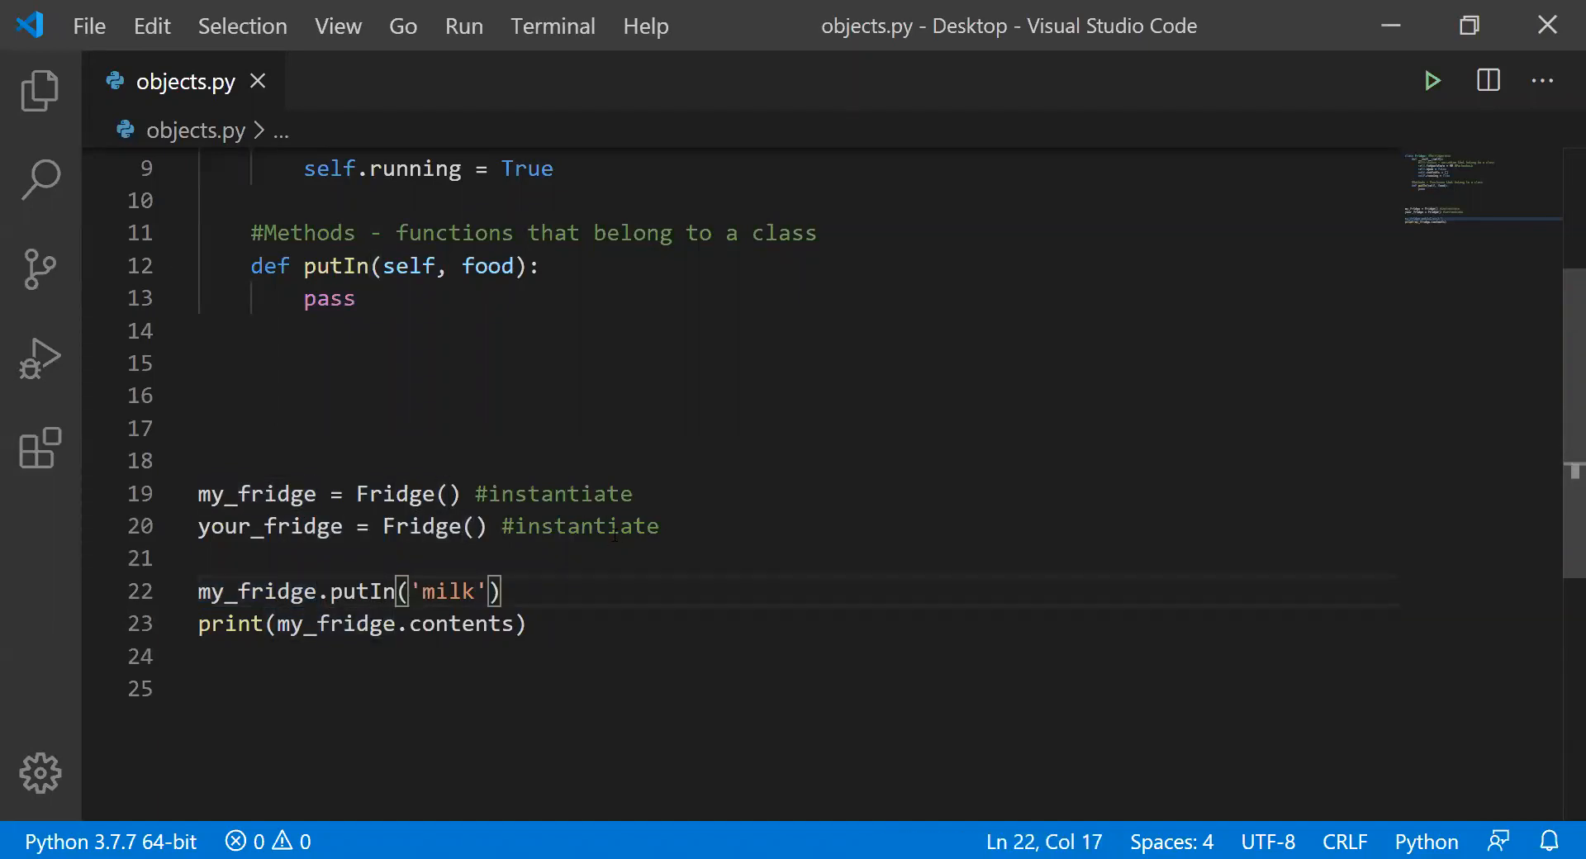
- Rewrite the call as putIn(my_fridge, 'milk') and run it, producing NameError: 'putIn' is not defined
{"action": "type", "text": "my_fridge,"}
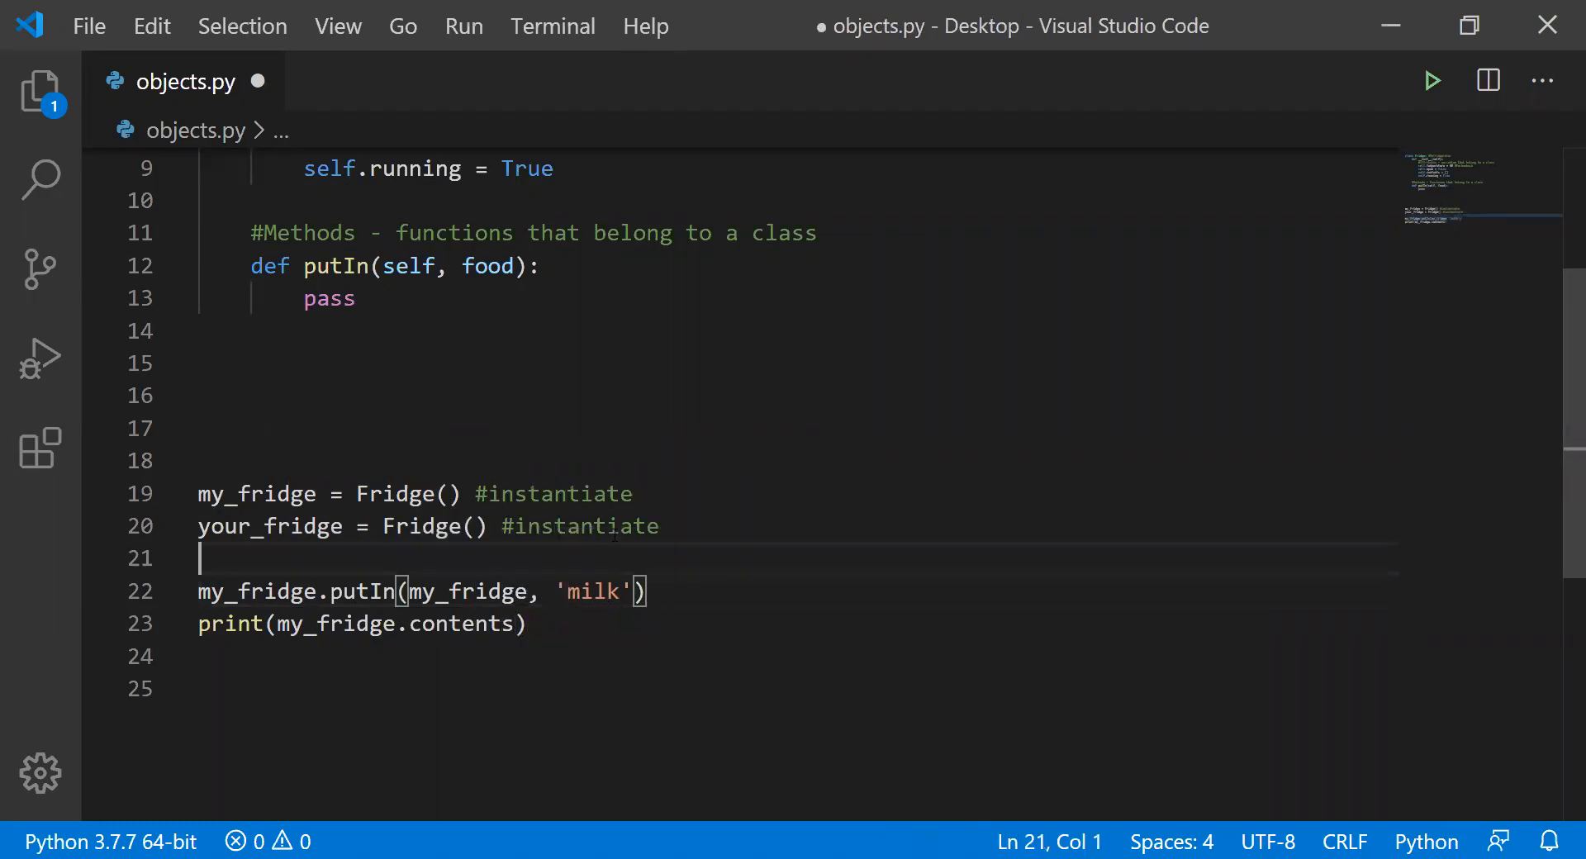
{"action": "double_click", "coordinate": [256, 592]}
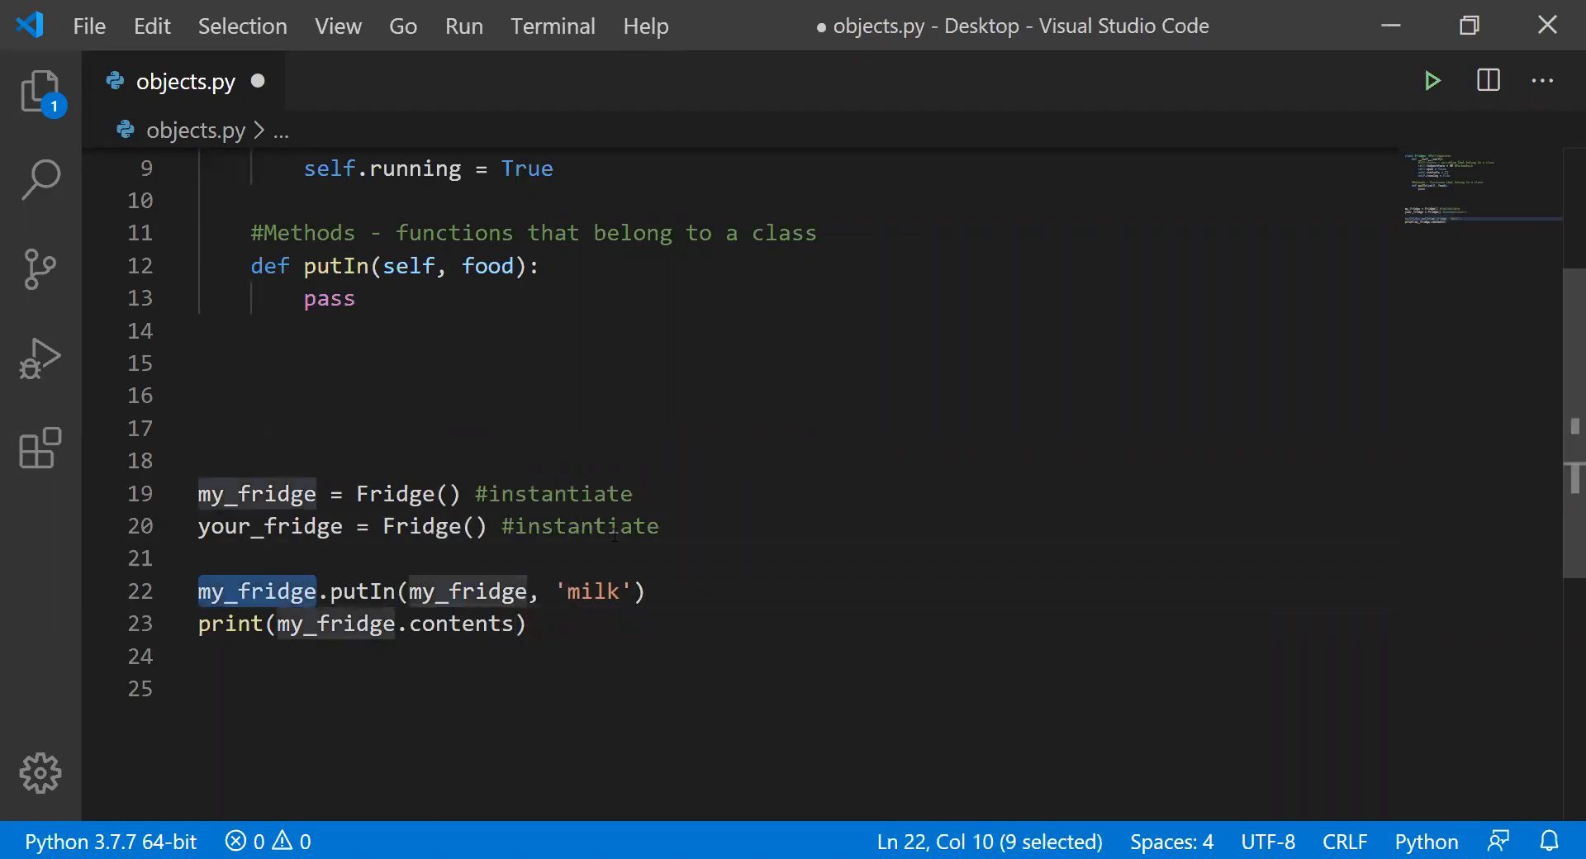
{"action": "key", "text": "Delete"}
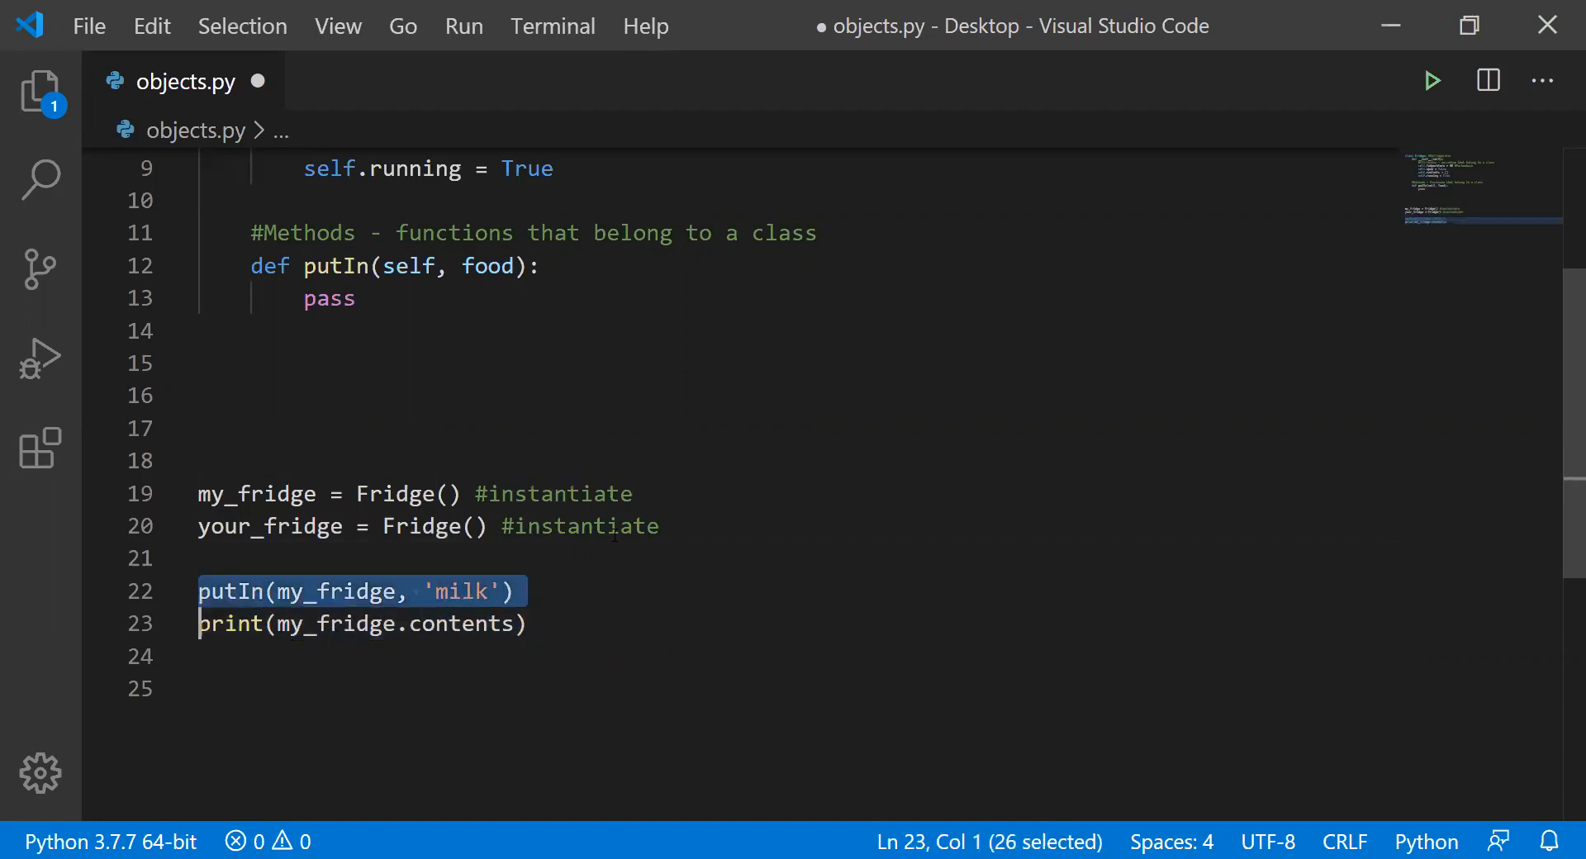
{"action": "left_click", "coordinate": [817, 474]}
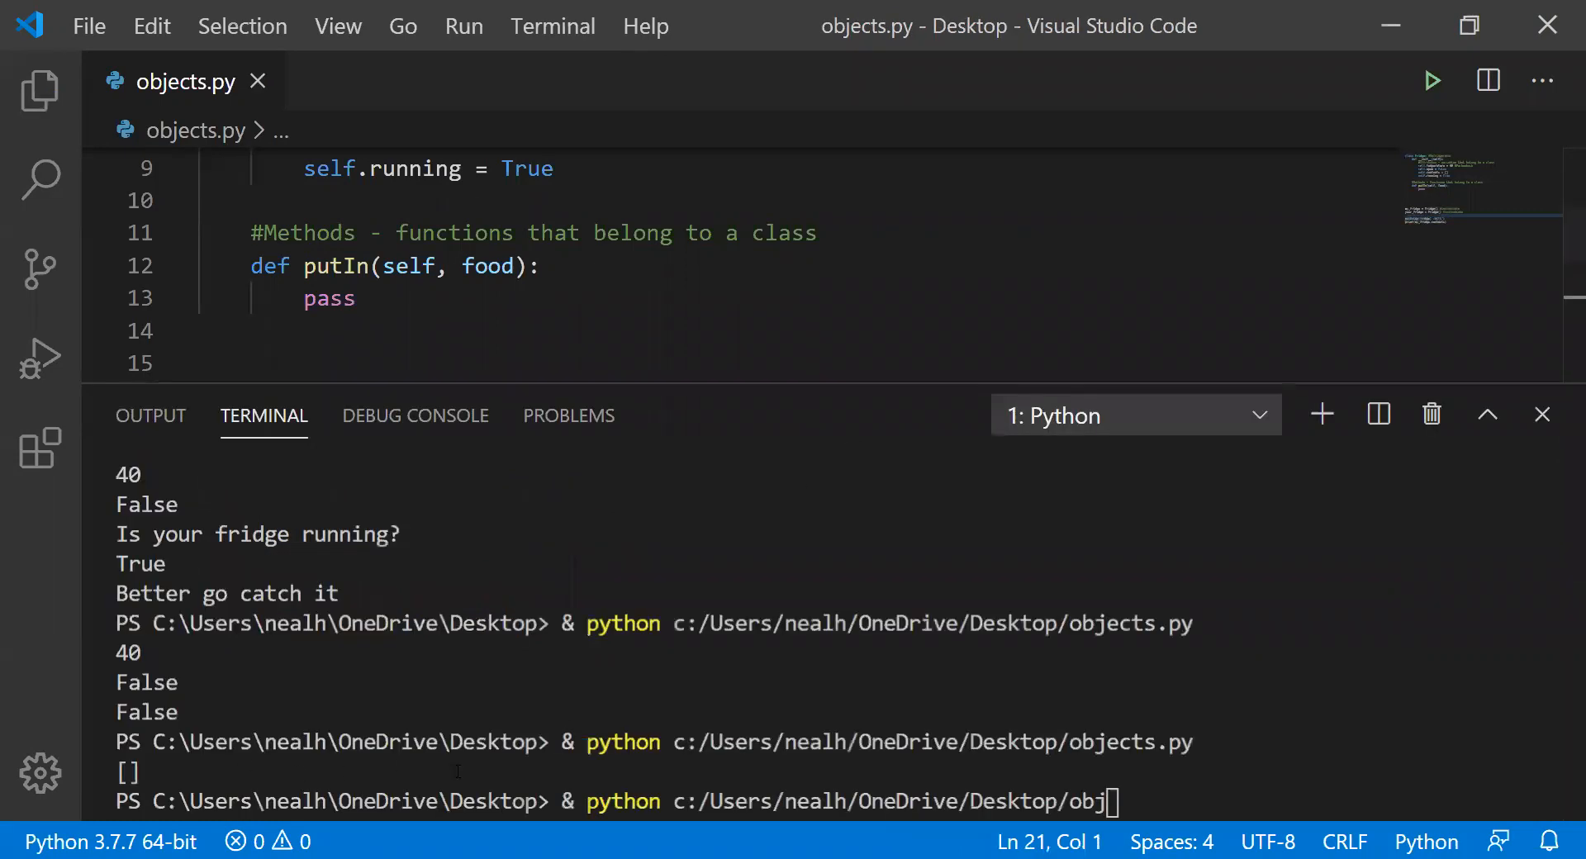
{"action": "key", "text": "Return"}
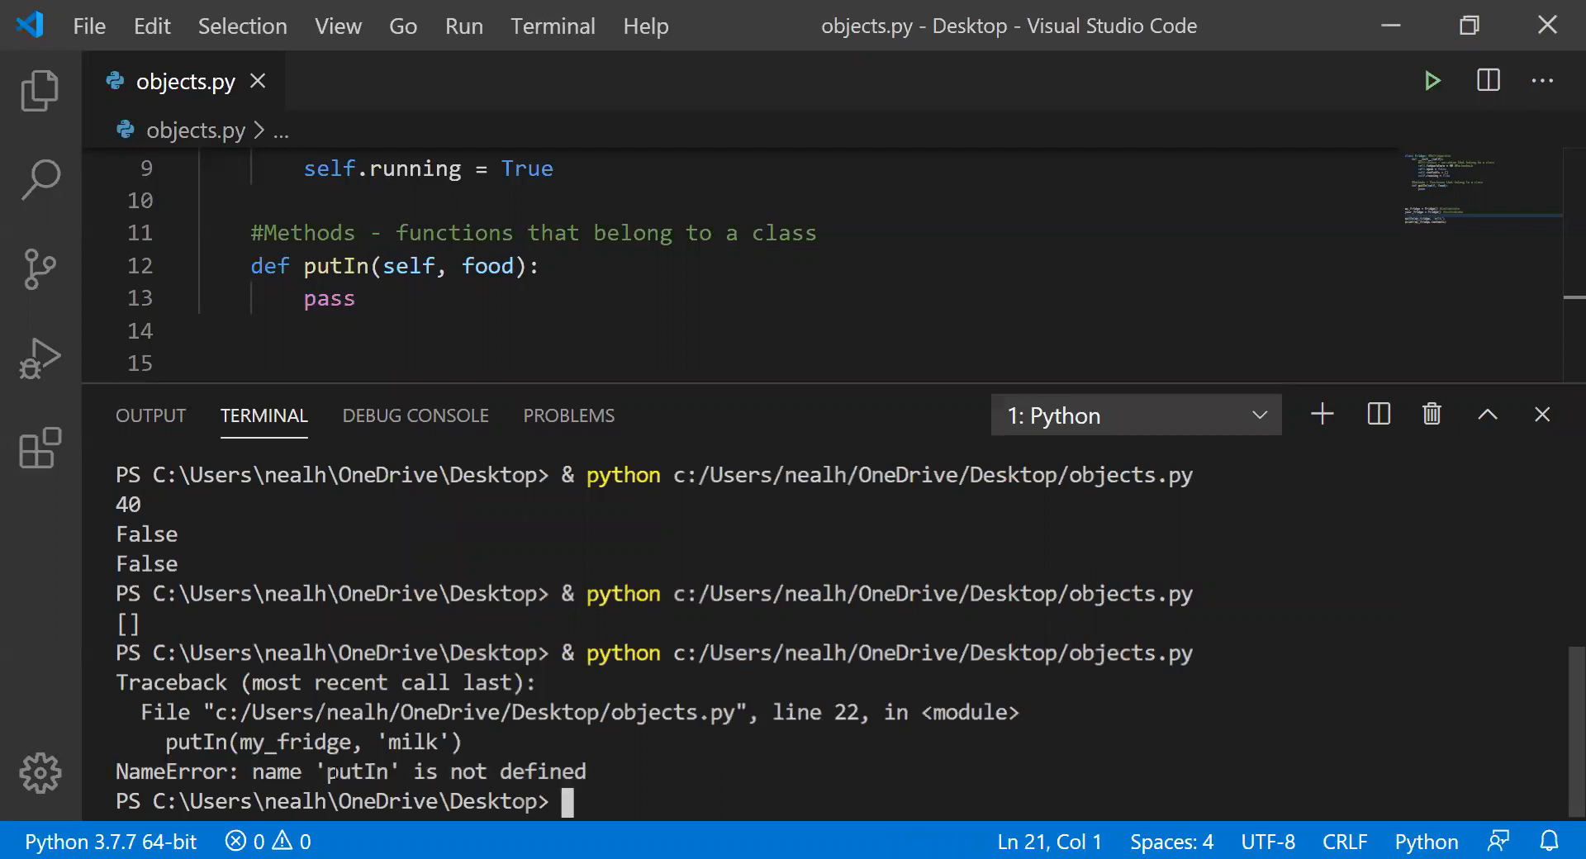
{"action": "double_click", "coordinate": [356, 771]}
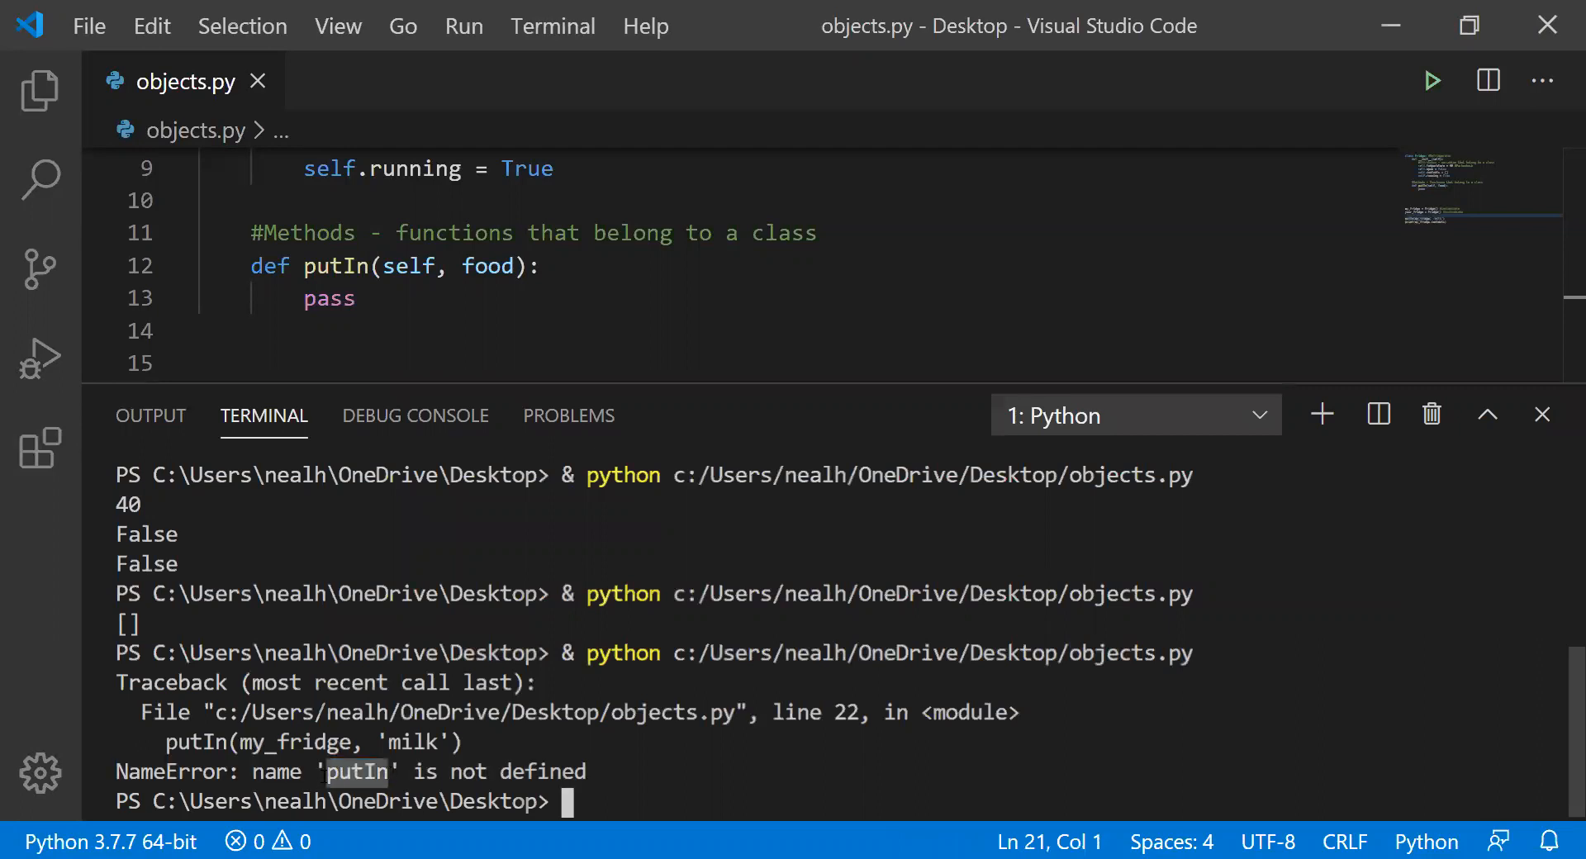
{"action": "mouse_move", "coordinate": [478, 504]}
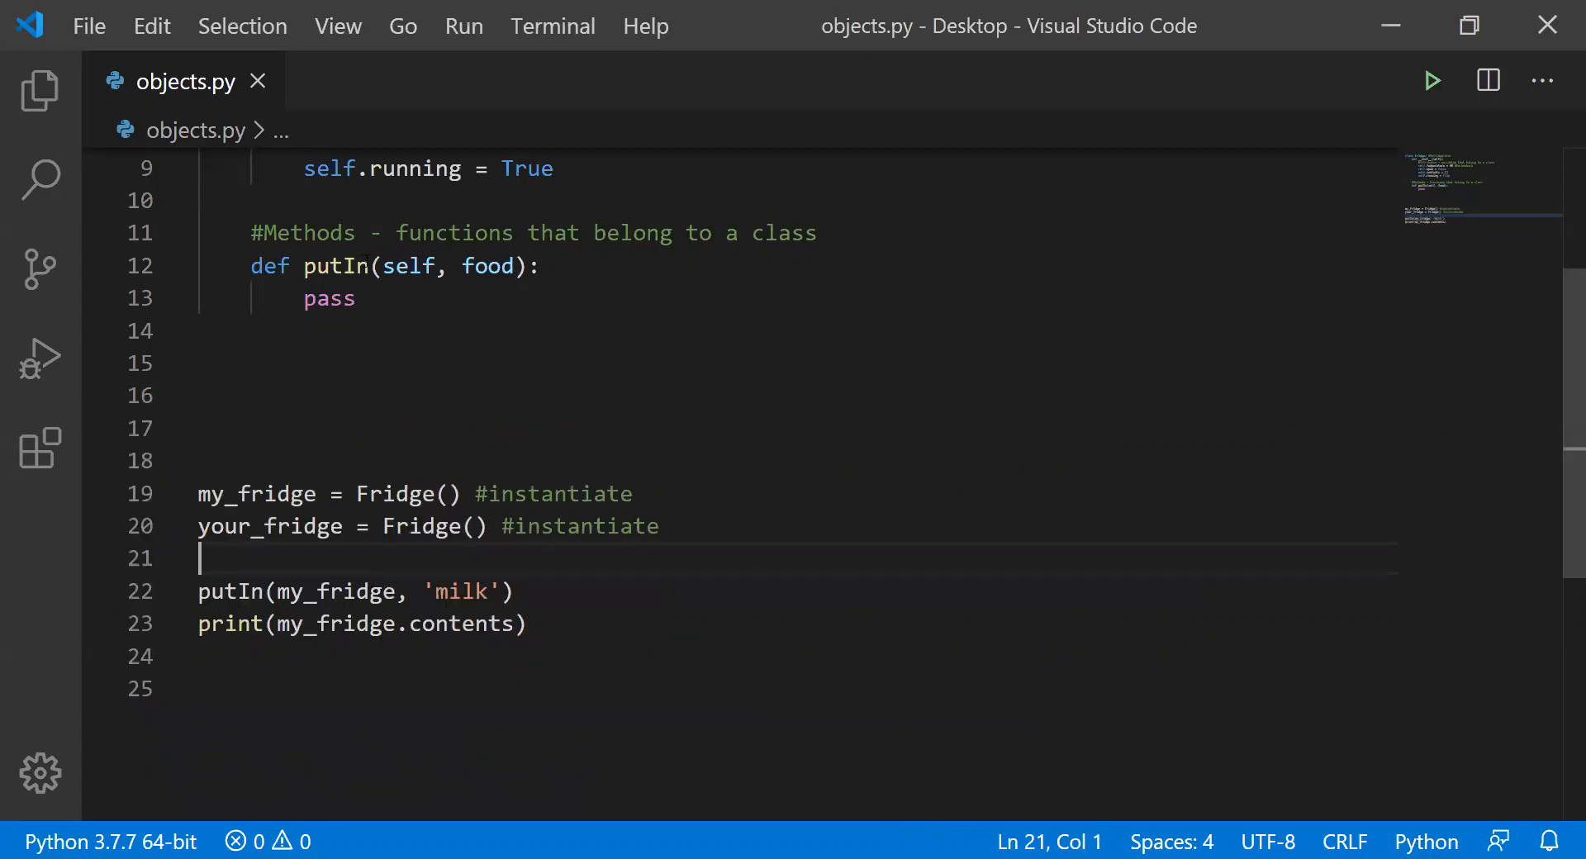
- Restore my_fridge.putIn('milk'), inspect self and the call, and select pass for replacement
{"action": "double_click", "coordinate": [336, 265]}
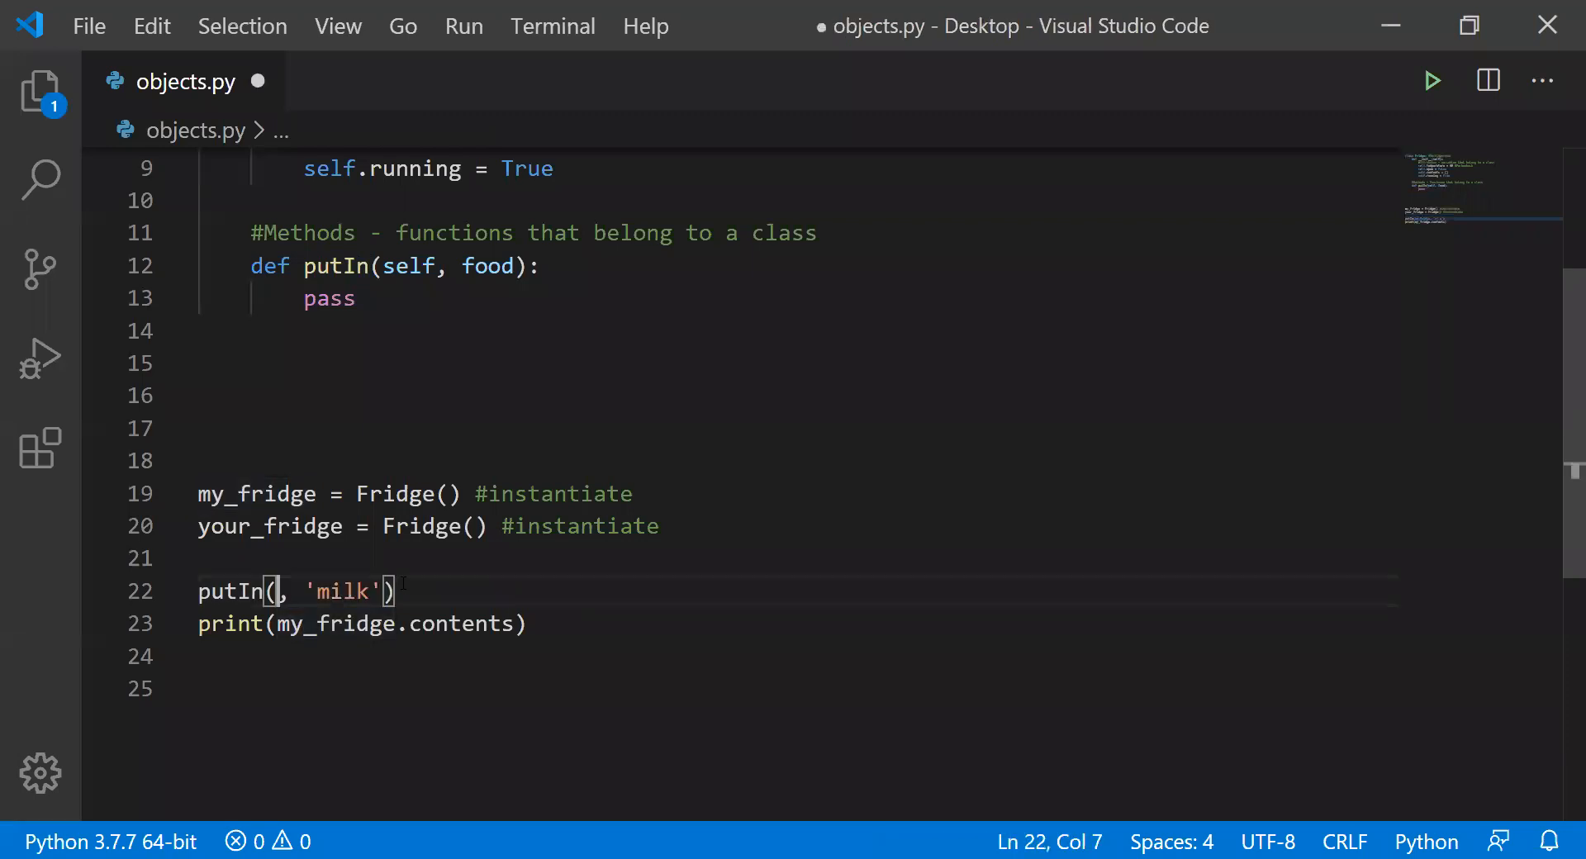
{"action": "type", "text": "my_fridge."}
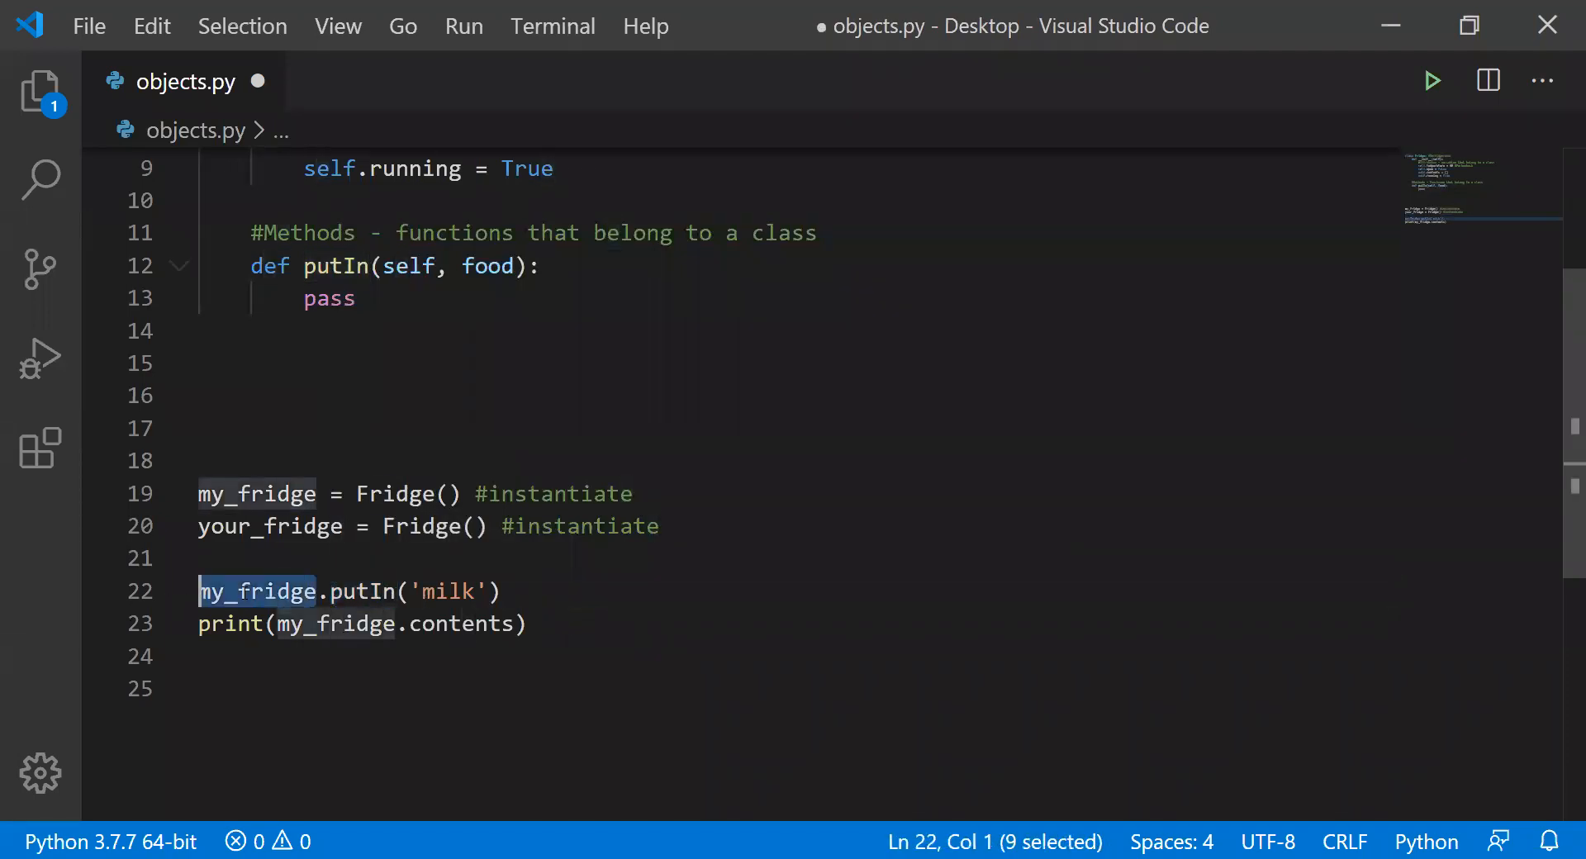
{"action": "double_click", "coordinate": [405, 494]}
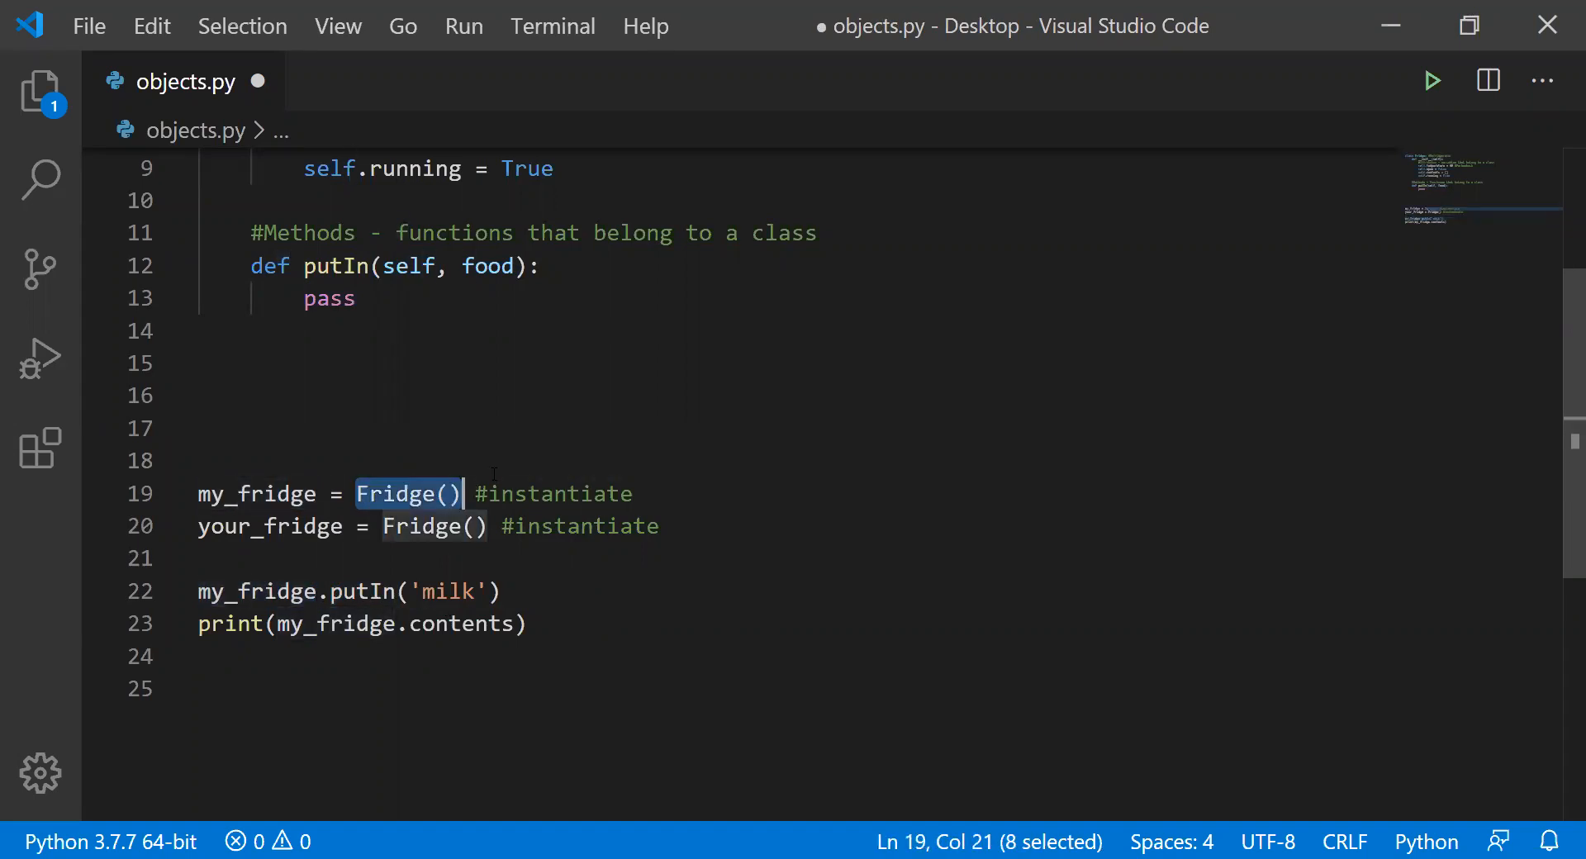
{"action": "scroll", "scroll_direction": "up", "scroll_amount": 3}
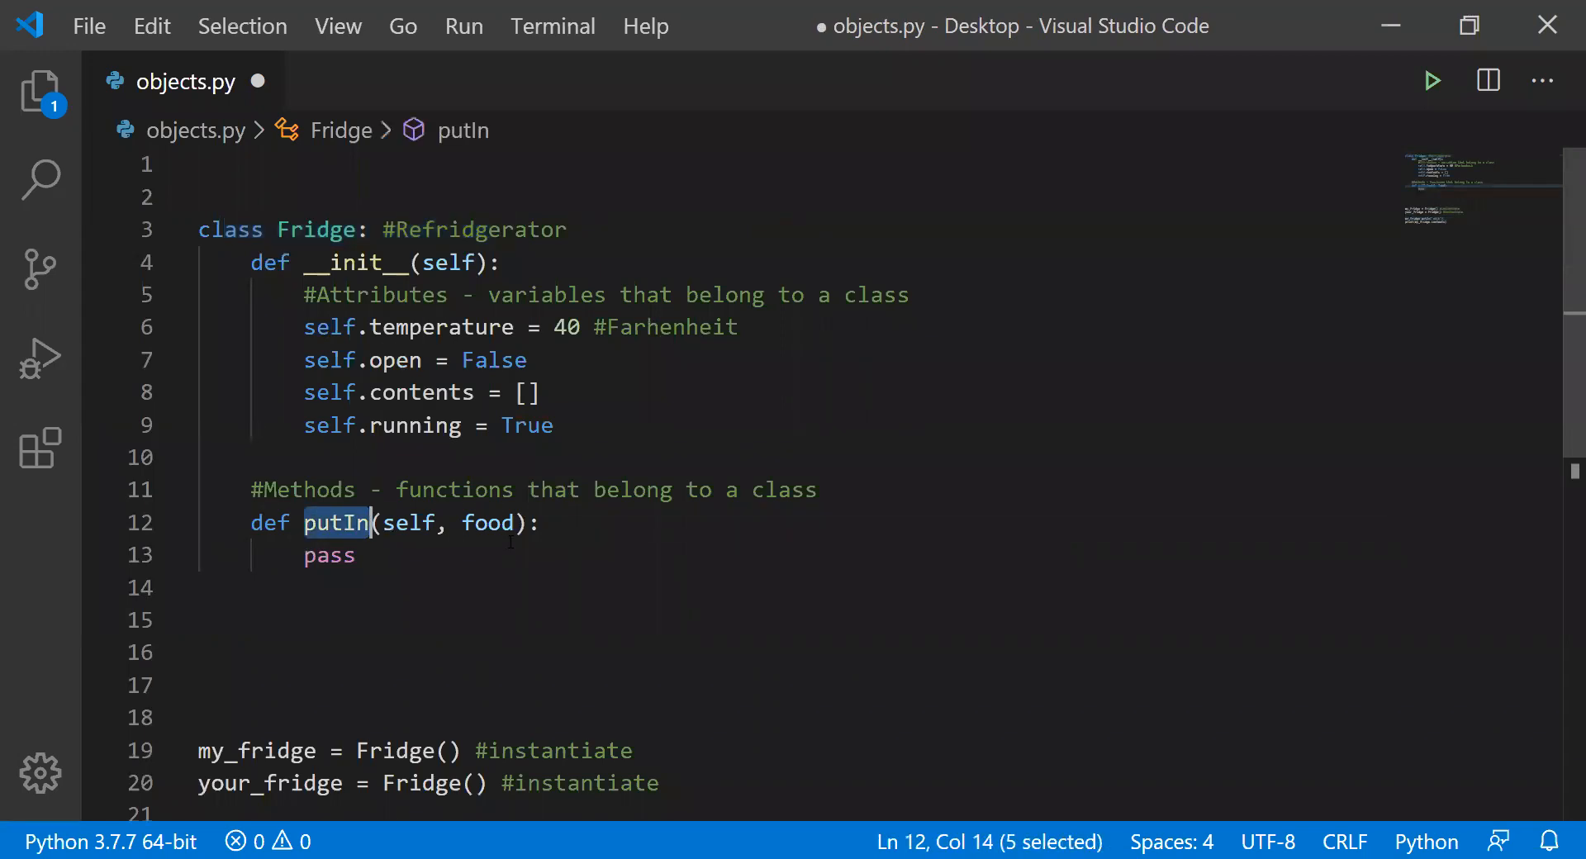
{"action": "scroll", "scroll_direction": "down", "scroll_amount": 3}
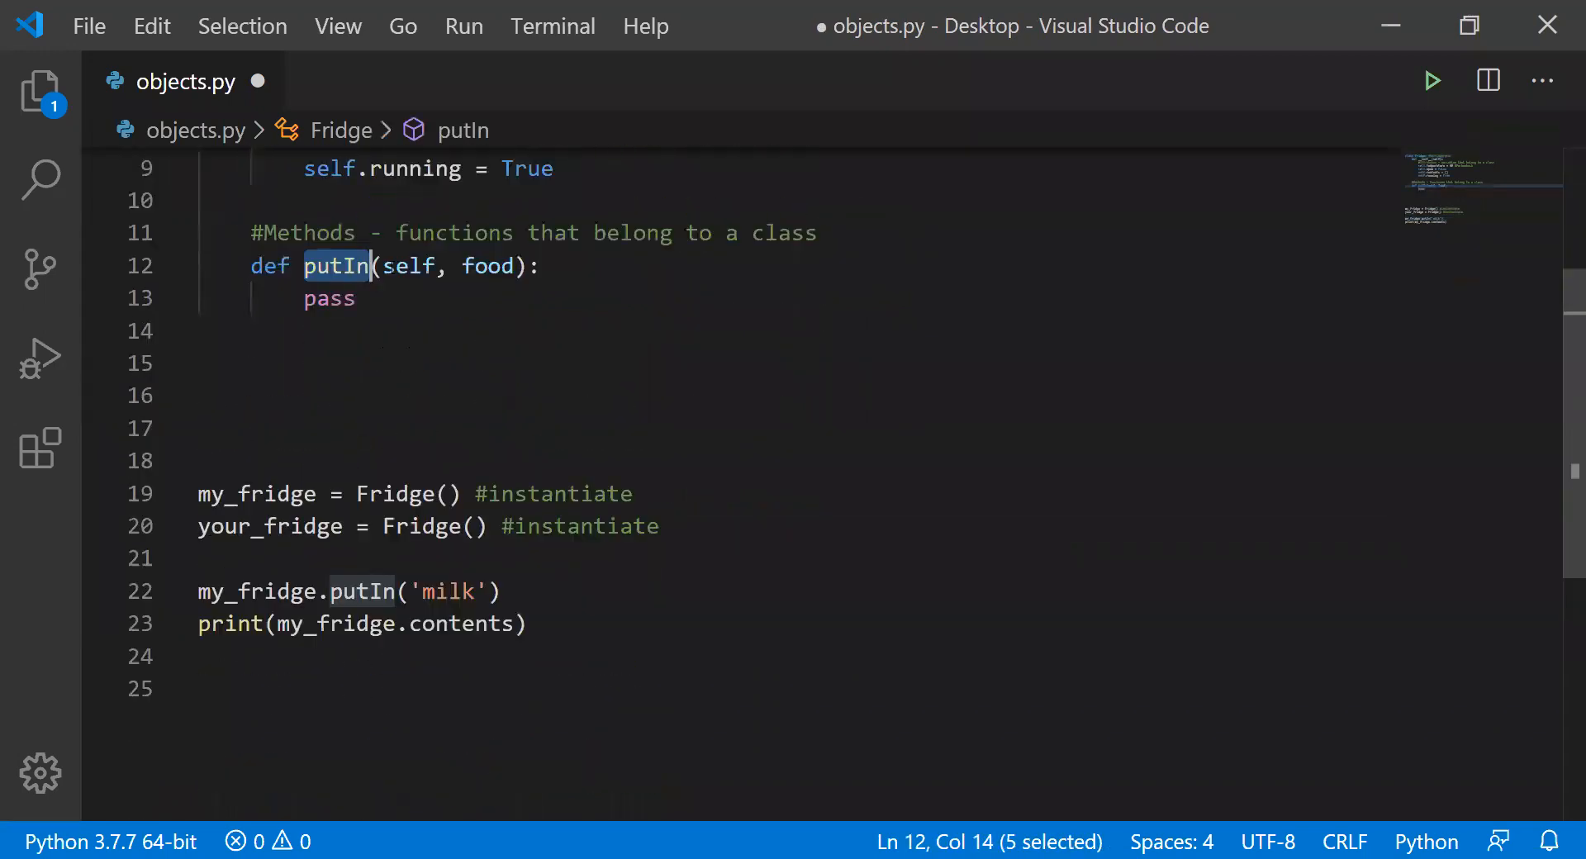
{"action": "double_click", "coordinate": [406, 265]}
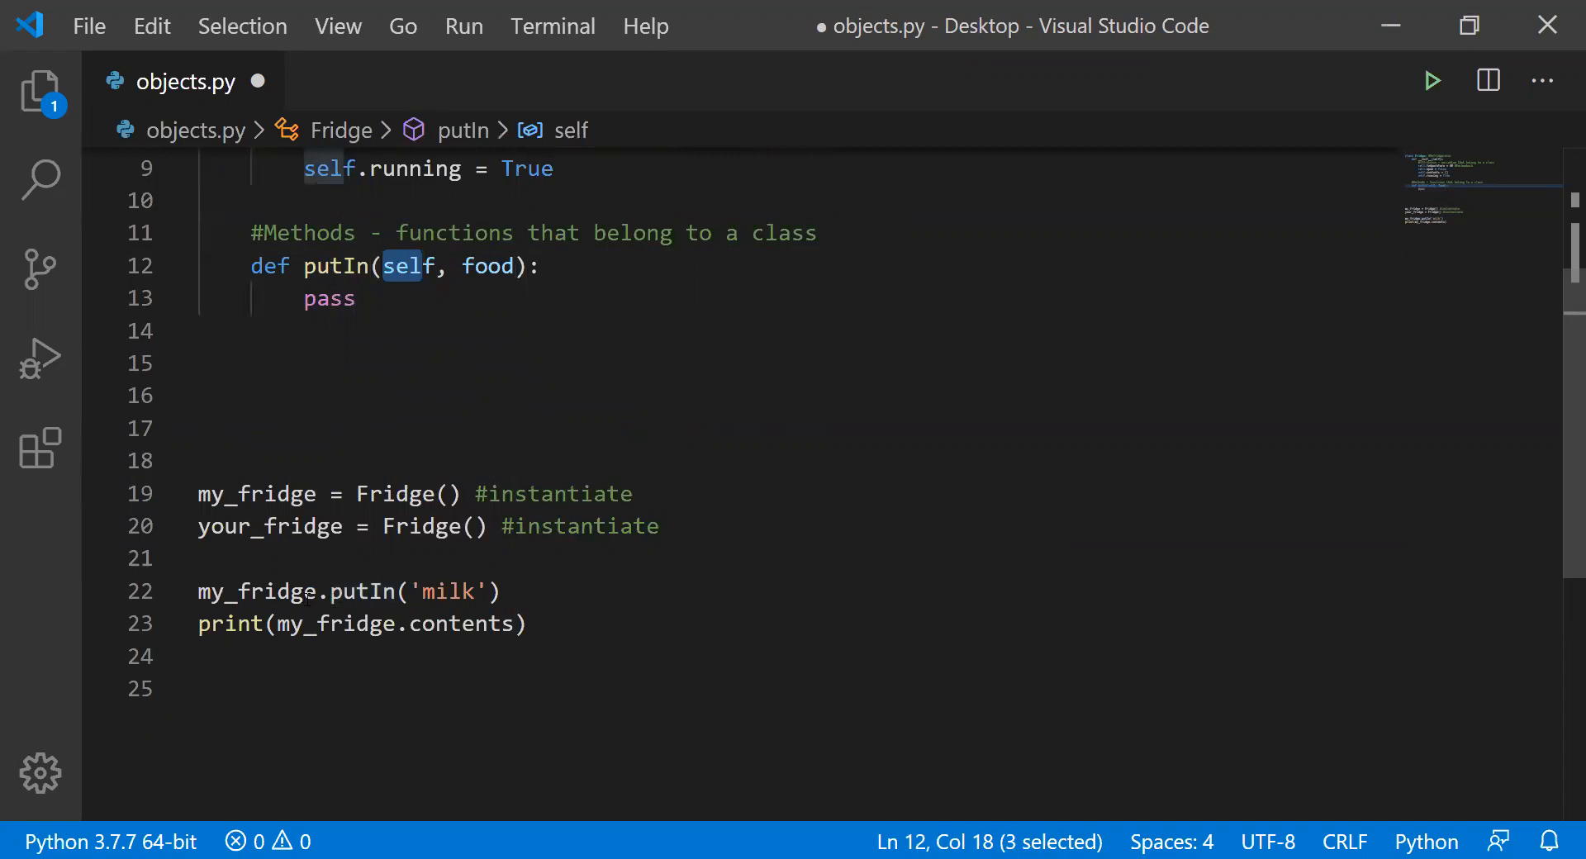
{"action": "left_click", "coordinate": [319, 593]}
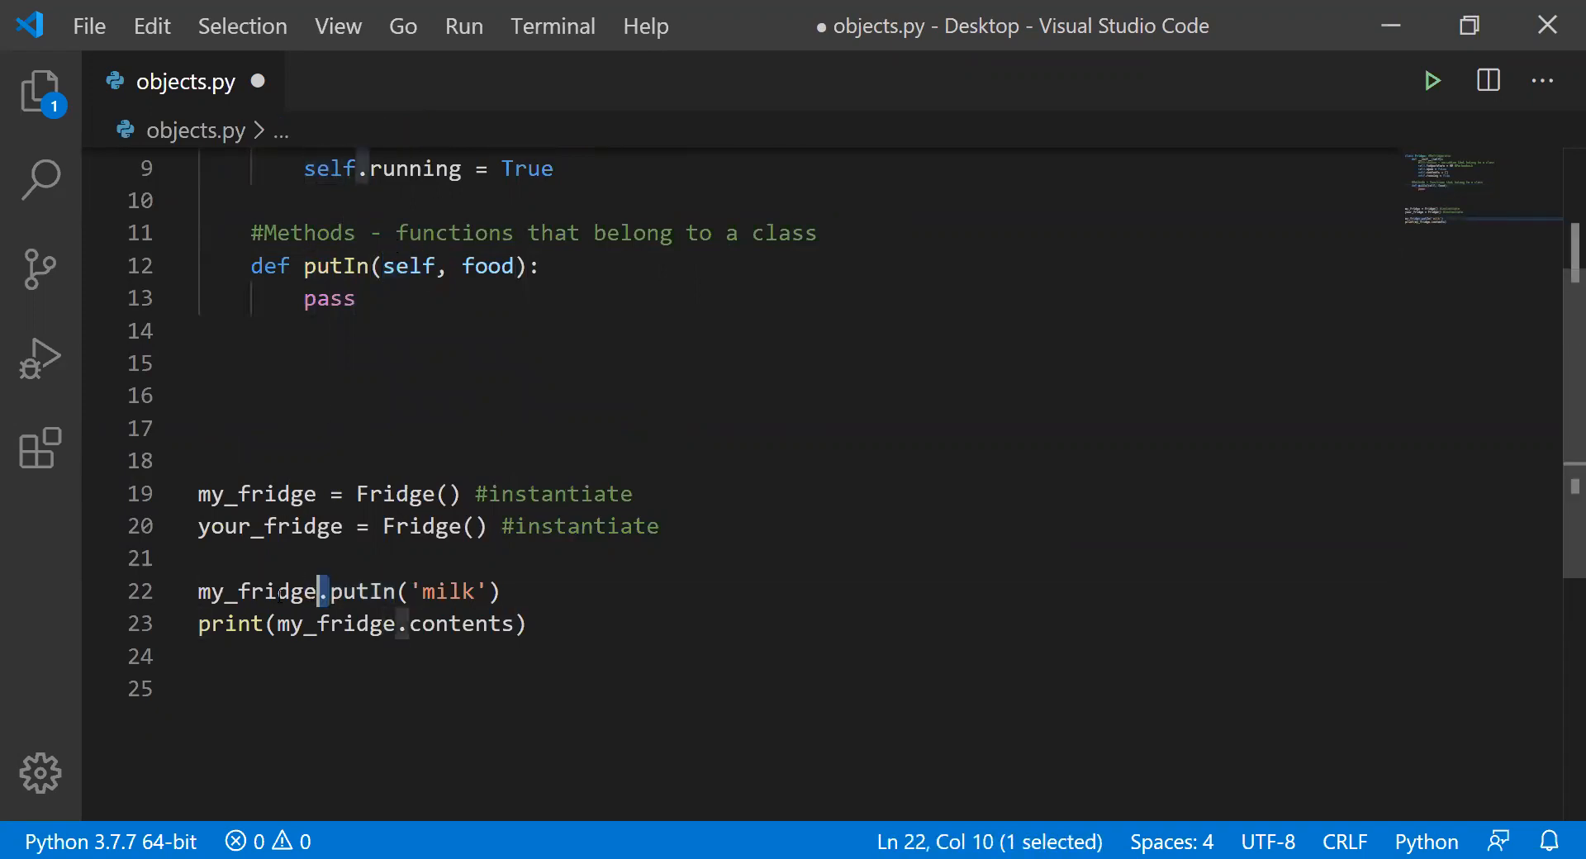
{"action": "left_click", "coordinate": [495, 593]}
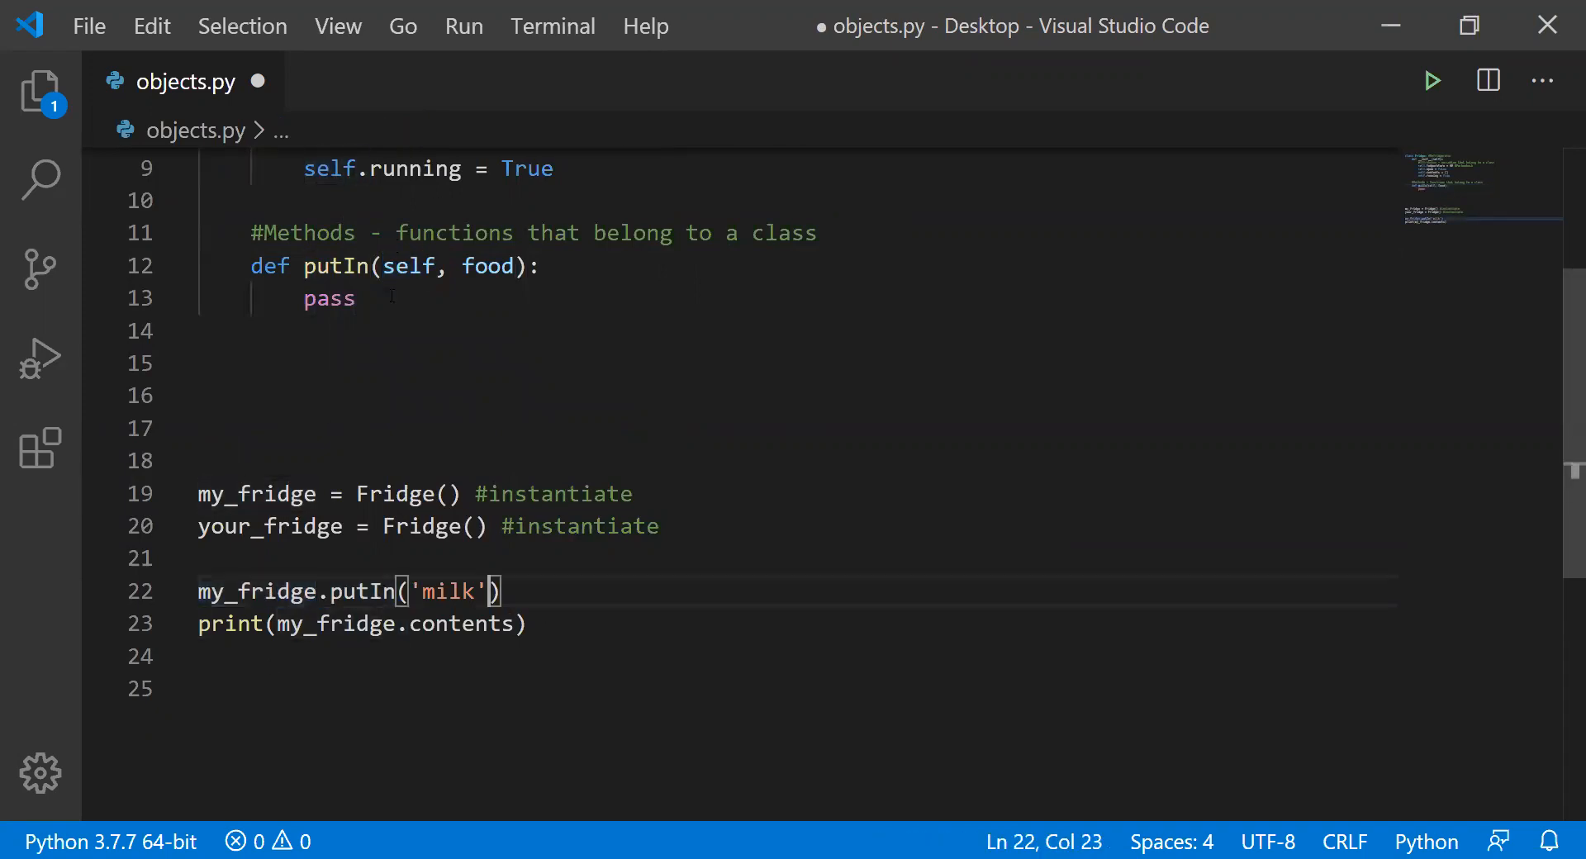
{"action": "double_click", "coordinate": [329, 298]}
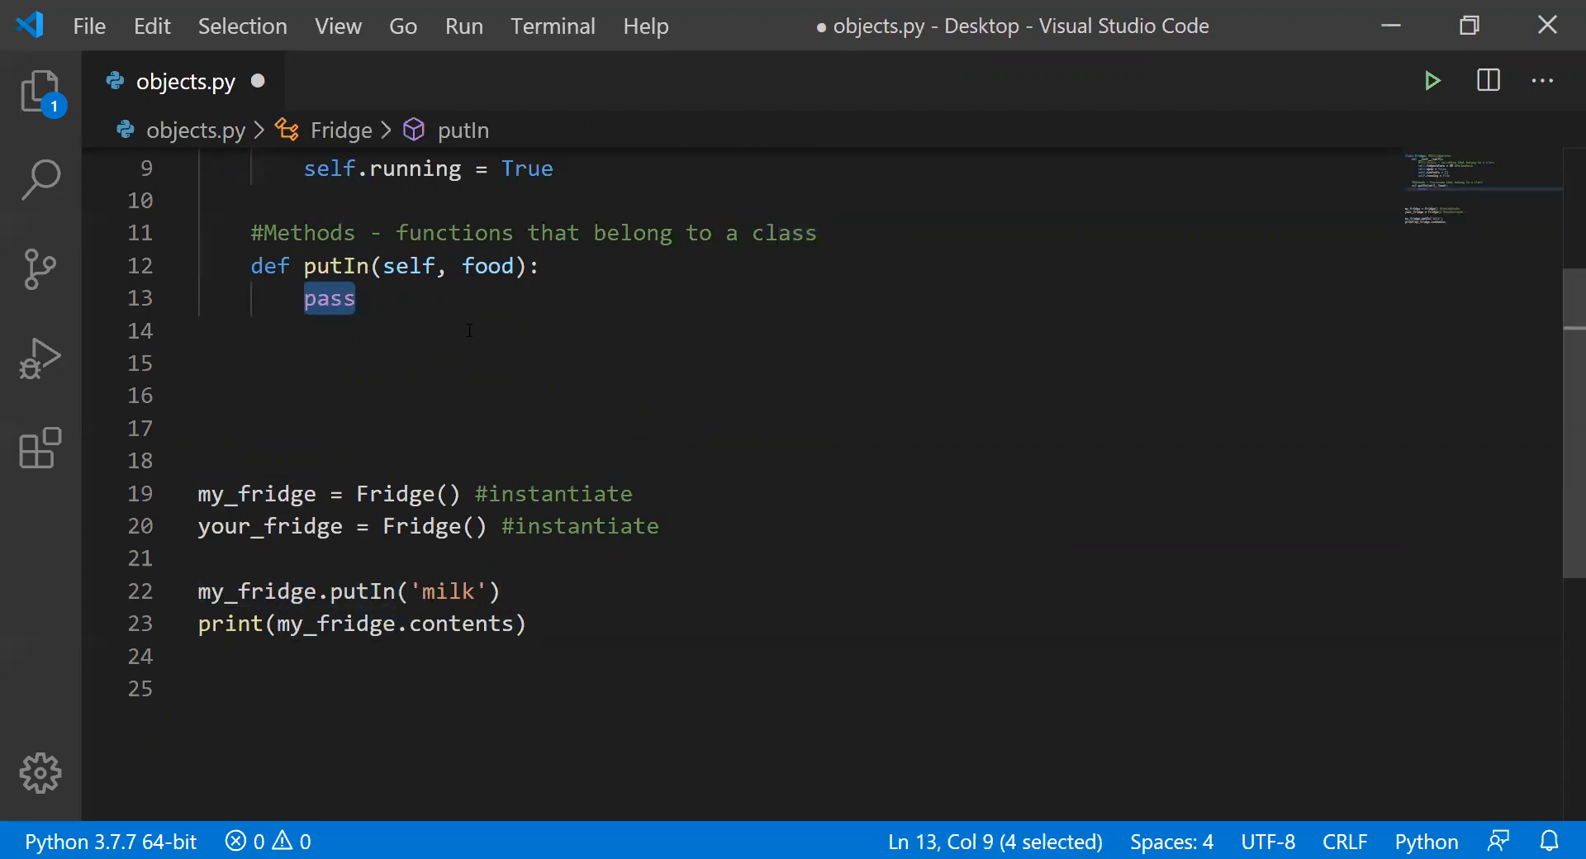
- Replace putIn's pass with self.contents.append(food), run the script to print ['milk'], then close the output
{"action": "type", "text": "self.cont"}
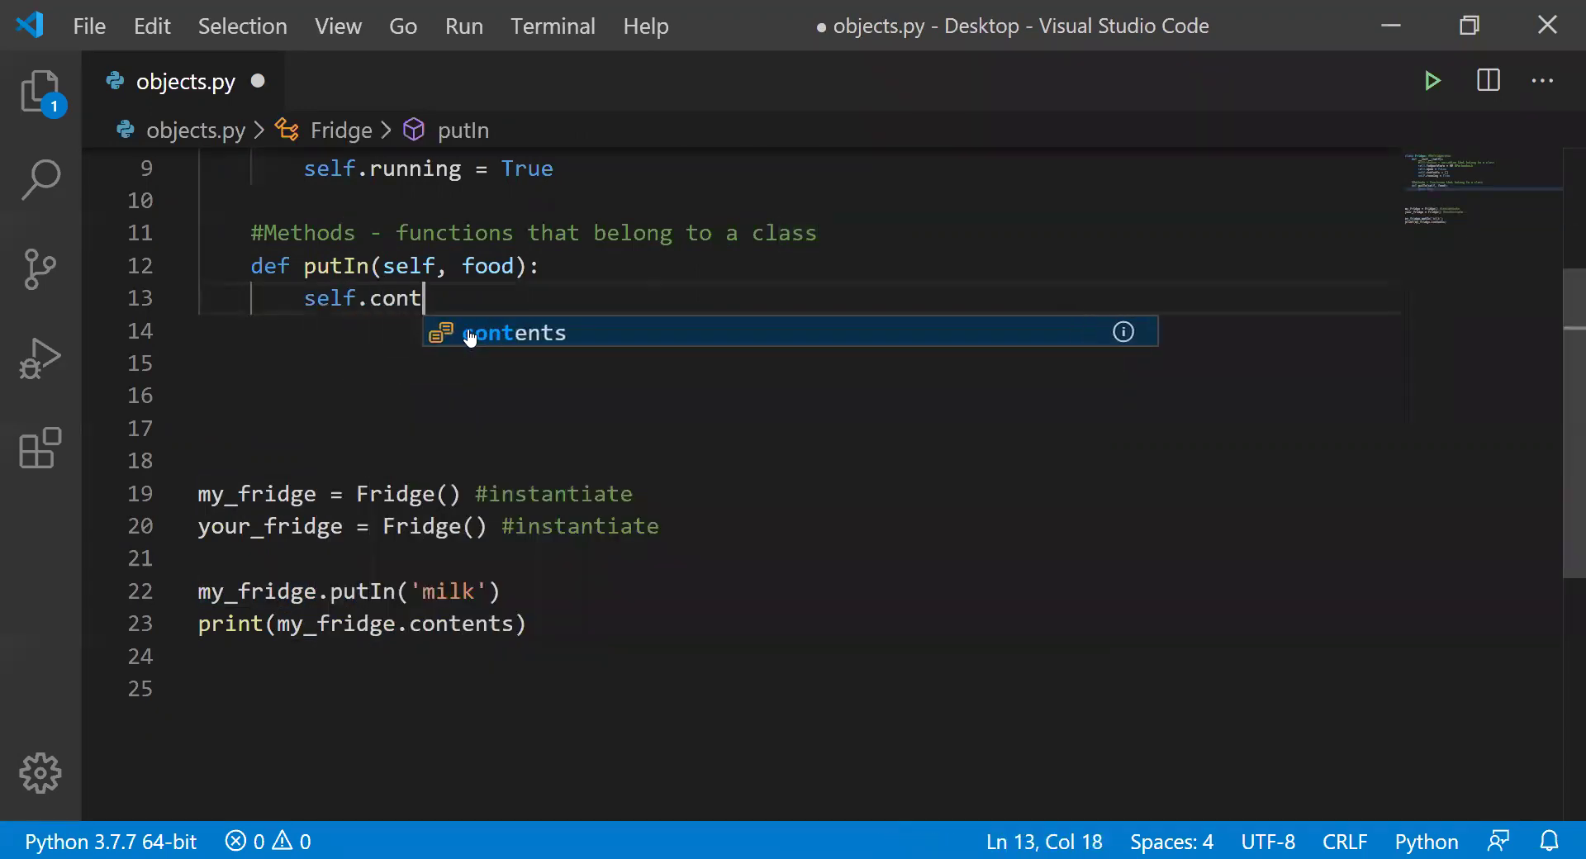
{"action": "left_click", "coordinate": [515, 333]}
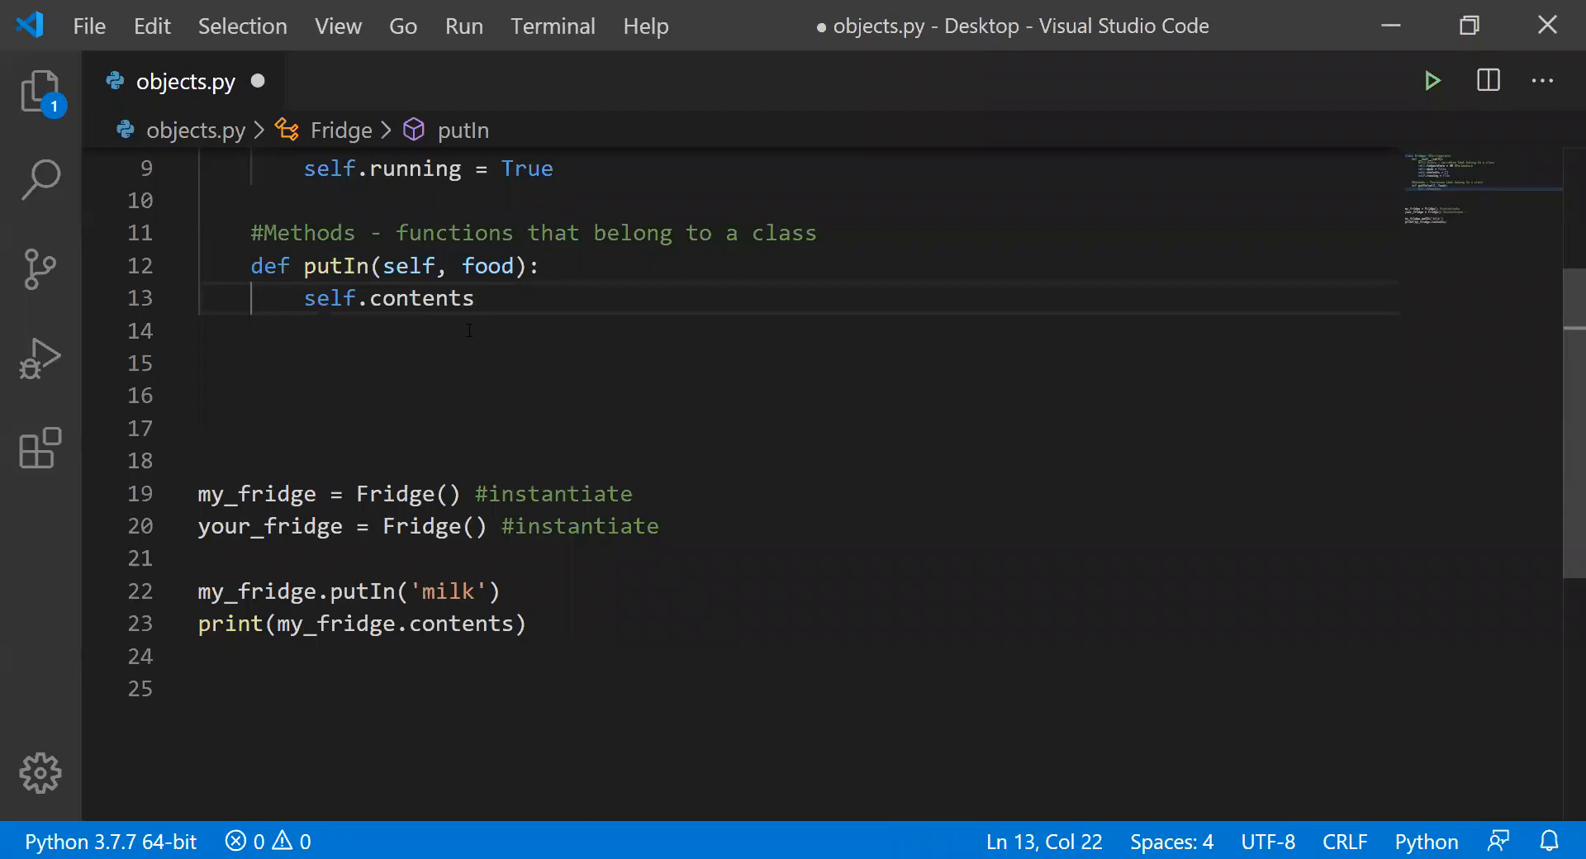
{"action": "type", "text": ".append(food)"}
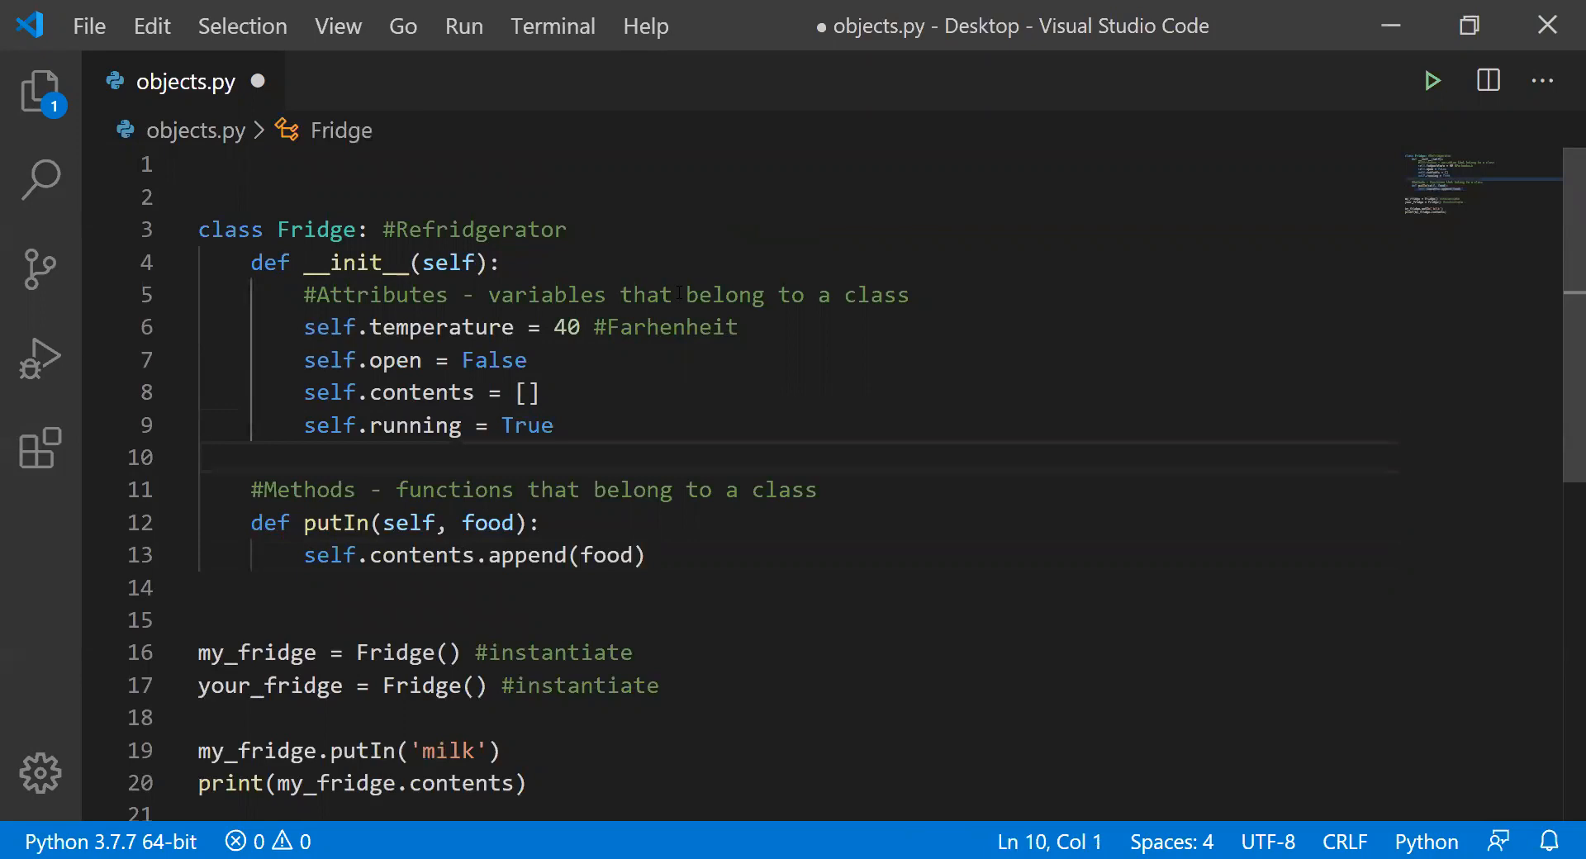
{"action": "scroll", "scroll_direction": "down", "scroll_amount": 3}
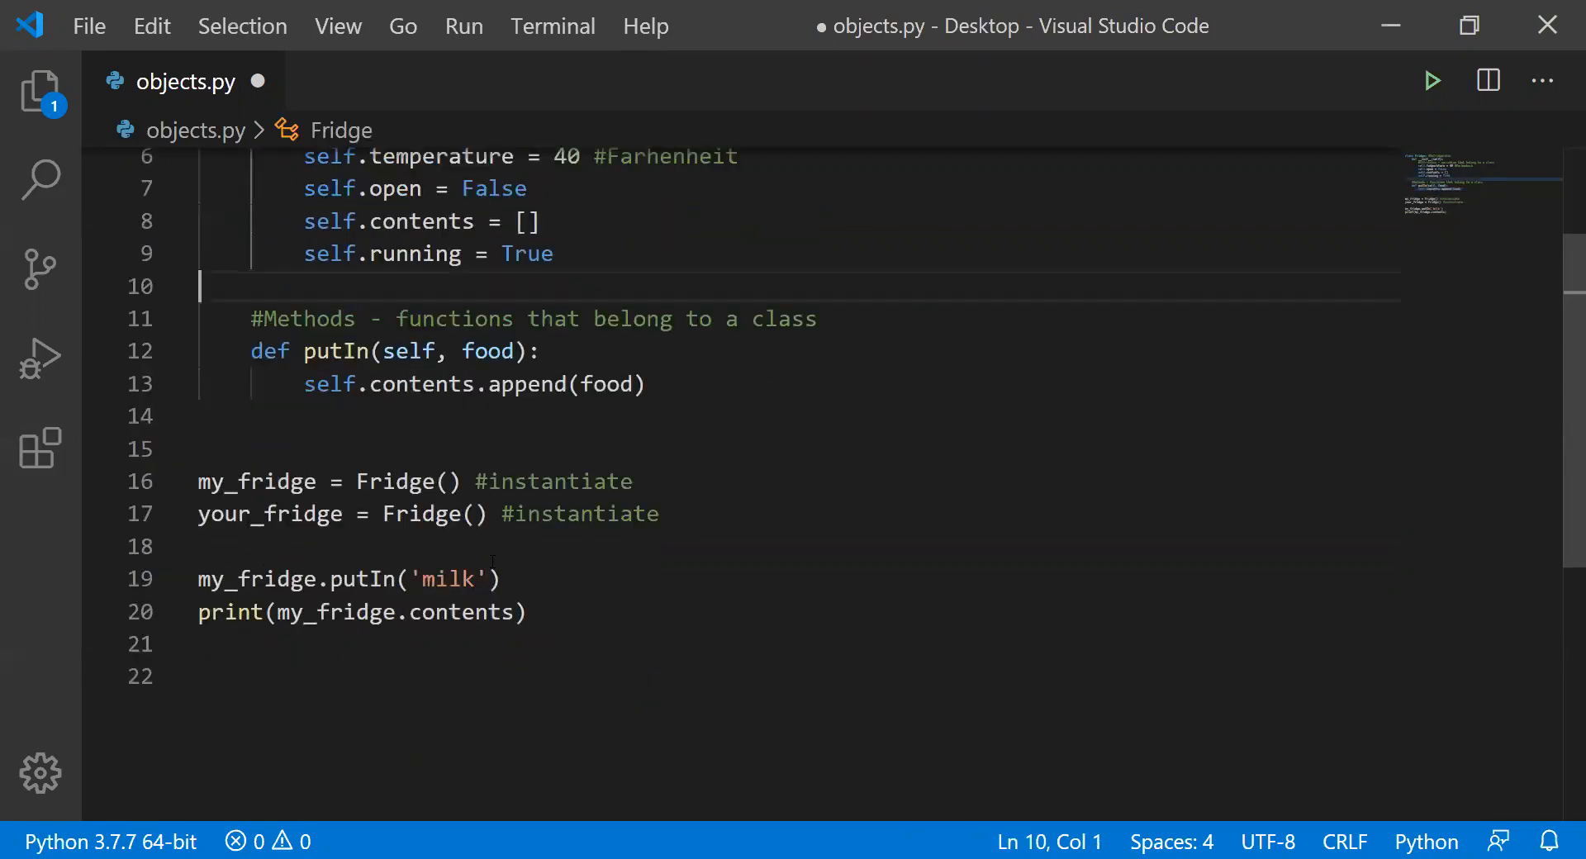
{"action": "left_click", "coordinate": [515, 612]}
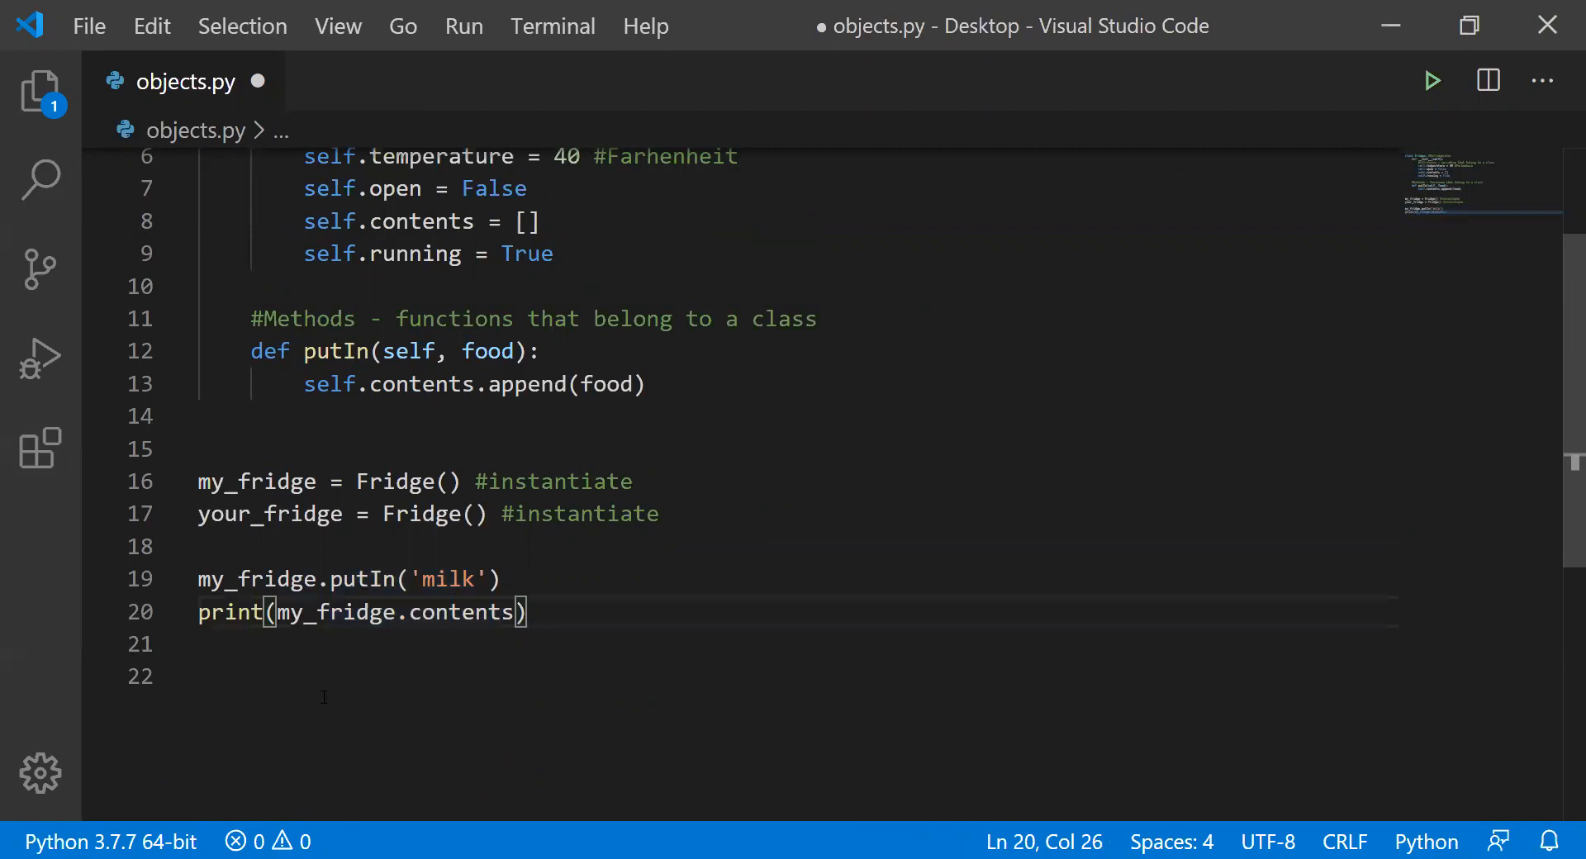
{"action": "mouse_move", "coordinate": [98, 778]}
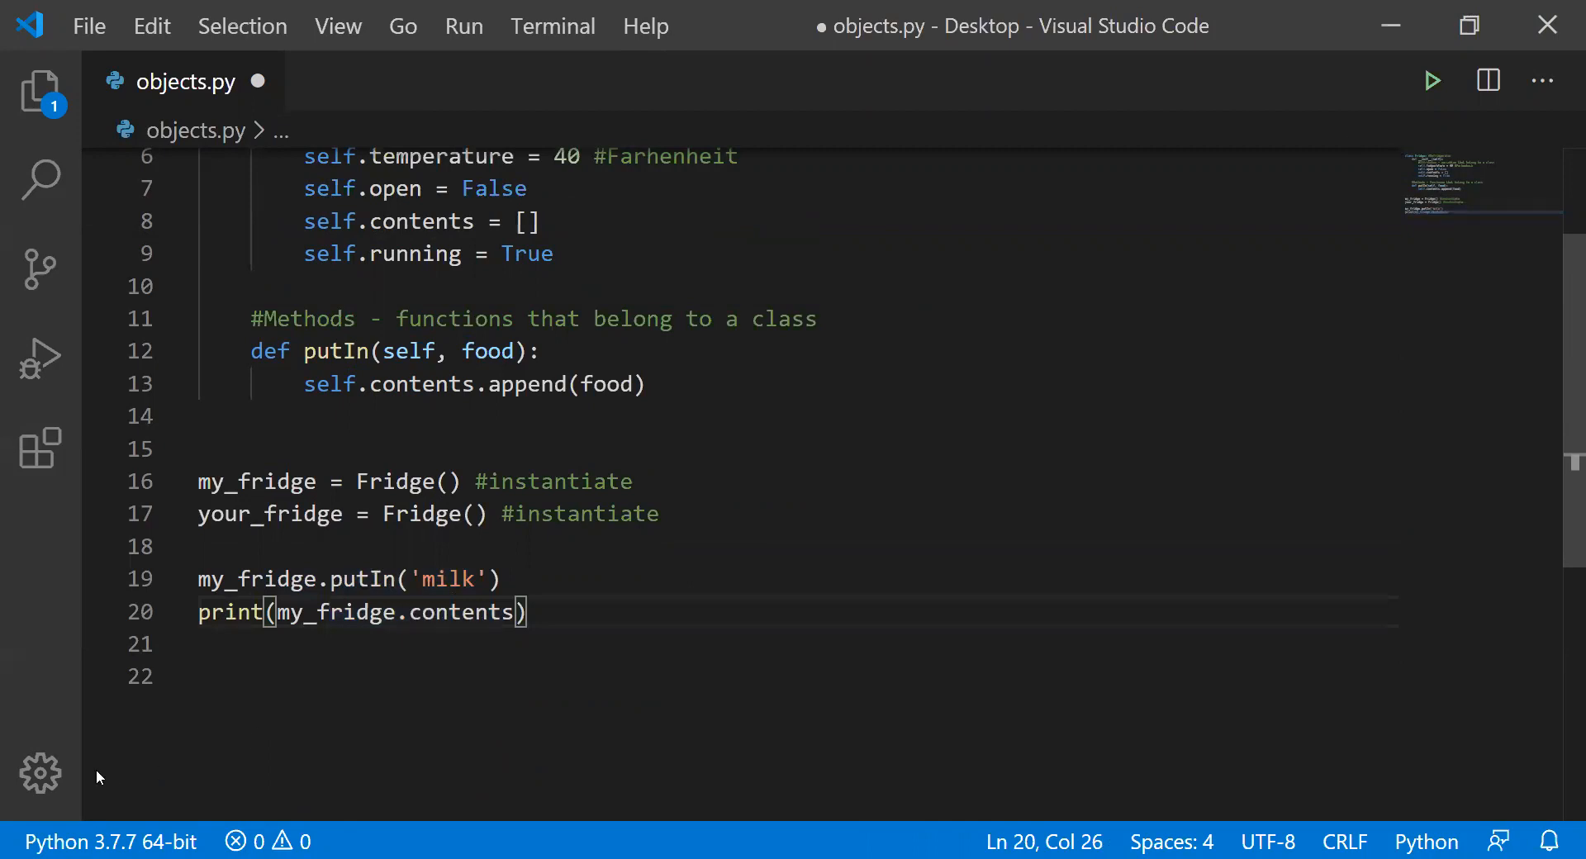
{"action": "left_click", "coordinate": [1432, 80]}
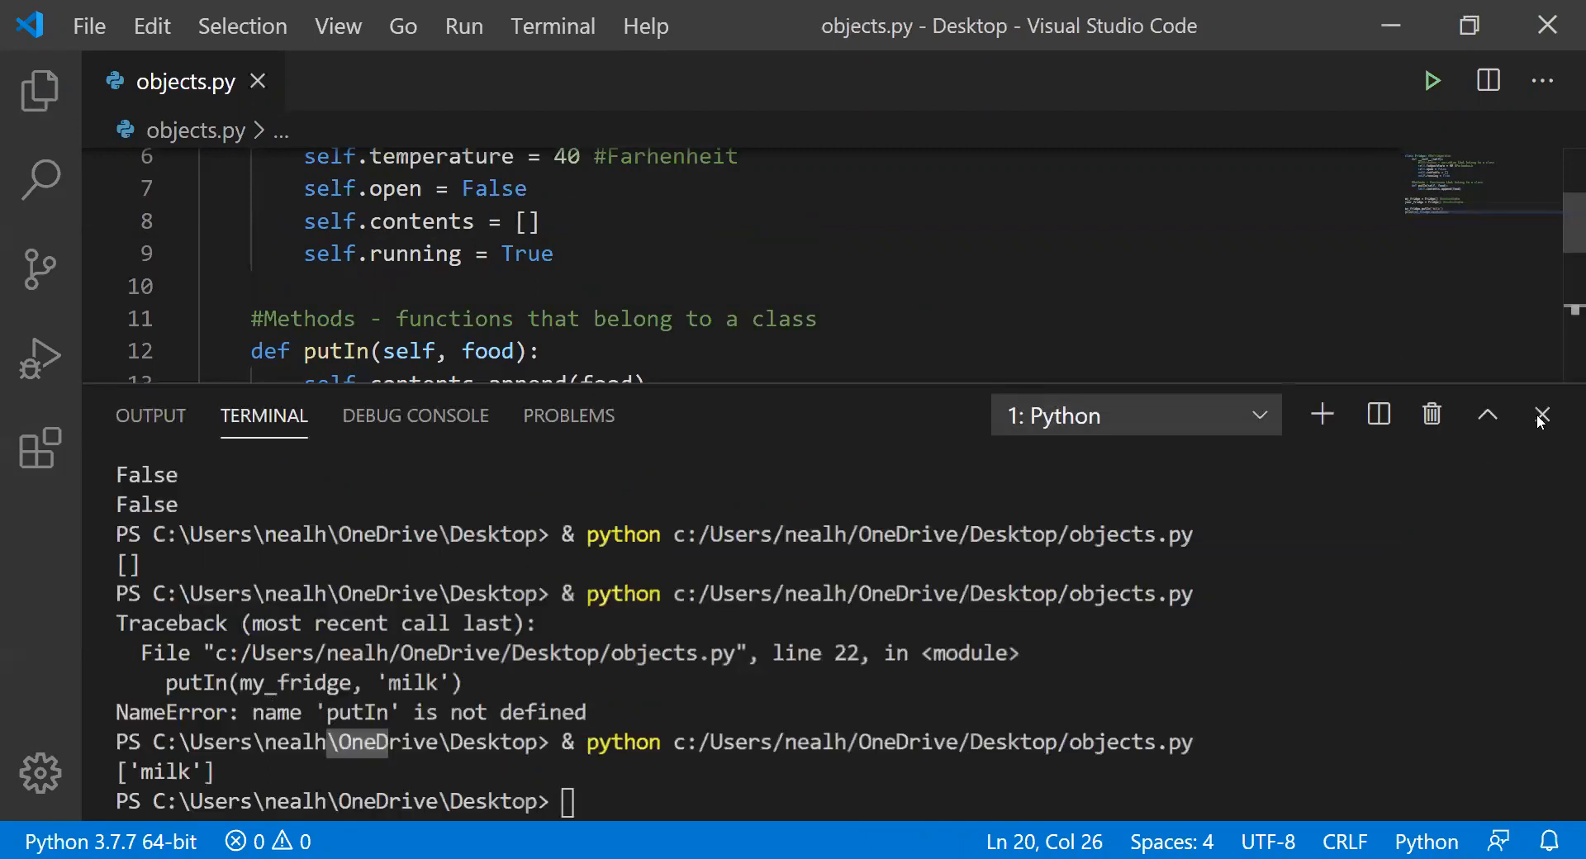
{"action": "left_click", "coordinate": [1541, 415]}
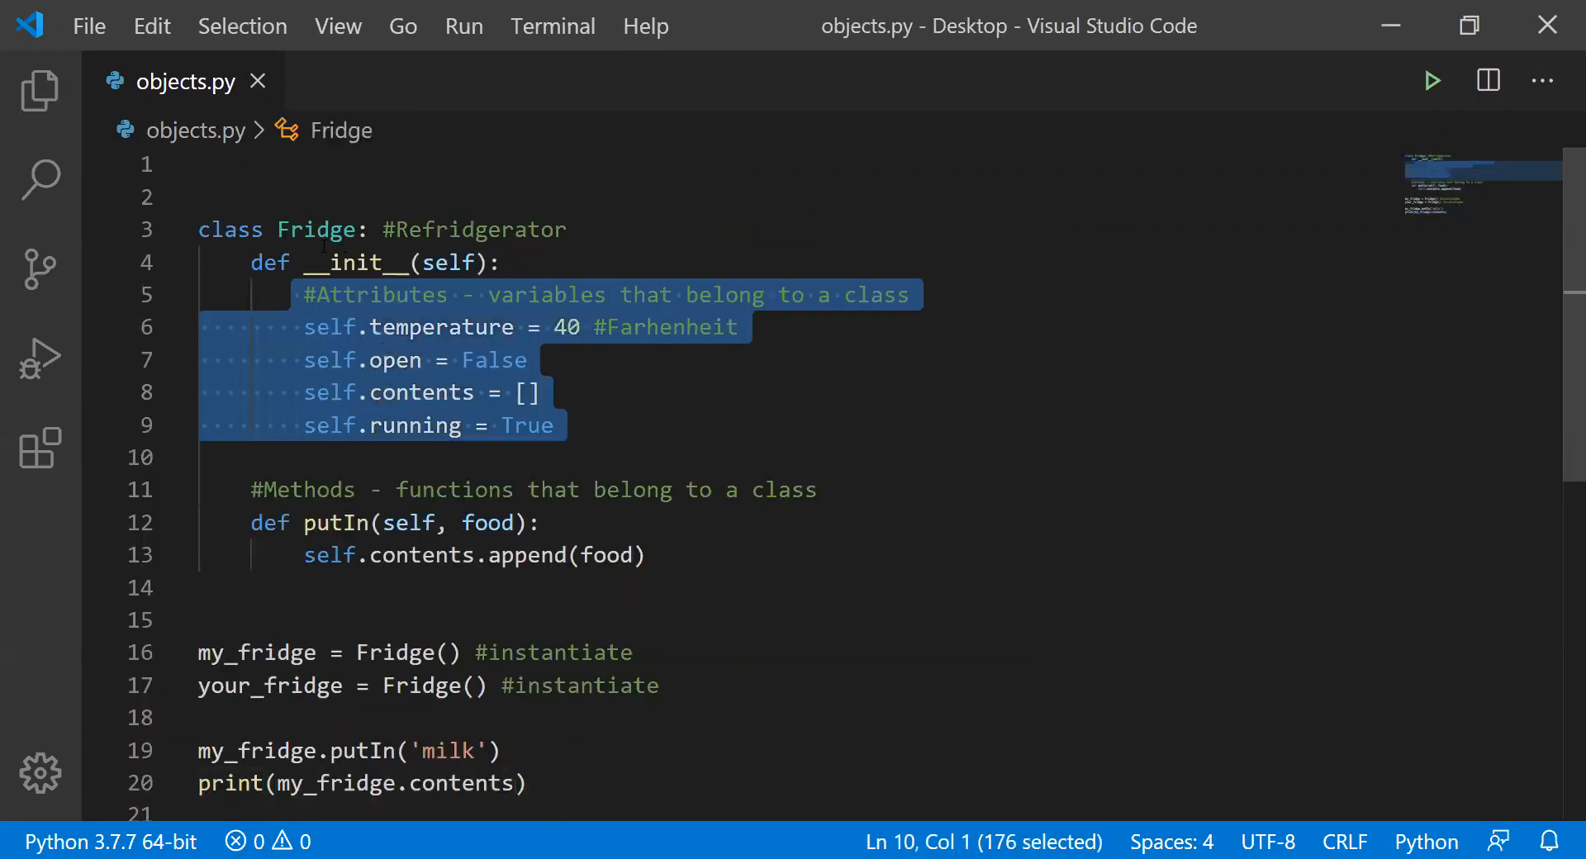
- Insert the line my_fridge.open = True directly above the my_fridge.putIn call
{"action": "left_click", "coordinate": [278, 230]}
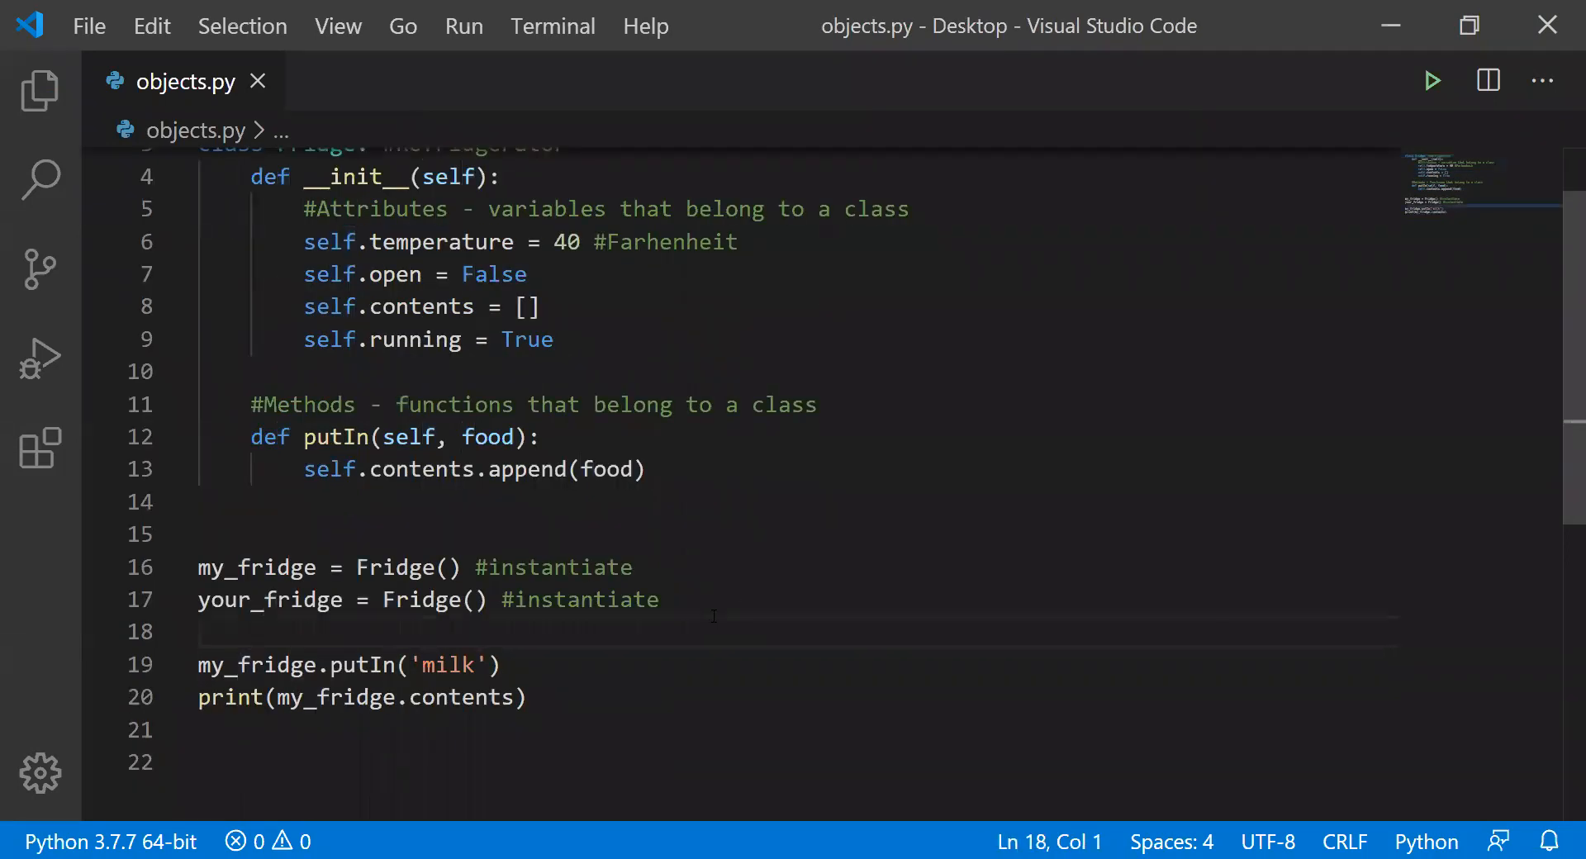
{"action": "type", "text": "your"}
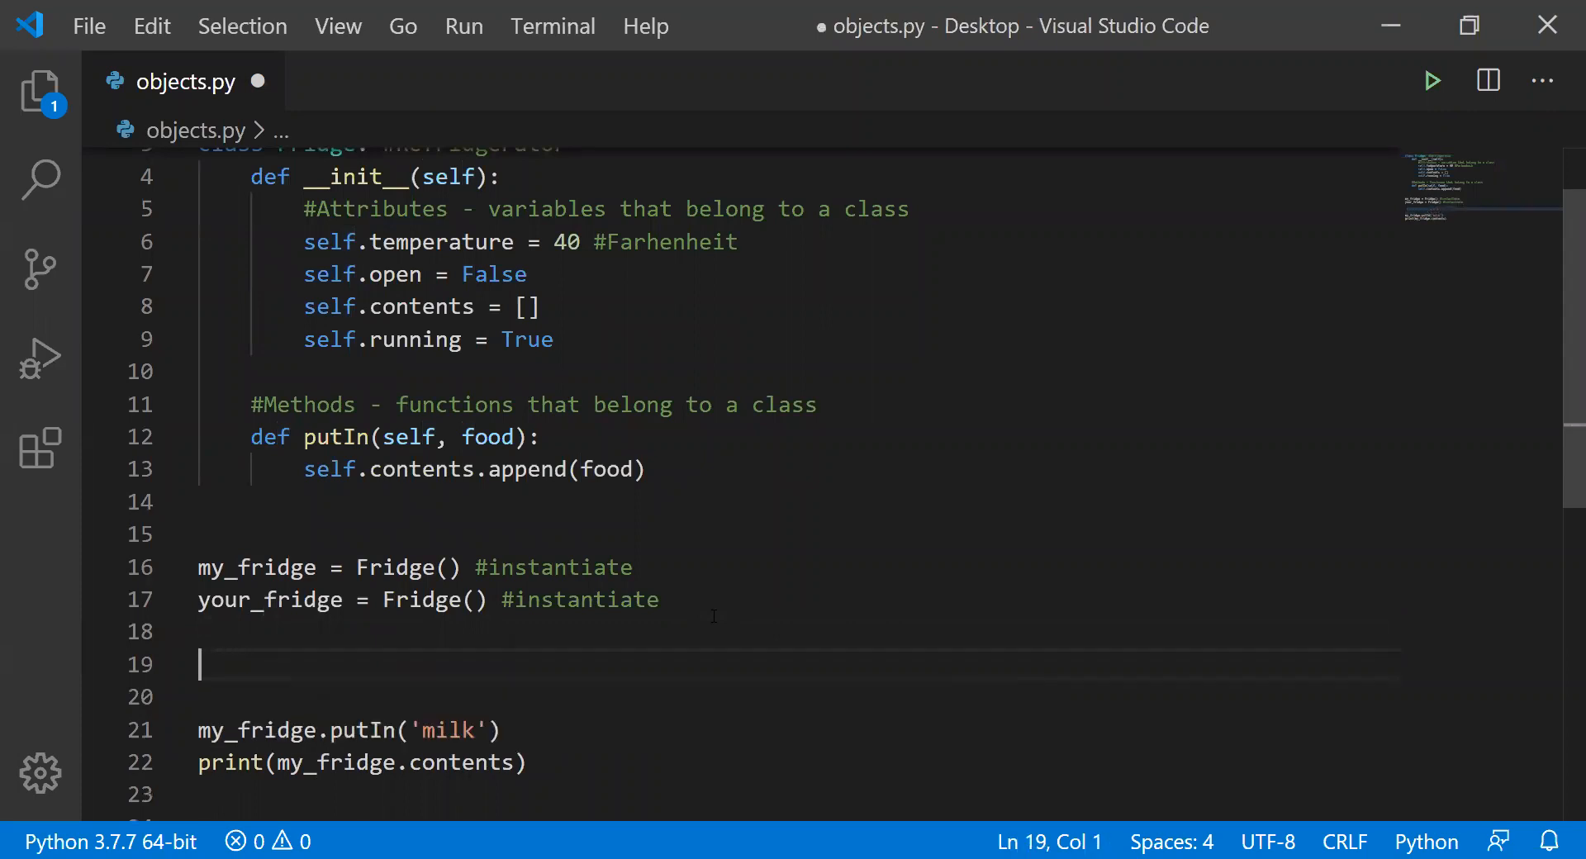
{"action": "type", "text": "my_fridge"}
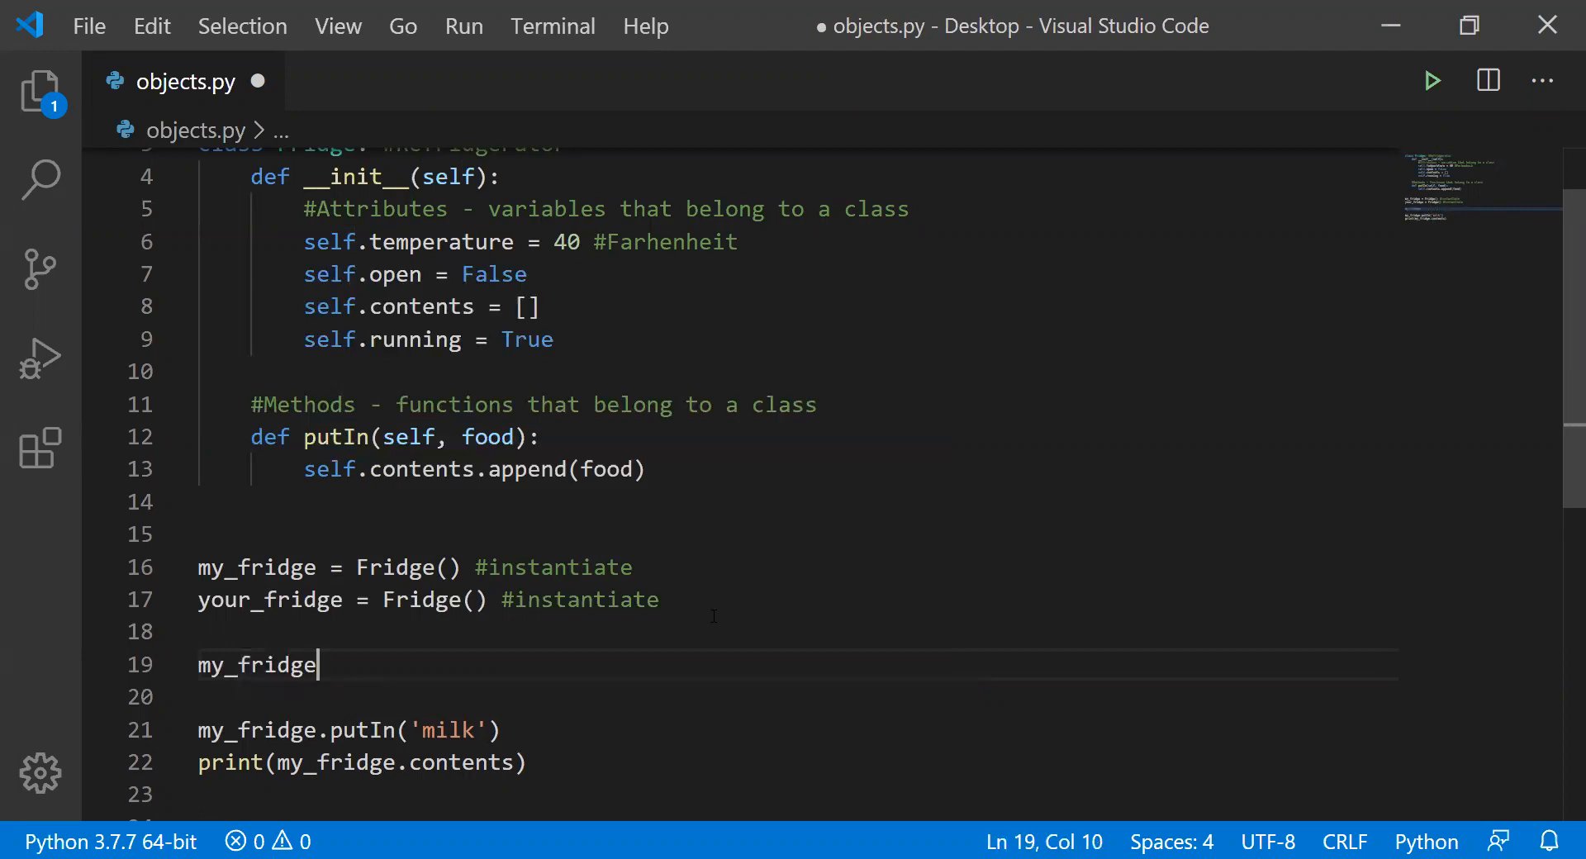
{"action": "type", "text": ".open ="}
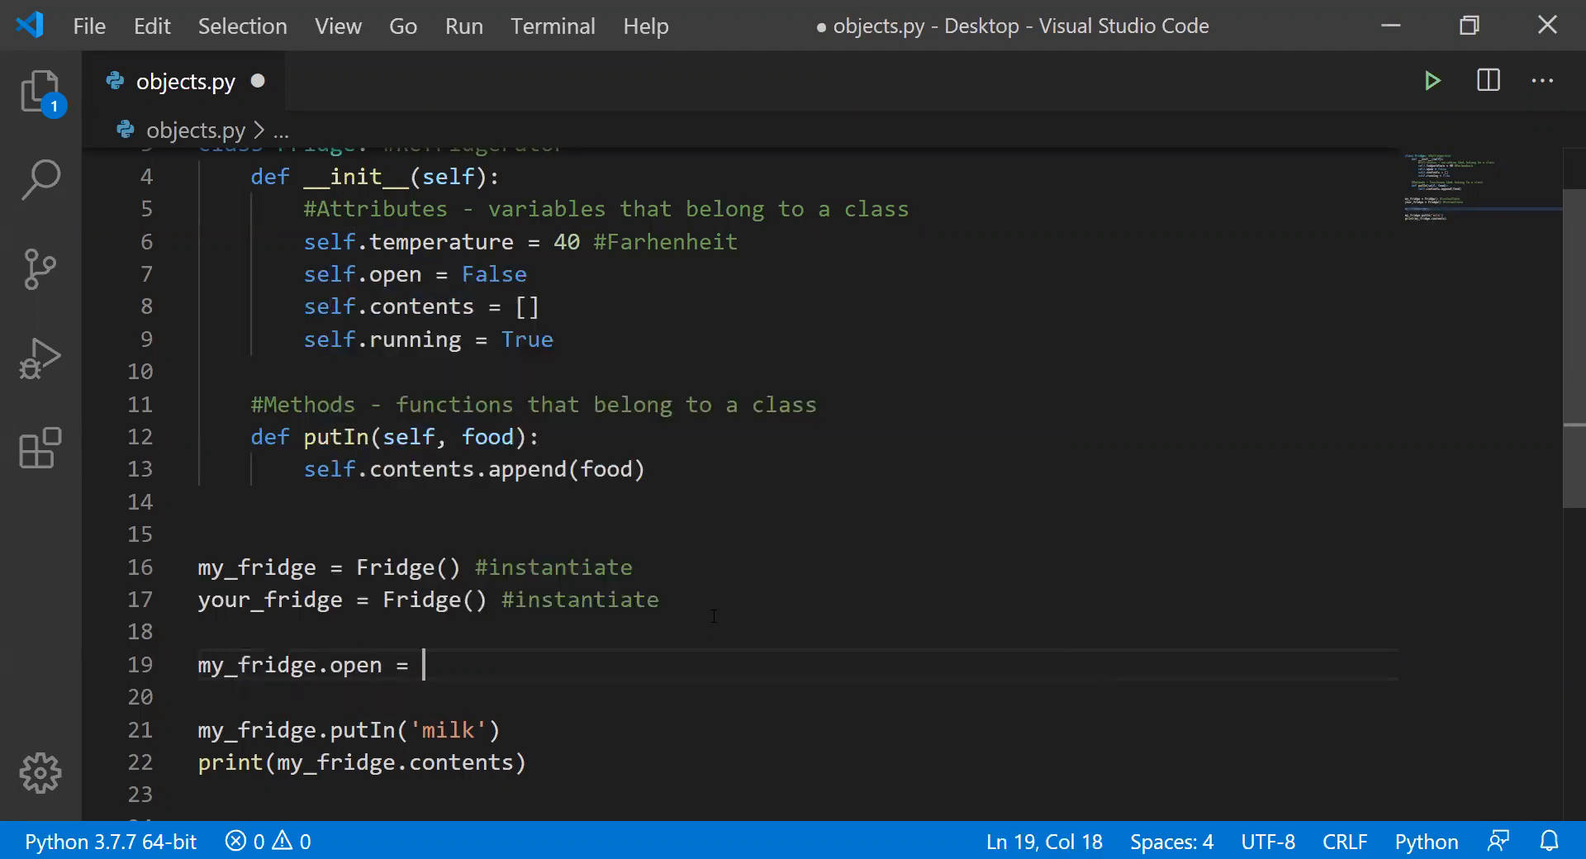
{"action": "type", "text": "True"}
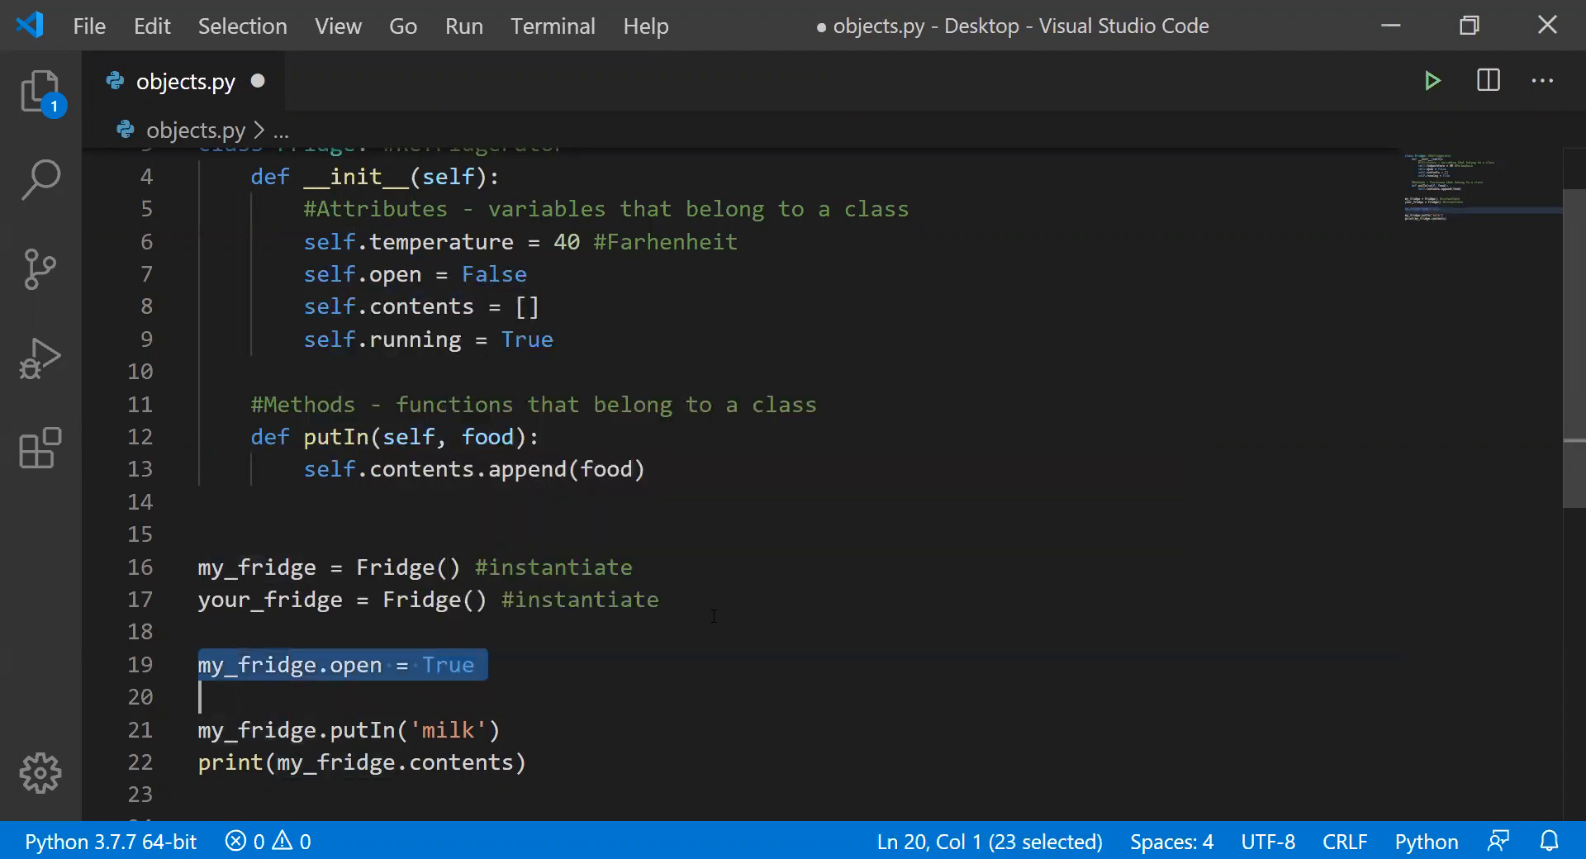
{"action": "left_click", "coordinate": [202, 665]}
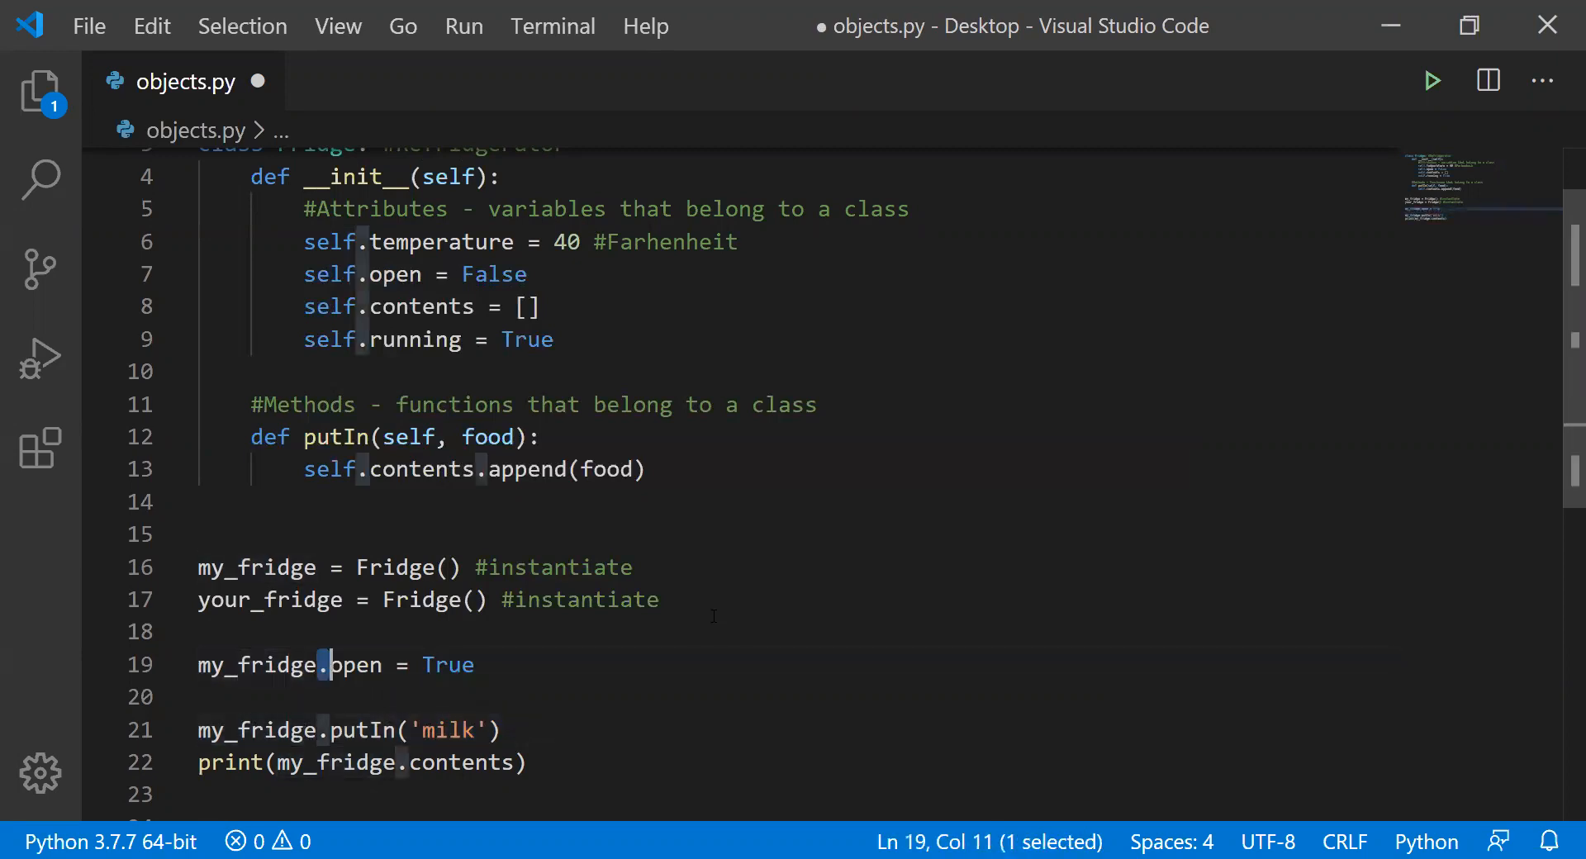
{"action": "left_click", "coordinate": [392, 665]}
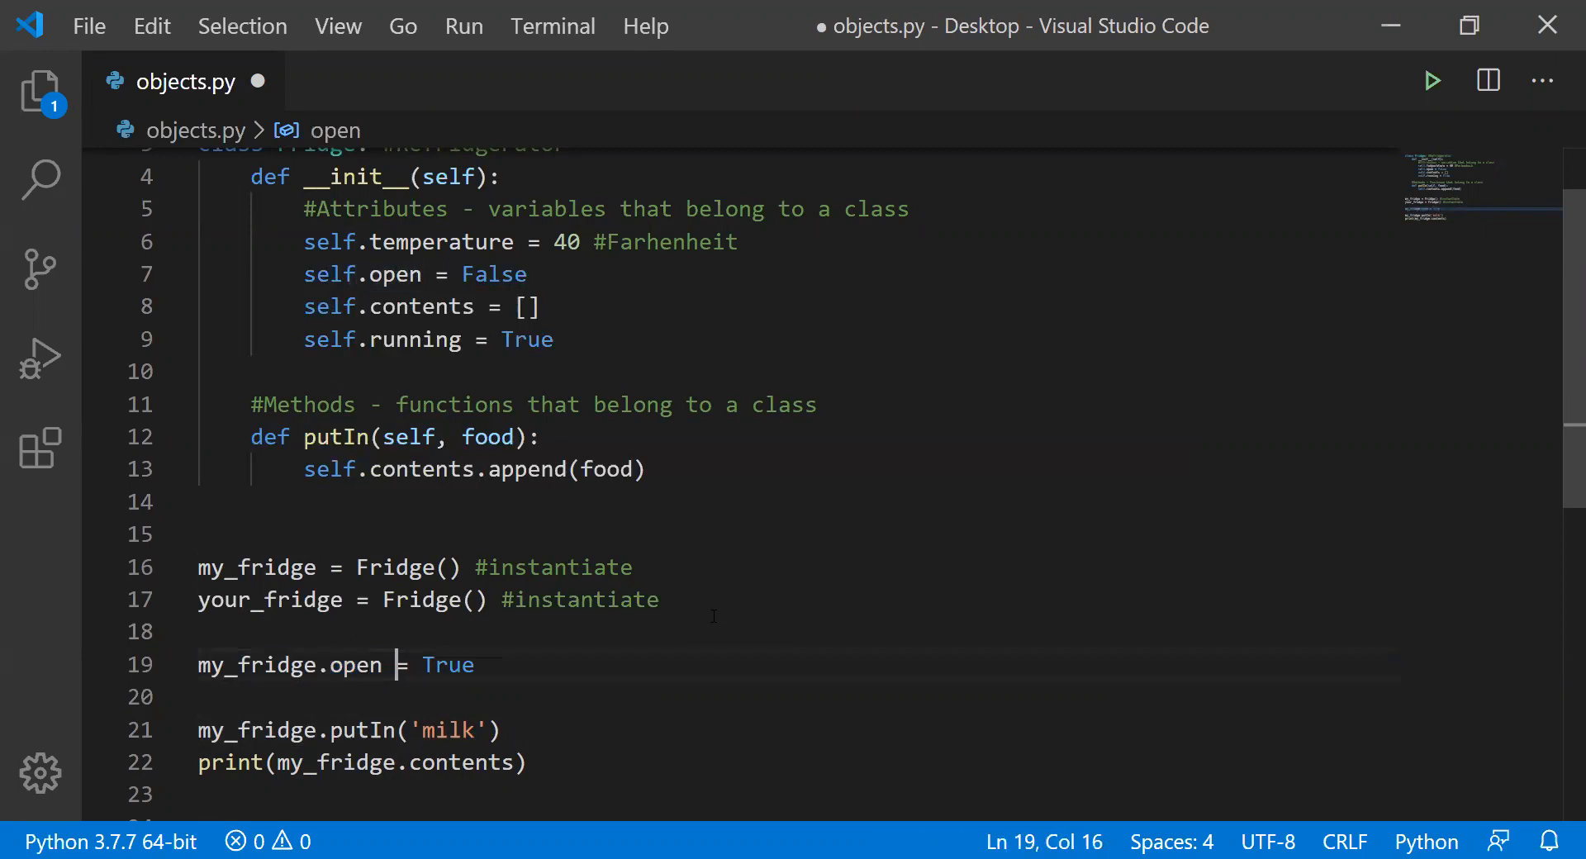
{"action": "double_click", "coordinate": [447, 665]}
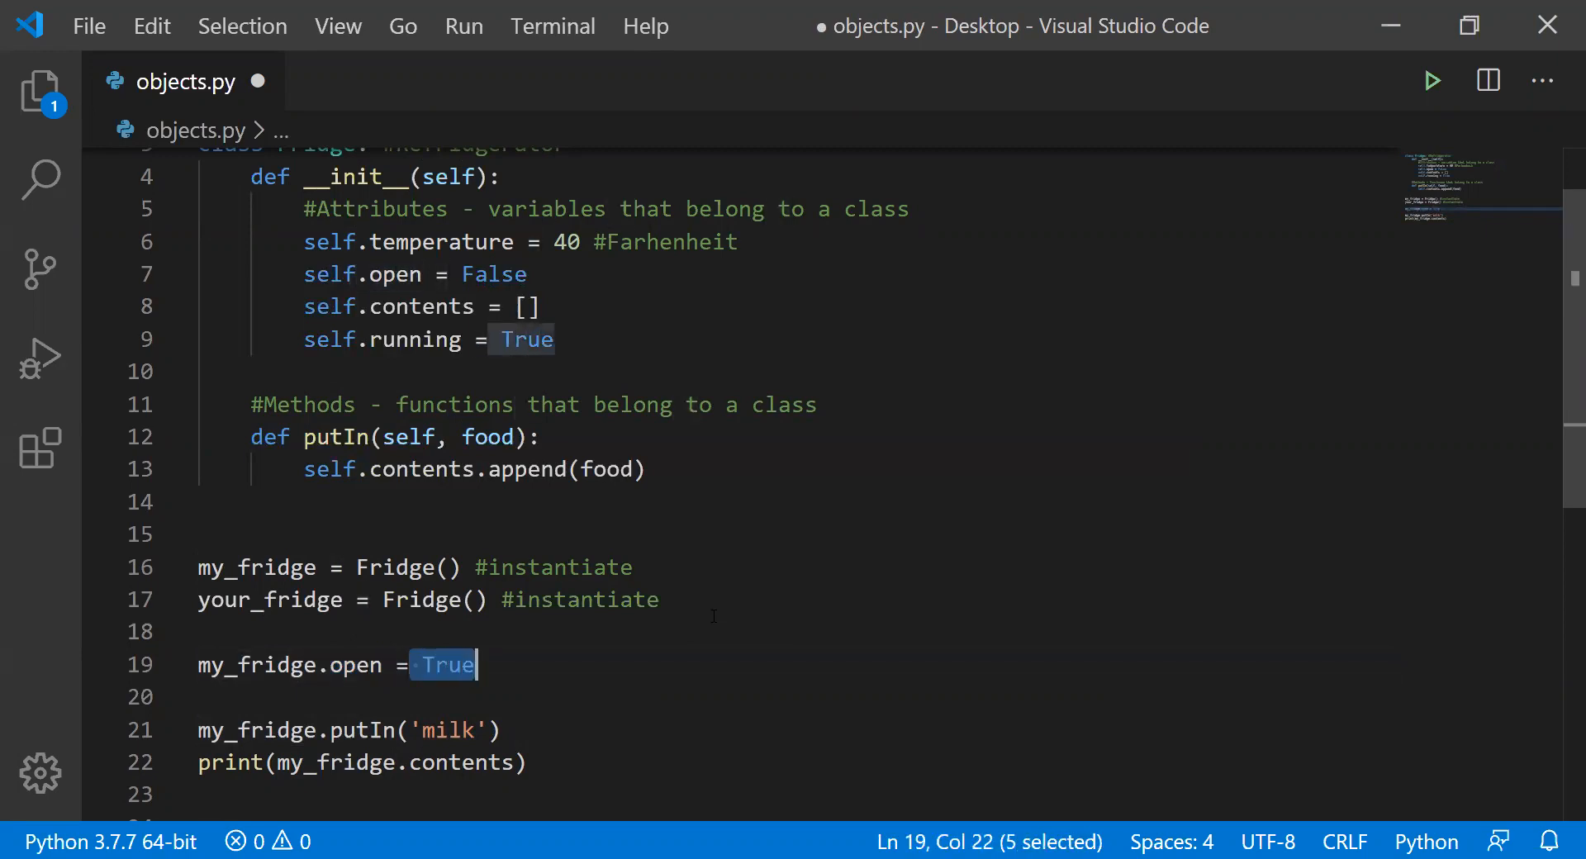
{"action": "left_click", "coordinate": [199, 729]}
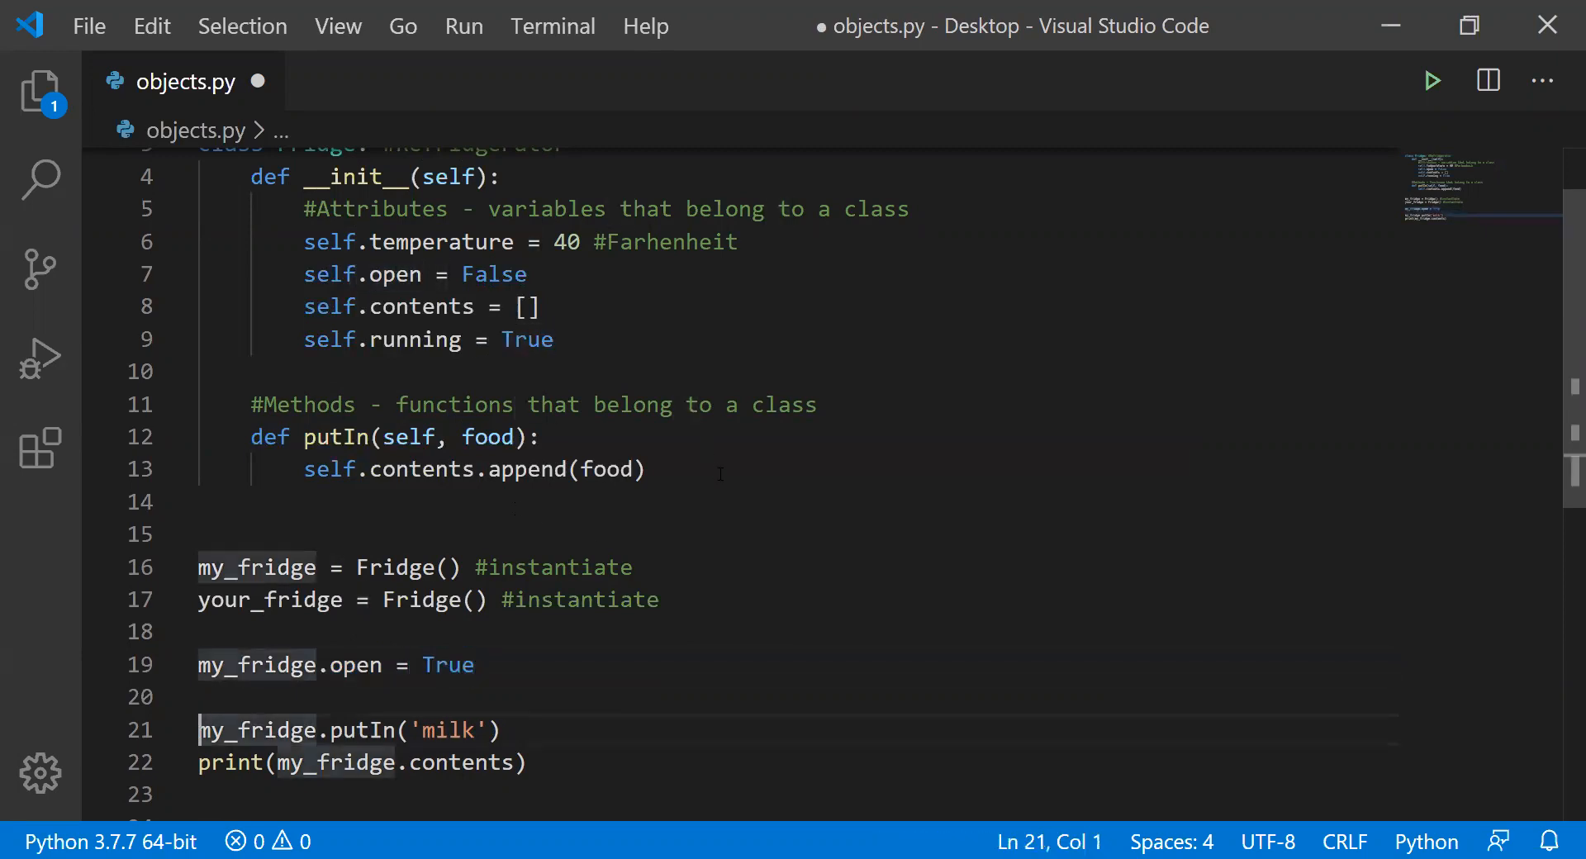
{"action": "left_click", "coordinate": [644, 468]}
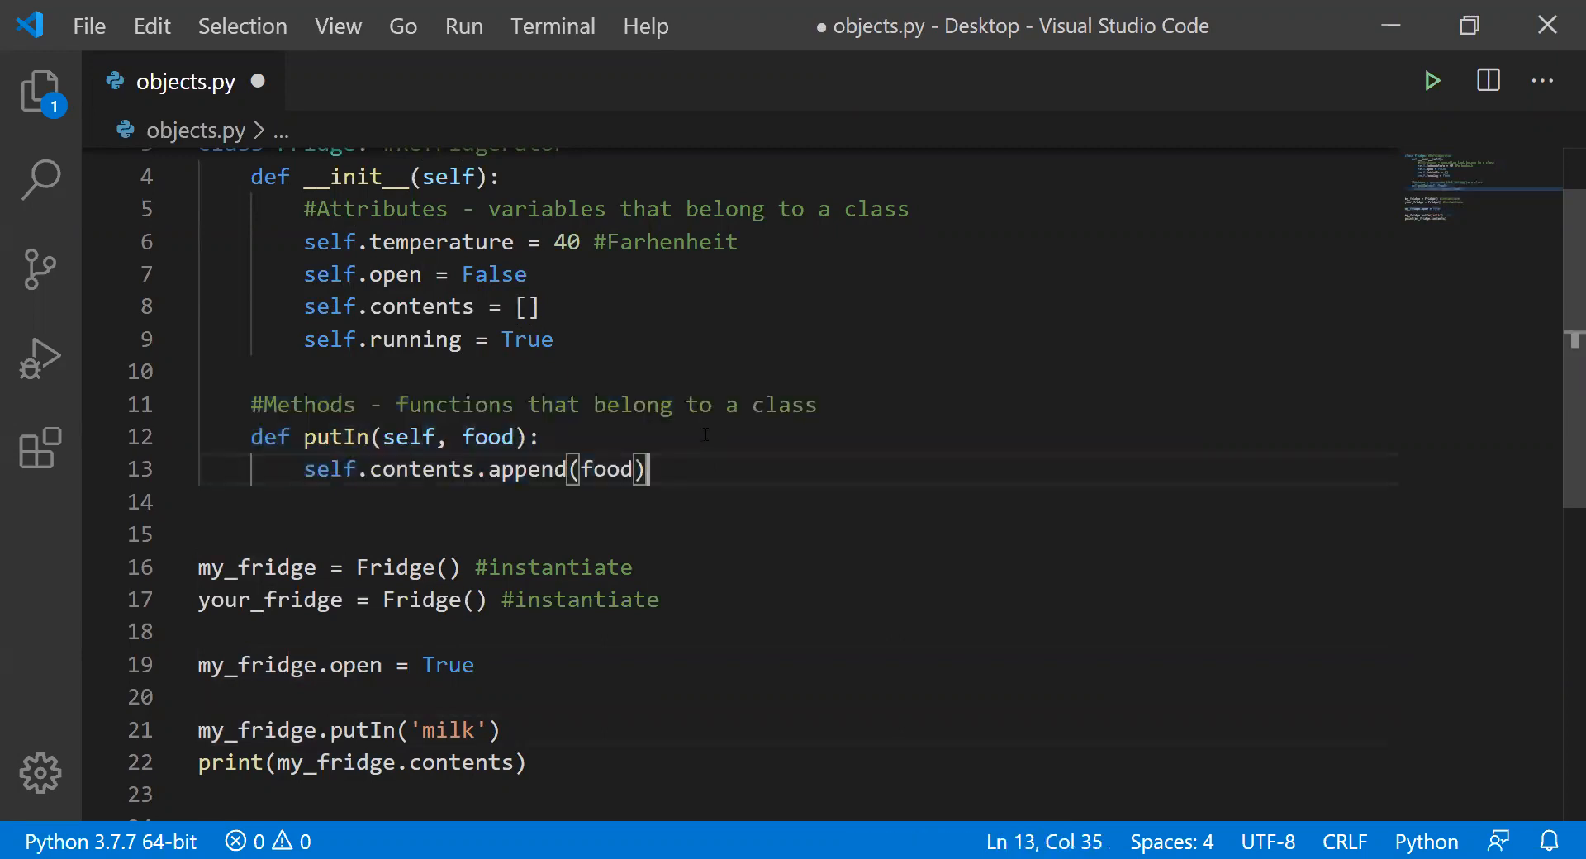
{"action": "left_click", "coordinate": [438, 436]}
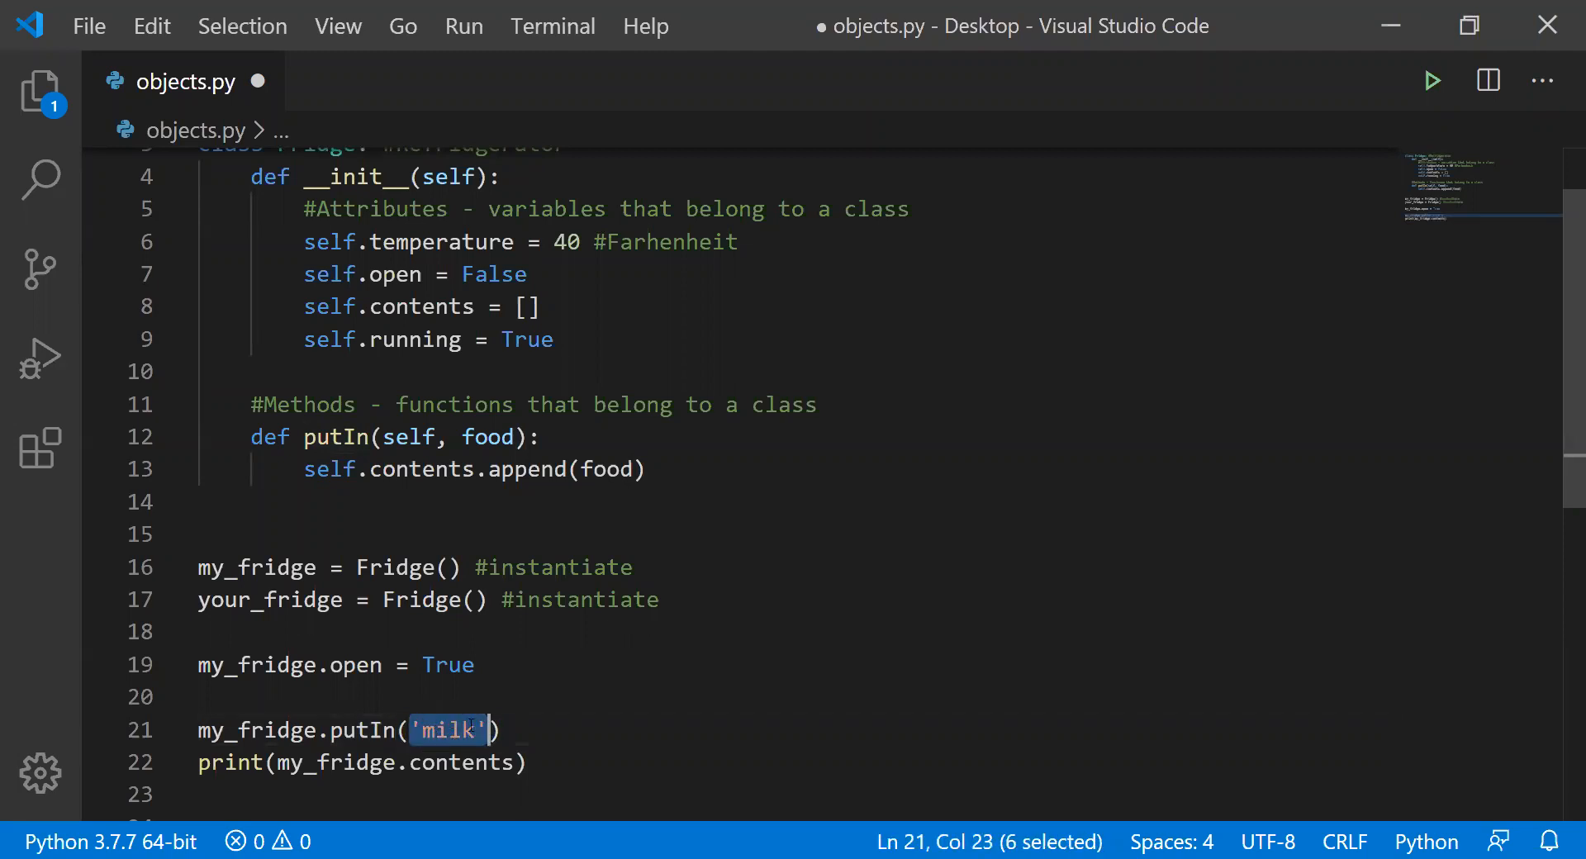
{"action": "scroll", "scroll_direction": "up", "scroll_amount": 3}
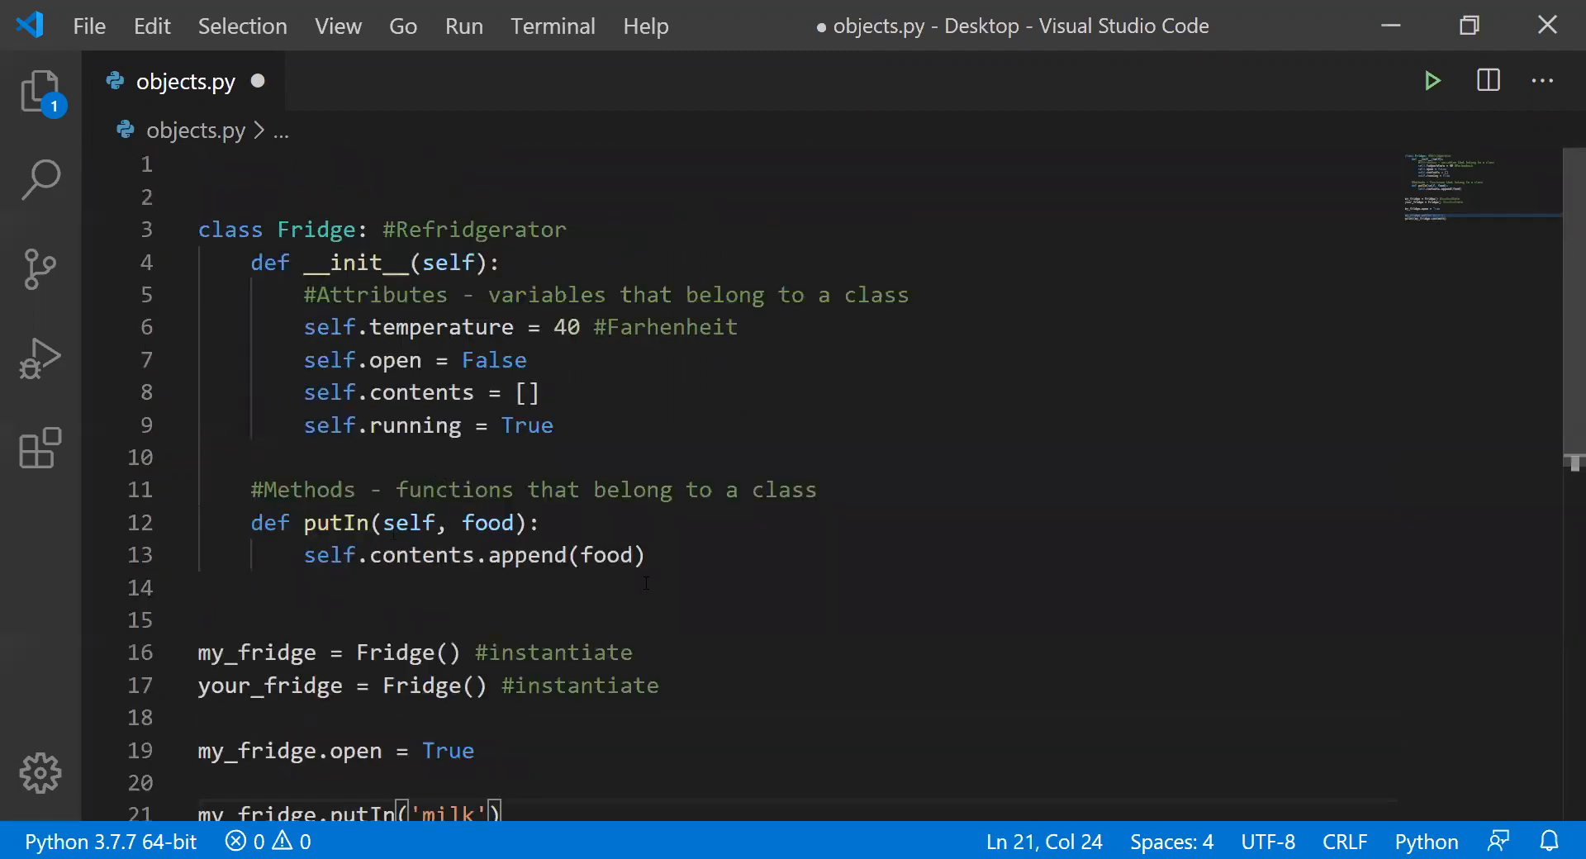
- Add a takeOut(self, food) method below putIn whose body is self.contents.remove(food)
{"action": "left_click", "coordinate": [643, 554]}
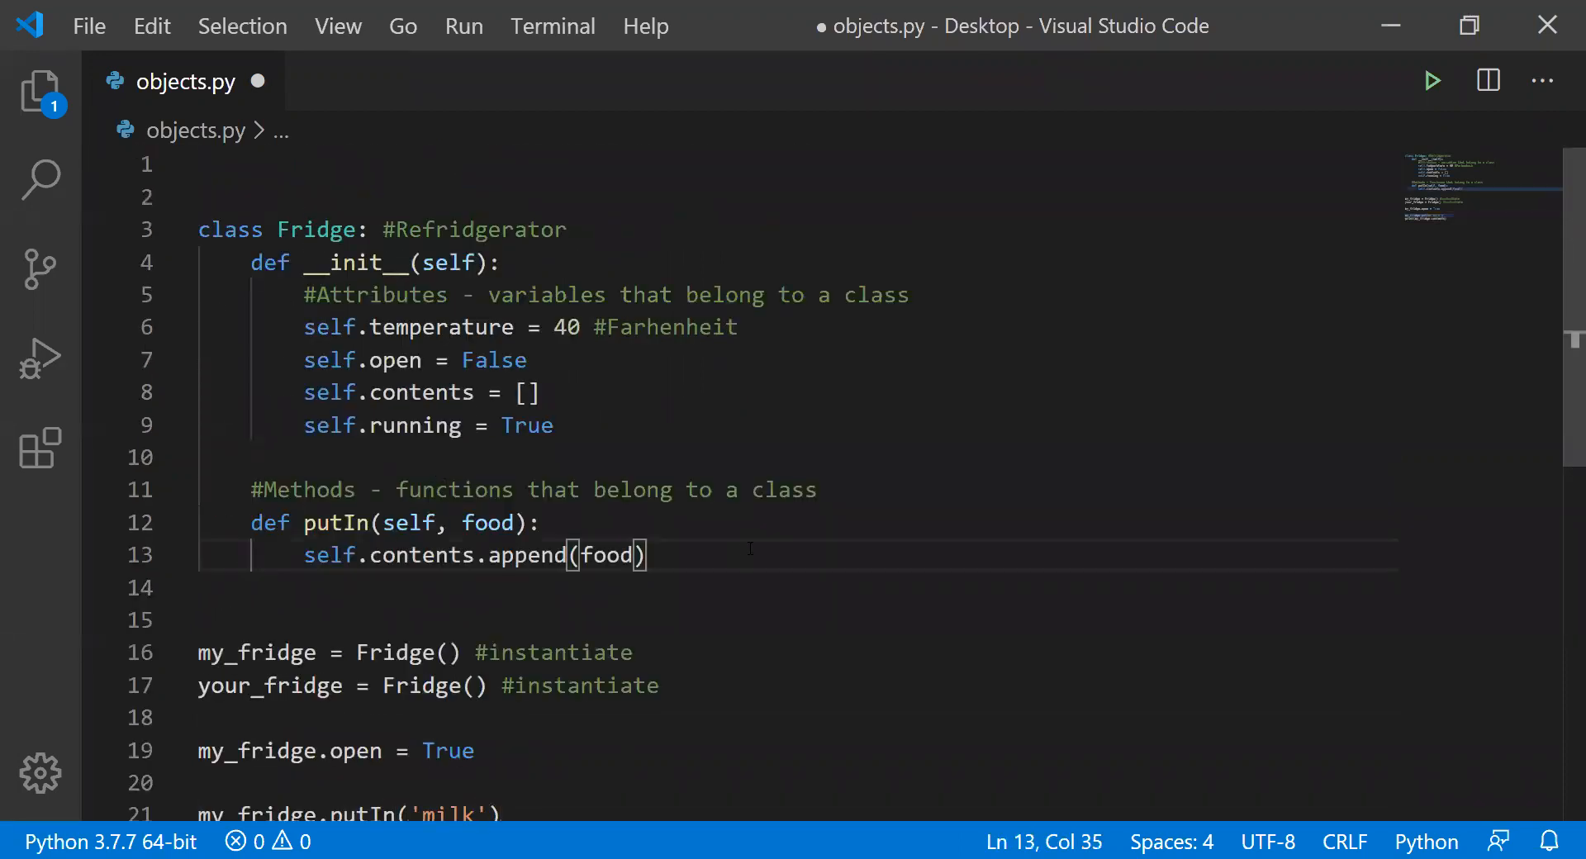
{"action": "type", "text": "d"}
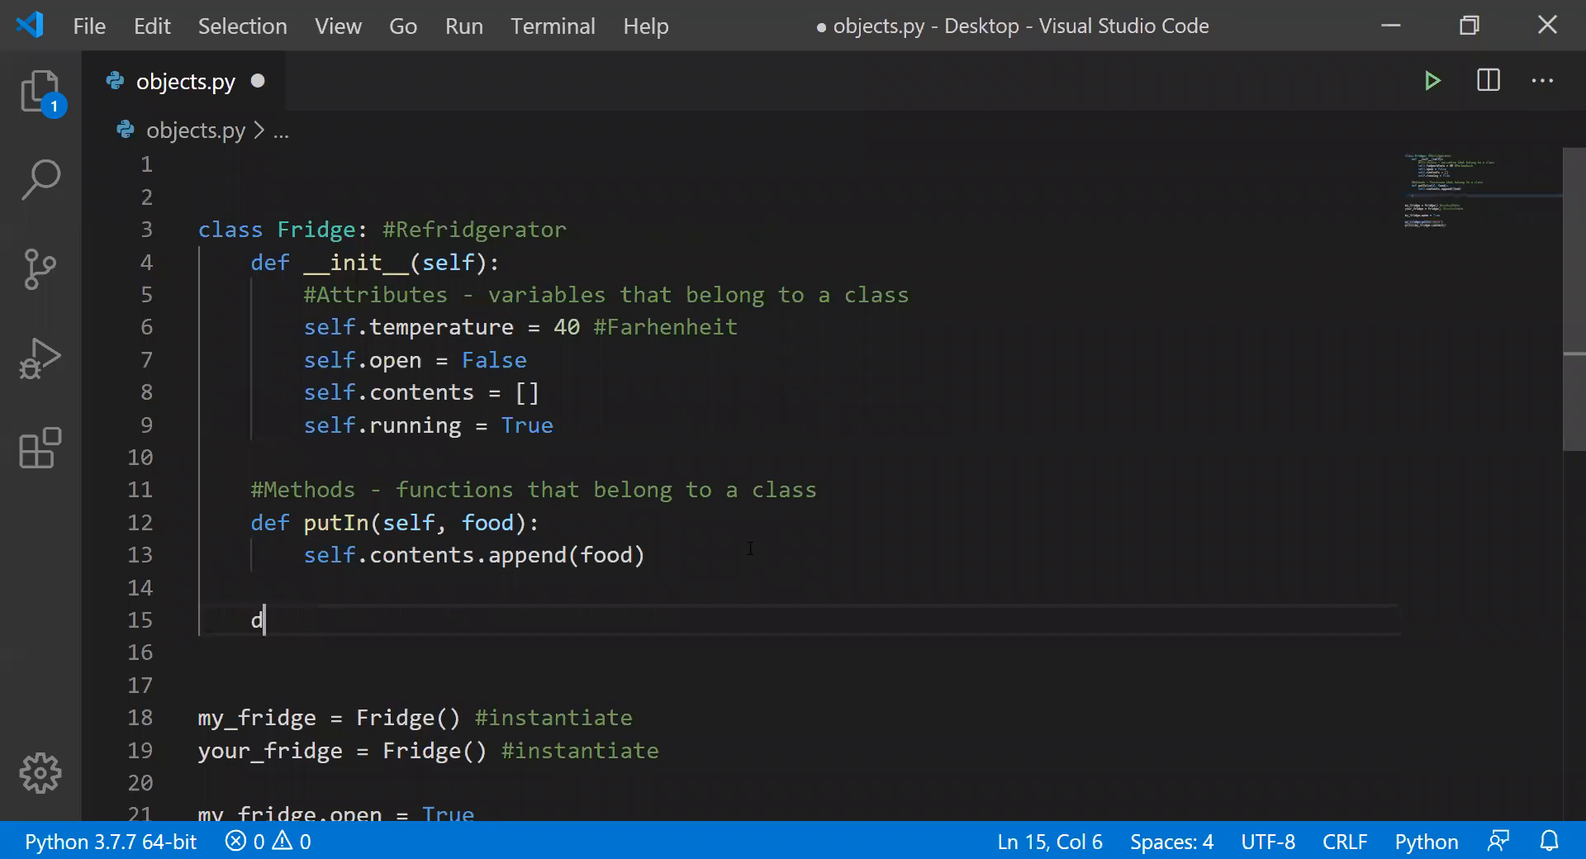
{"action": "type", "text": "ef take"}
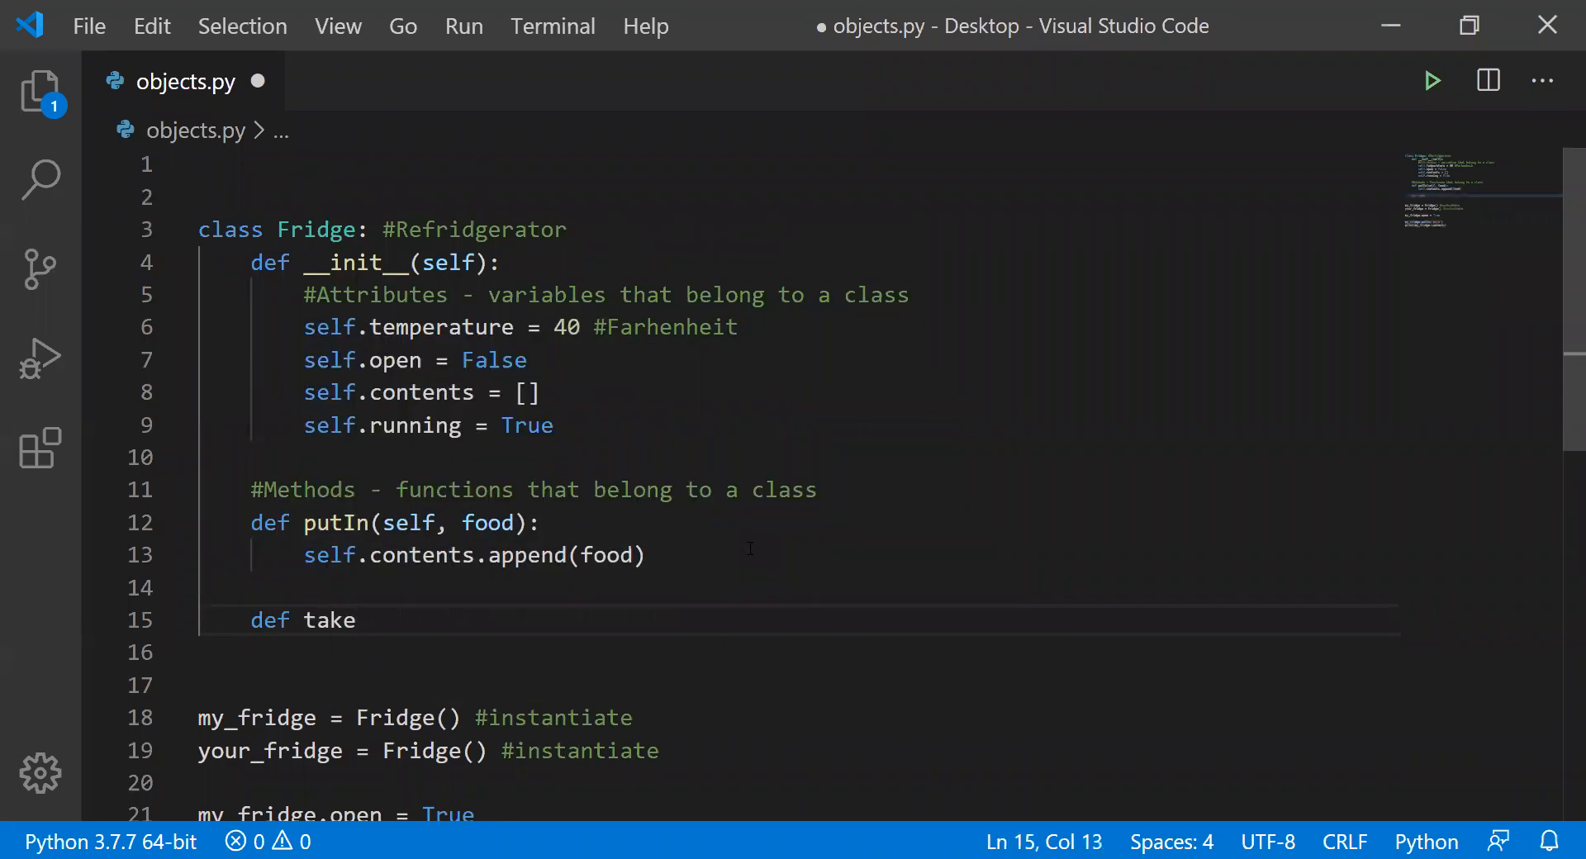
{"action": "type", "text": "Out"}
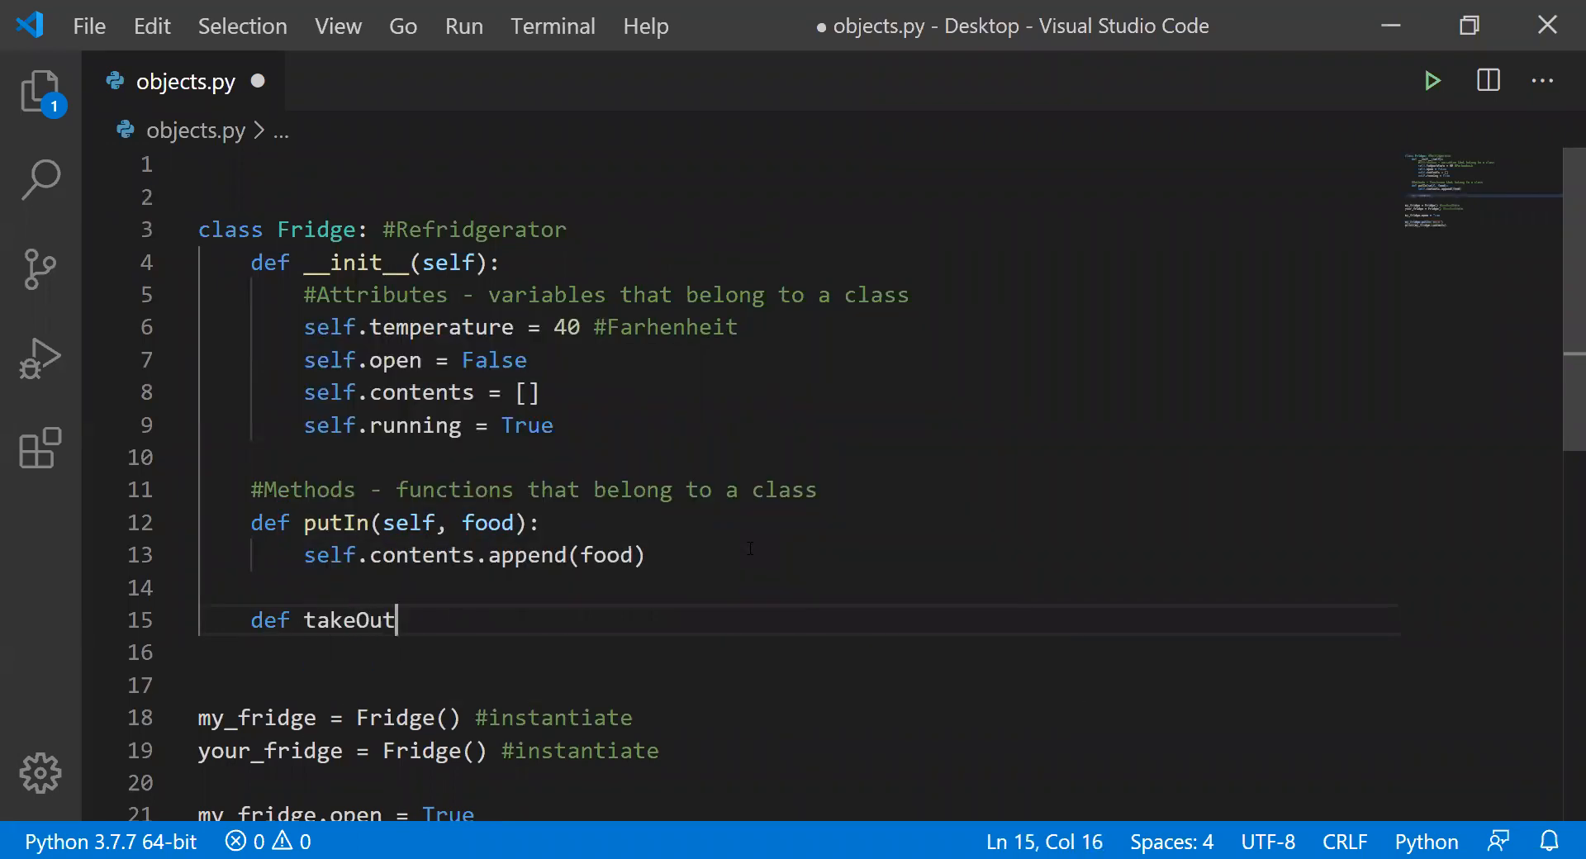
{"action": "type", "text": "(self,"}
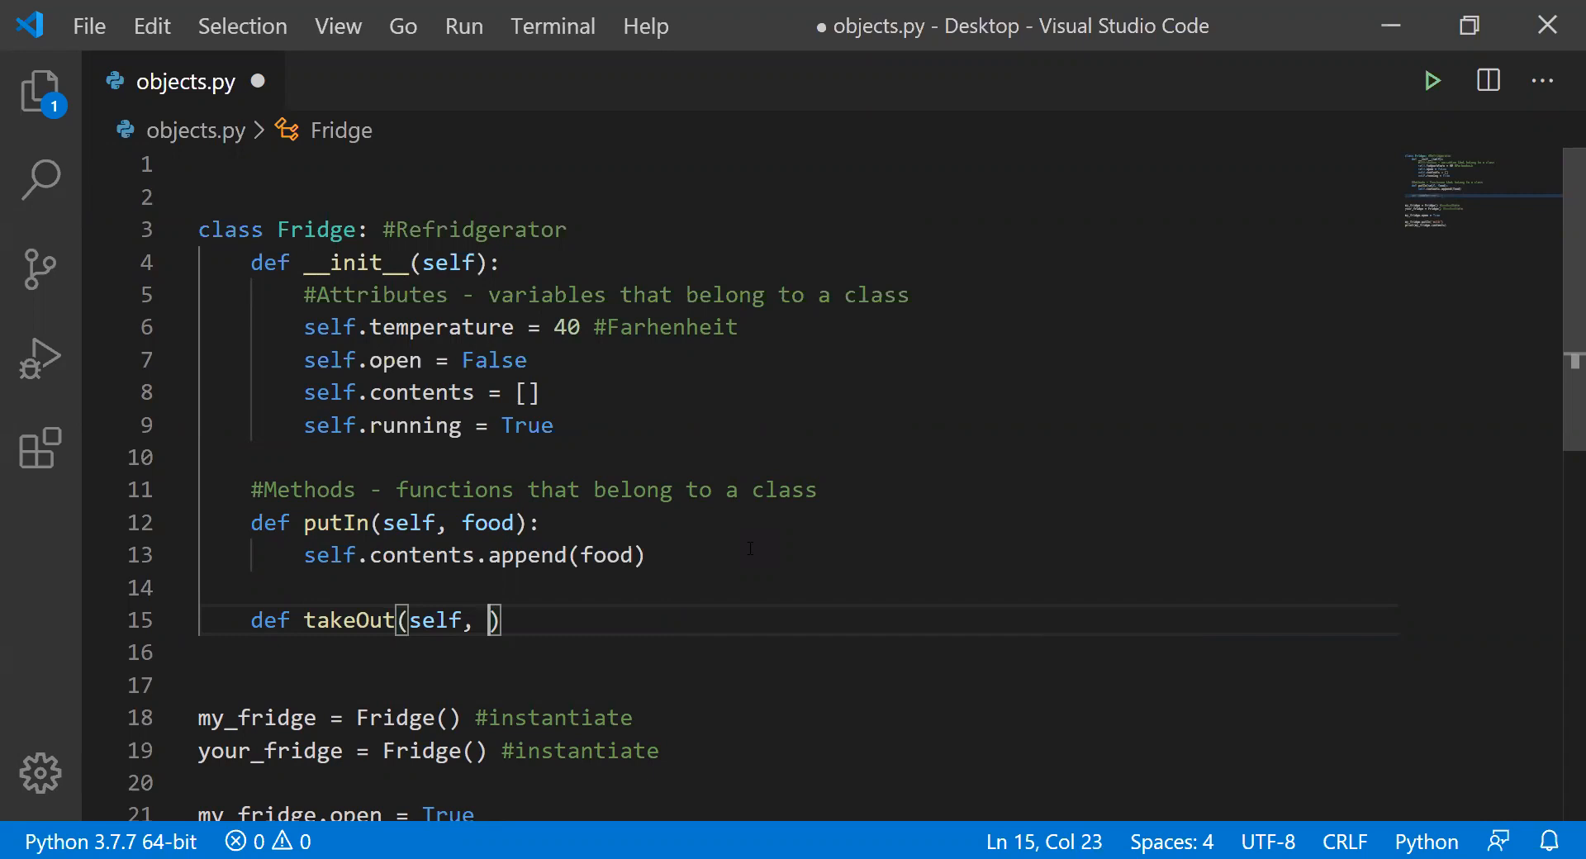
{"action": "type", "text": "fodo"}
{"action": "type", "text": "s"}
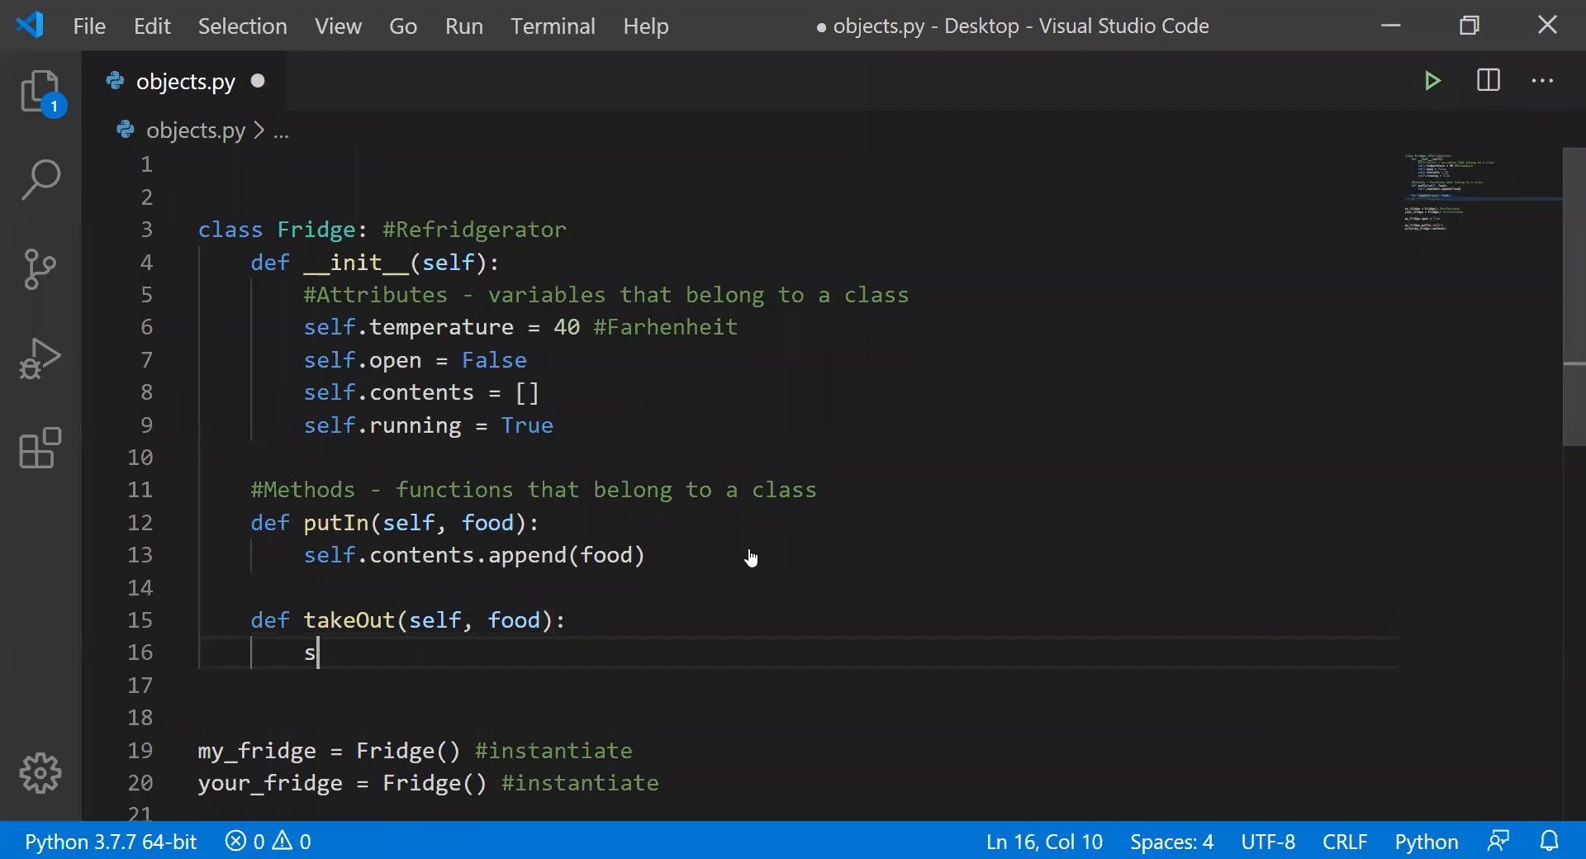
{"action": "type", "text": "elf.contents"}
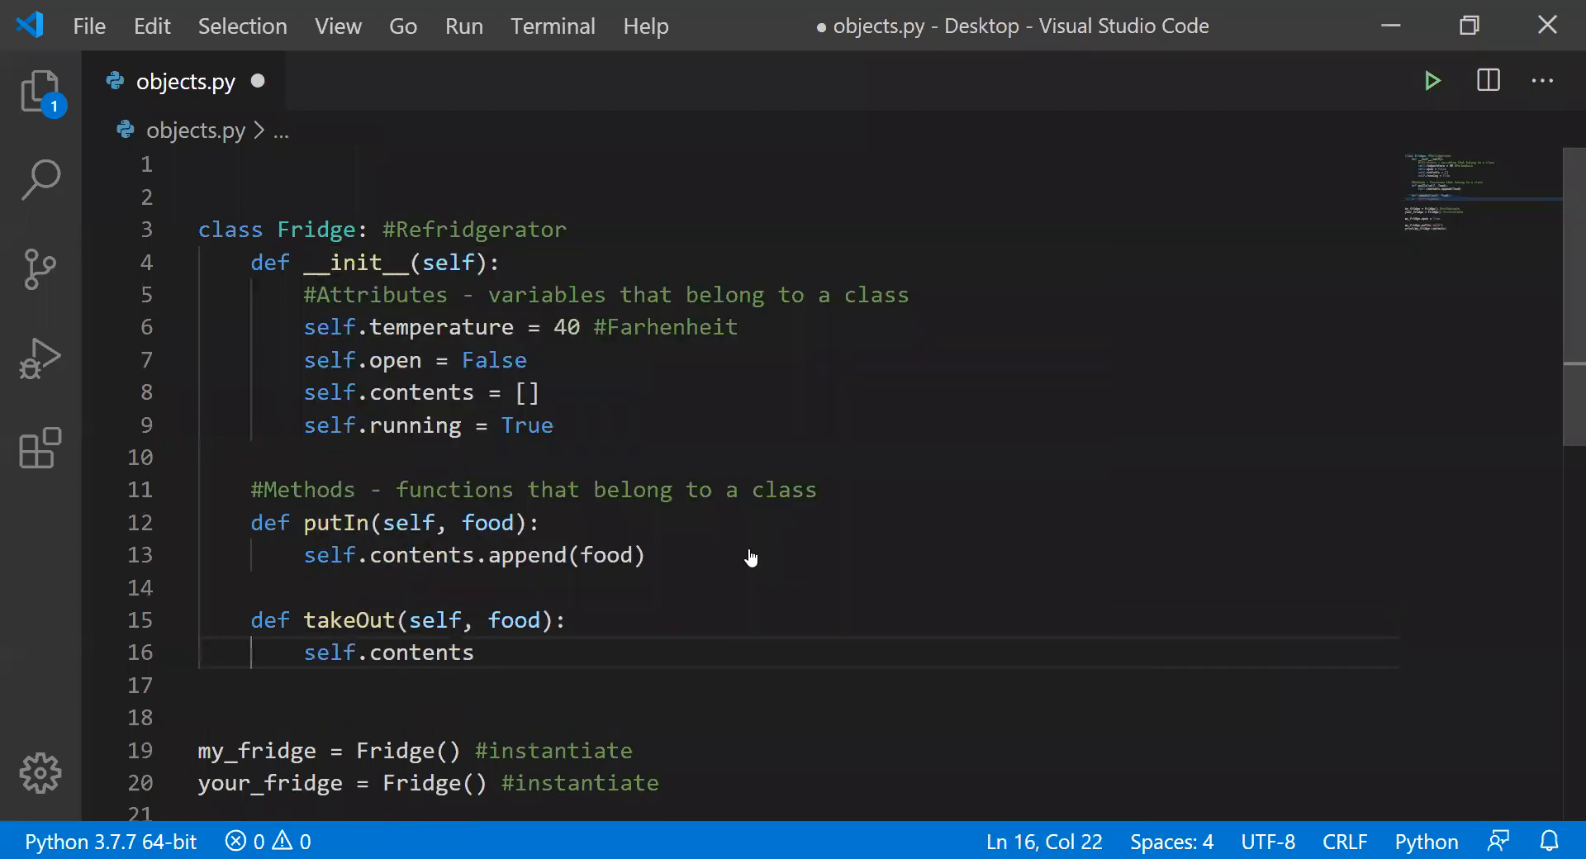
{"action": "type", "text": ".remove()"}
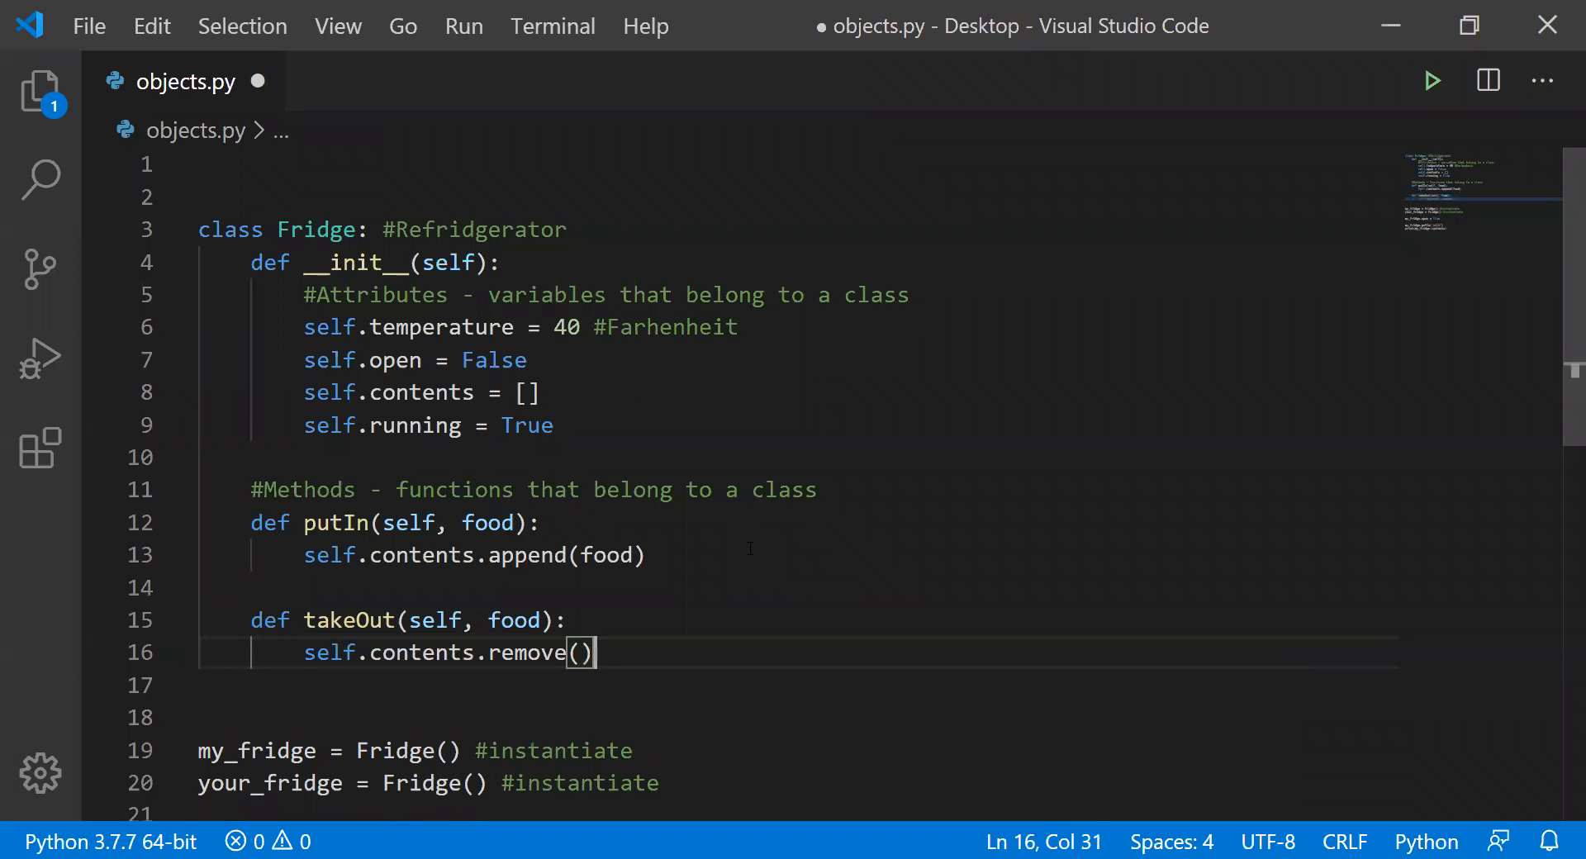
{"action": "type", "text": "food"}
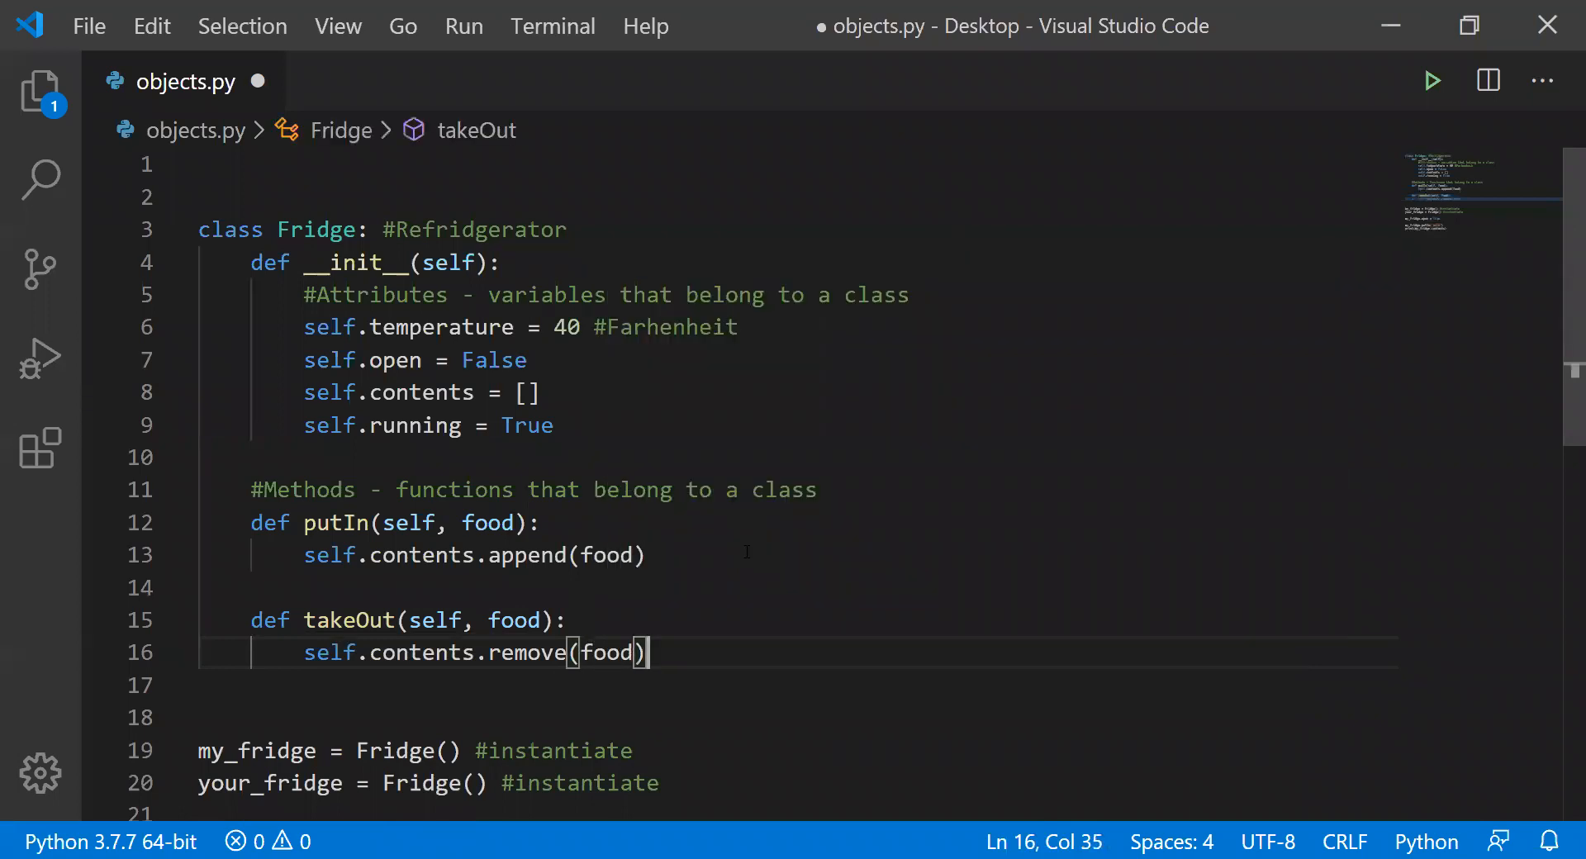
{"action": "scroll", "scroll_direction": "down", "scroll_amount": 3}
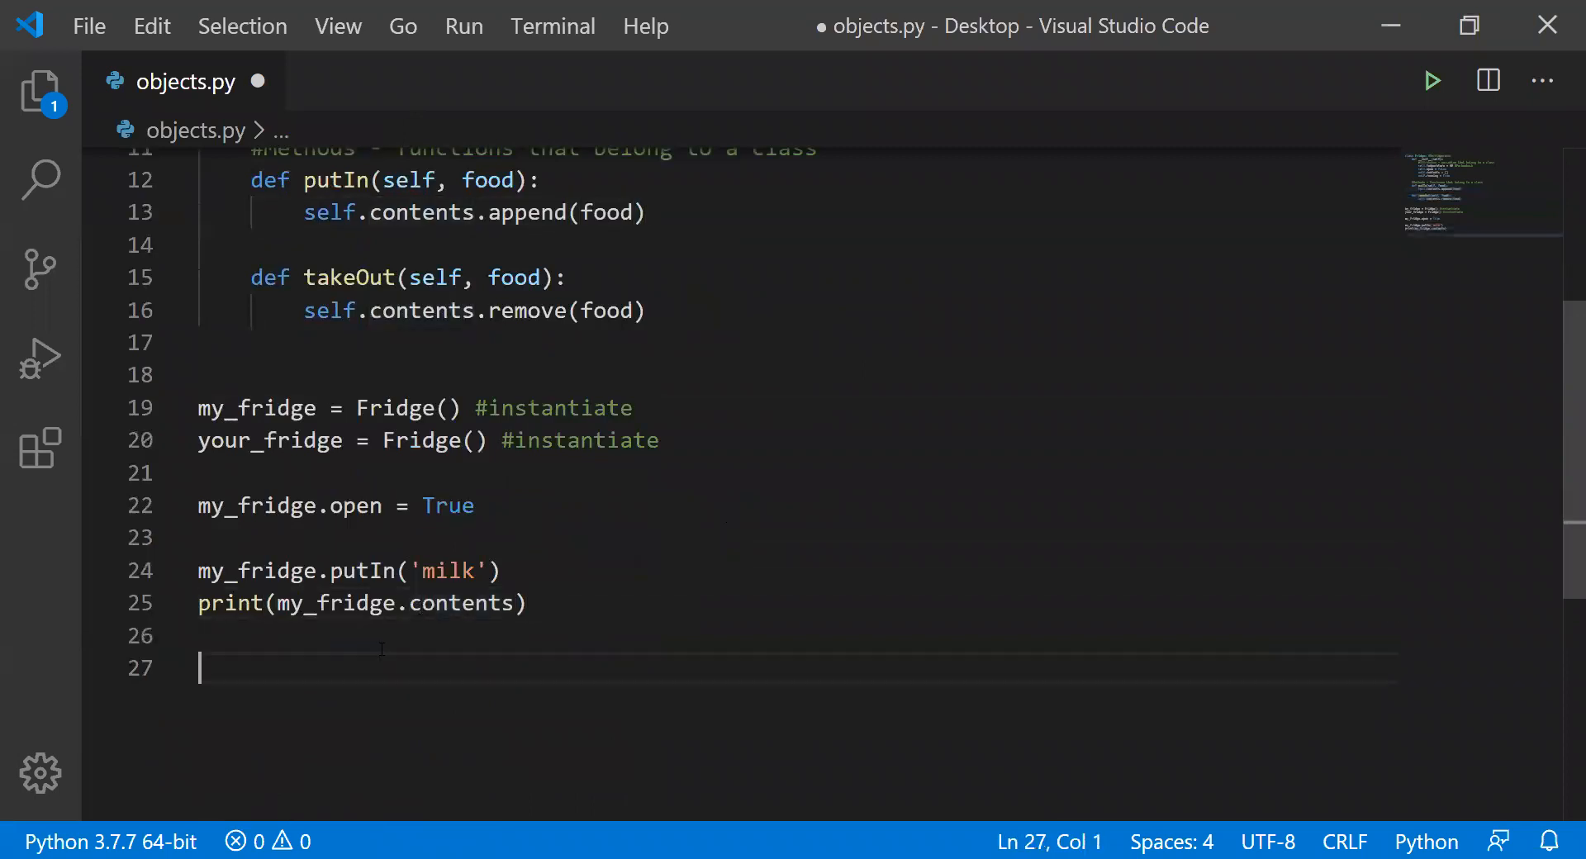
- Add my_fridge.takeOut('milk') at the end of the file
{"action": "left_click", "coordinate": [199, 571]}
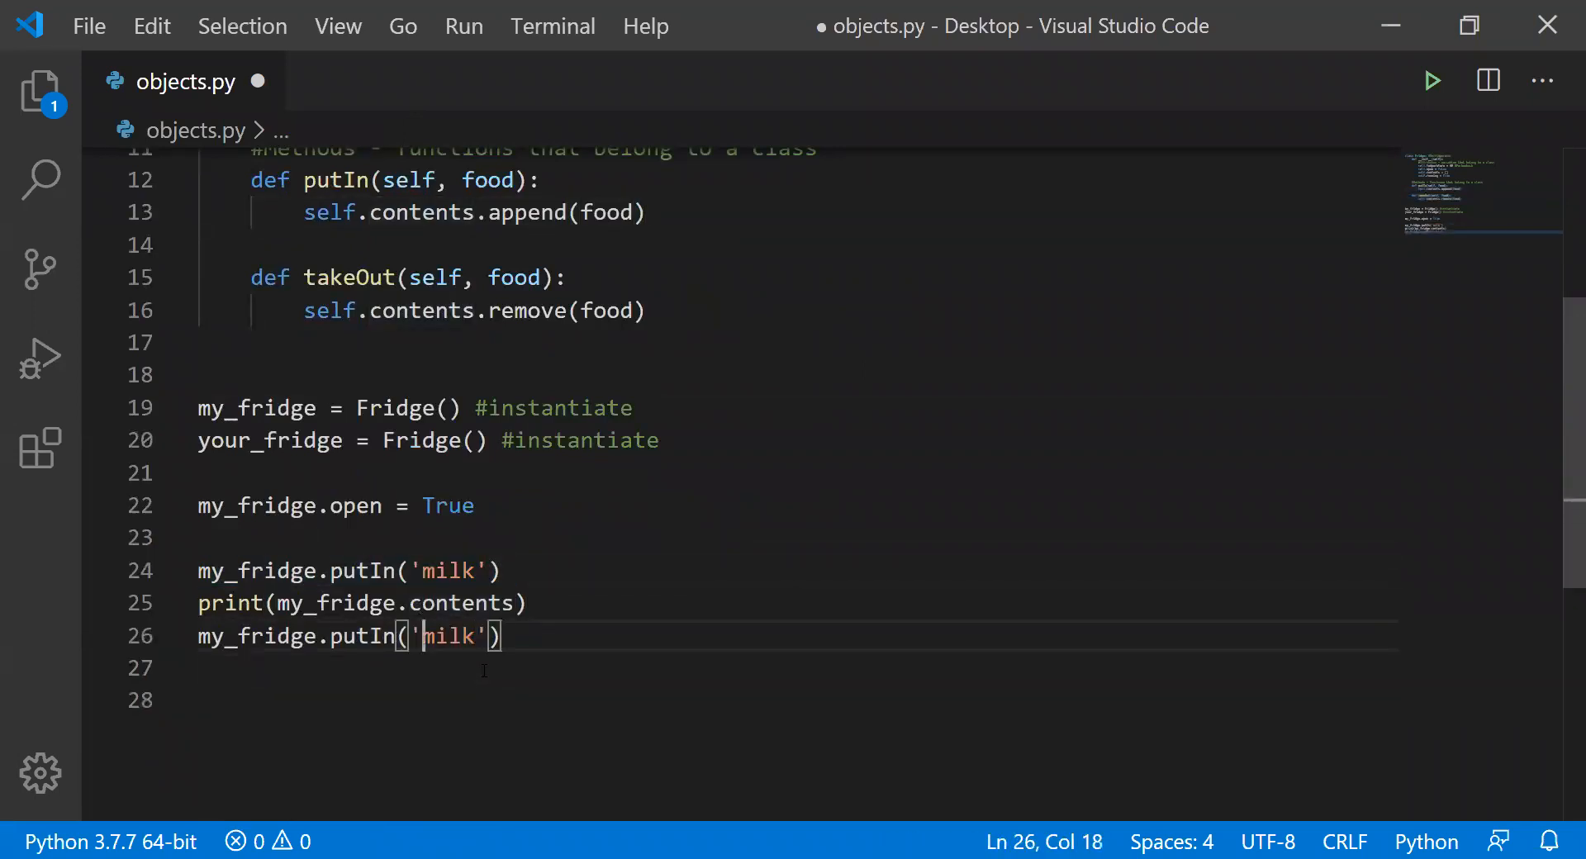
{"action": "type", "text": "takeO"}
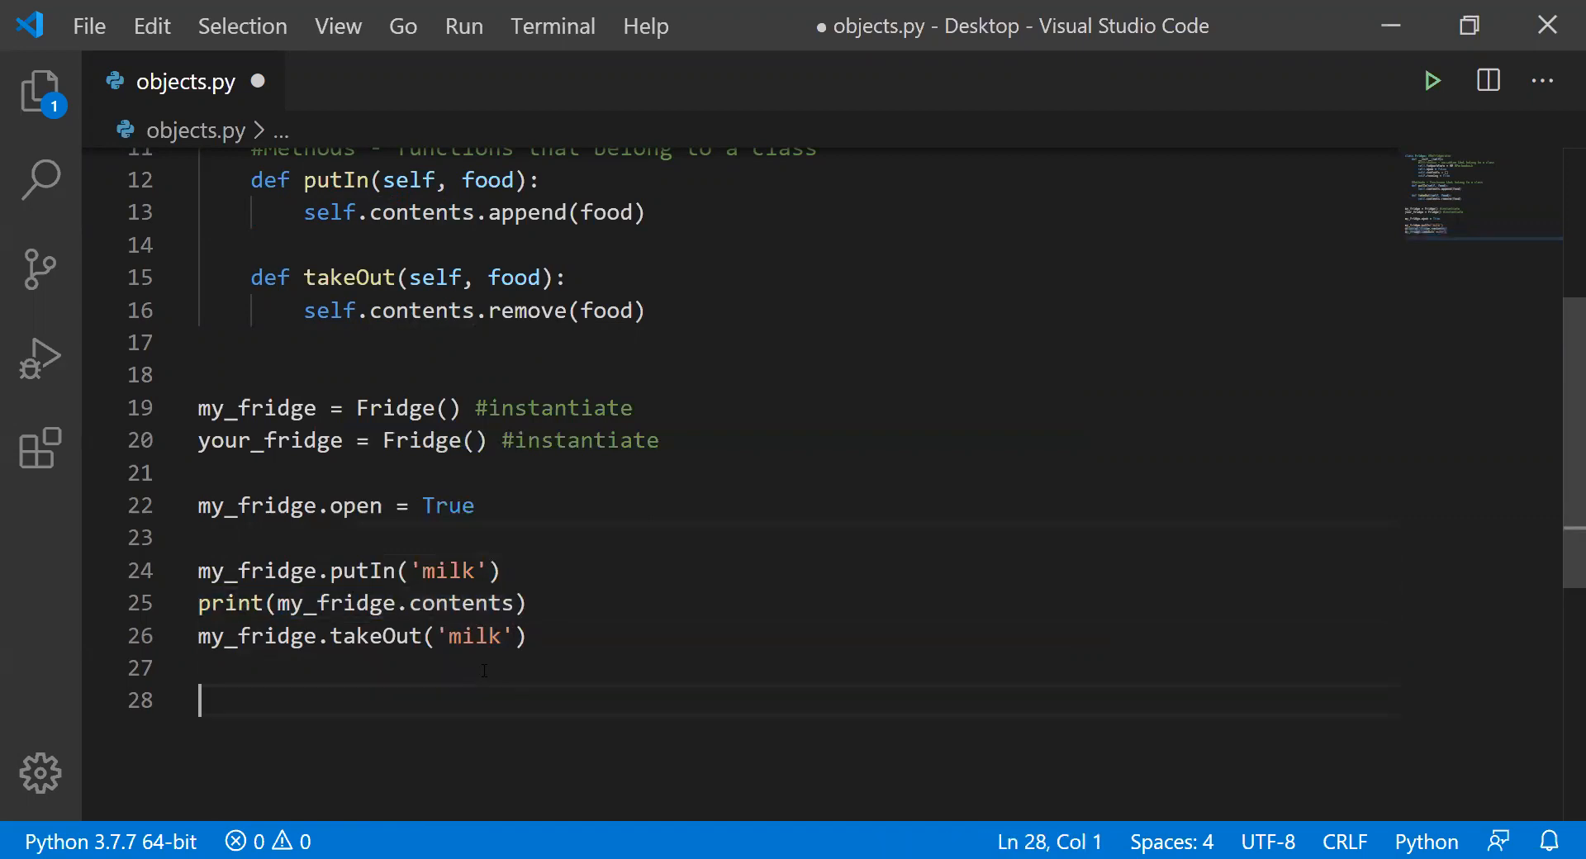
- Add print(my_fridge.contents), then run the script to show ['milk'] and an empty list
{"action": "type", "text": "print(my_fridge.contents)"}
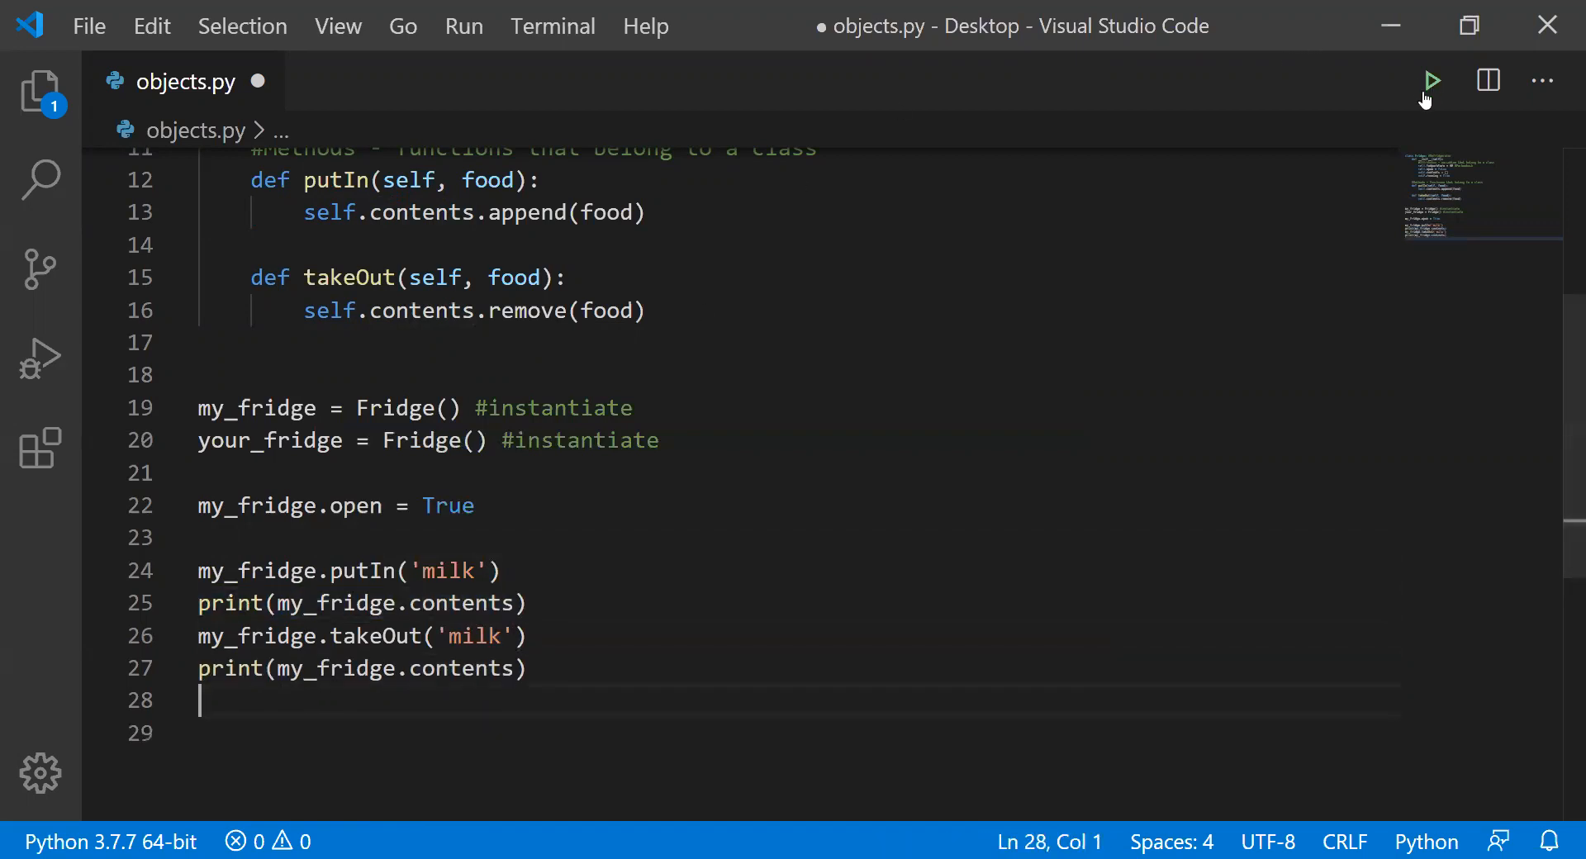
{"action": "left_click", "coordinate": [1432, 80]}
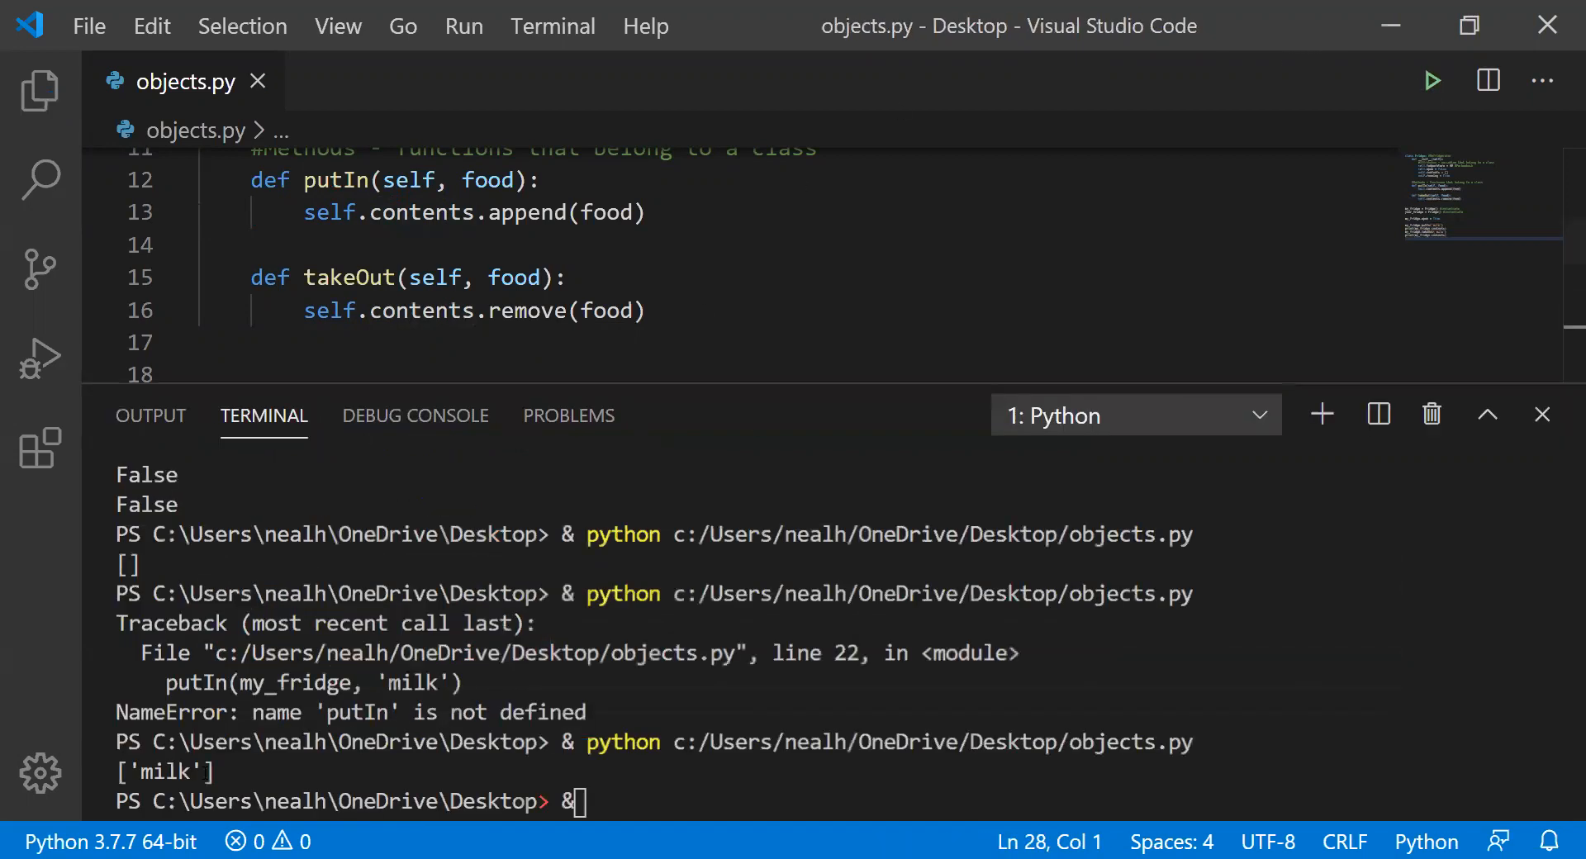
{"action": "key", "text": "Return"}
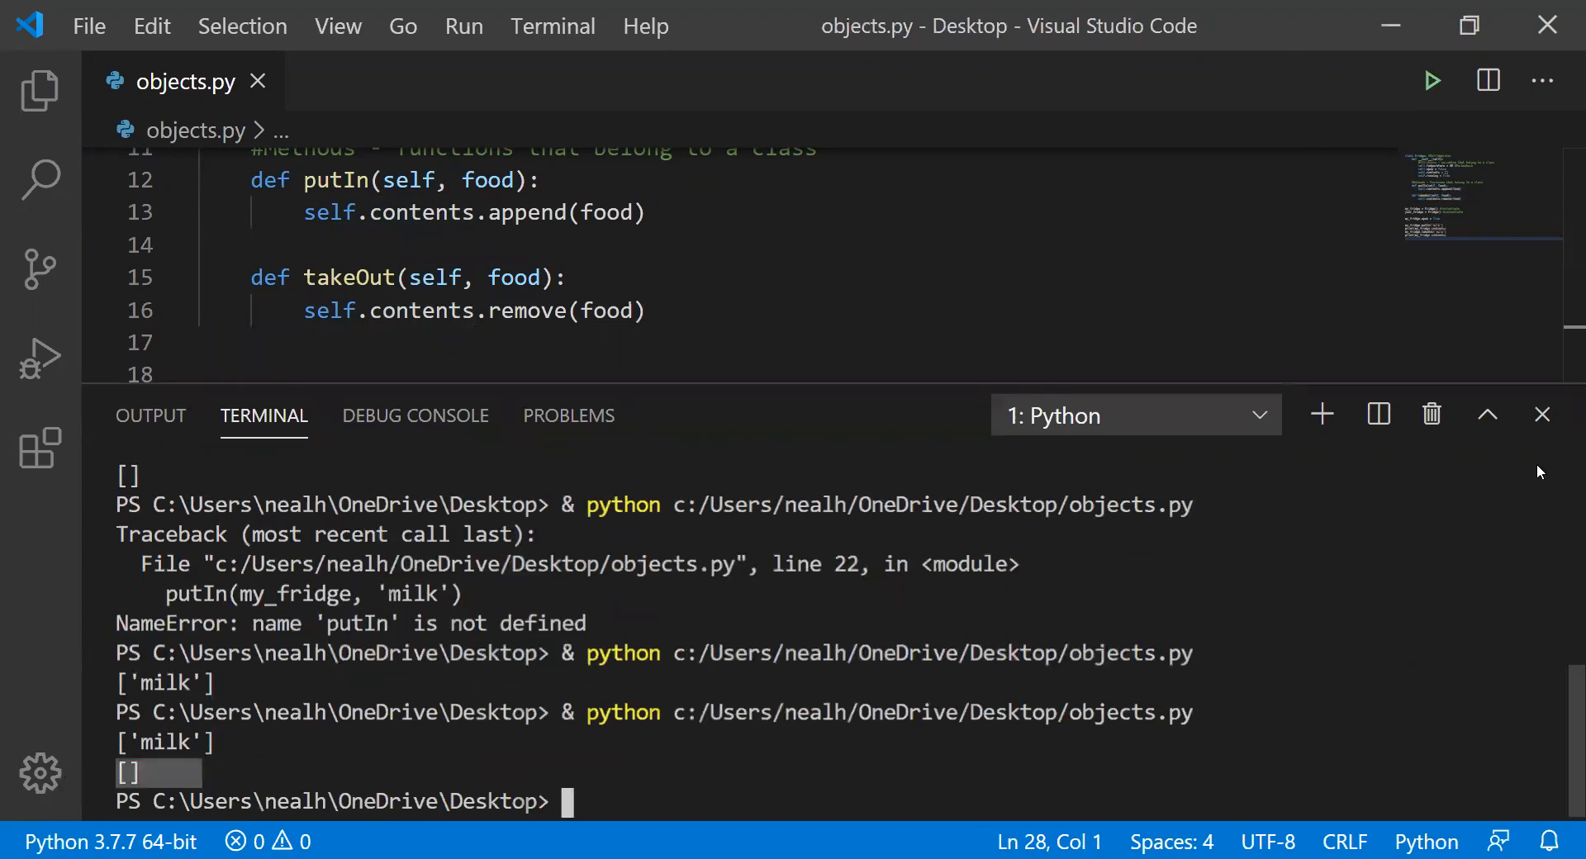
{"action": "left_click", "coordinate": [1541, 415]}
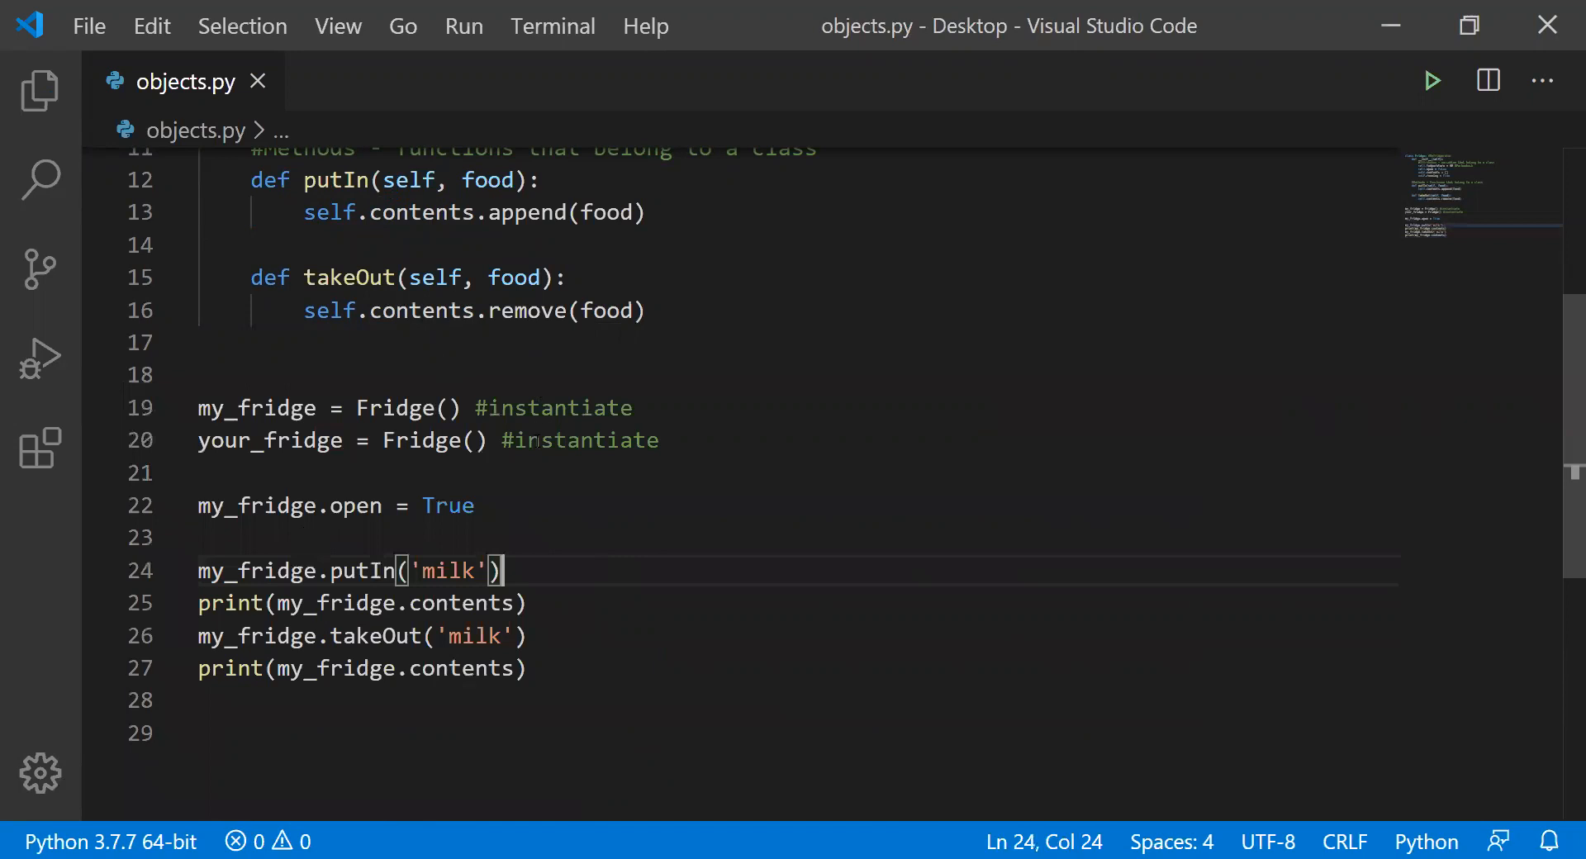
- Add decreaseTemperature(self) with body self.temperature = self.temperature - 1 below takeOut
{"action": "scroll", "scroll_direction": "up", "scroll_amount": 3}
{"action": "type", "text": "def decreaseTemp"}
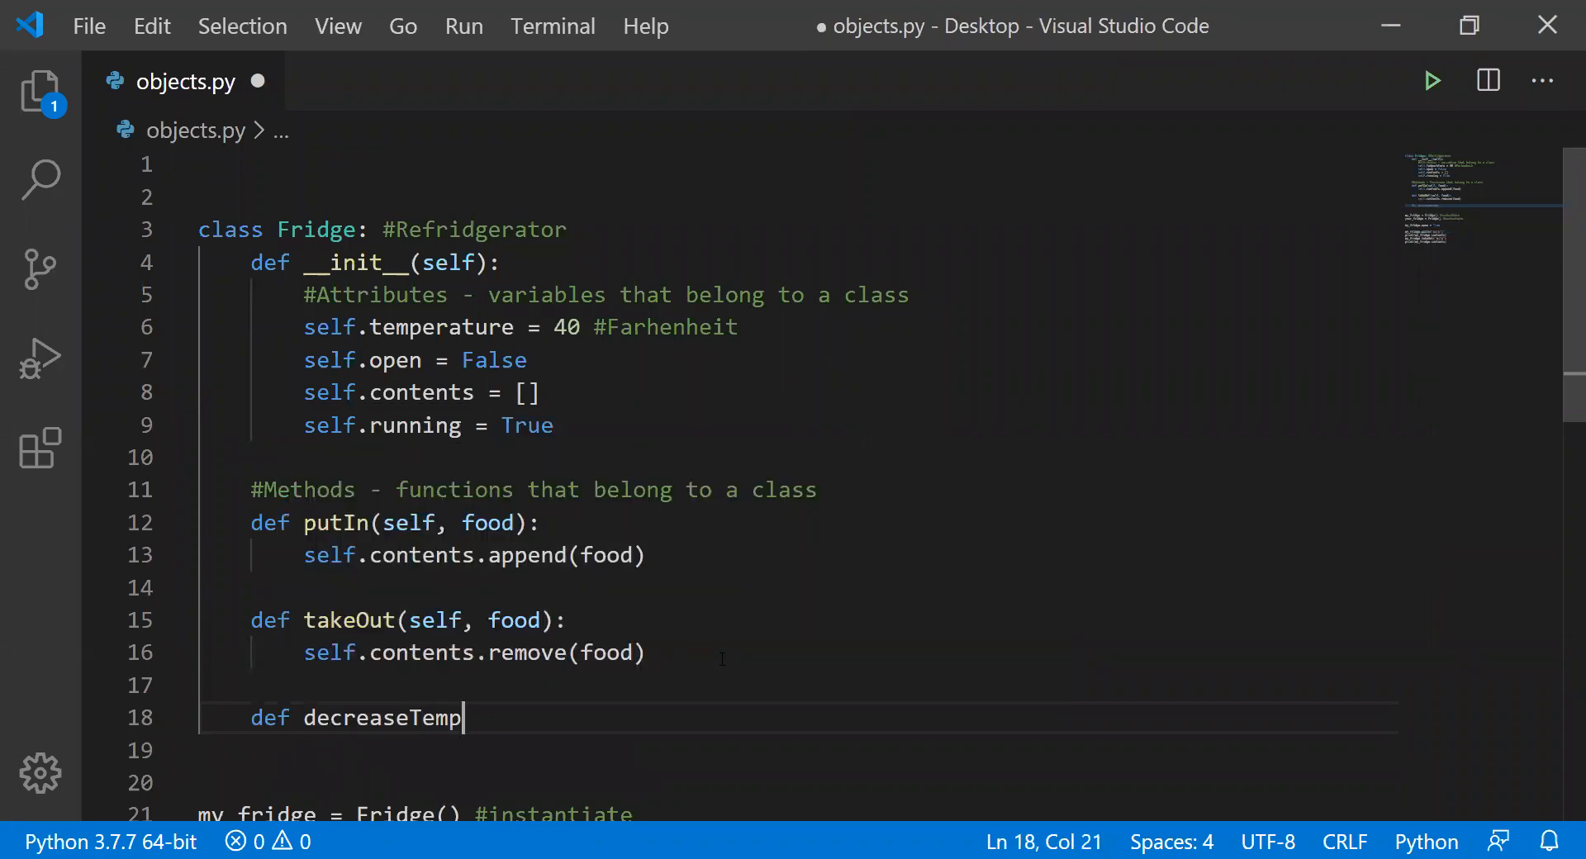
{"action": "type", "text": "erature("}
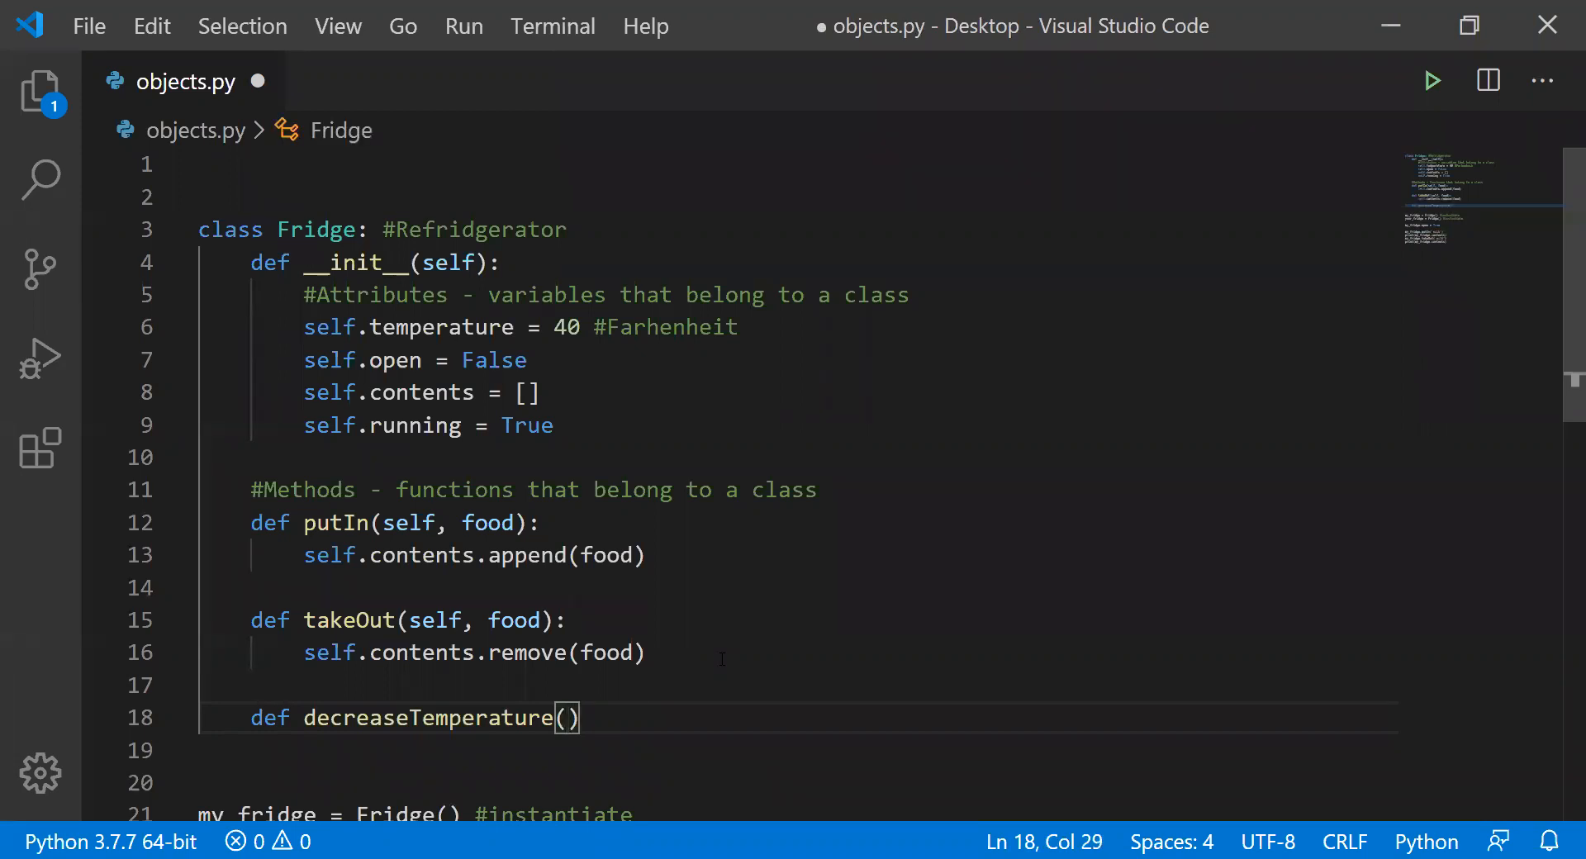
{"action": "type", "text": "self"}
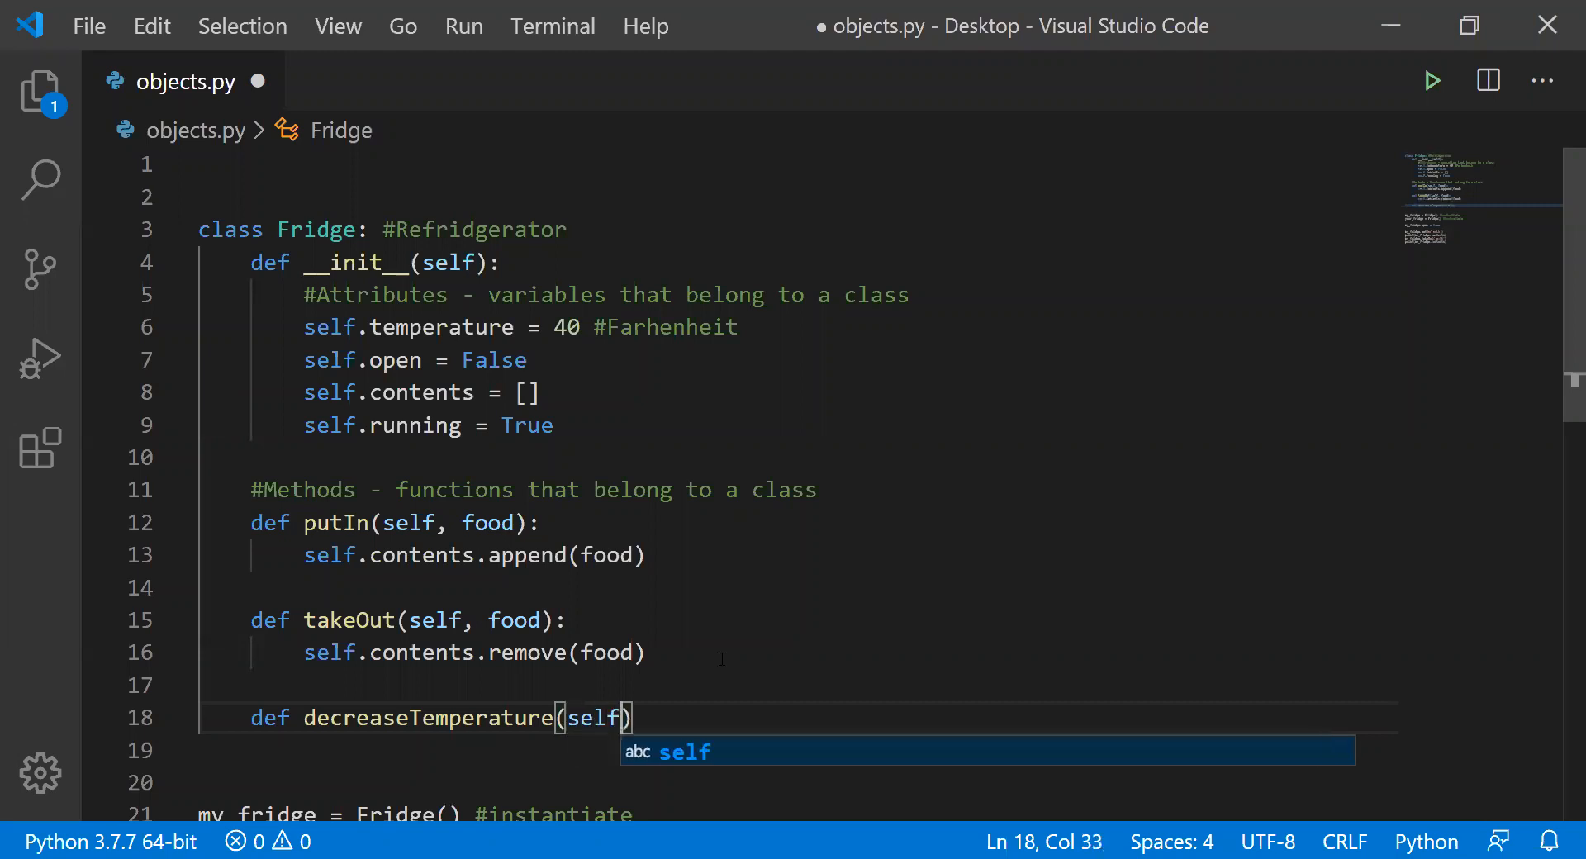
{"action": "type", "text": ":"}
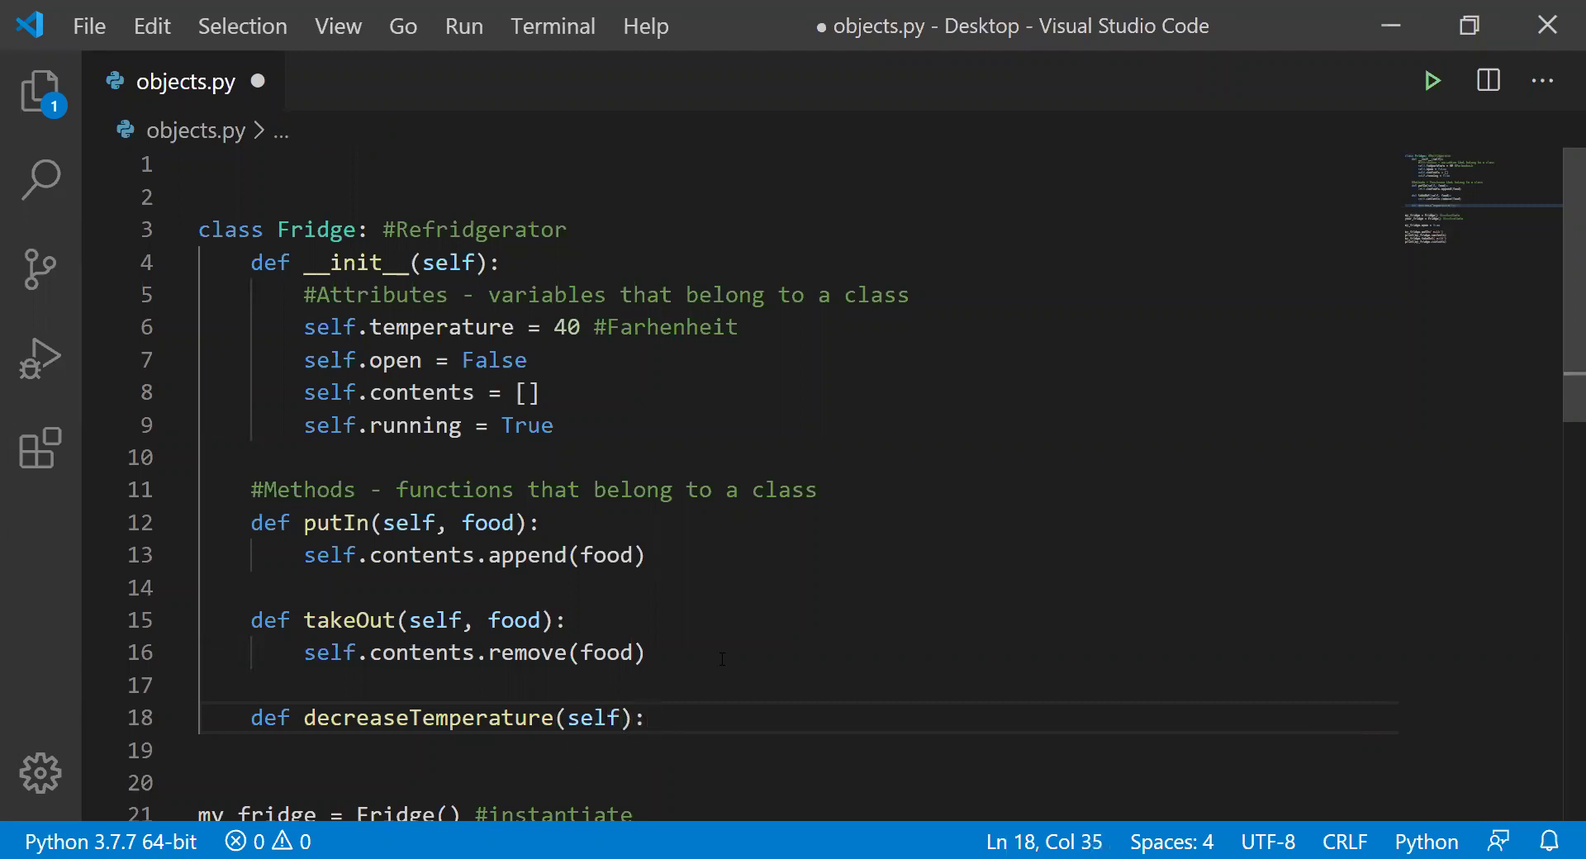
{"action": "type", "text": "self.temperature"}
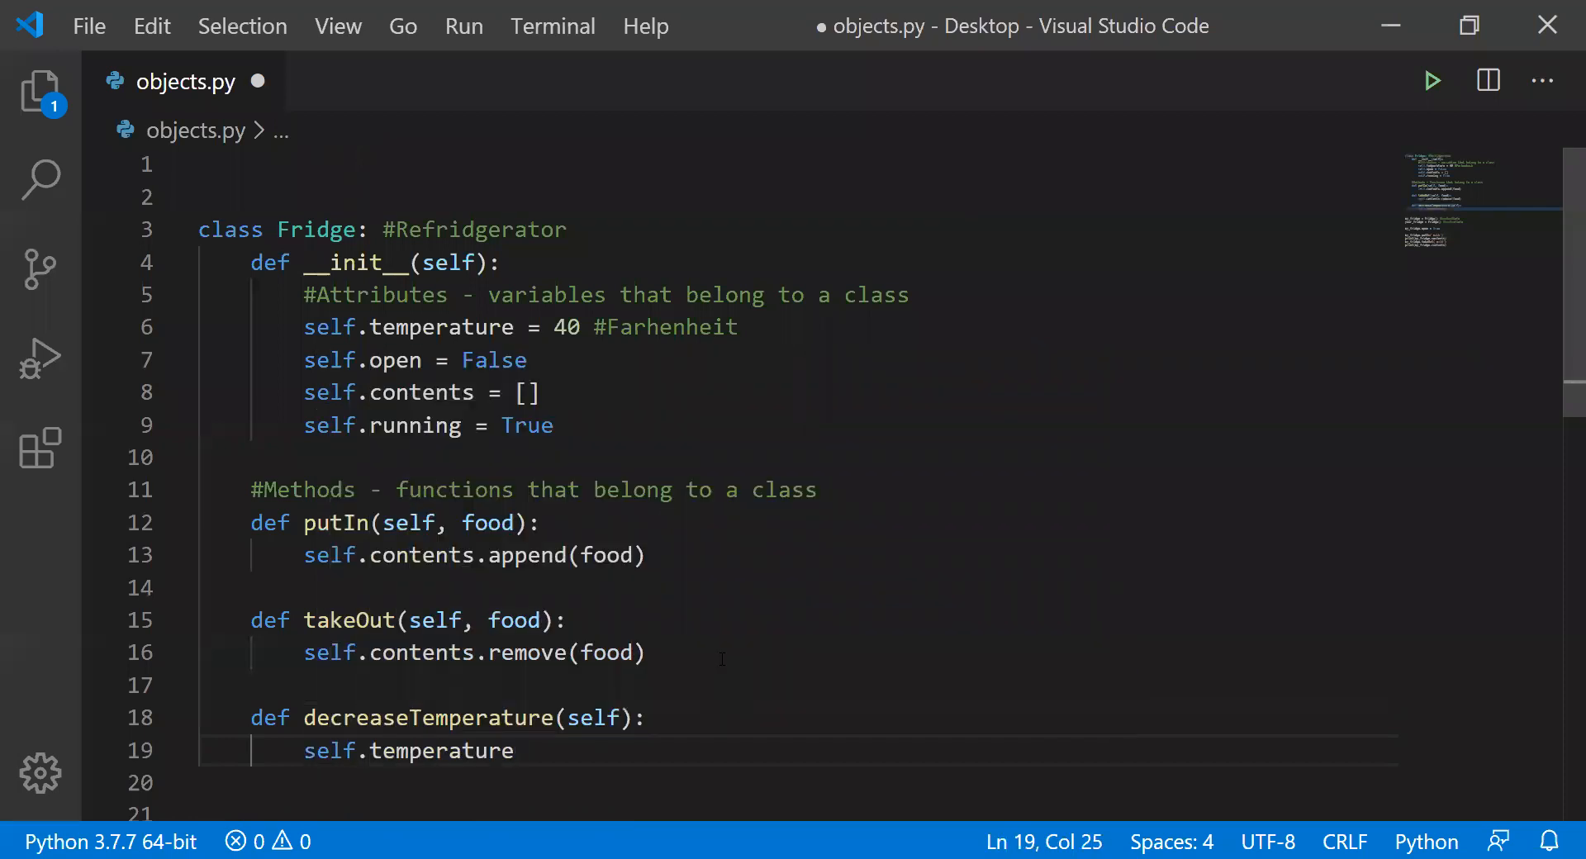
{"action": "type", "text": "= self.temperature"}
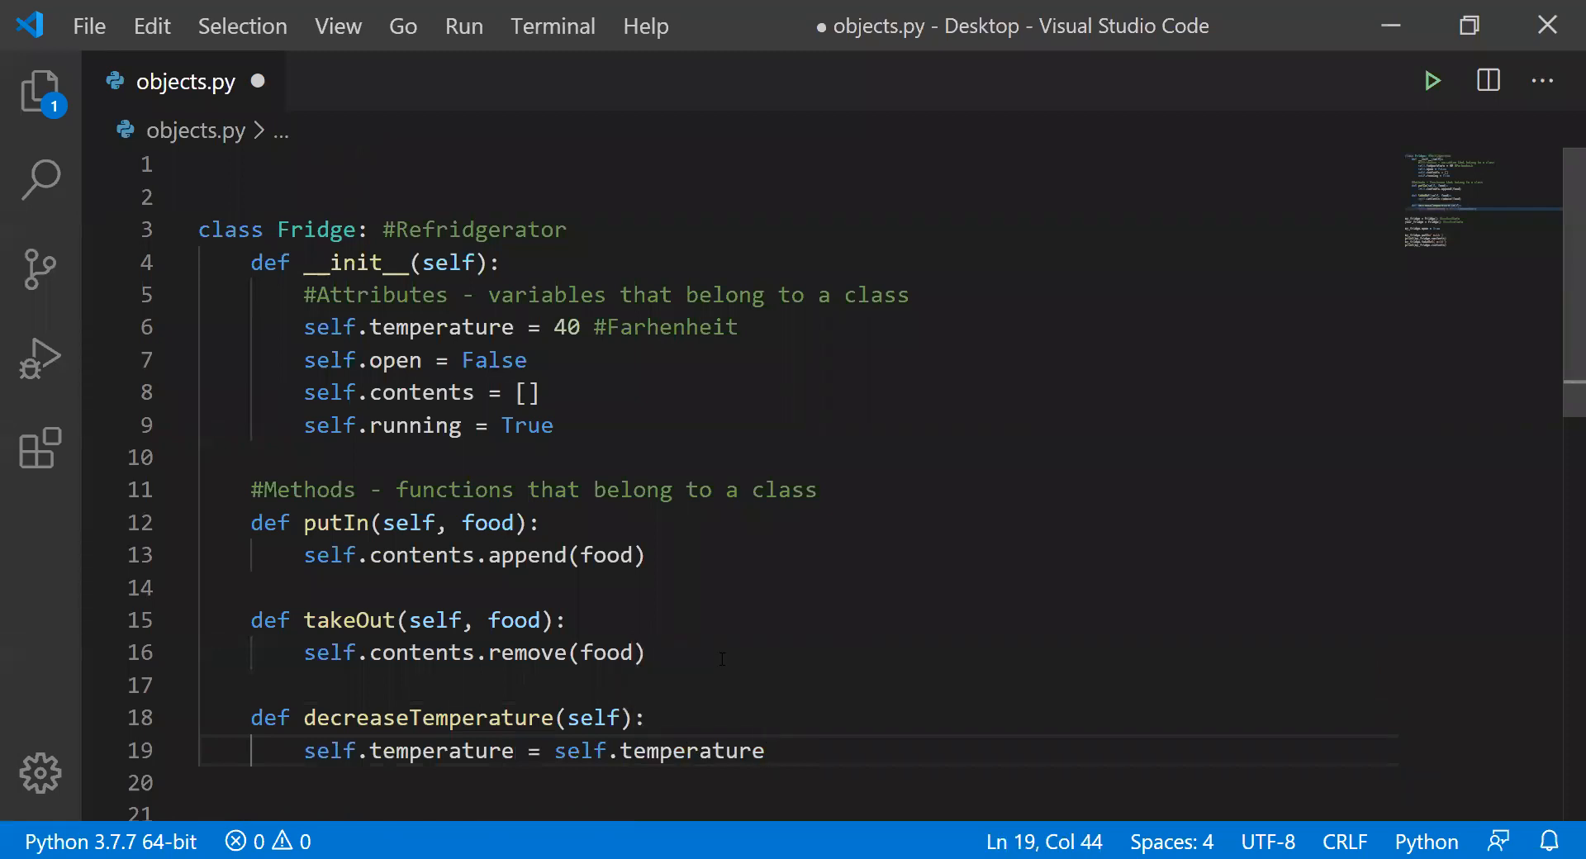
{"action": "type", "text": "- 1"}
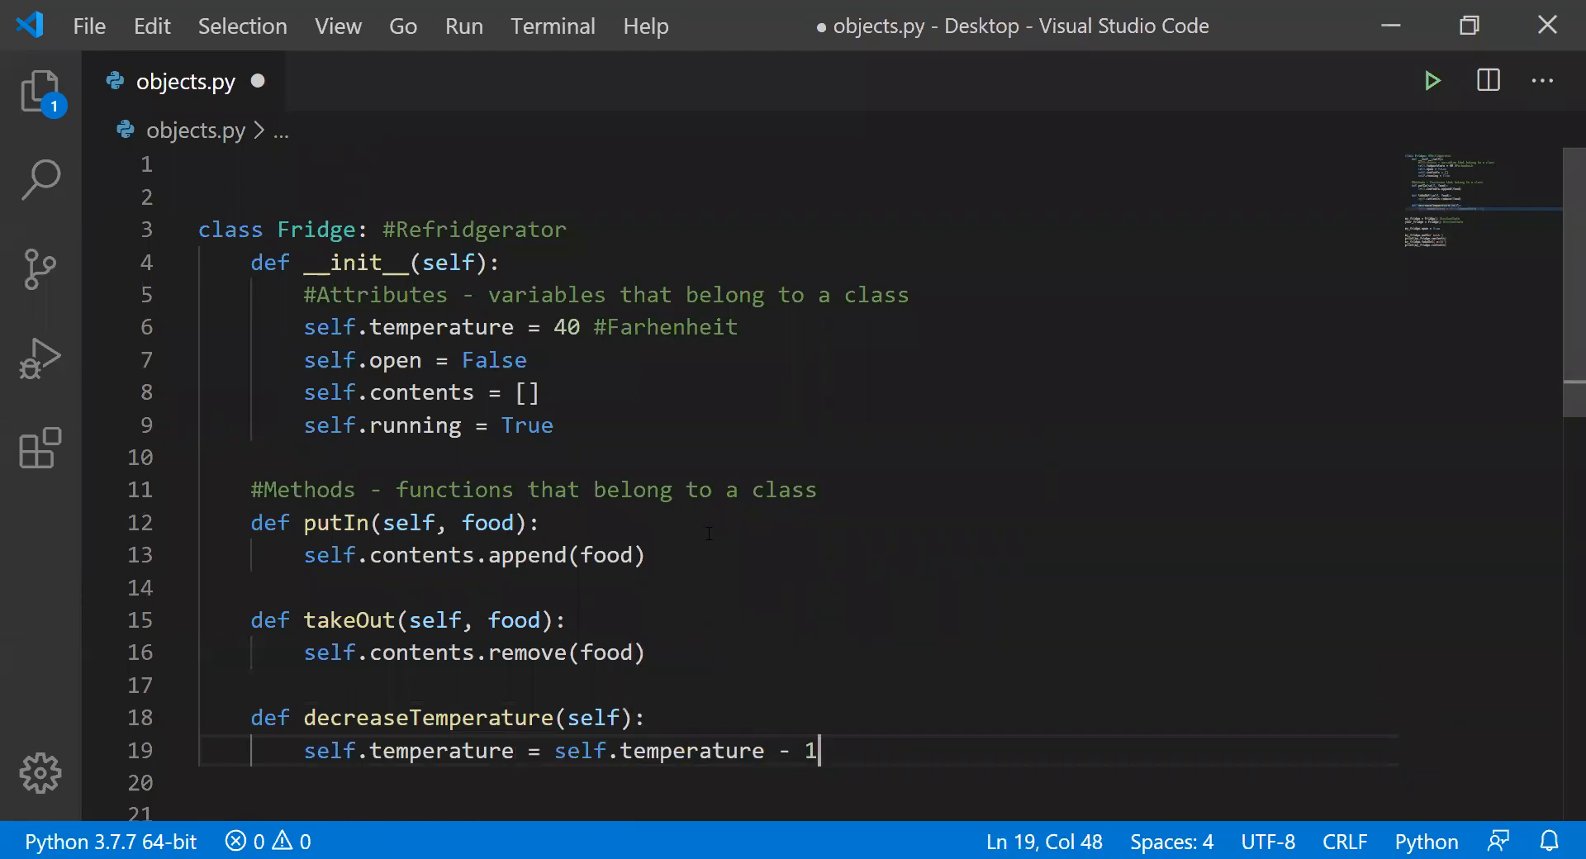
{"action": "scroll", "scroll_direction": "down", "scroll_amount": 3}
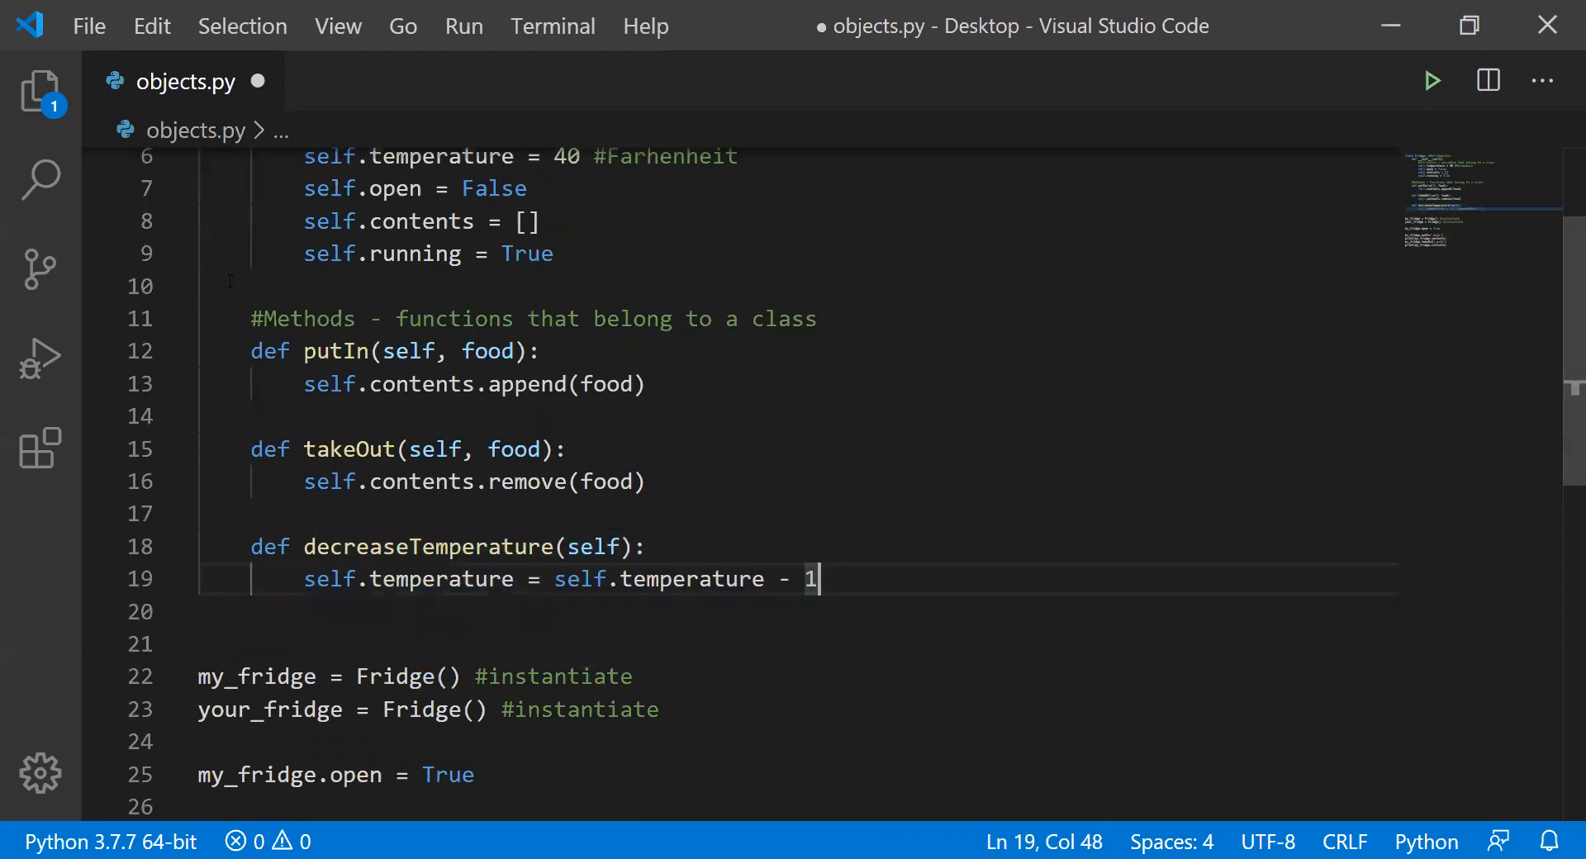
- Print your_fridge's temperature and call your_fridge.decreaseTemperature() in the test code
{"action": "scroll", "scroll_direction": "down", "scroll_amount": 3}
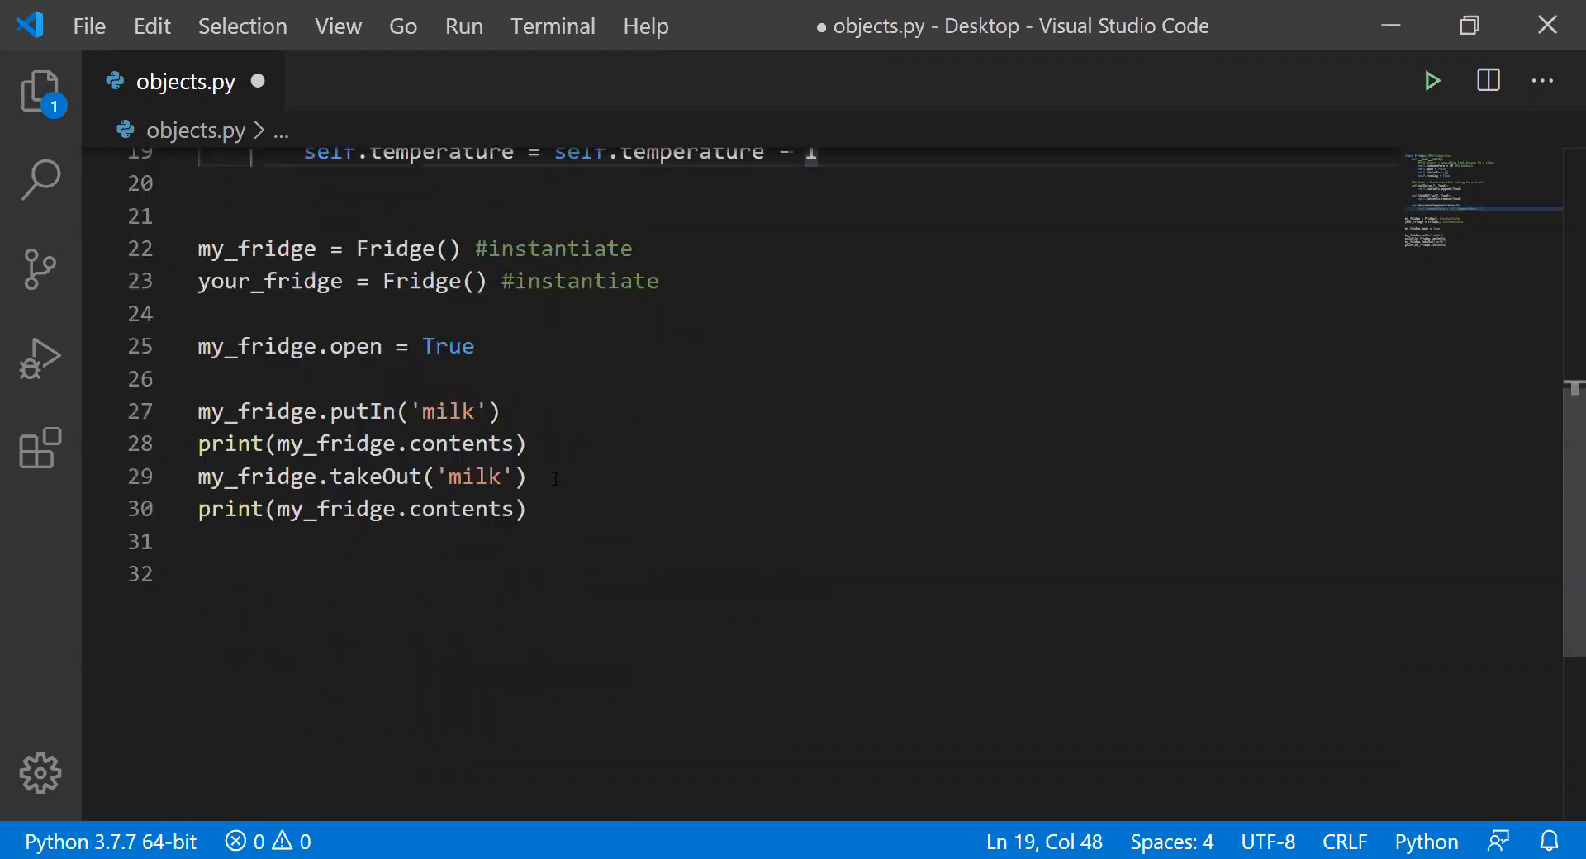
{"action": "double_click", "coordinate": [271, 280]}
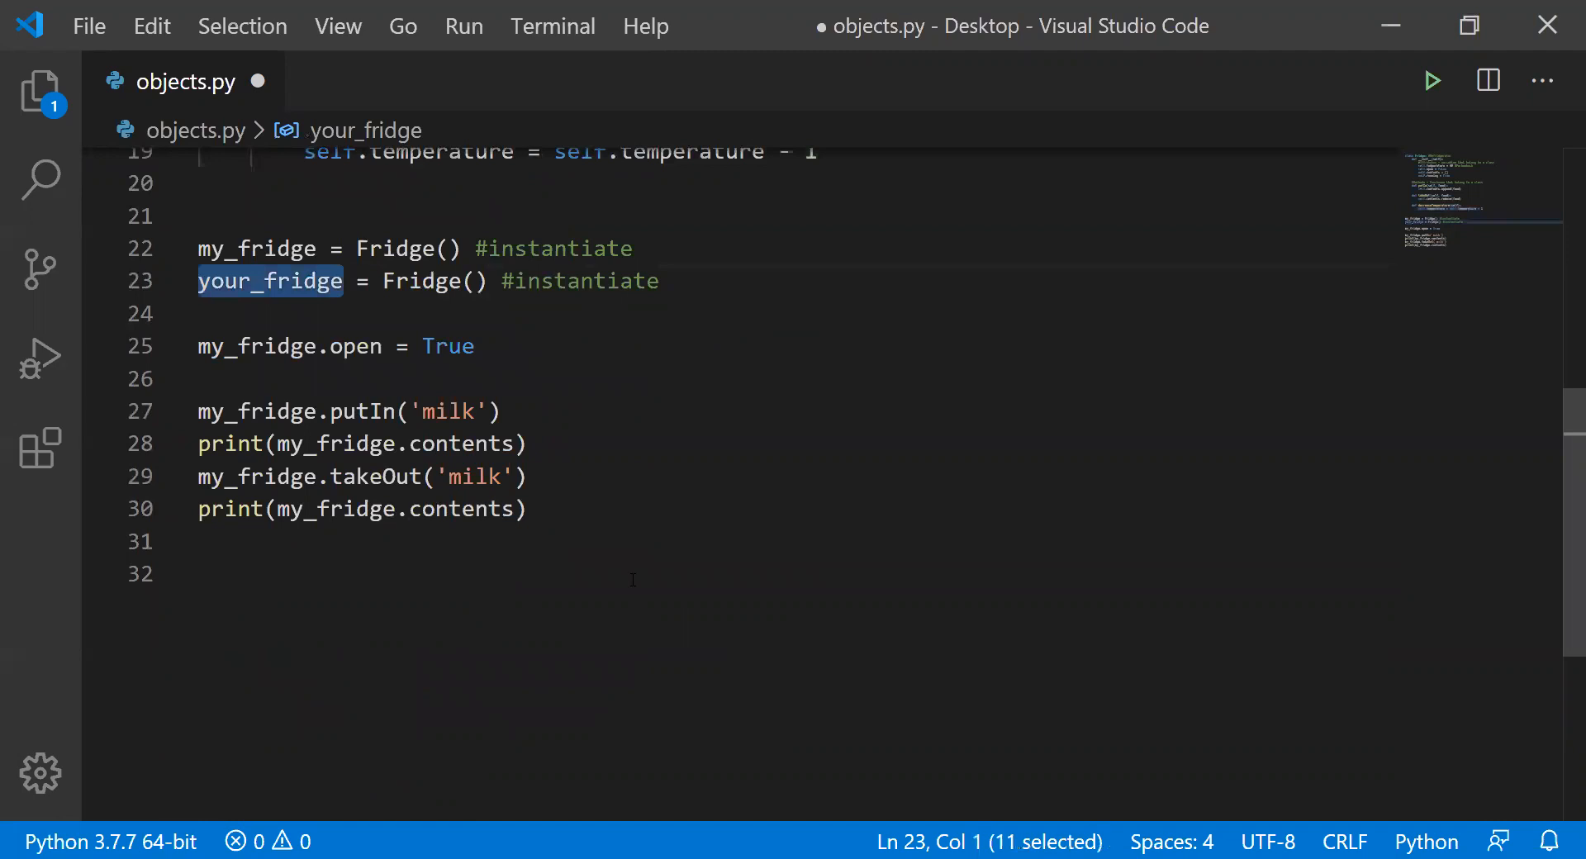
{"action": "type", "text": "print("}
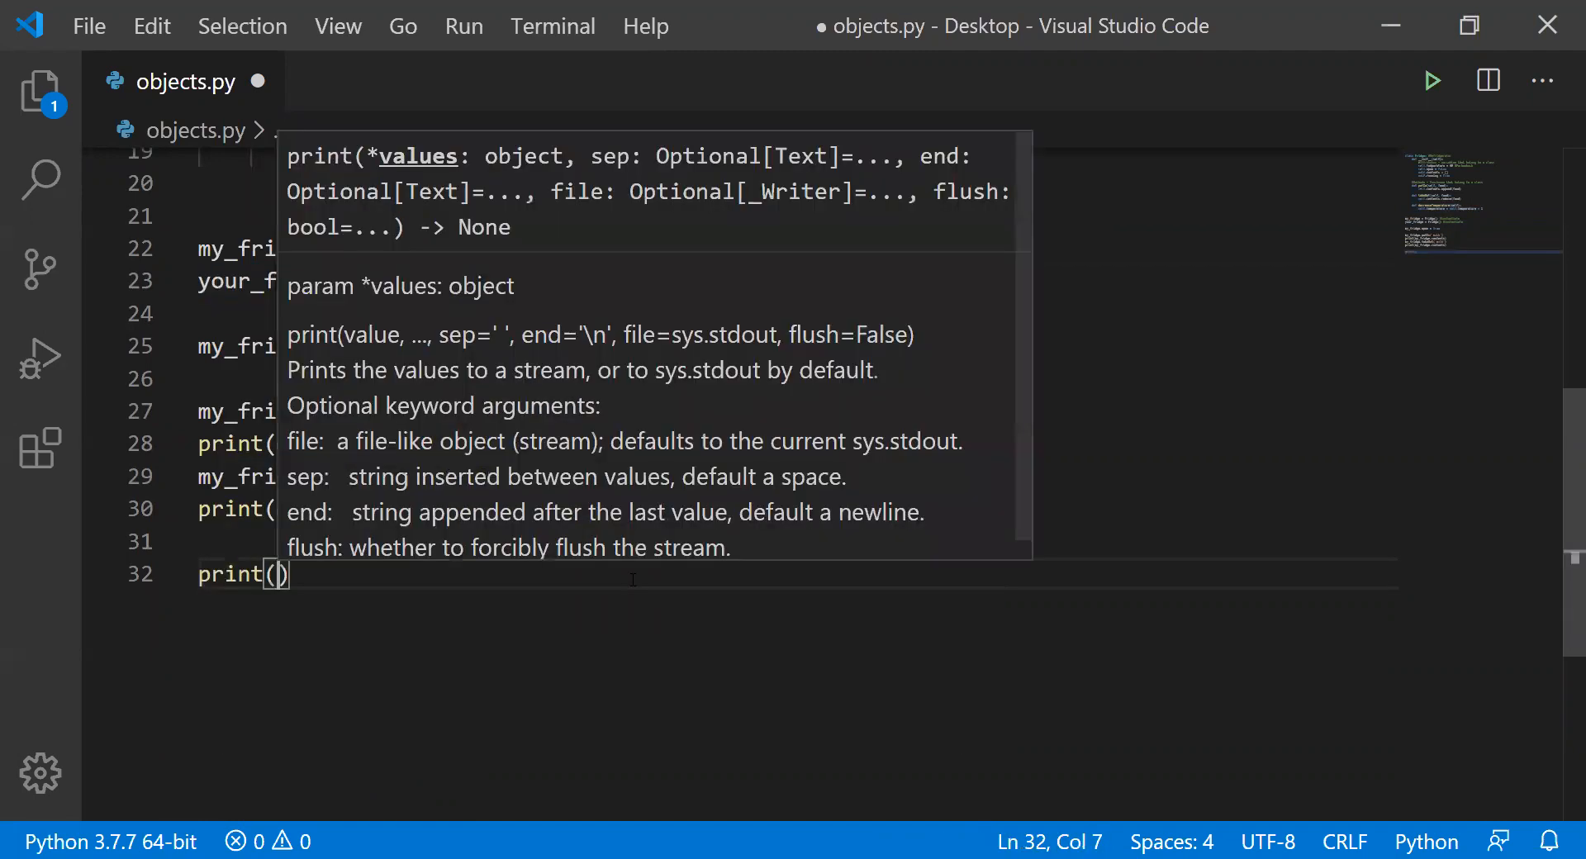
{"action": "type", "text": "your_fridge.temperature"}
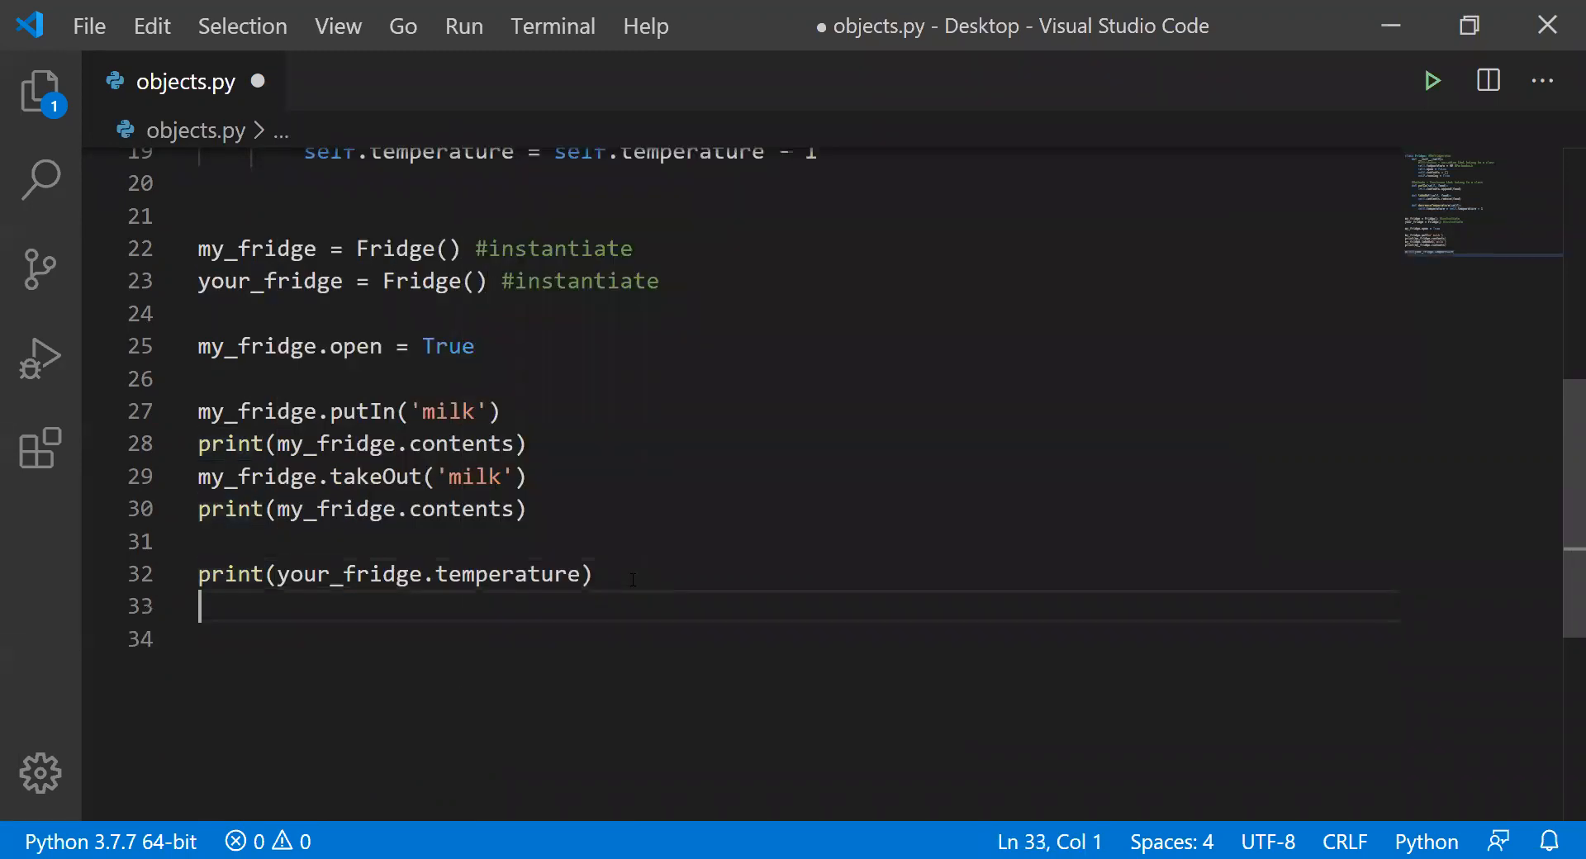
{"action": "type", "text": "your_fridge."}
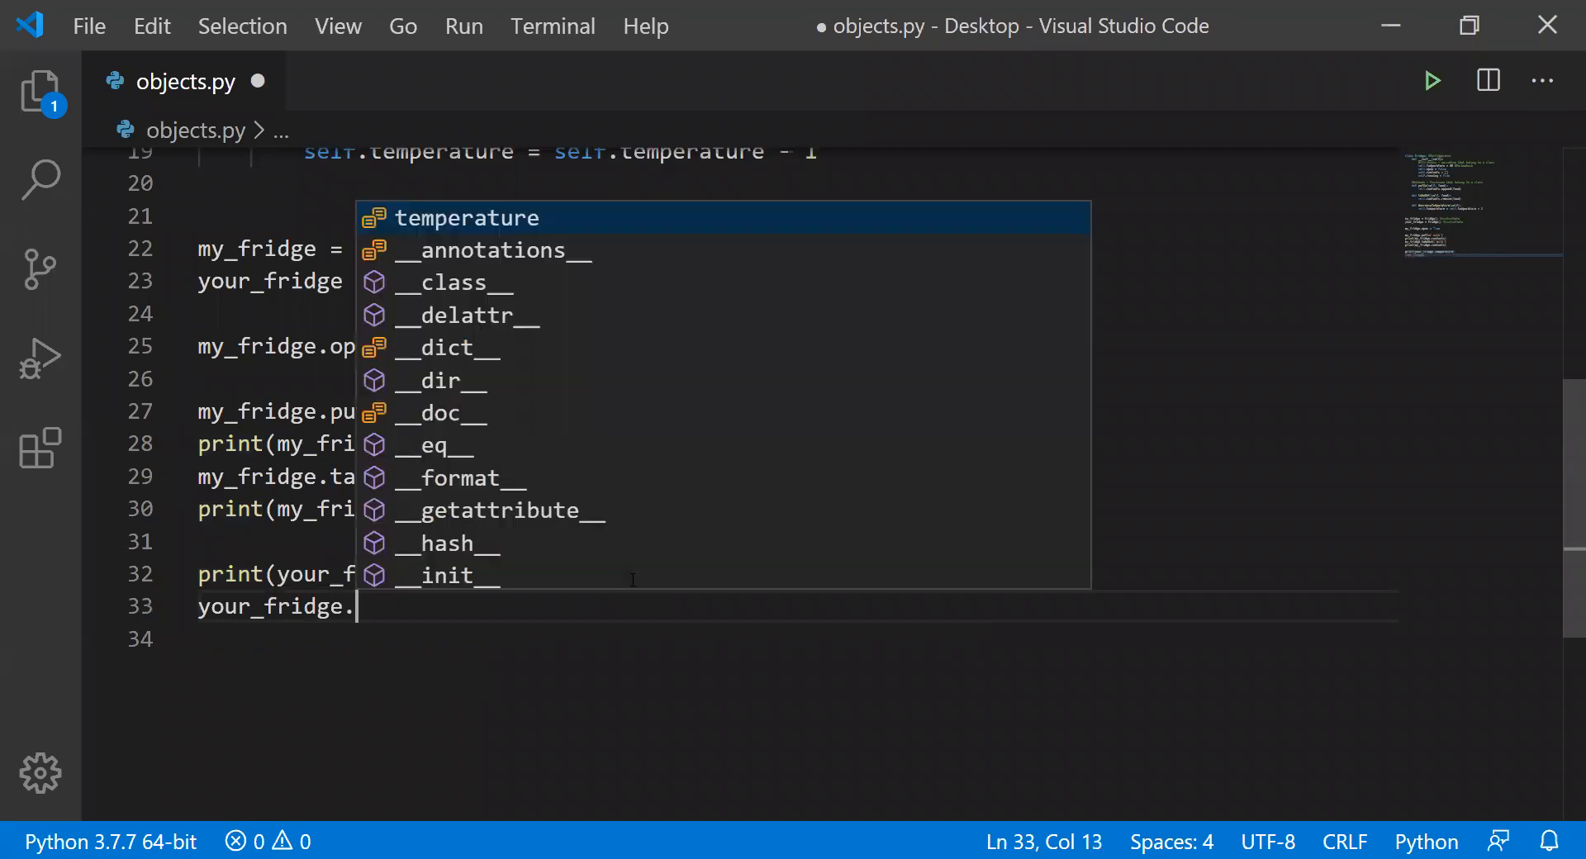
{"action": "type", "text": "decreaseTemperature"}
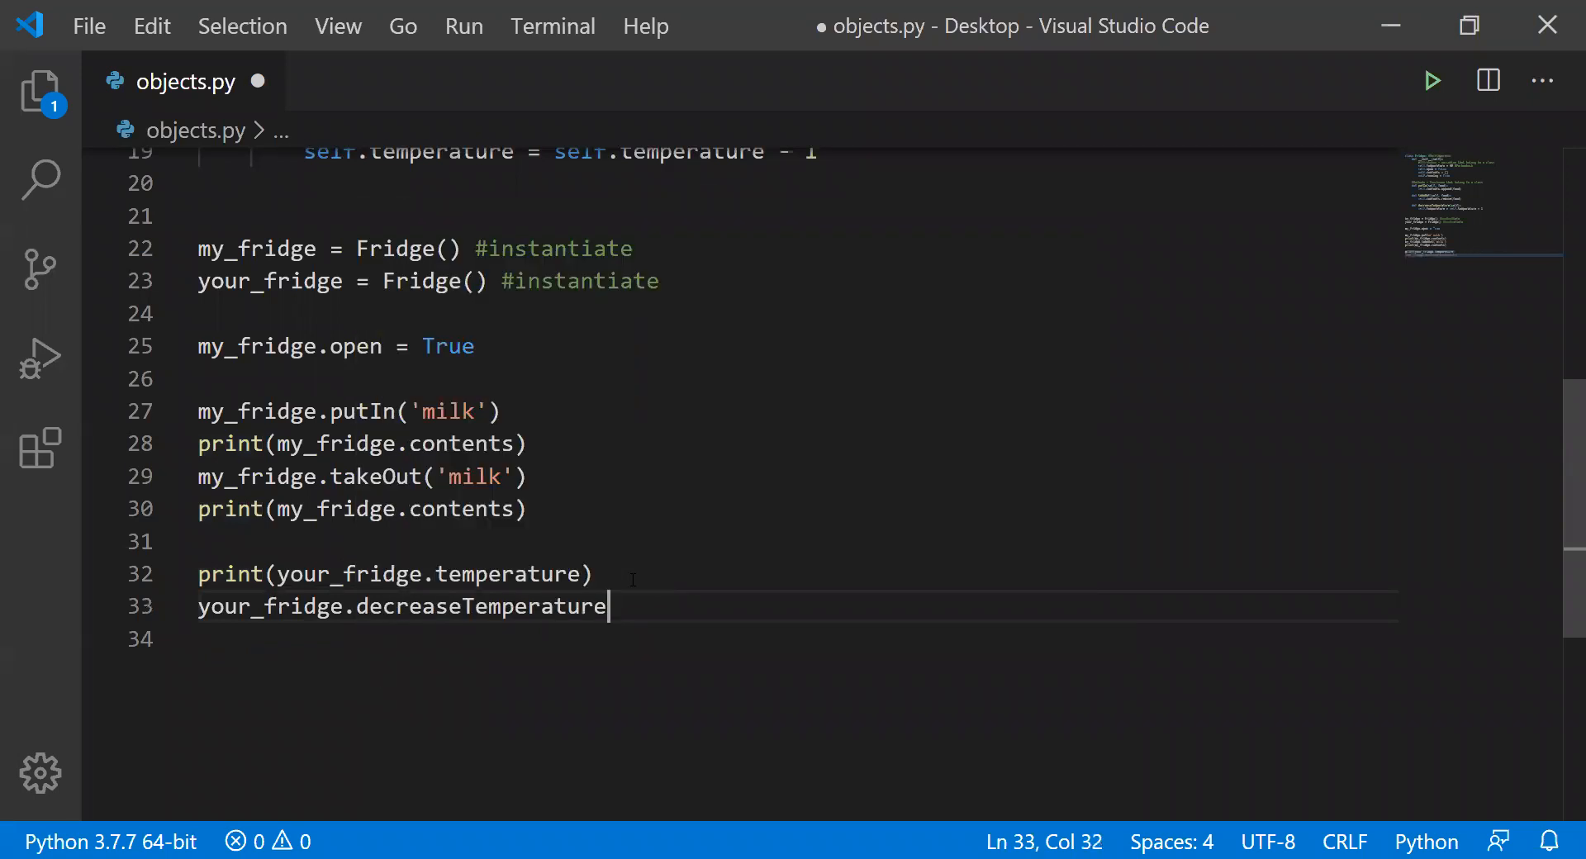
{"action": "type", "text": "()"}
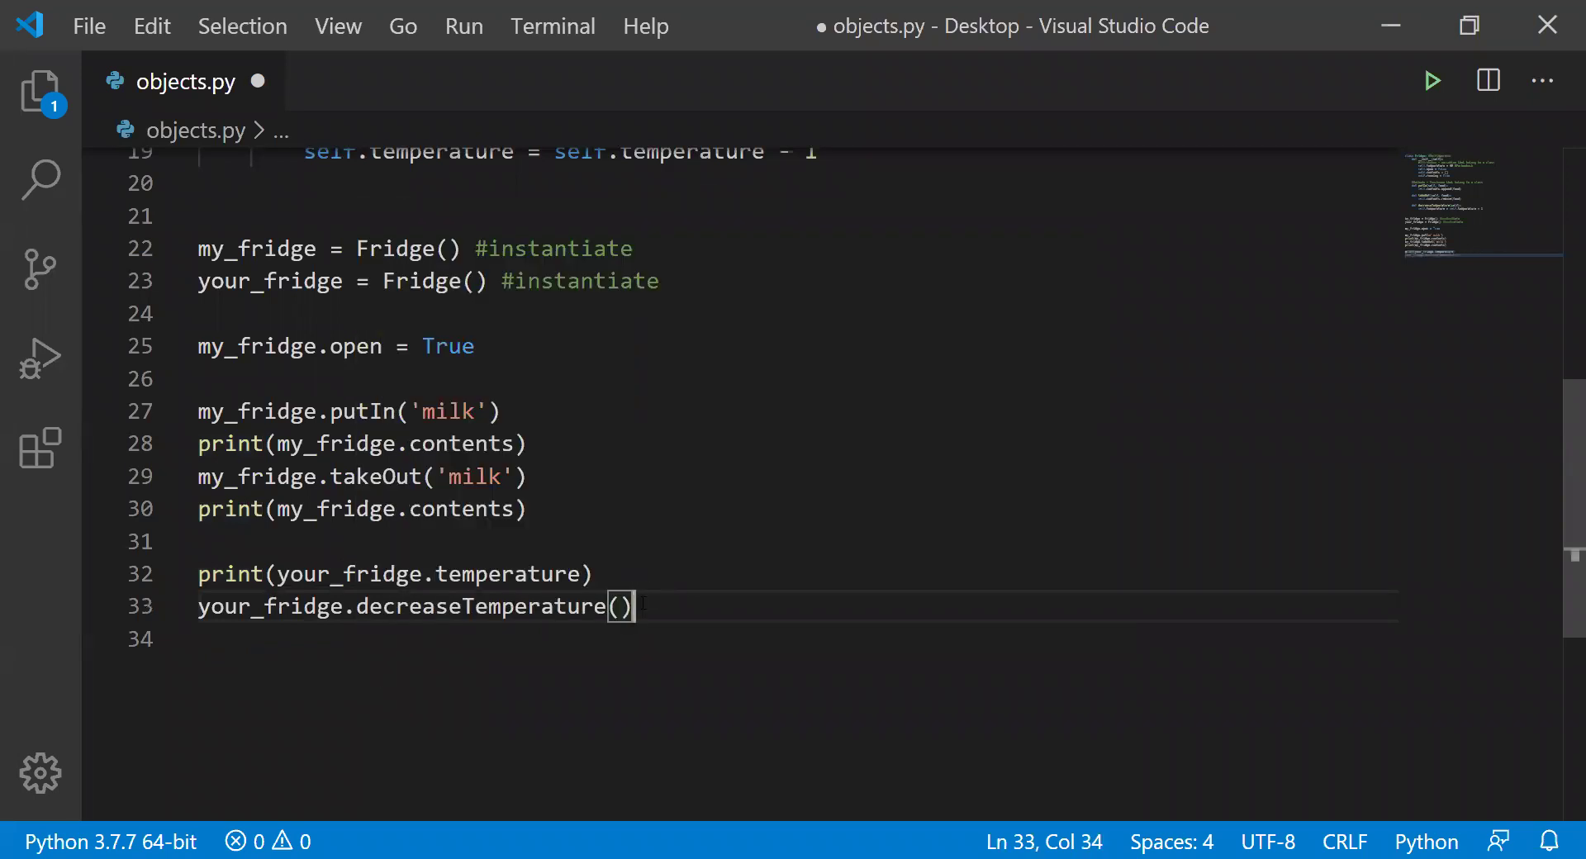
{"action": "key", "text": "Left"}
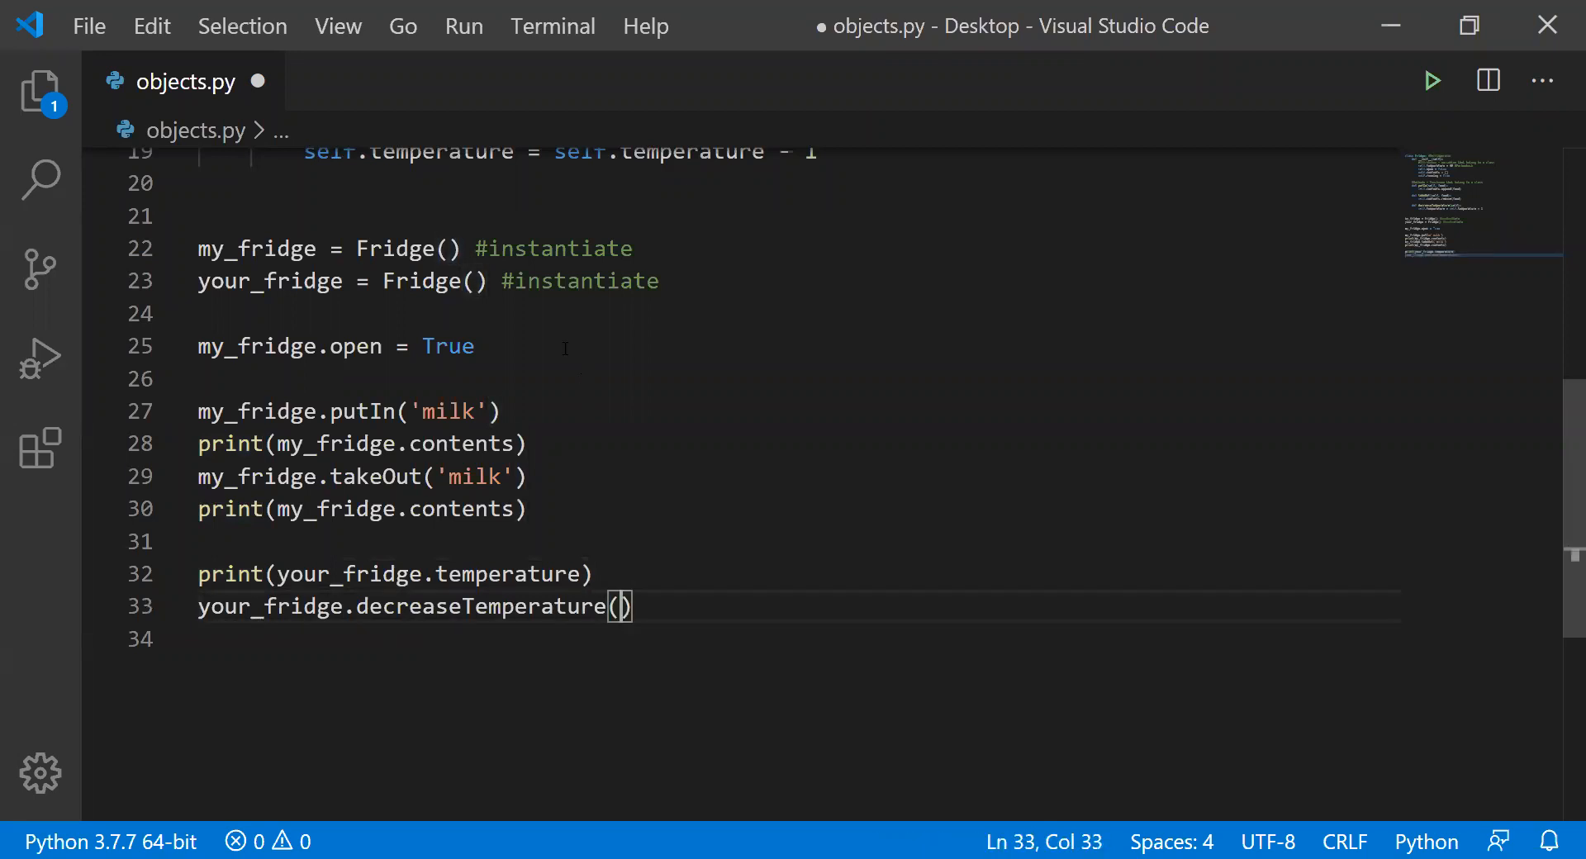
- Add prints of your_fridge.temperature and my_fridge.temperature, then save and run, showing 40, 39, 40
{"action": "scroll", "scroll_direction": "up", "scroll_amount": 3}
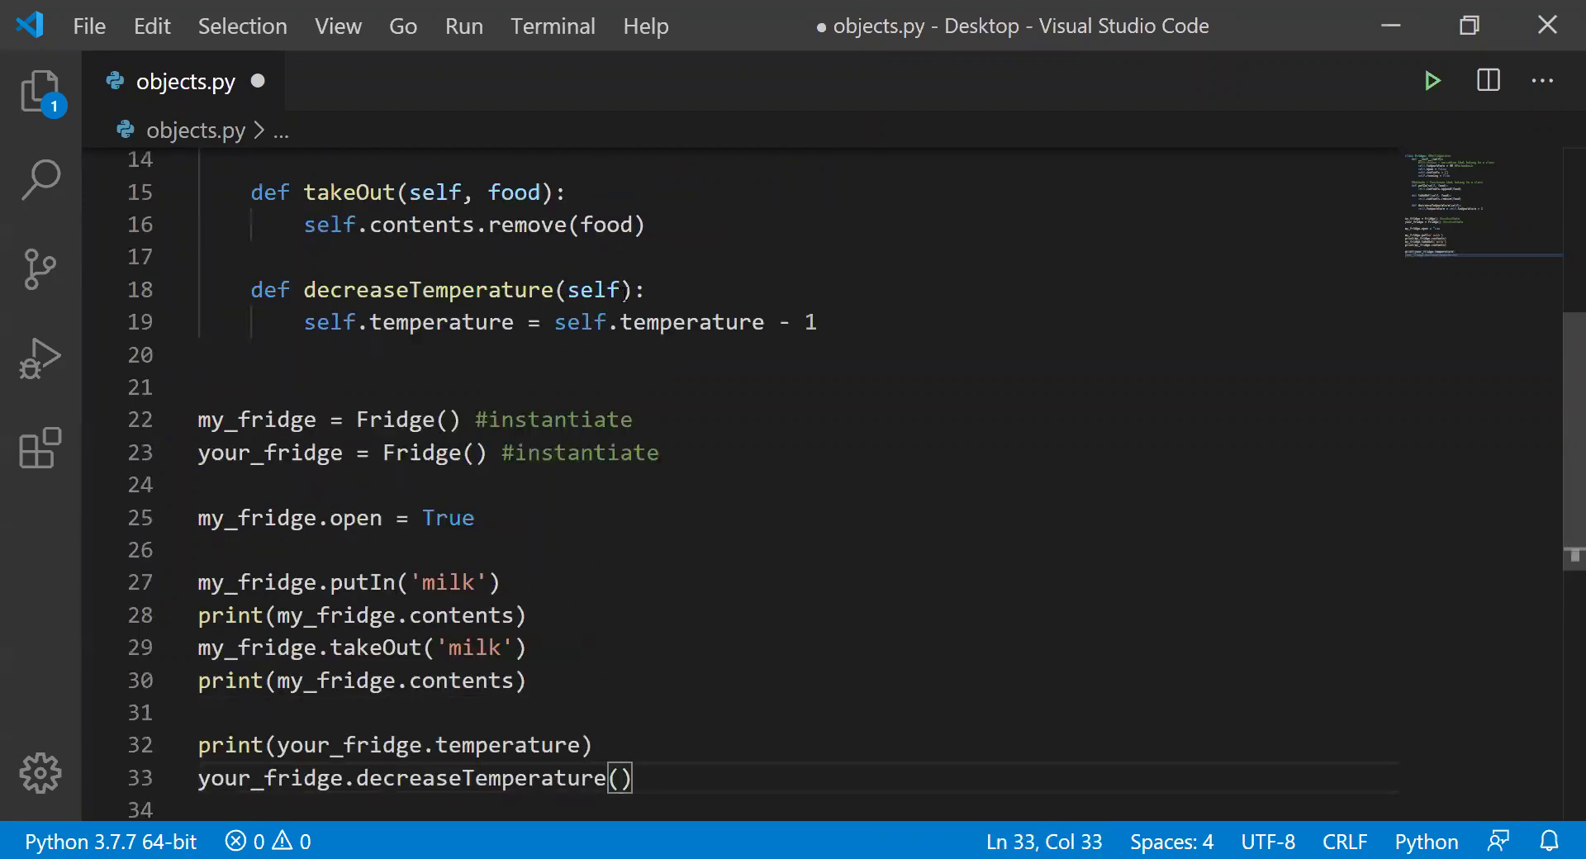
{"action": "double_click", "coordinate": [595, 204]}
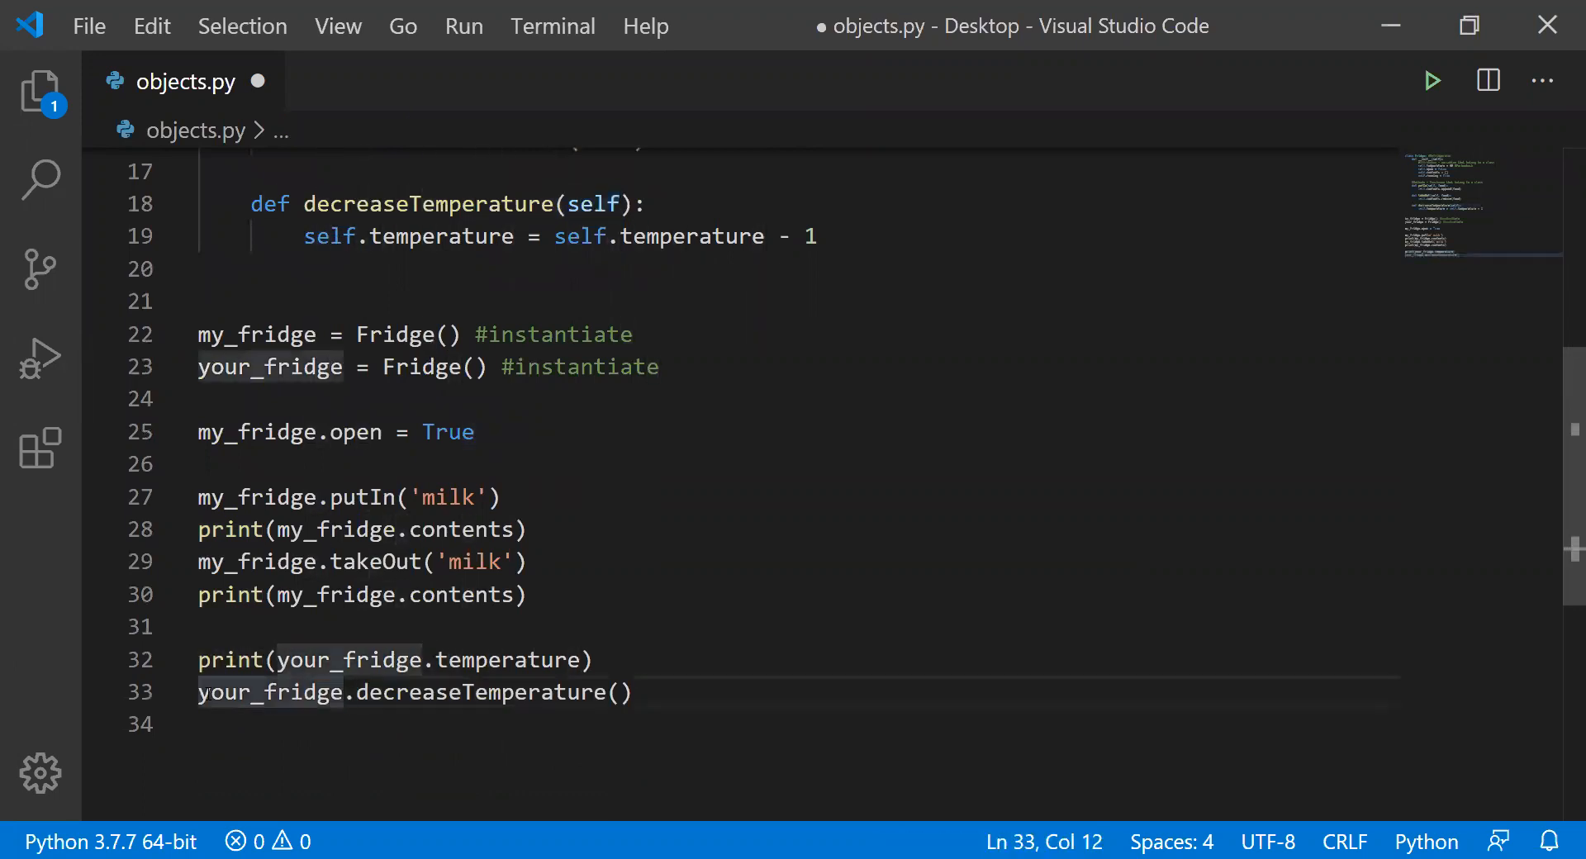
{"action": "double_click", "coordinate": [270, 693]}
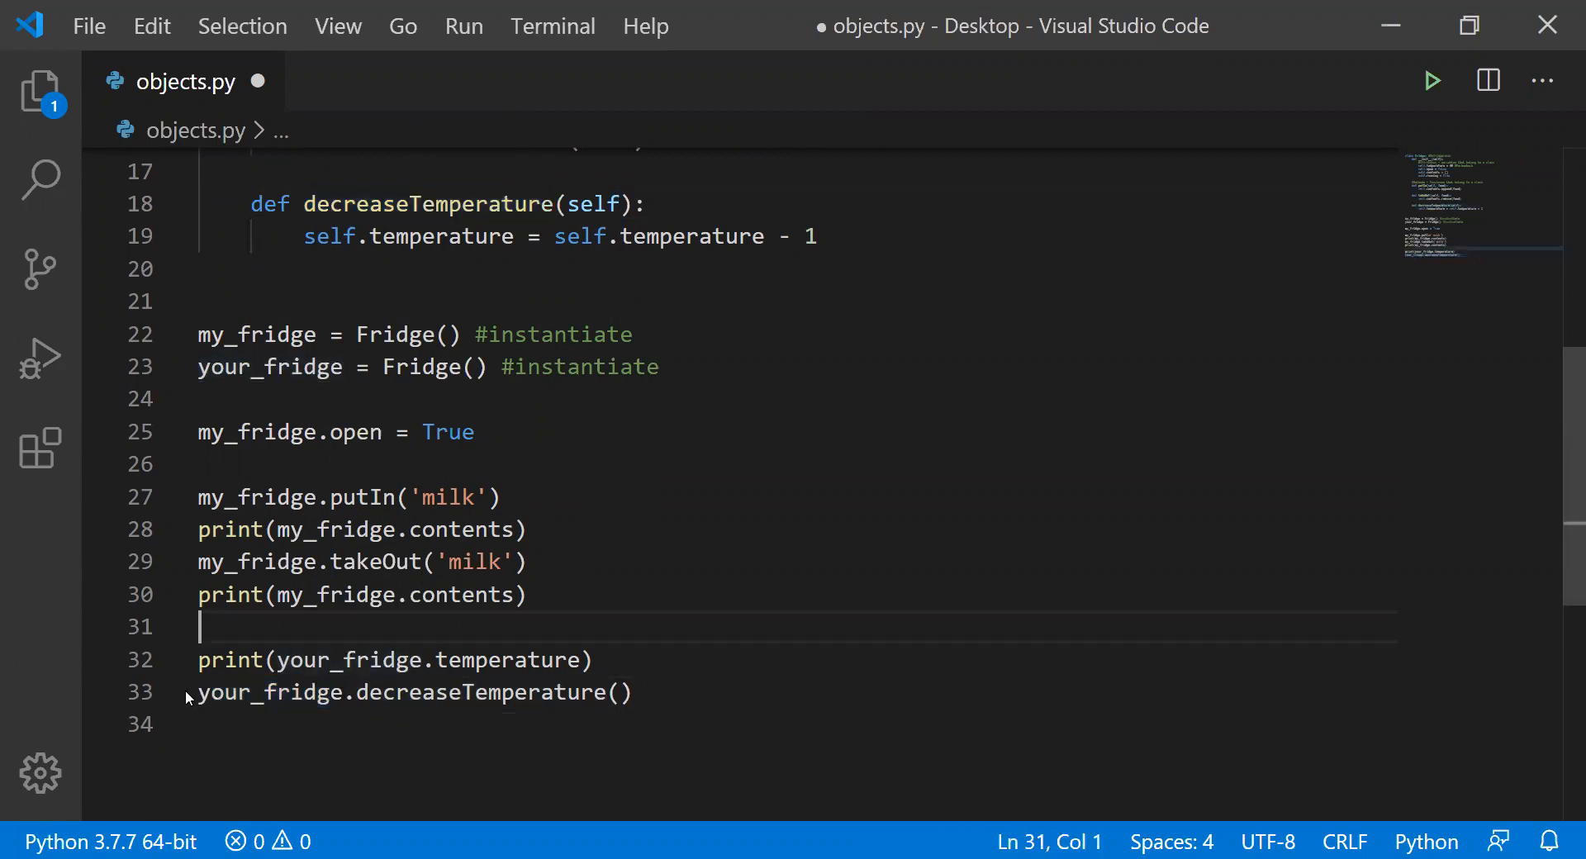
{"action": "double_click", "coordinate": [270, 692]}
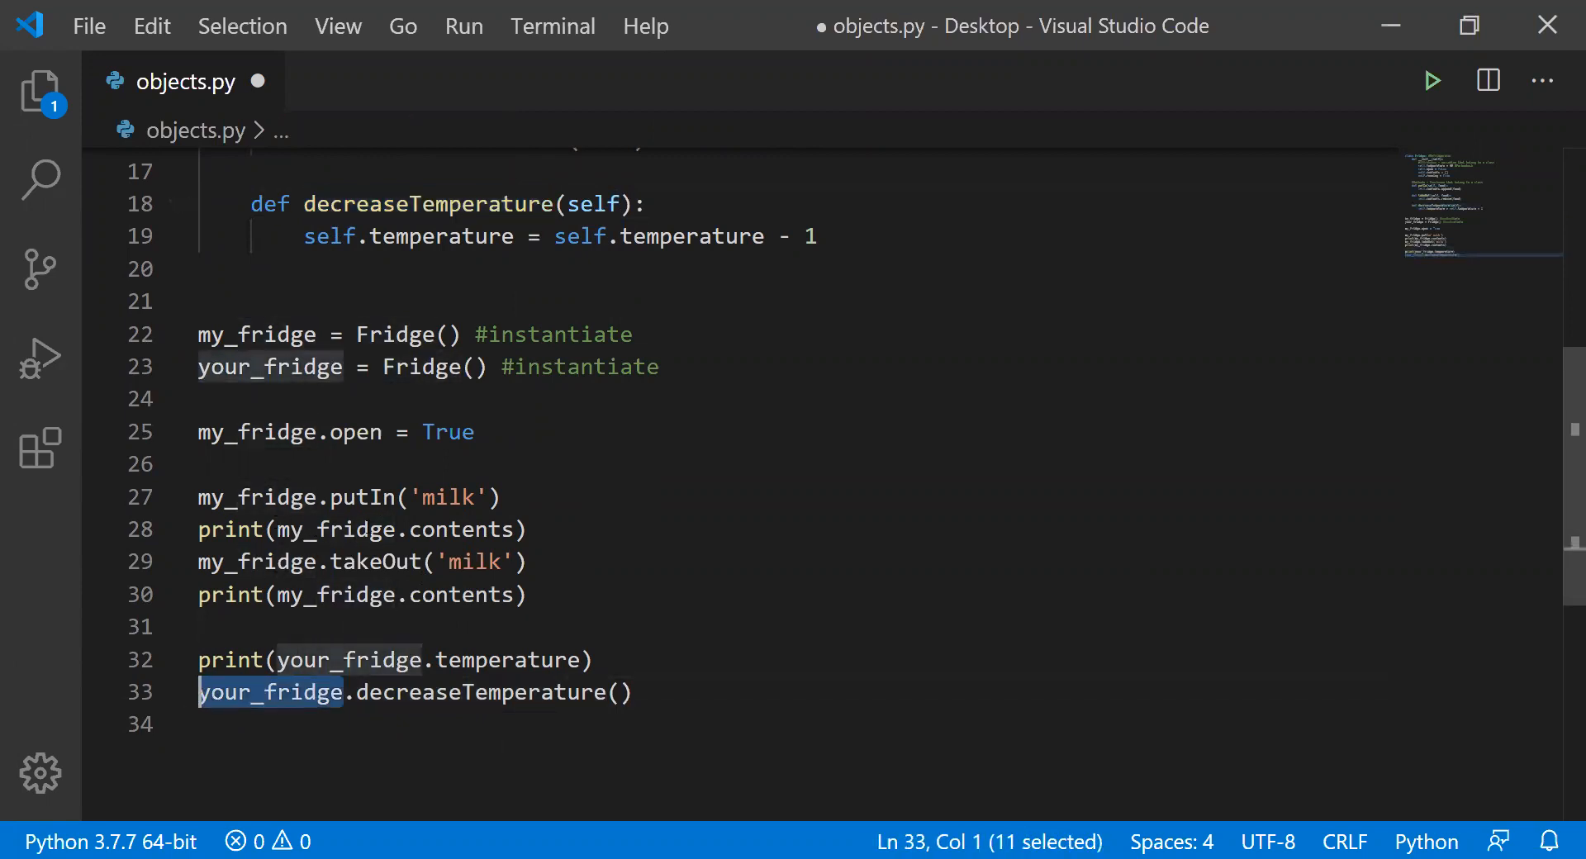
{"action": "left_click", "coordinate": [516, 528]}
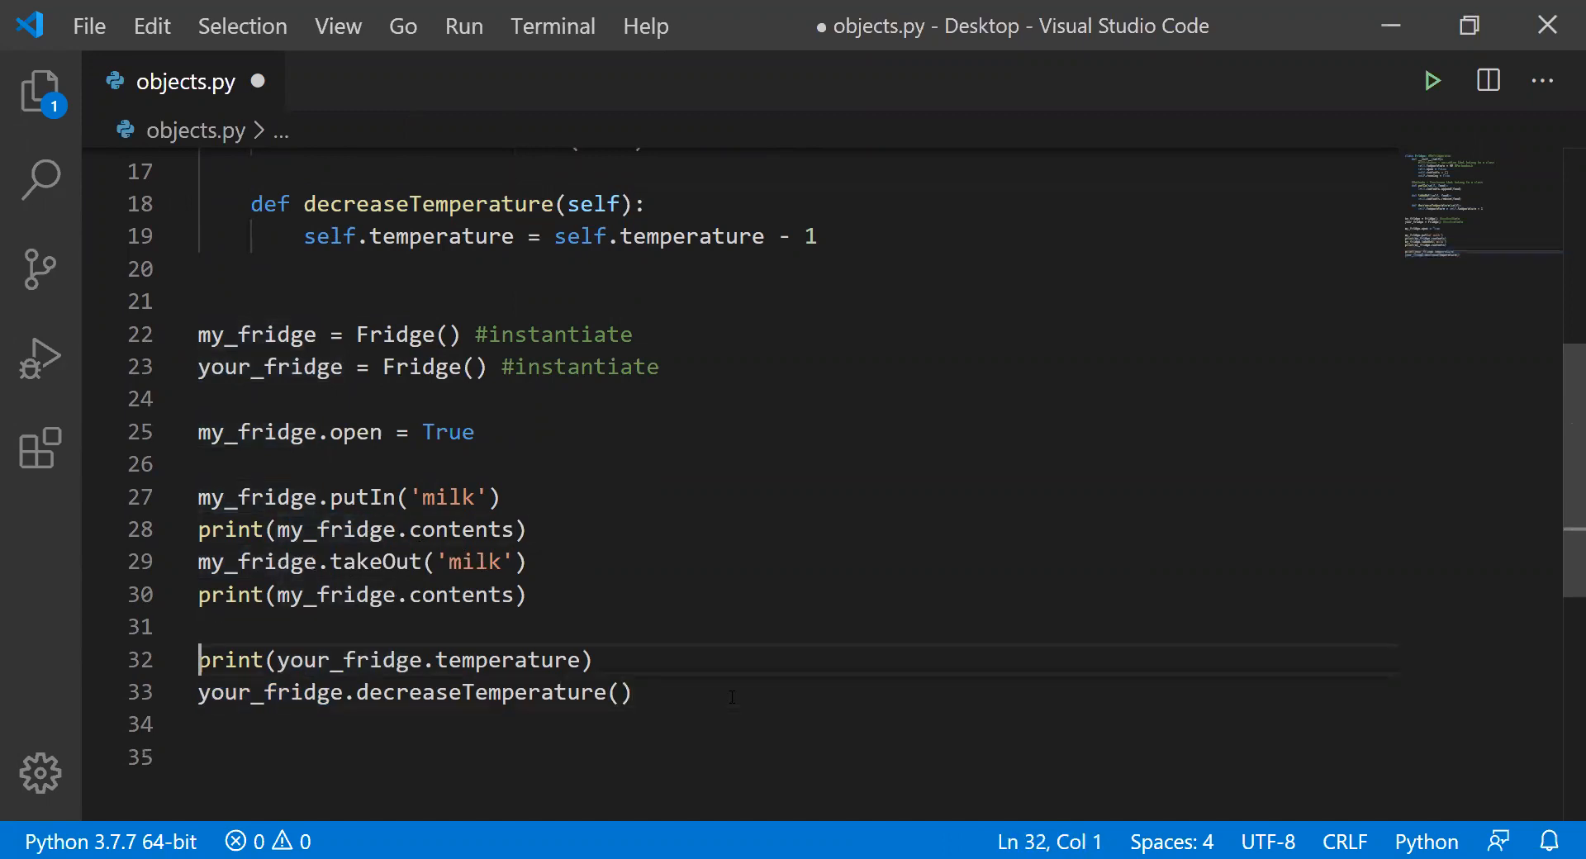
{"action": "type", "text": "print(your_fridge.temperature)"}
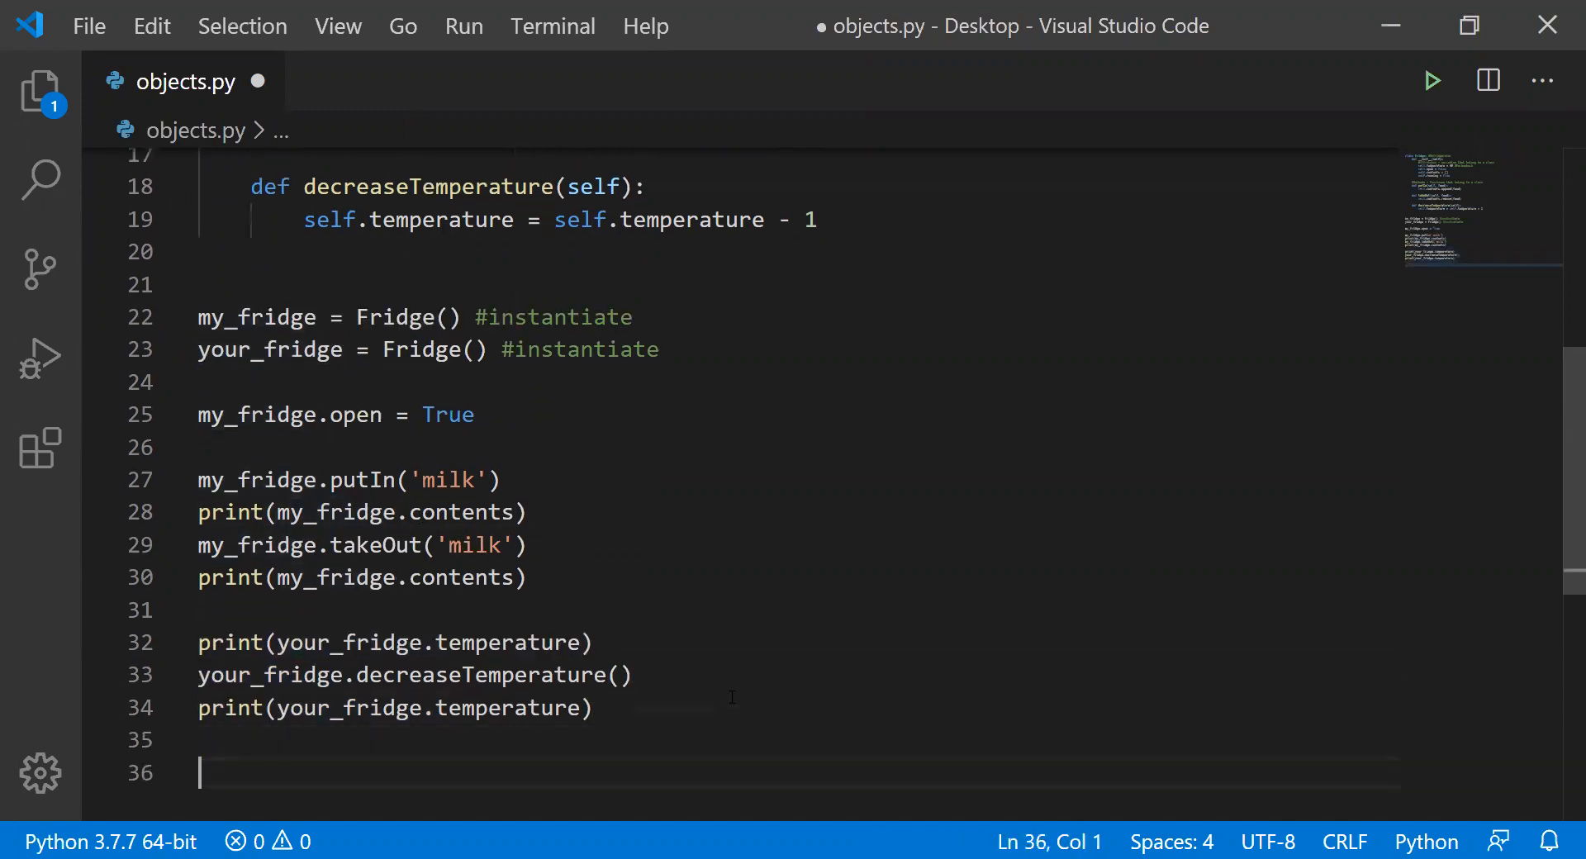
{"action": "type", "text": "print(your_fridge.temperature)"}
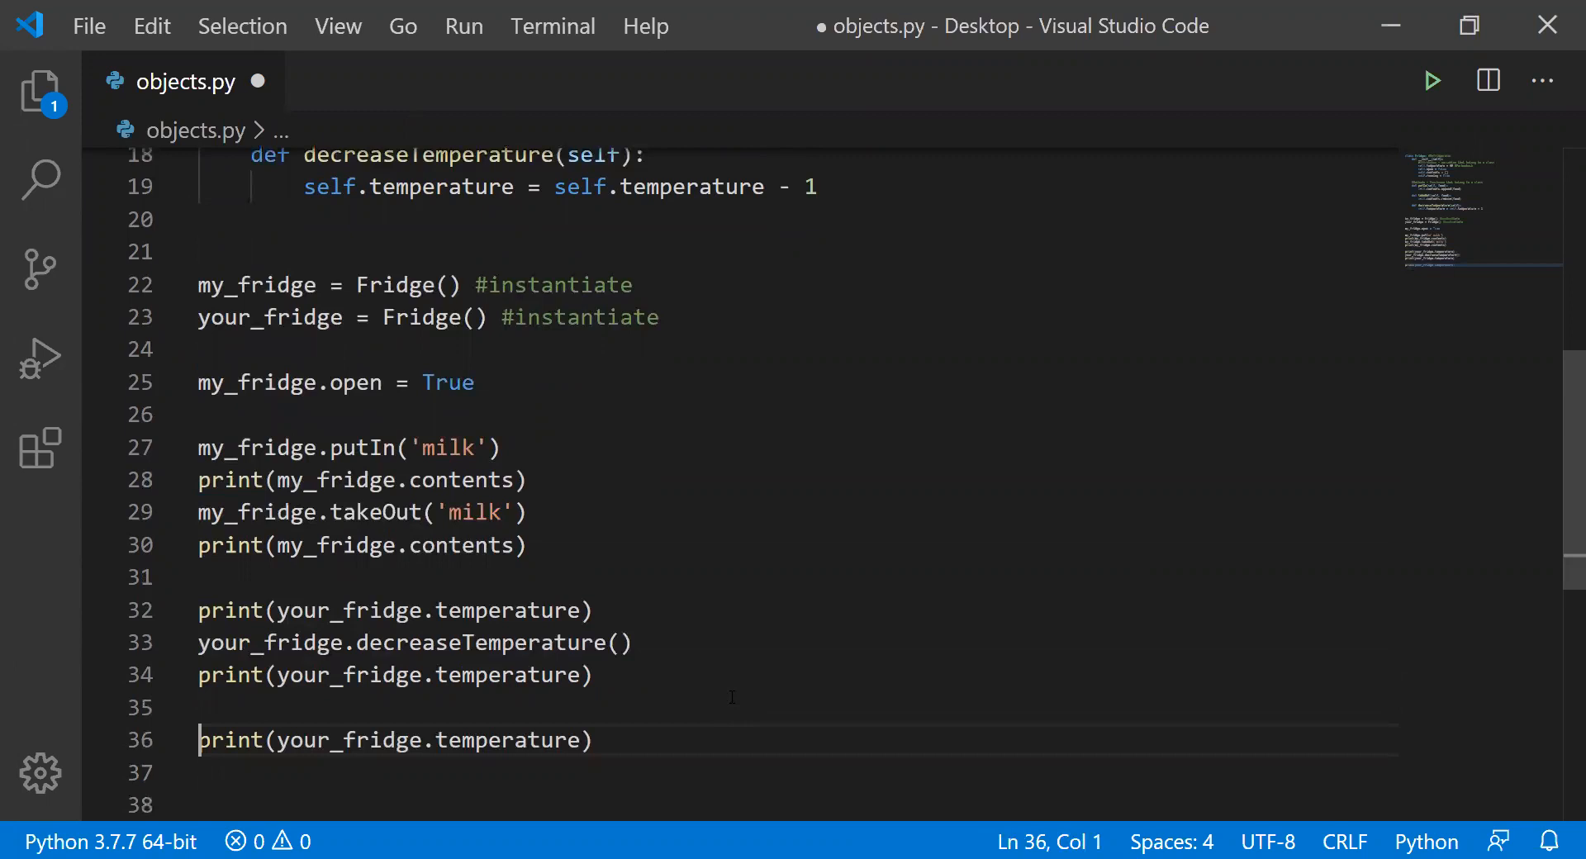
{"action": "type", "text": "my_fridge"}
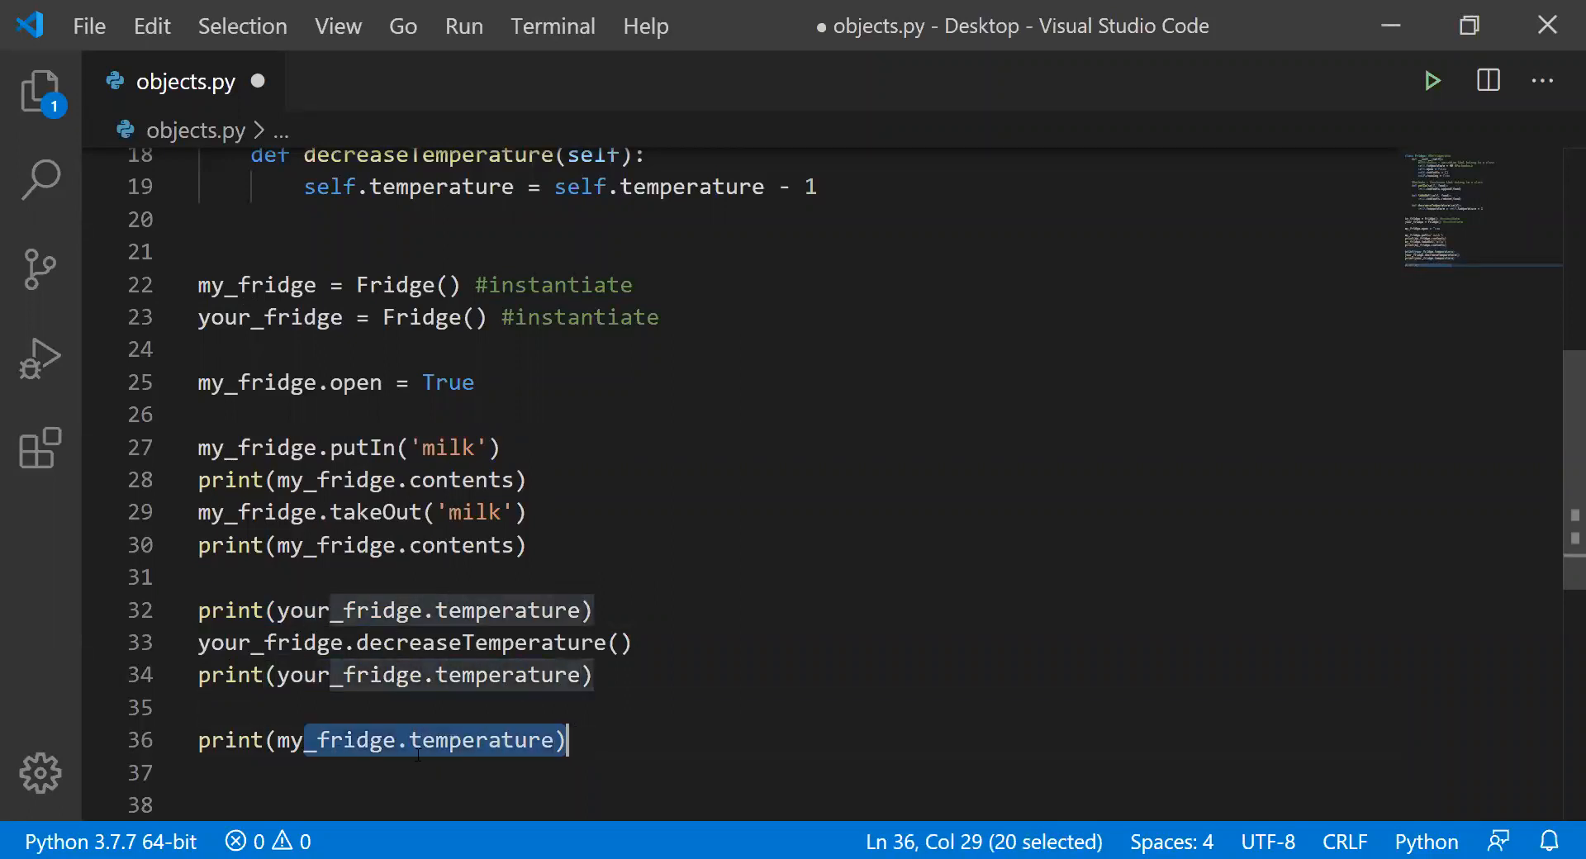
{"action": "left_click", "coordinate": [423, 739]}
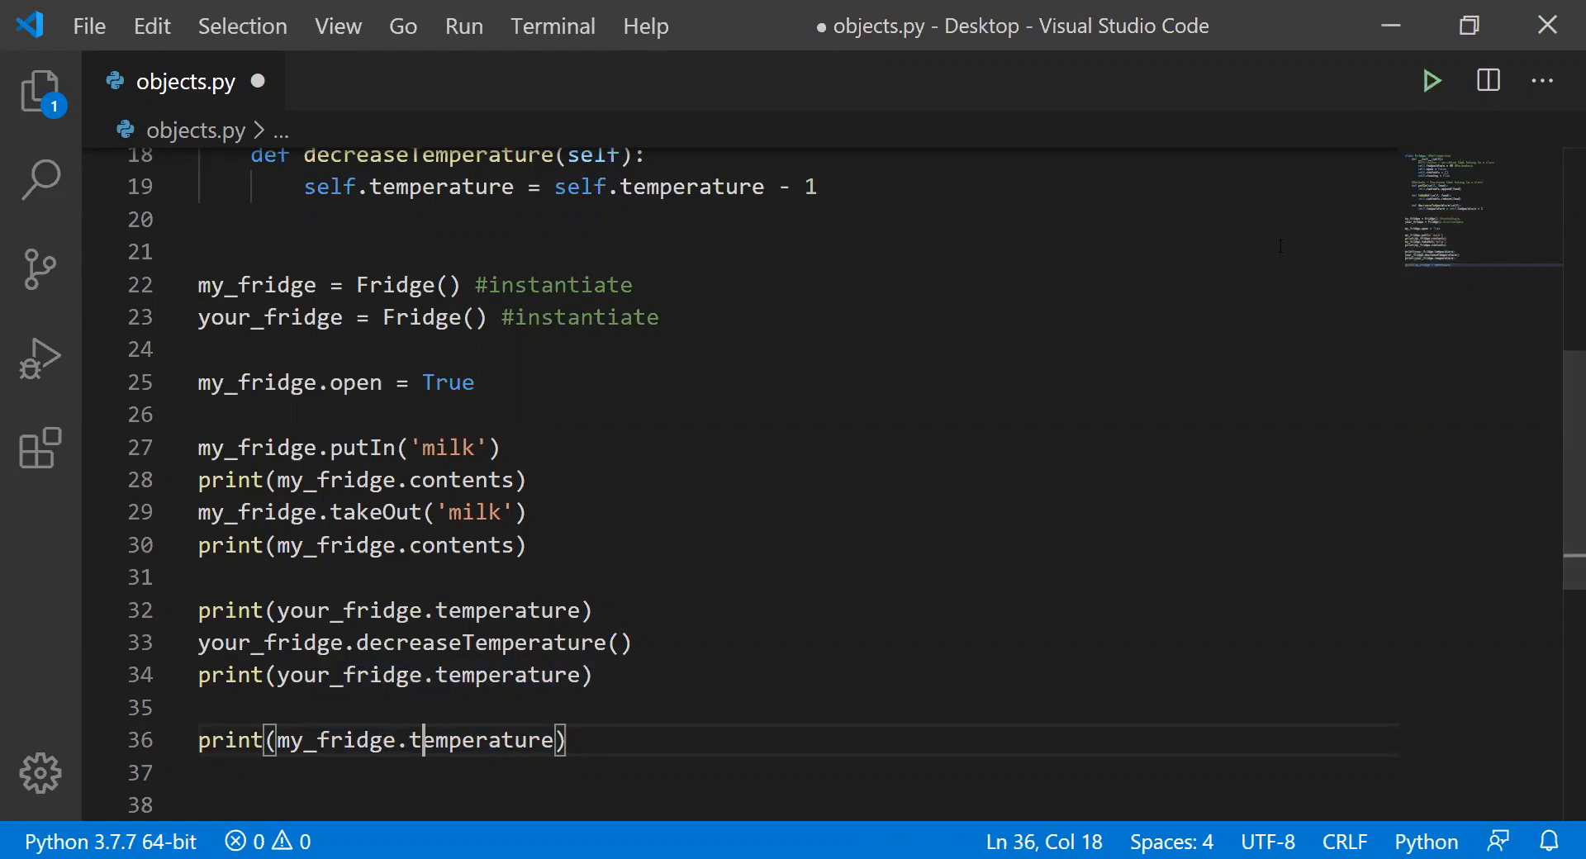
{"action": "key", "text": "ctrl+s"}
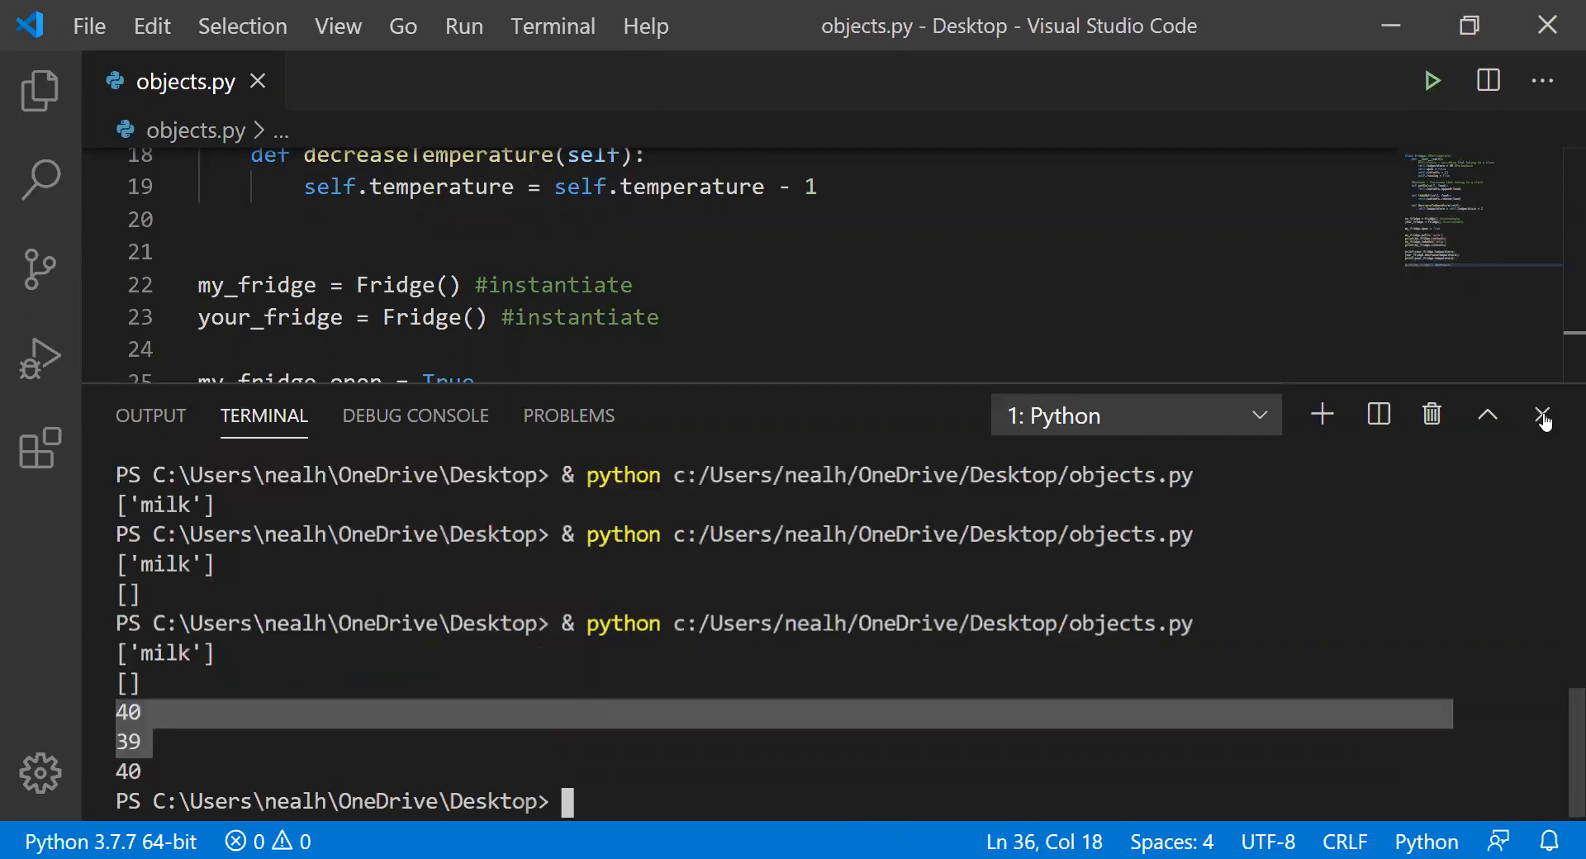
- Close the run output and scroll through the Fridge class to the decreaseTemperature line
{"action": "left_click", "coordinate": [1544, 415]}
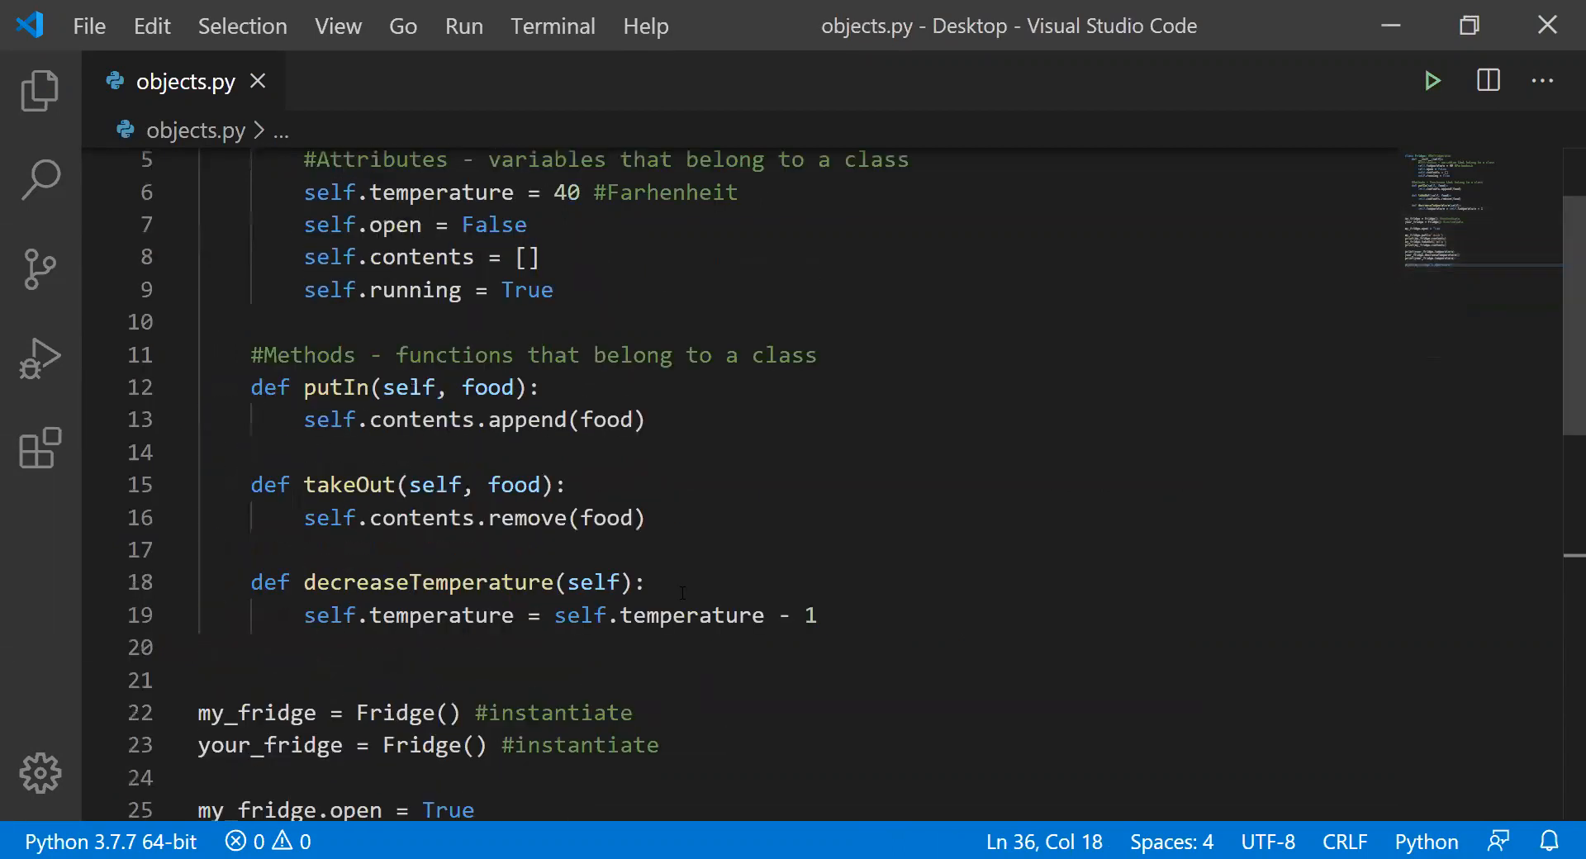
{"action": "scroll", "scroll_direction": "down", "scroll_amount": 3}
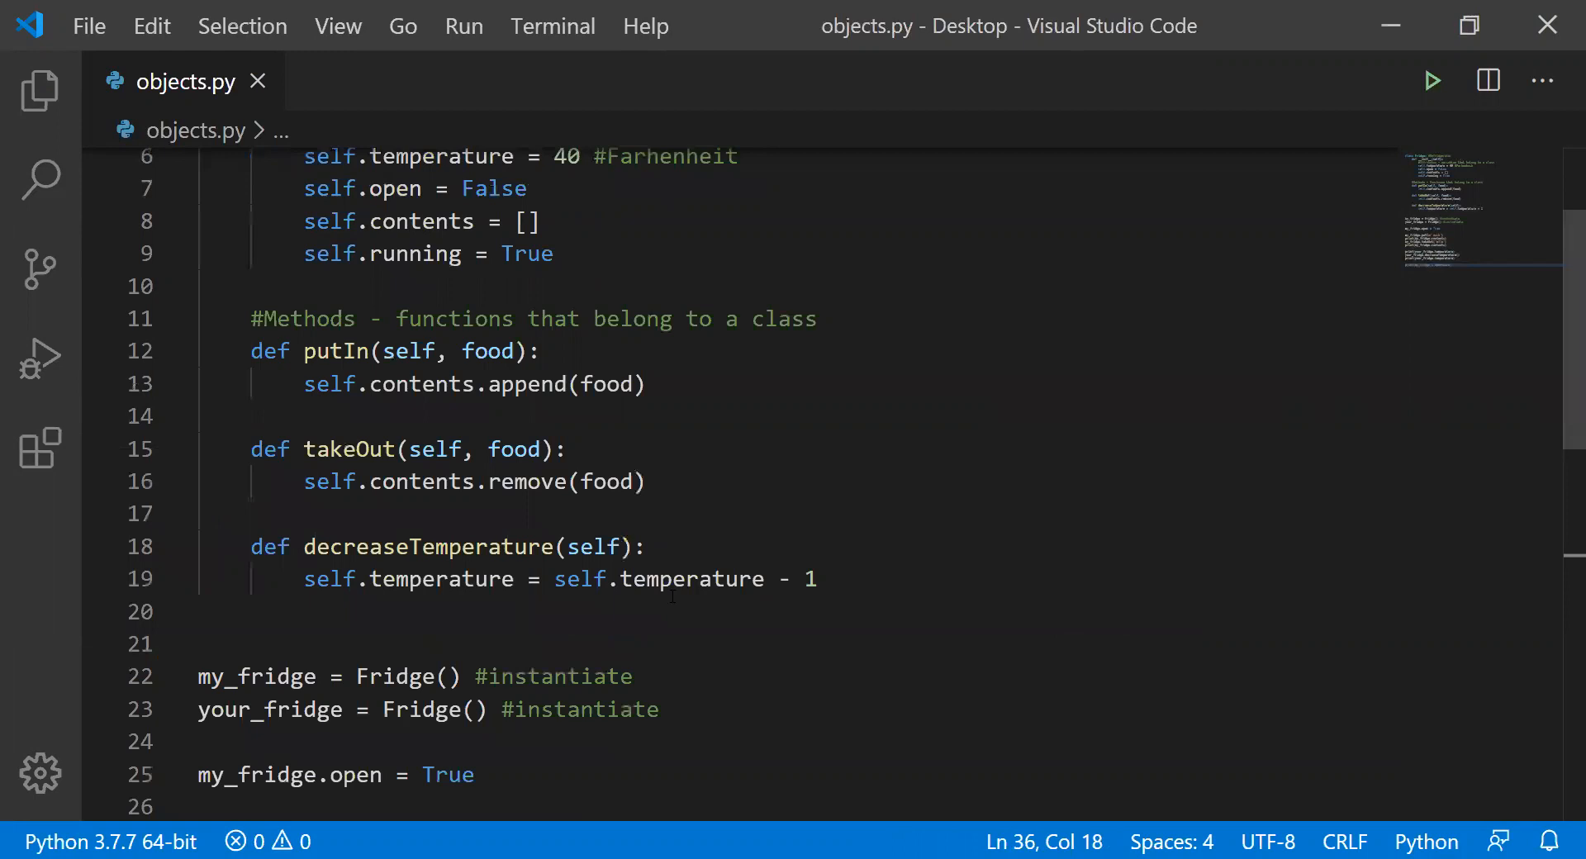
{"action": "scroll", "scroll_direction": "up", "scroll_amount": 3}
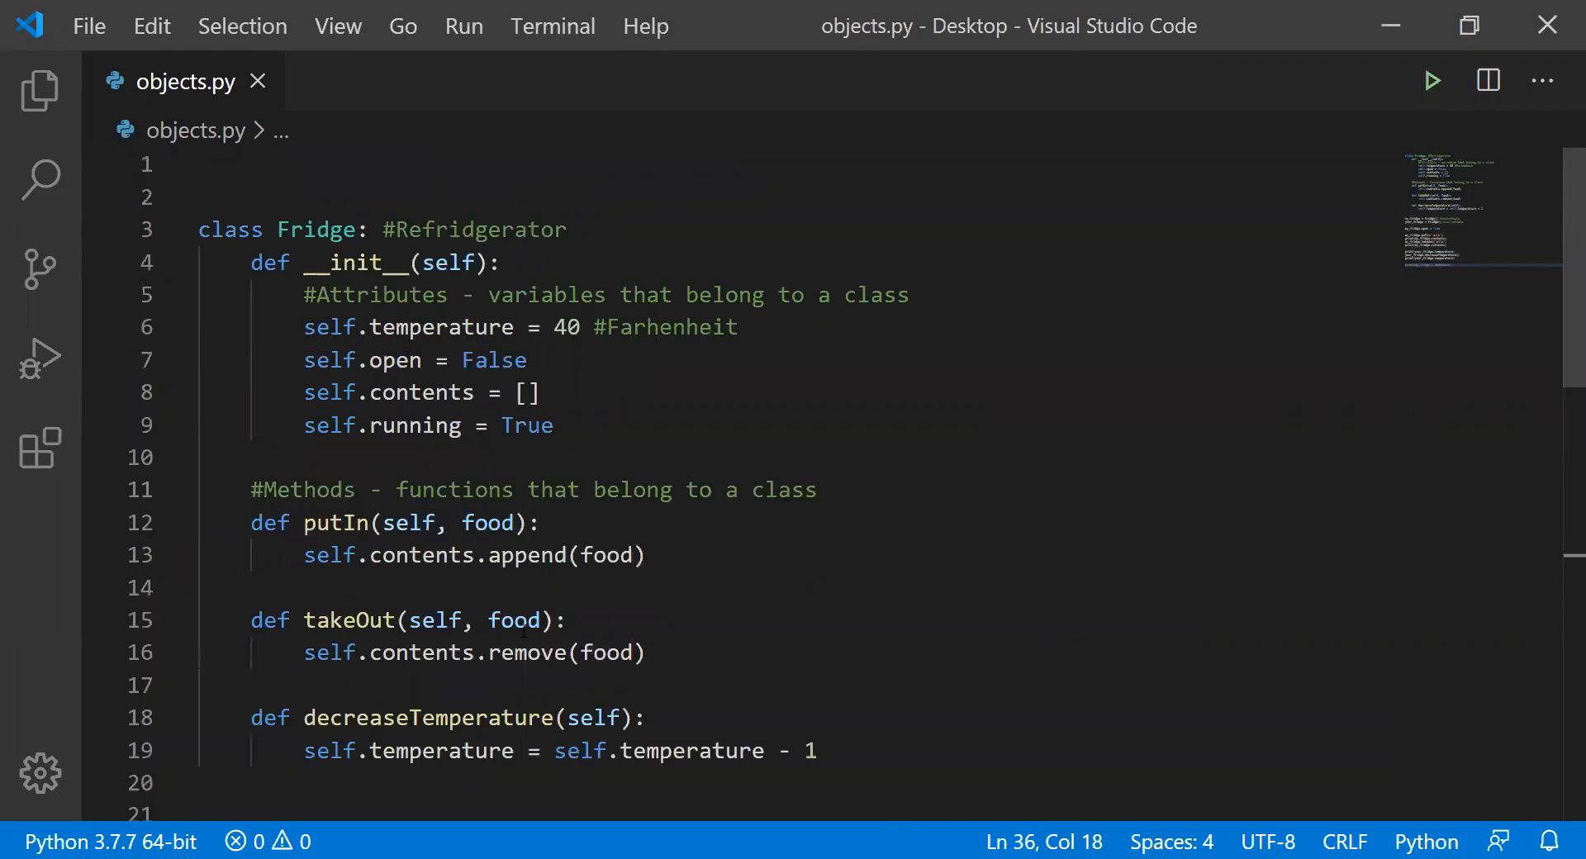
{"action": "scroll", "scroll_direction": "down", "scroll_amount": 3}
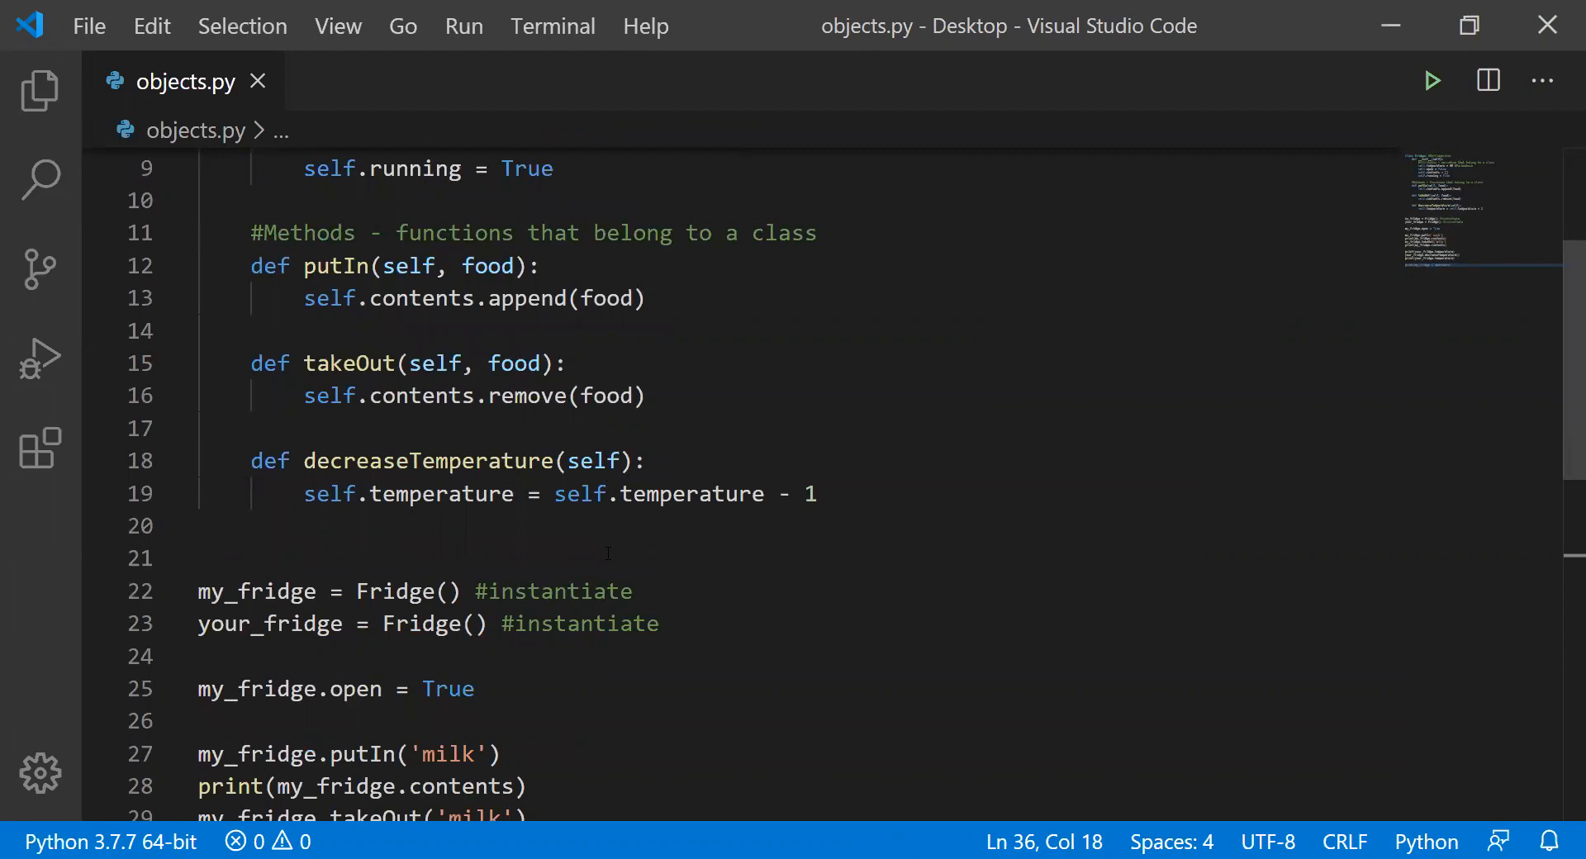
{"action": "scroll", "scroll_direction": "up", "scroll_amount": 3}
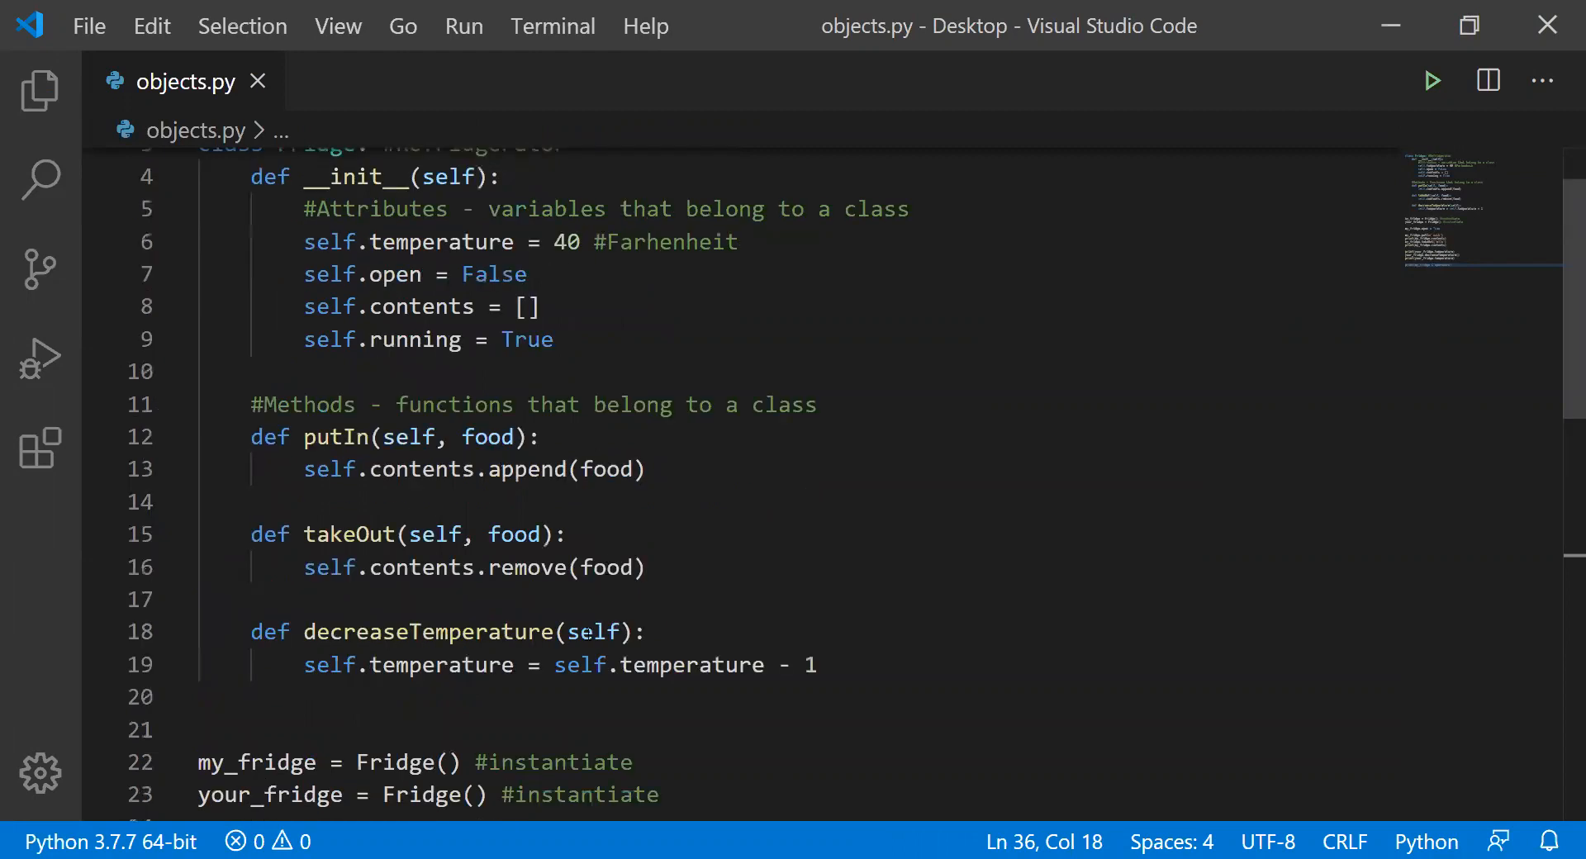
{"action": "scroll", "scroll_direction": "up", "scroll_amount": 3}
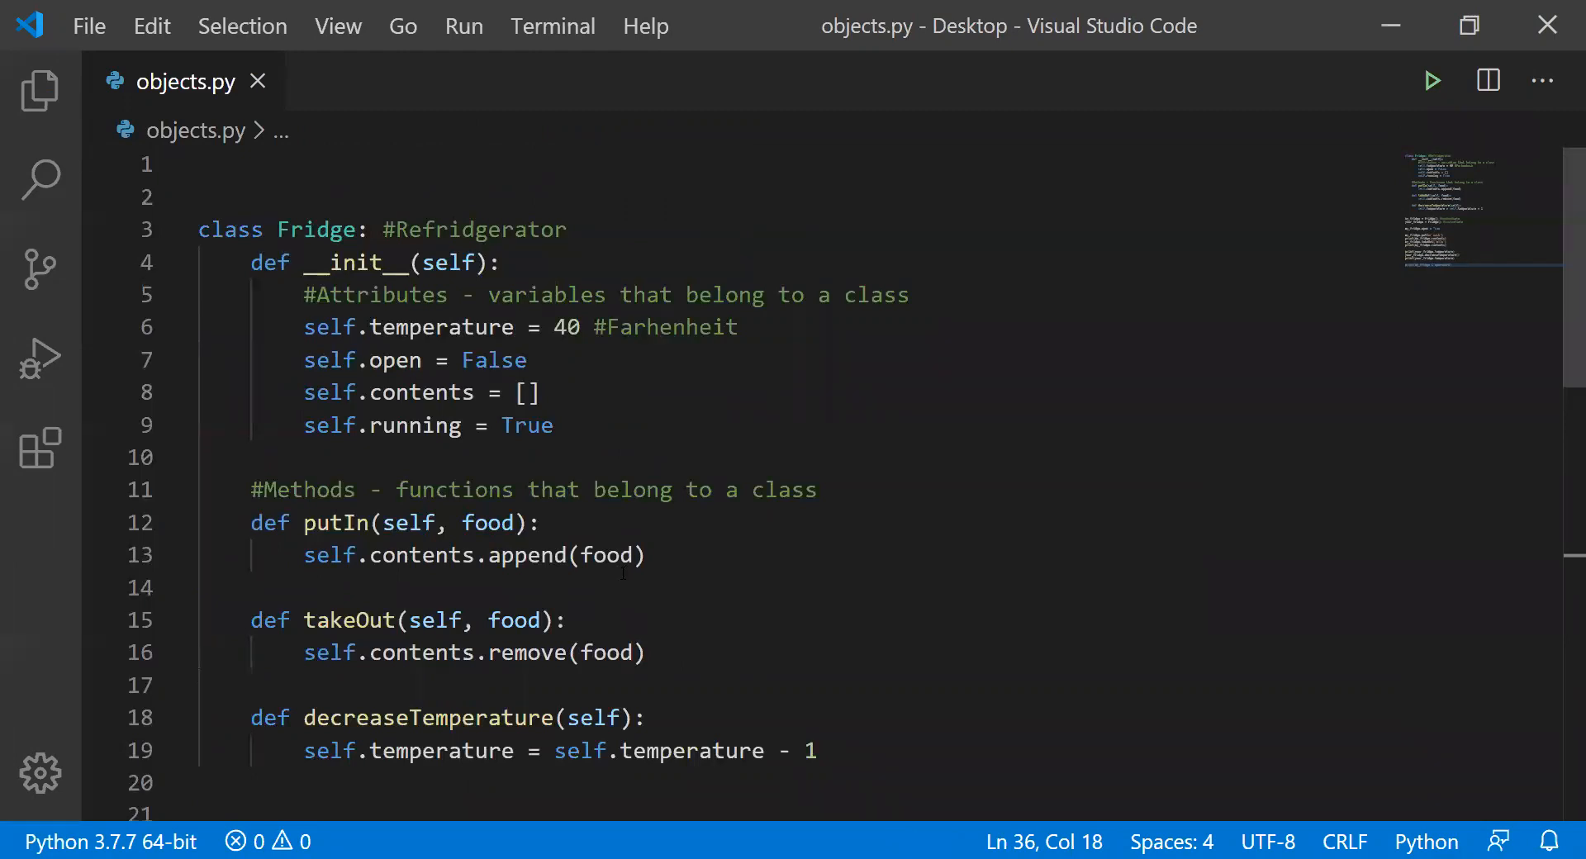
{"action": "left_click", "coordinate": [213, 588]}
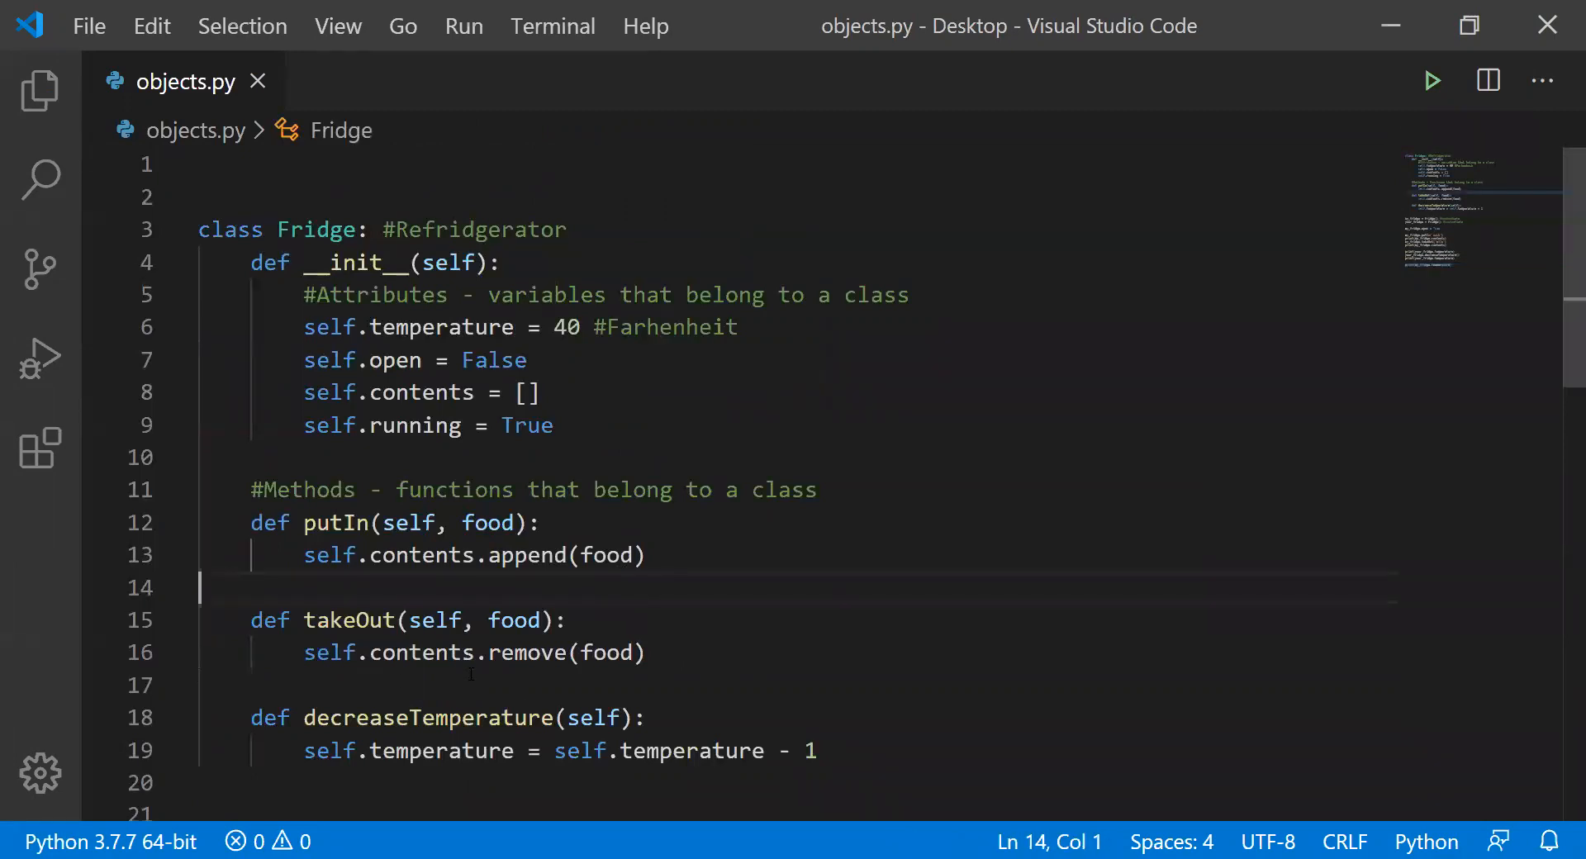
{"action": "scroll", "scroll_direction": "down", "scroll_amount": 3}
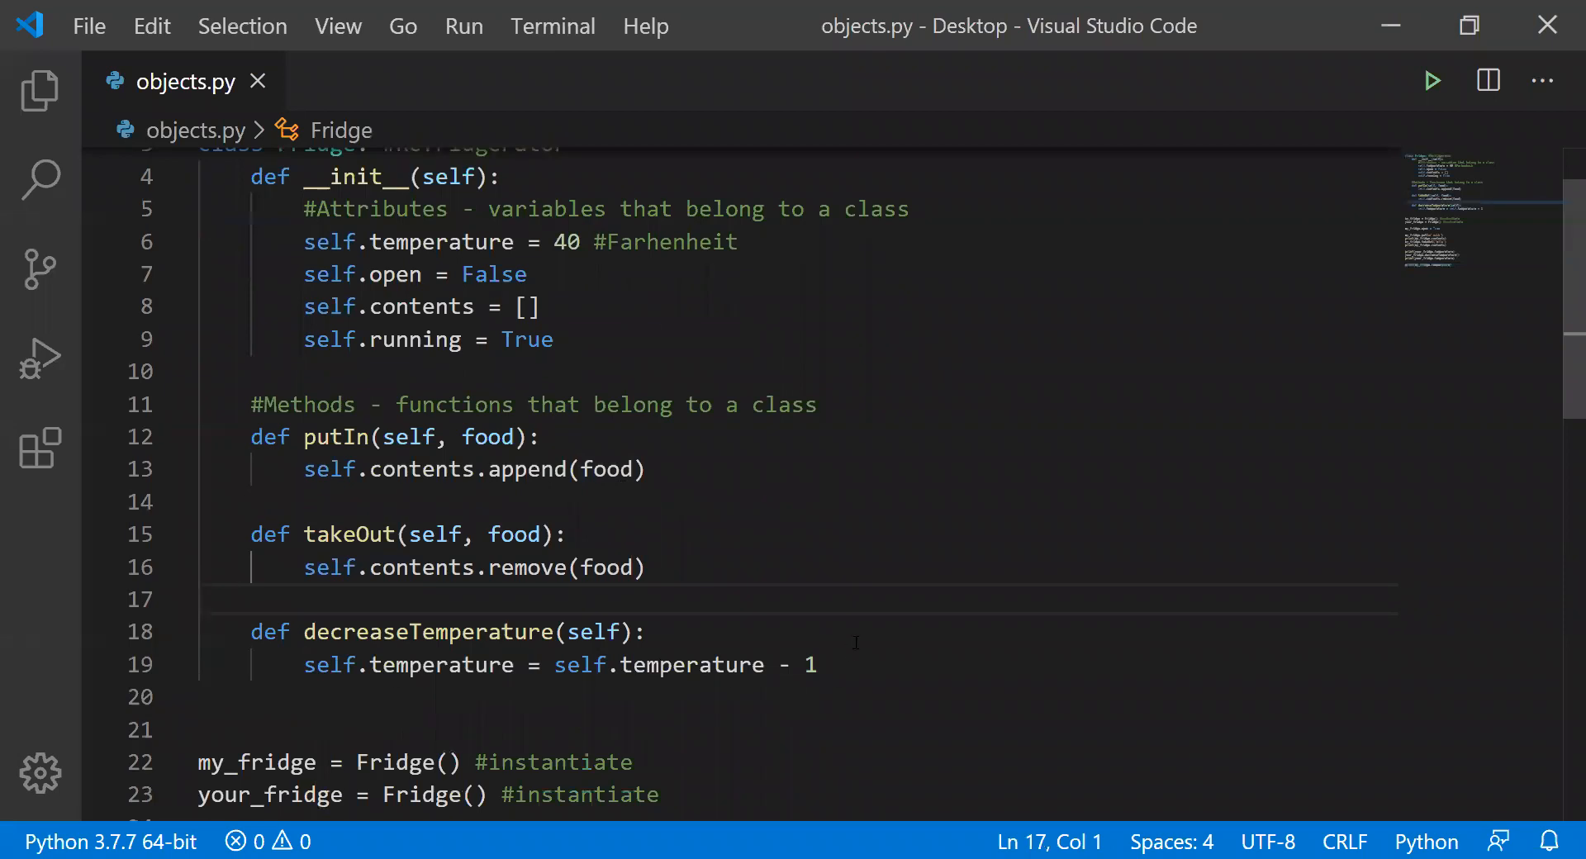
{"action": "left_click", "coordinate": [817, 665]}
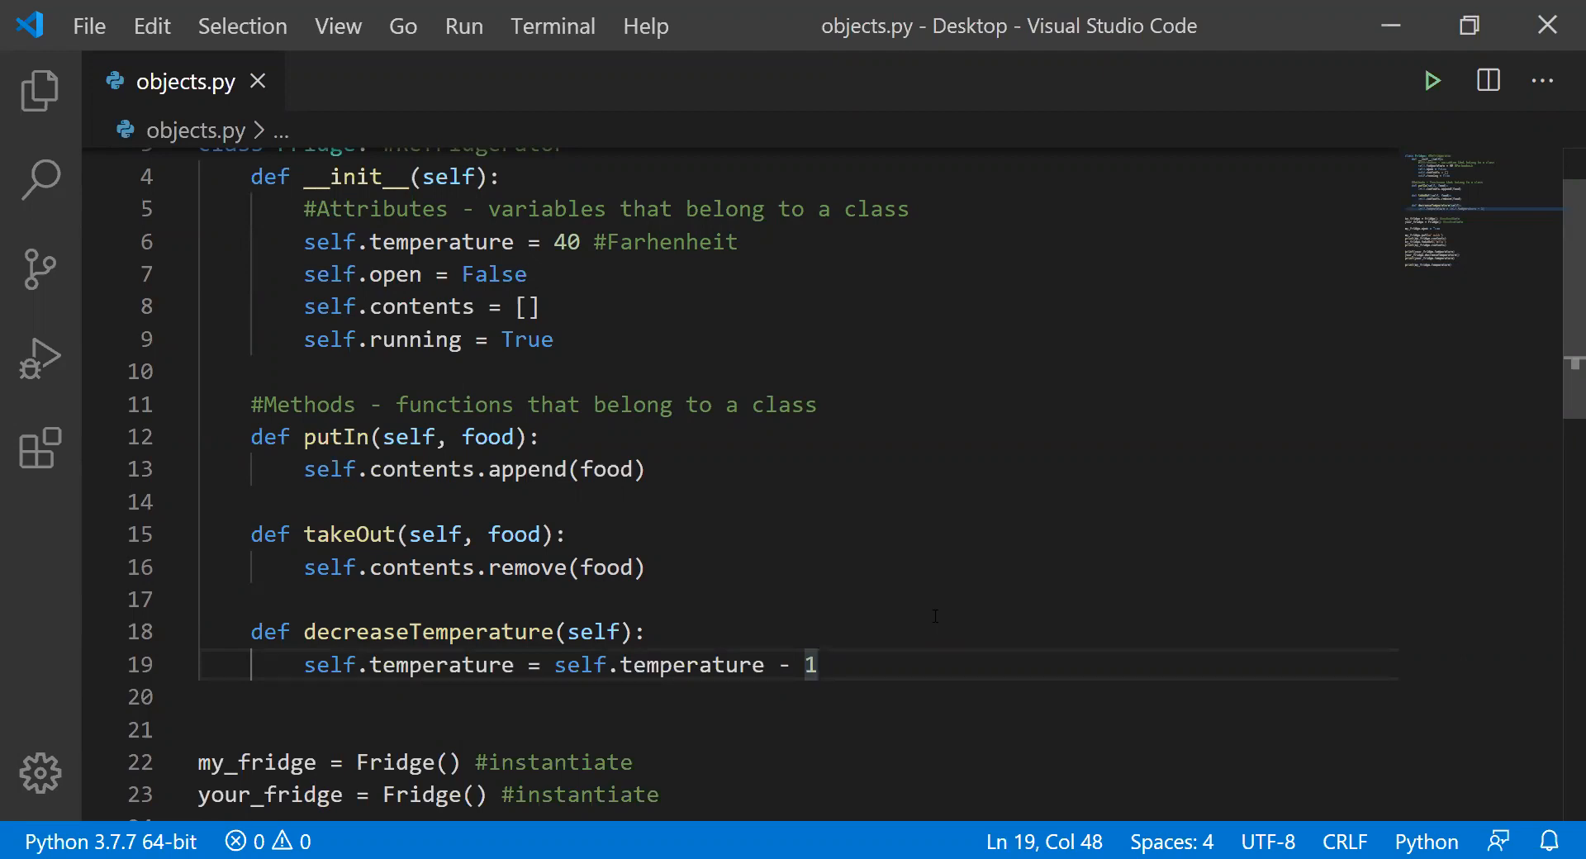
- Add __str__(self) returning 'this is a fridge', then select the old test code below
{"action": "key", "text": "Enter"}
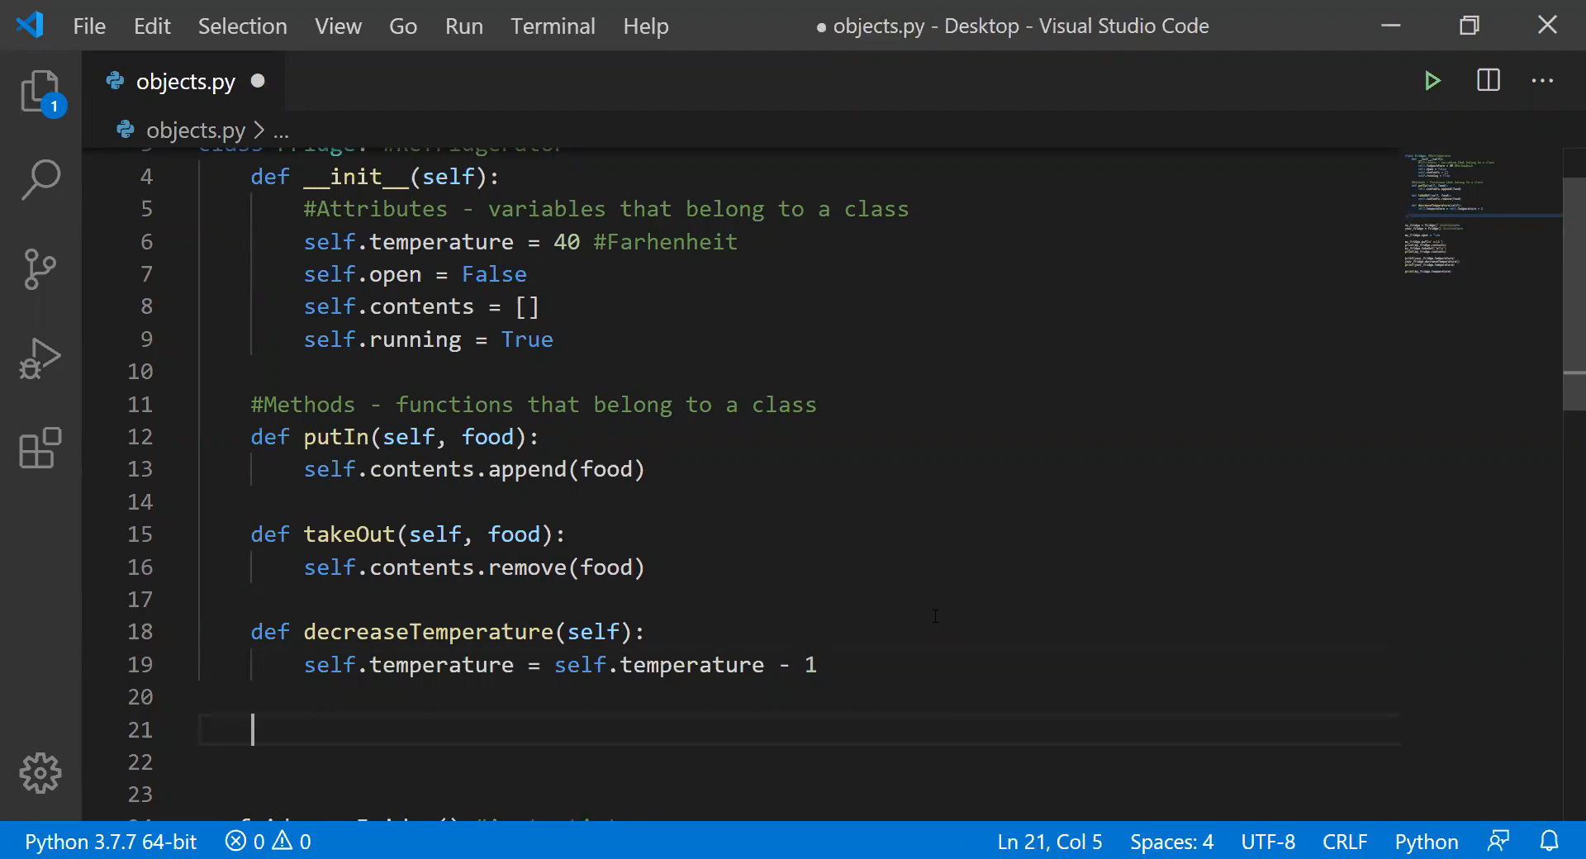
{"action": "type", "text": "def __s"}
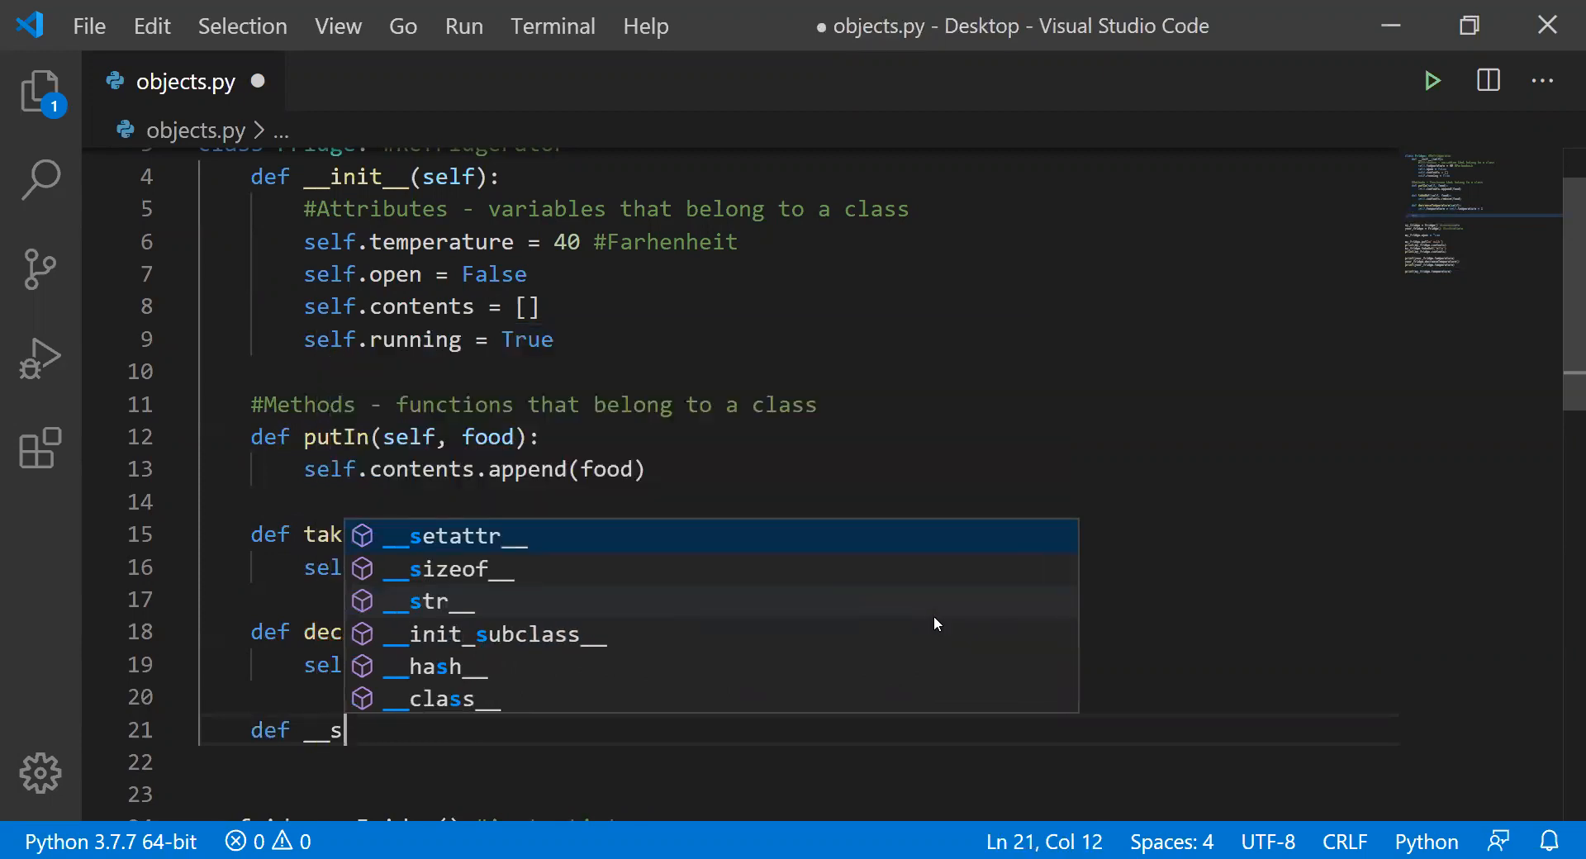
{"action": "type", "text": "tr"}
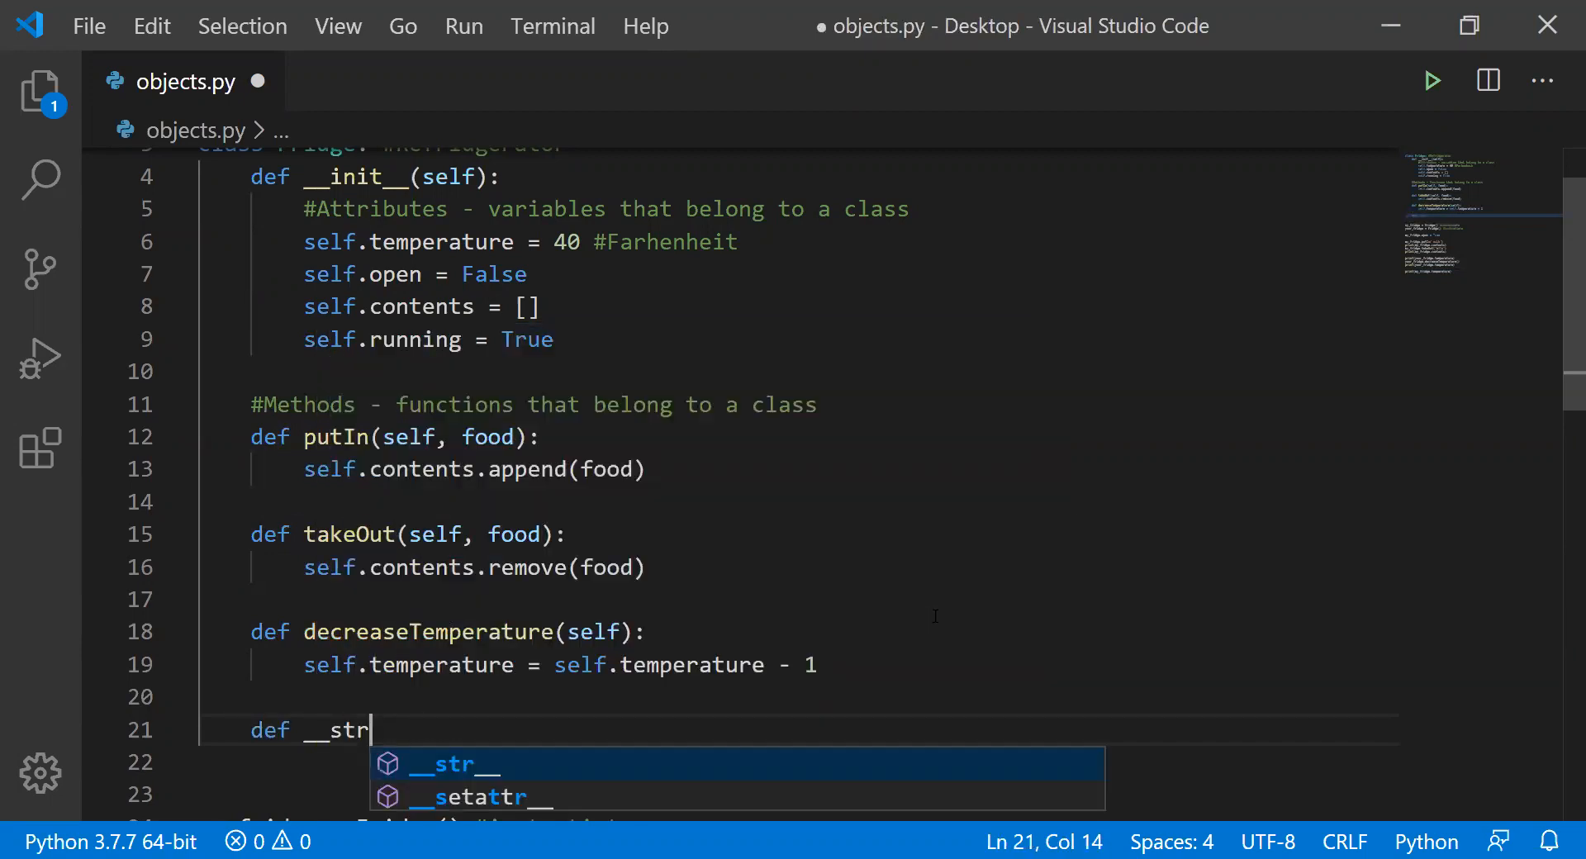
{"action": "type", "text": "__("}
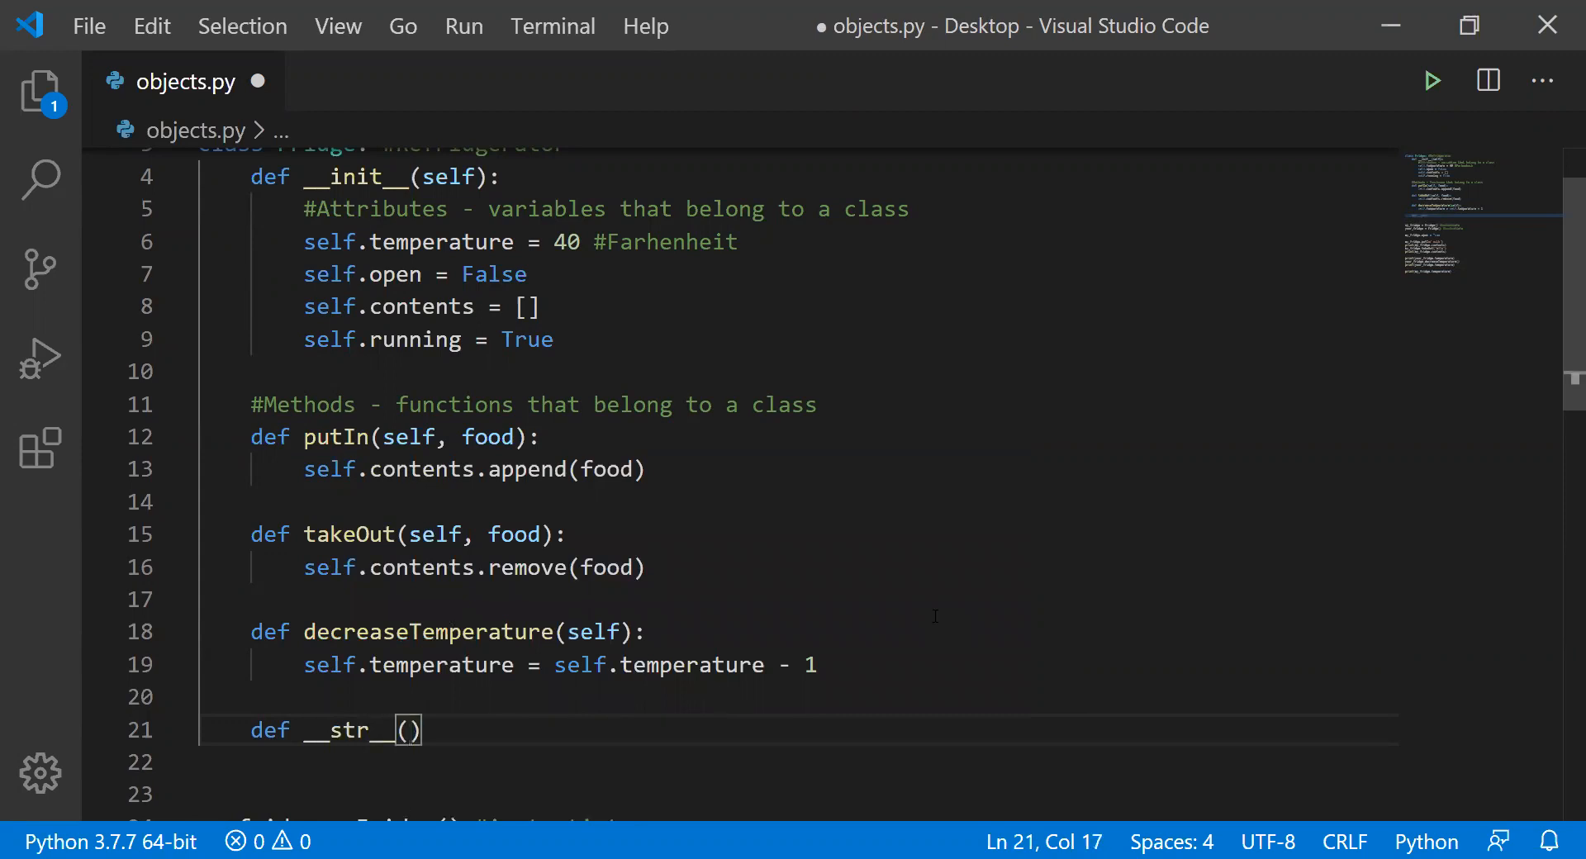
{"action": "type", "text": "self"}
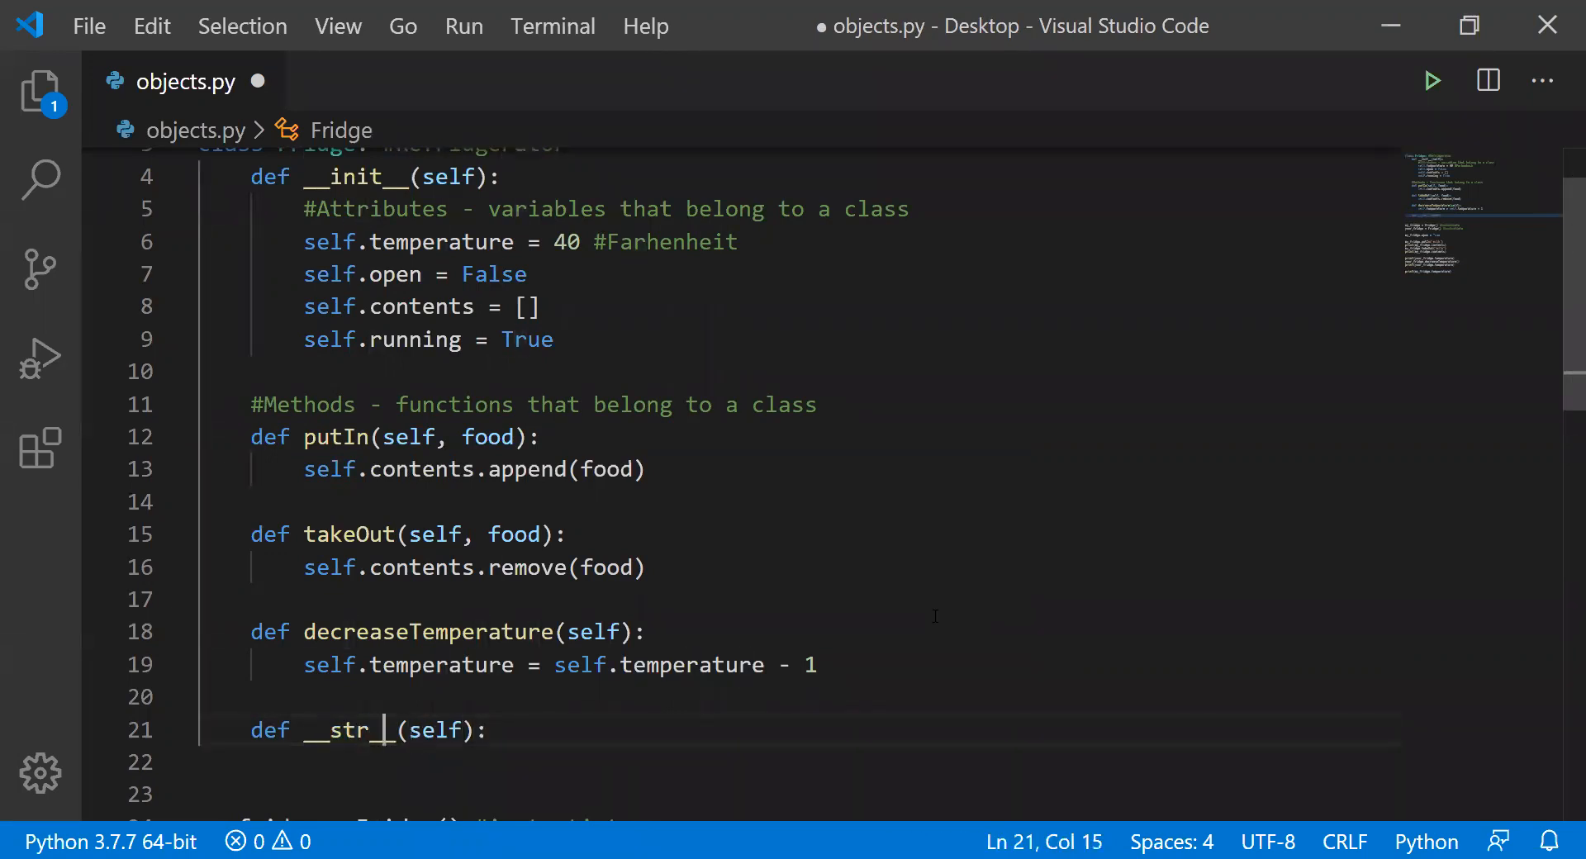
{"action": "type", "text": "__(self):"}
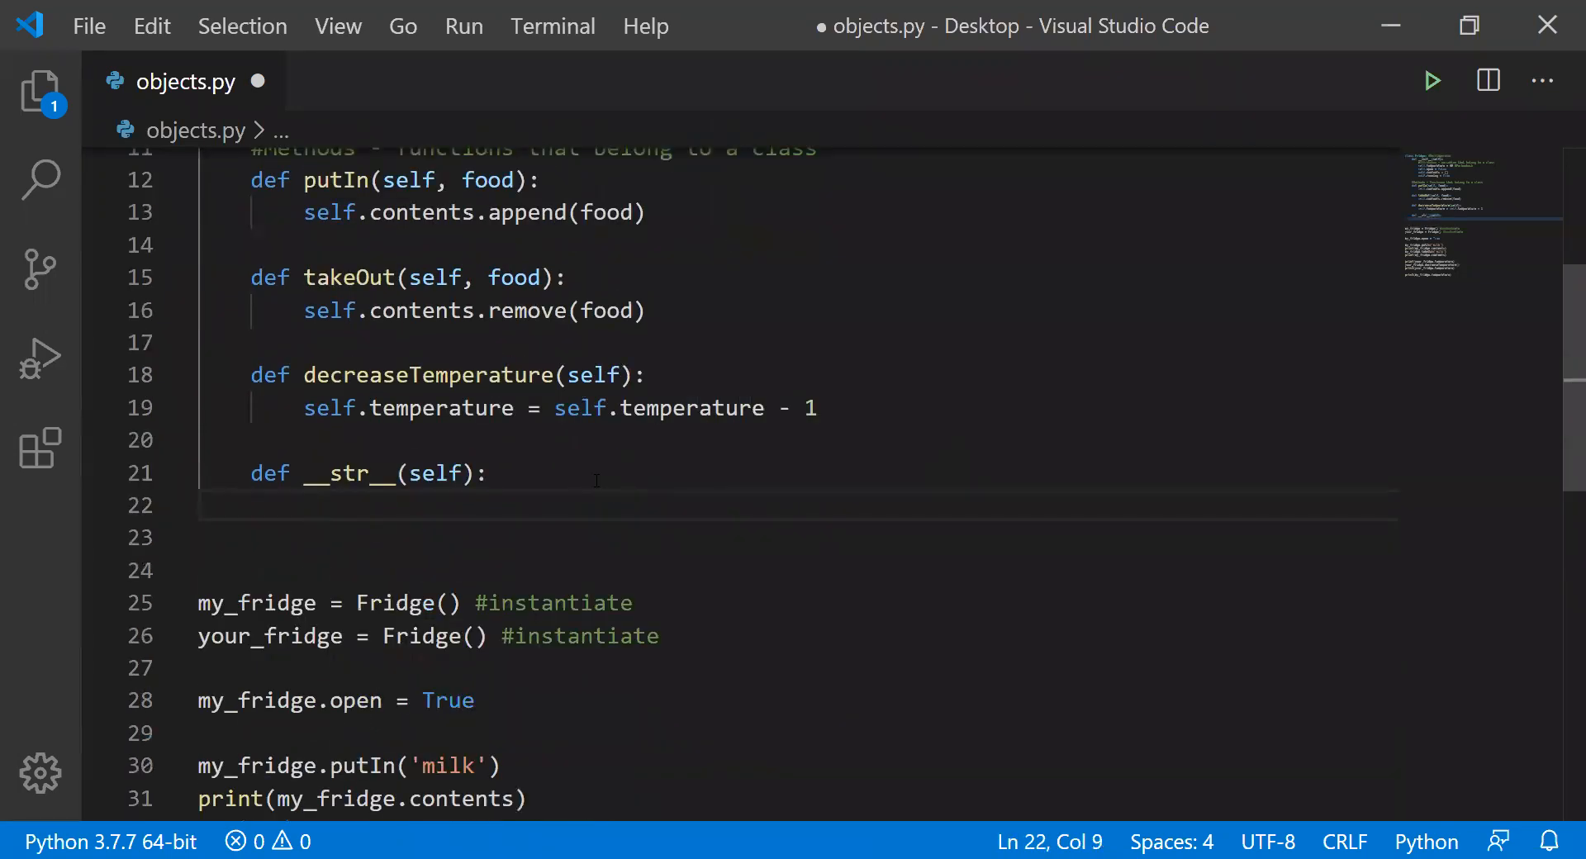
{"action": "type", "text": "return"}
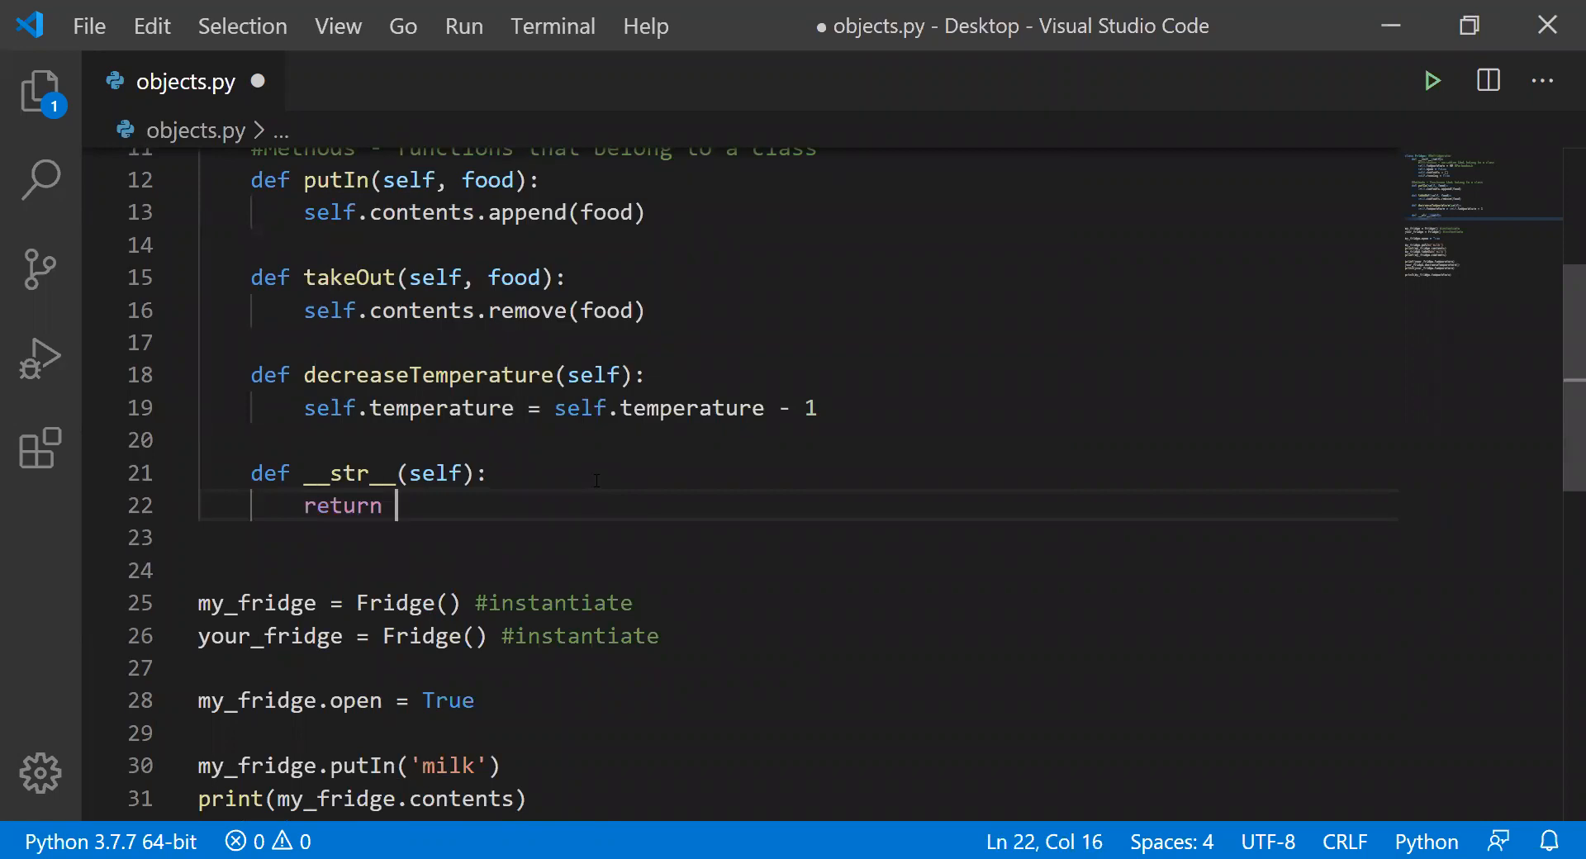
{"action": "type", "text": "'"}
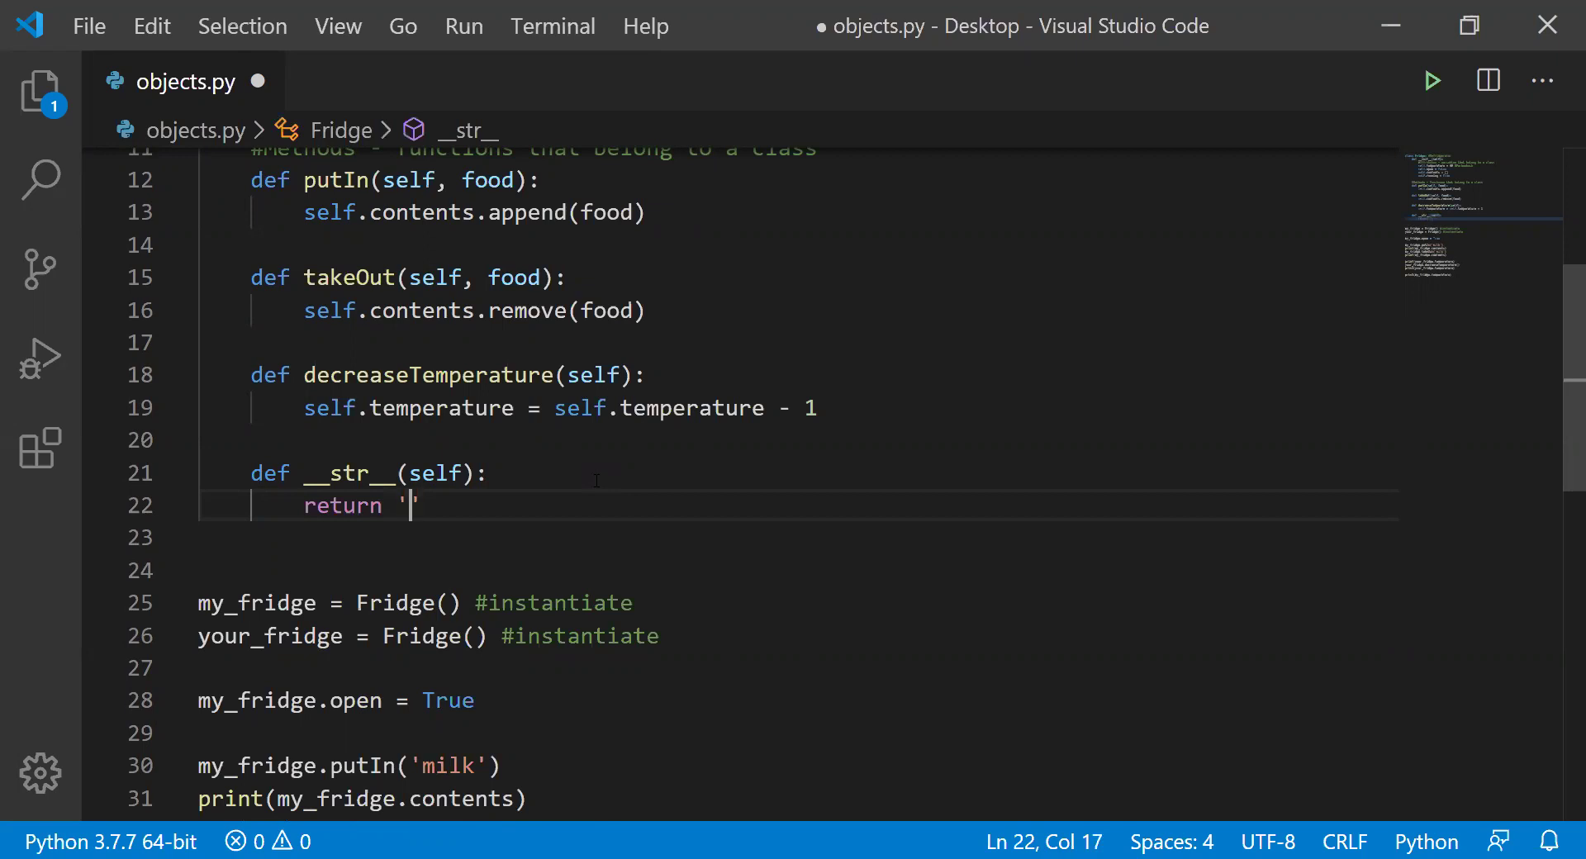
{"action": "type", "text": "this"}
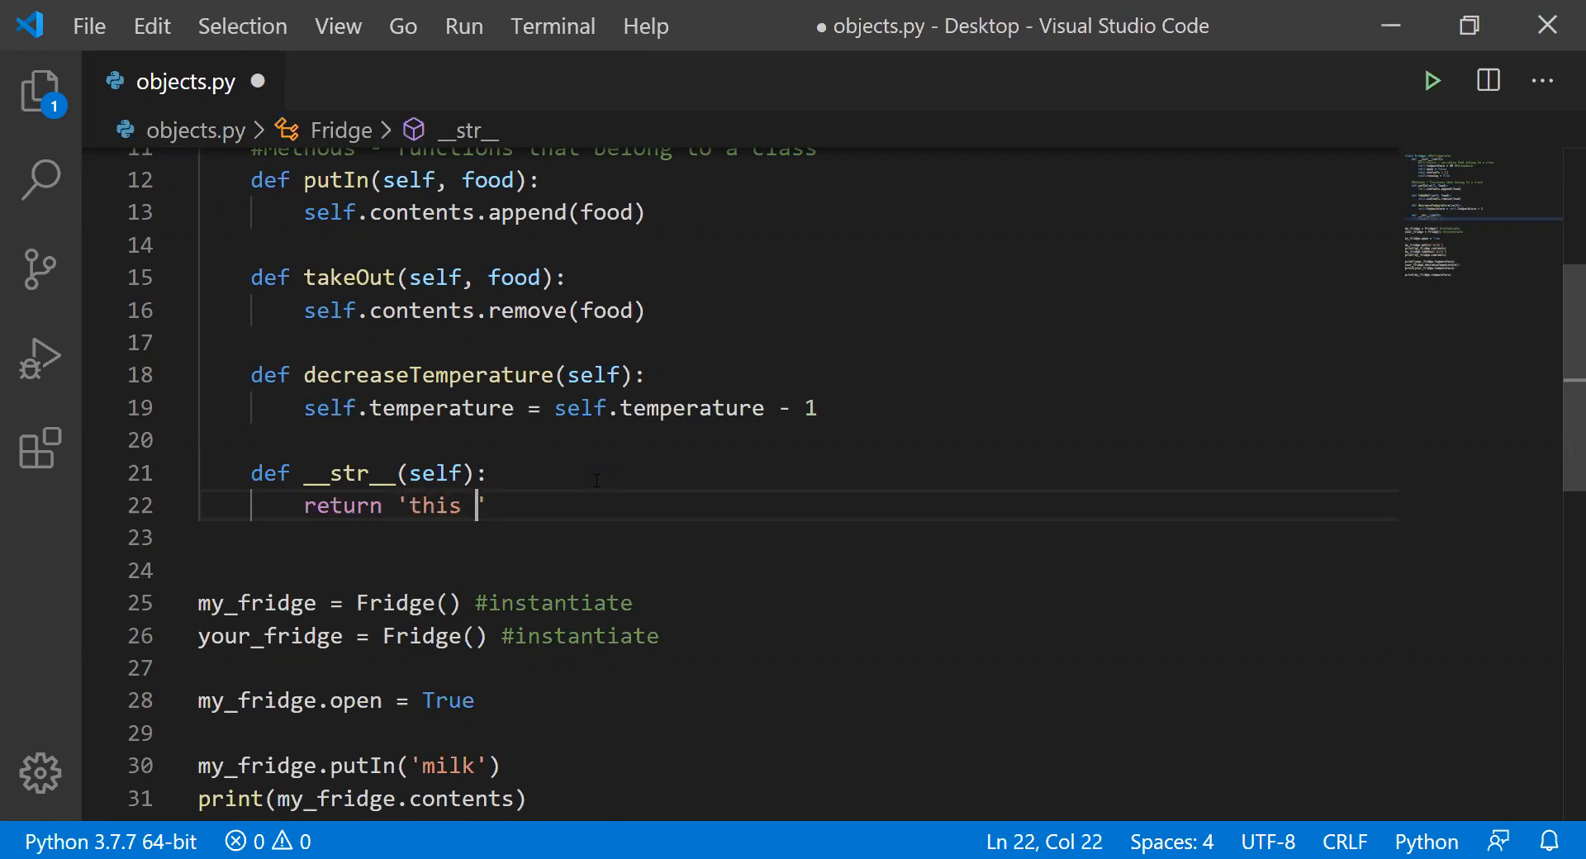
{"action": "type", "text": "is a fridge"}
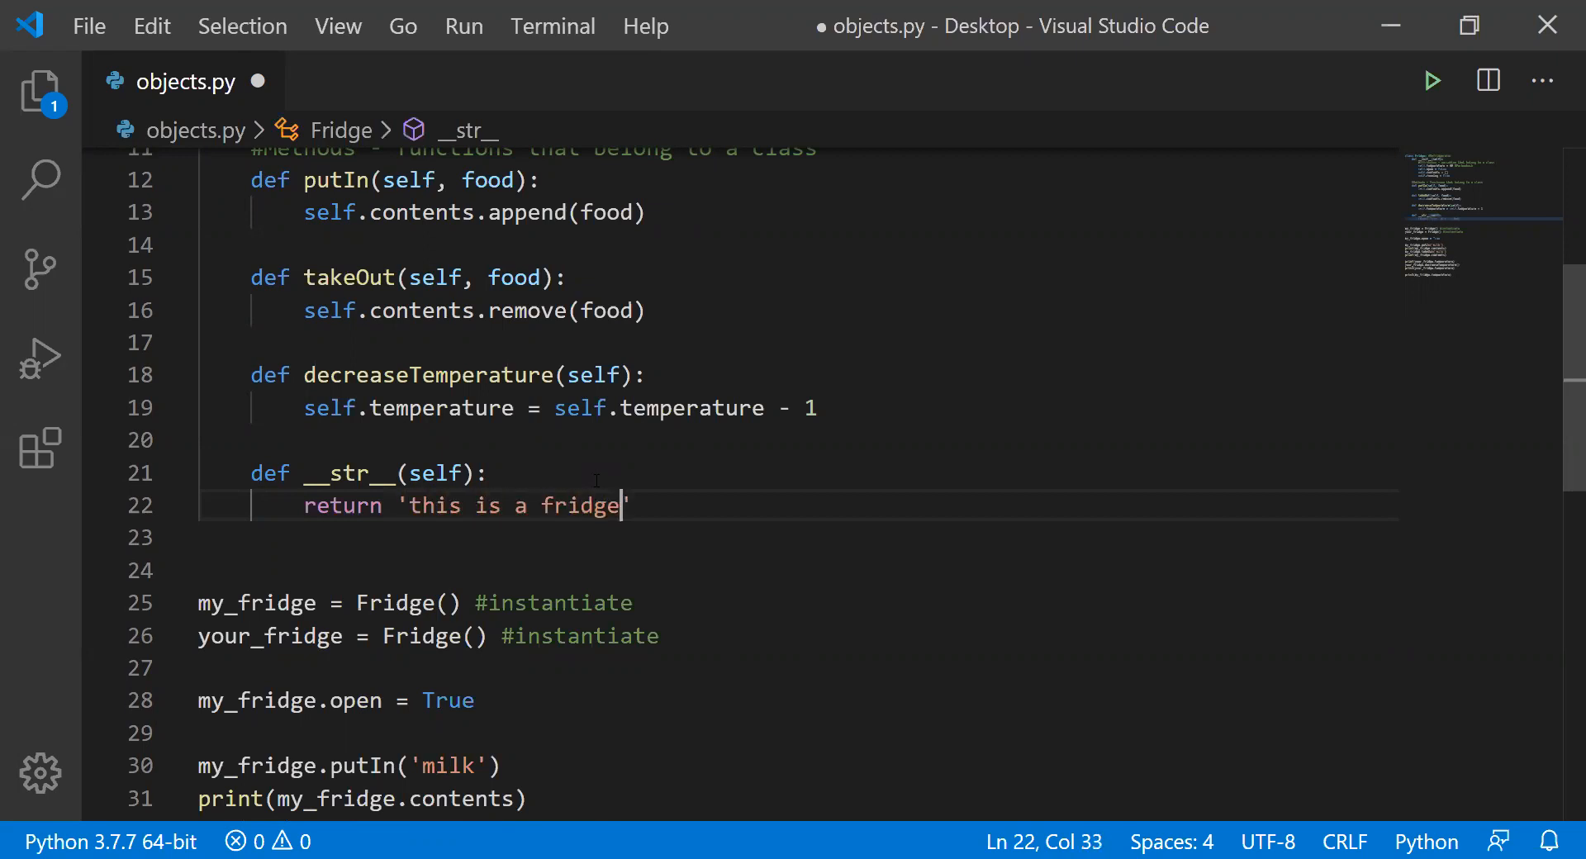
{"action": "left_click", "coordinate": [307, 473]}
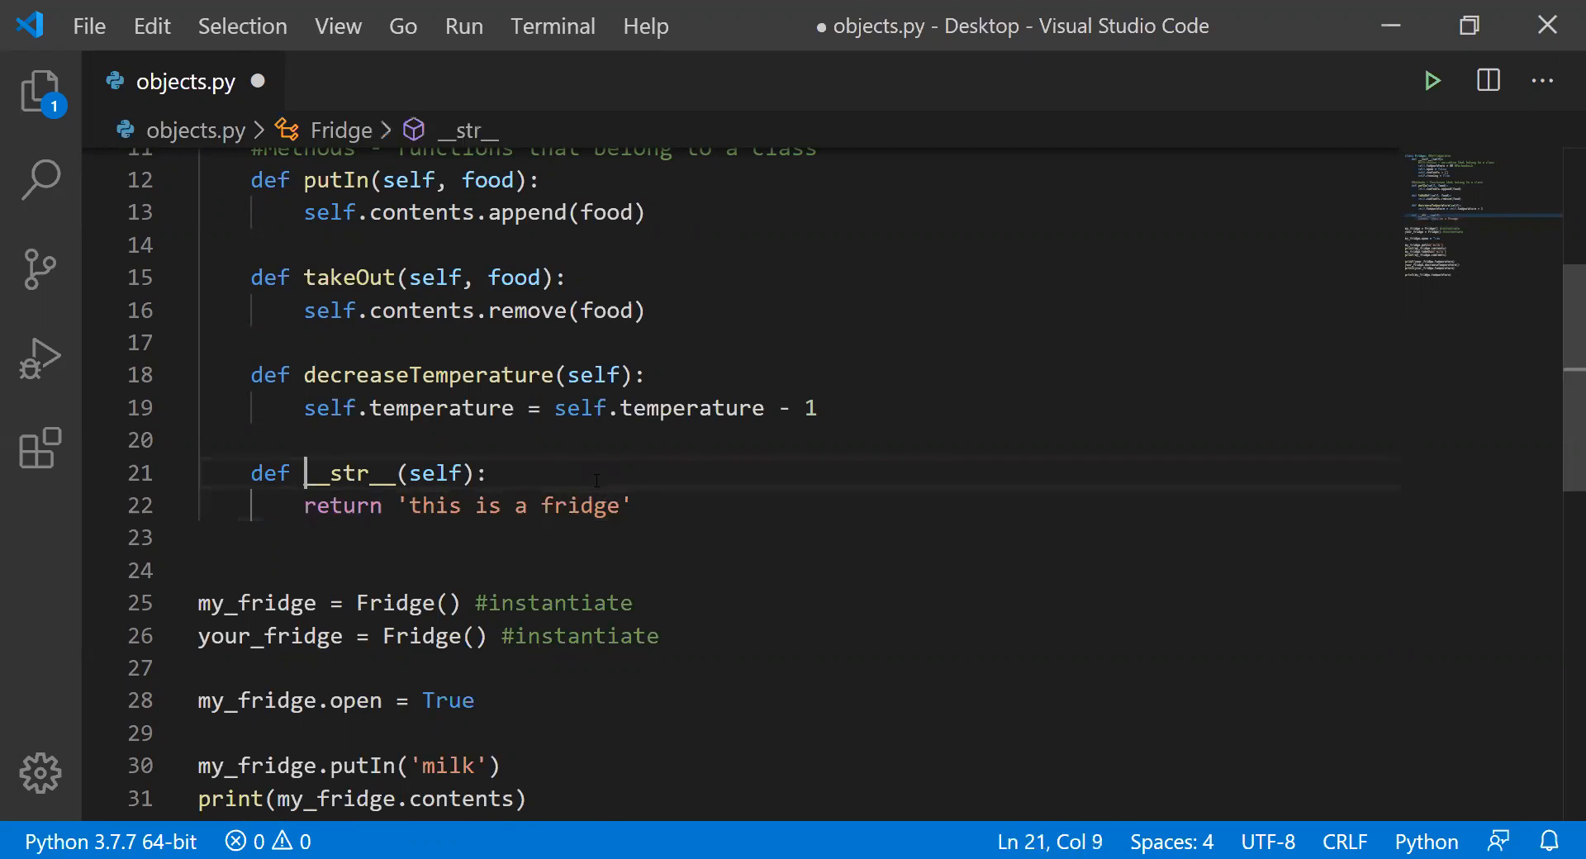
{"action": "left_click_drag", "start_coordinate": [304, 473], "coordinate": [199, 537]}
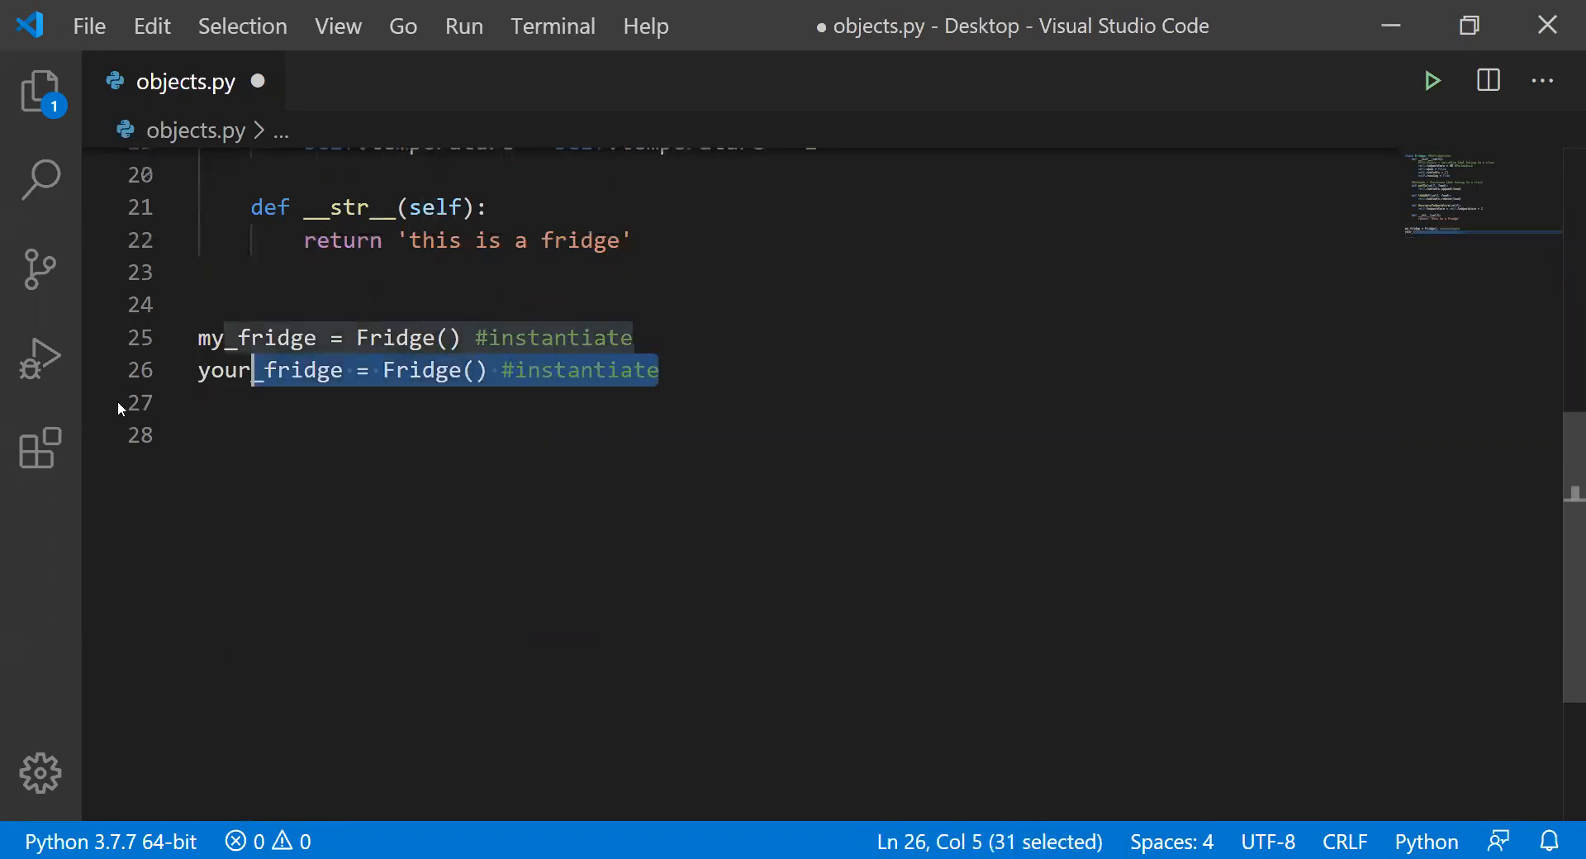
- Delete the your_fridge line, add print(my_fridge), run the script and hide the terminal
{"action": "key", "text": "Delete"}
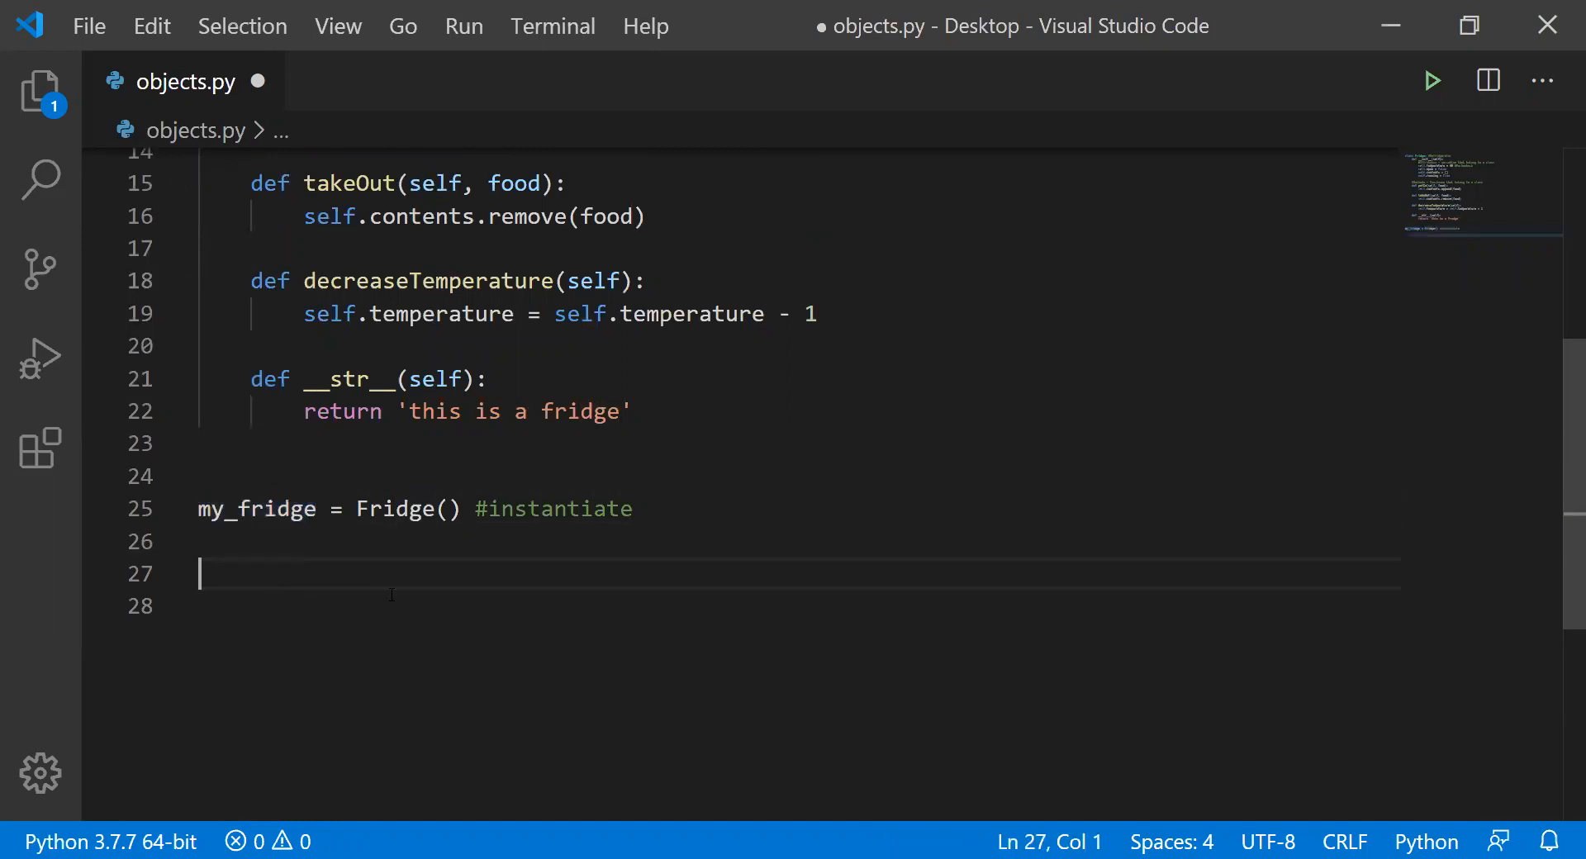
{"action": "type", "text": "print("}
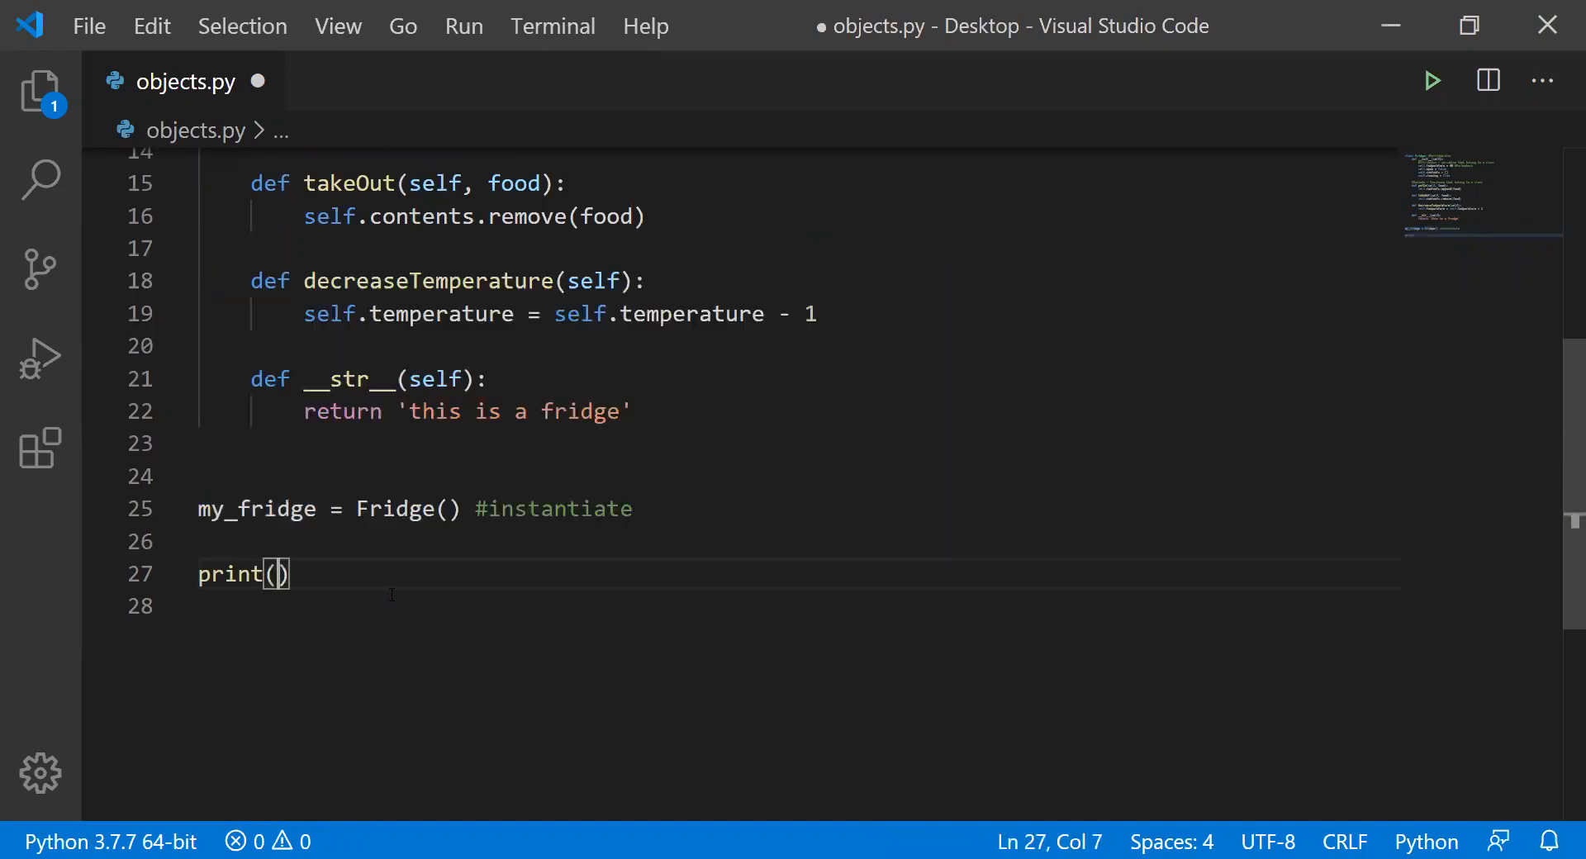
{"action": "type", "text": "my_fridge"}
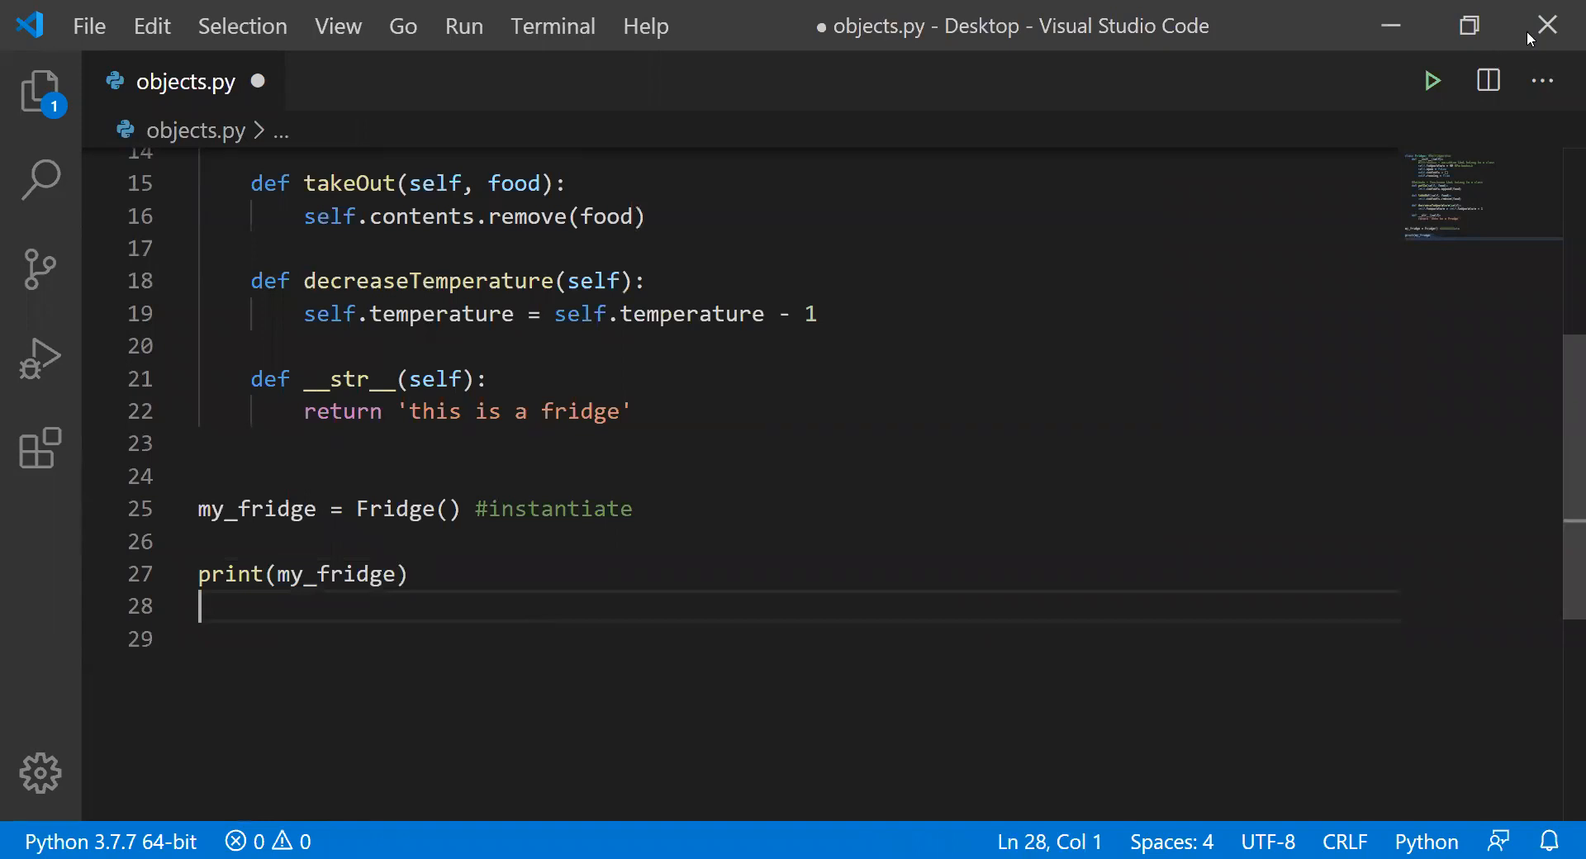
{"action": "left_click", "coordinate": [1432, 80]}
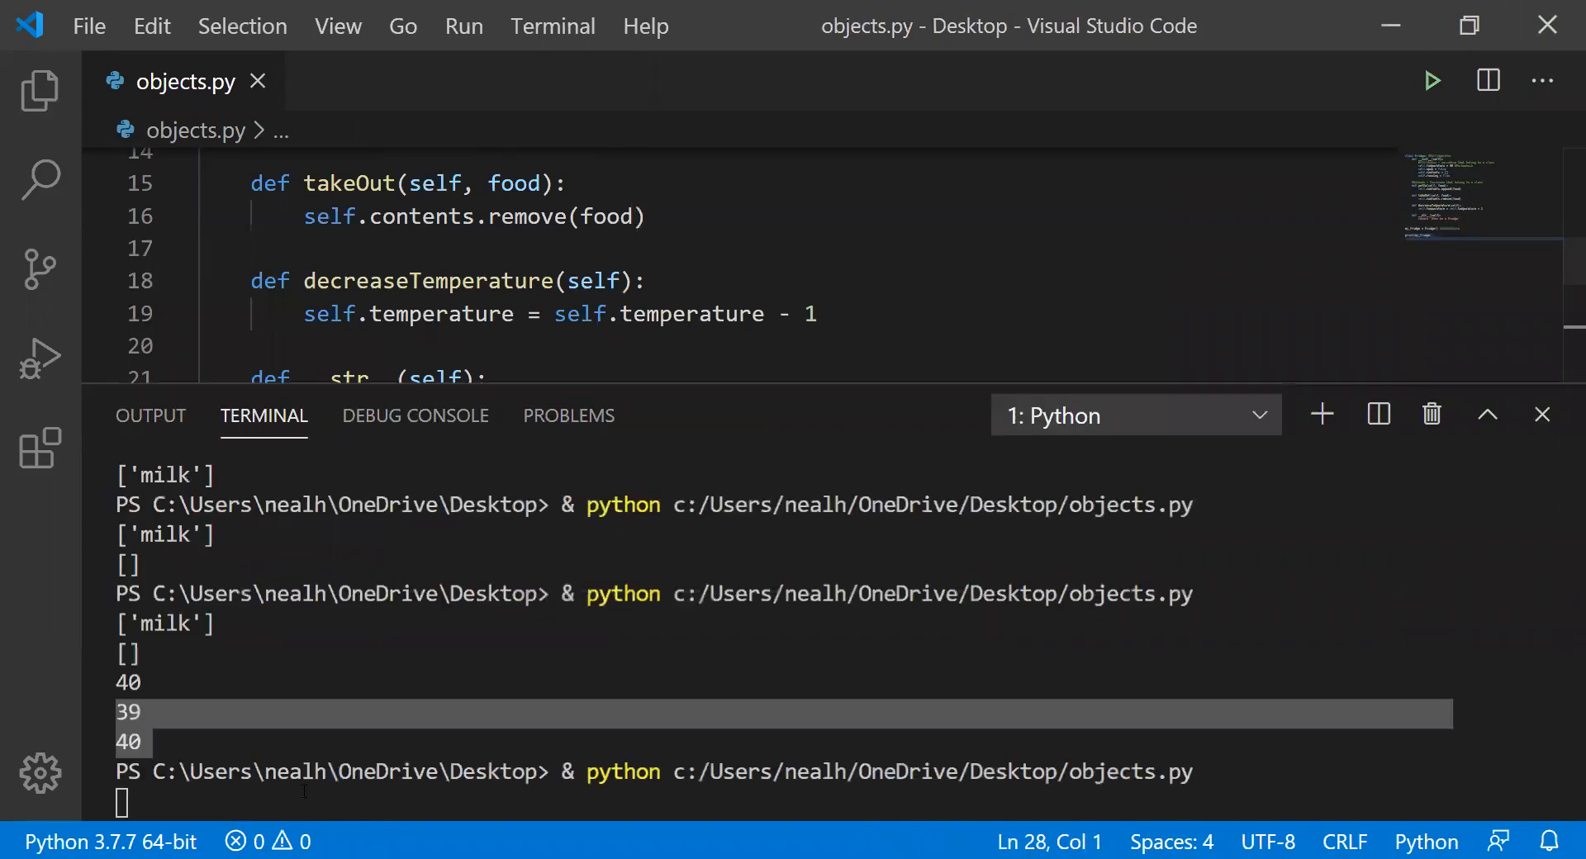
{"action": "key", "text": "Return"}
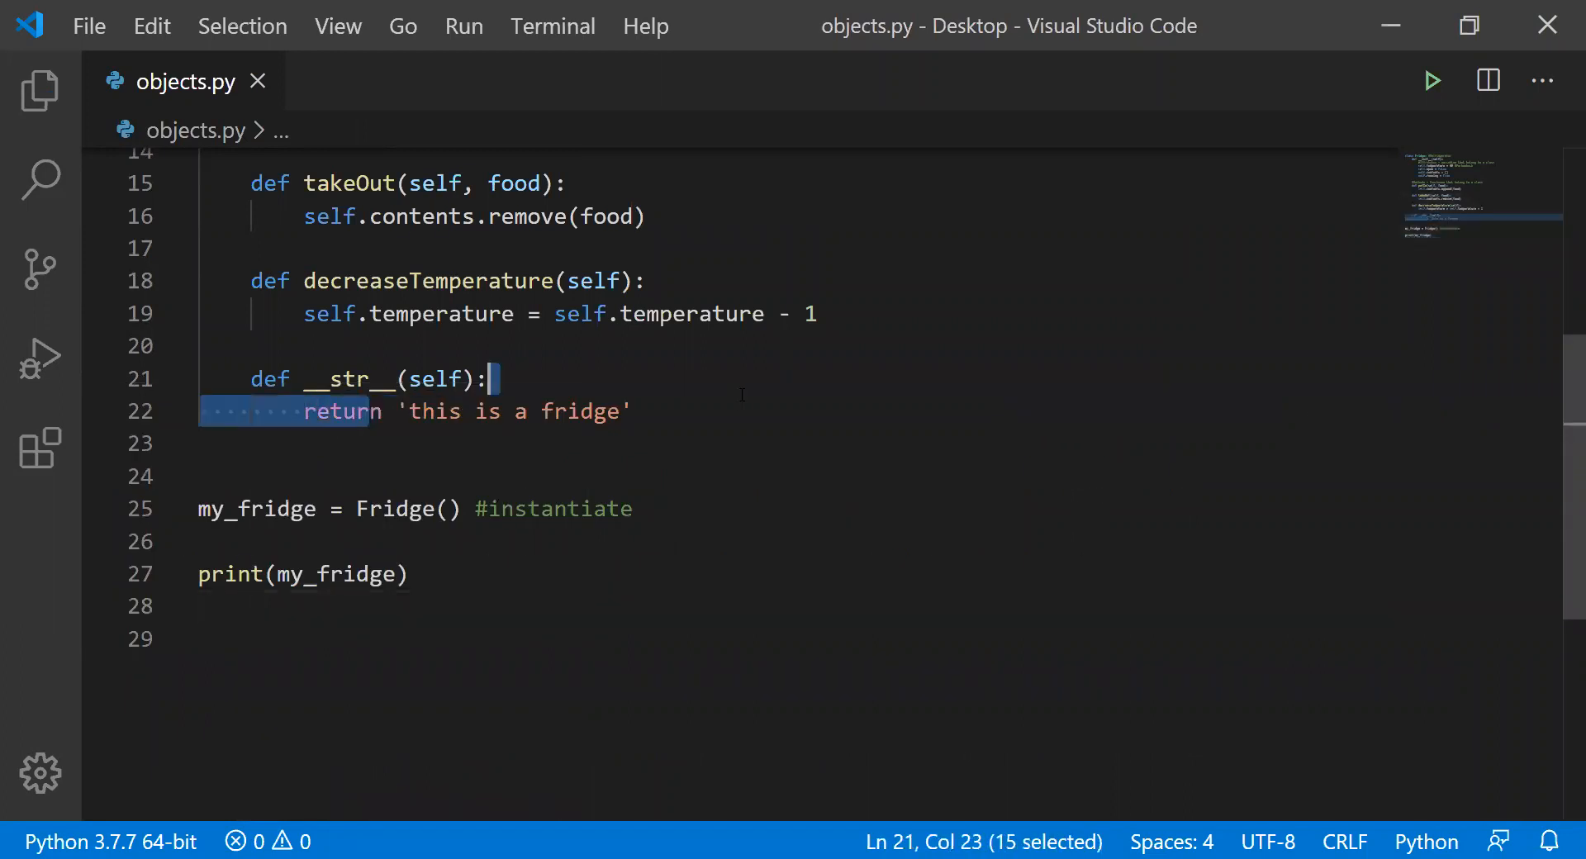
- Comment out the __str__ method and inspect the default Fridge object address in the output
{"action": "left_click", "coordinate": [252, 379]}
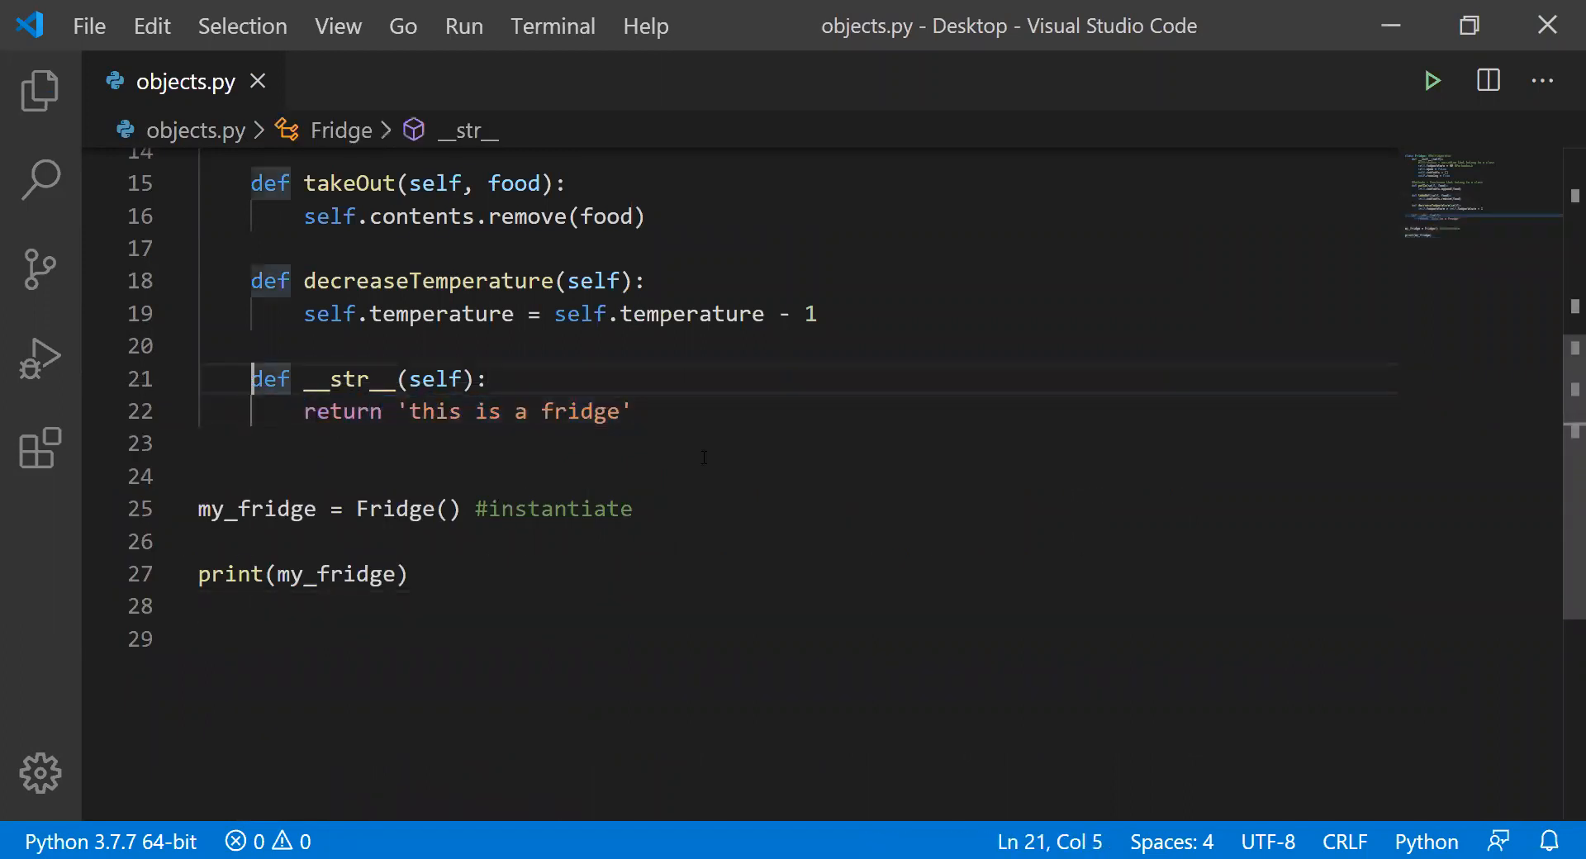
{"action": "key", "text": "ctrl+/"}
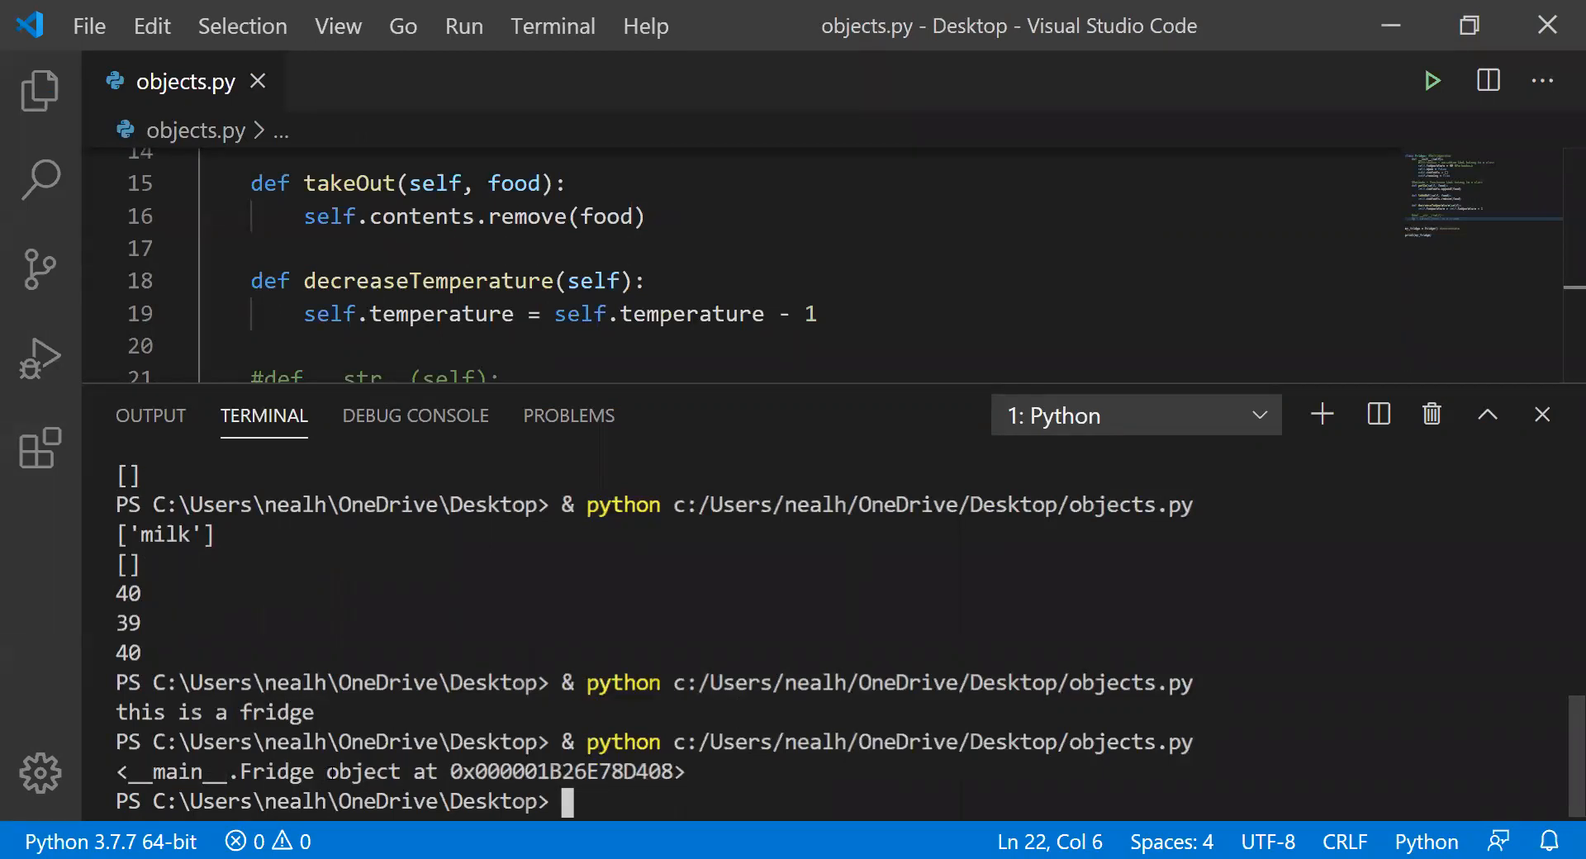
{"action": "double_click", "coordinate": [563, 771]}
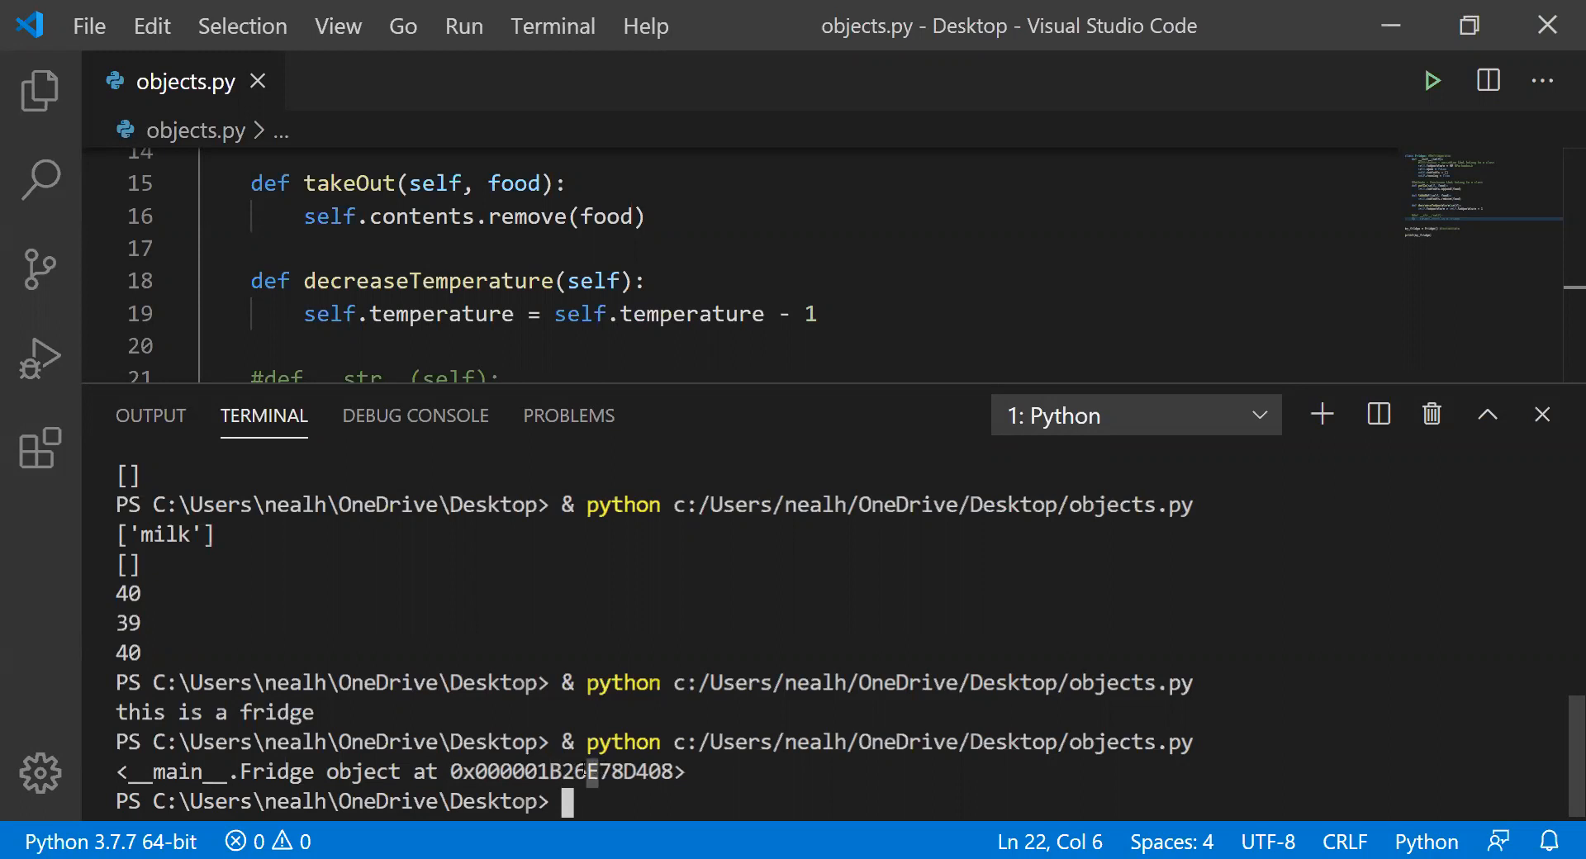
{"action": "double_click", "coordinate": [404, 772]}
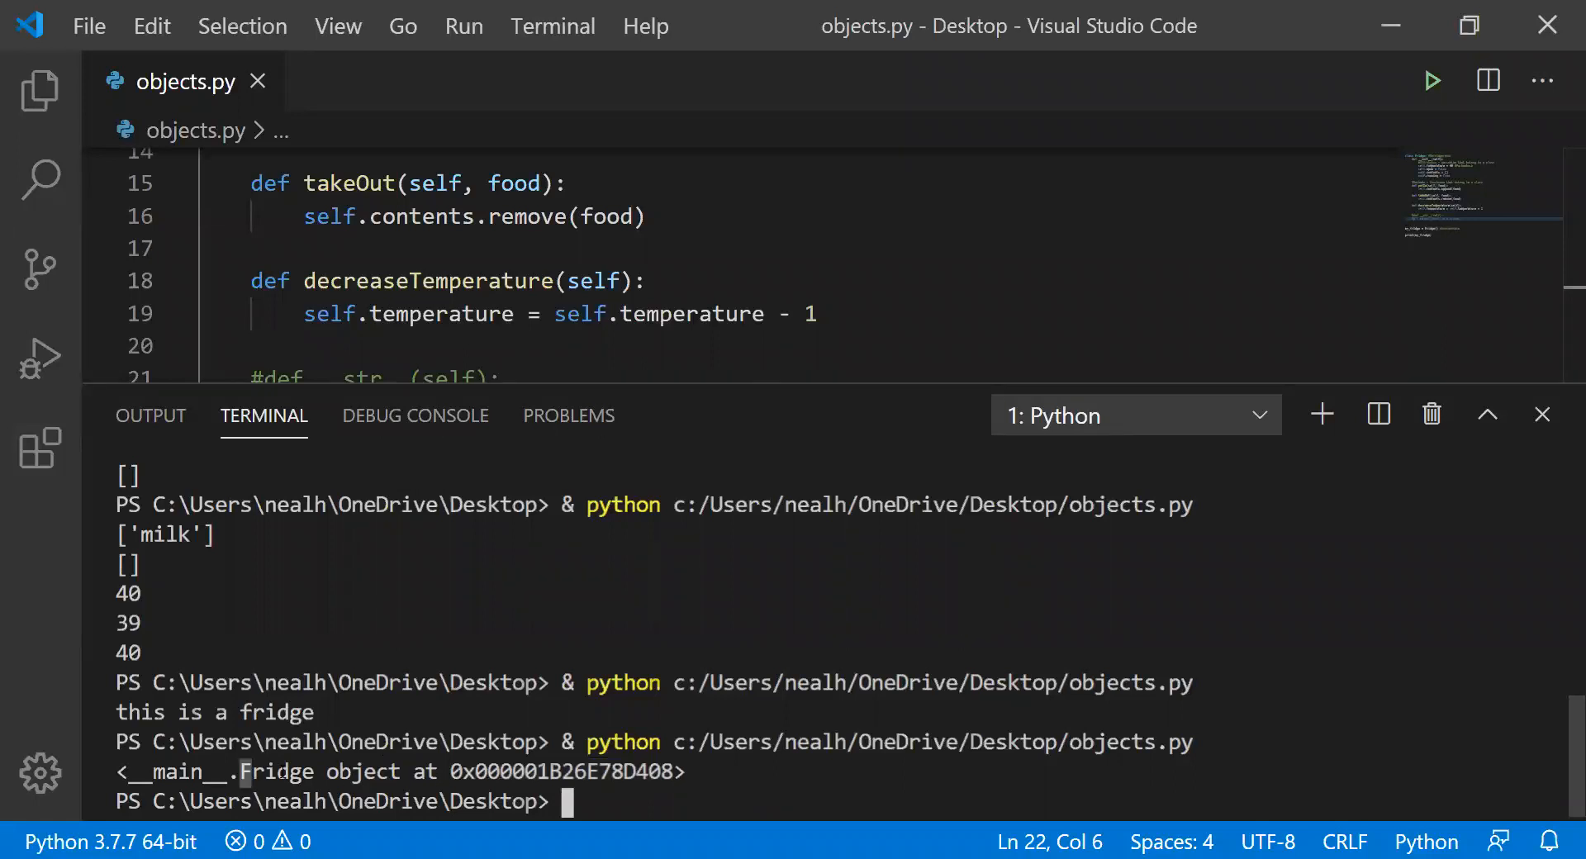
{"action": "double_click", "coordinate": [288, 770]}
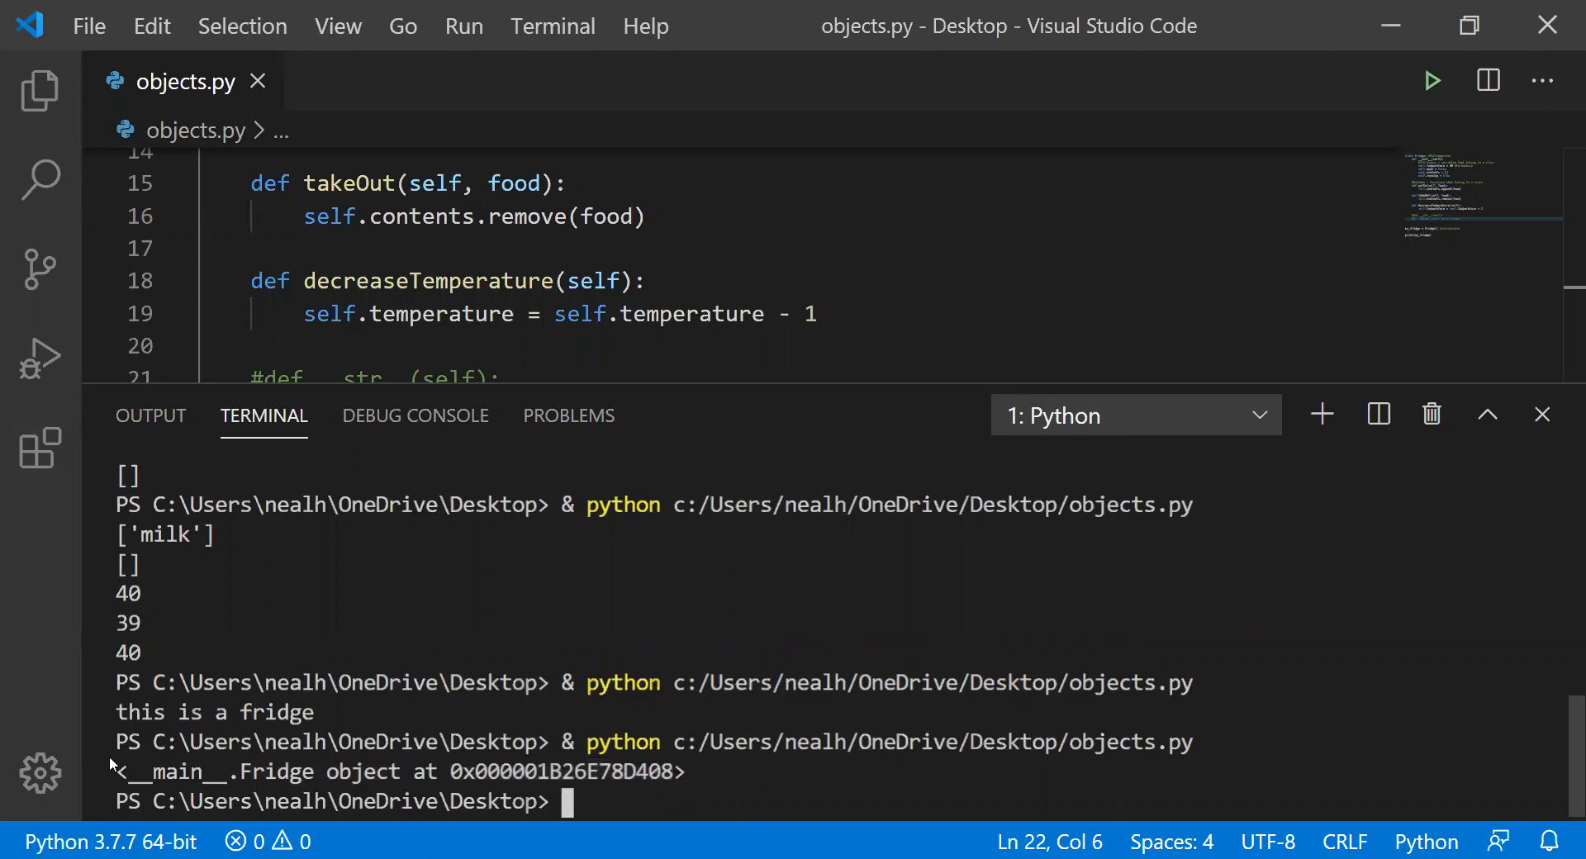
{"action": "double_click", "coordinate": [273, 771]}
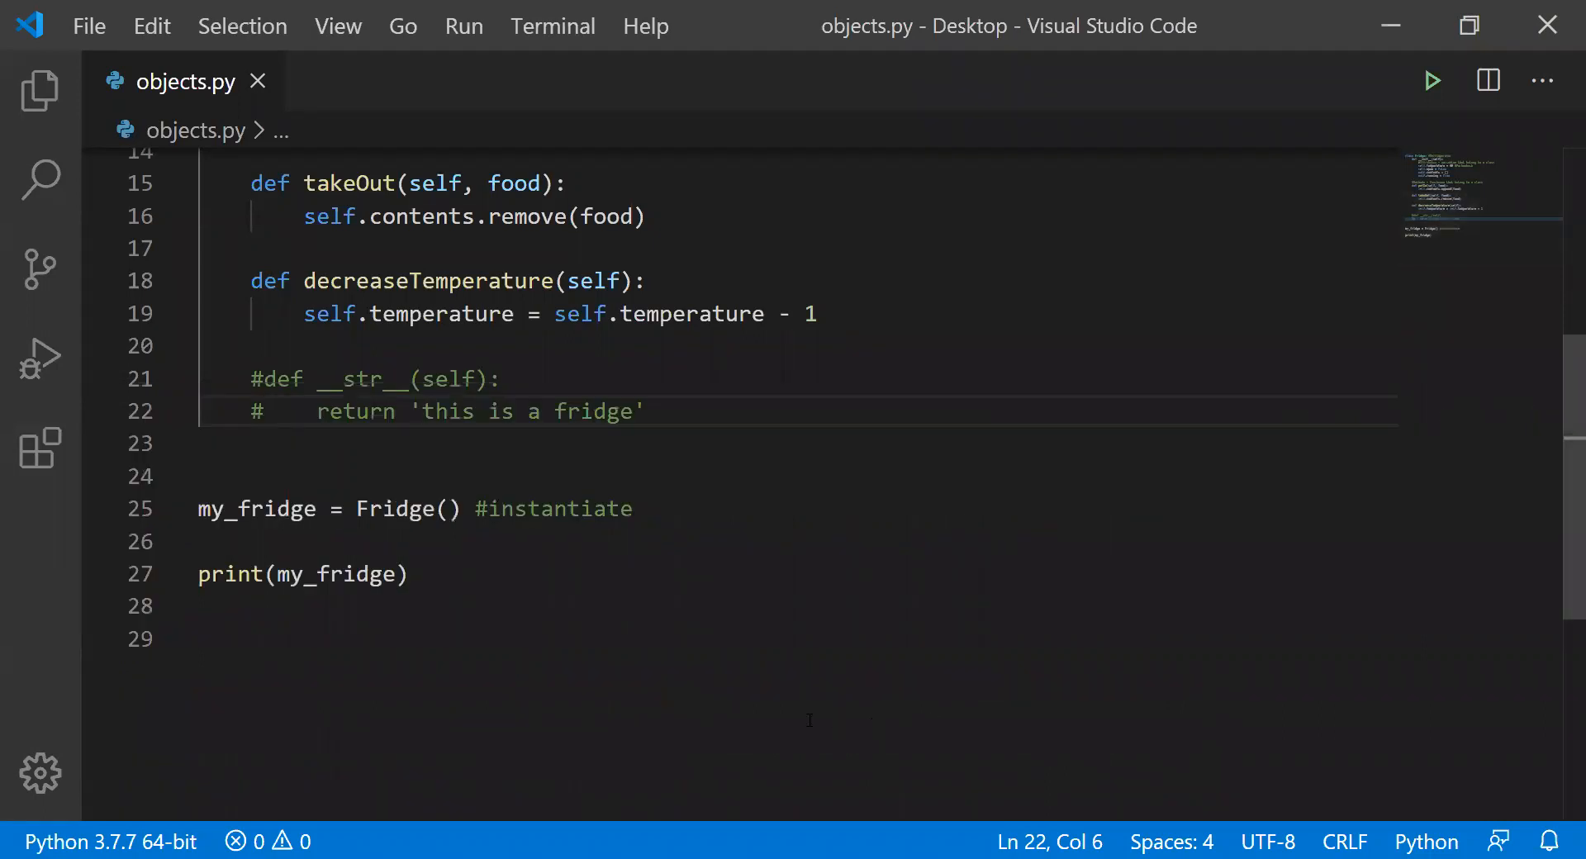
- Uncomment __str__ so the script prints 'this is a fridge' again, and return to editing
{"action": "left_click", "coordinate": [265, 413]}
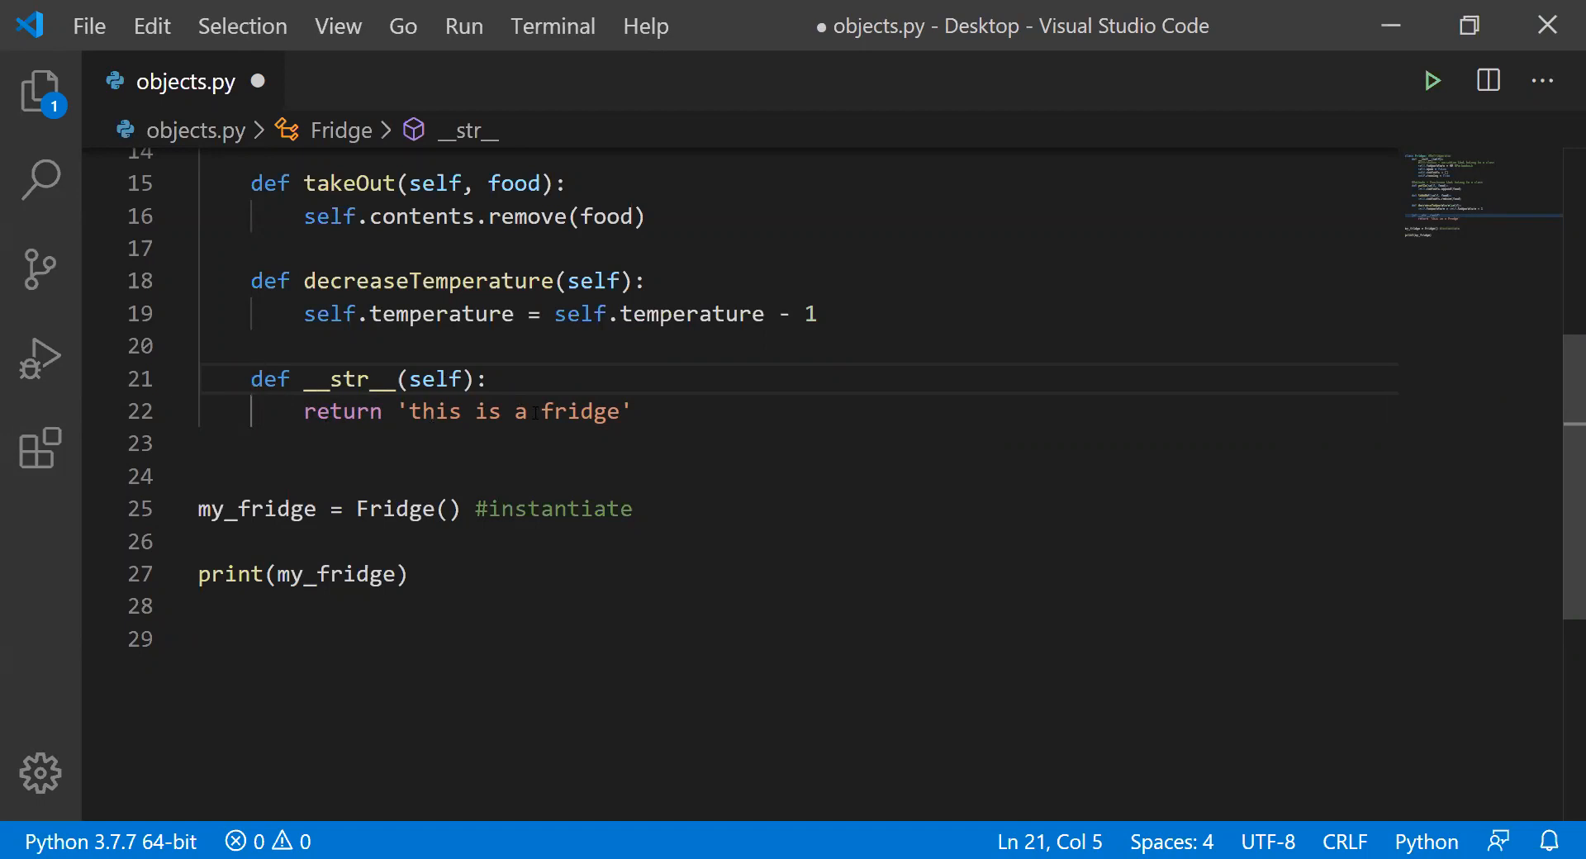
{"action": "double_click", "coordinate": [348, 378]}
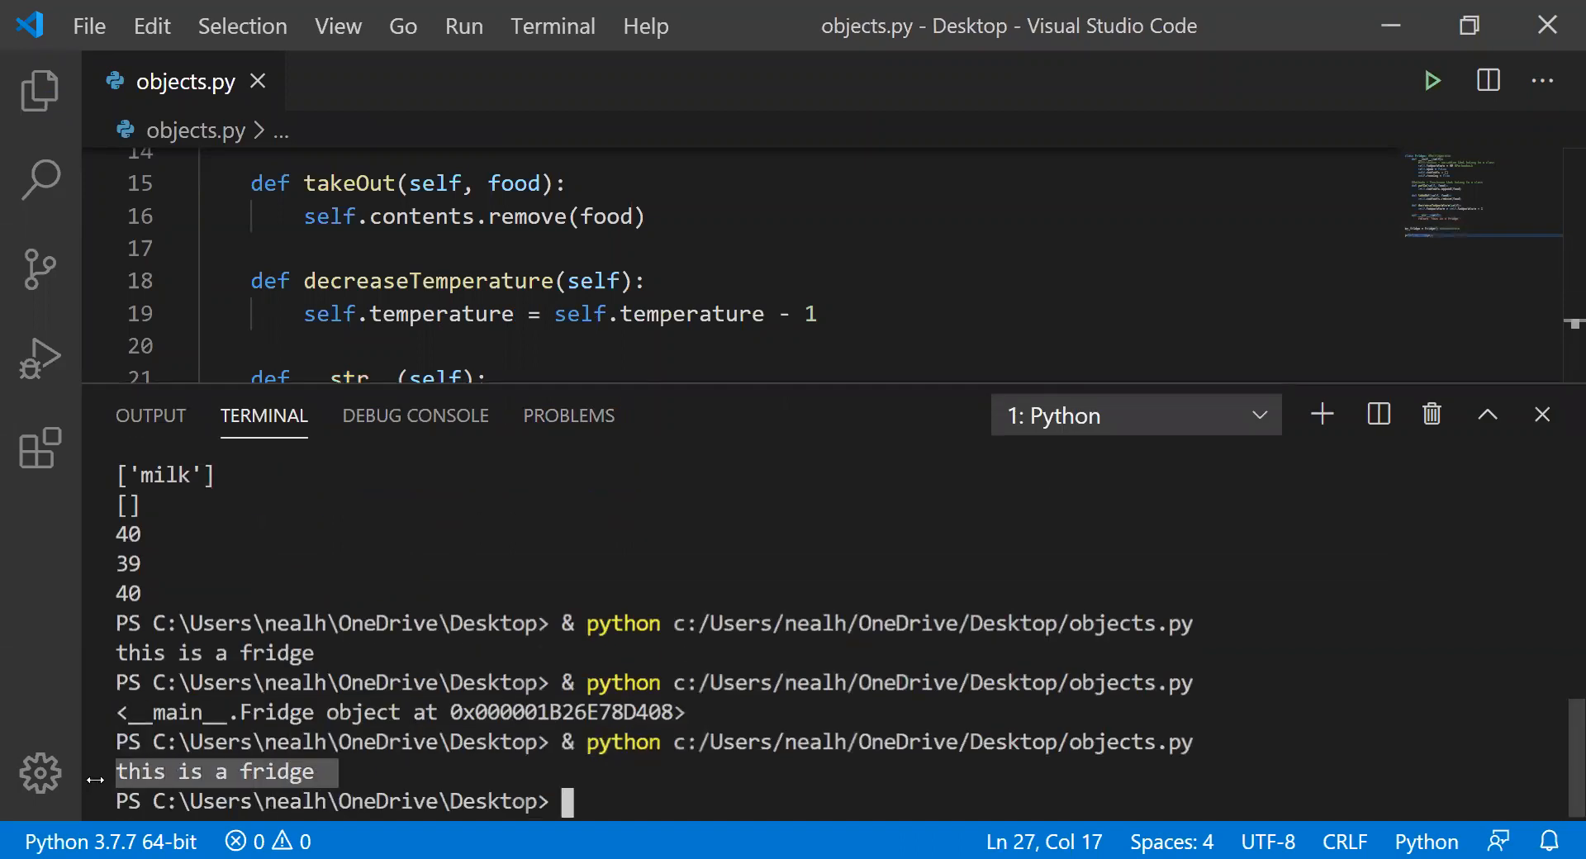
{"action": "left_click", "coordinate": [1544, 415]}
{"action": "type", "text": "frid"}
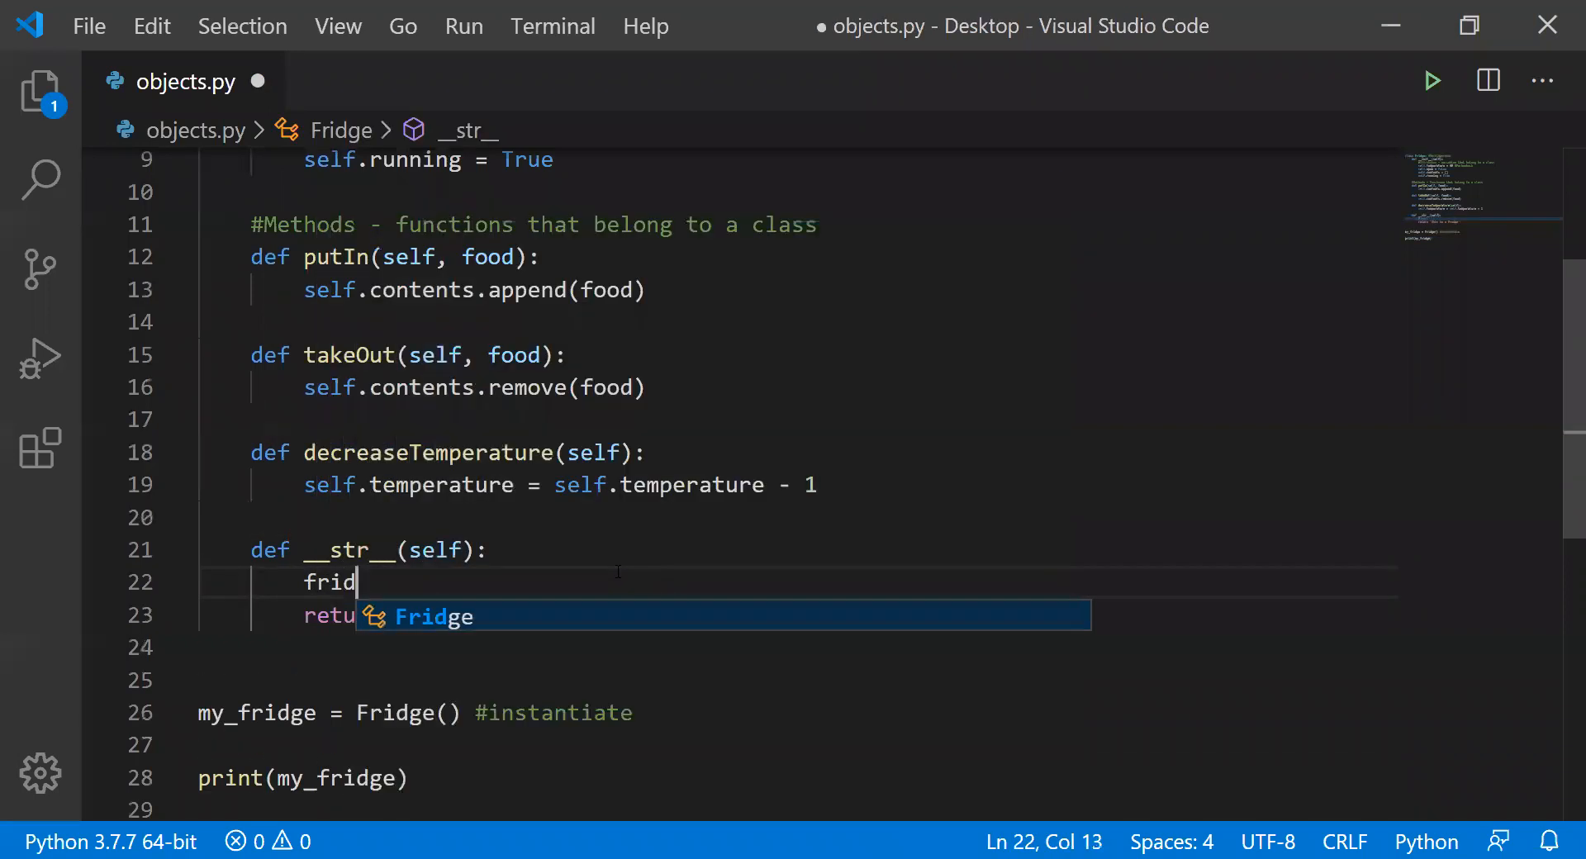
- Create fridge_info = '' in __str__ and append 'Temperature: ' plus str(self.temperature)
{"action": "type", "text": "ge = inf"}
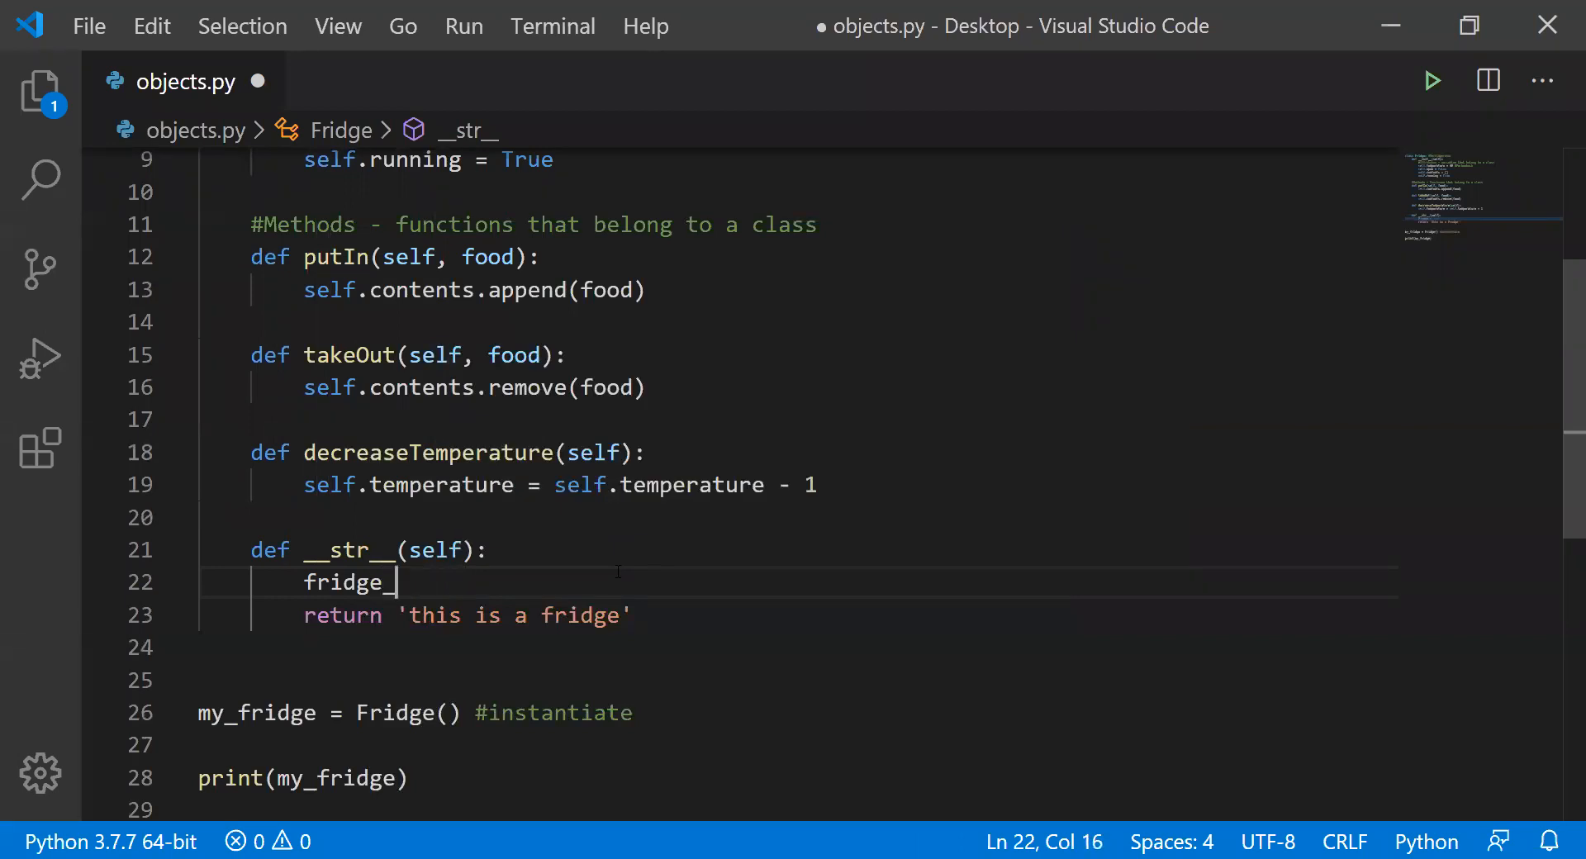
{"action": "type", "text": "info = '"}
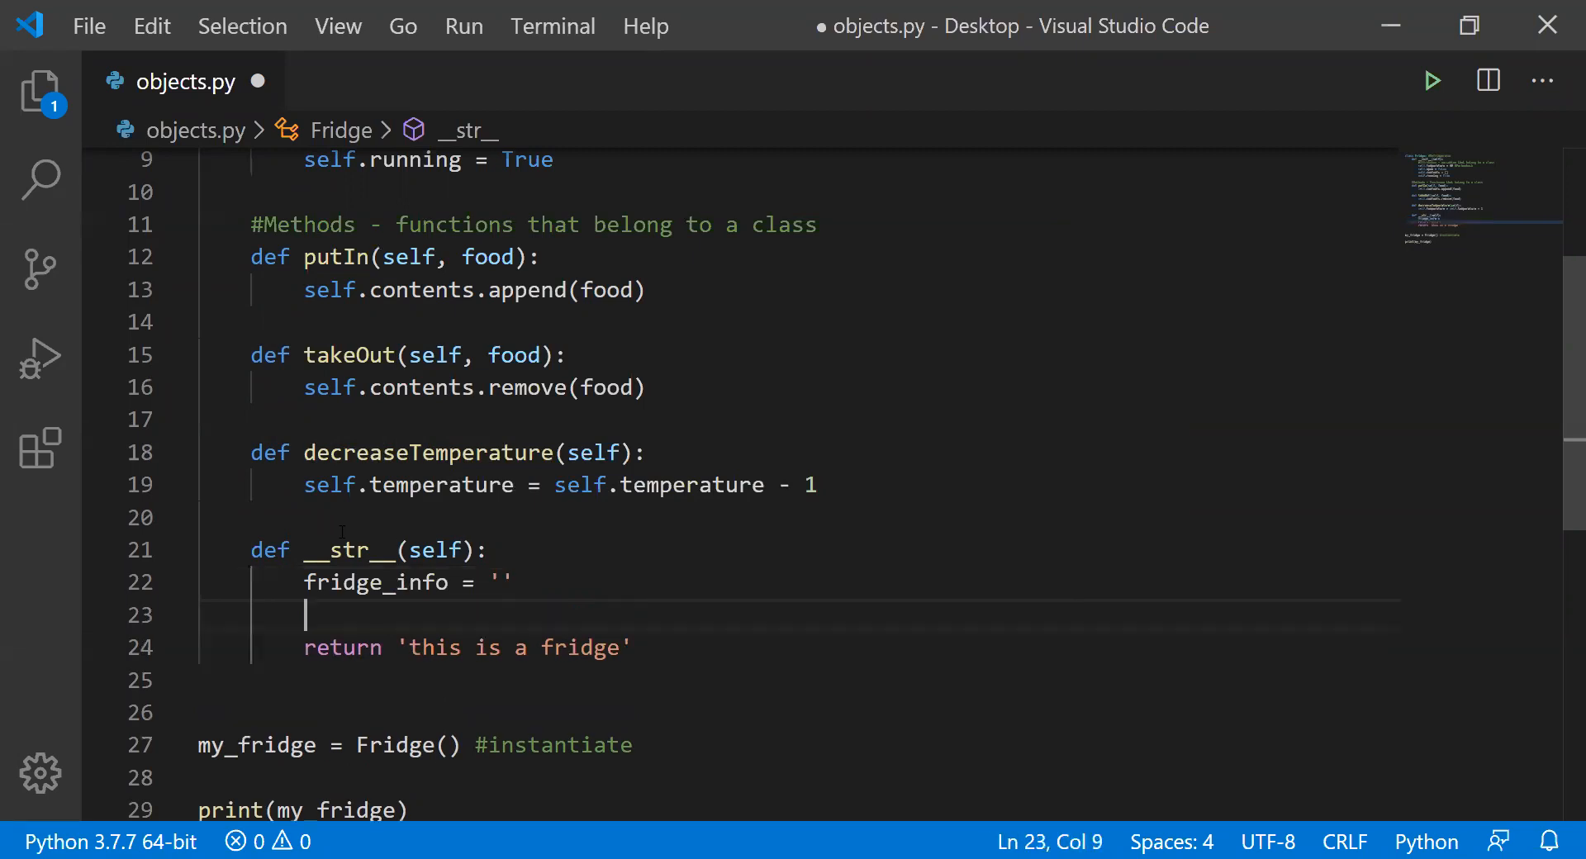
{"action": "scroll", "scroll_direction": "up", "scroll_amount": 3}
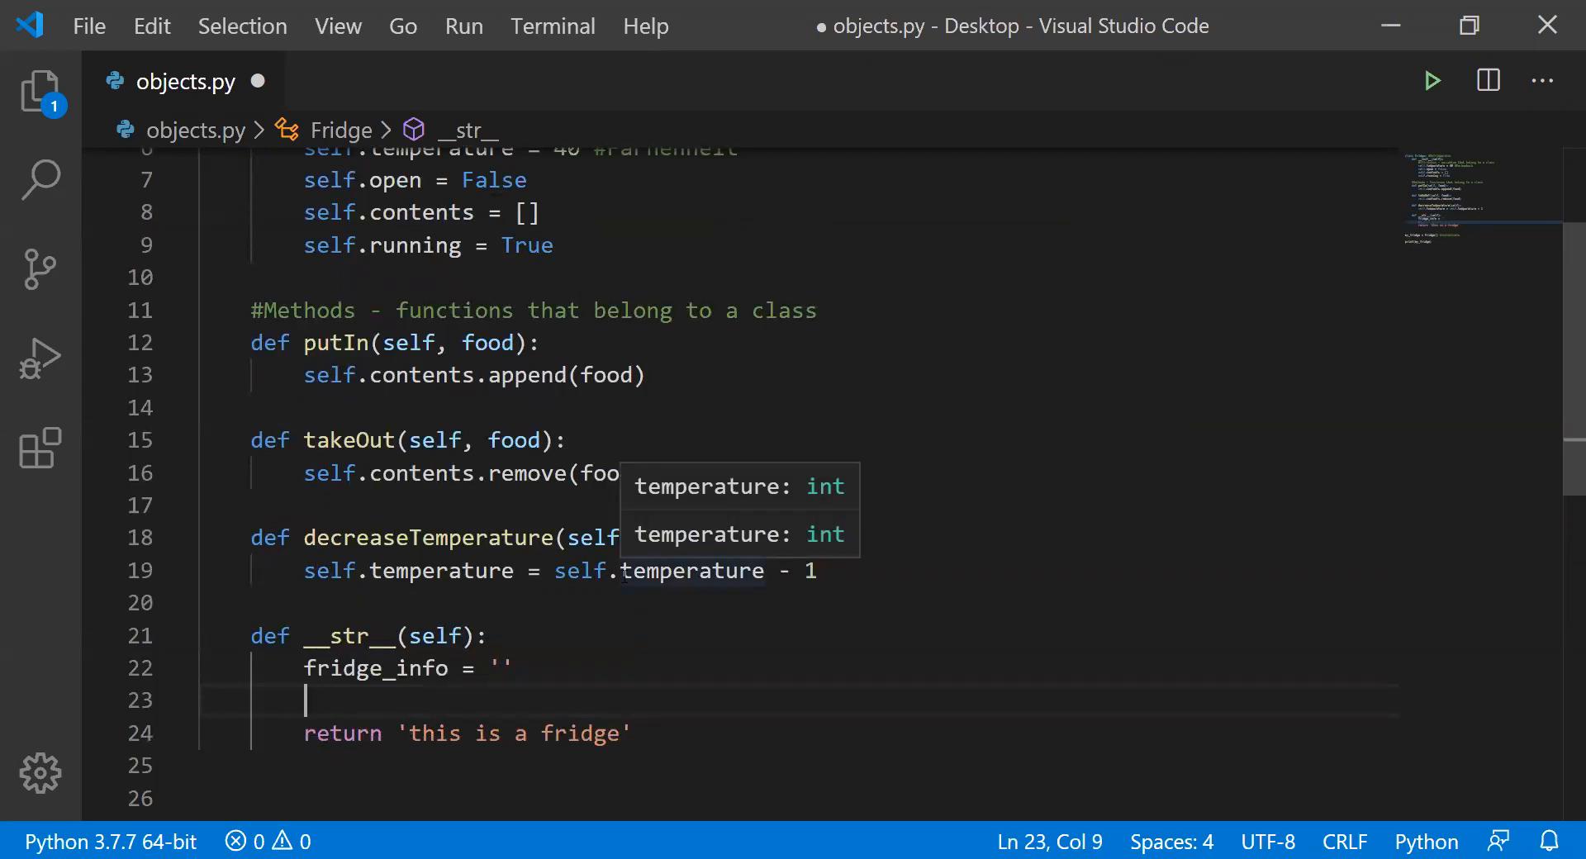
{"action": "type", "text": "fridge_info"}
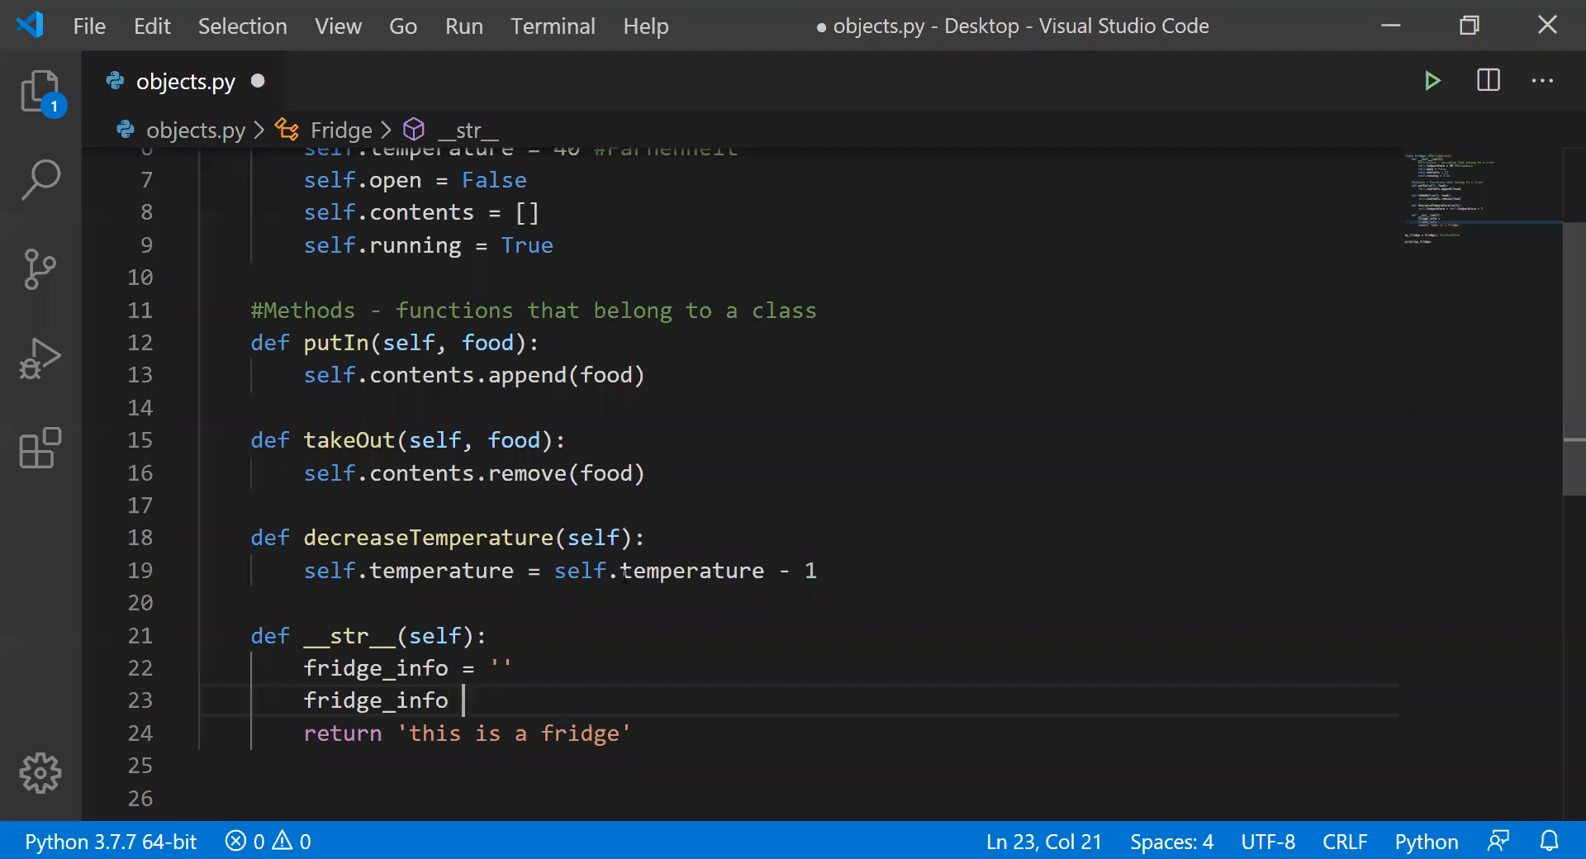
{"action": "type", "text": "+="}
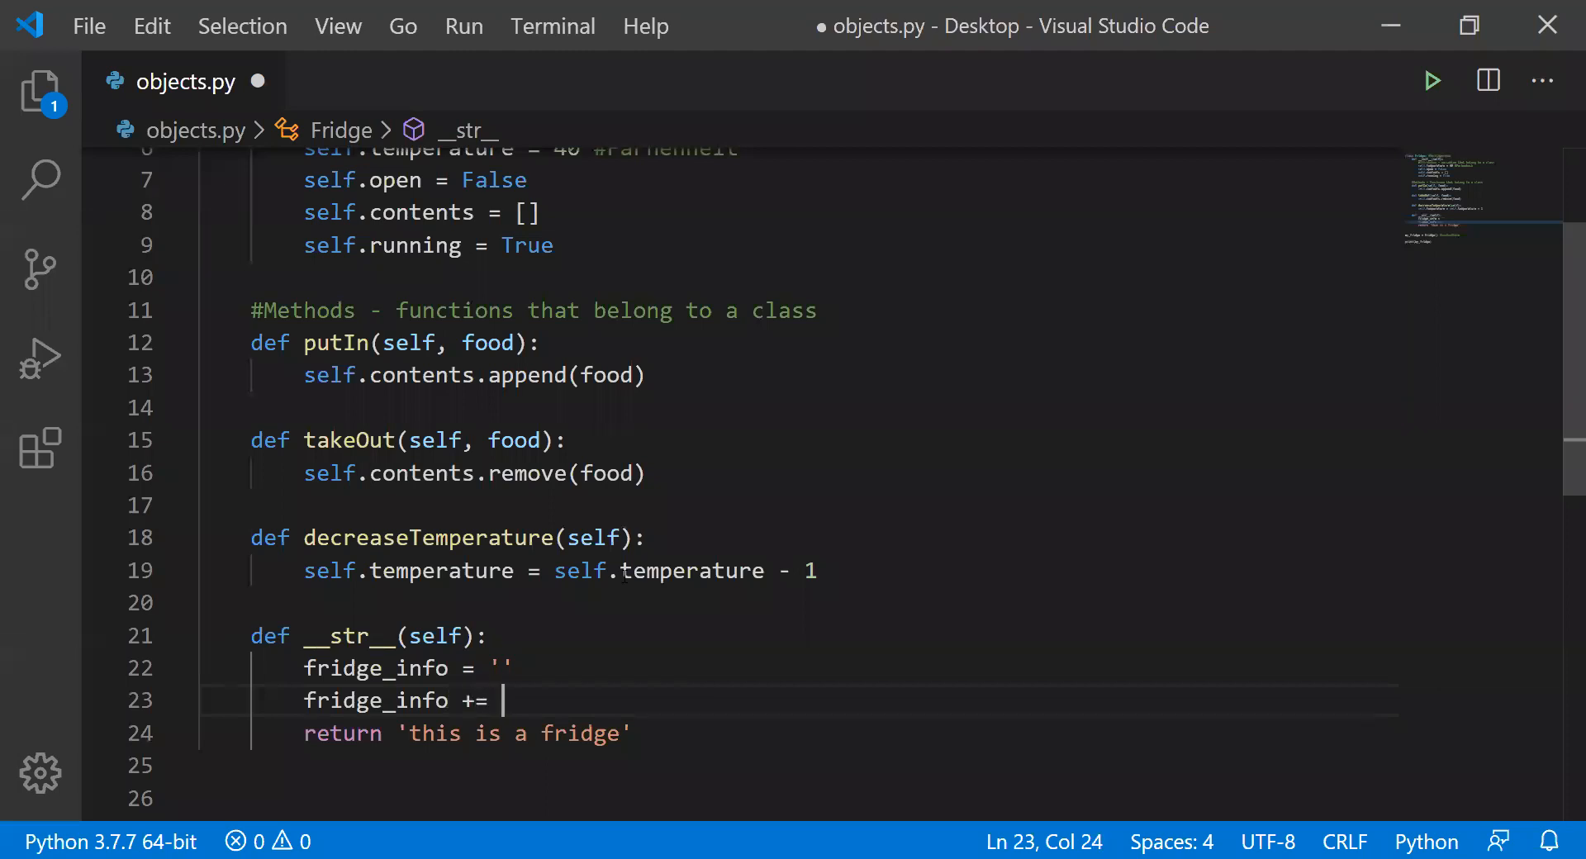
{"action": "type", "text": "'Temperatu'"}
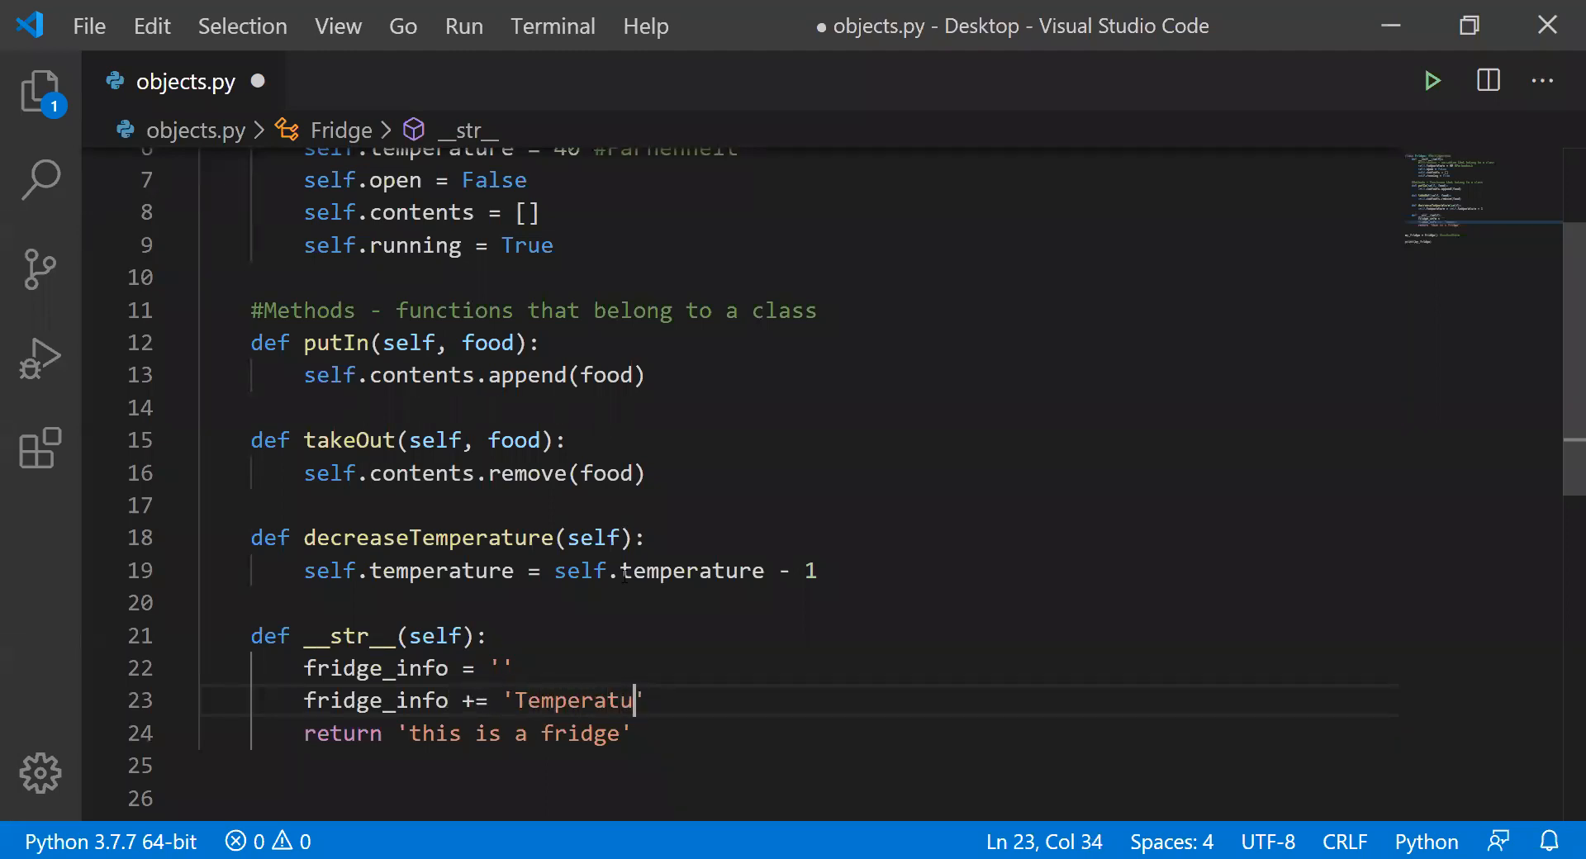
{"action": "type", "text": "re: '+"}
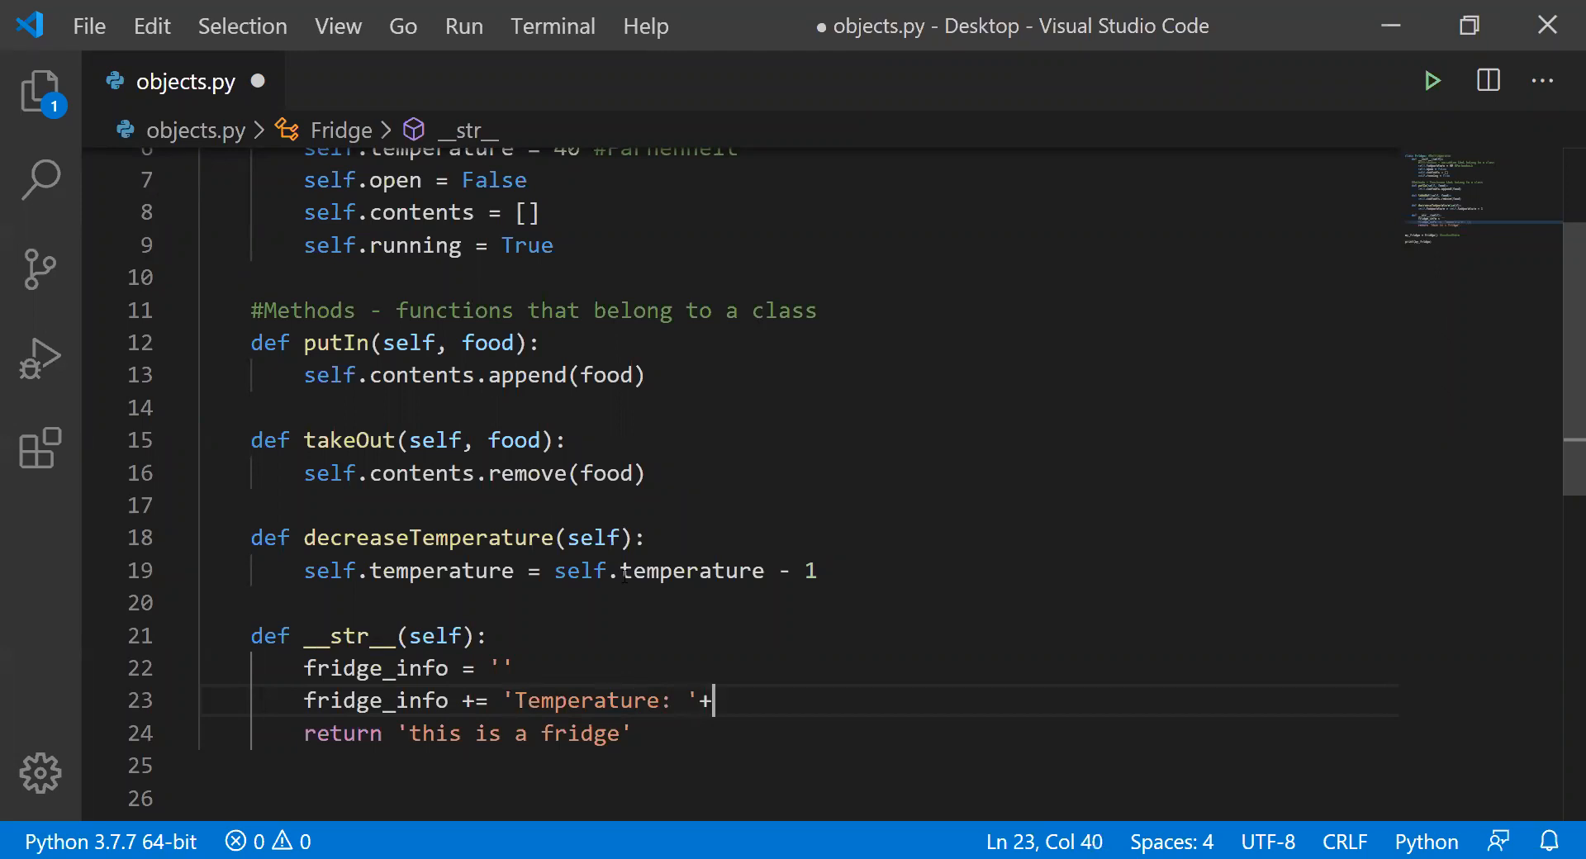
{"action": "type", "text": "str(self.temperature"}
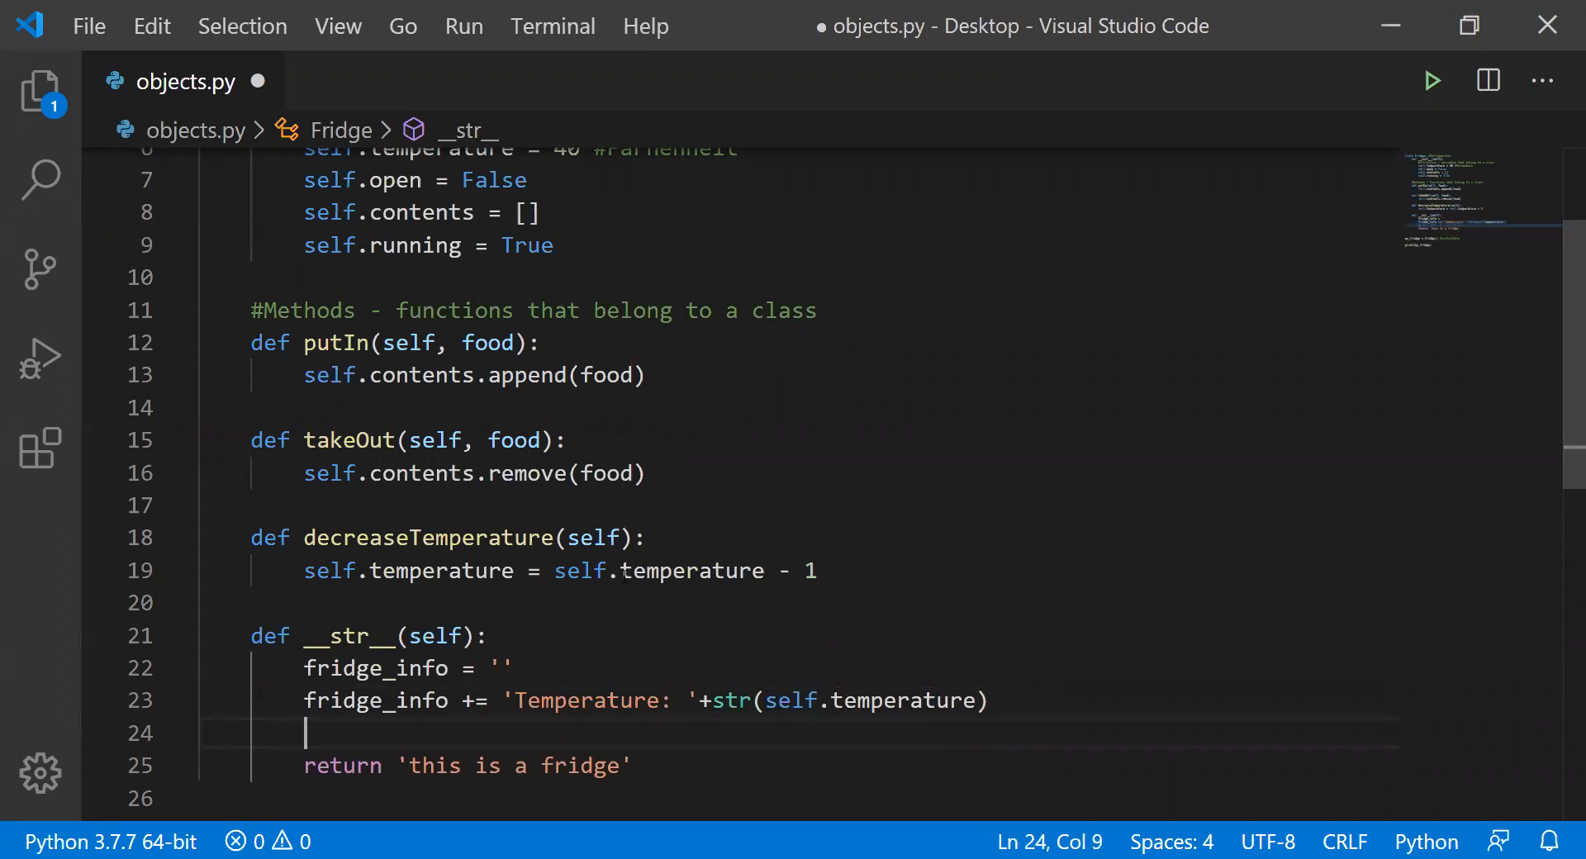
- Append 'Contents: ' plus str(self.contents) to fridge_info
{"action": "type", "text": "fridge_info +="}
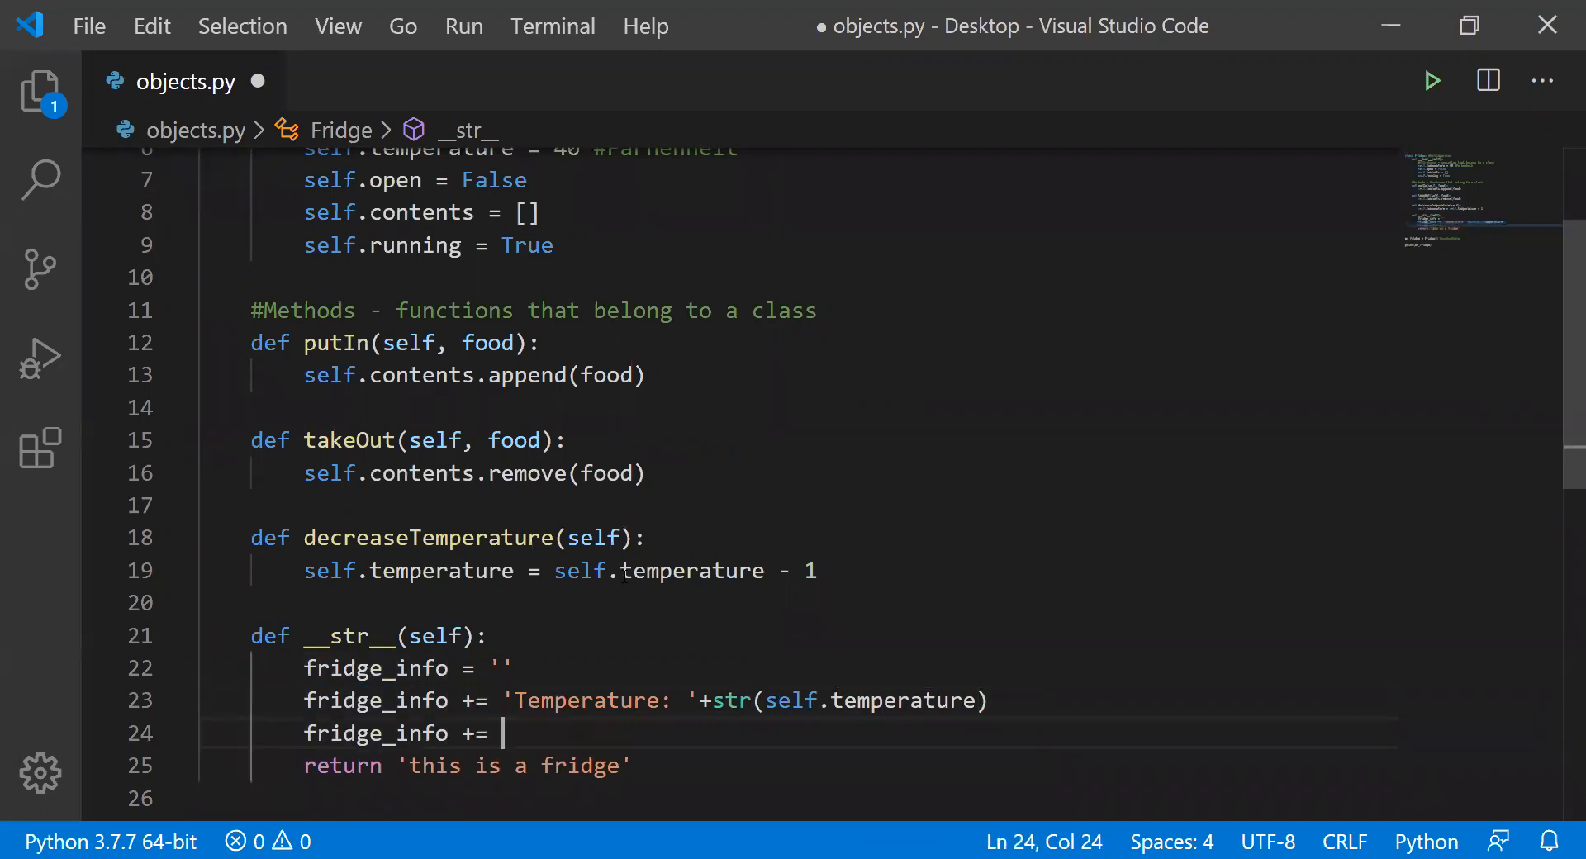
{"action": "type", "text": "'Cont'"}
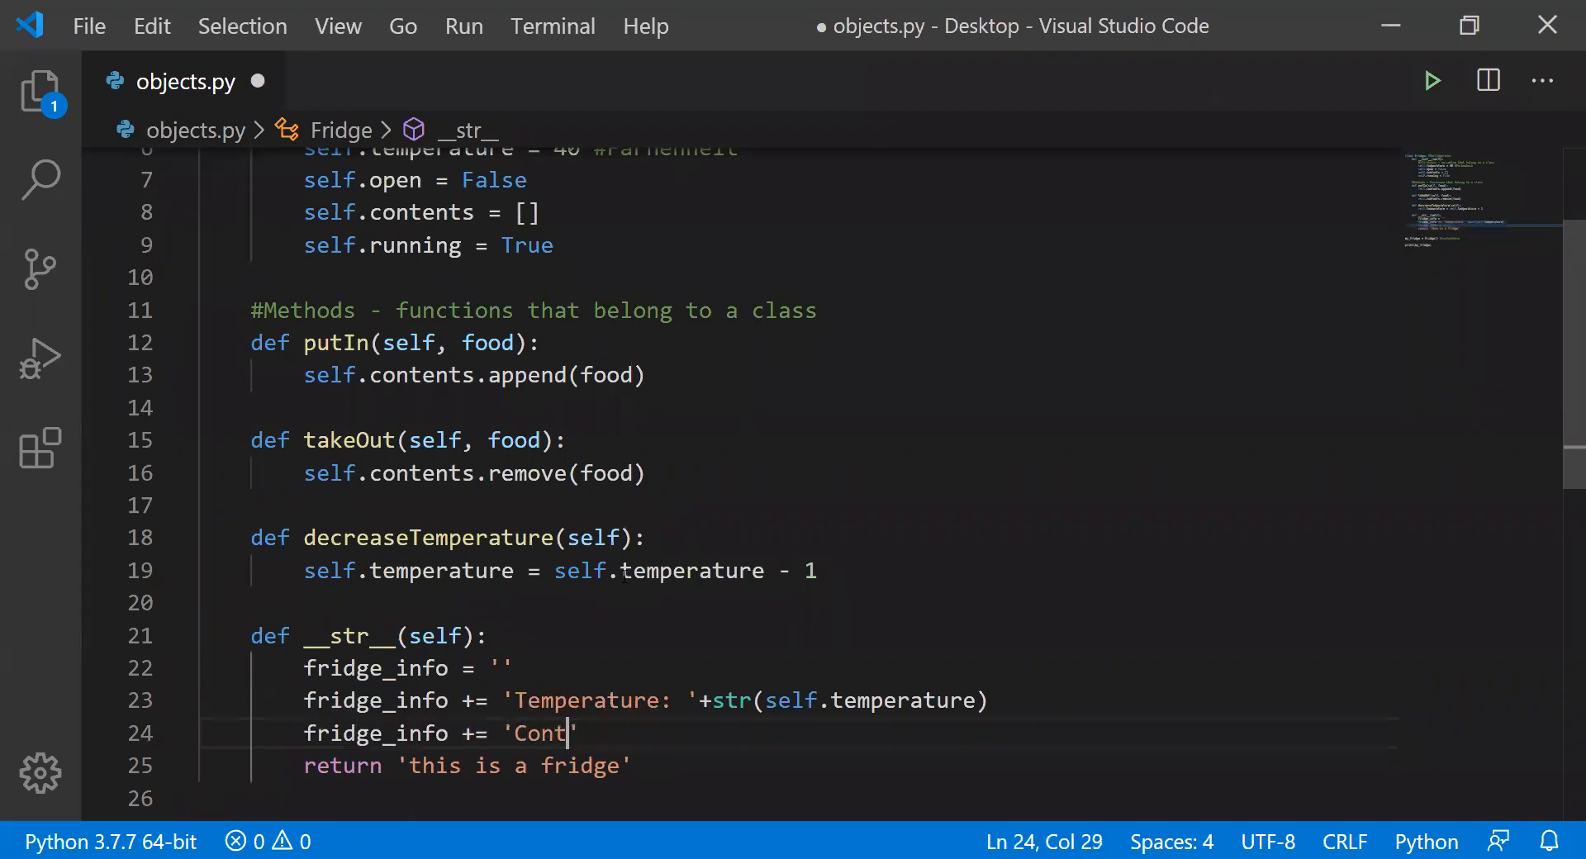
{"action": "type", "text": "ents:"}
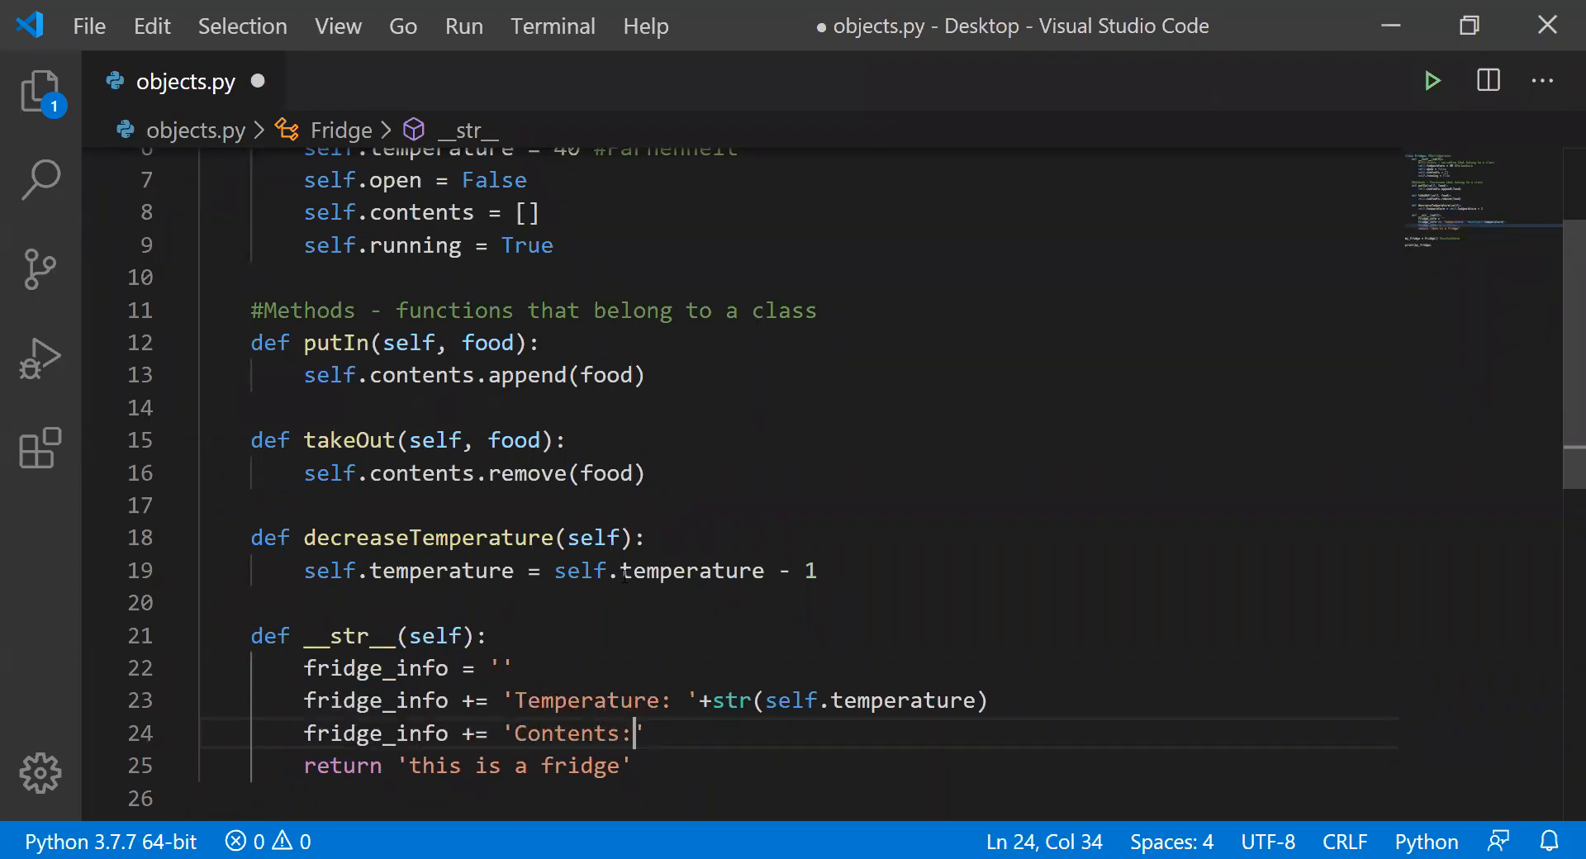
{"action": "type", "text": "+str(self.contents"}
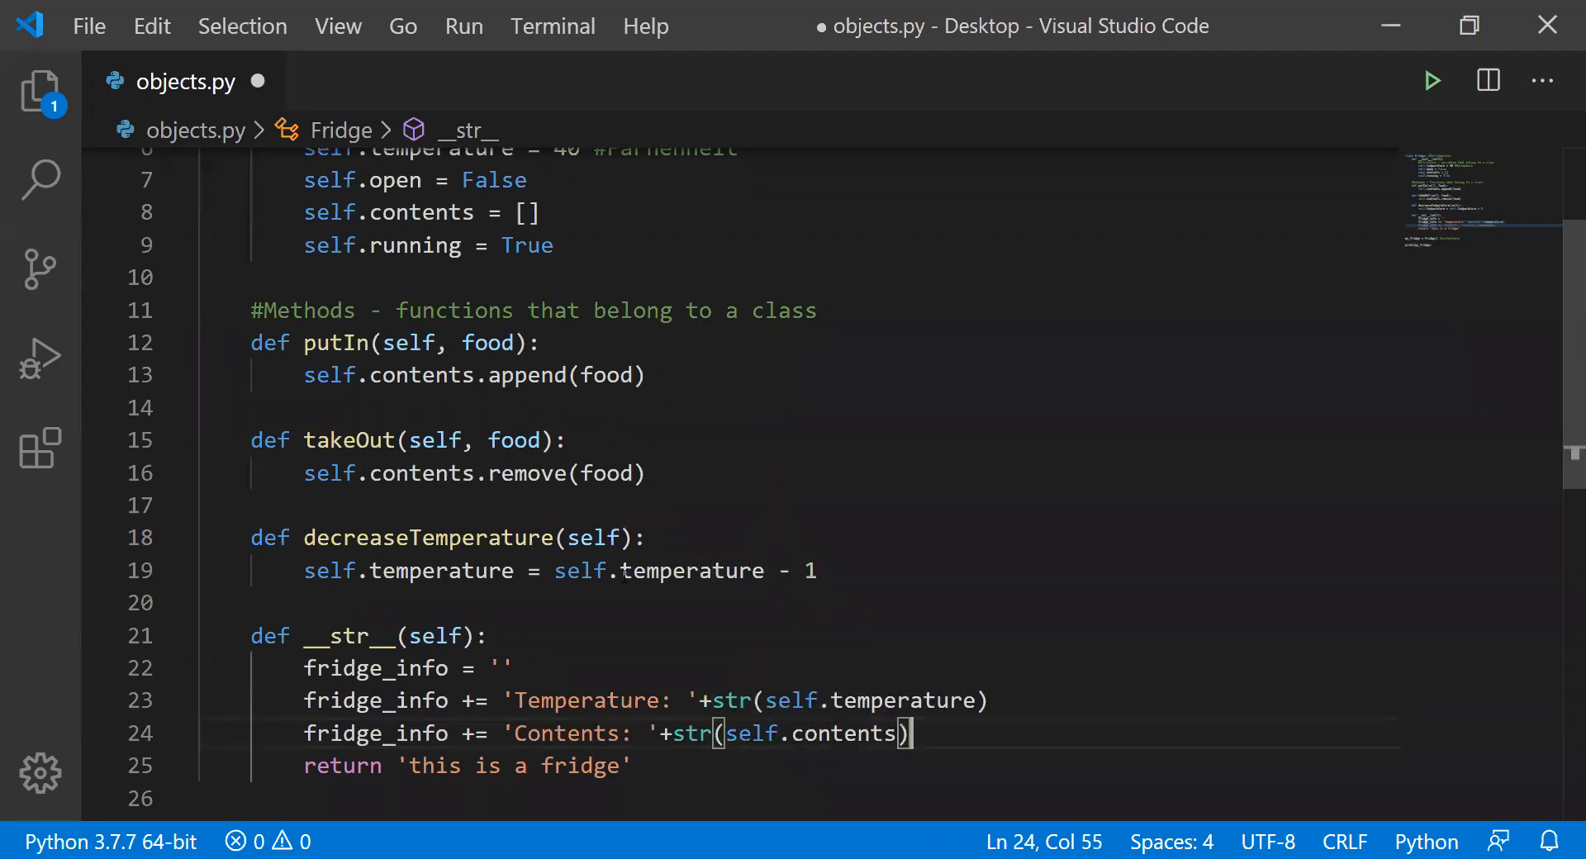
{"action": "left_click", "coordinate": [512, 667]}
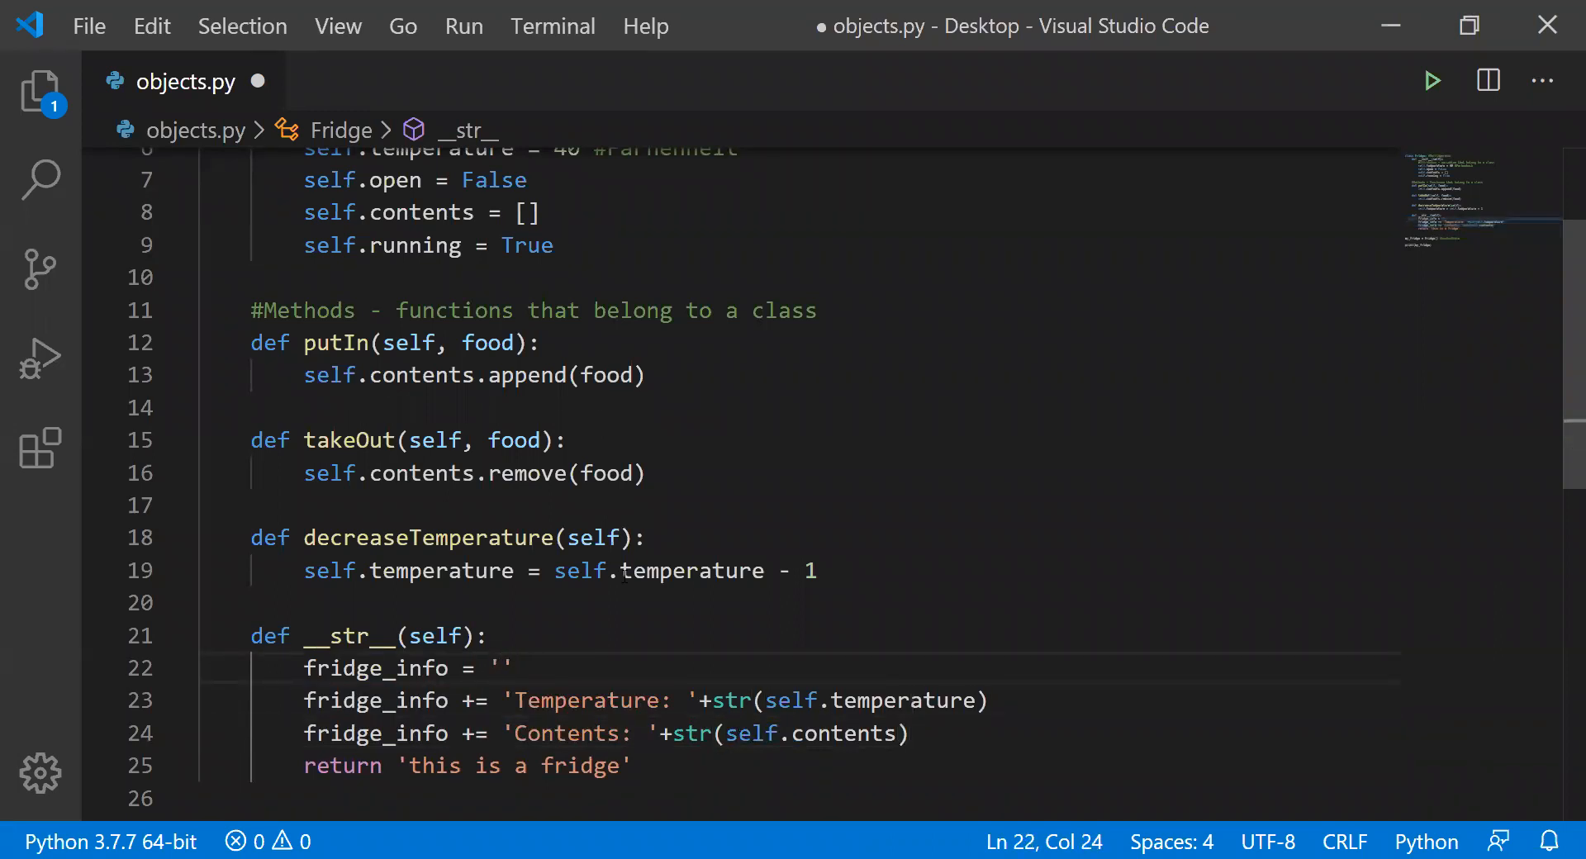
- Start fridge_info with 'Fridge information:' and return fridge_info instead of 'this is a fridge'
{"action": "type", "text": "Fridge"}
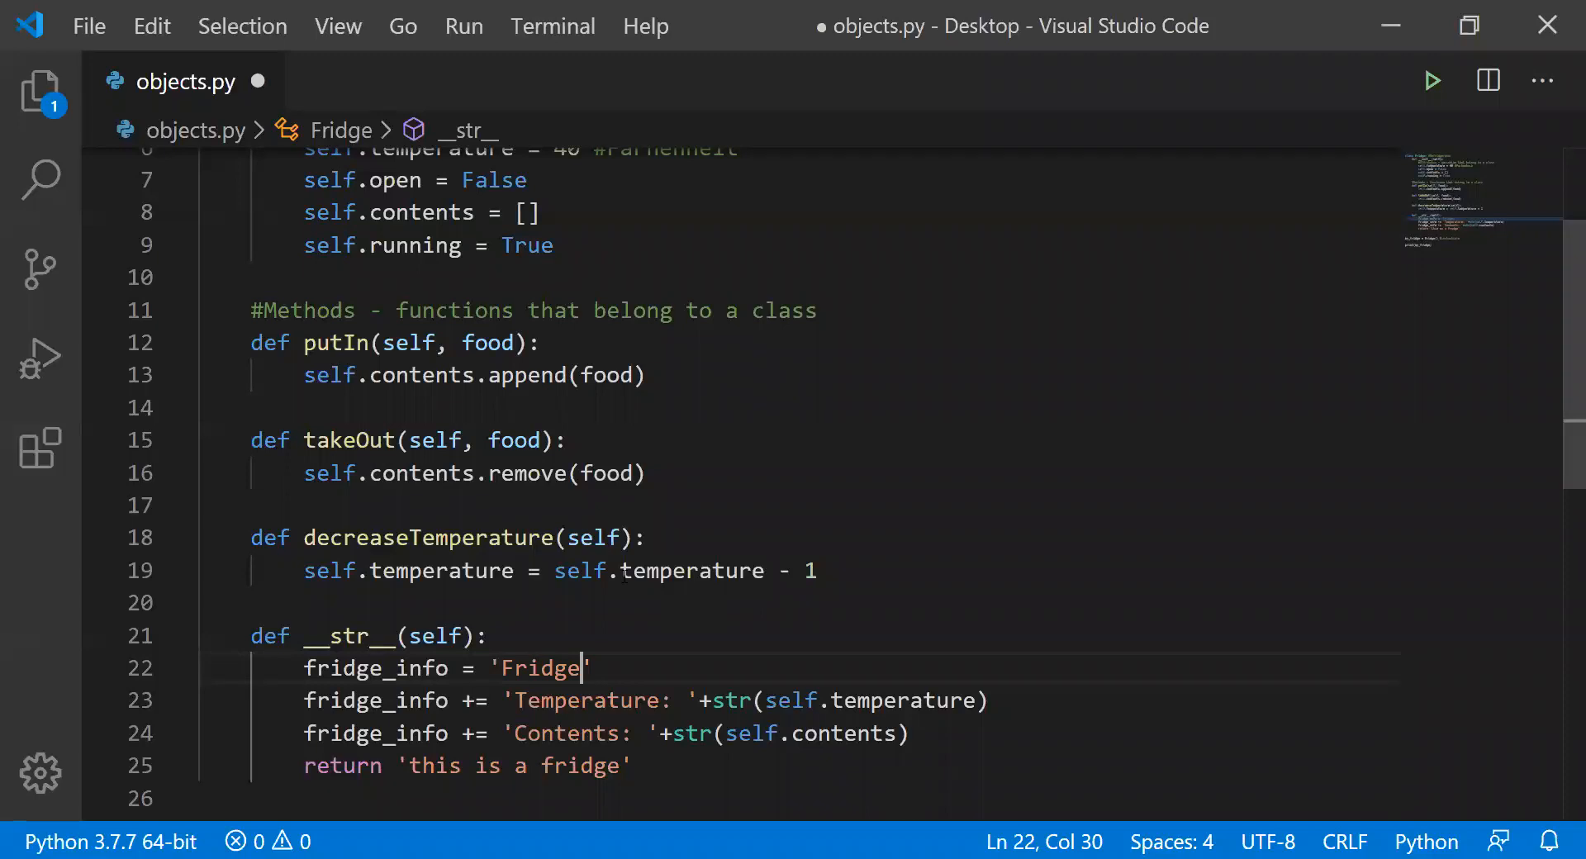
{"action": "type", "text": "indo"}
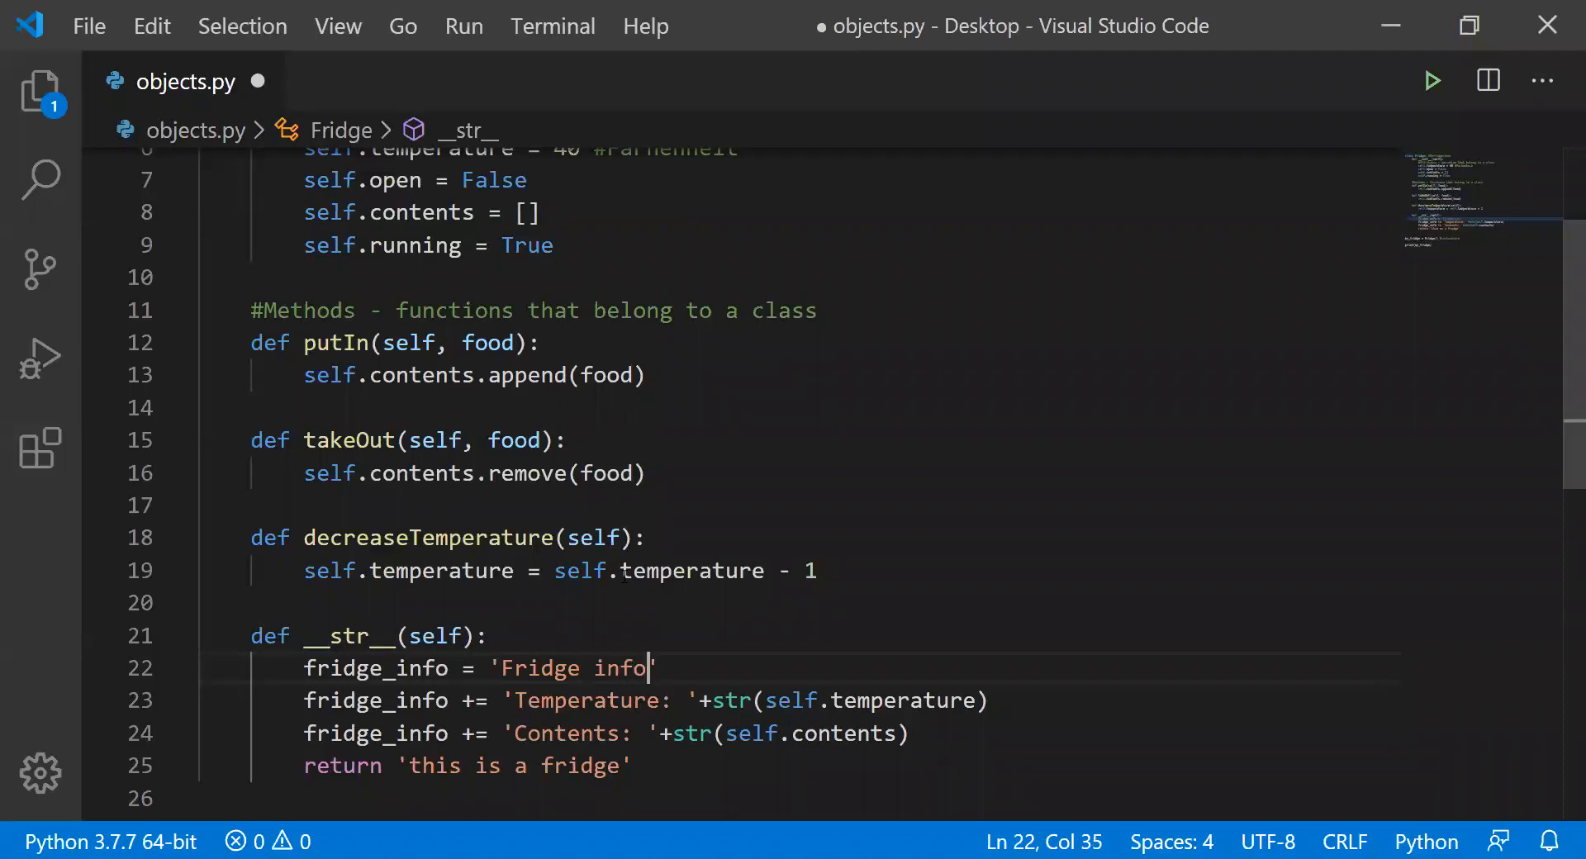
{"action": "type", "text": "rmation:"}
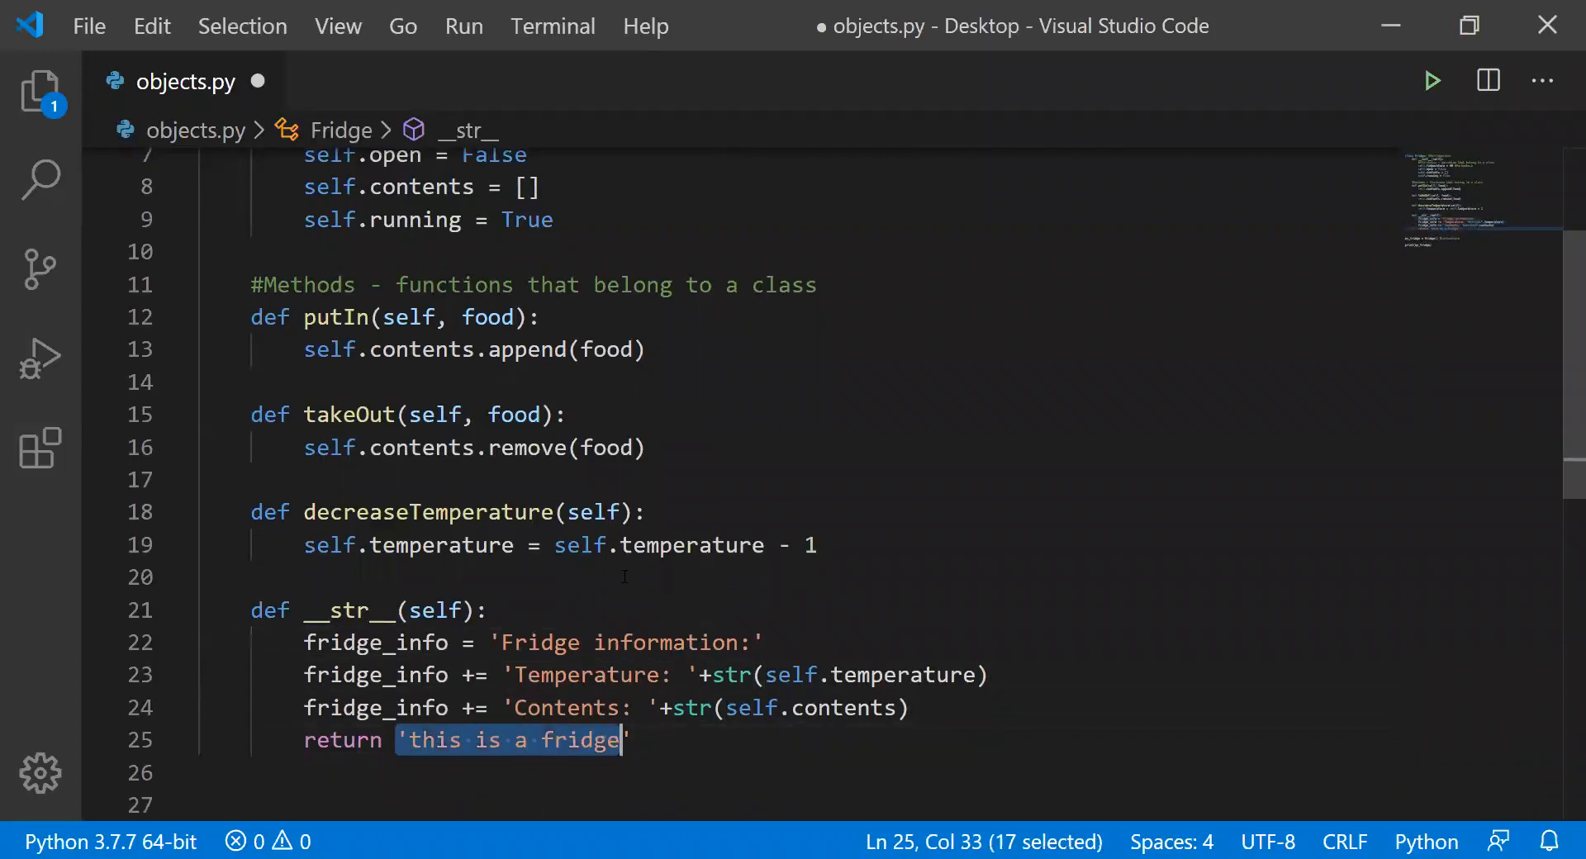
{"action": "type", "text": "fridge_info"}
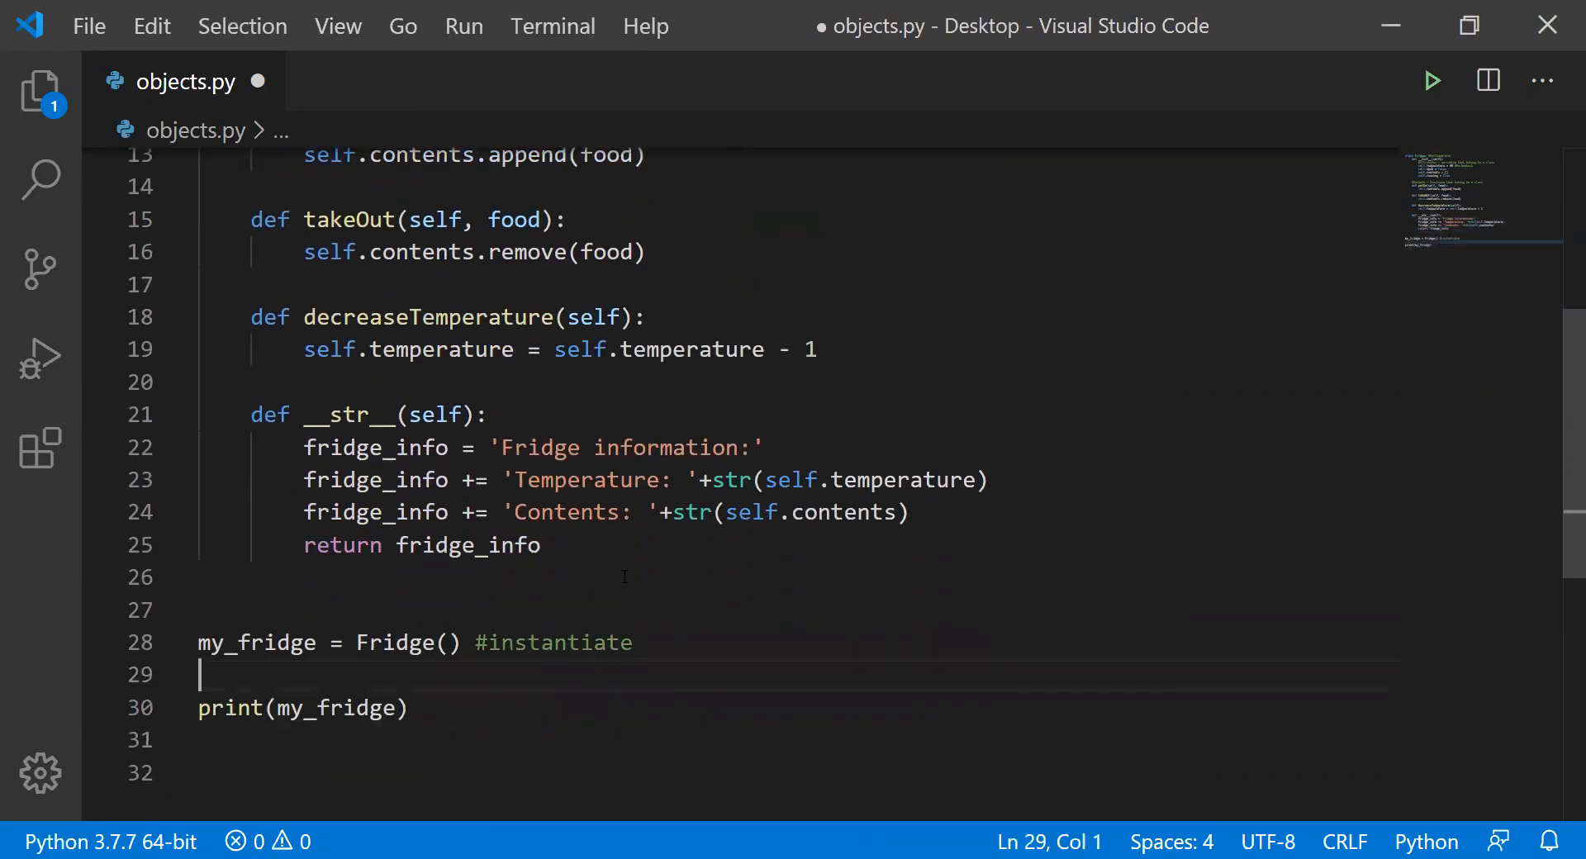
- Add my_fridge.putIn('cheese') on line 29 and run the script
{"action": "double_click", "coordinate": [256, 643]}
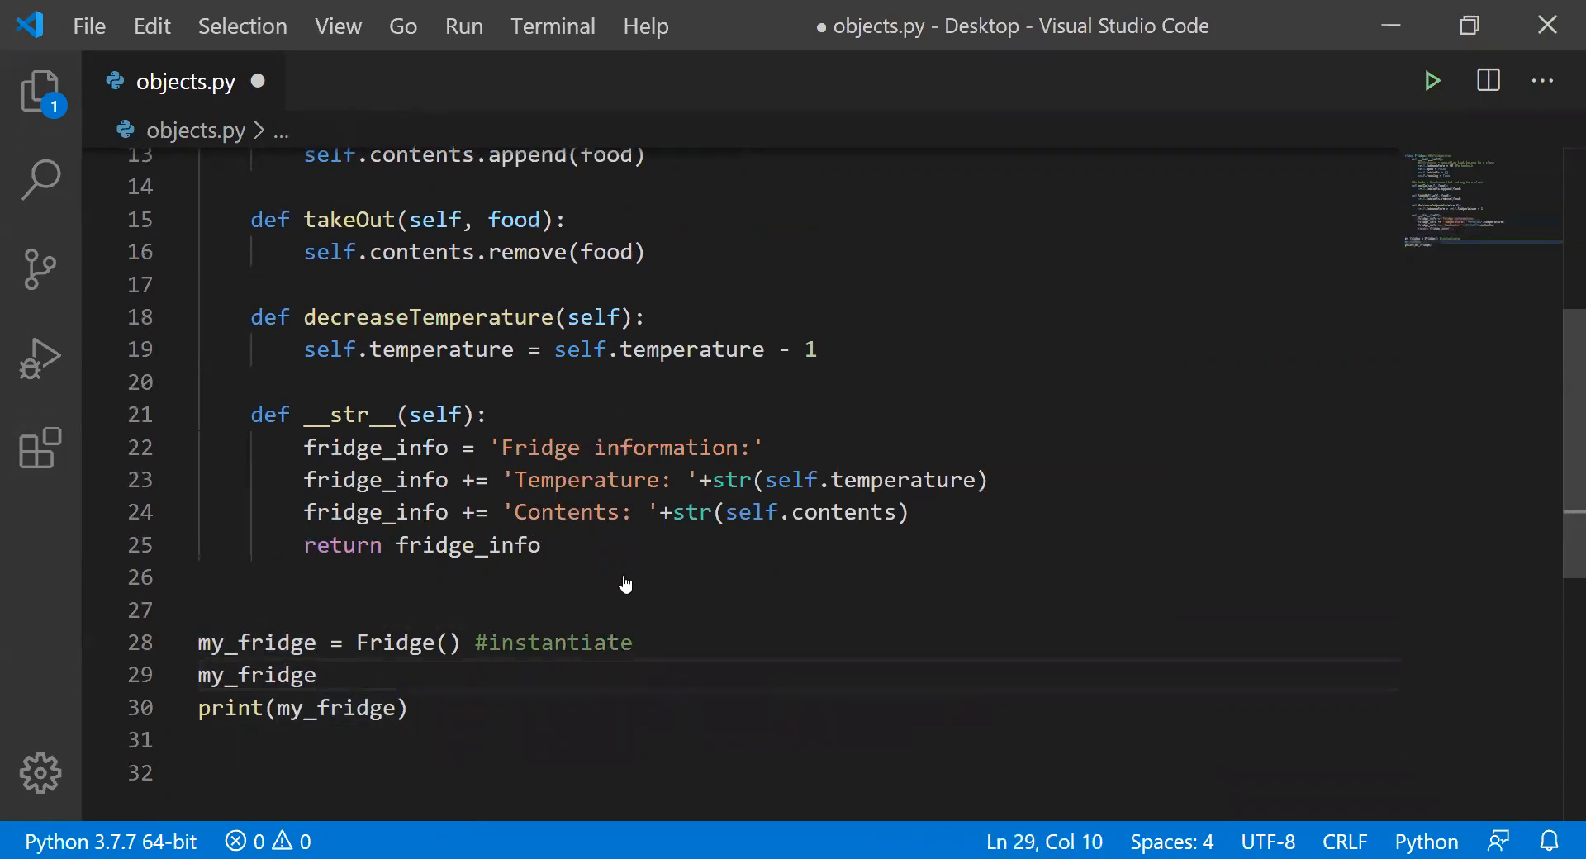
{"action": "type", "text": ".putIn"}
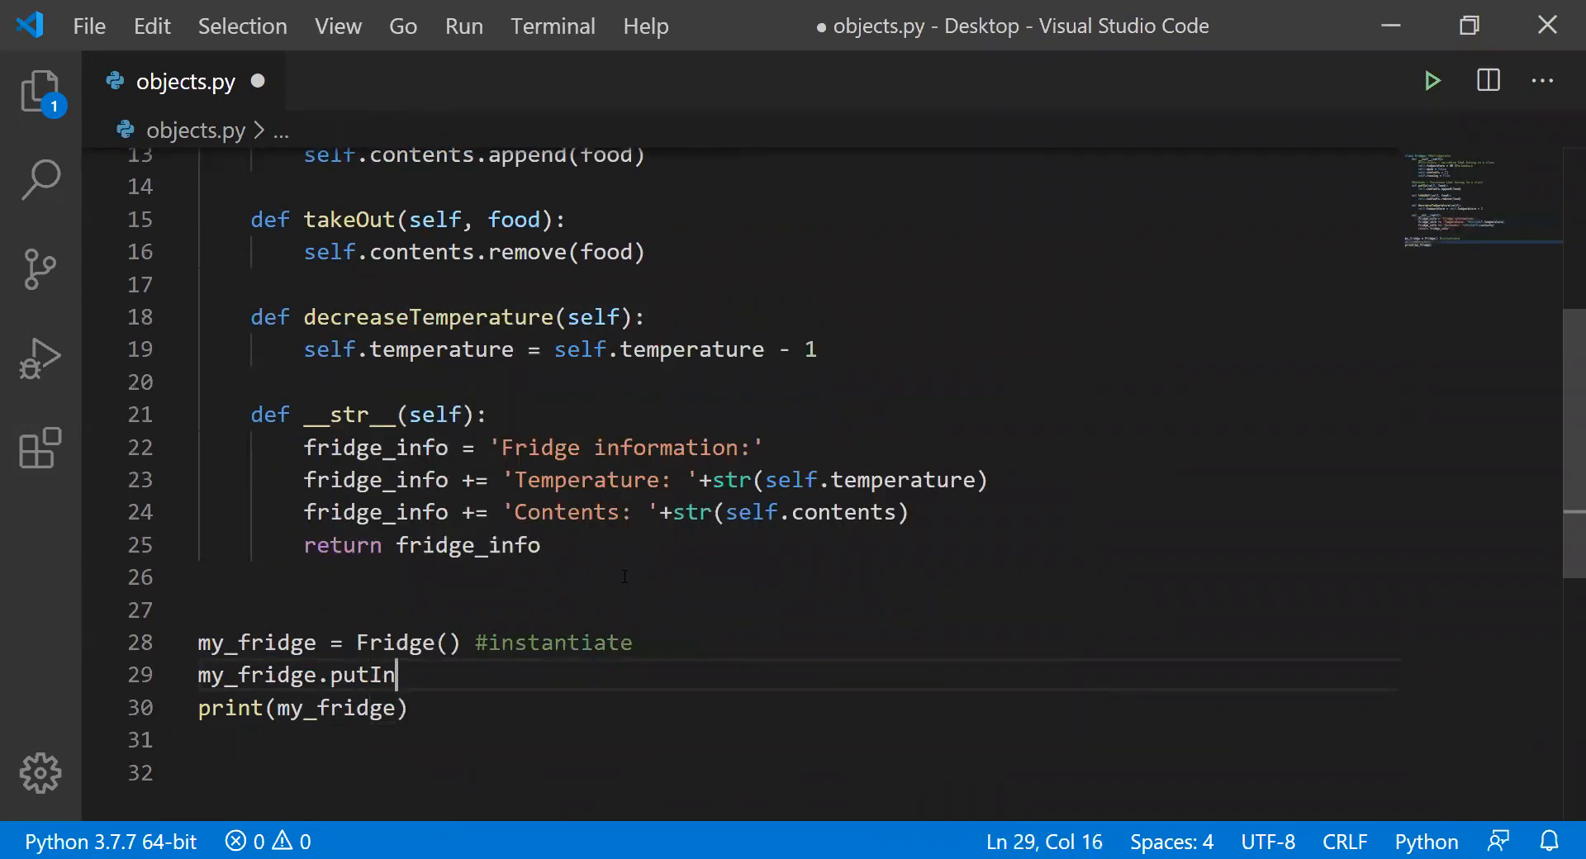
{"action": "type", "text": "()"}
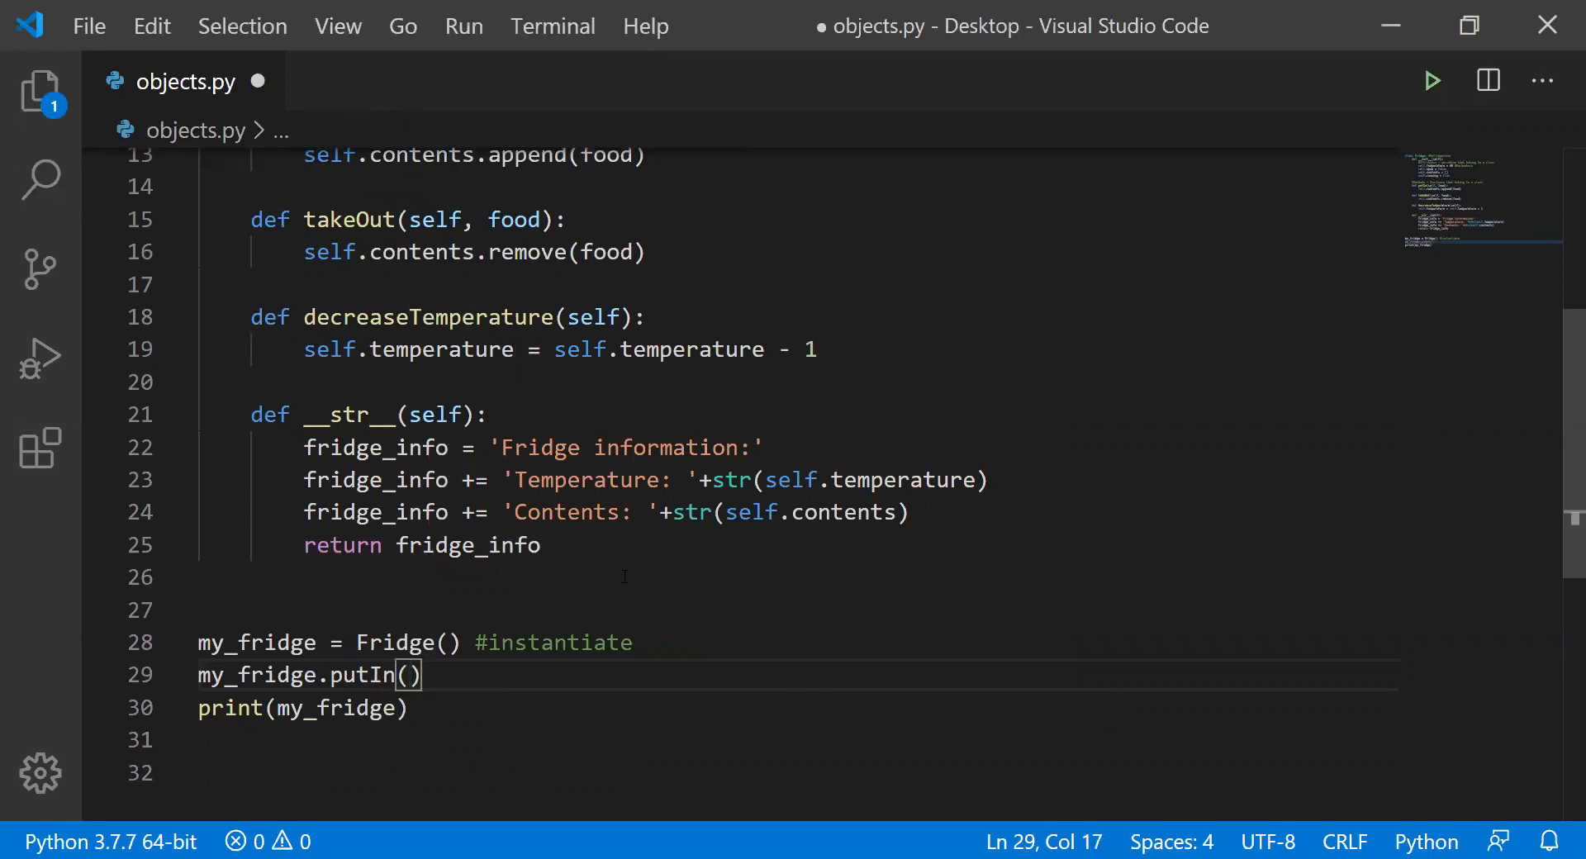
{"action": "type", "text": "'"}
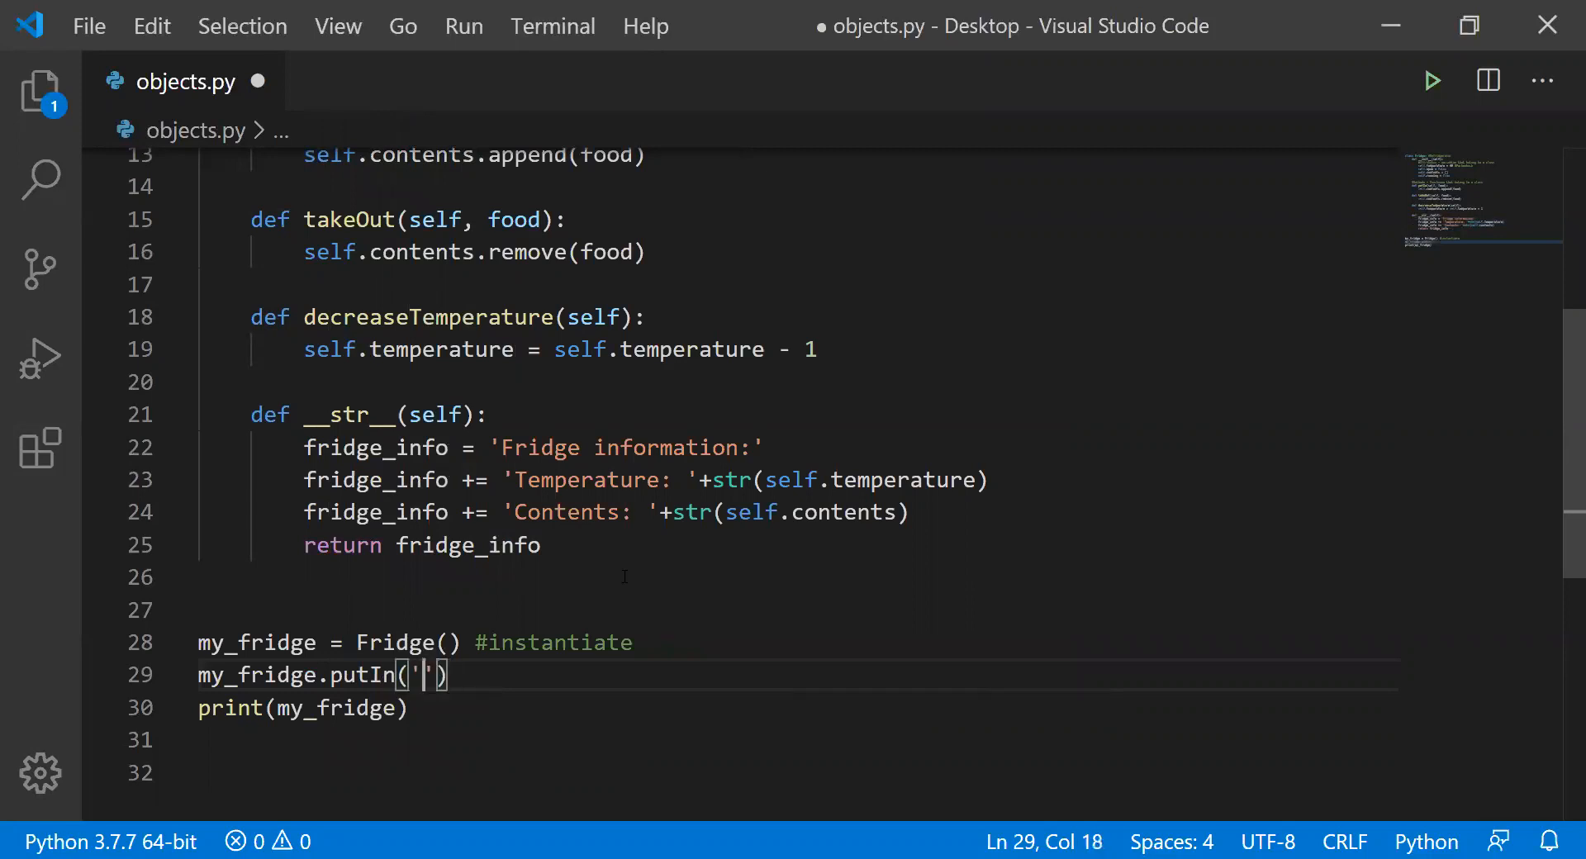
{"action": "type", "text": "cheese"}
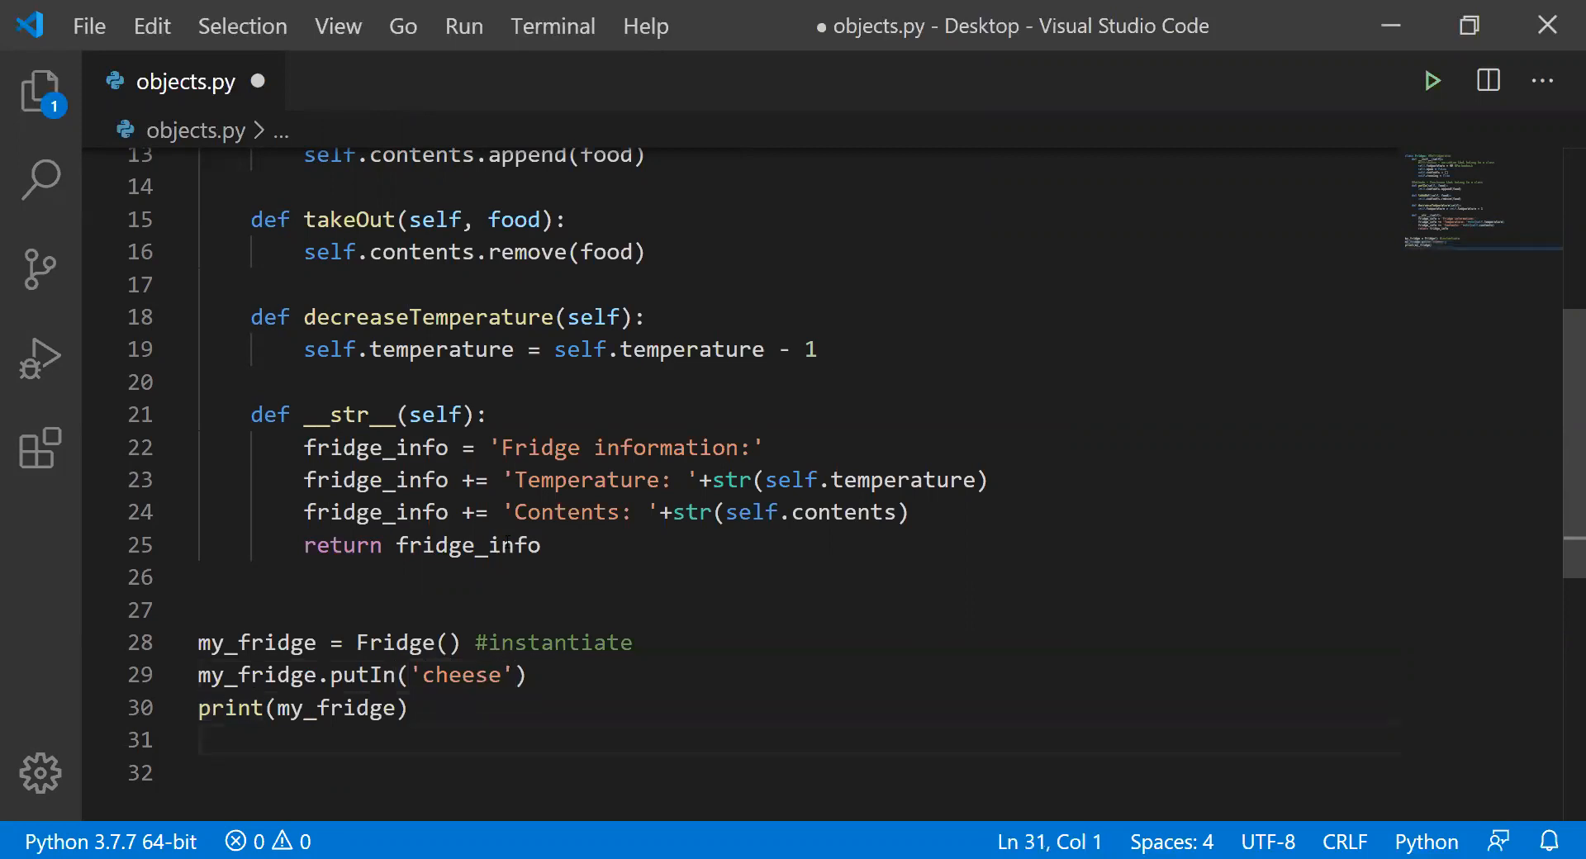
{"action": "left_click", "coordinate": [1430, 80]}
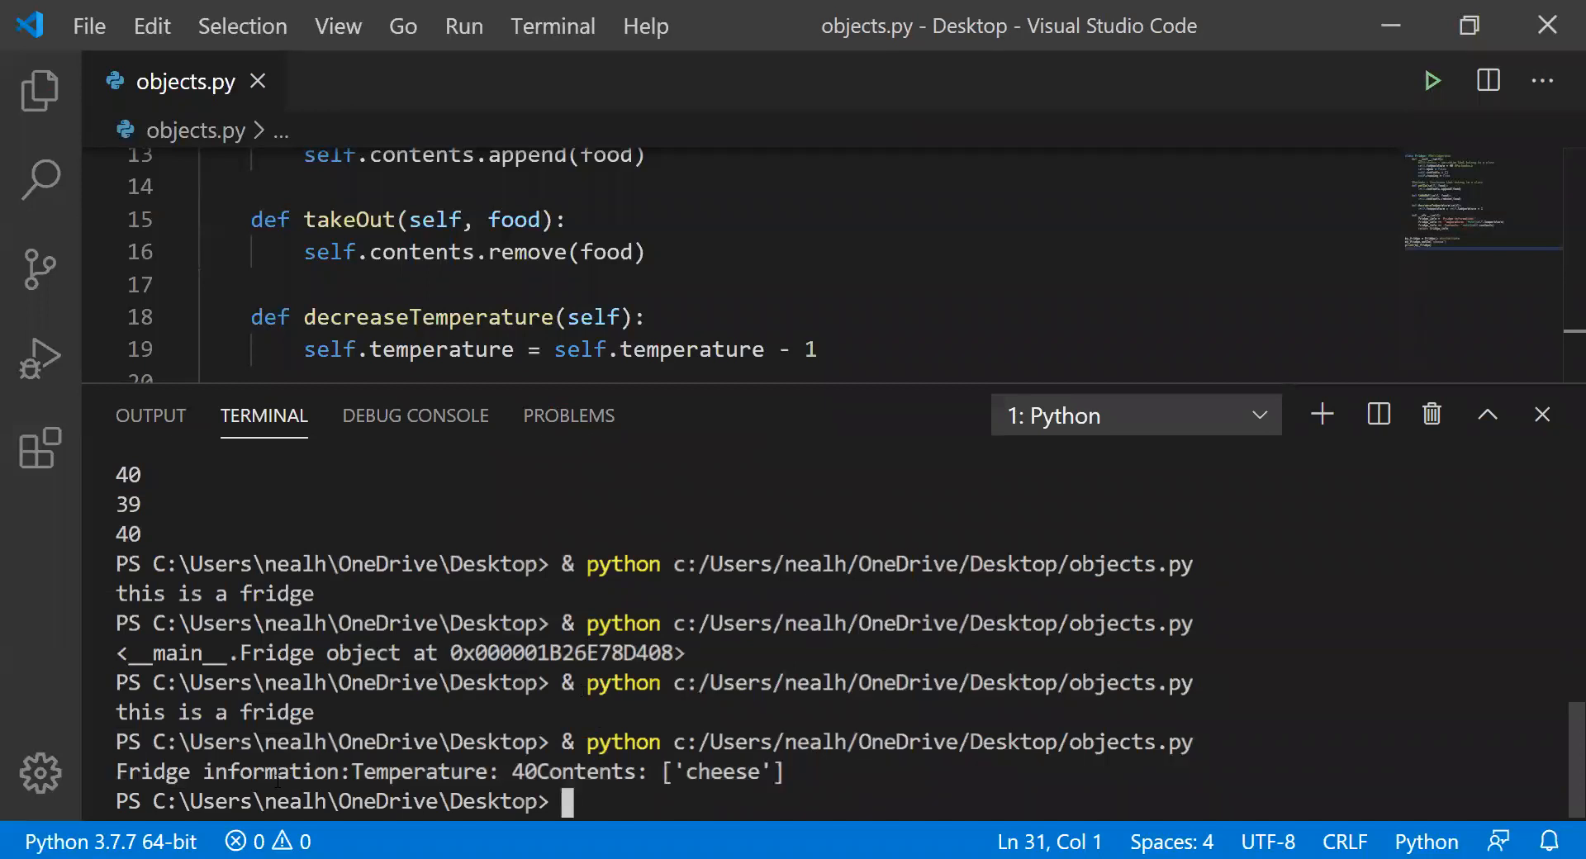
- Inspect the single-line fridge output in the terminal, then hide the terminal
{"action": "double_click", "coordinate": [231, 770]}
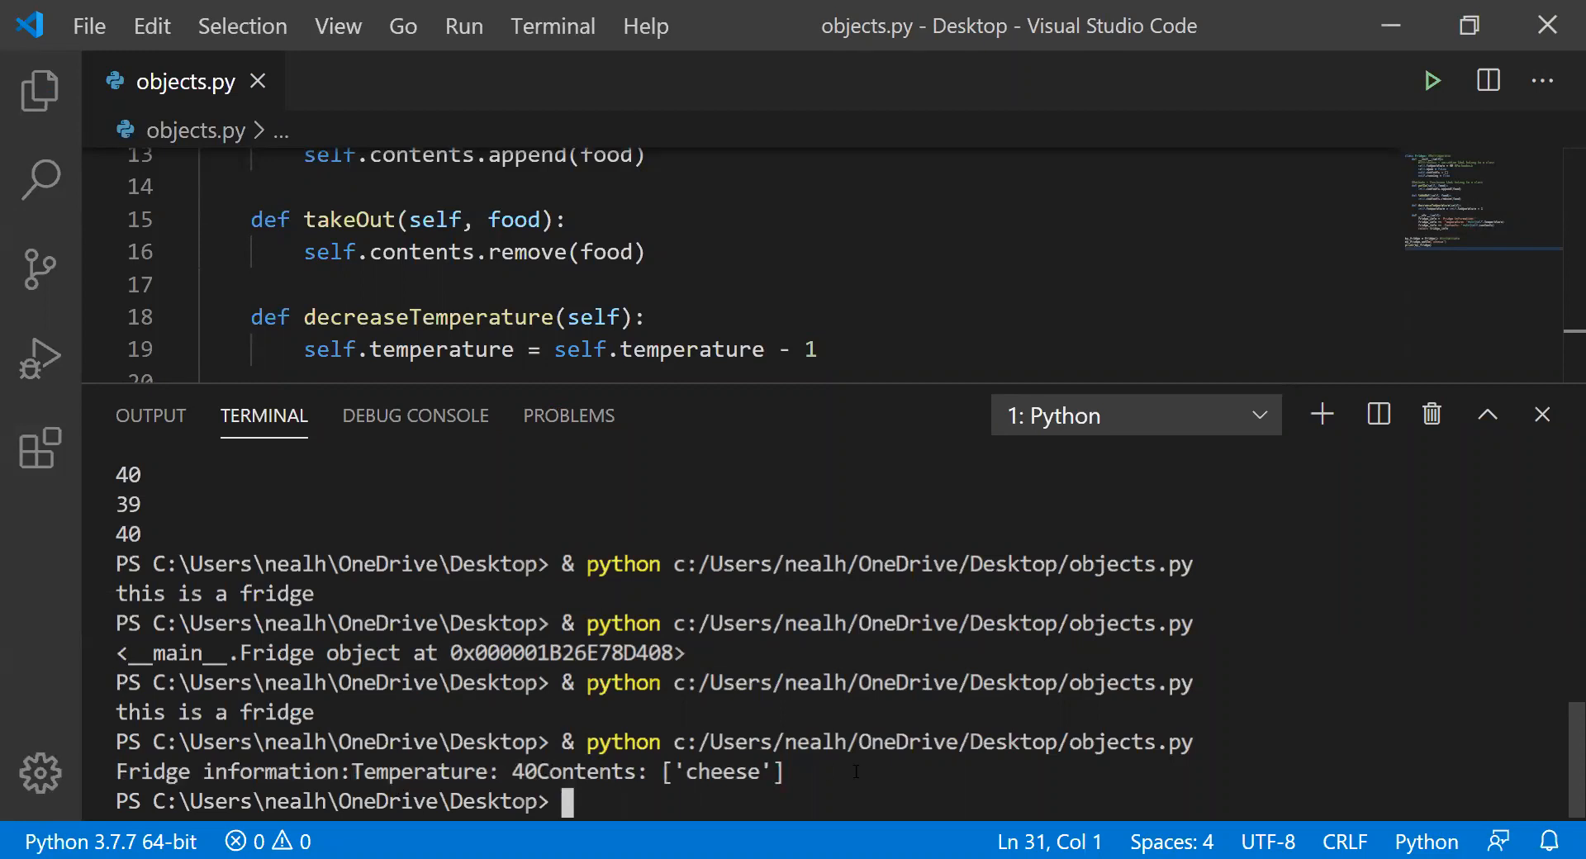
{"action": "left_click", "coordinate": [1541, 415]}
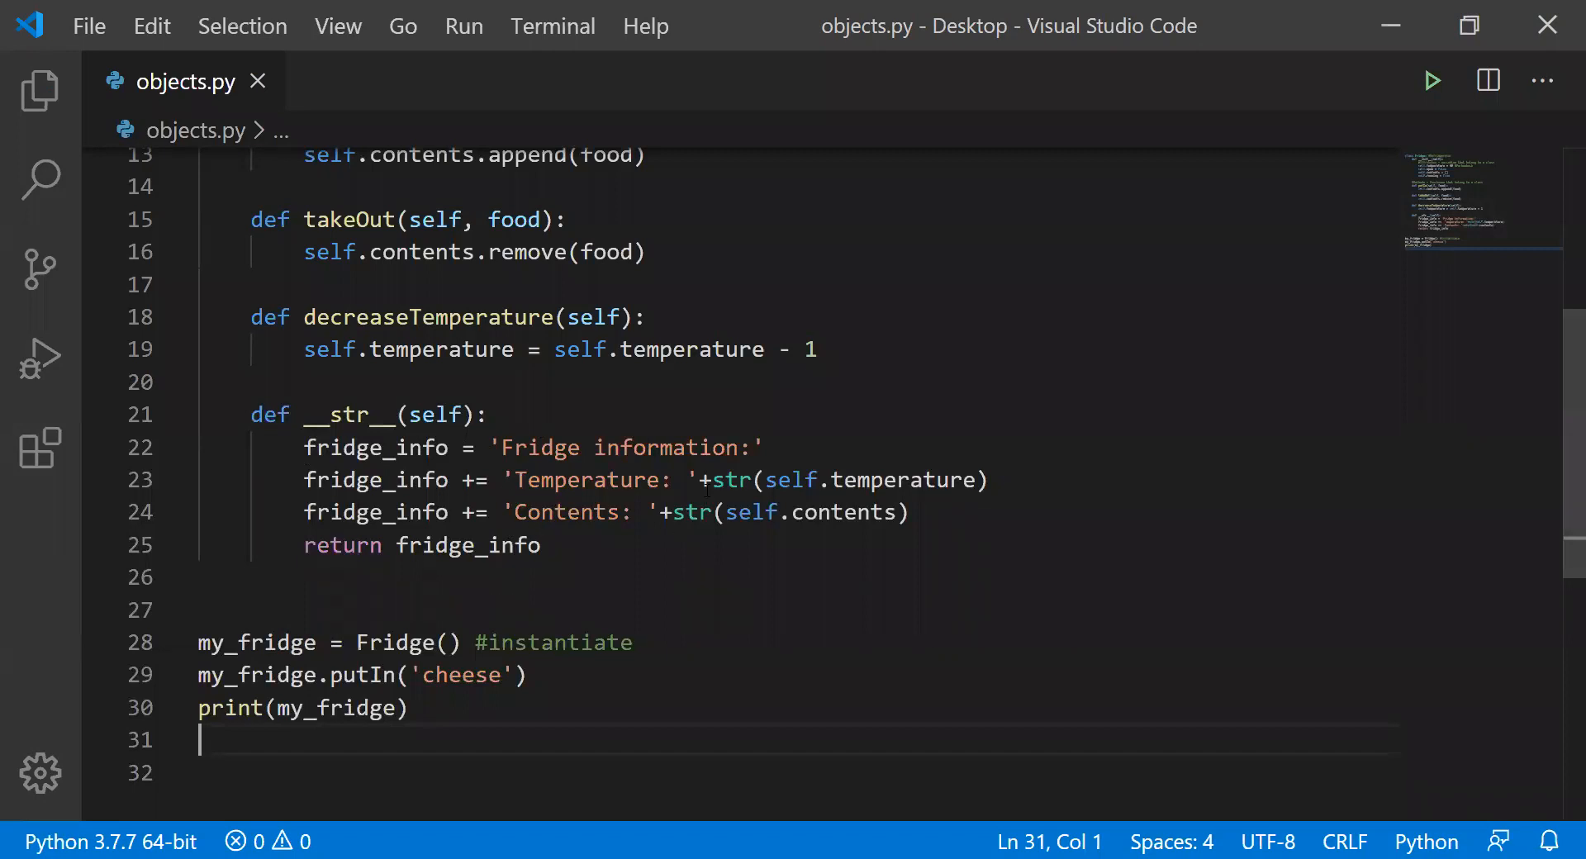
- Add a \n escape at the end of the 'Fridge information:' string and rerun the script
{"action": "left_click", "coordinate": [497, 447]}
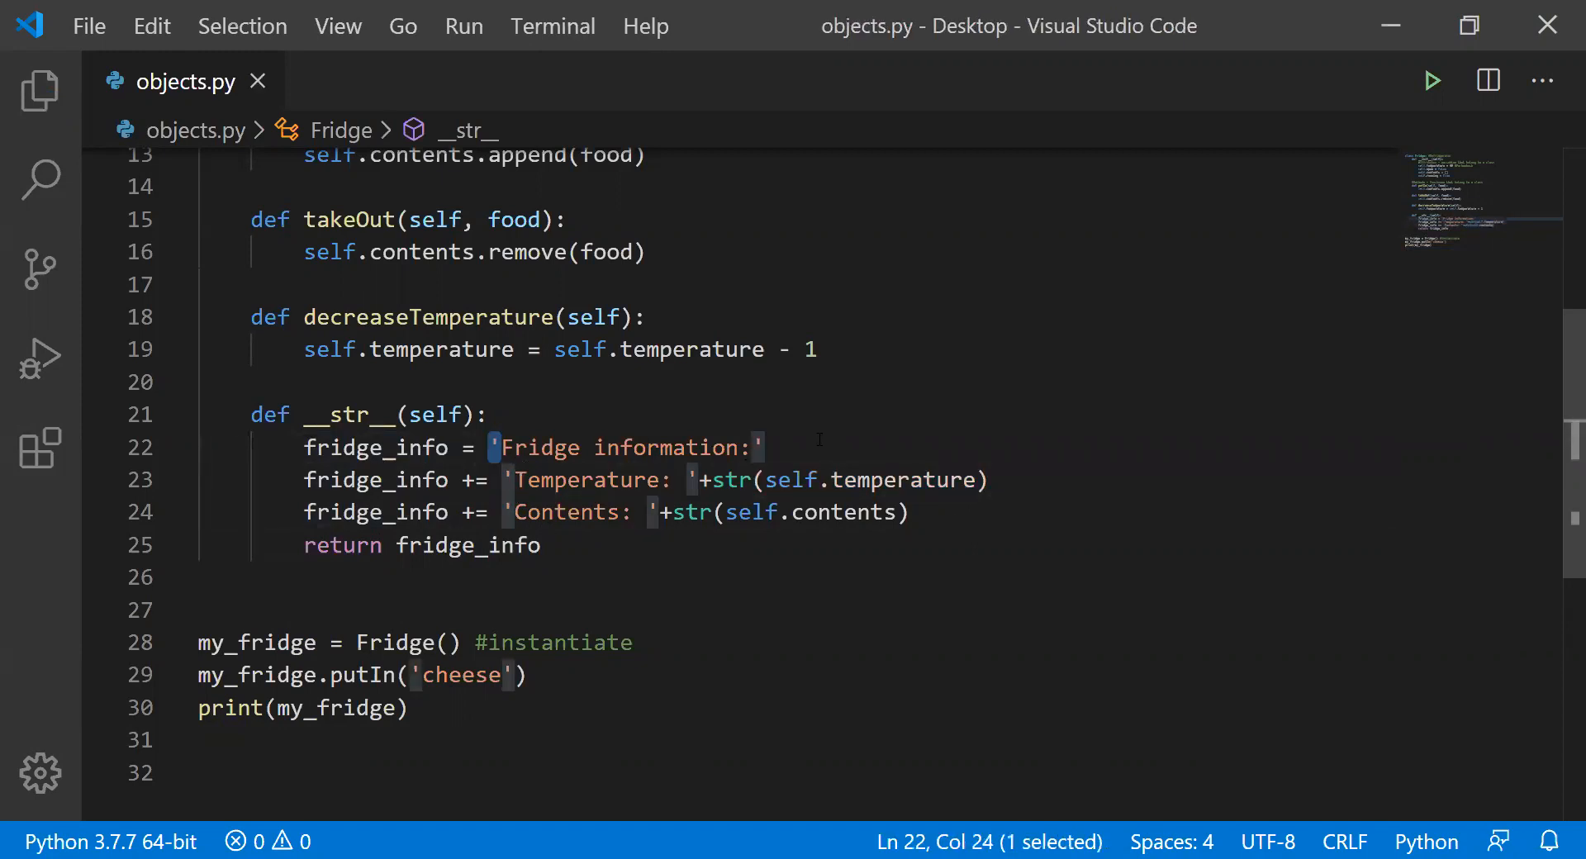
{"action": "type", "text": "+\"\""}
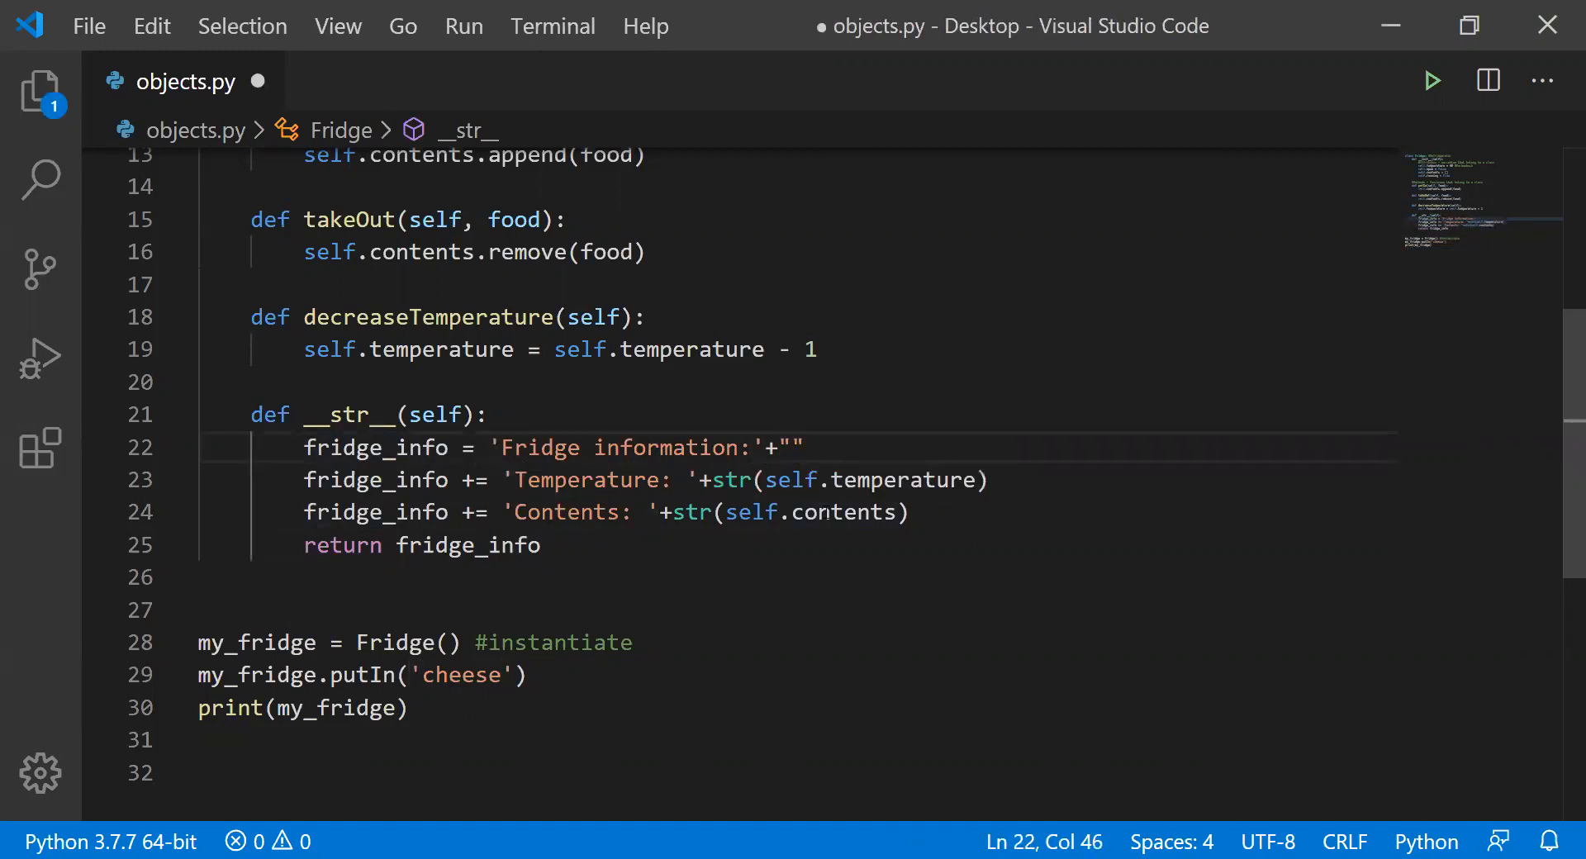
{"action": "type", "text": "\\n"}
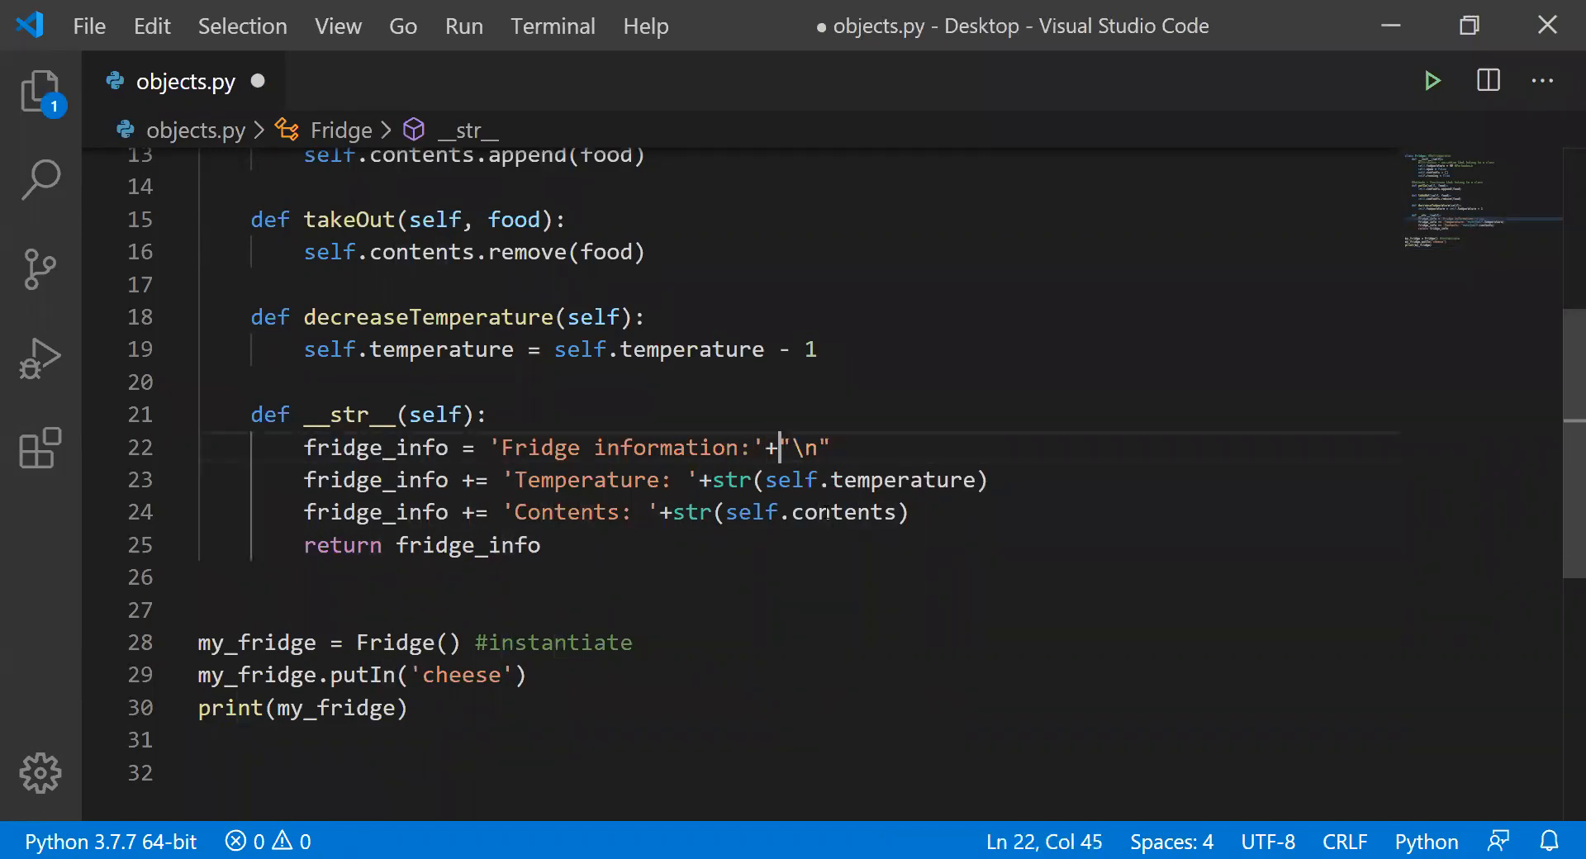
{"action": "key", "text": "shift+right"}
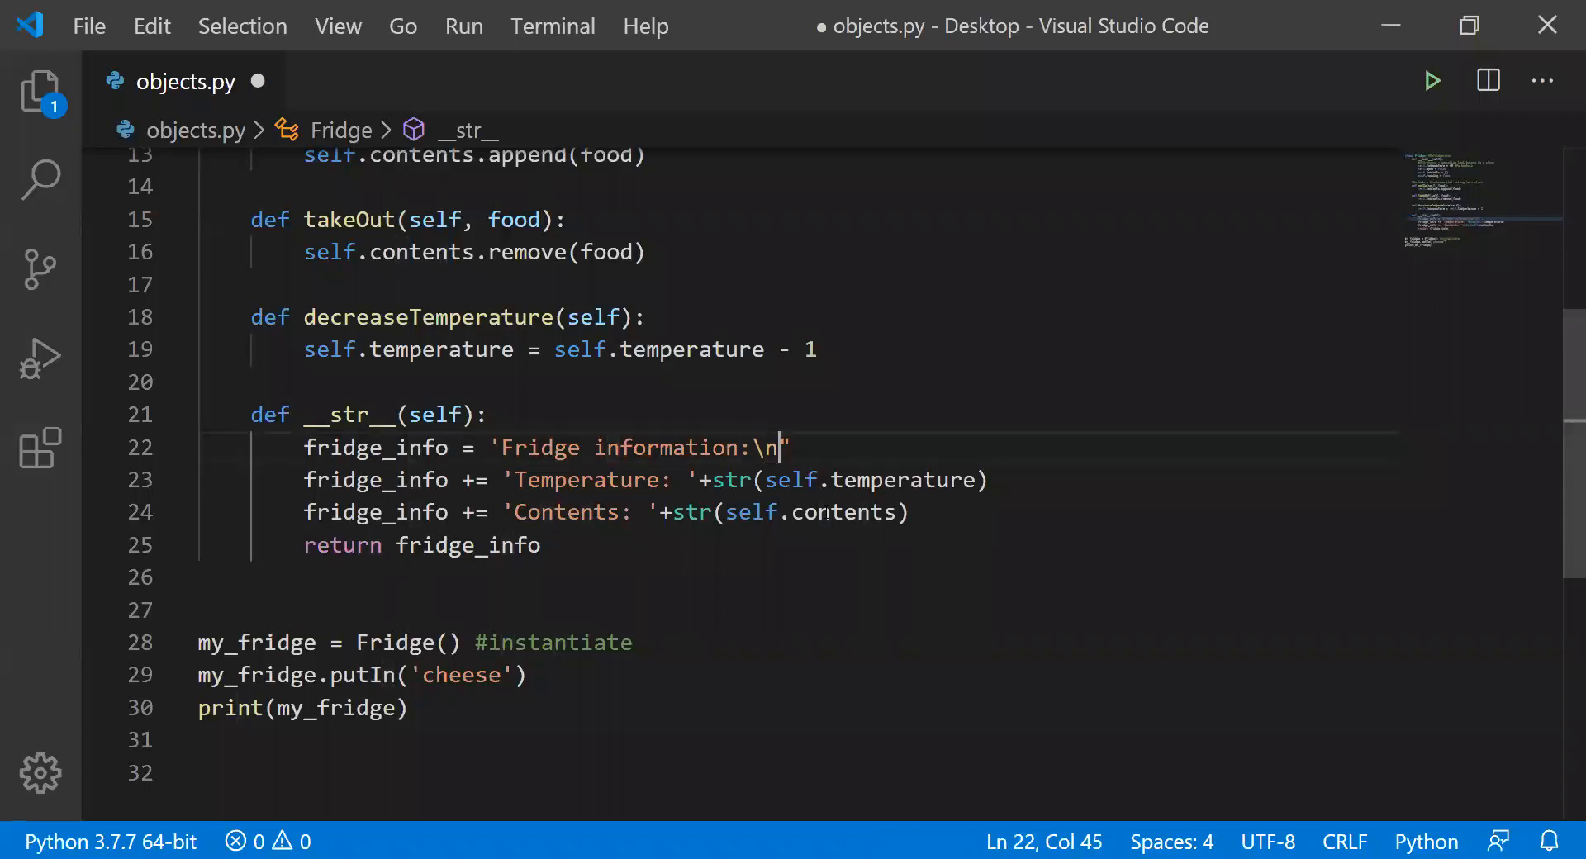
{"action": "key", "text": "shift+Left"}
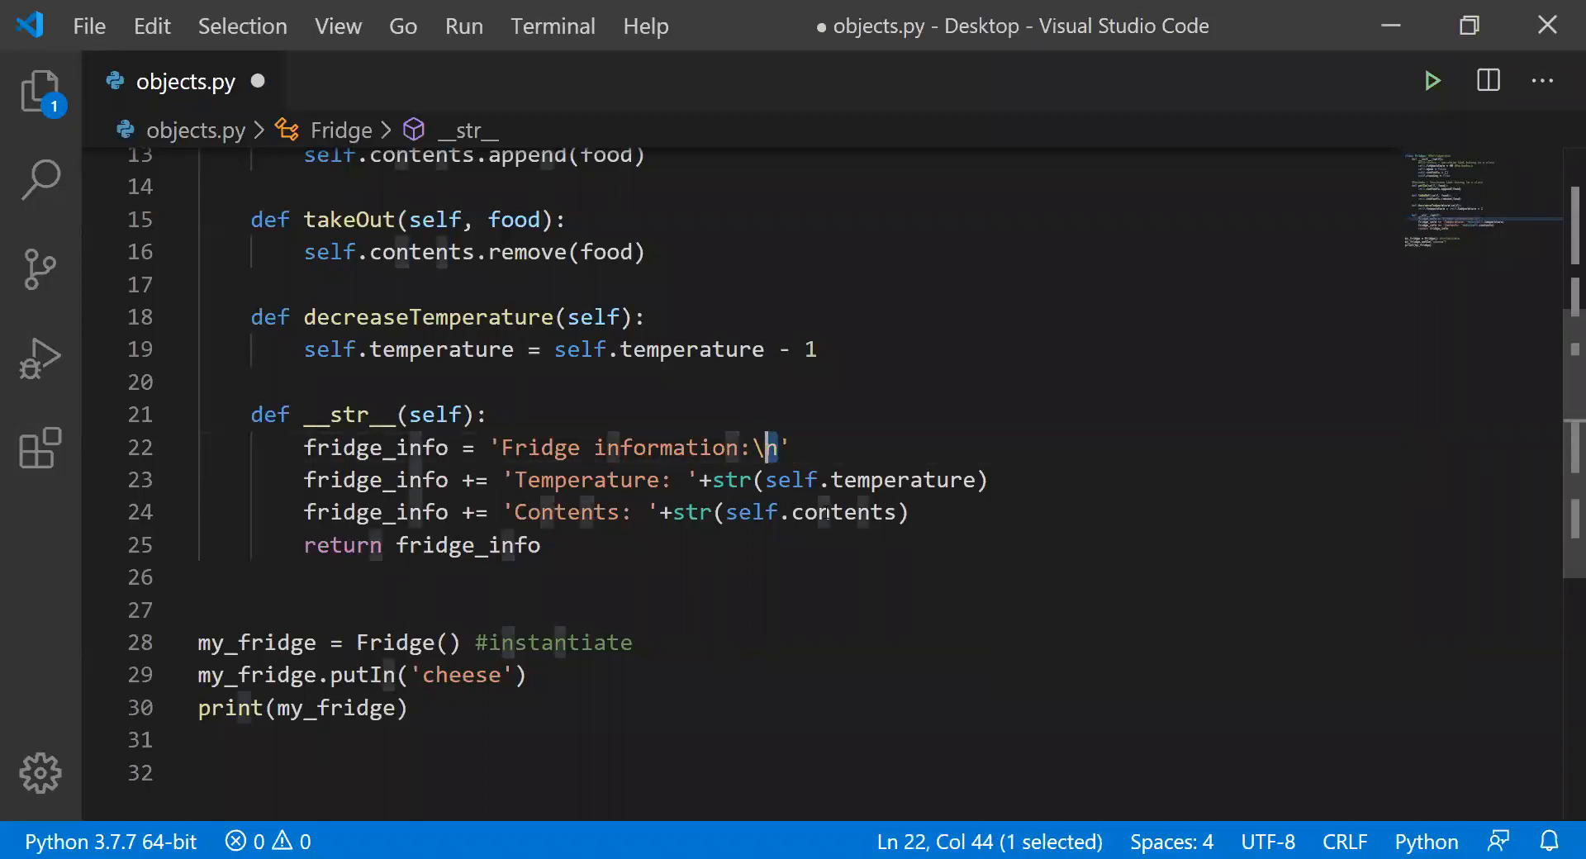
{"action": "left_click", "coordinate": [779, 480]}
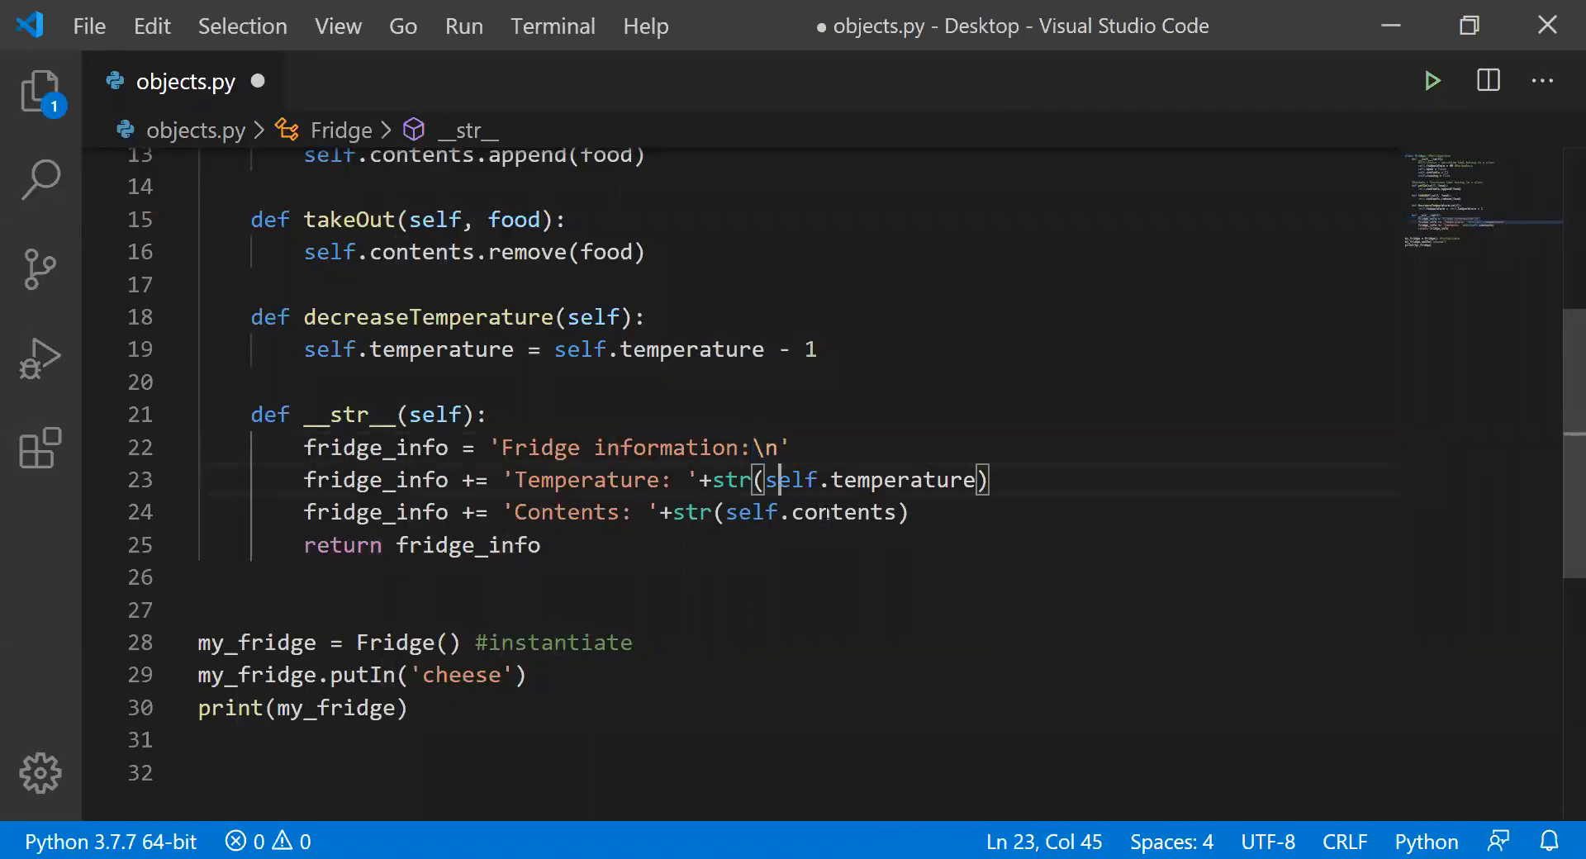
{"action": "left_click", "coordinate": [1430, 80]}
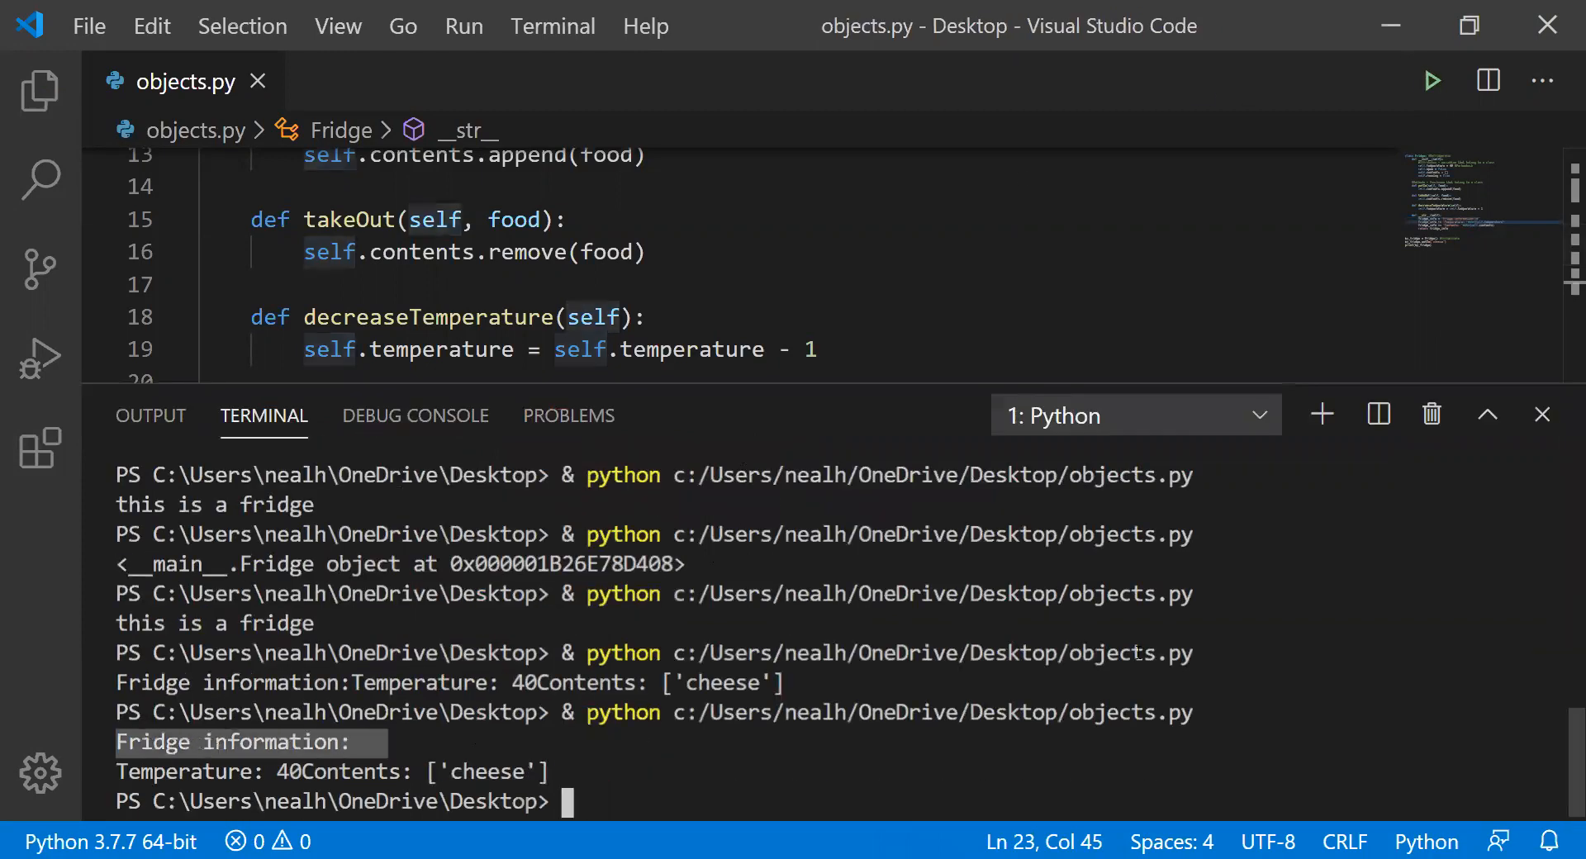
- Confirm 'Fridge information:' prints on its own line, then close the terminal panel
{"action": "left_click", "coordinate": [1543, 414]}
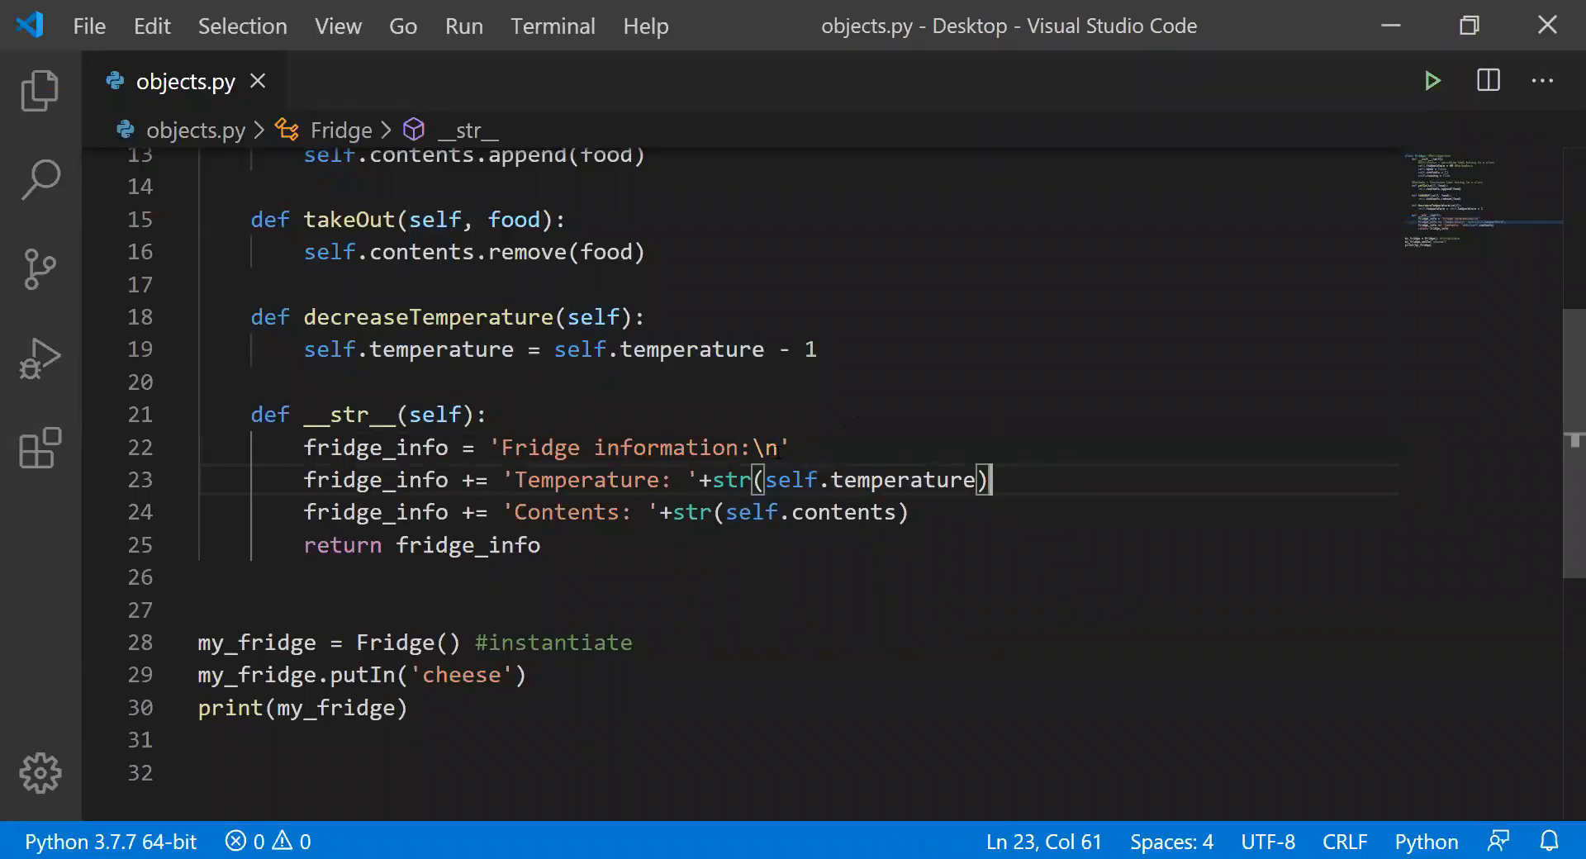
- Move the \n escape to the start of the Temperature and Contents strings, then hide the output
{"action": "key", "text": "Backspace"}
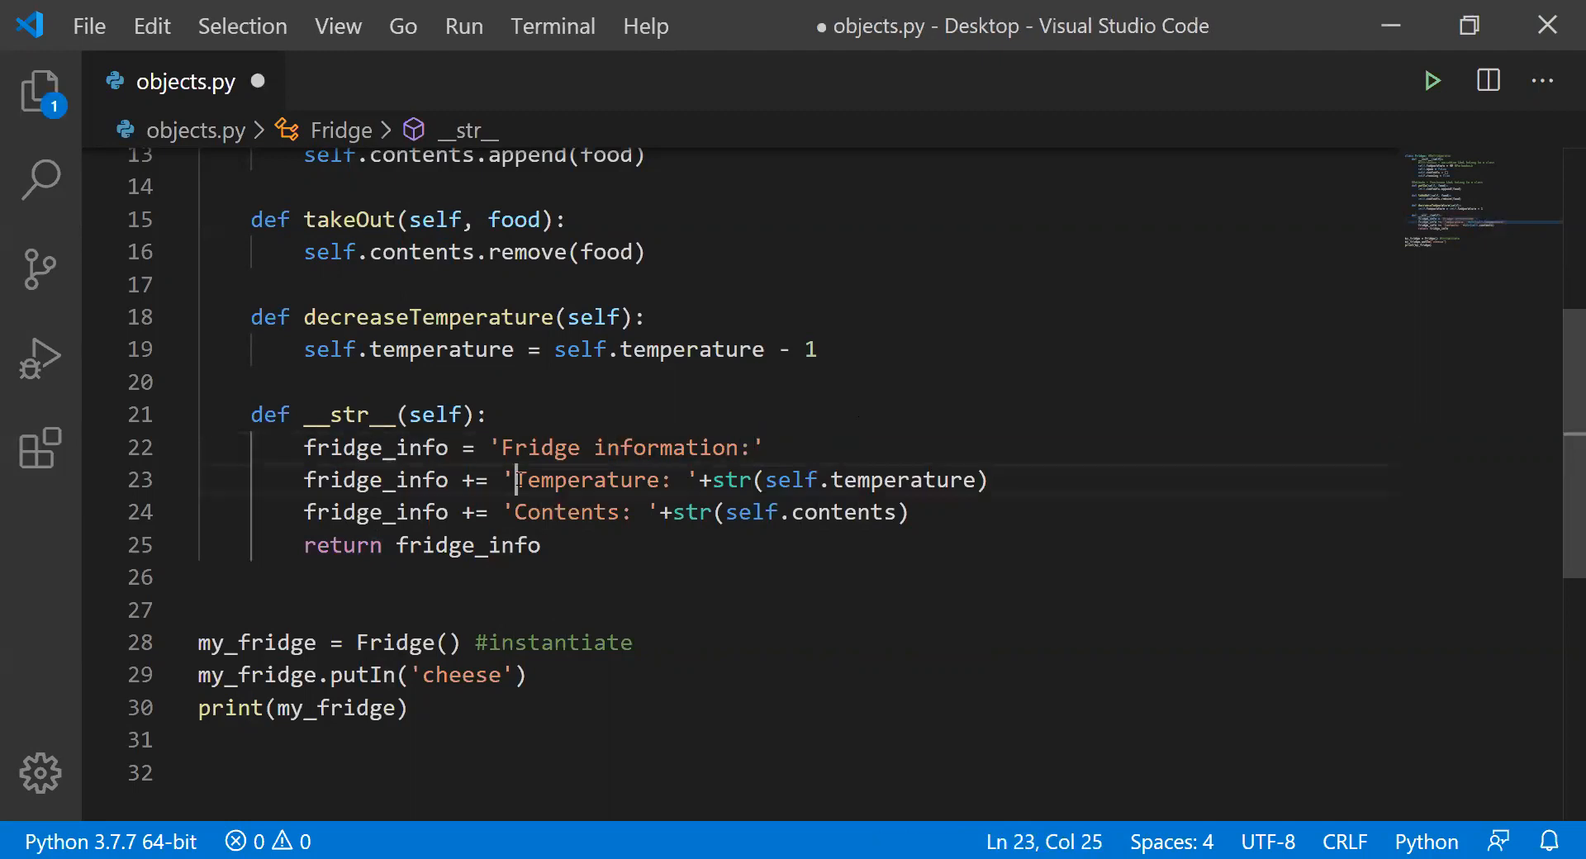
{"action": "type", "text": "\\n"}
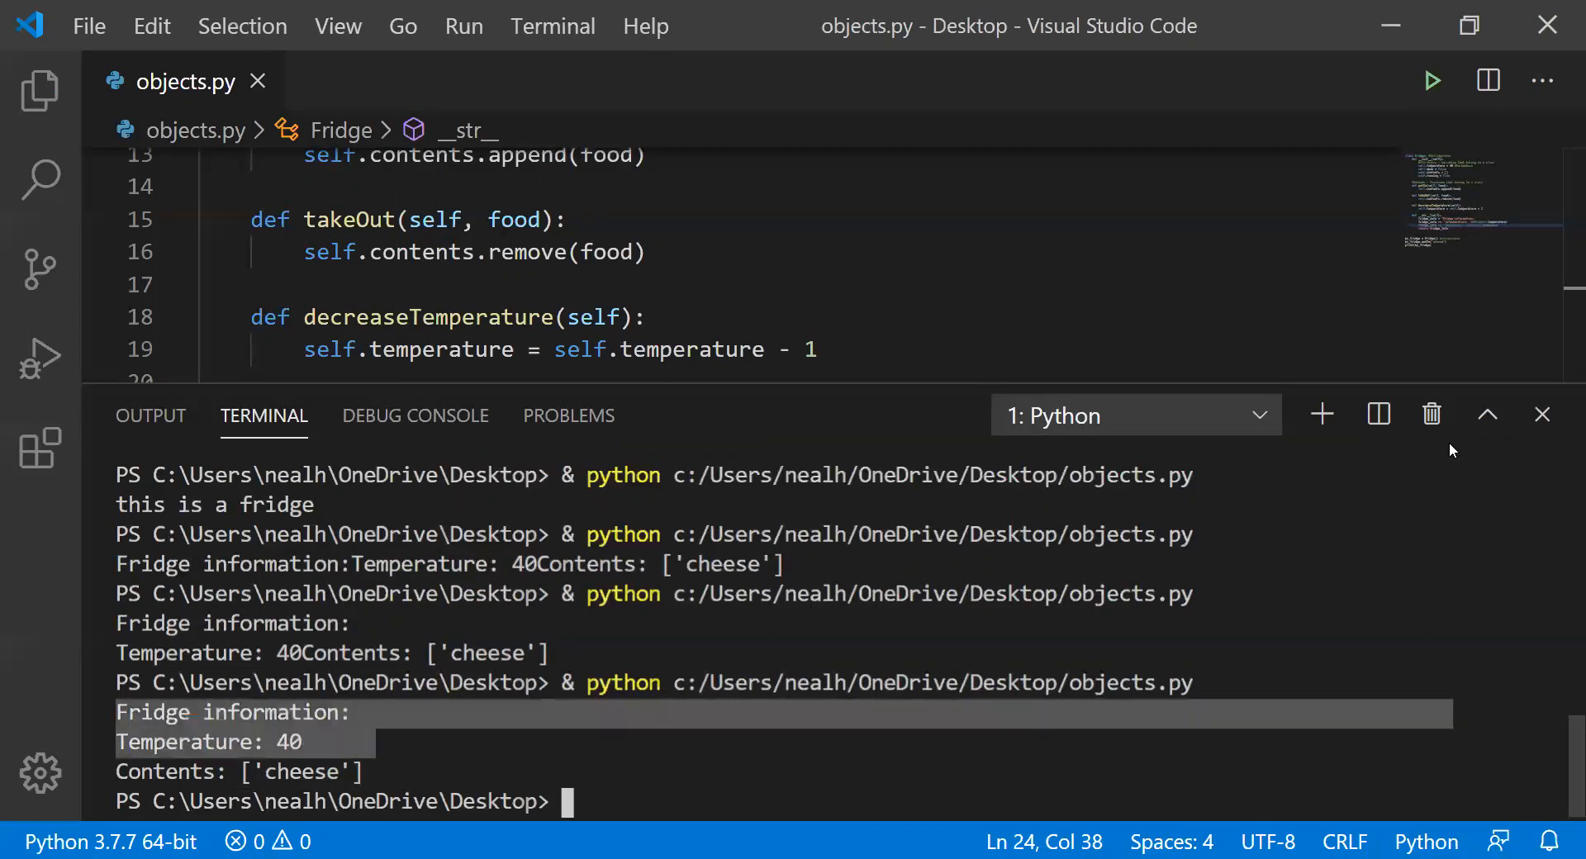
{"action": "left_click", "coordinate": [1541, 414]}
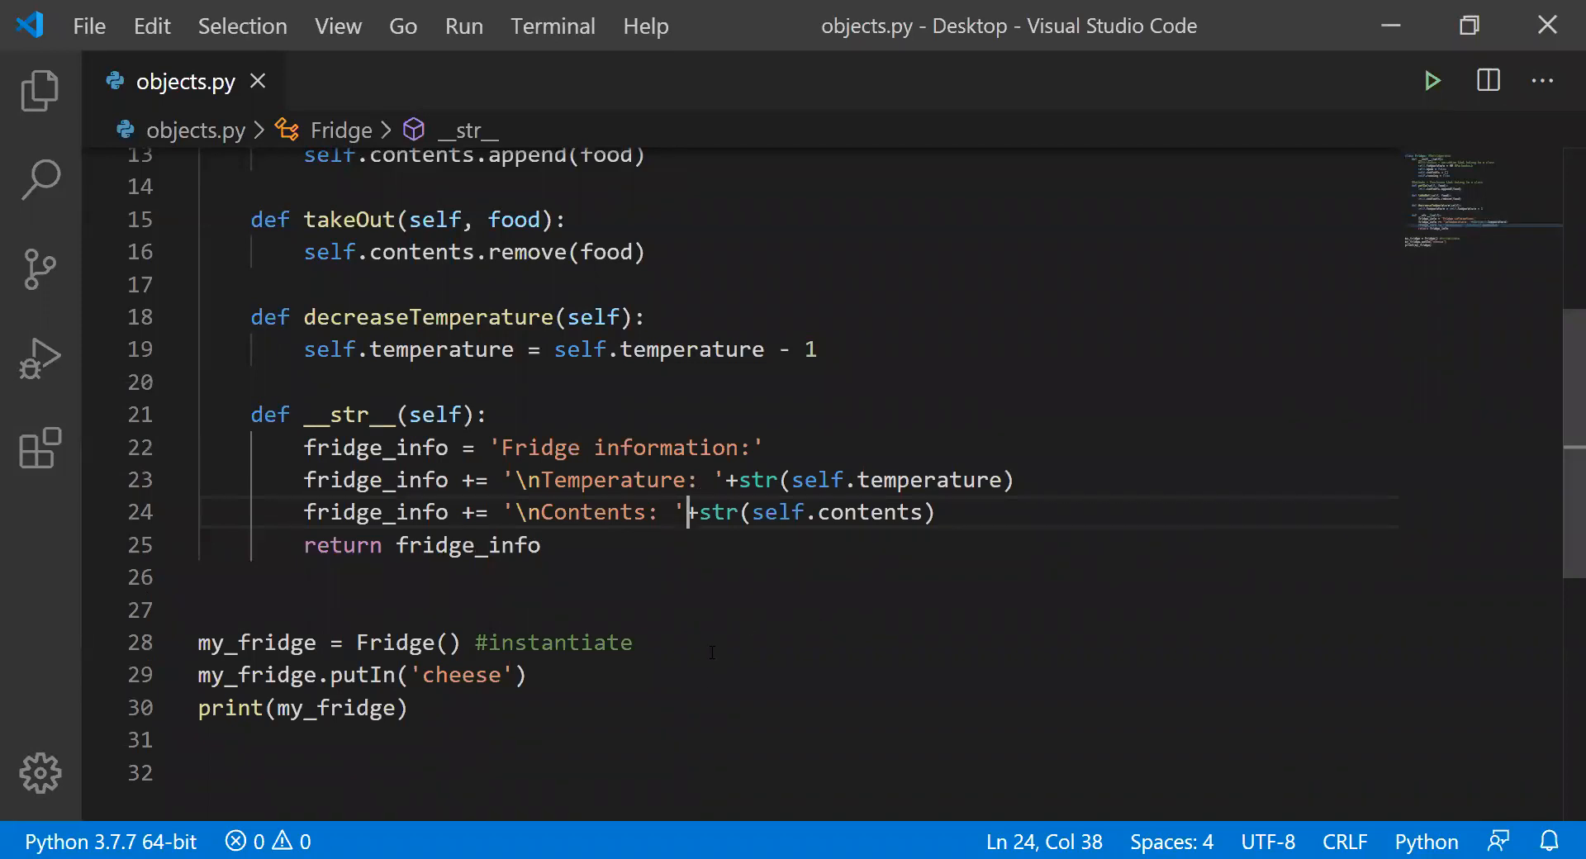
{"action": "mouse_move", "coordinate": [648, 695]}
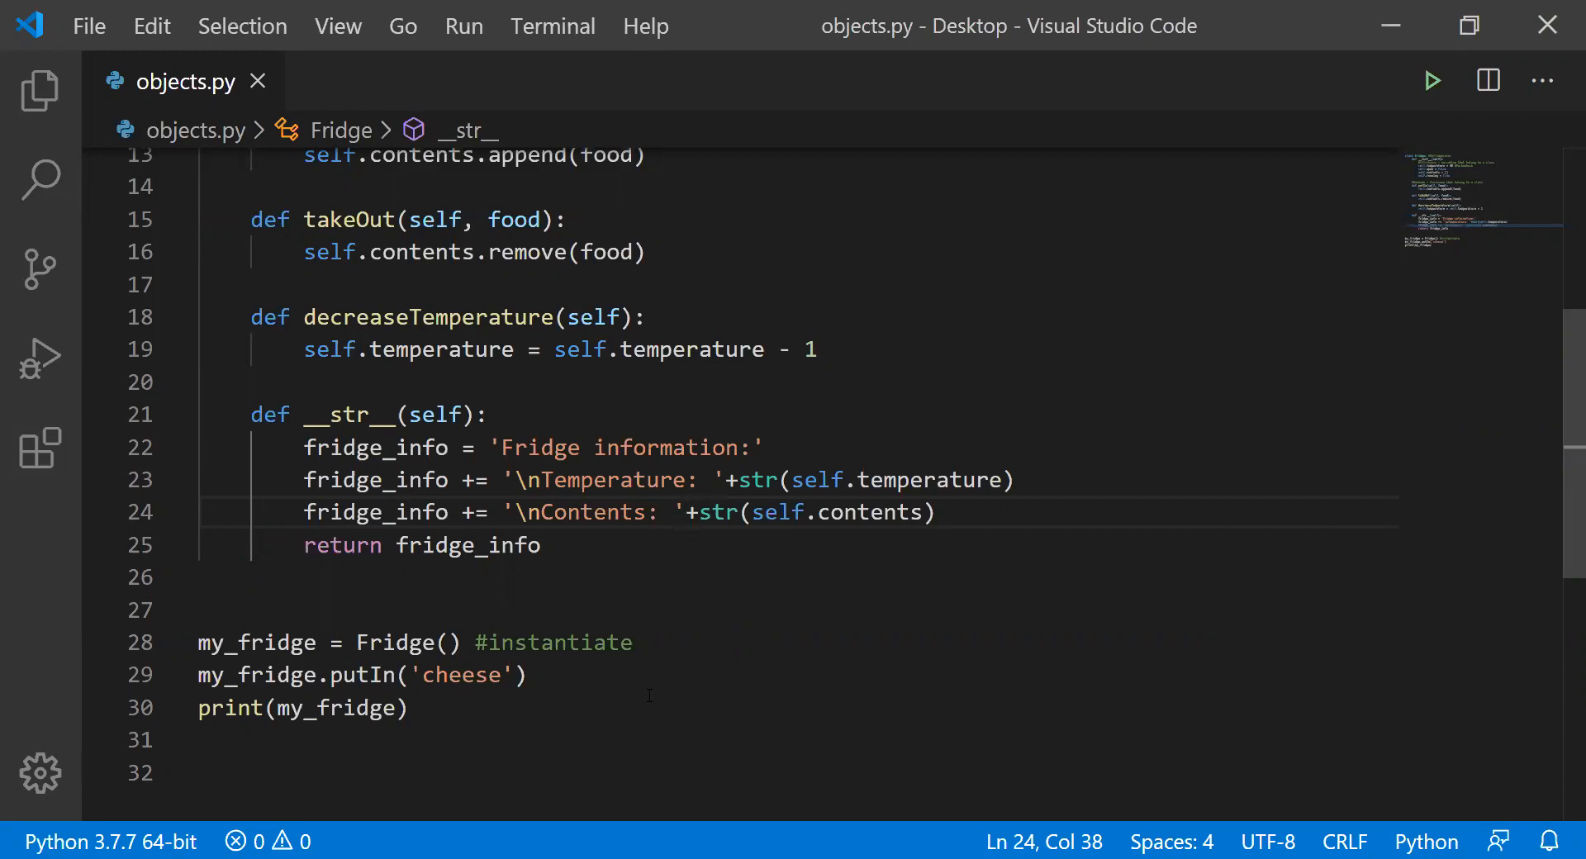
{"action": "left_click", "coordinate": [686, 513]}
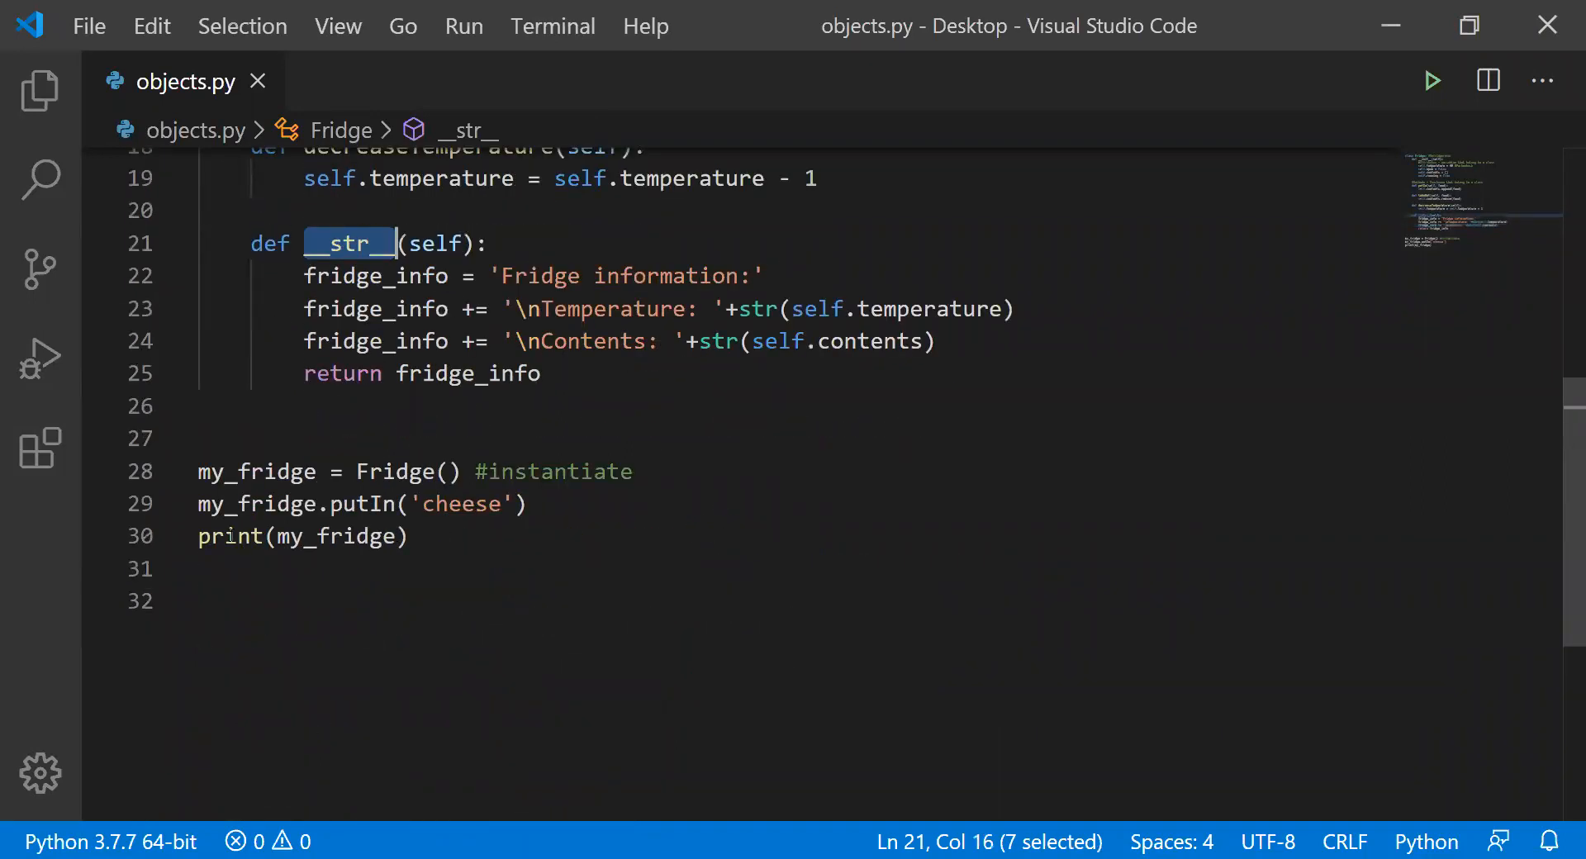
{"action": "double_click", "coordinate": [338, 536]}
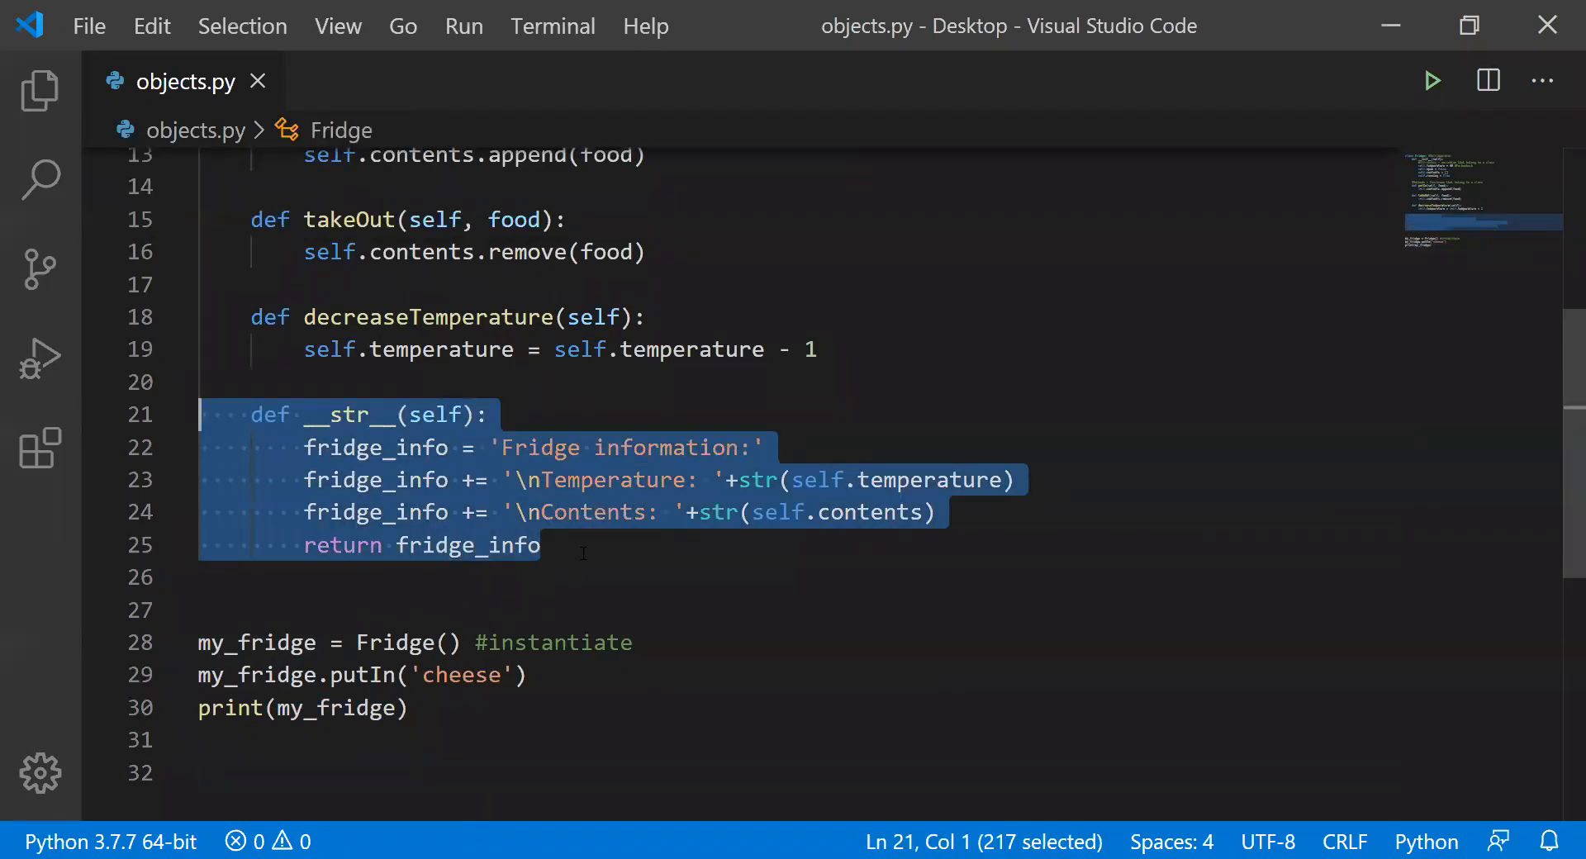
{"action": "scroll", "scroll_direction": "up", "scroll_amount": 3}
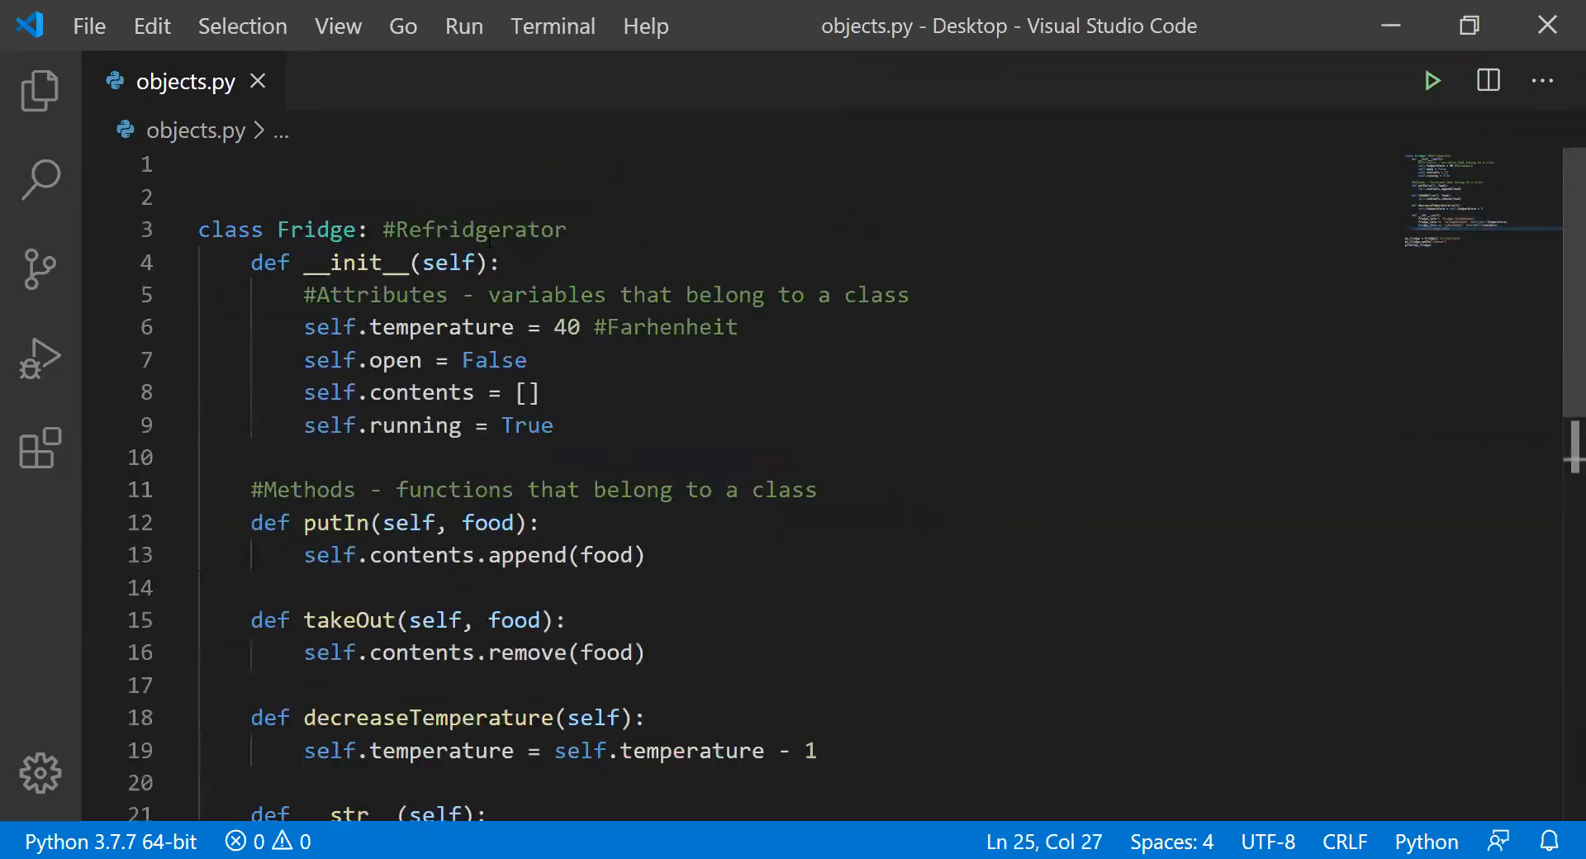
{"action": "left_click", "coordinate": [425, 196]}
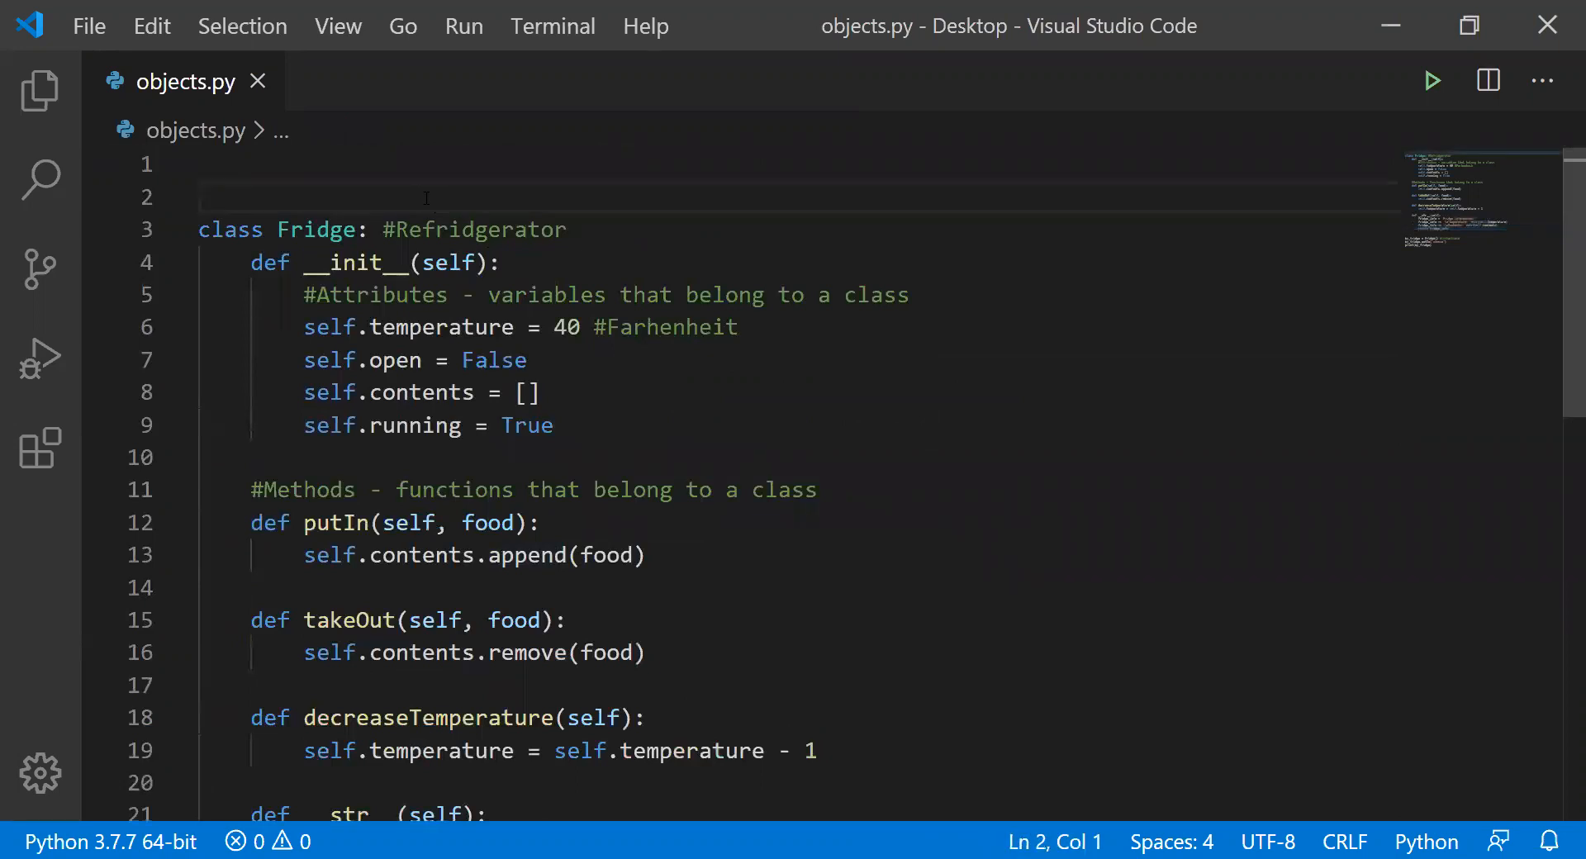